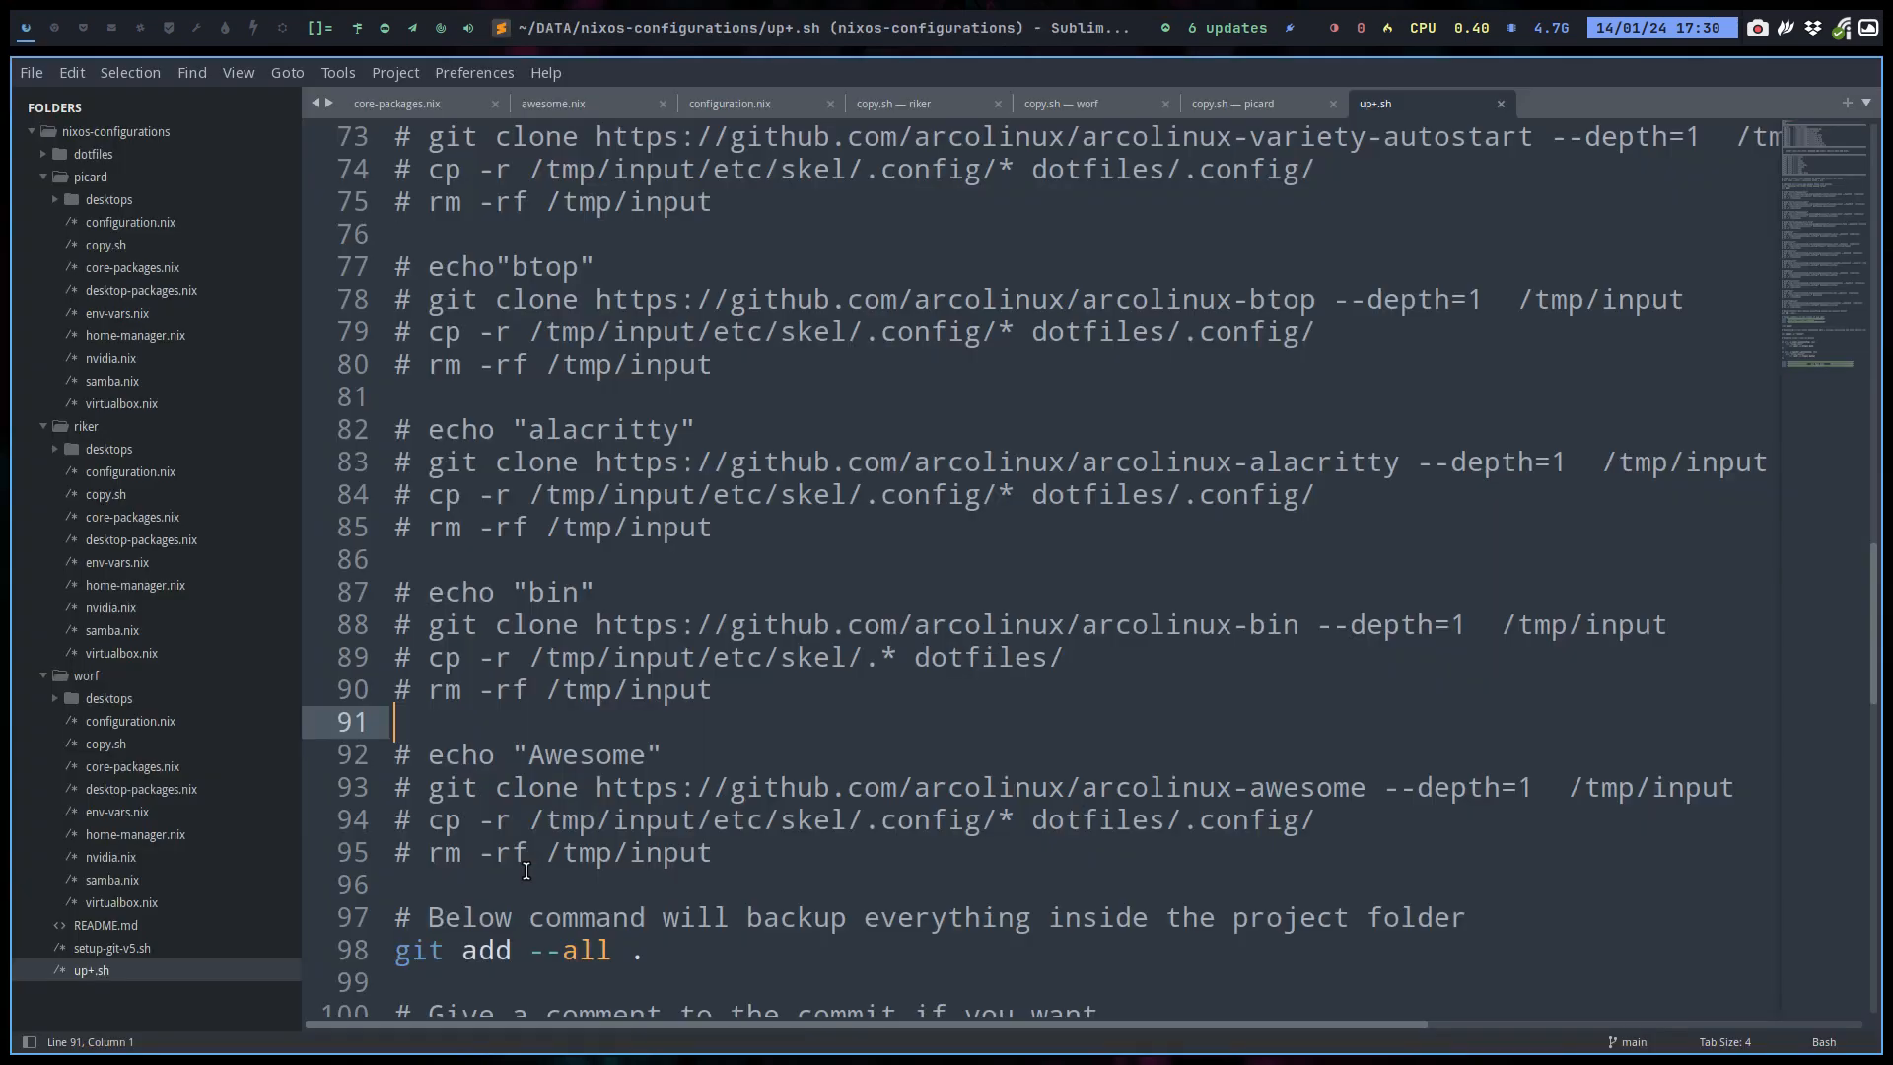
Duplicate the commented Awesome block, uncomment it and retitle the copy I3wm.
scroll(down, 3)
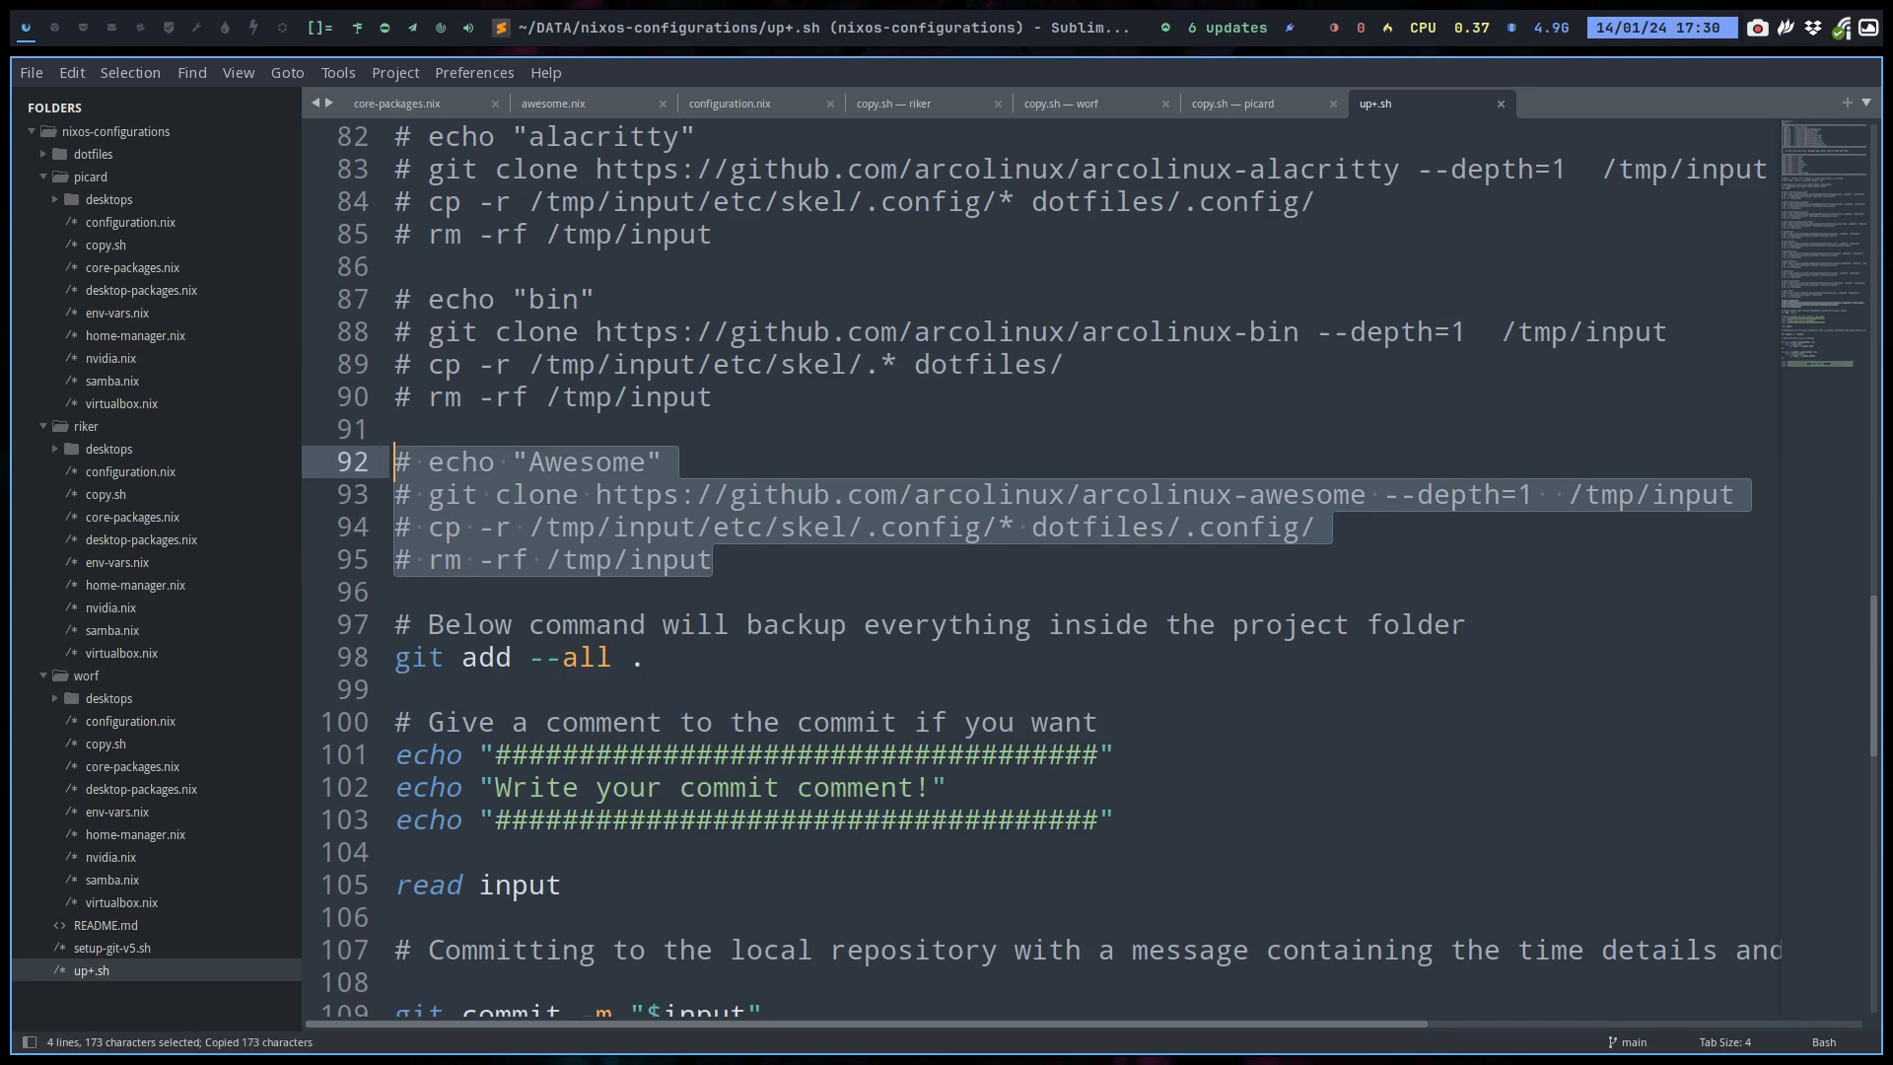
mouse_move(740, 561)
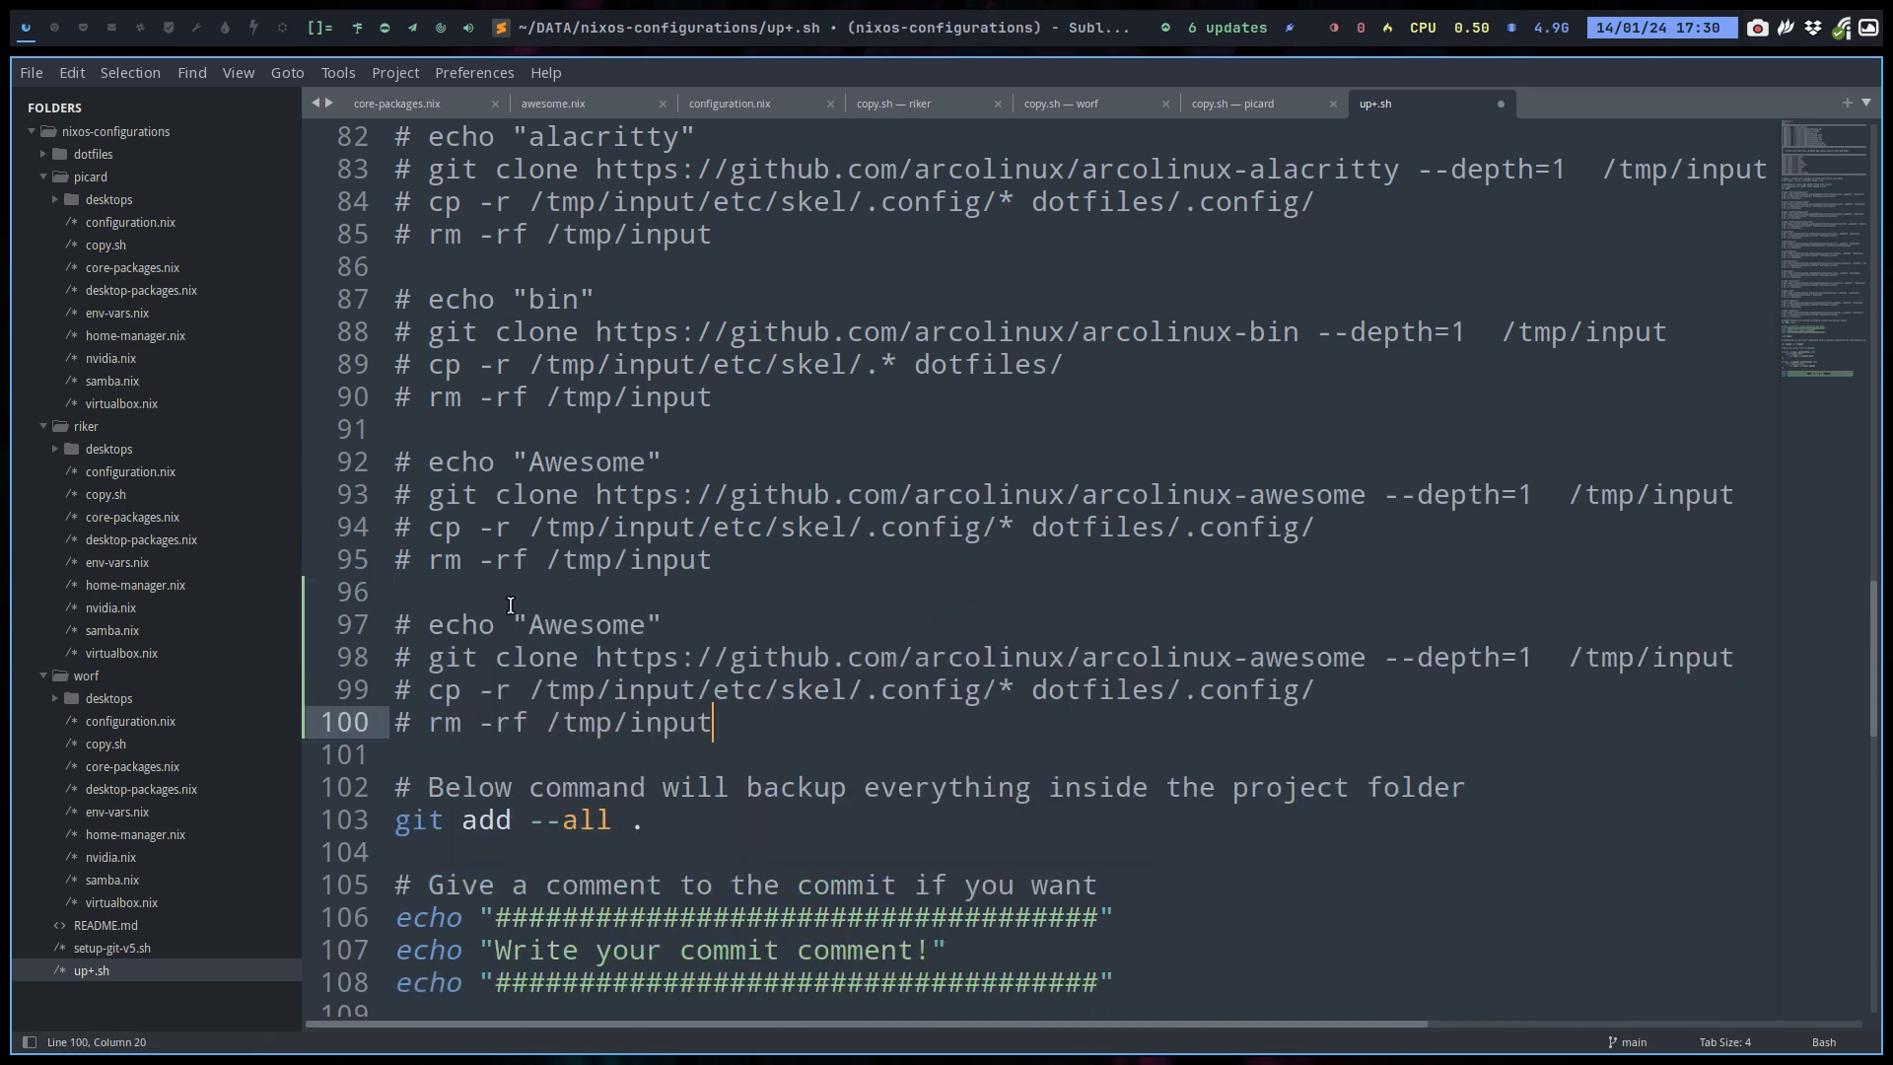
click(426, 624)
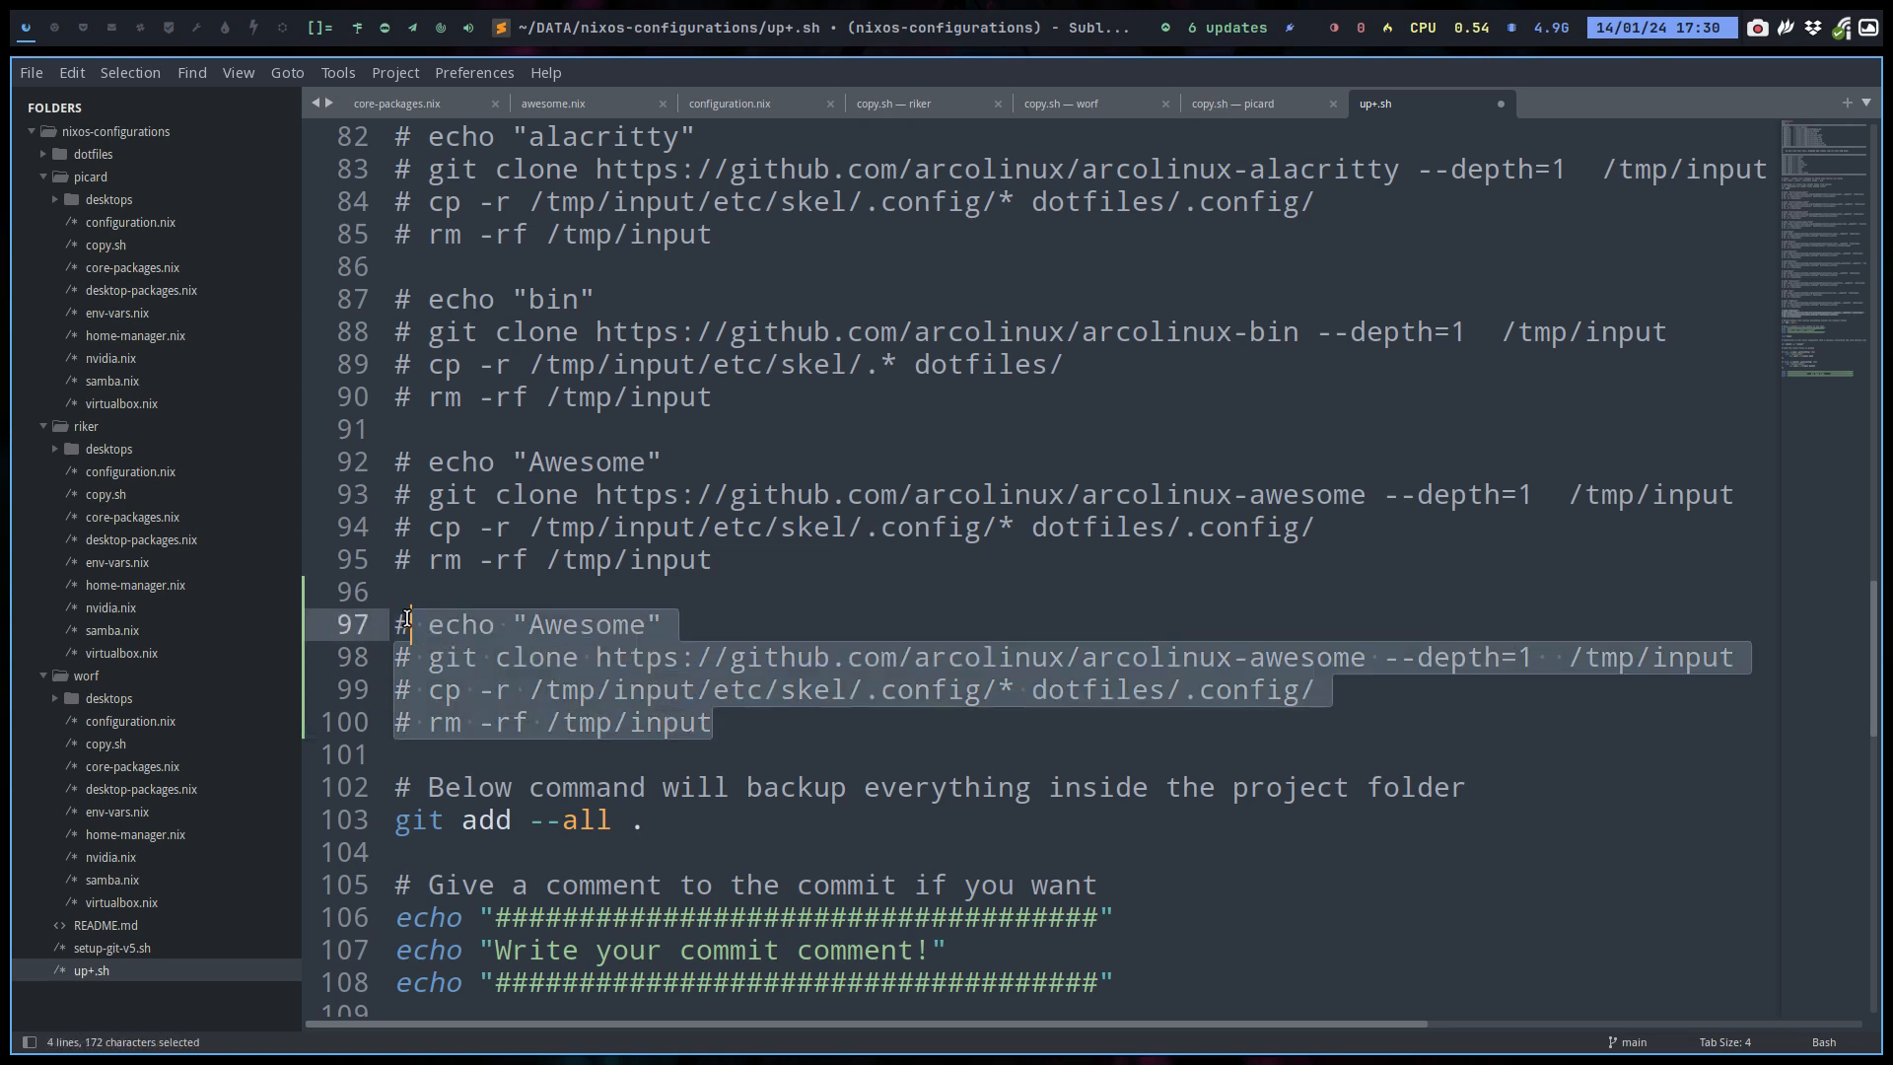
click(71, 72)
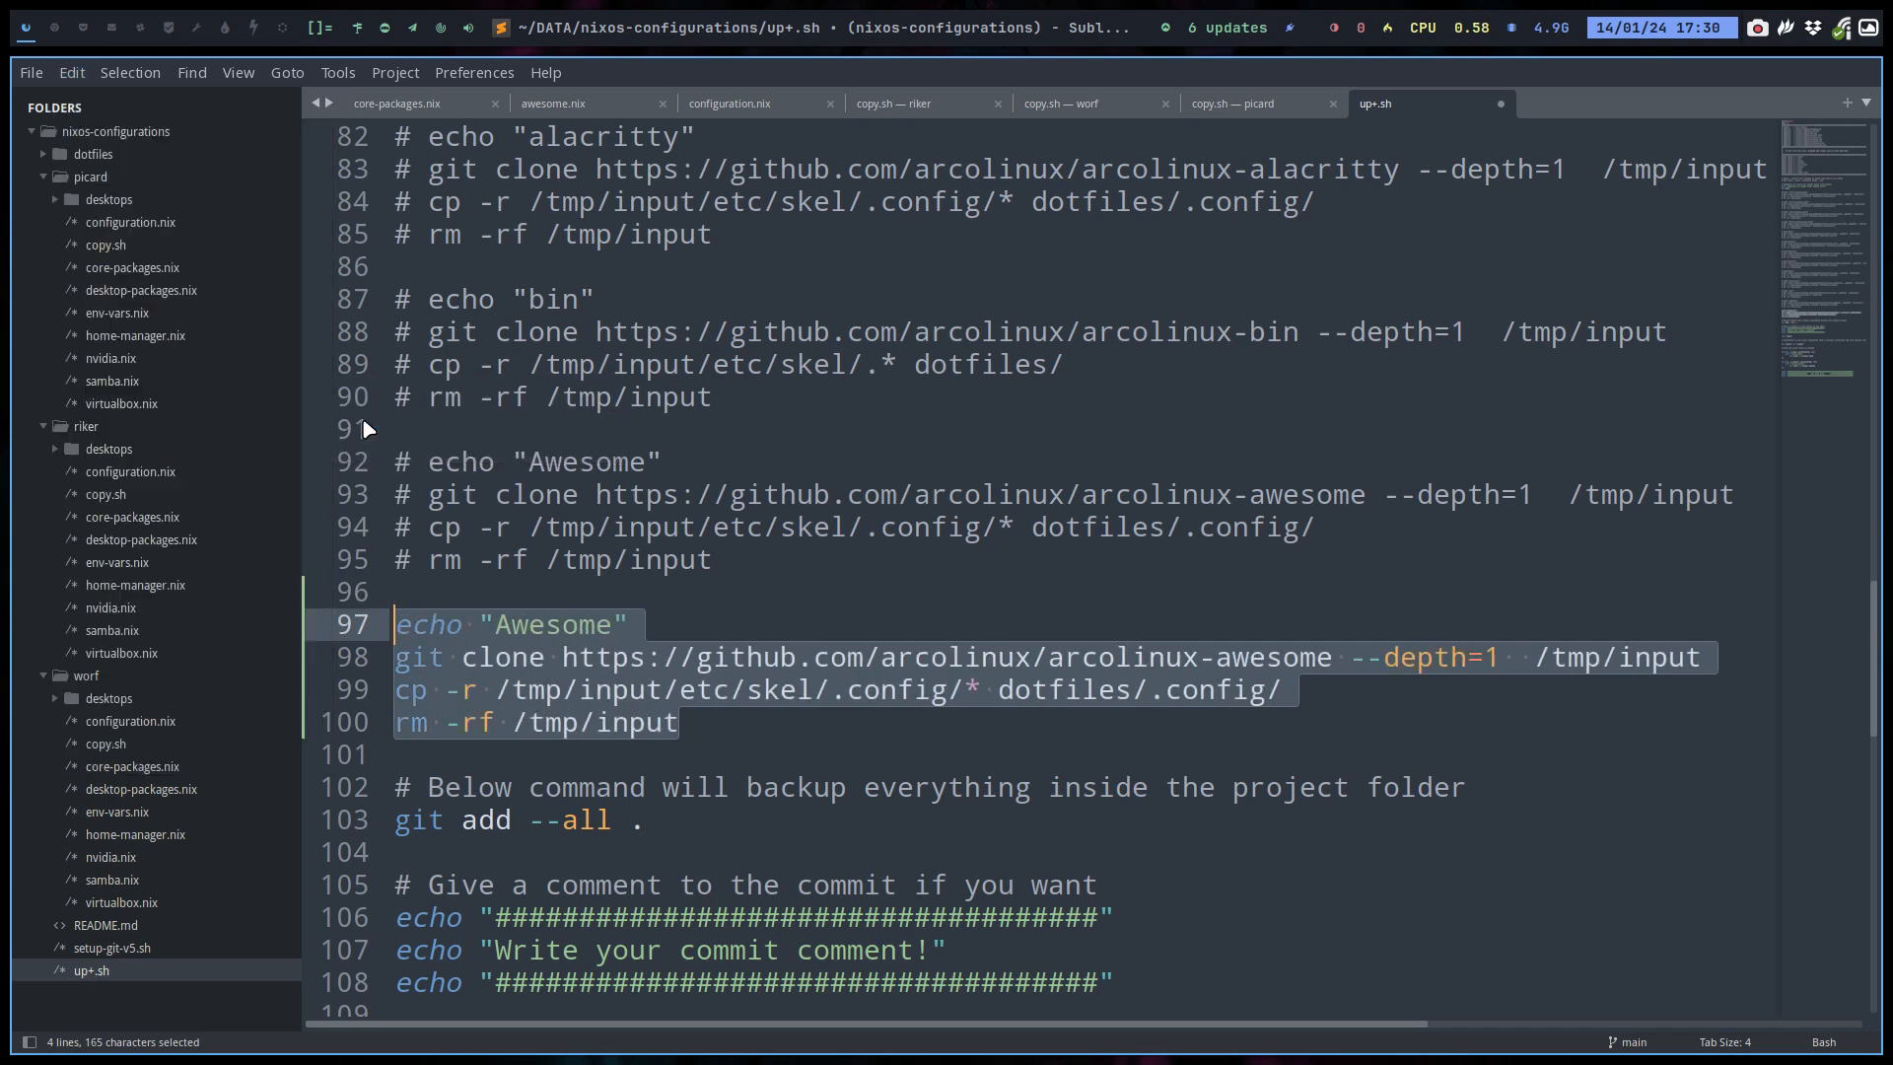
text(I)
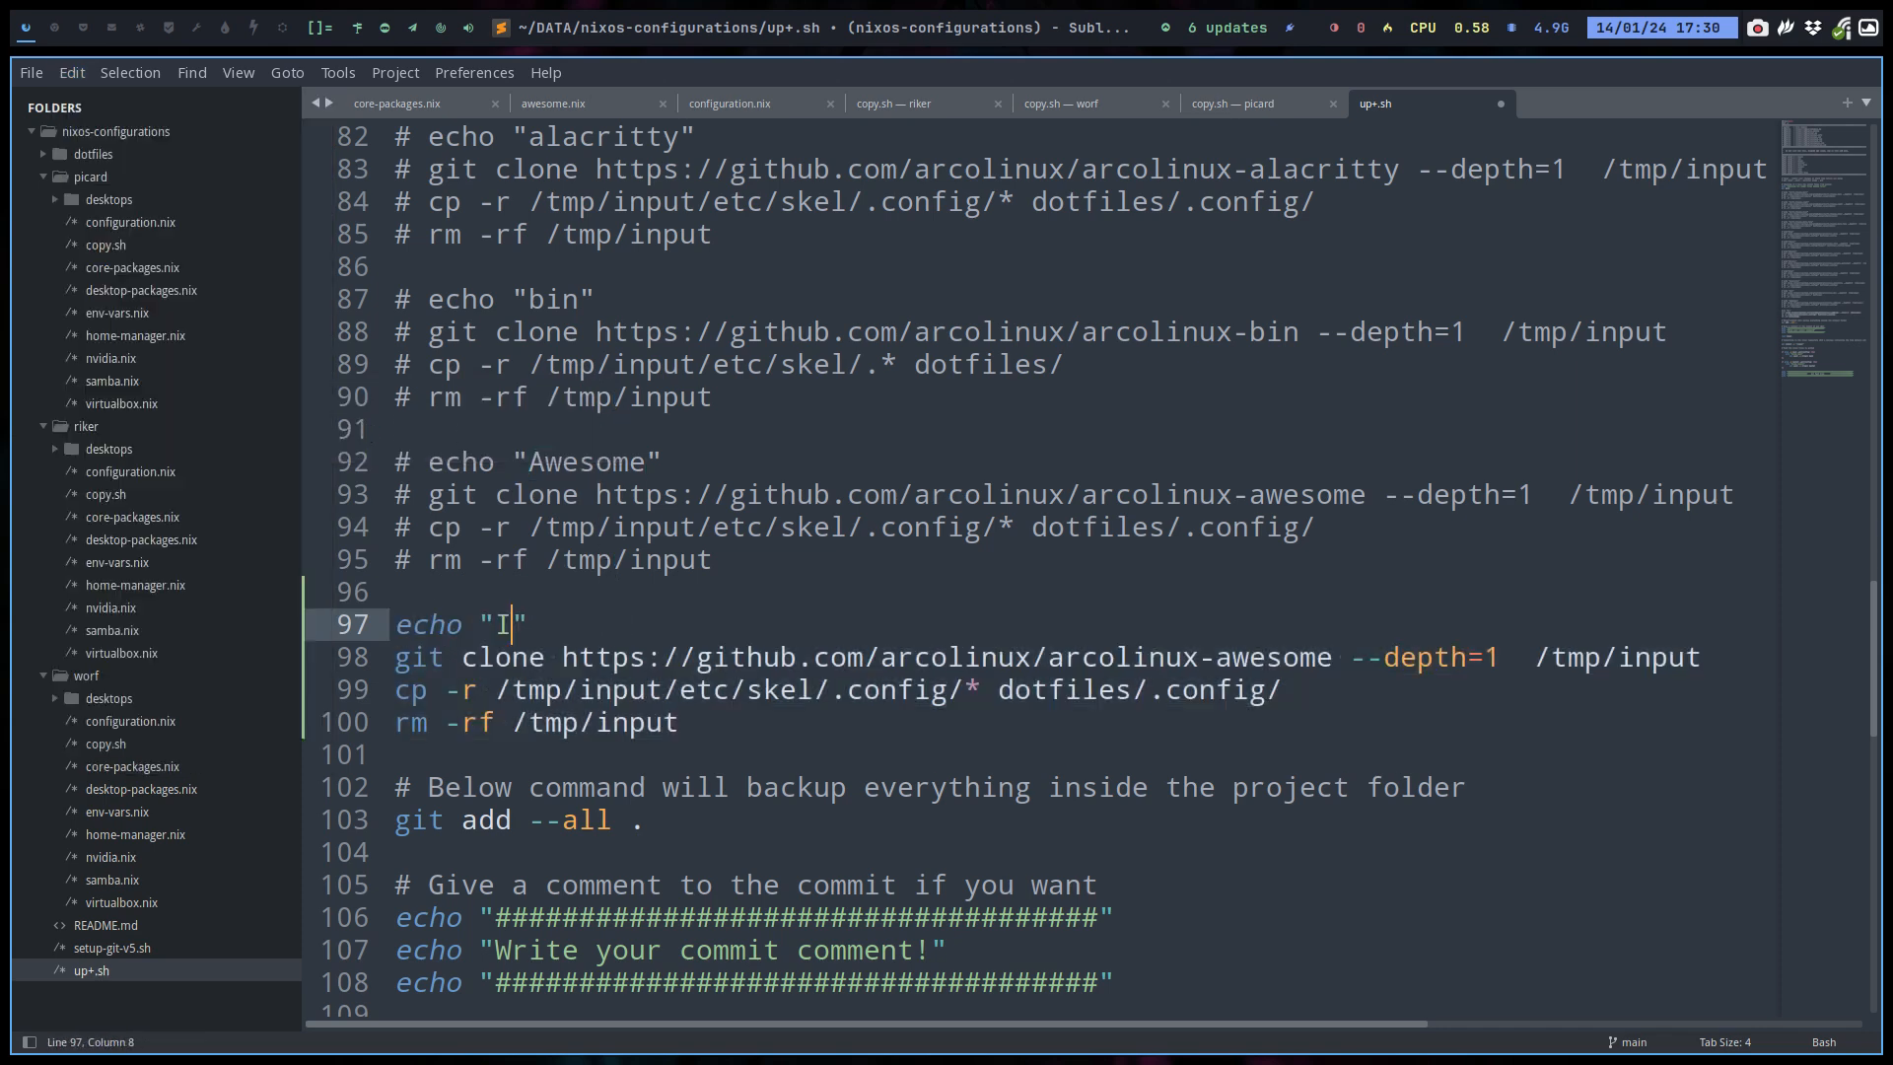
text(3wù)
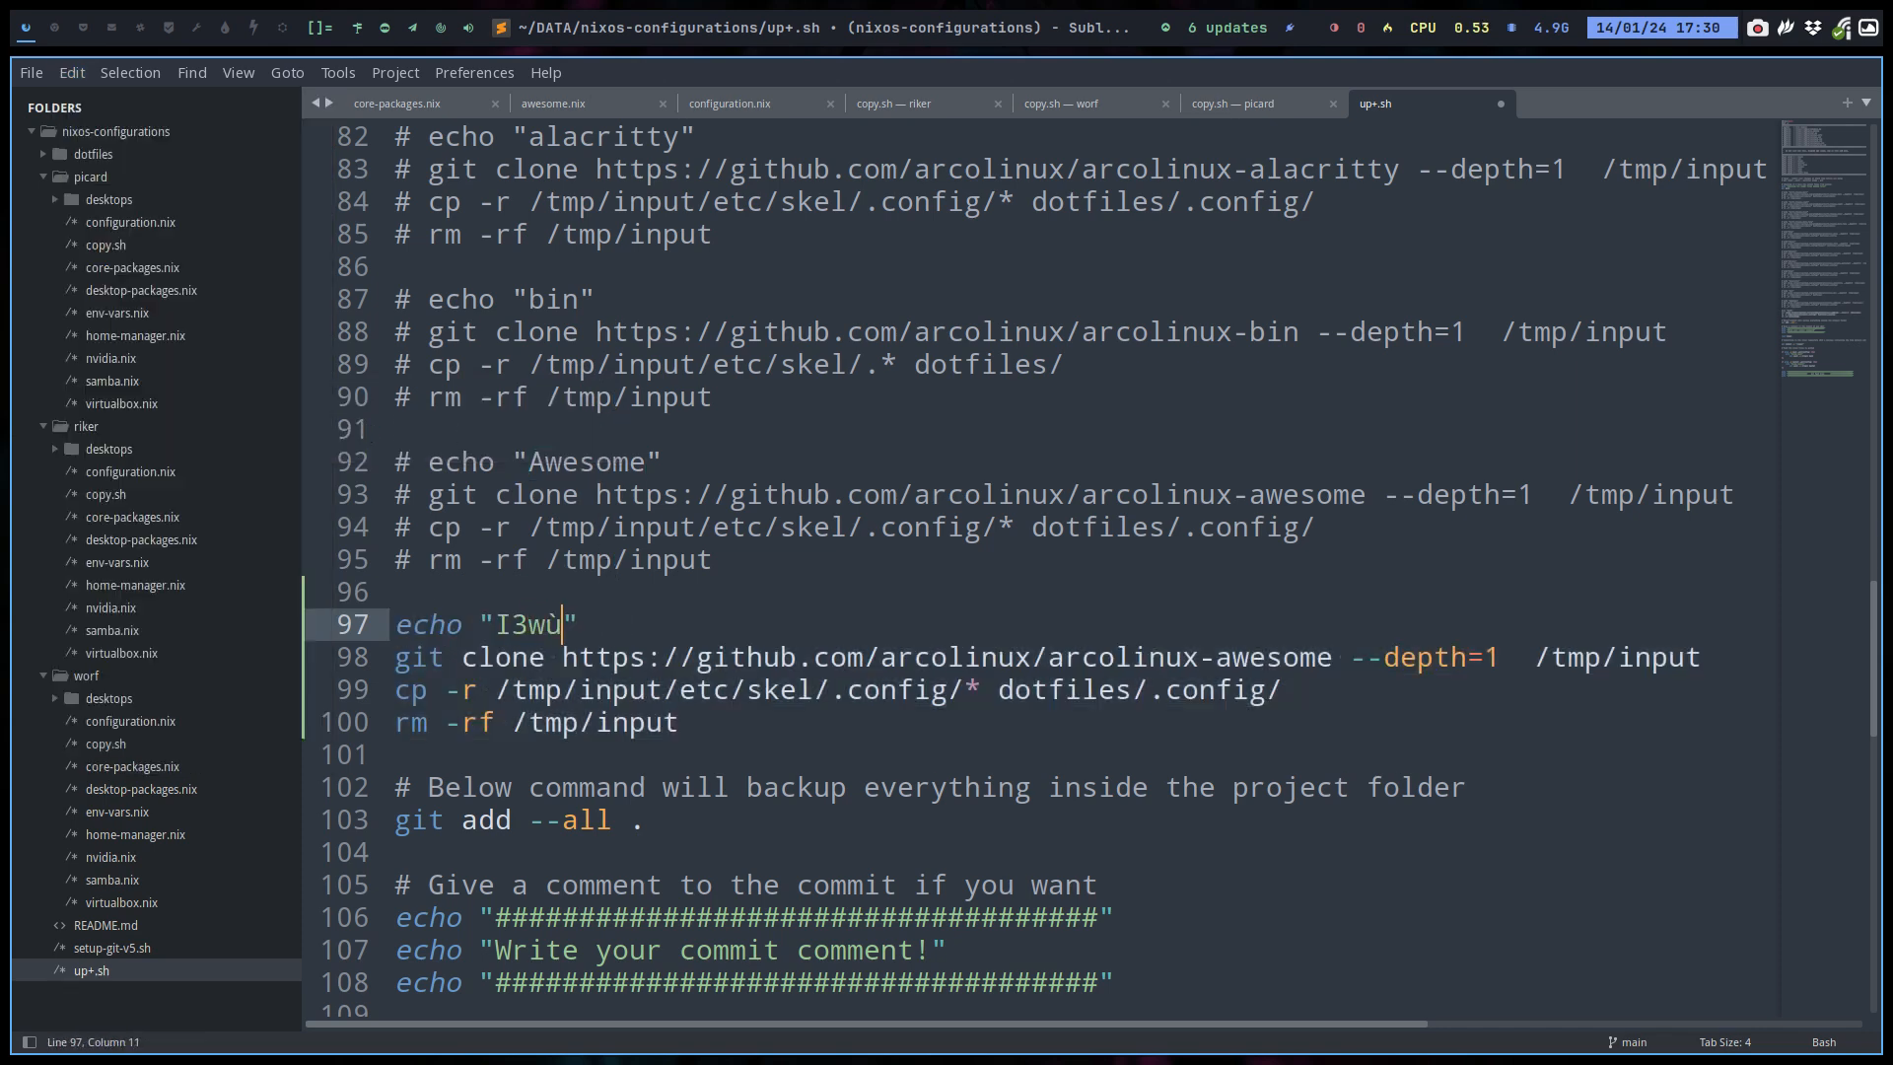
text(m)
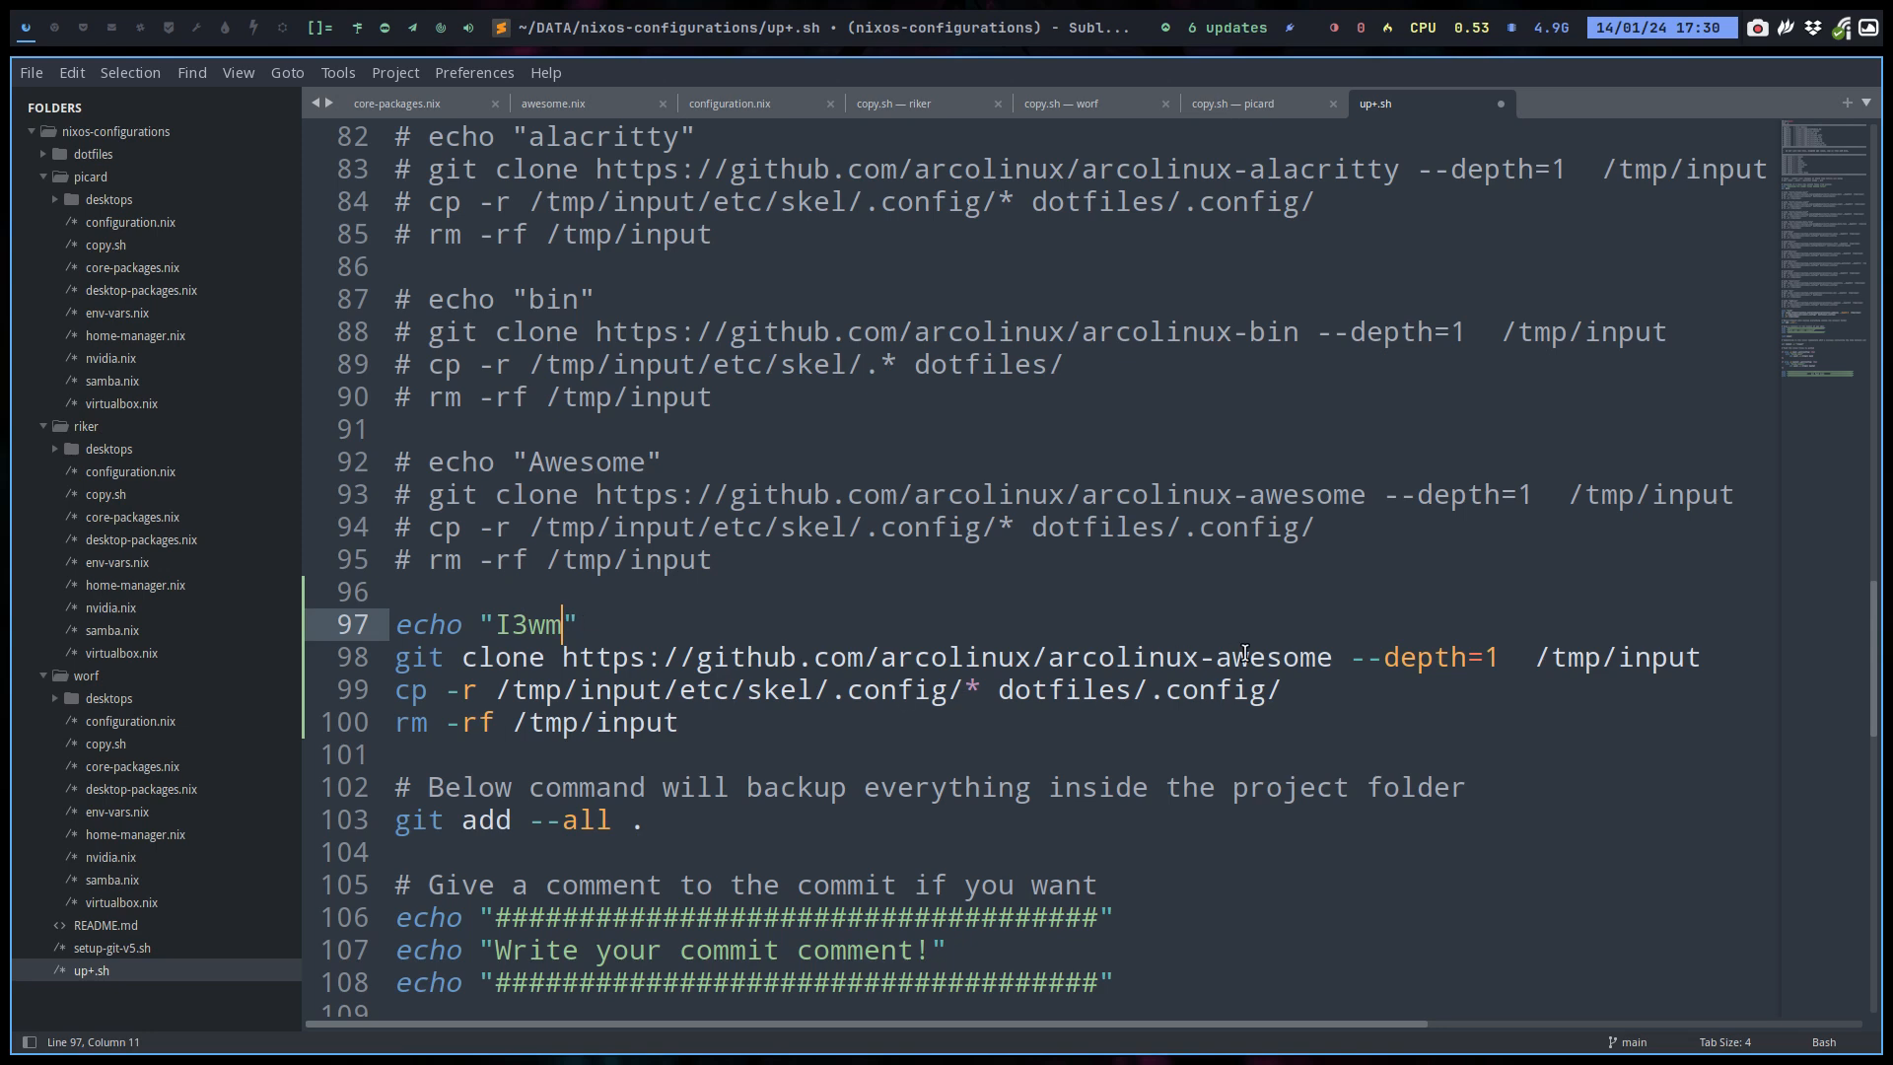
Change the clone address to arcolinux-i3wm and save up+.sh.
double_click(1273, 657)
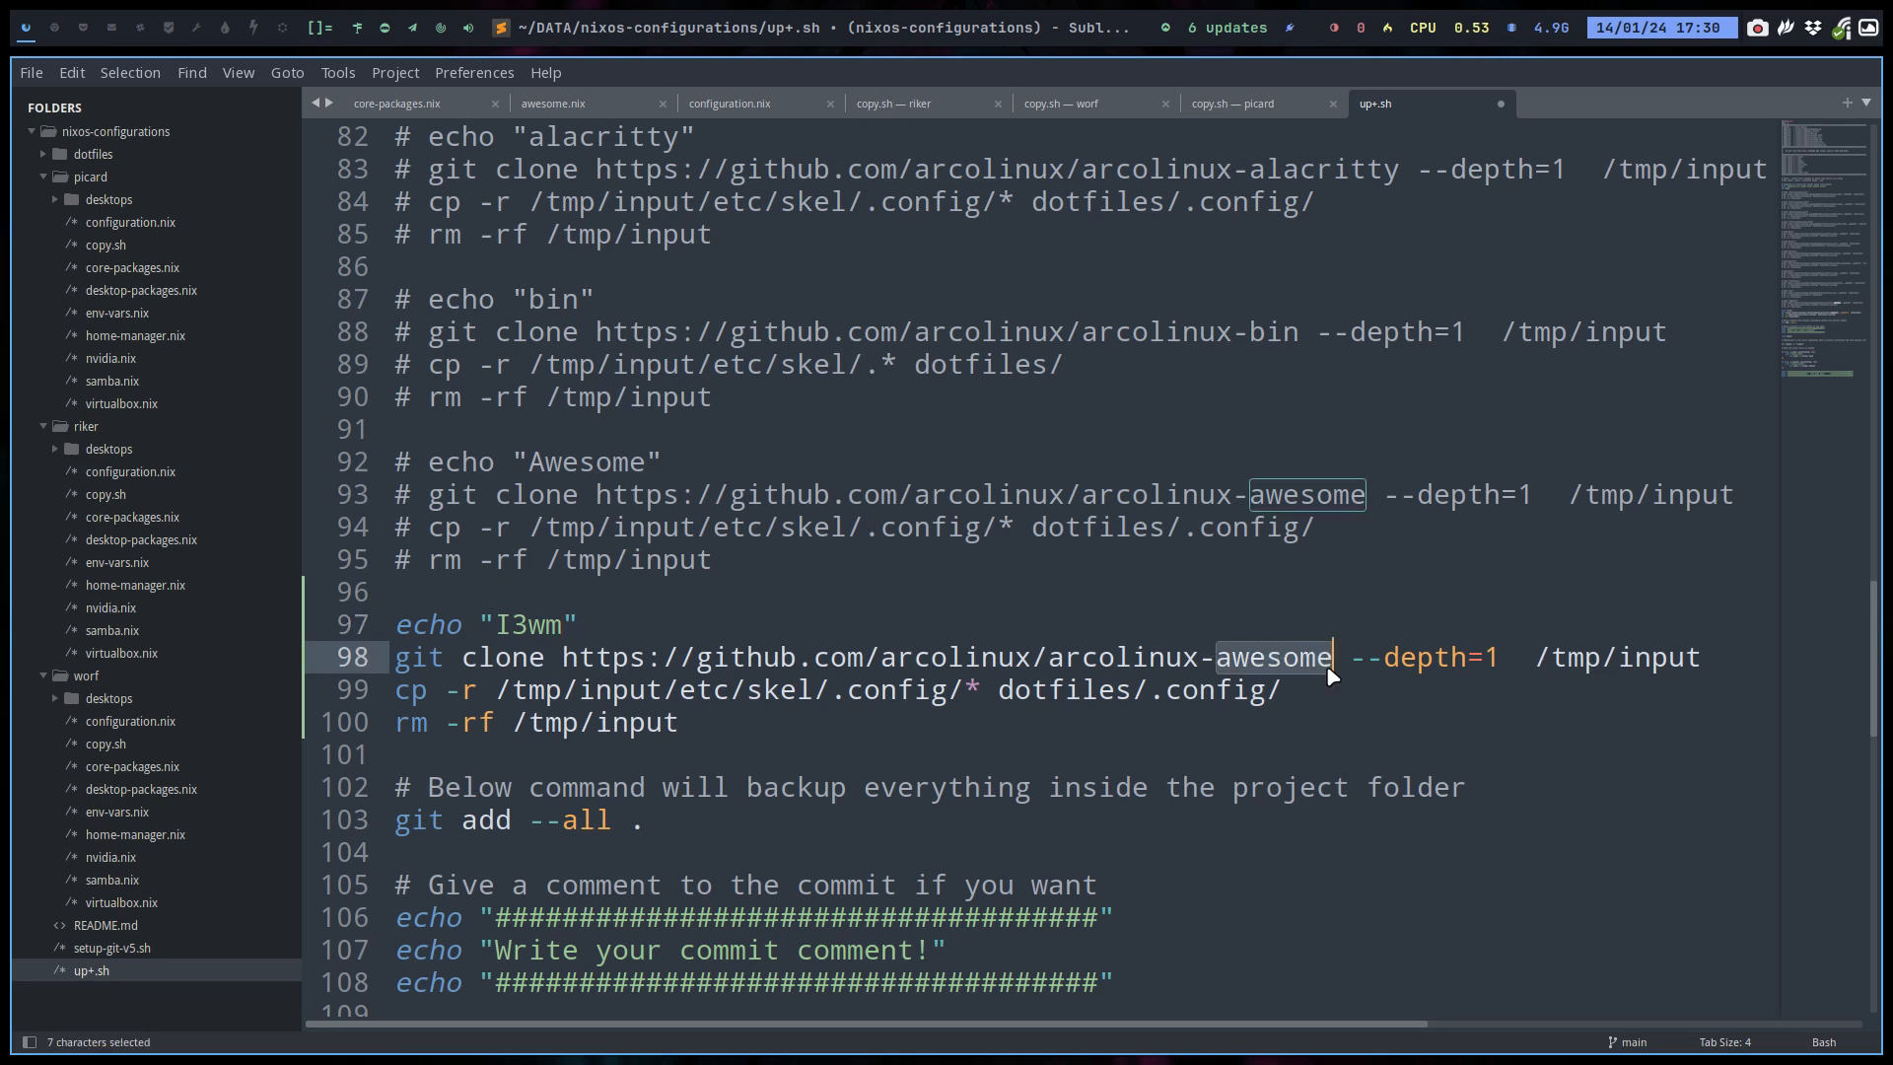
text(i3)
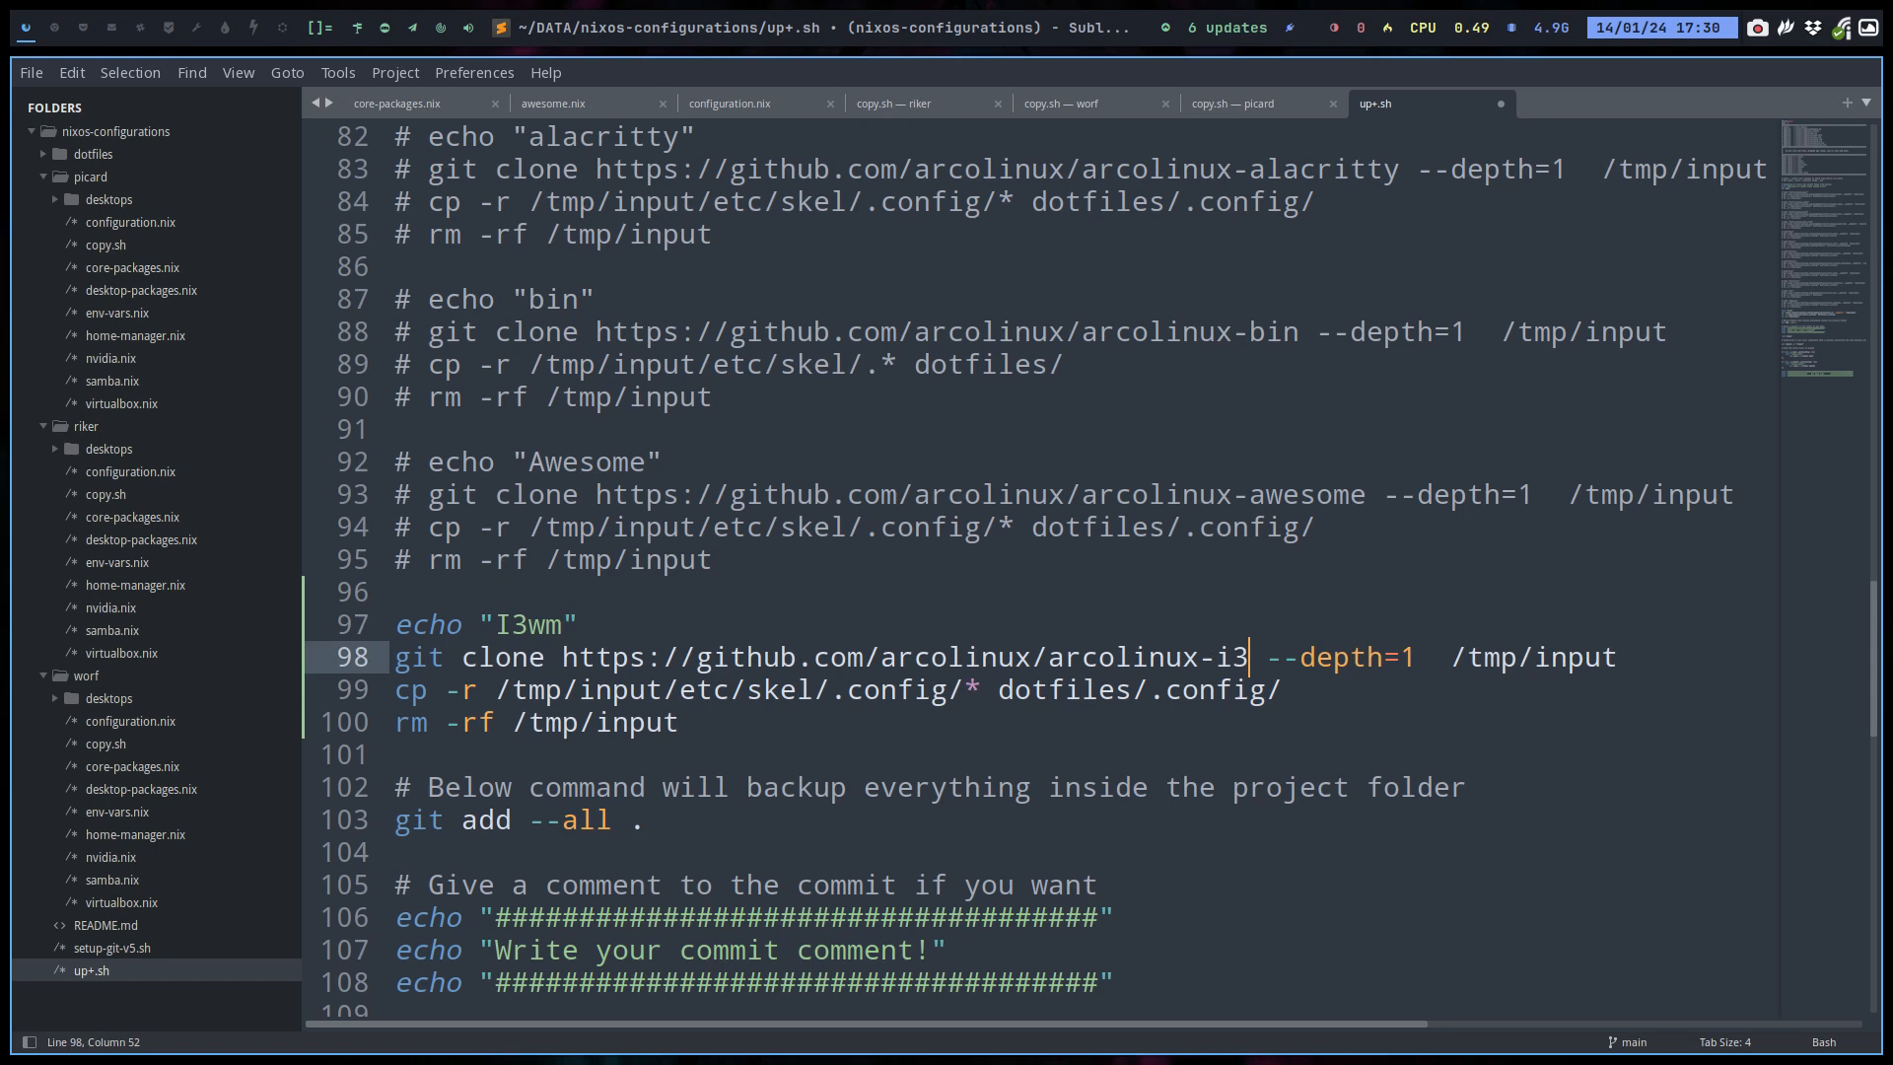
text(wm)
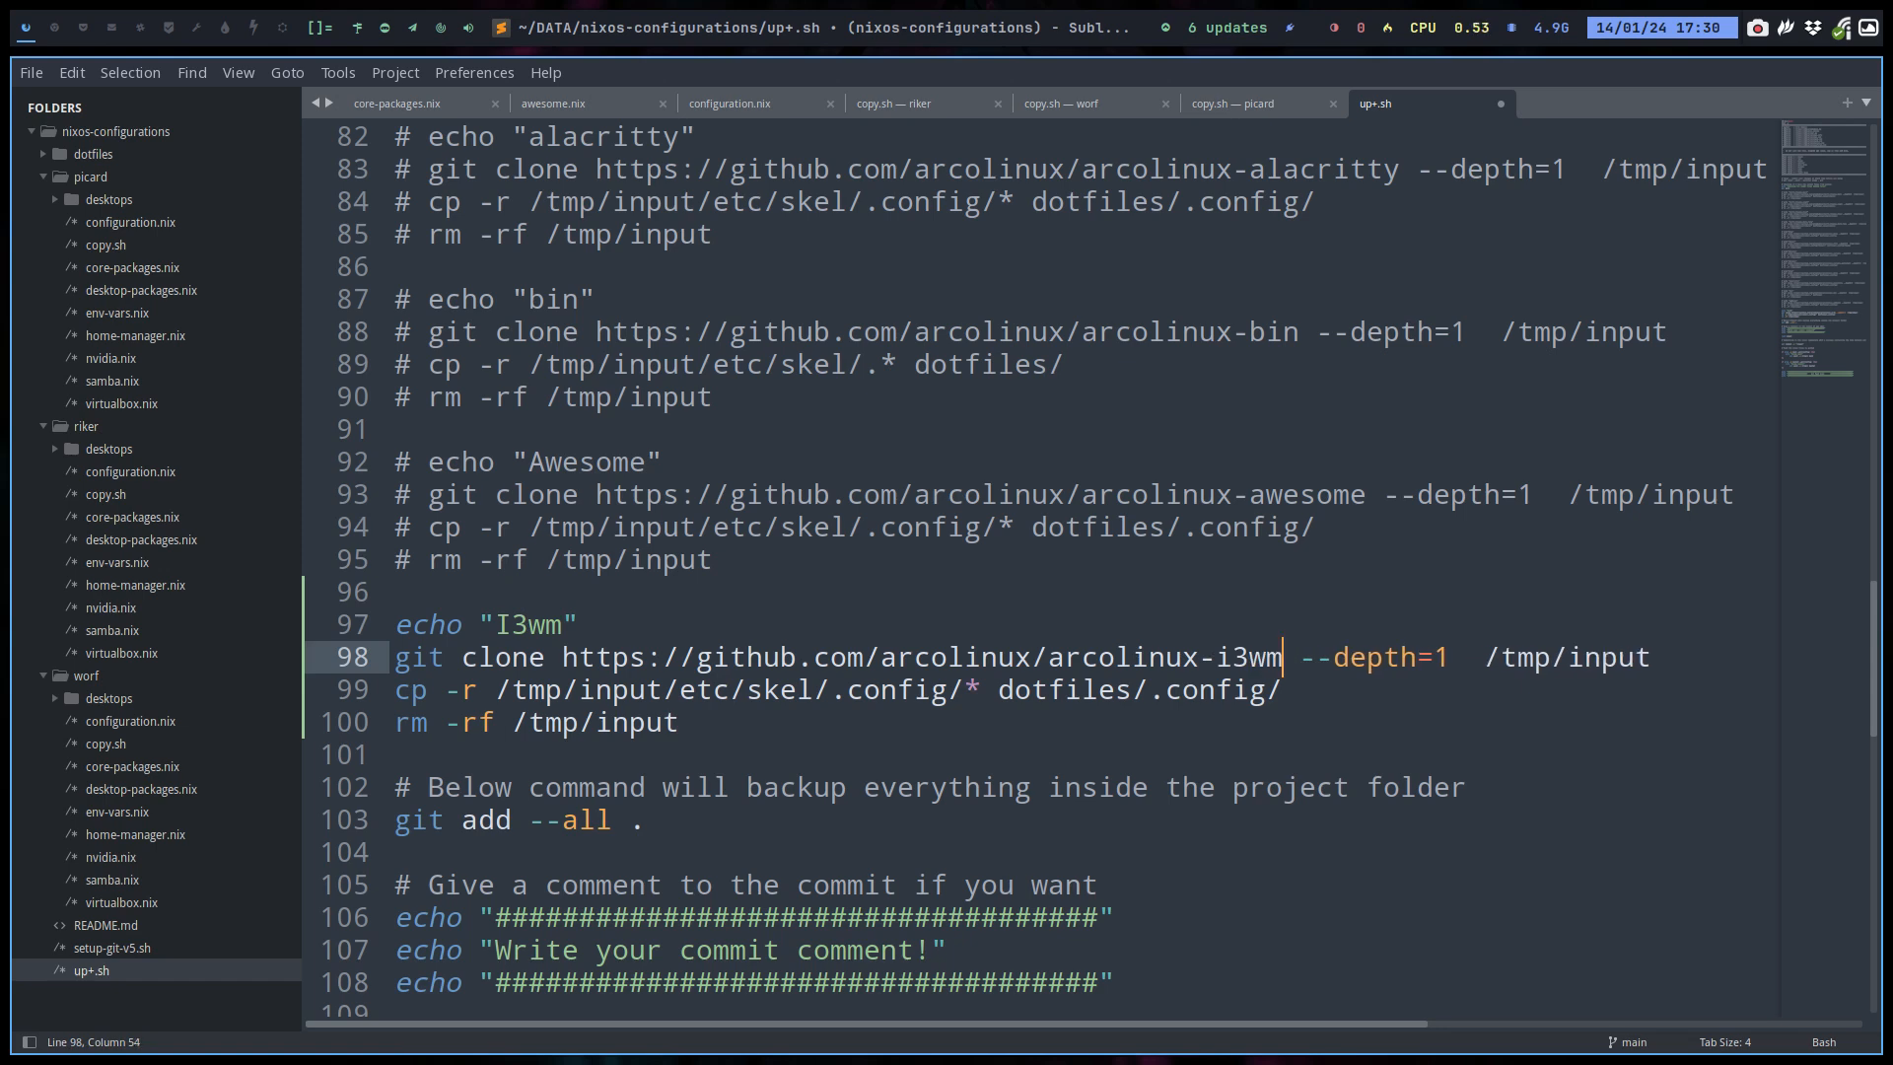
mouse_move(981, 698)
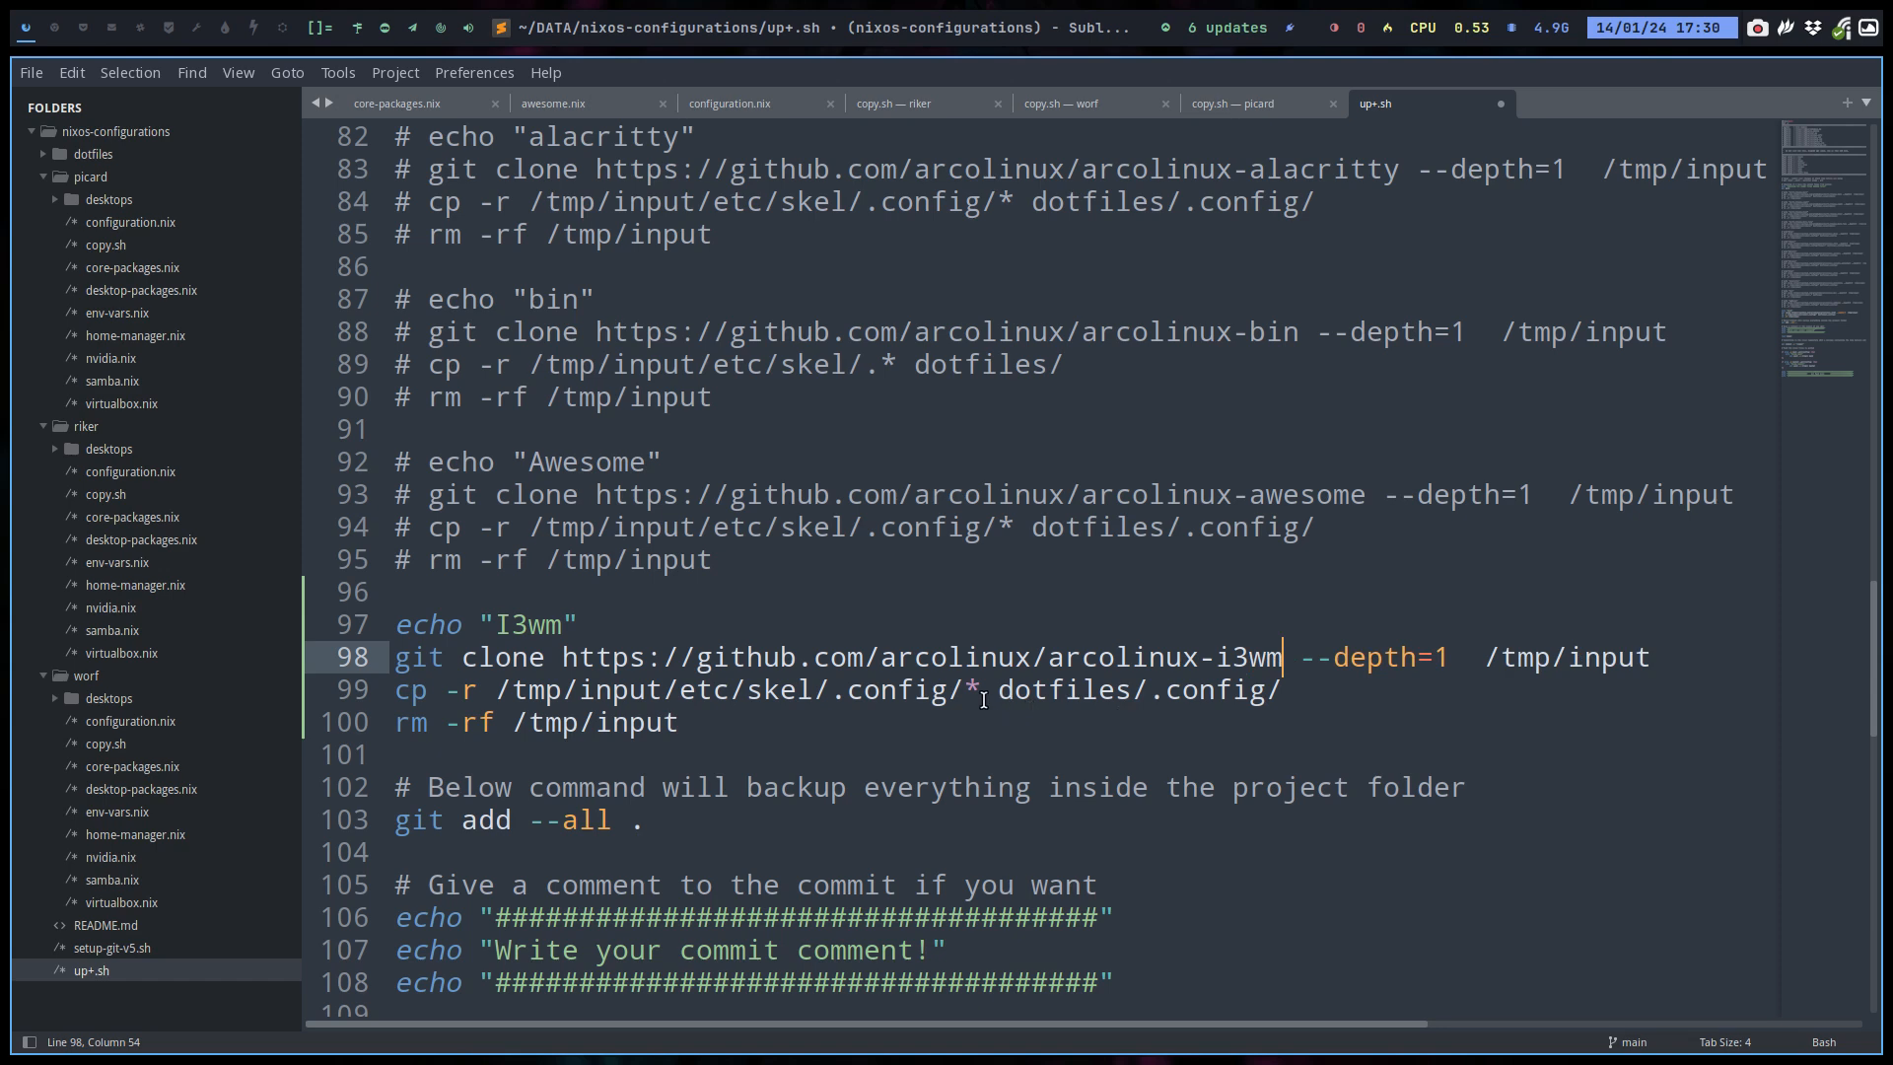
key(ctrl+s)
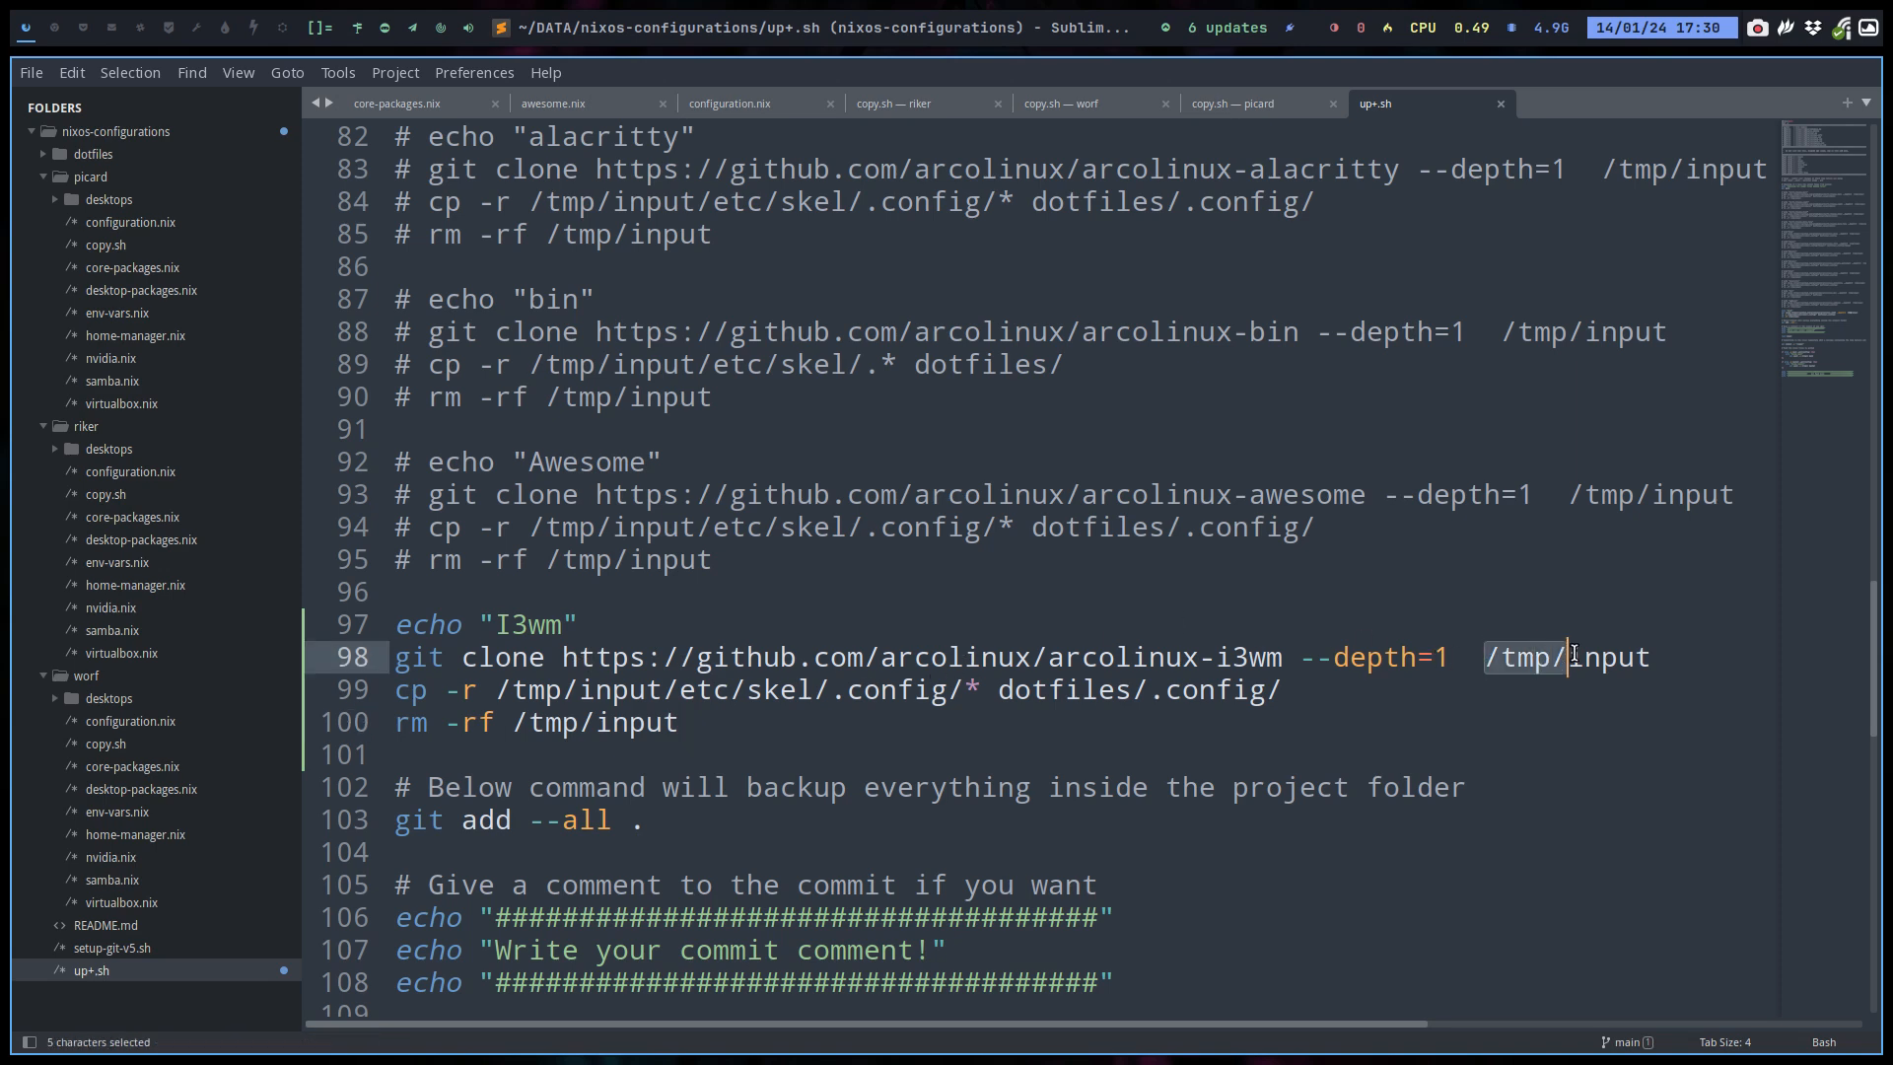
double_click(1607, 655)
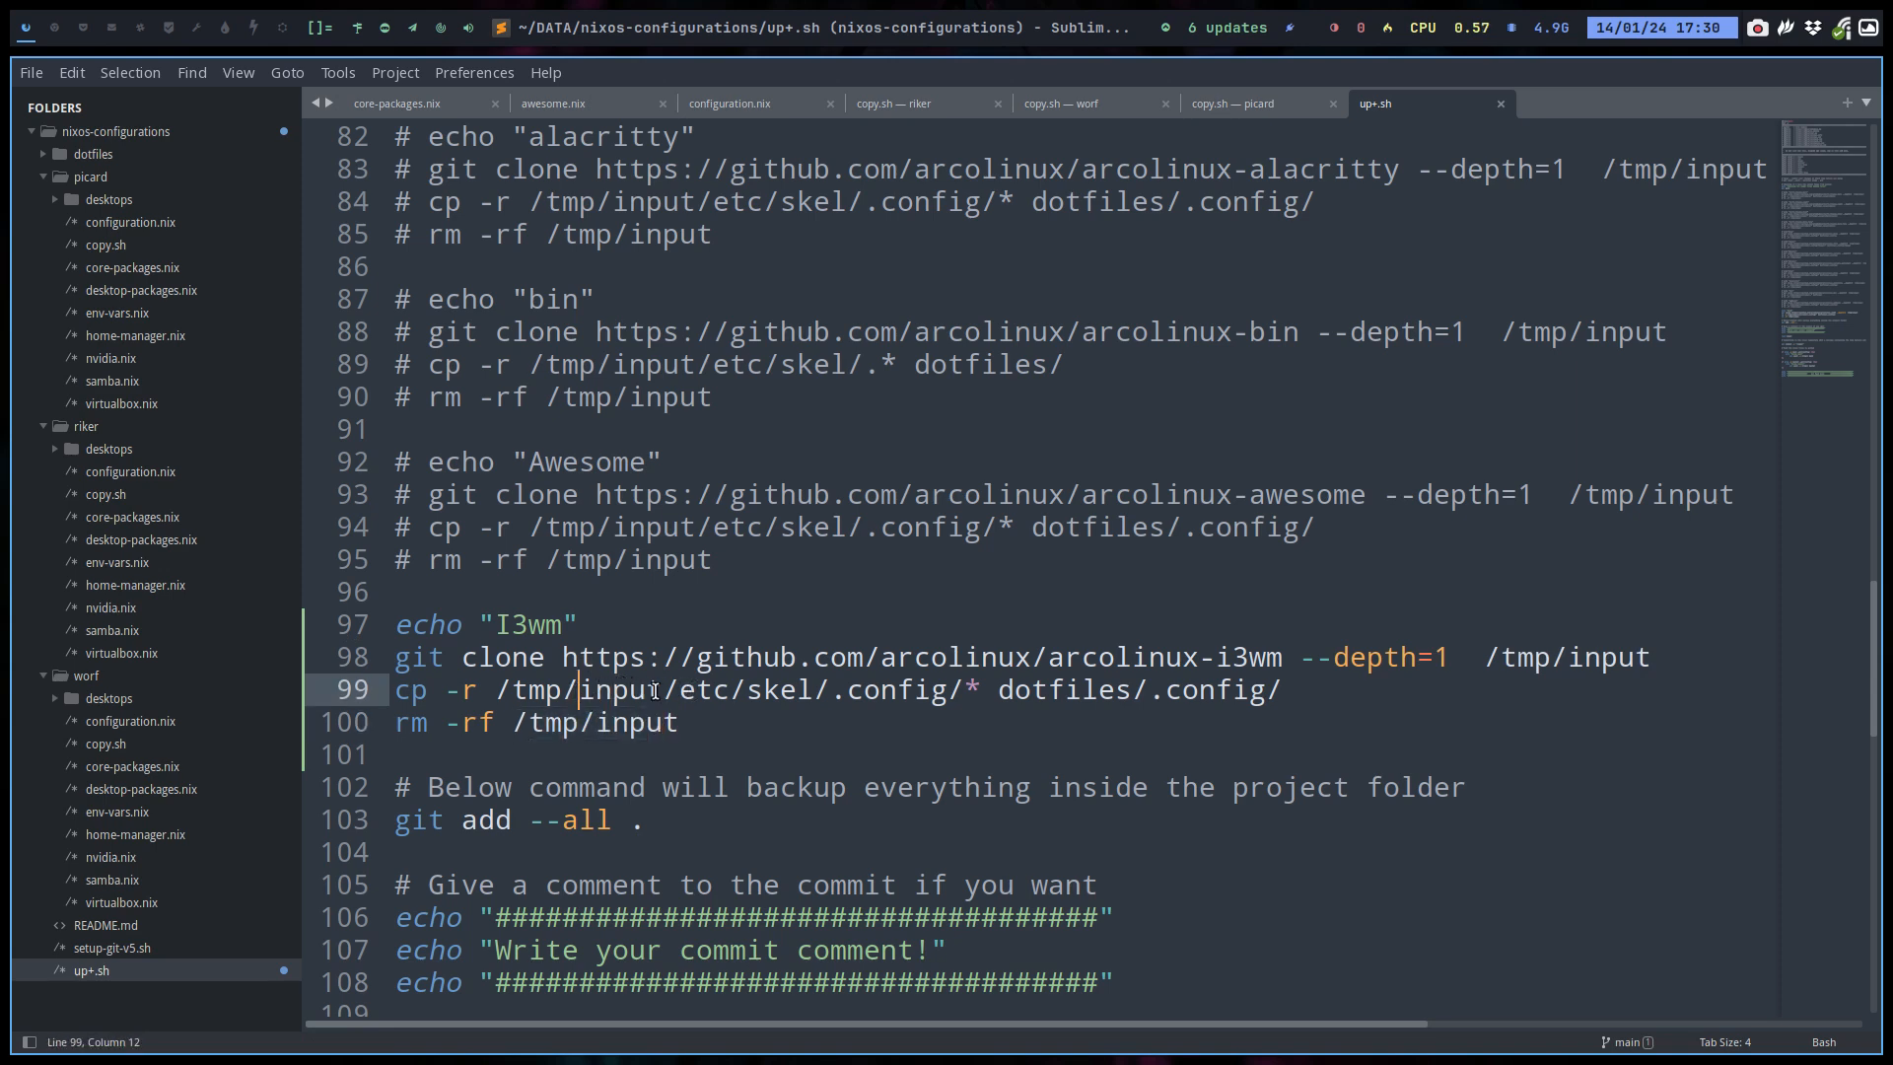
double_click(882, 689)
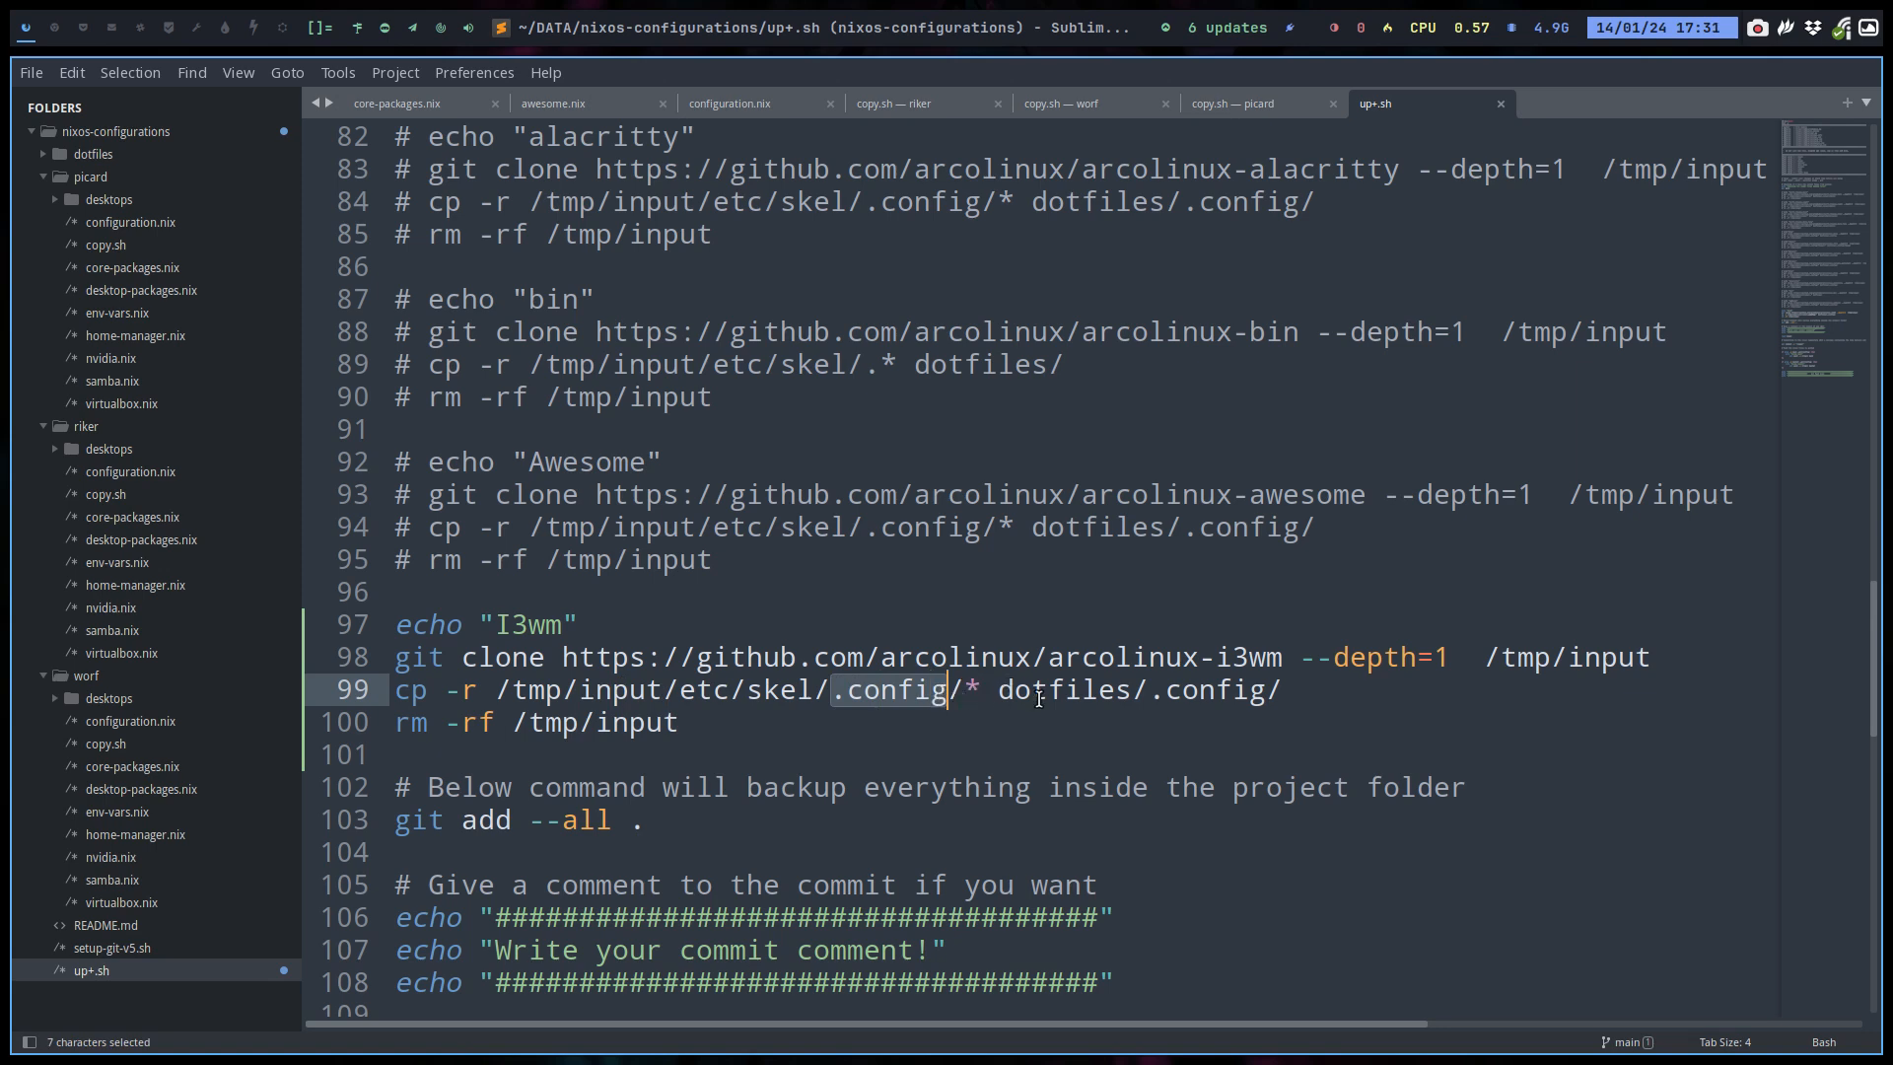
mouse_move(499, 693)
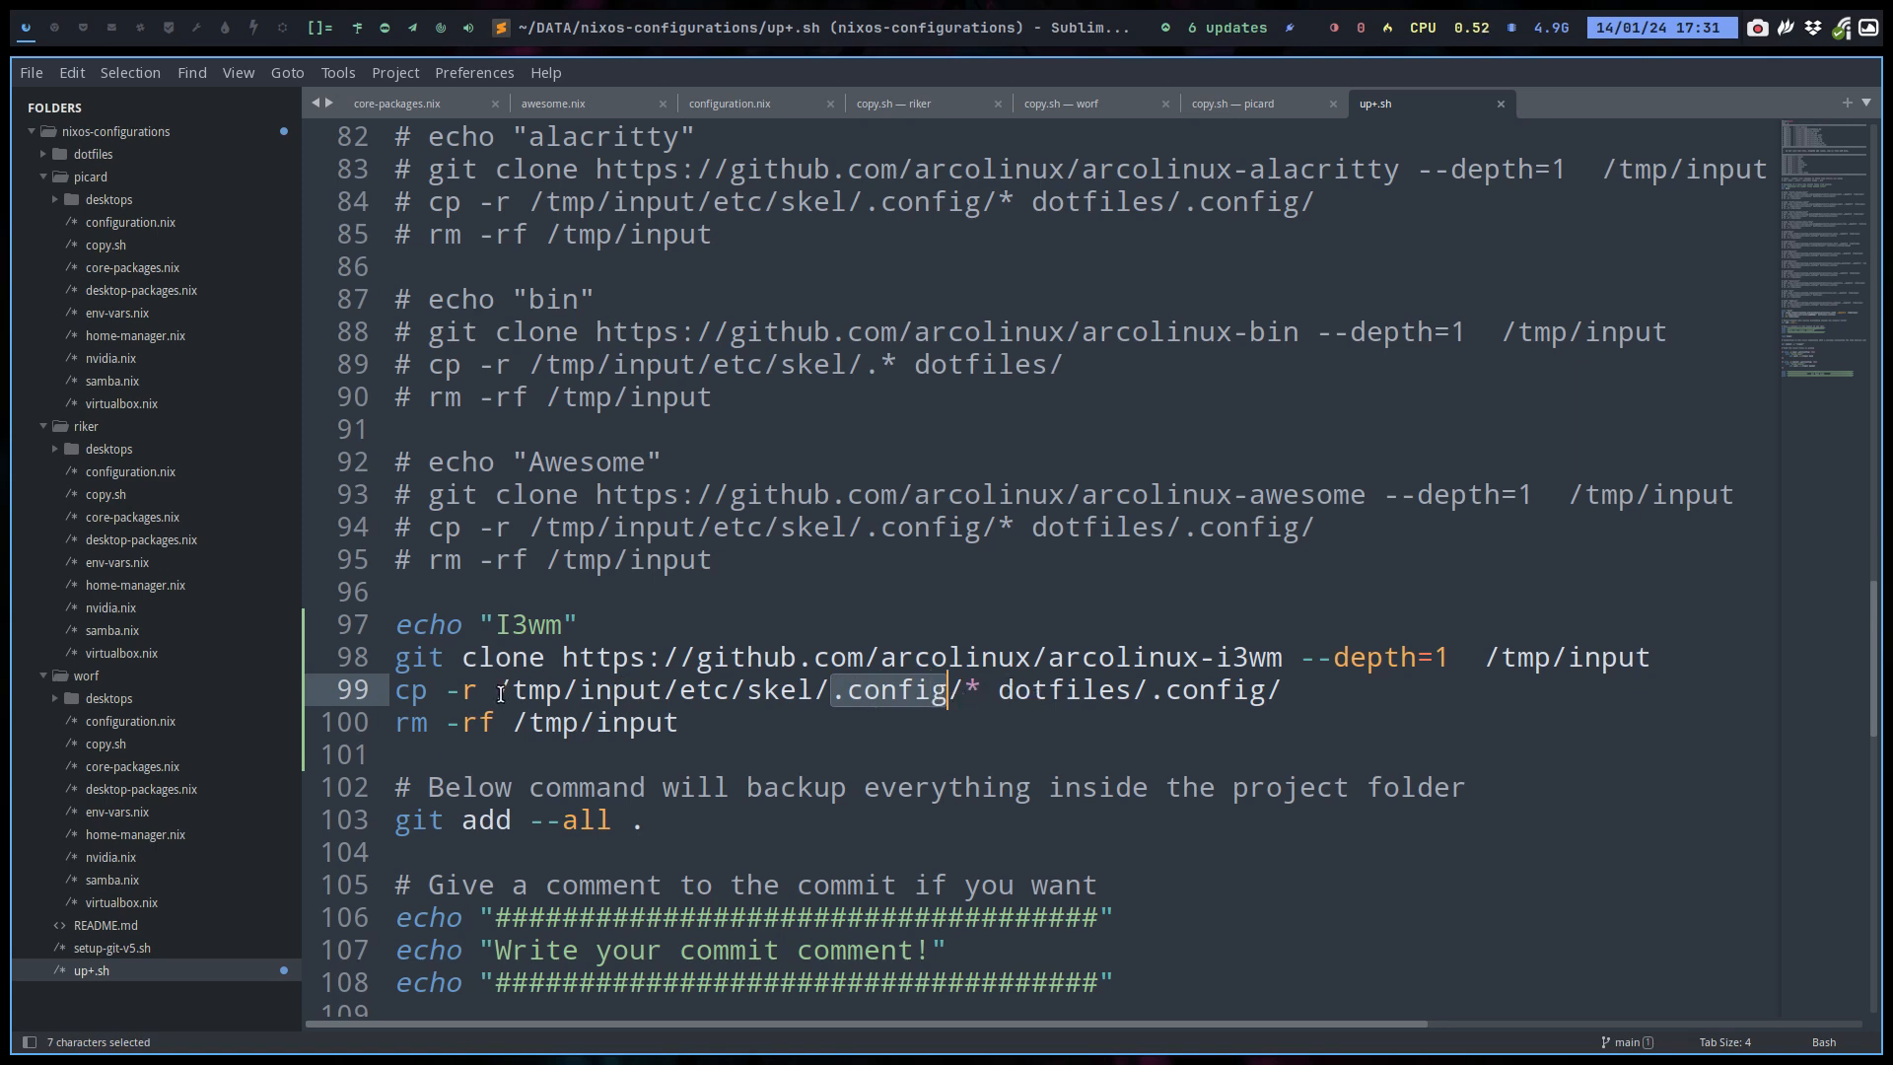
mouse_move(1173, 701)
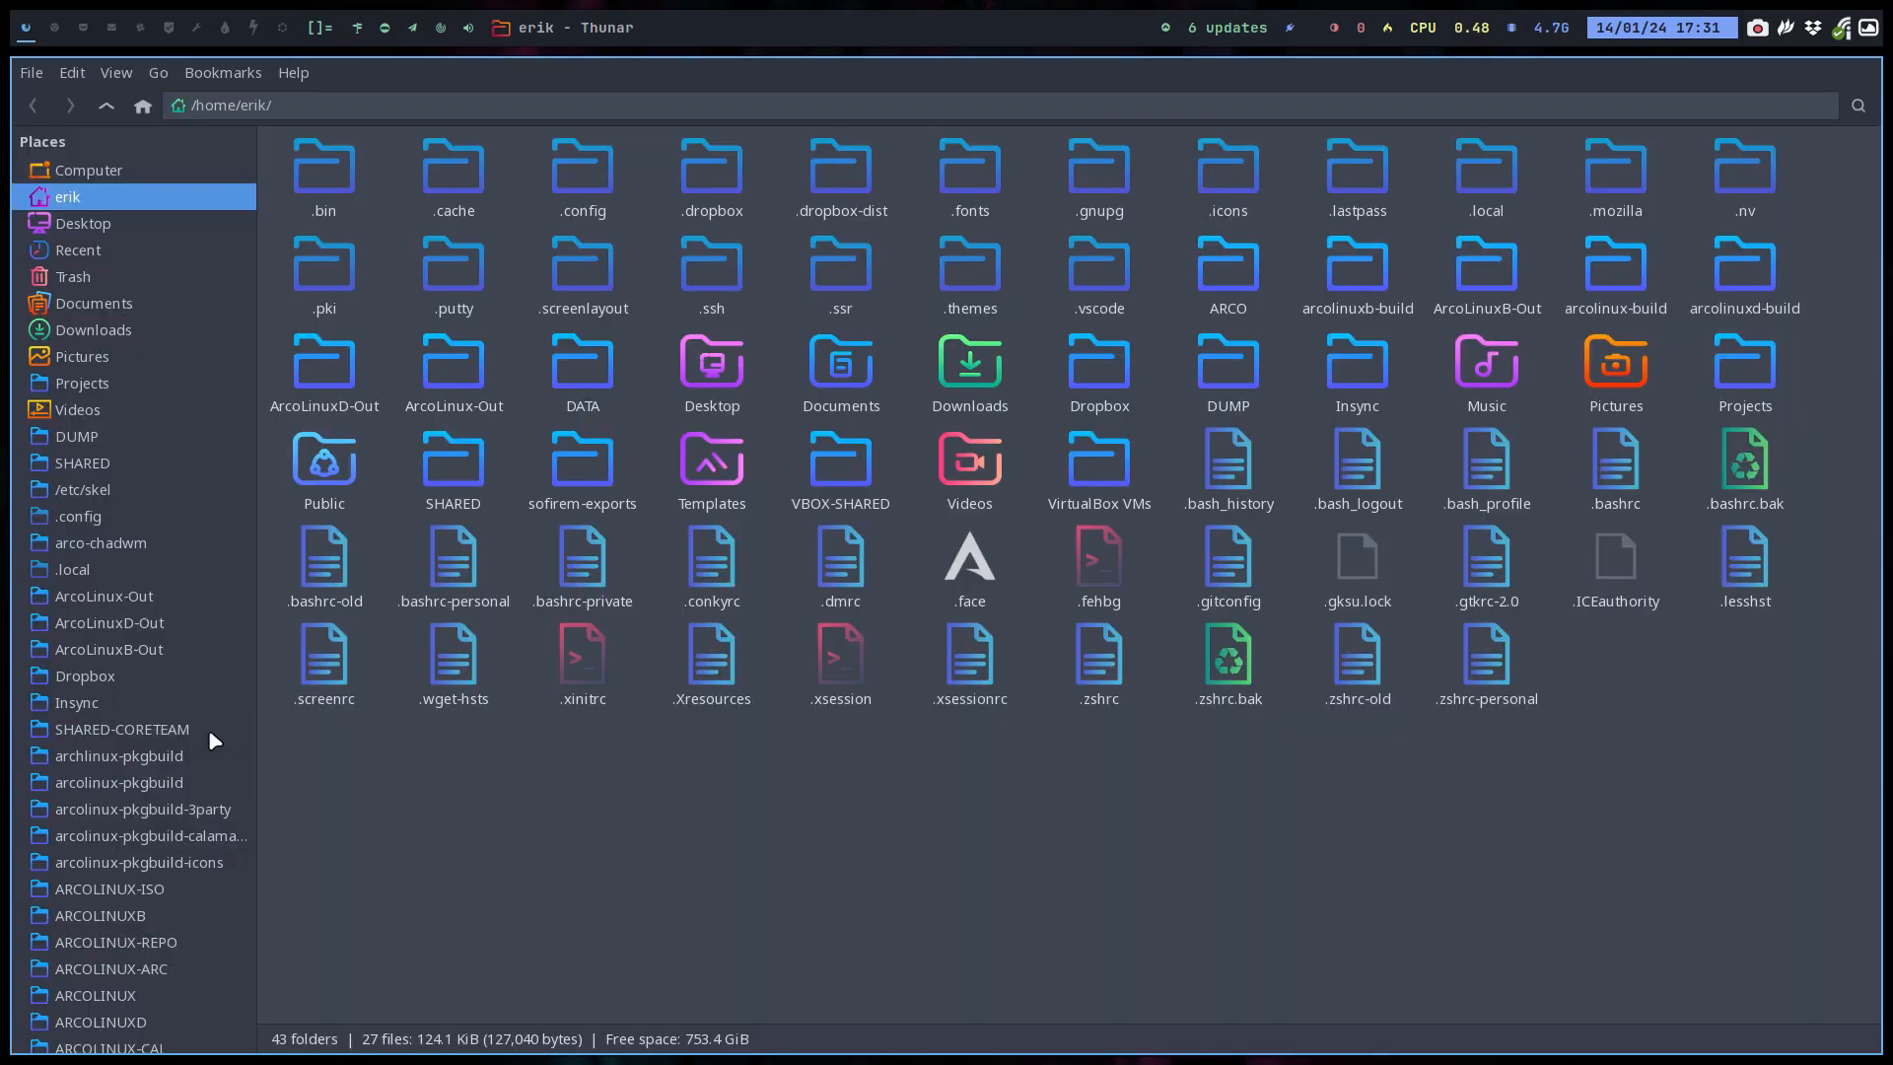
mouse_move(157, 890)
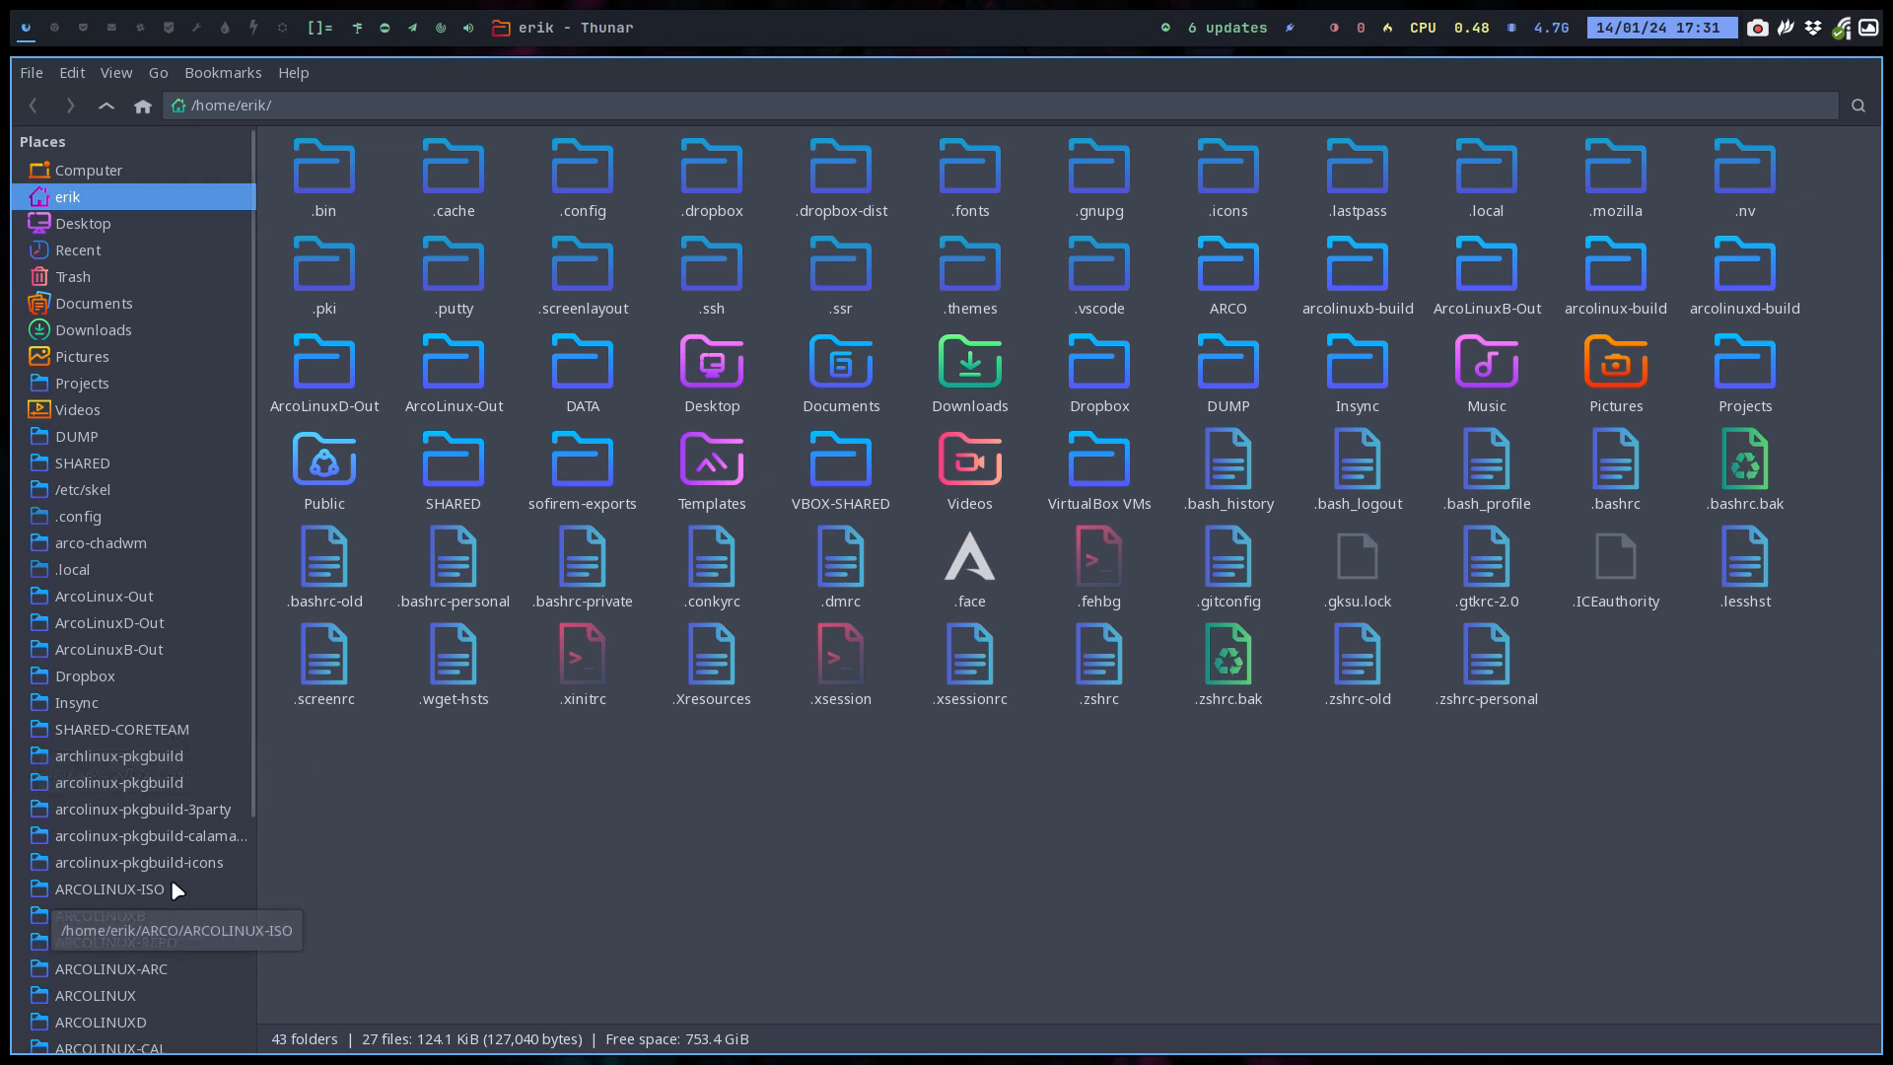
Browse to DATA in the Places sidebar and open the nixos-configurations folder.
scroll(down, 3)
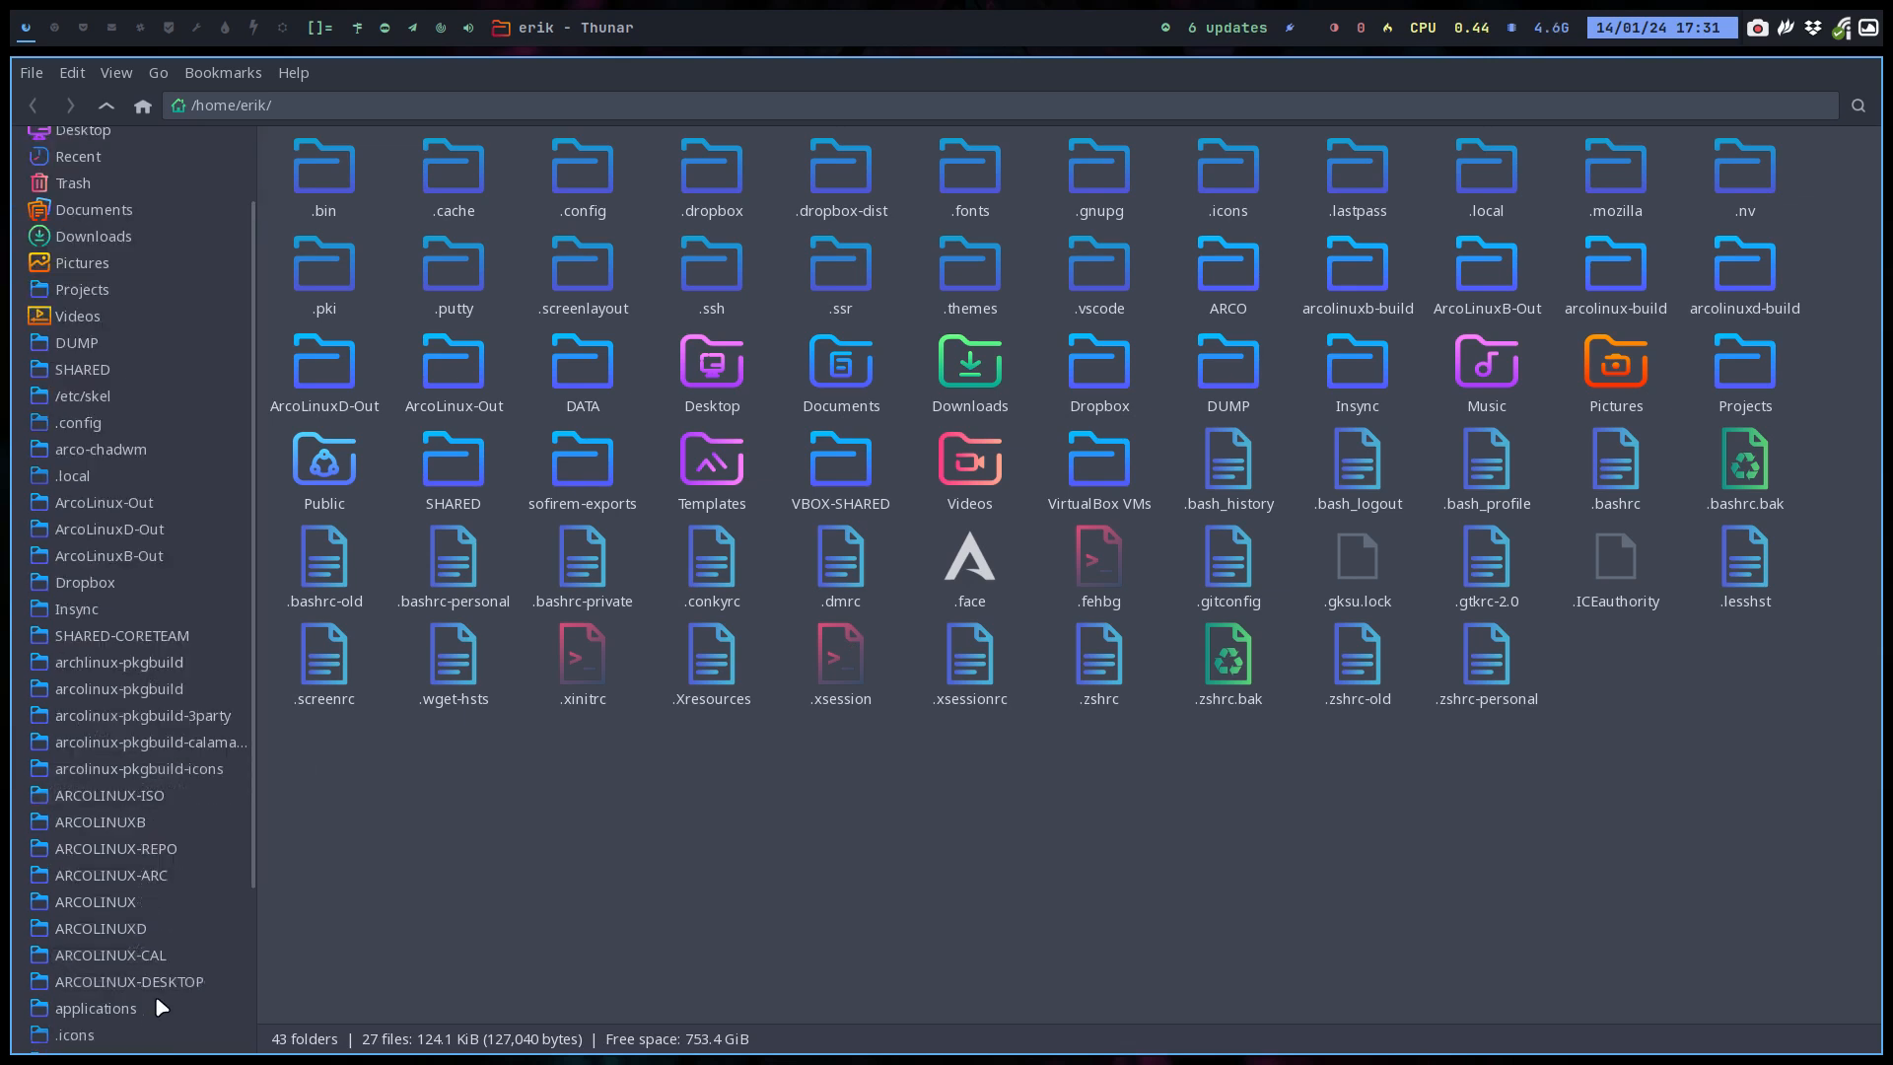
scroll(down, 3)
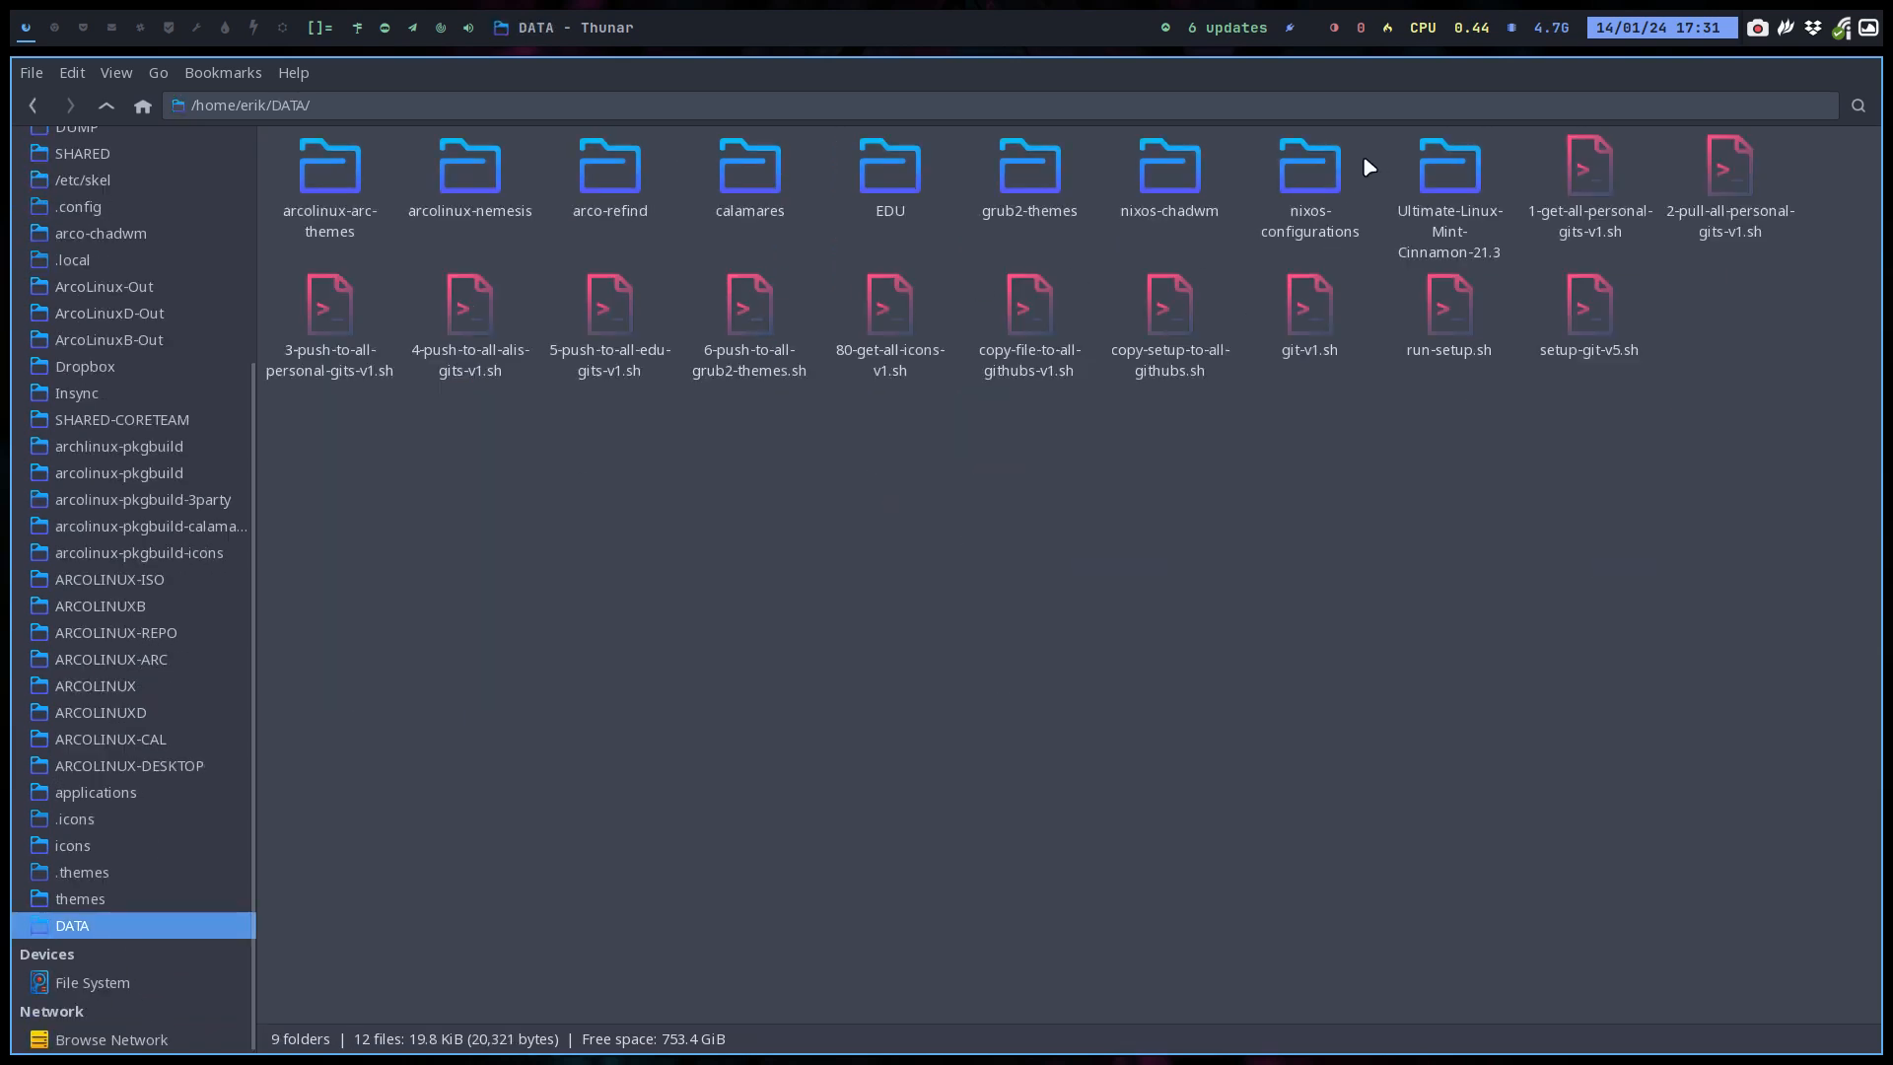
double_click(1308, 168)
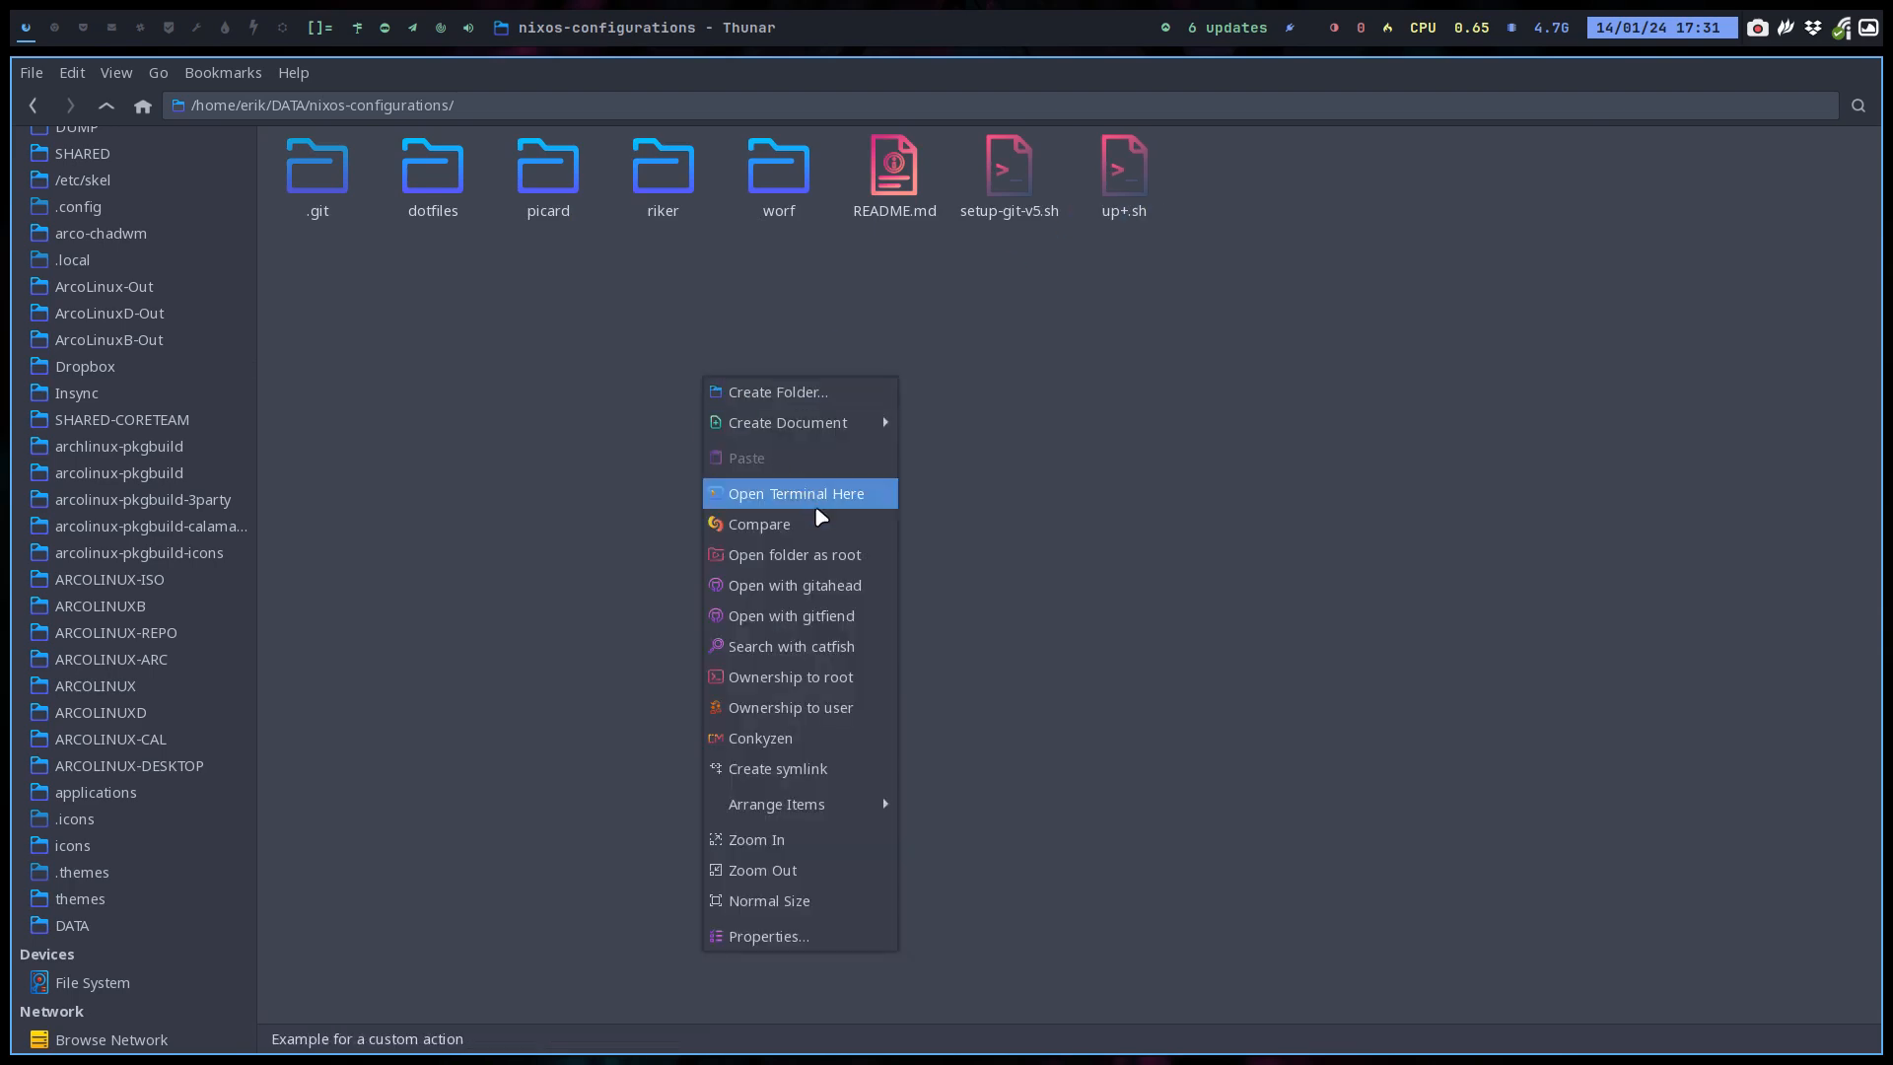
Open a terminal in nixos-configurations and browse to dotfiles/.config in Thunar.
click(796, 493)
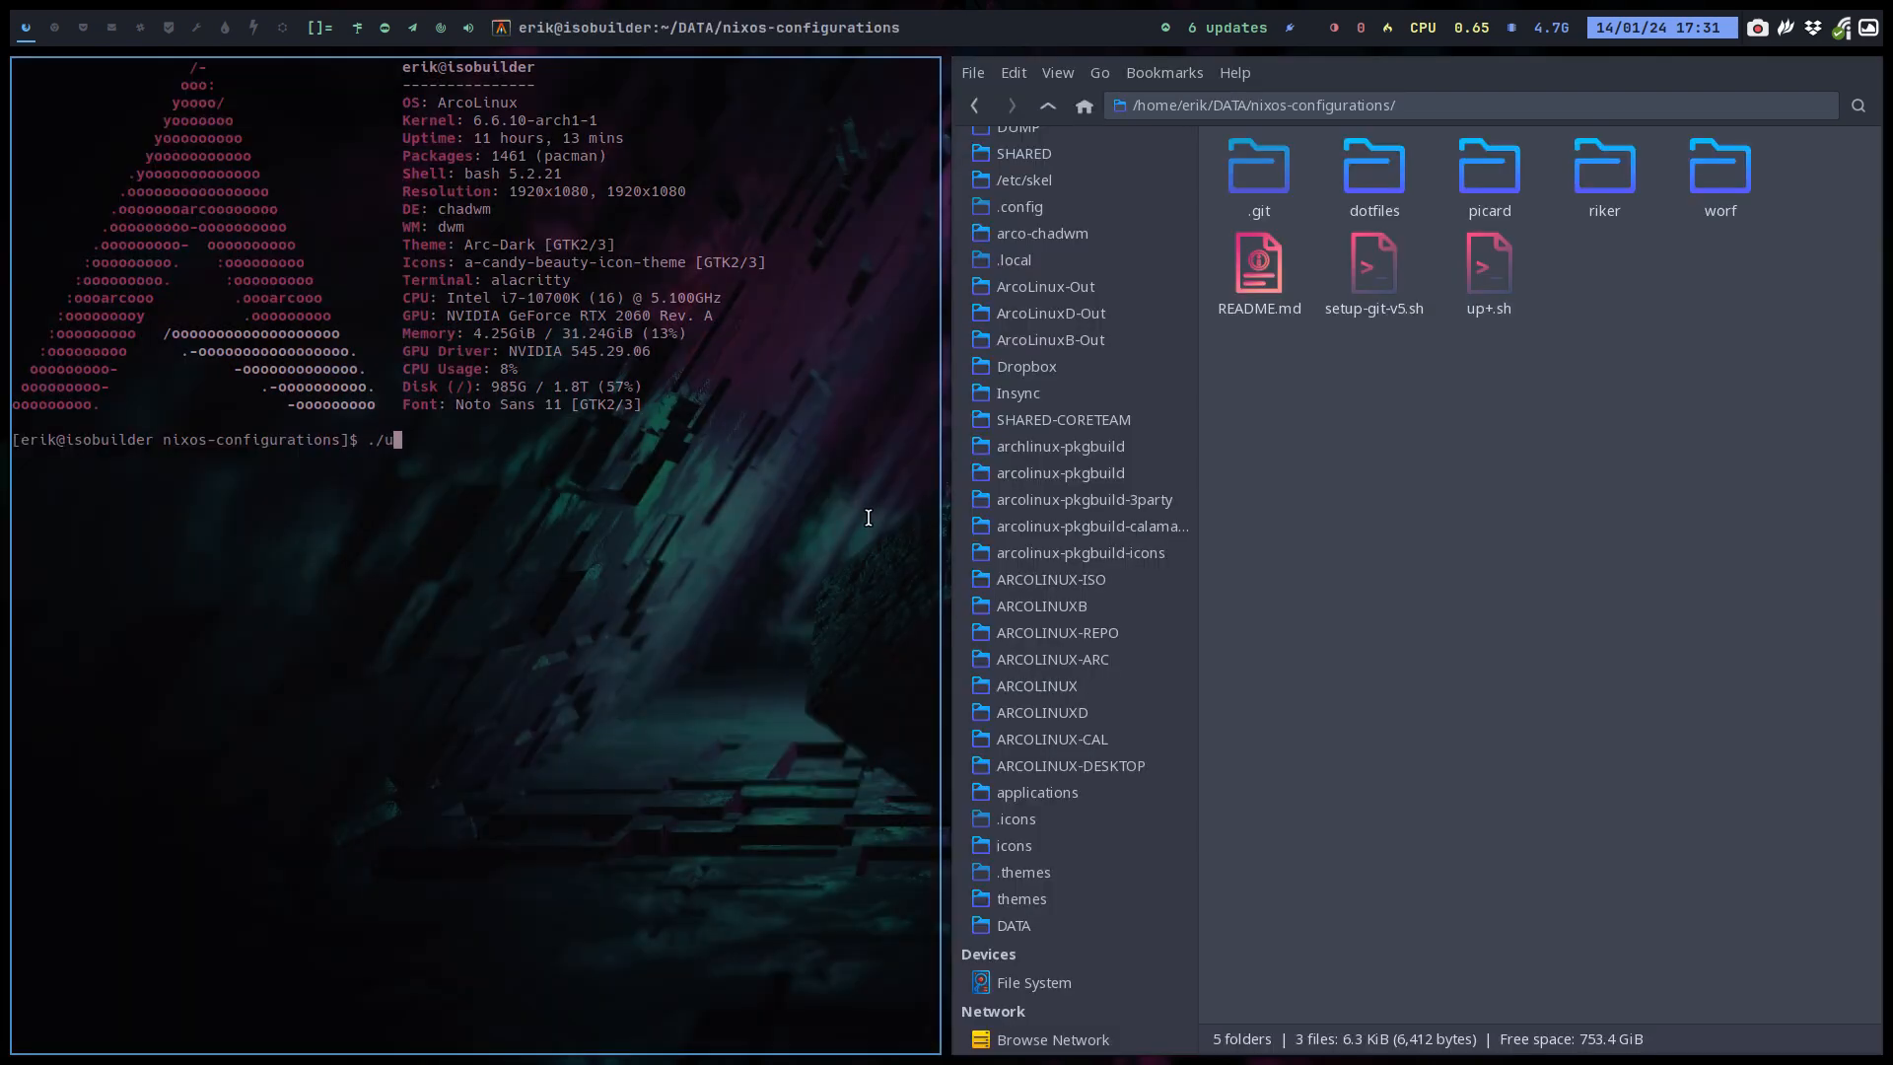
double_click(1372, 166)
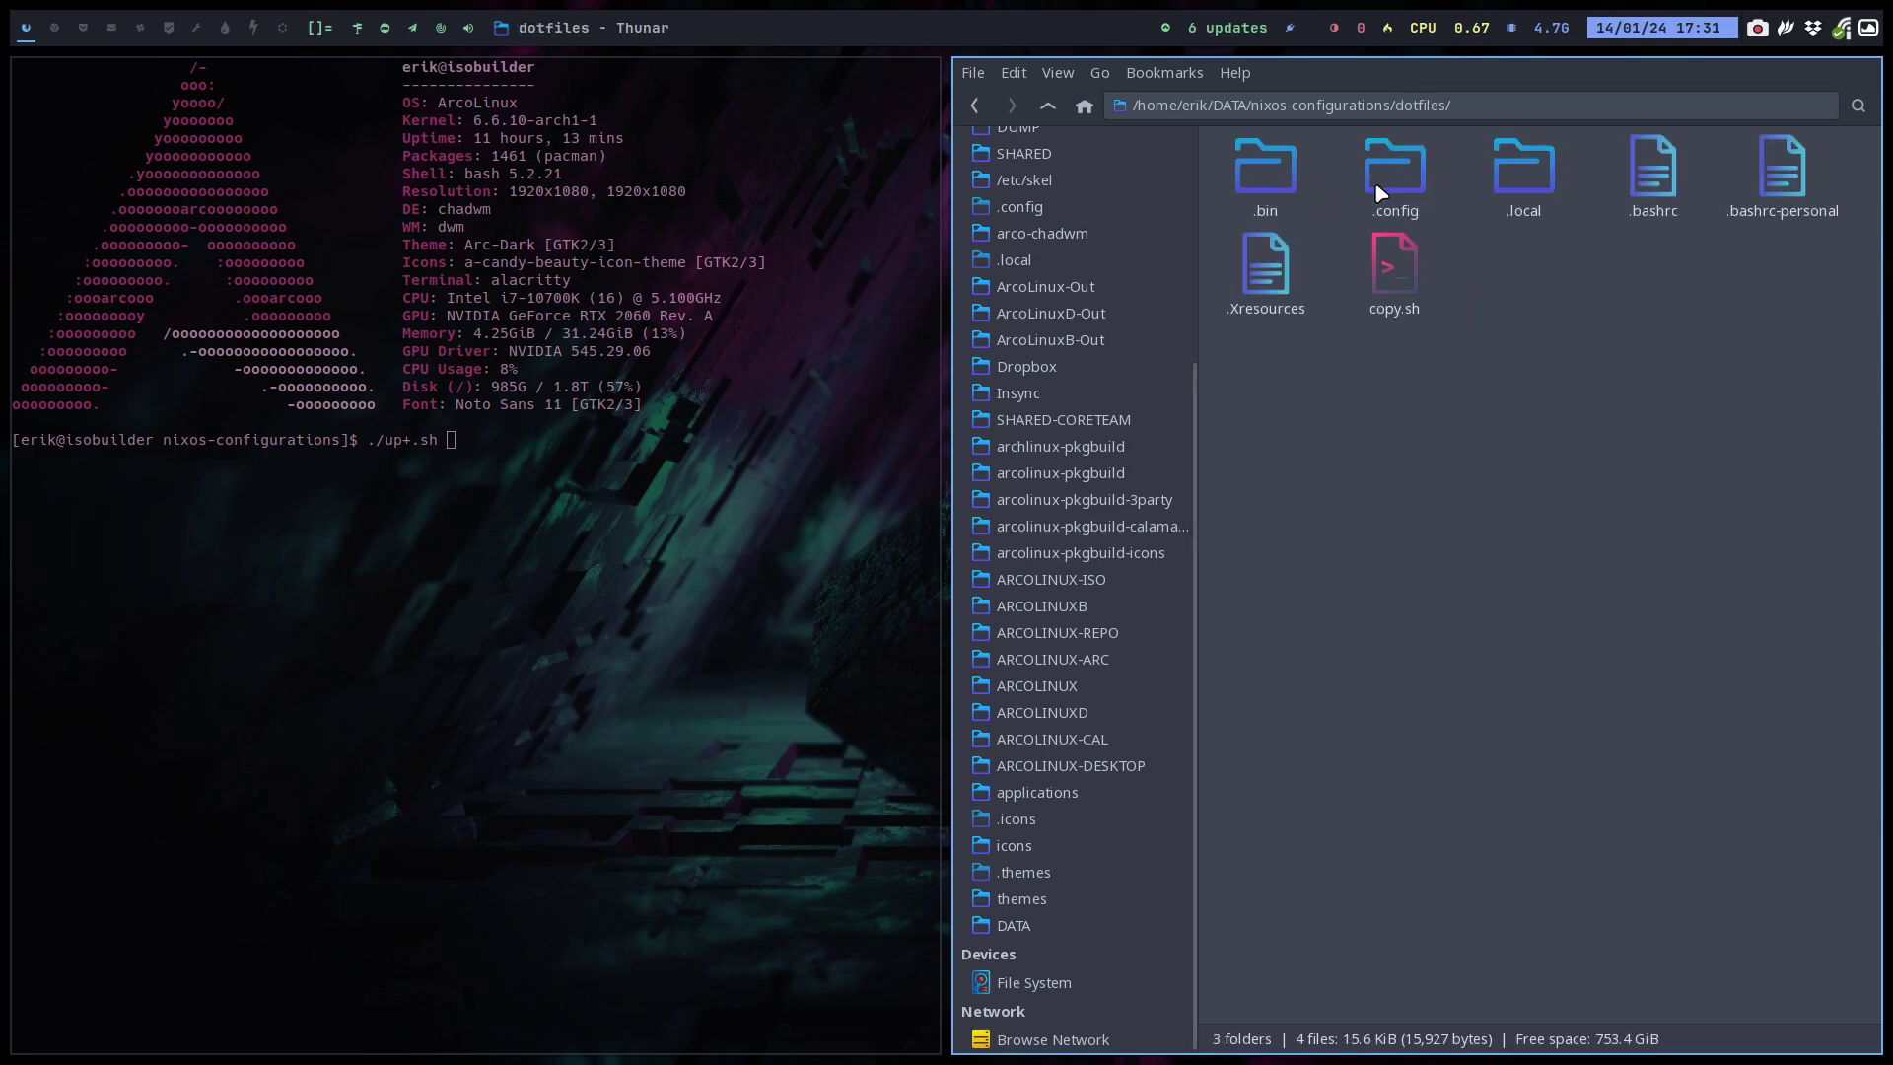
double_click(1394, 168)
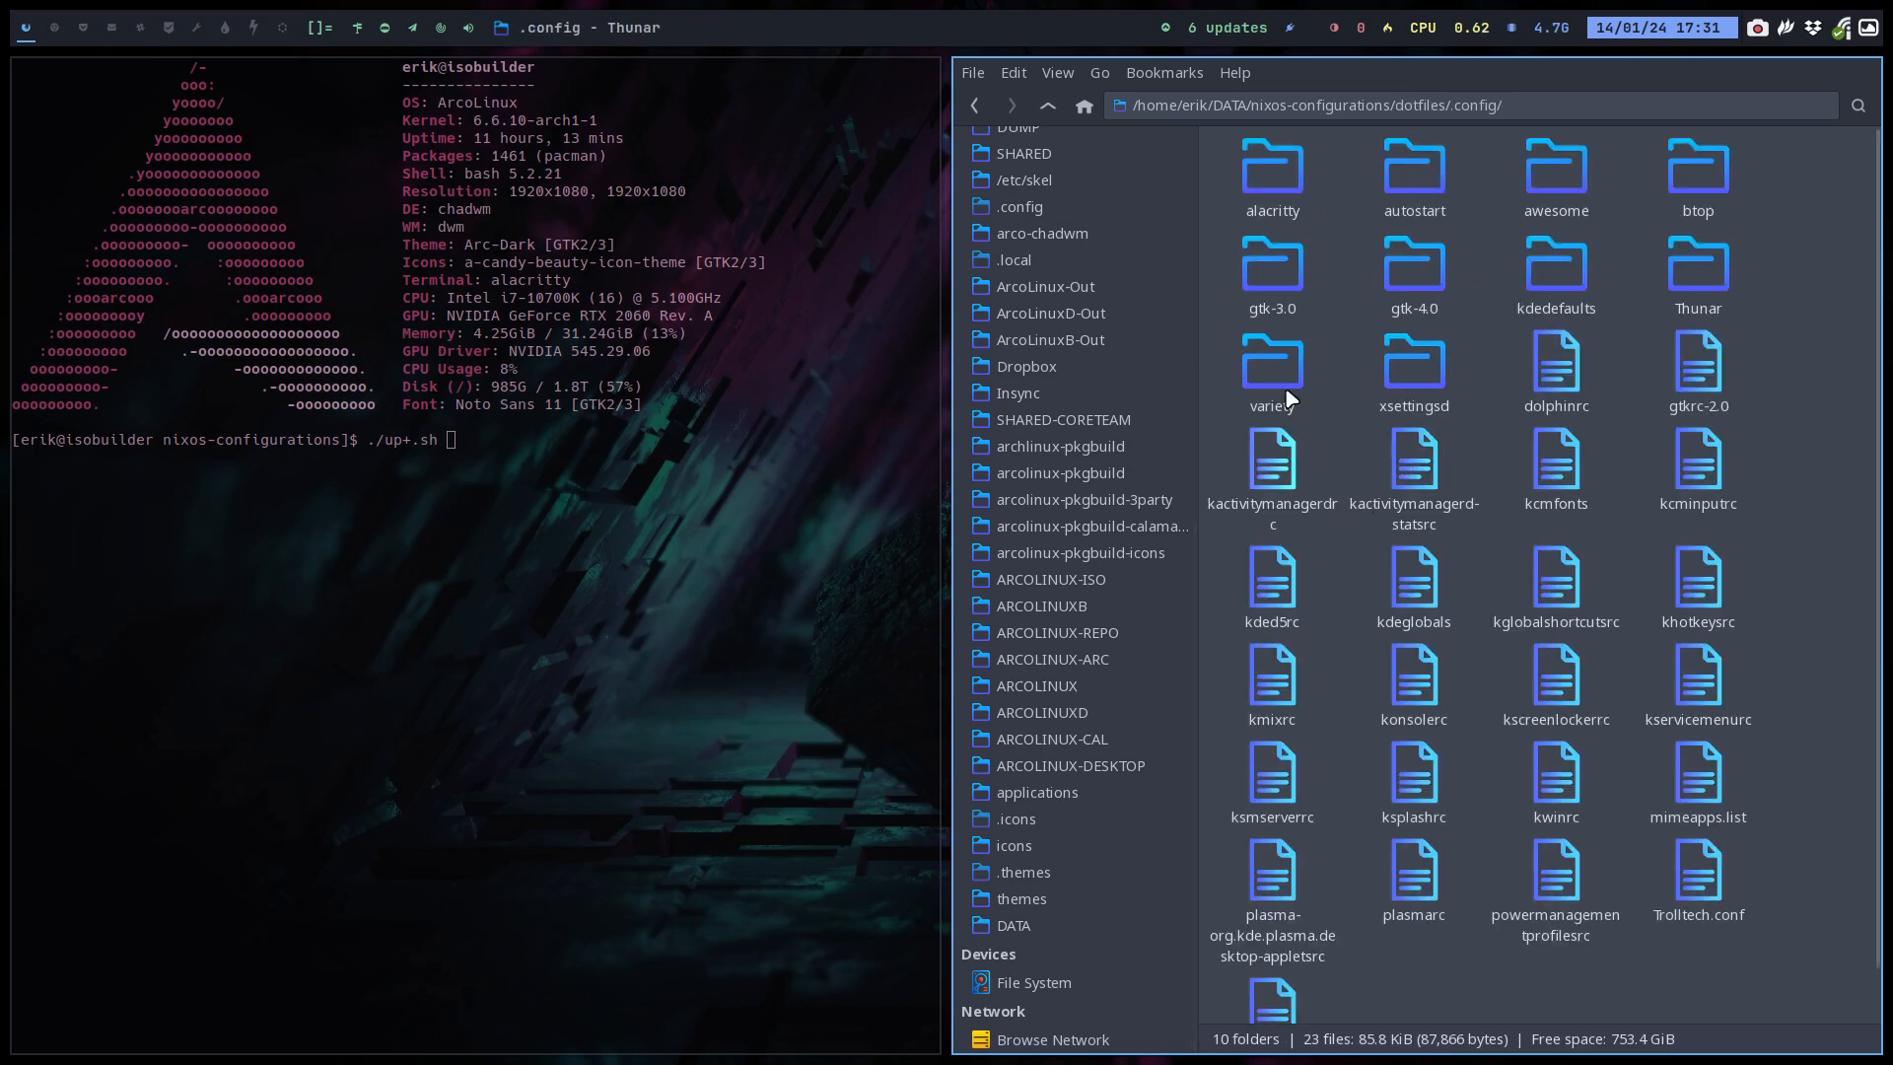
Run up+.sh, open the new i3 folder, and start the commit comment 'i3 a'.
click(355, 622)
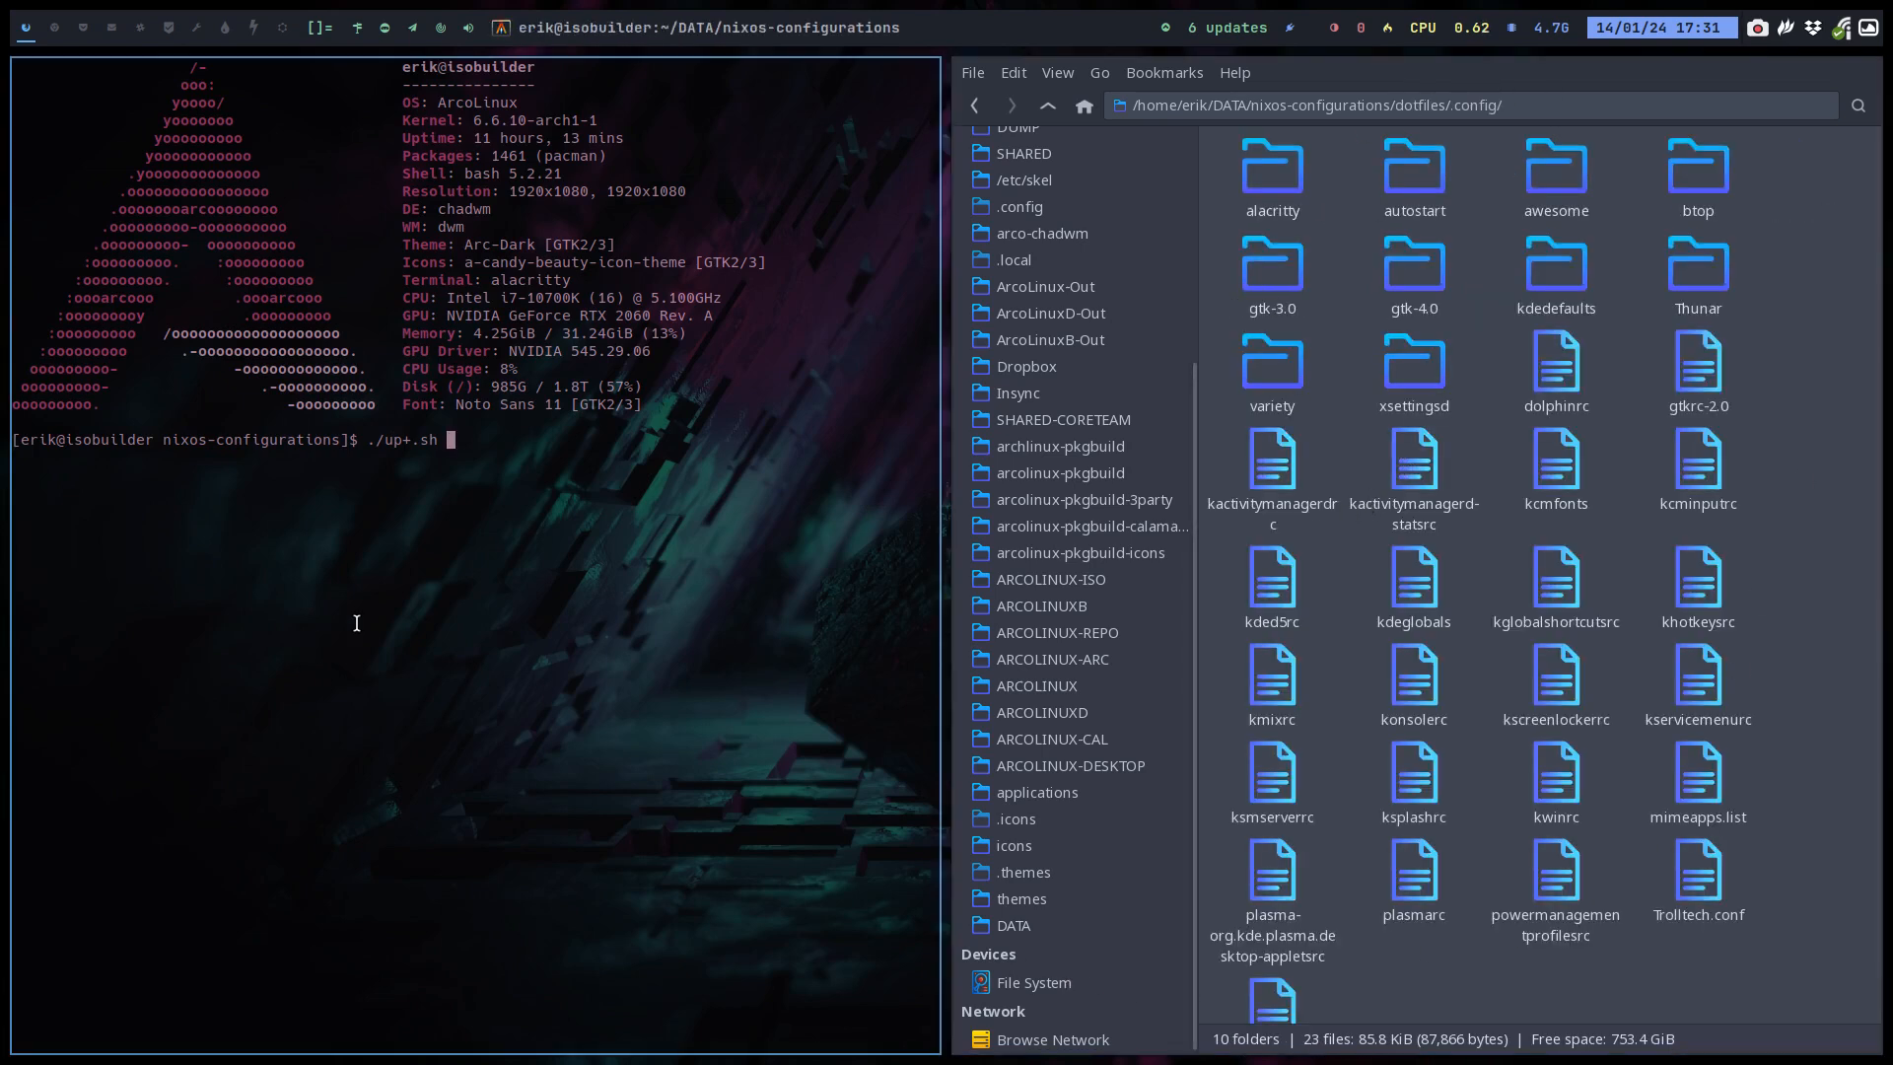
key(Return)
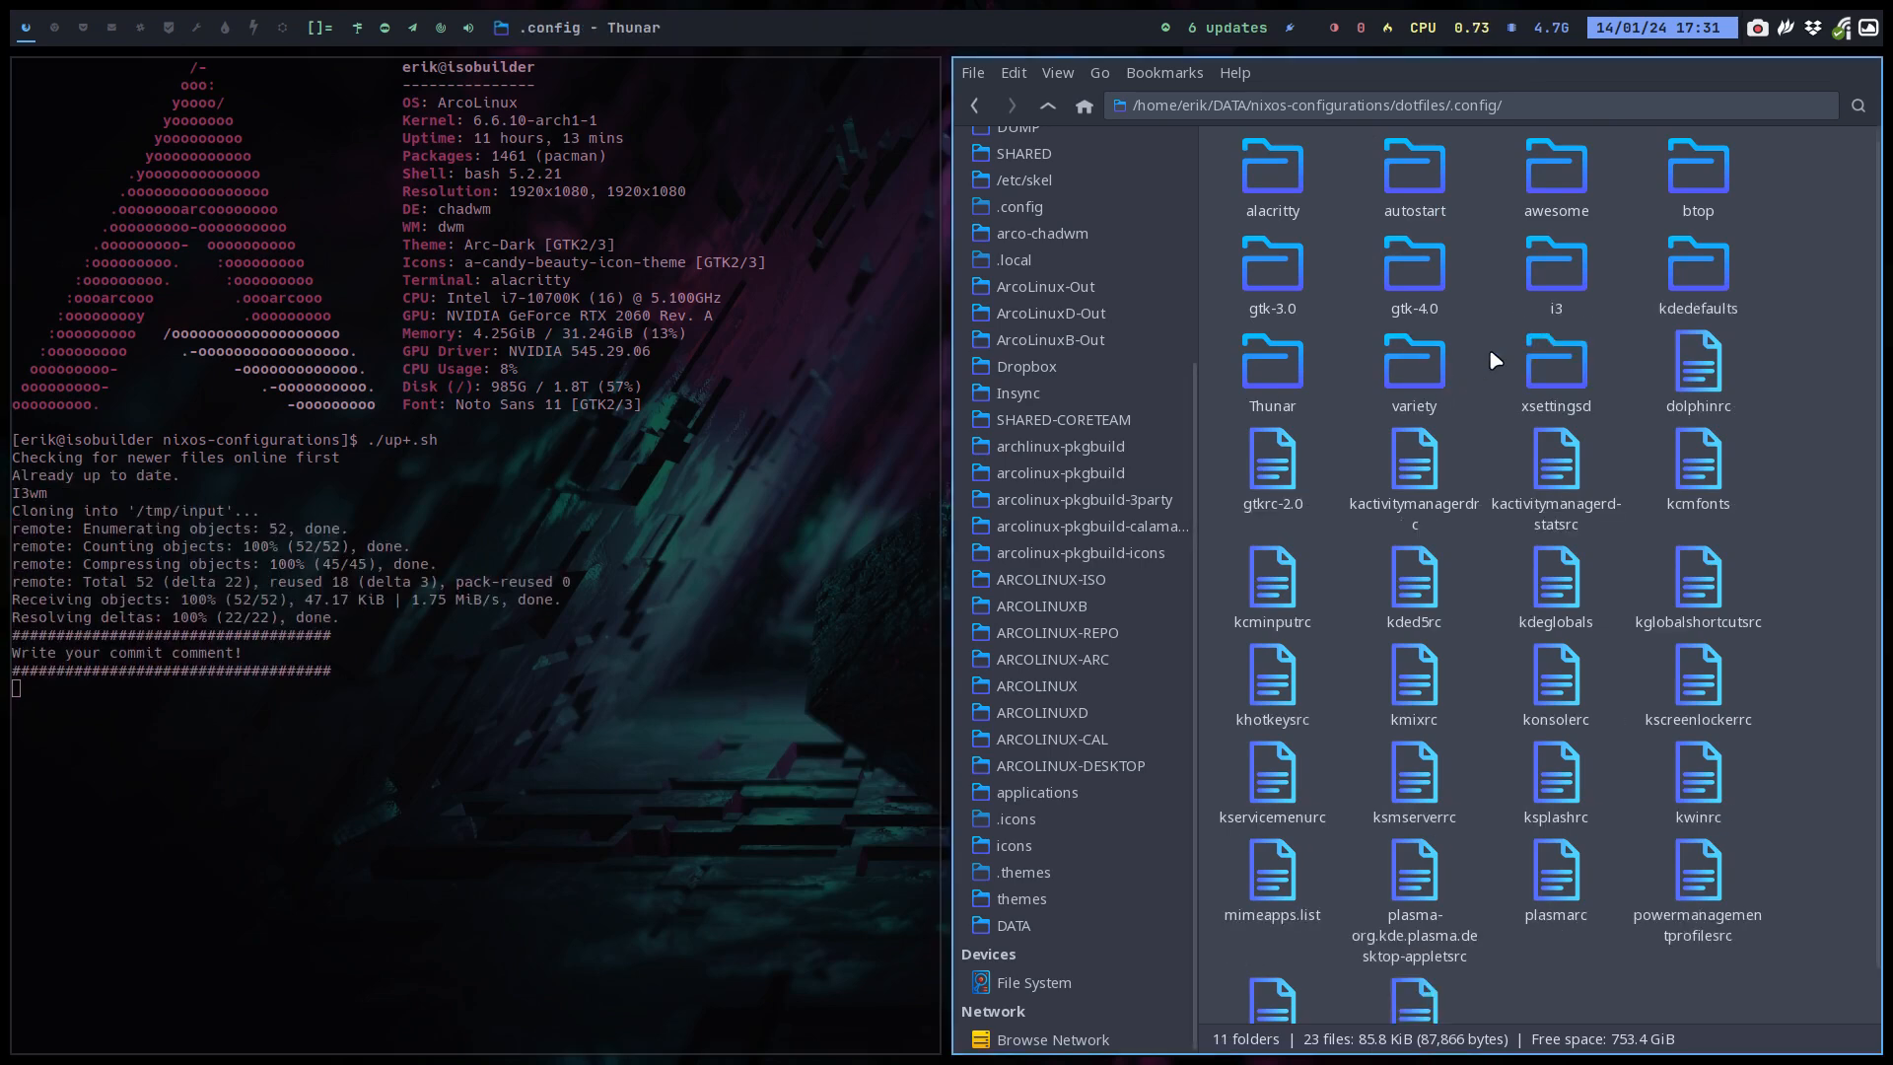
double_click(1555, 272)
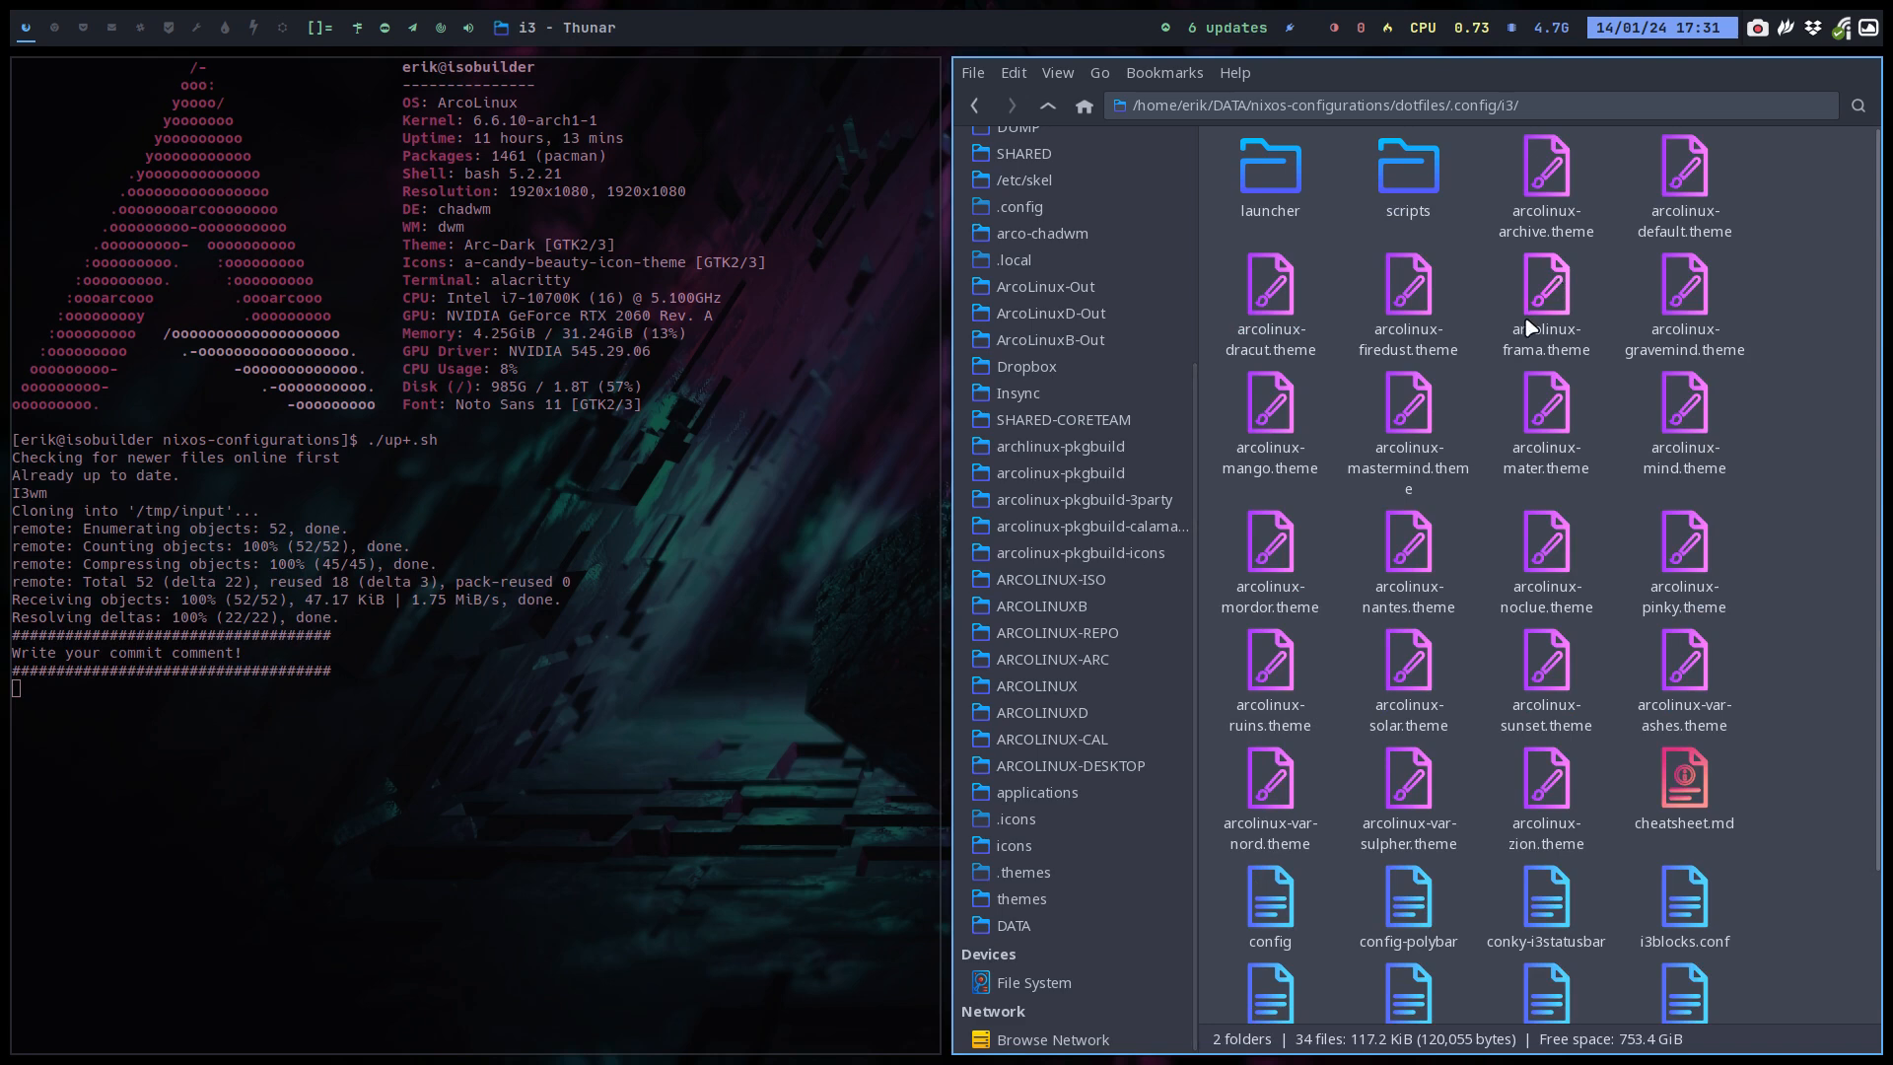
scroll(down, 3)
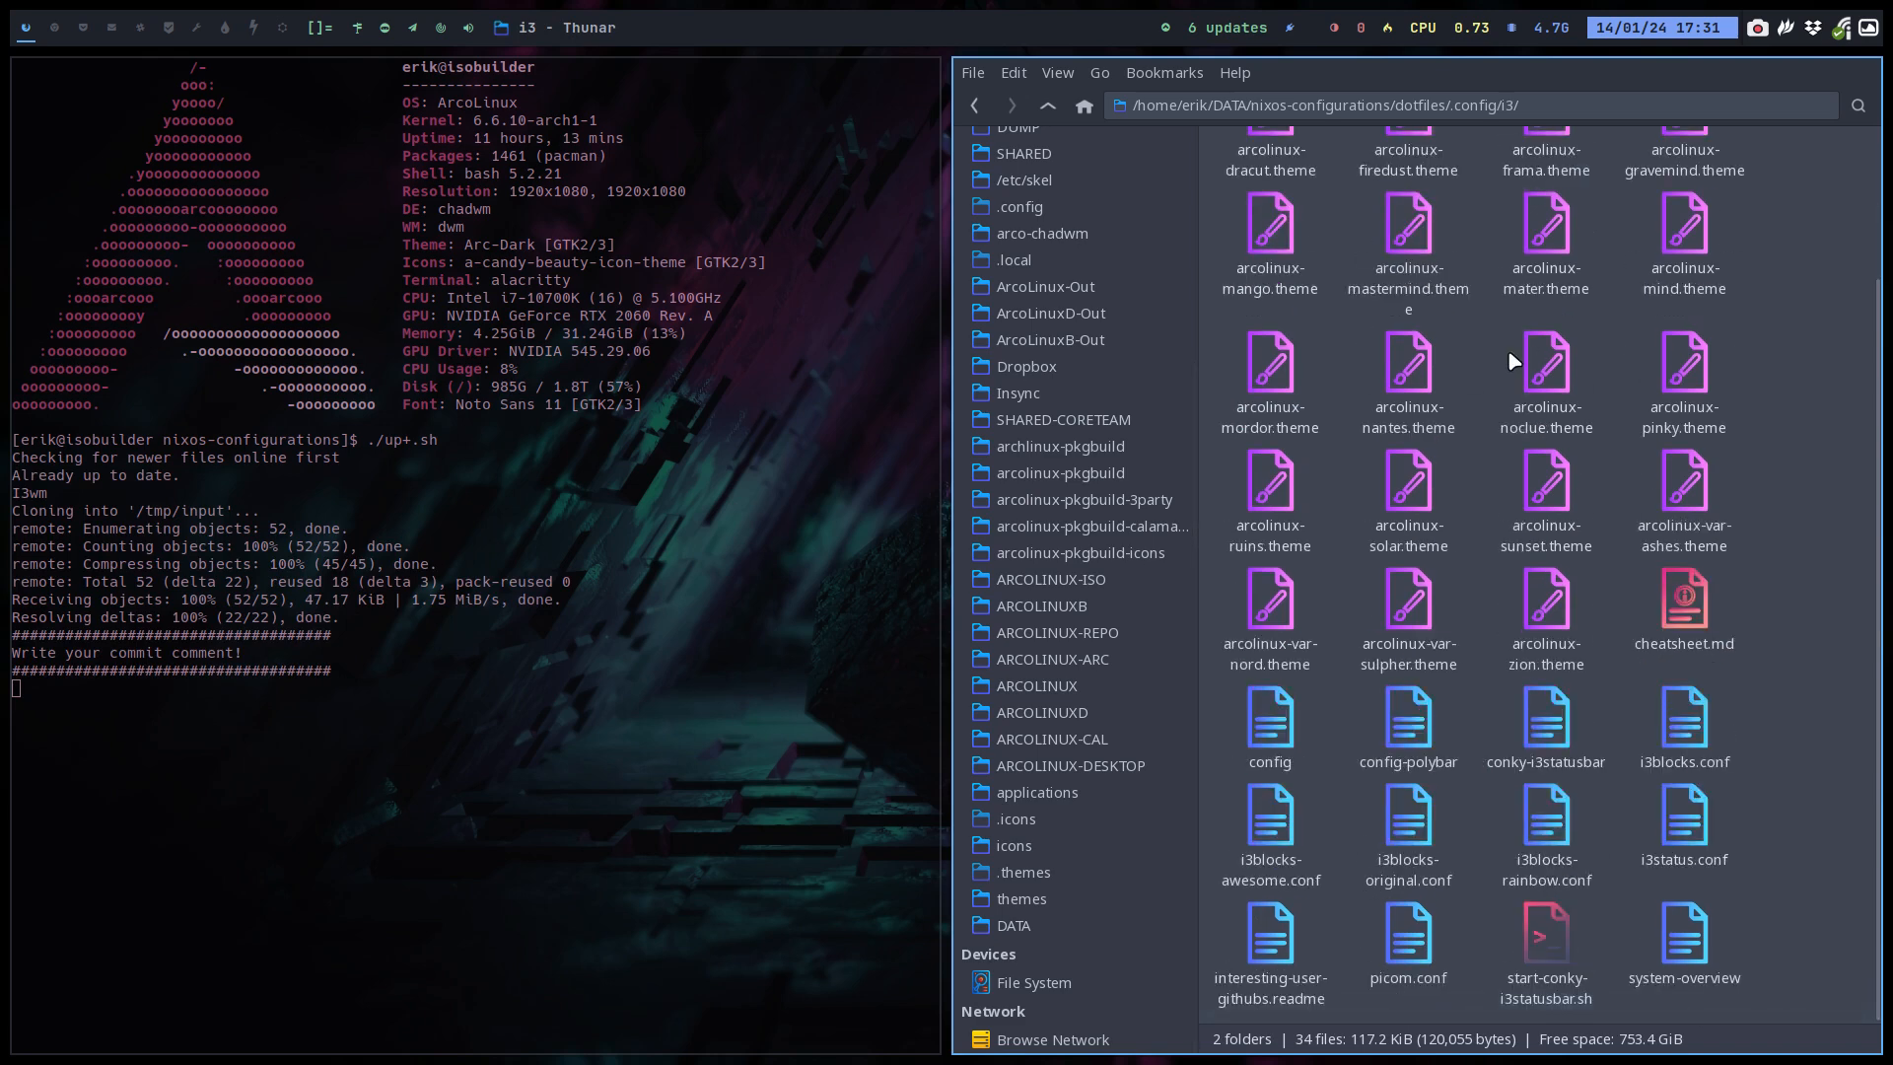
scroll(up, 3)
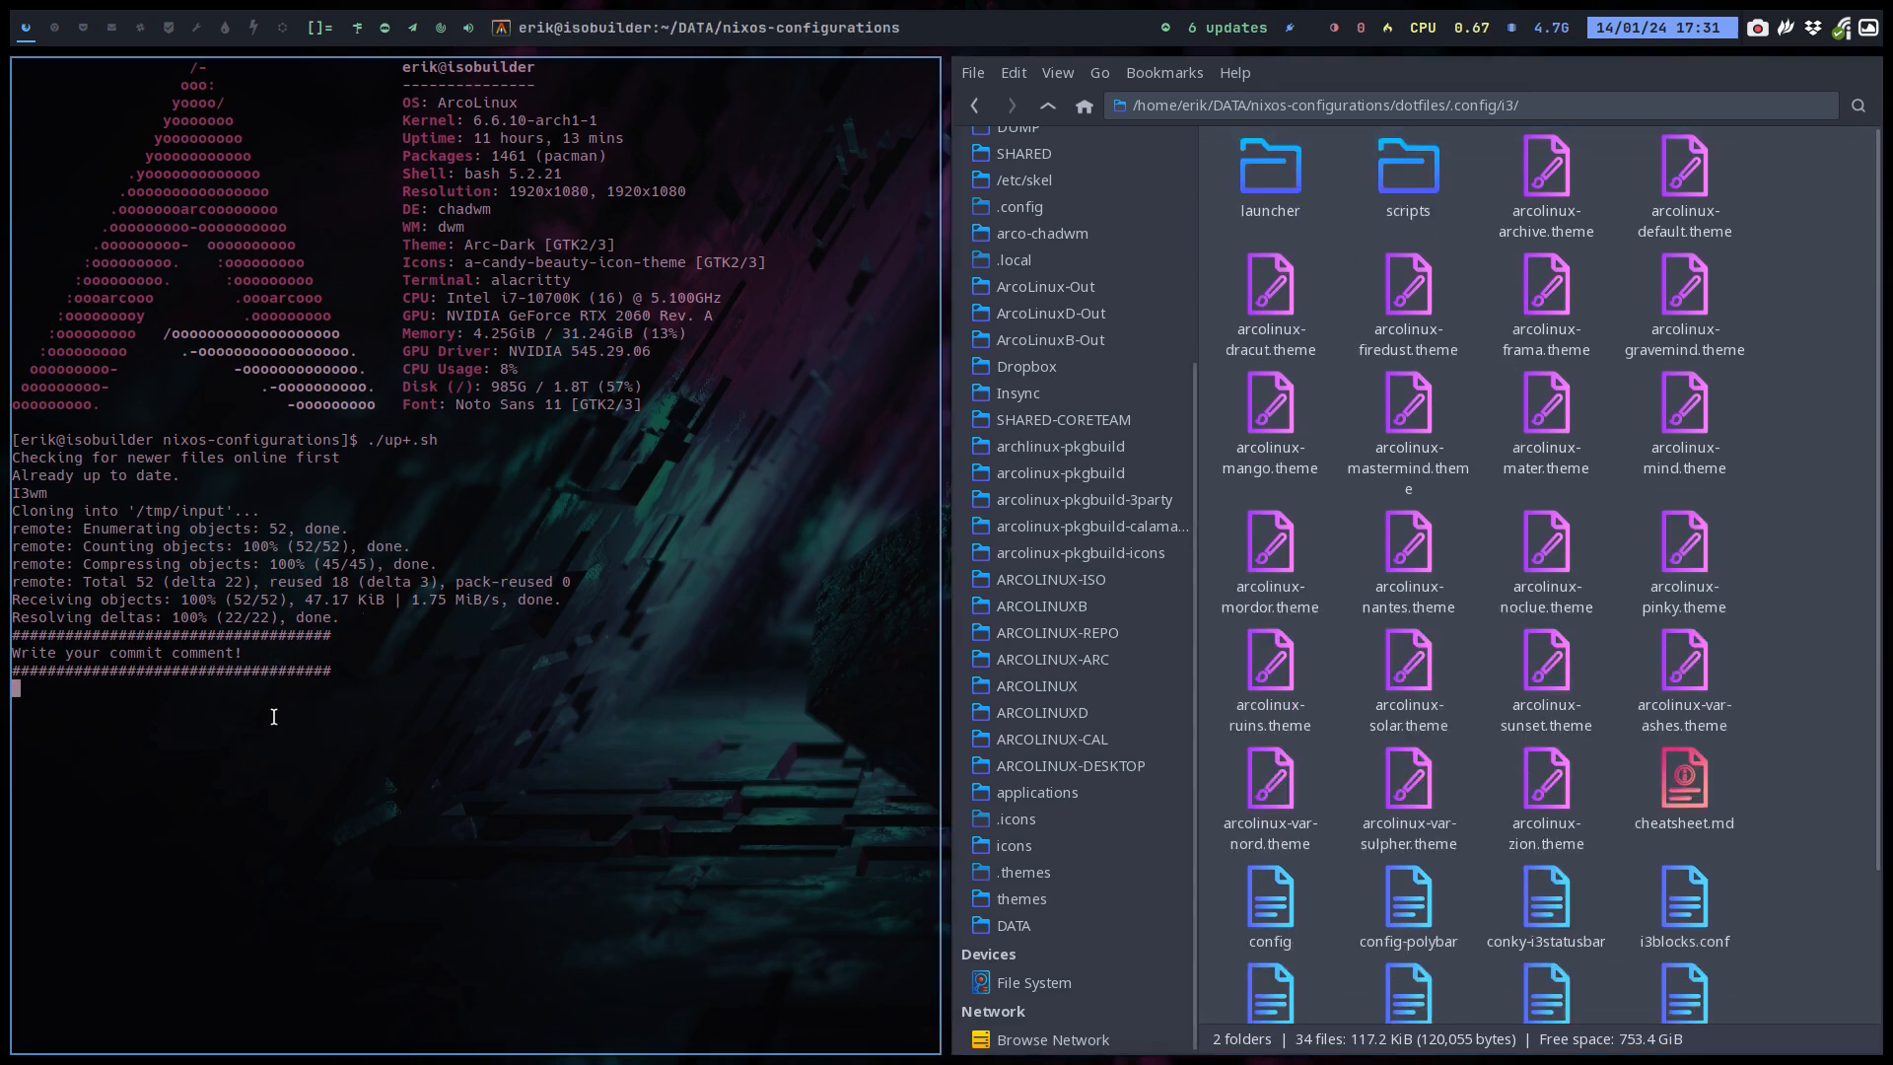
text(i3 a)
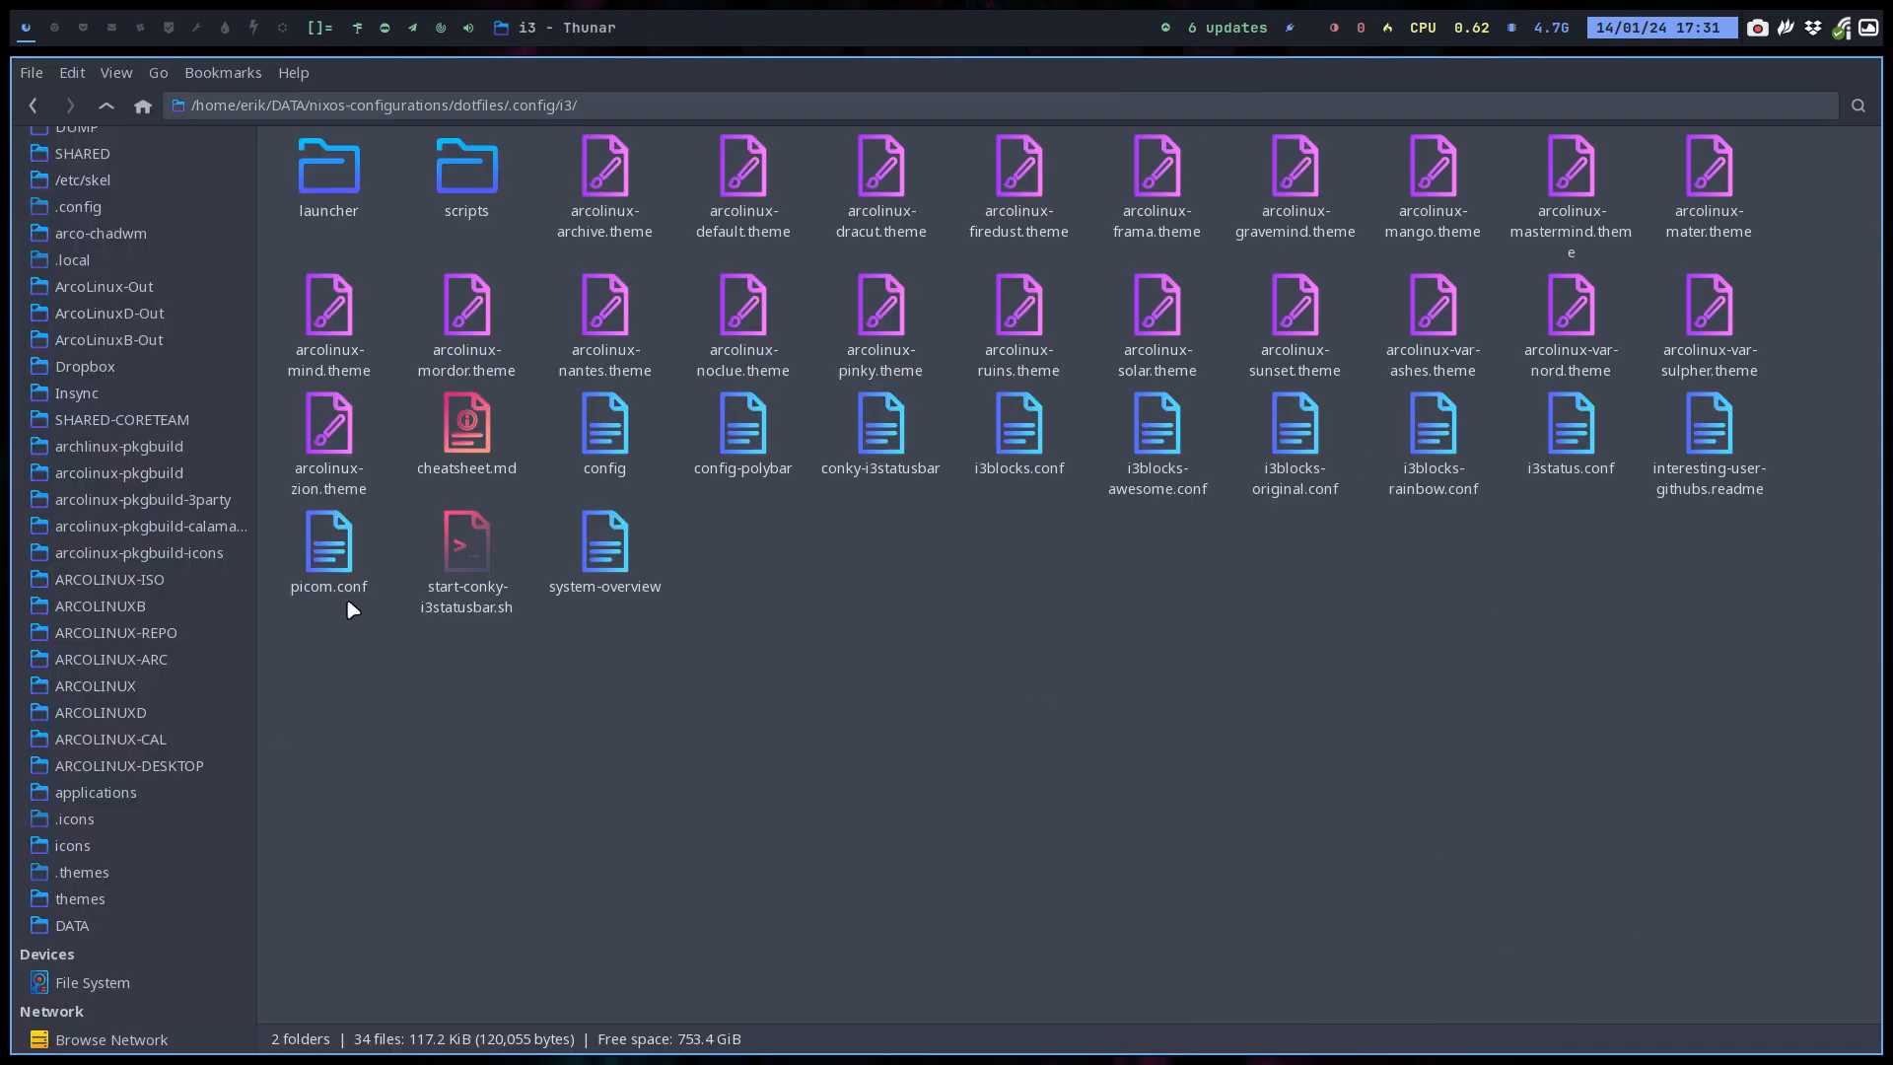
mouse_move(49, 899)
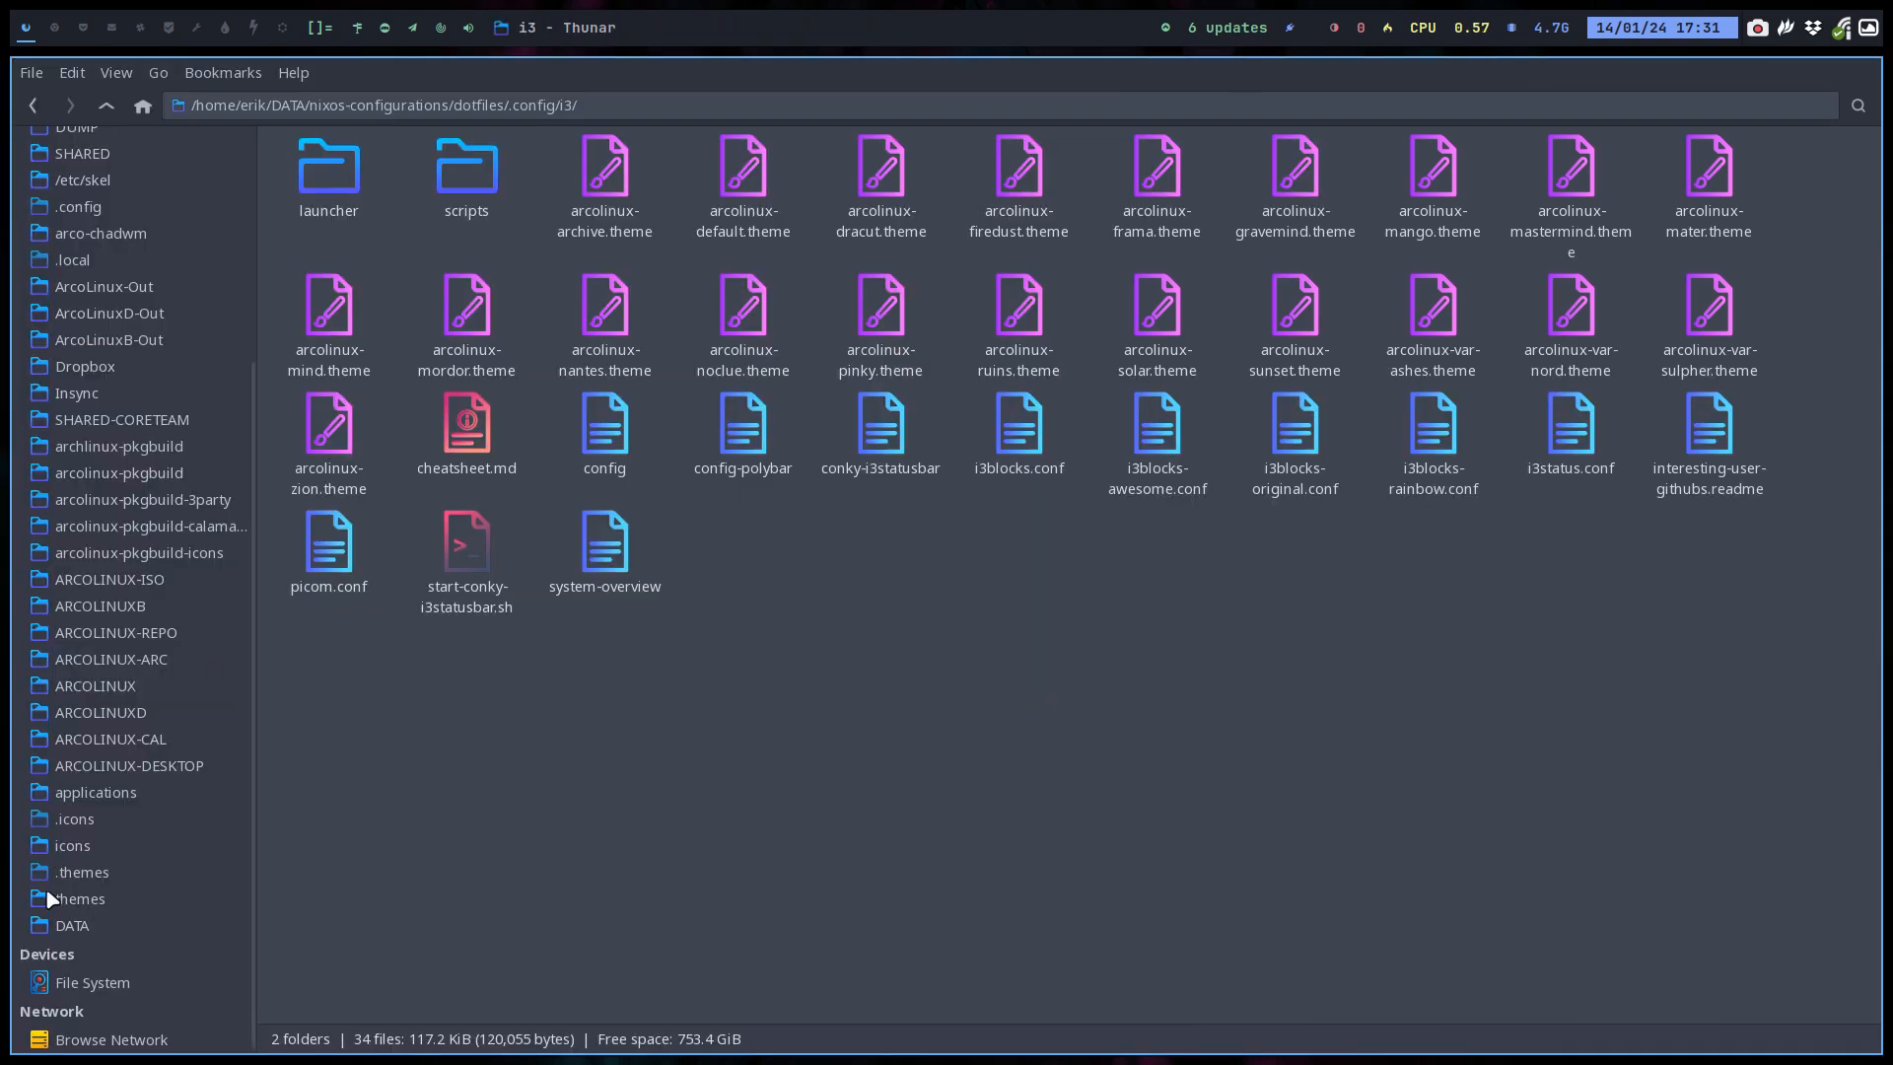
Open DATA > nixos-configurations > riker > desktops and rename the awesome.nix copy to i3wm.nix.
click(71, 925)
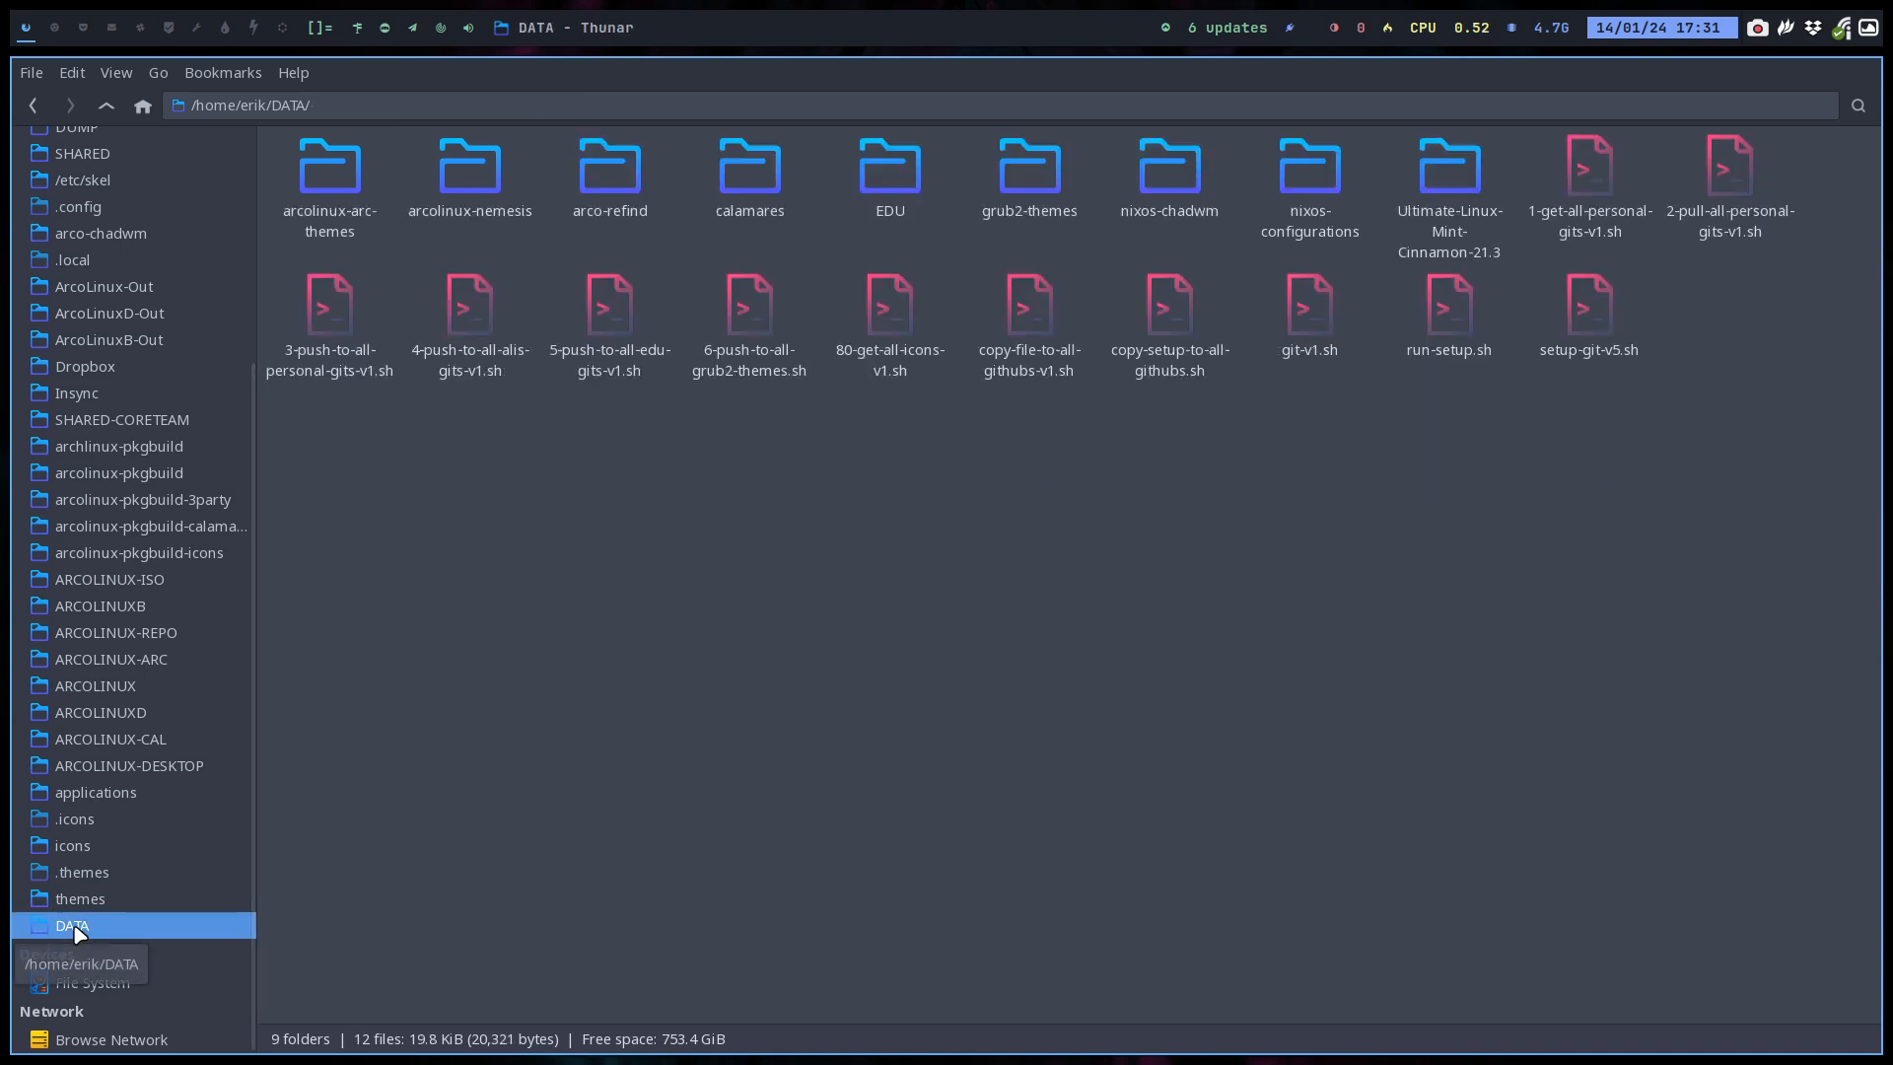
mouse_move(1308, 169)
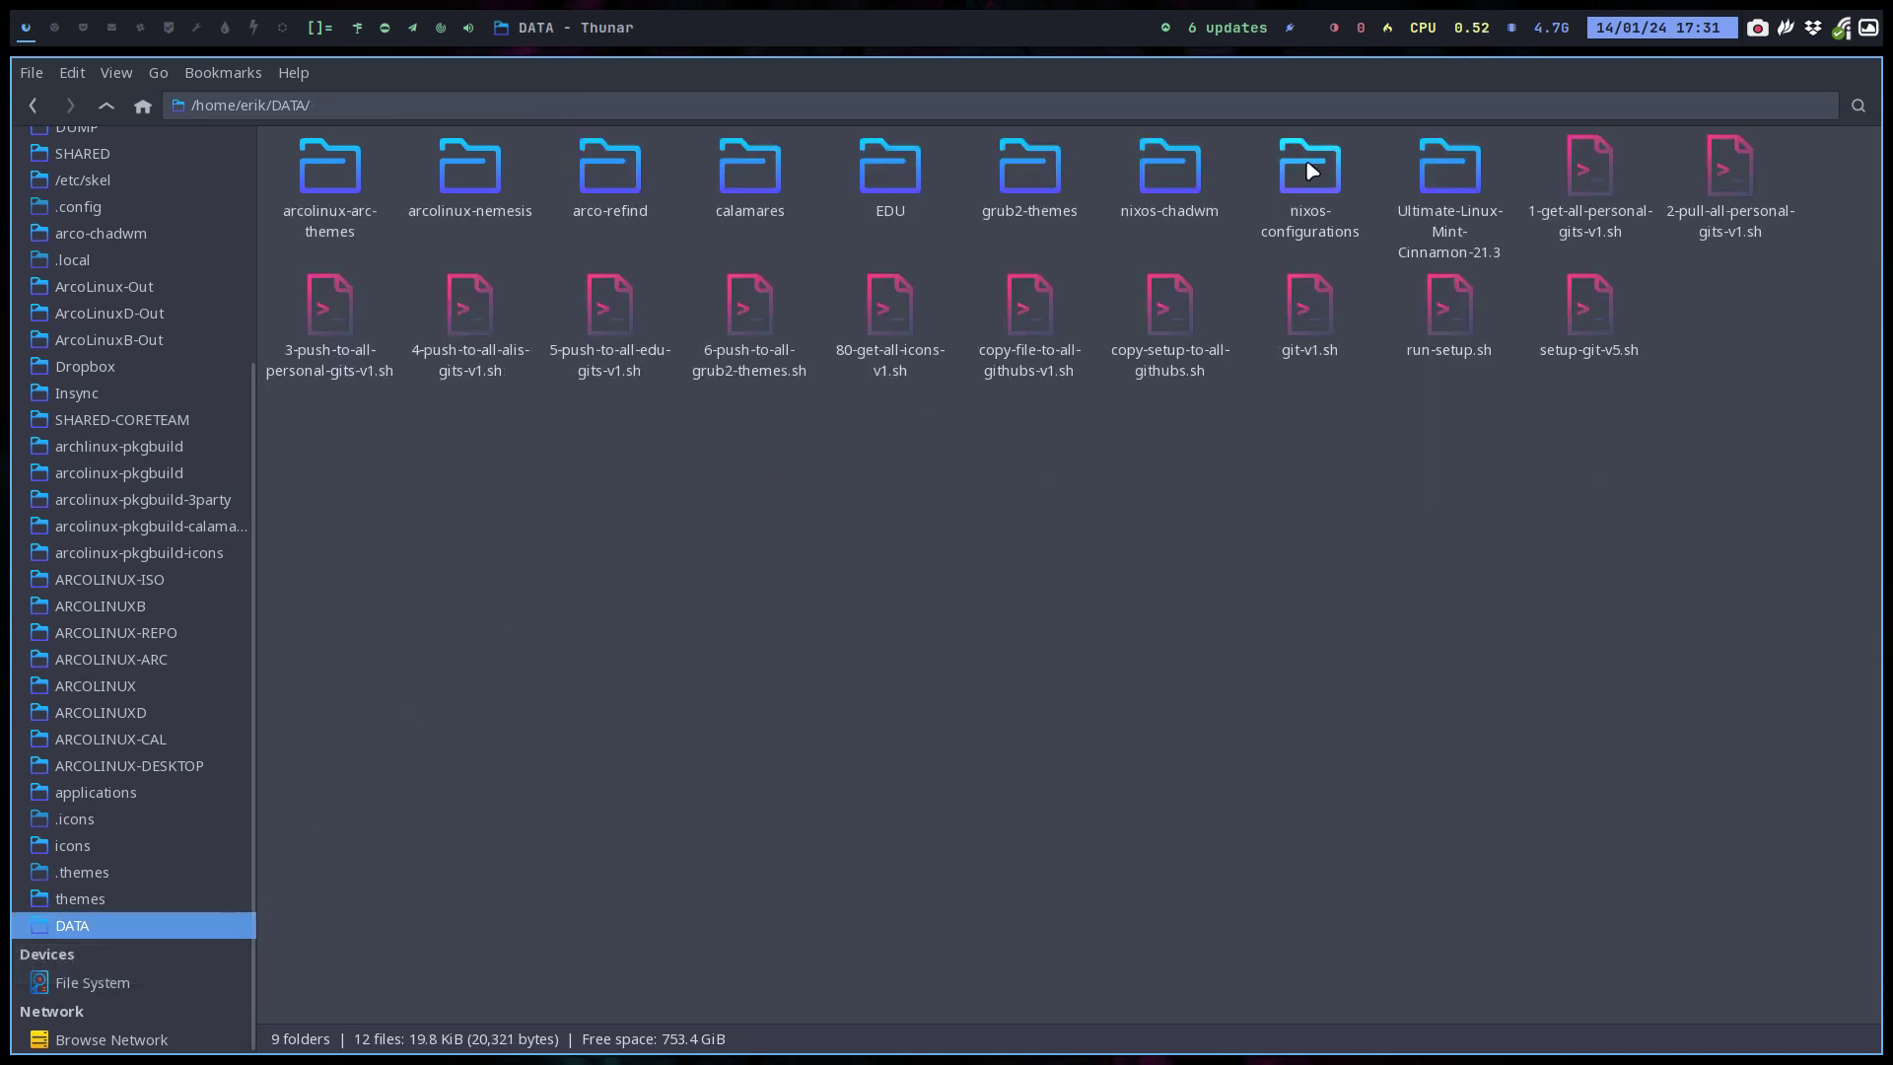
double_click(1307, 168)
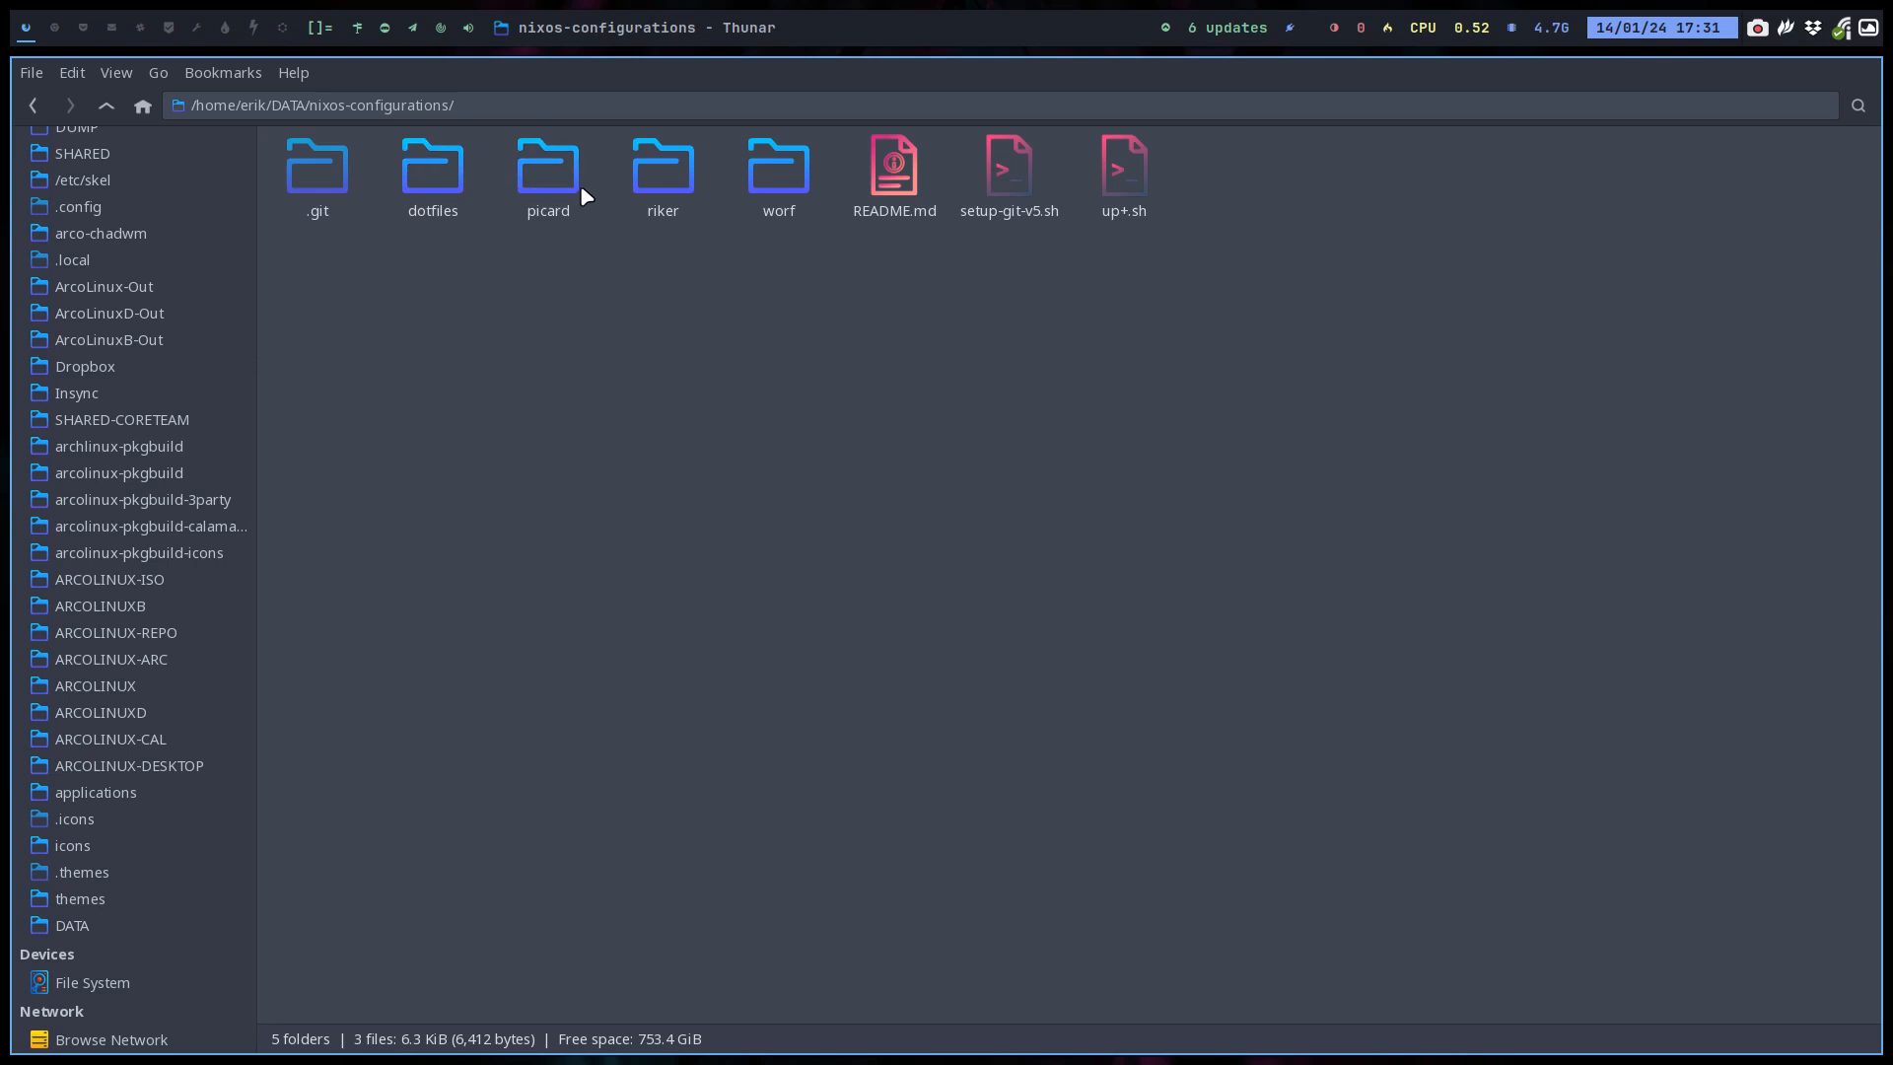
double_click(661, 169)
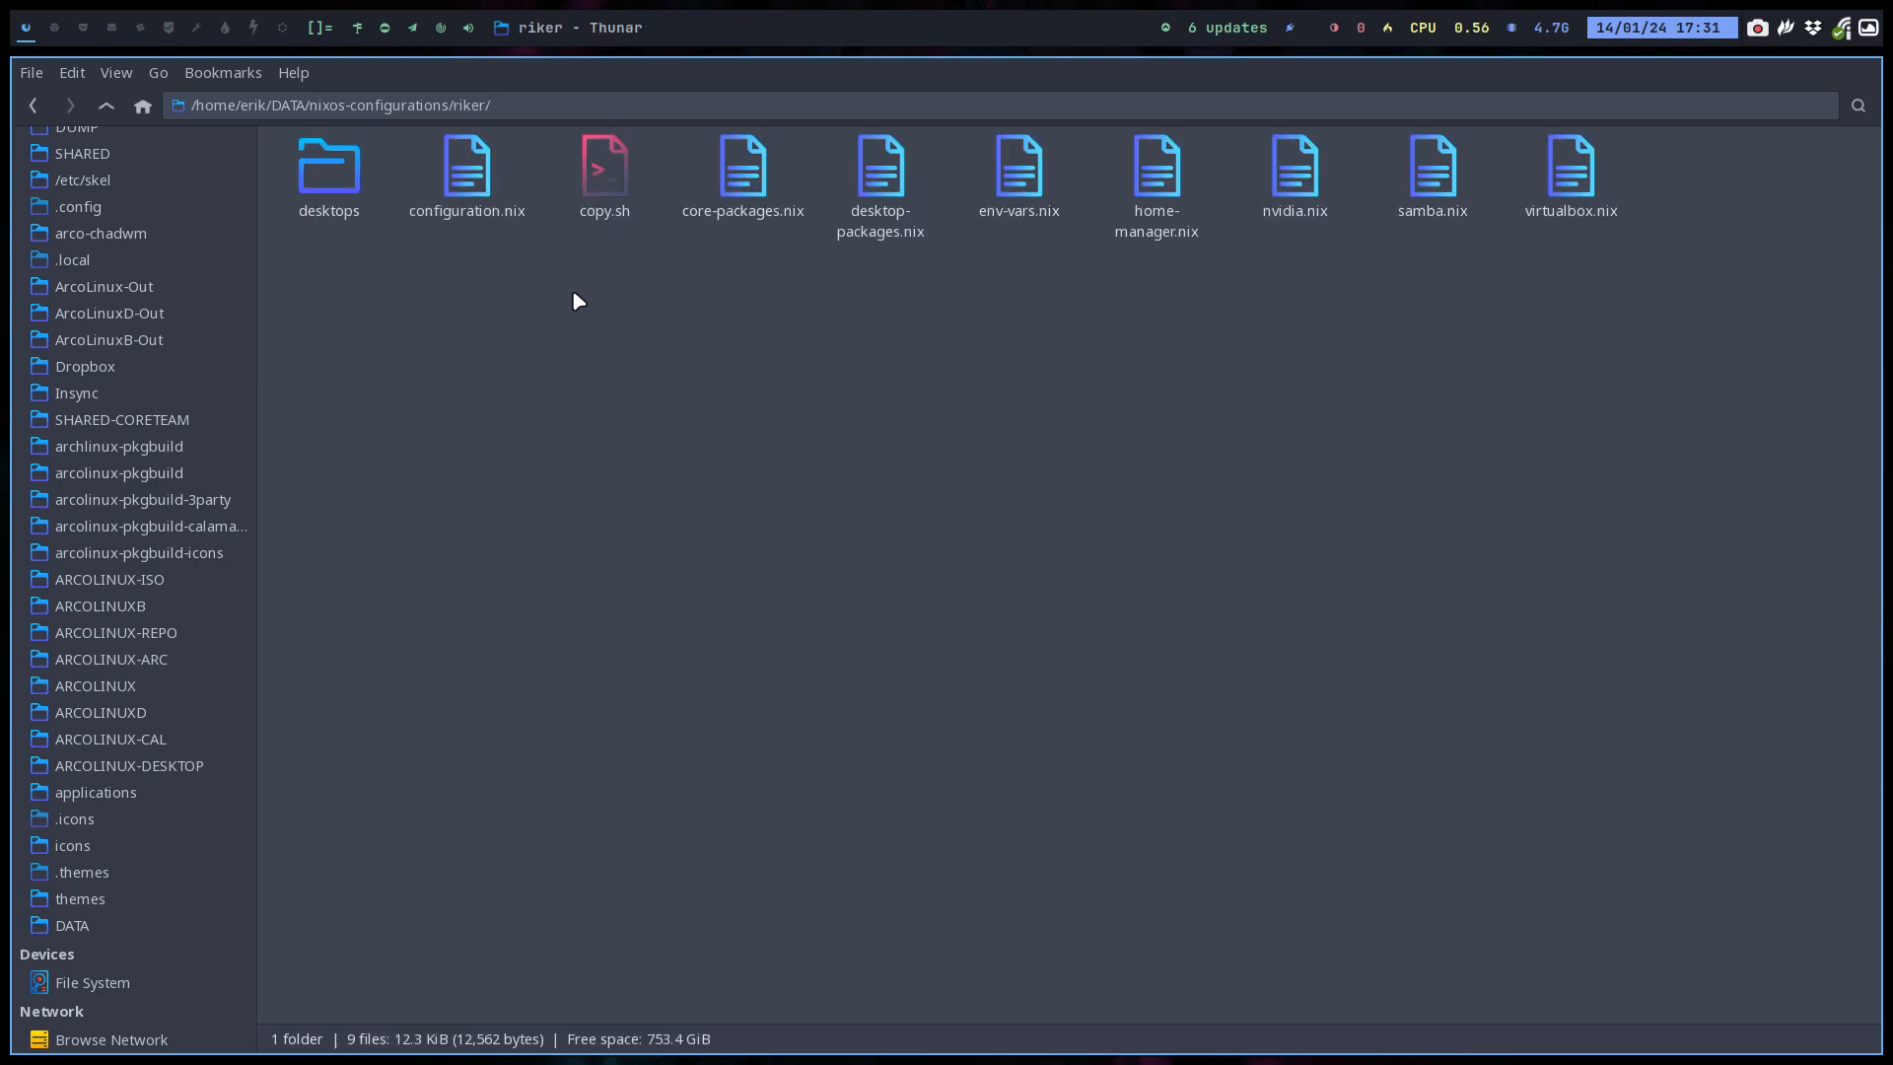
double_click(328, 168)
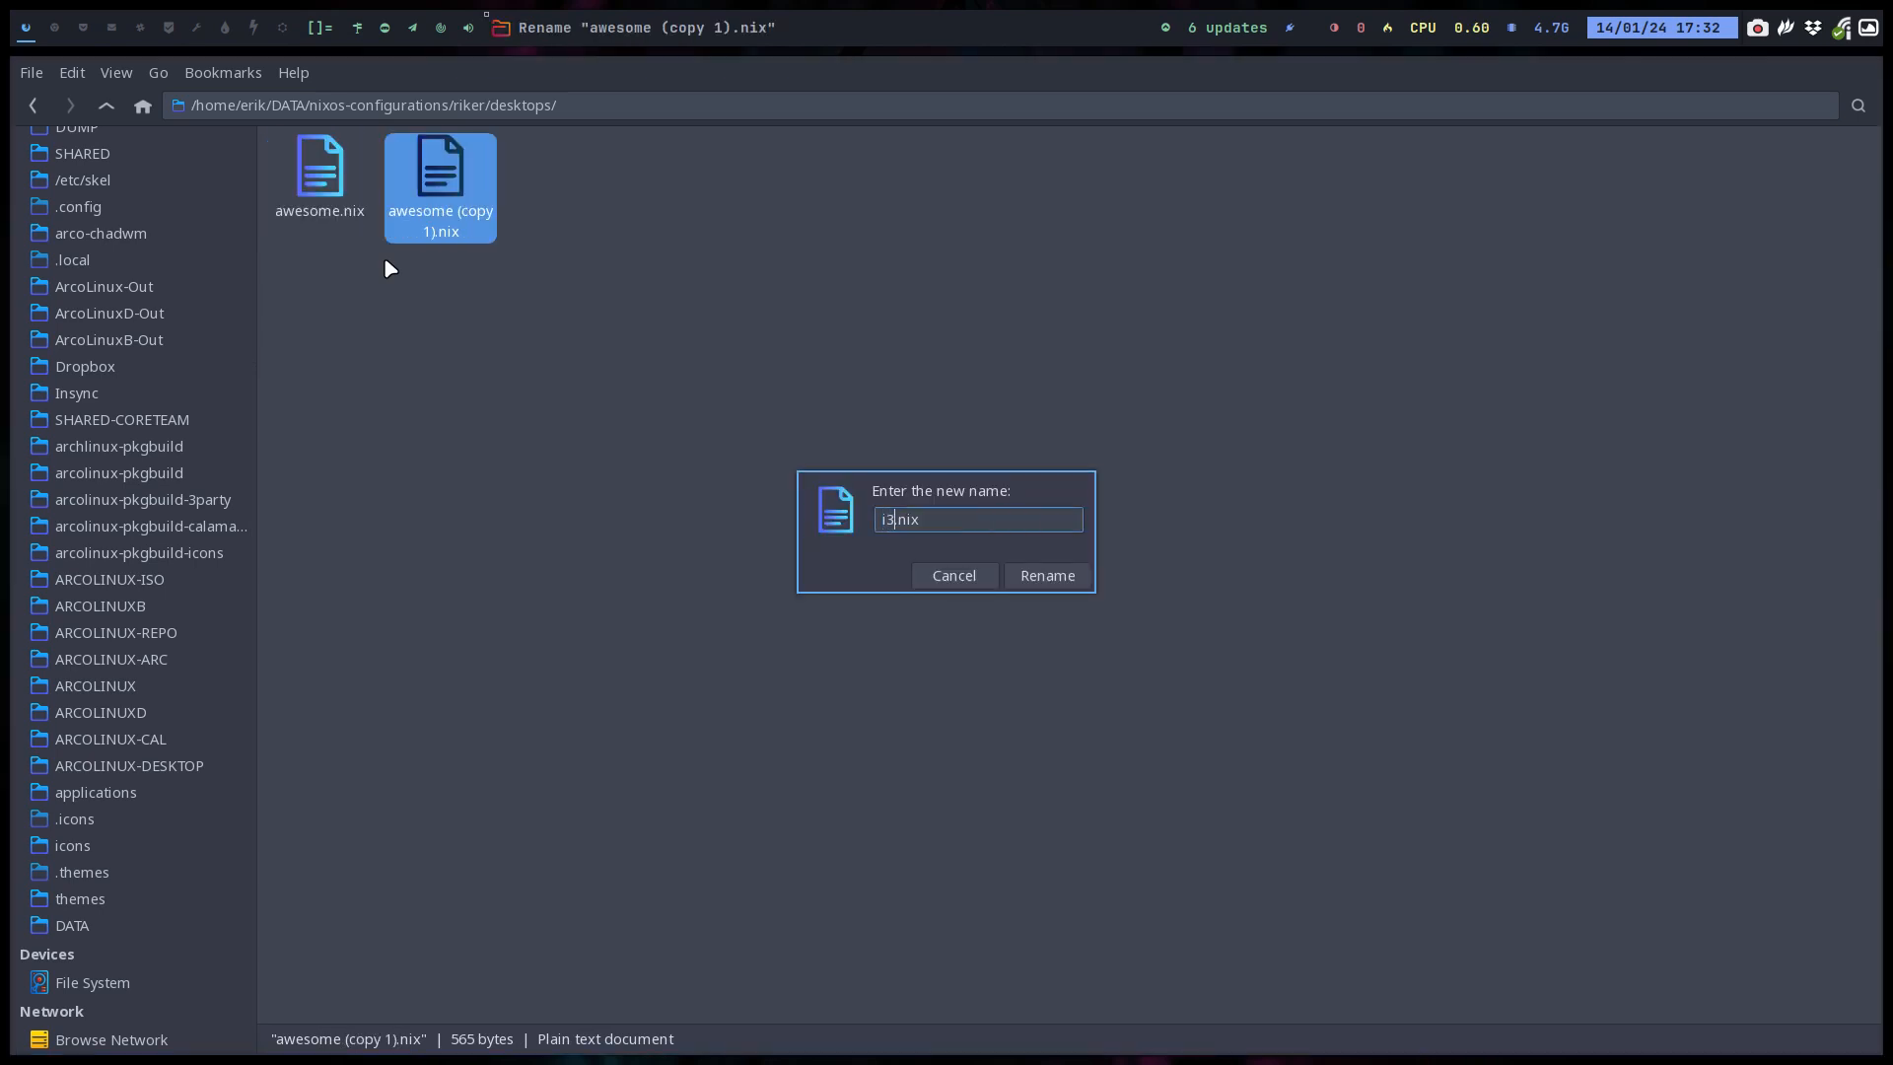
text(wm)
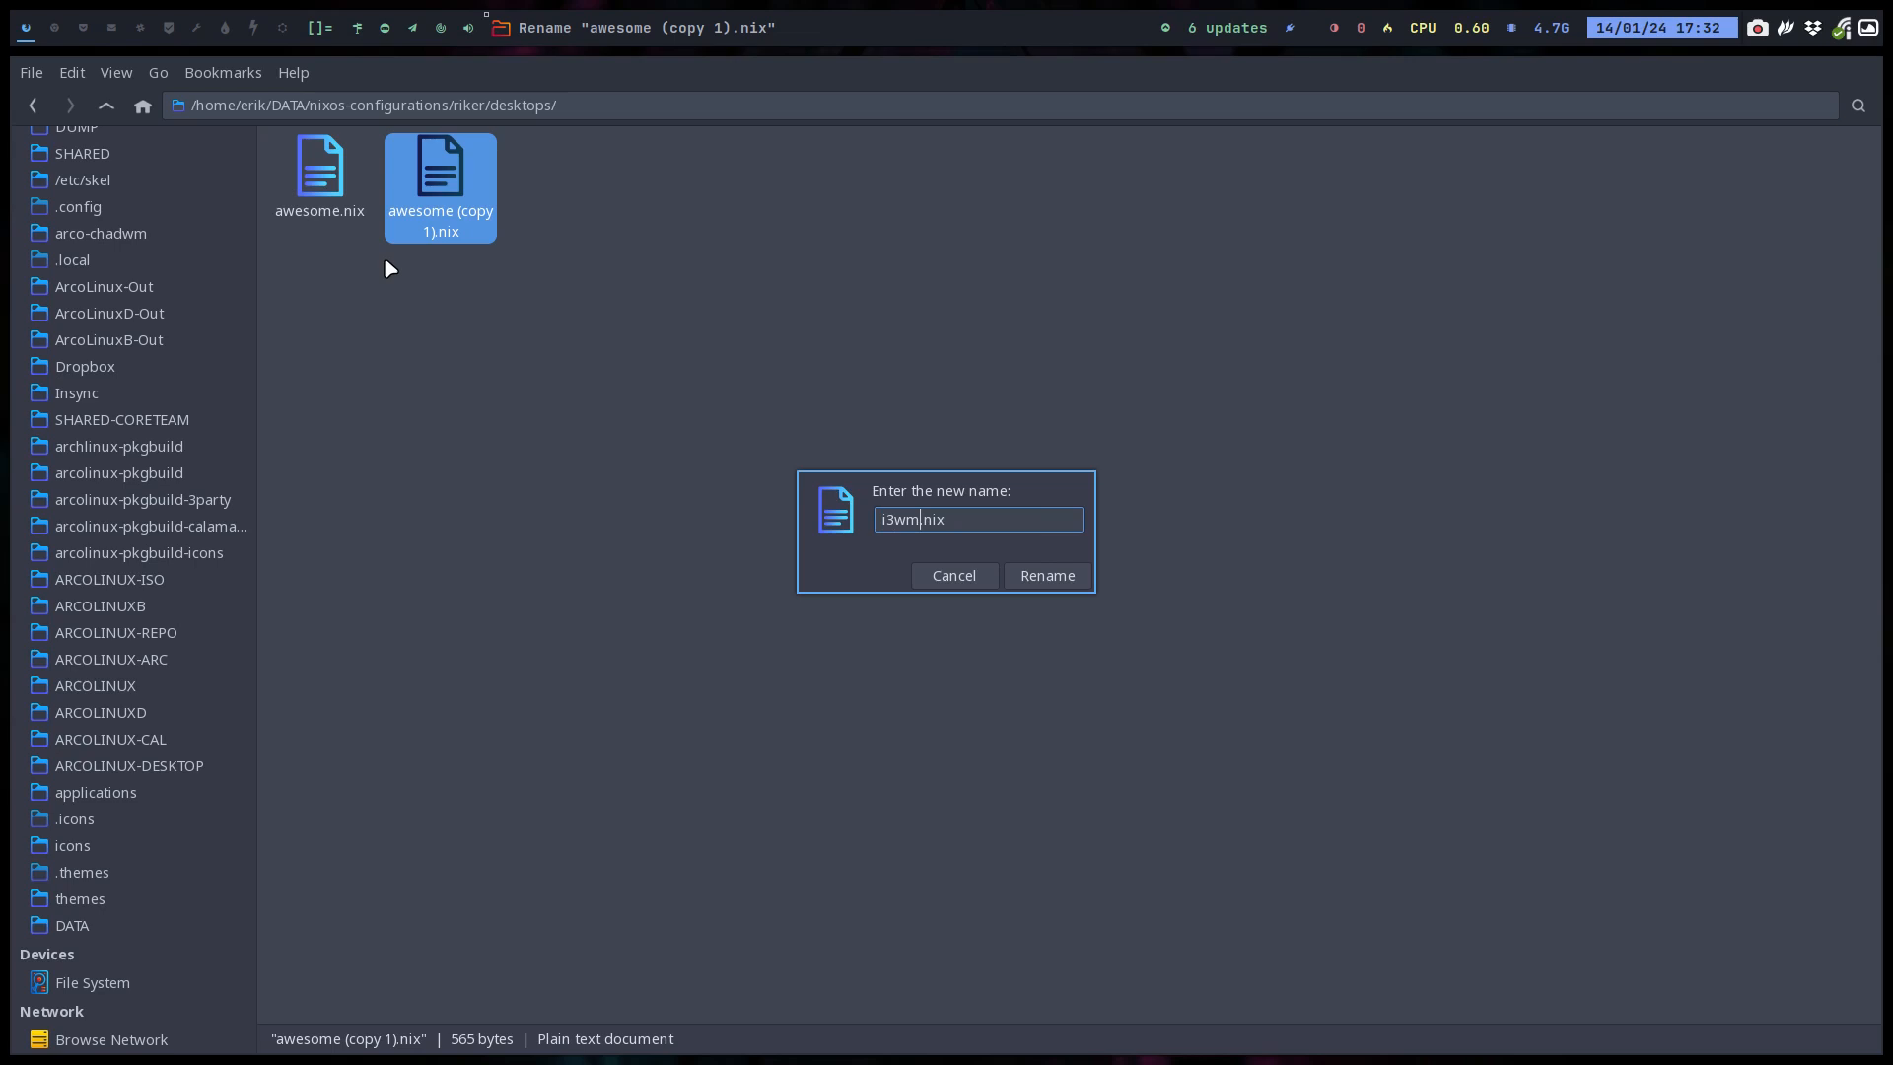
click(1045, 575)
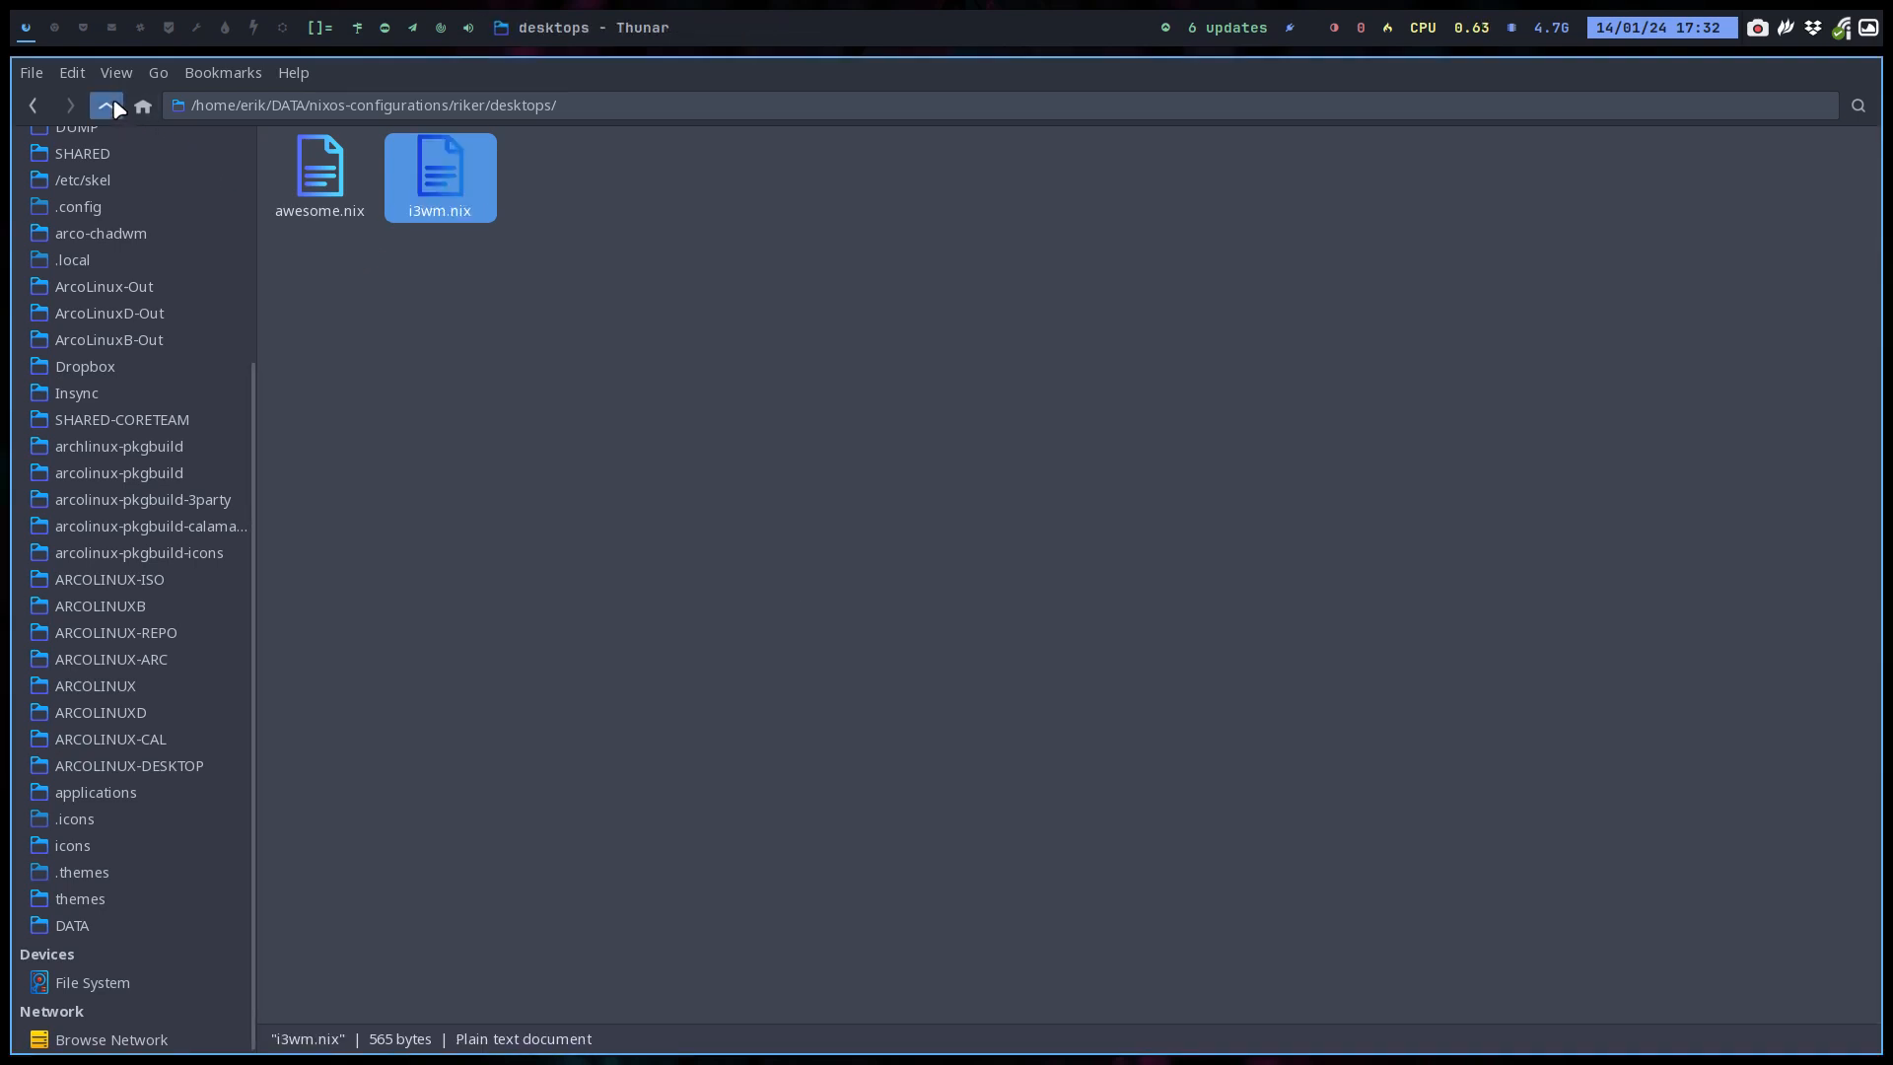
Go up to the riker folder and switch back to Sublime Text.
click(105, 105)
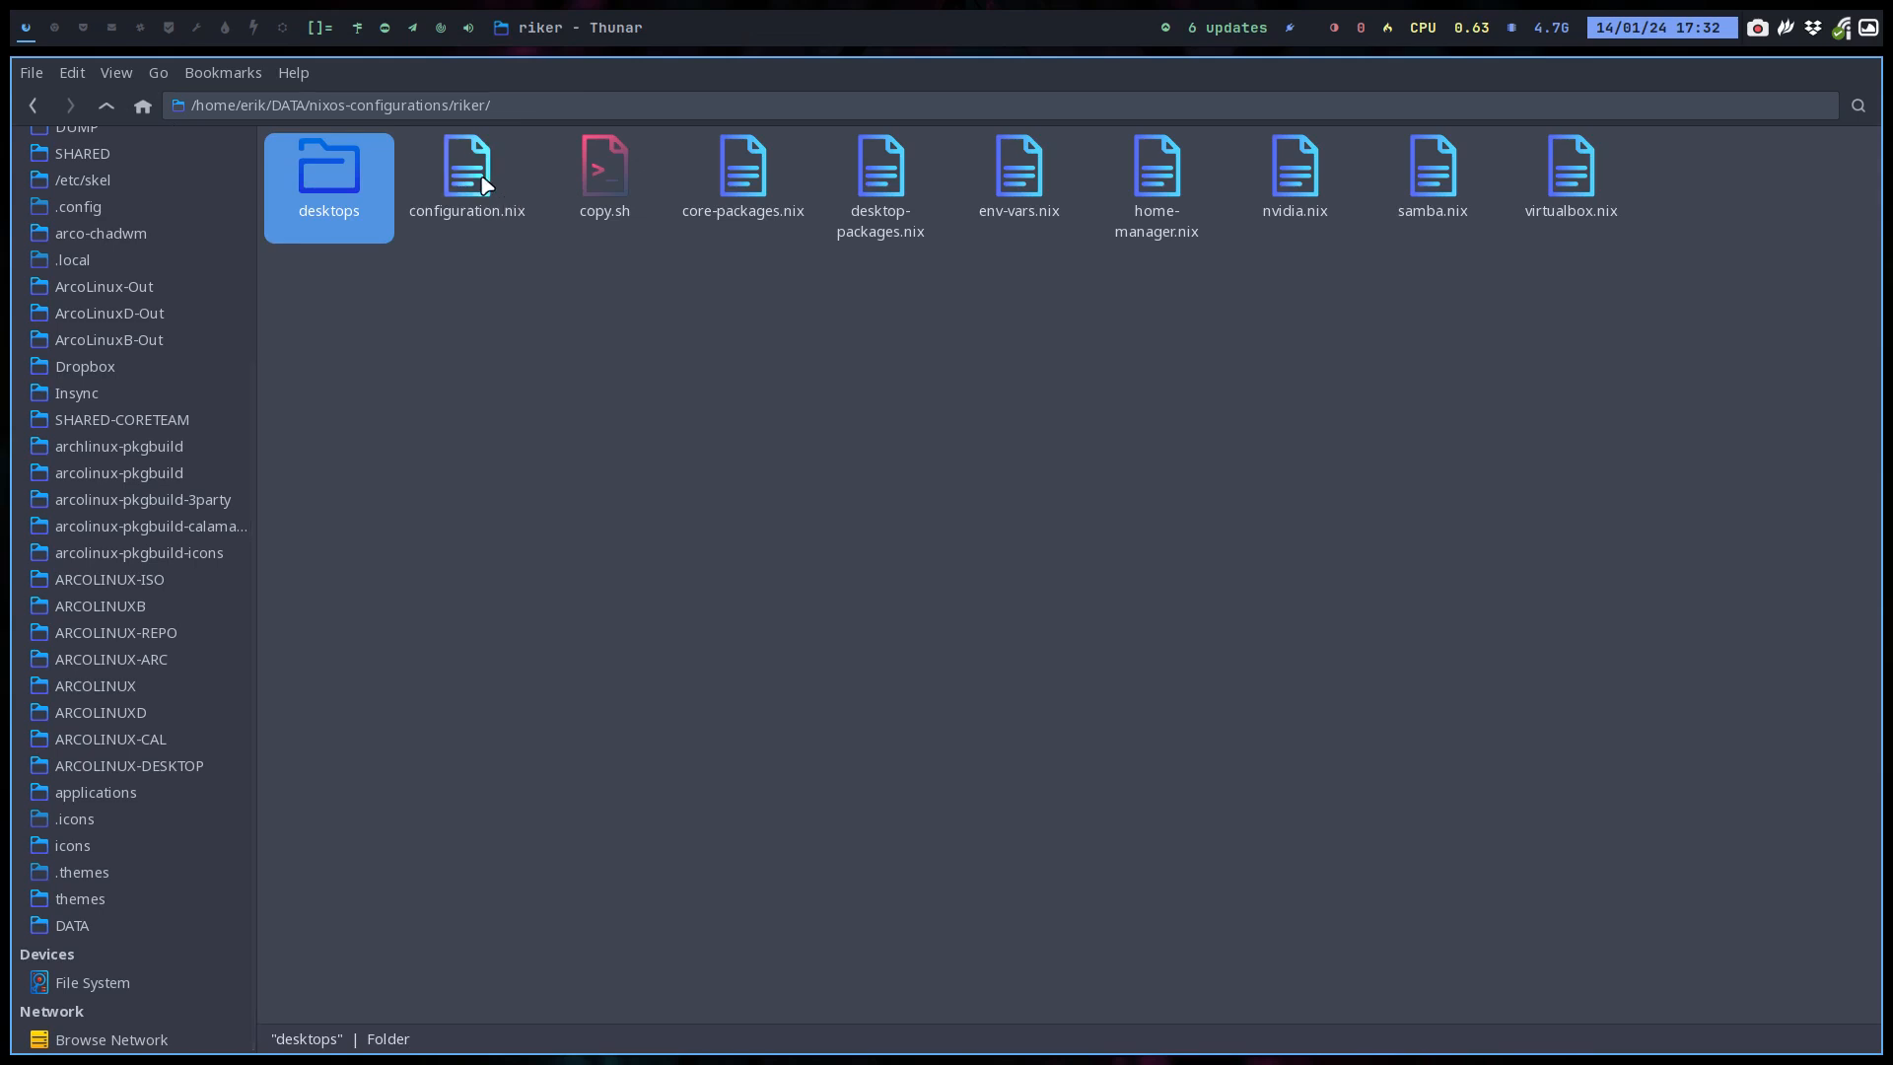
click(472, 583)
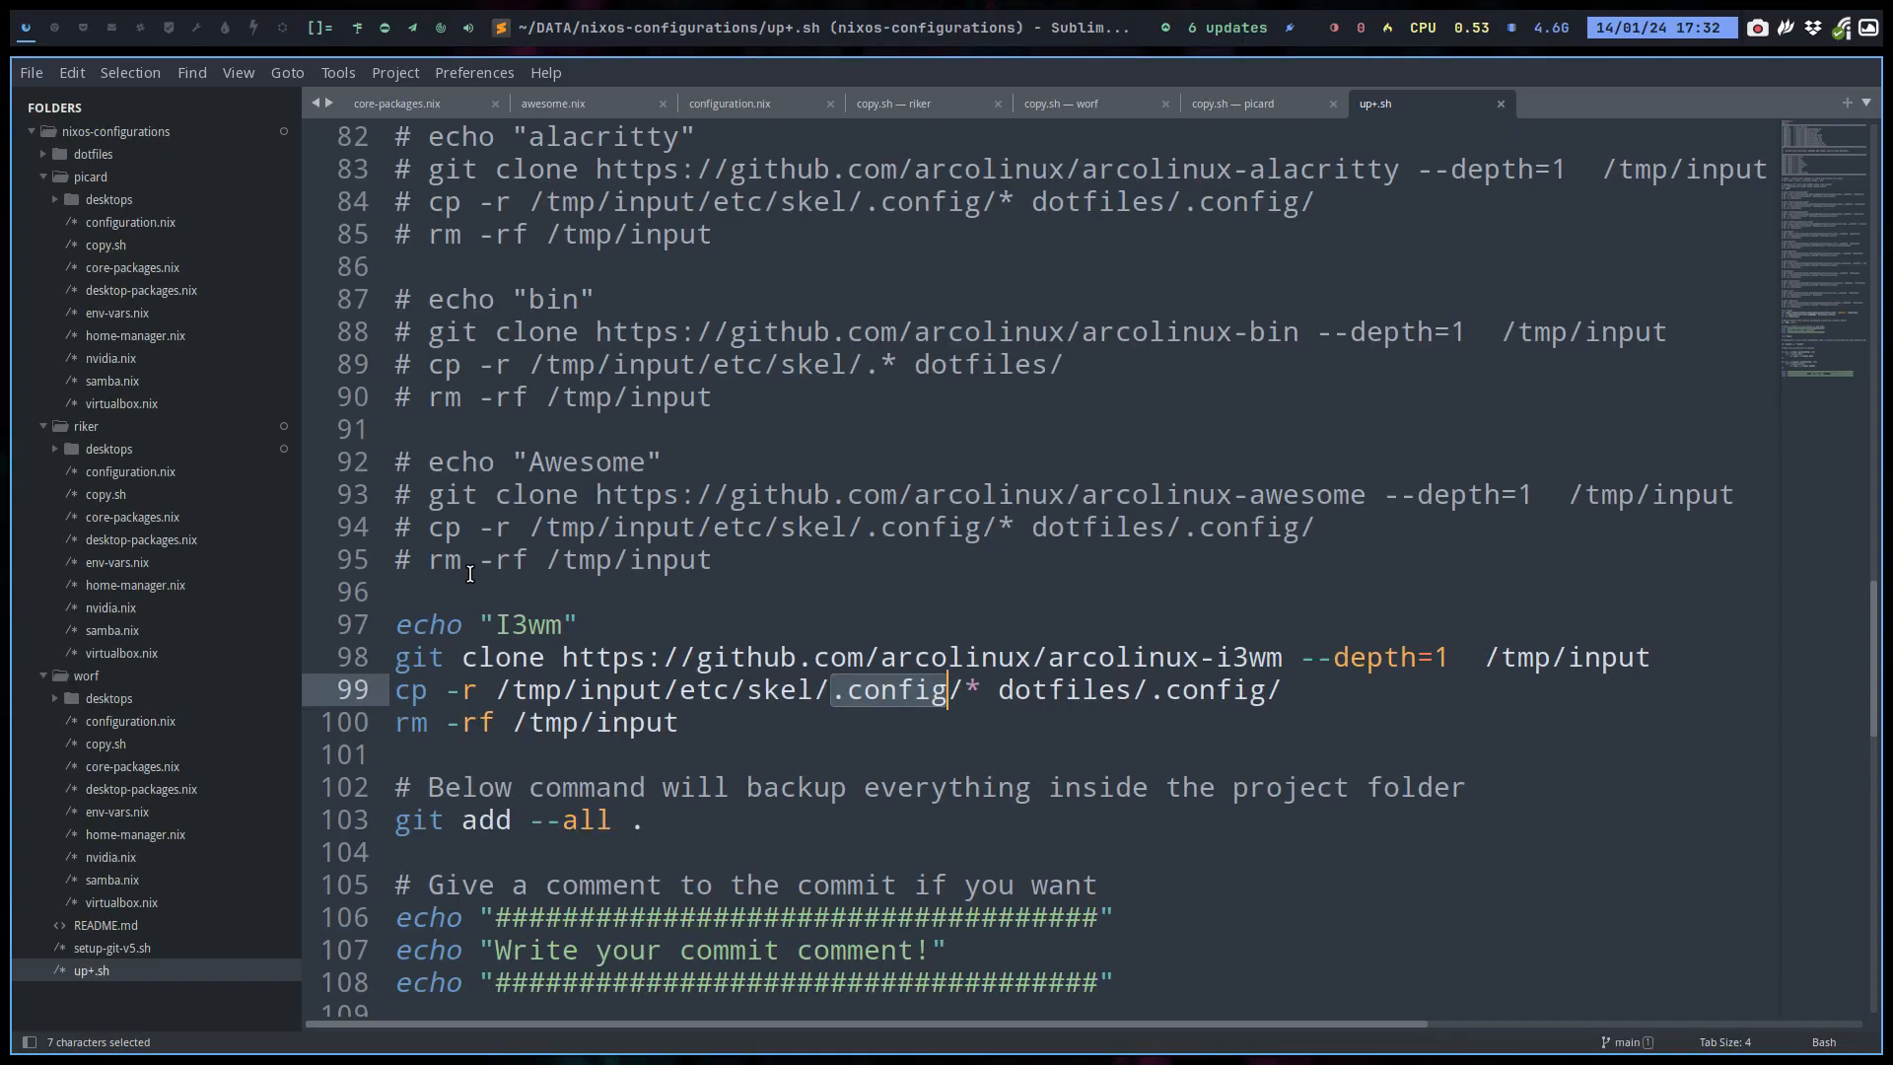
Add a ./desktops/i3wm.nix import below awesome.nix in riker's configuration.nix, then open i3wm.nix.
click(90, 177)
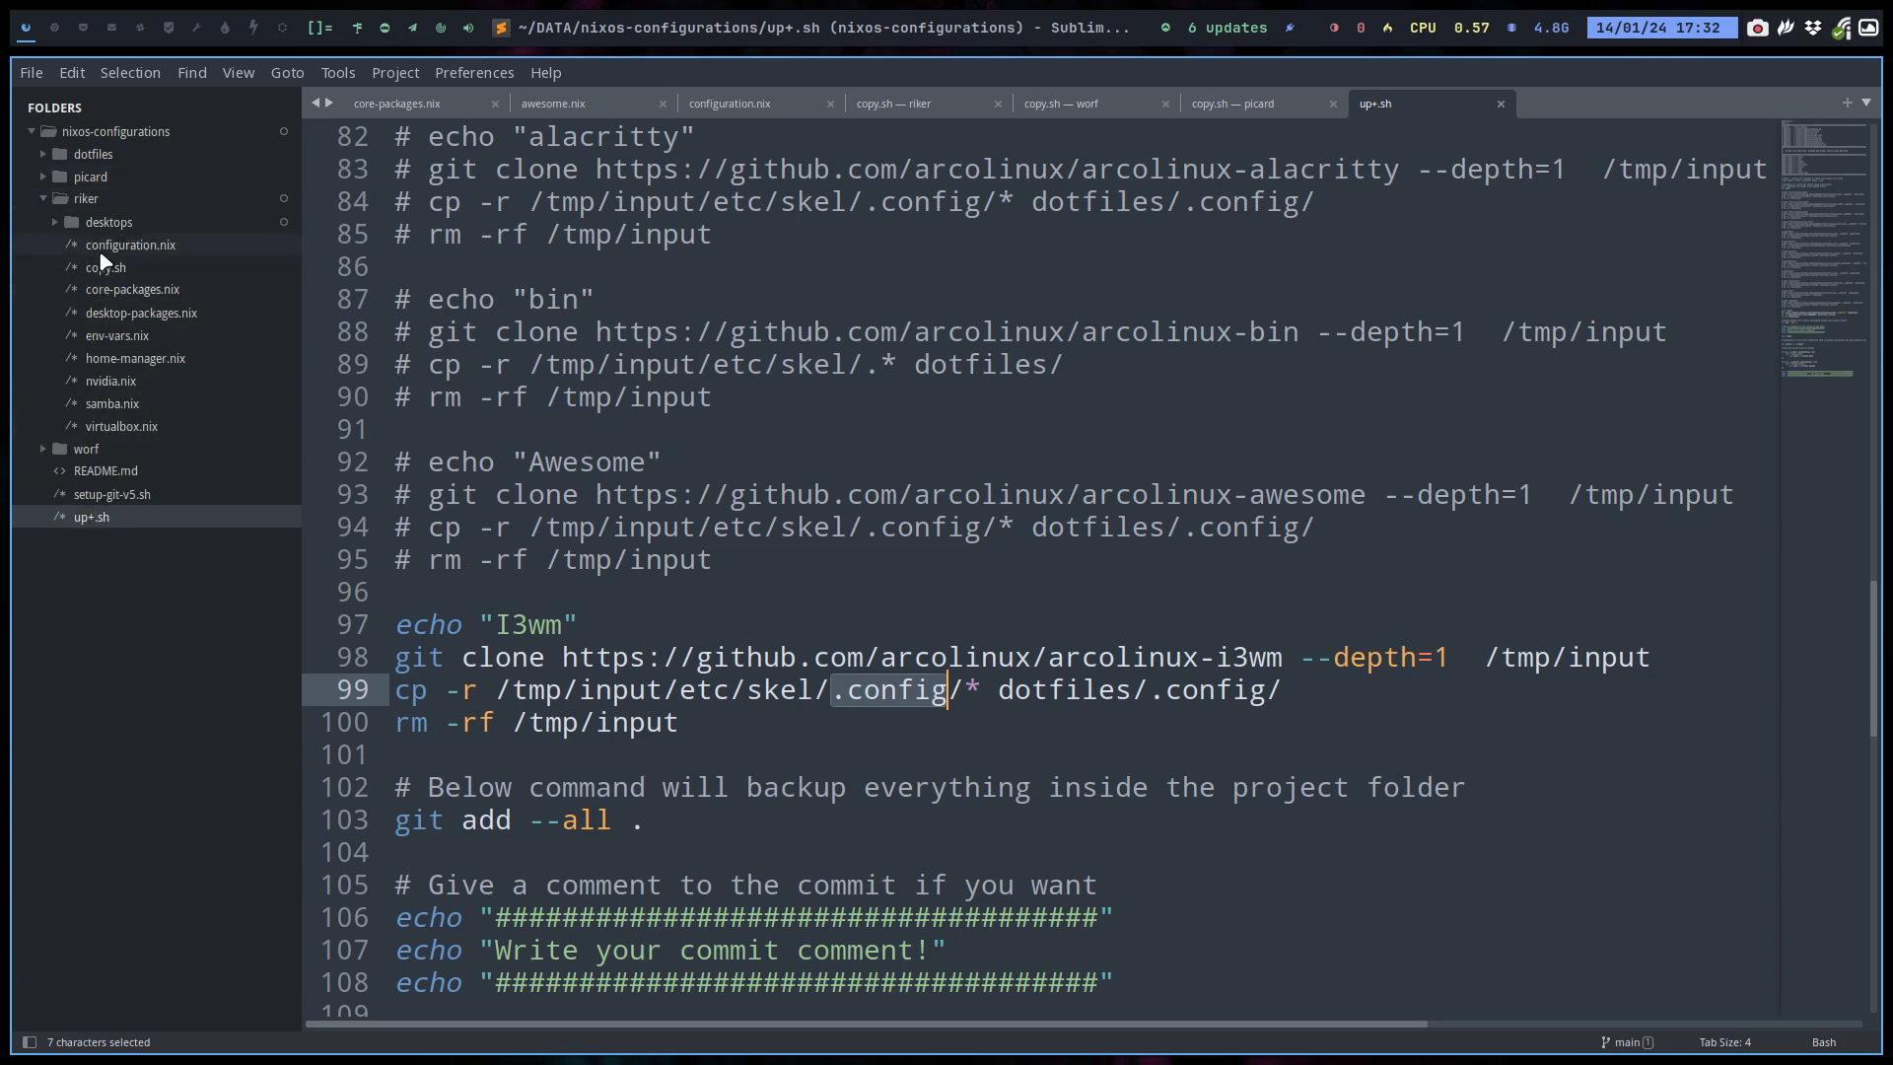
click(729, 102)
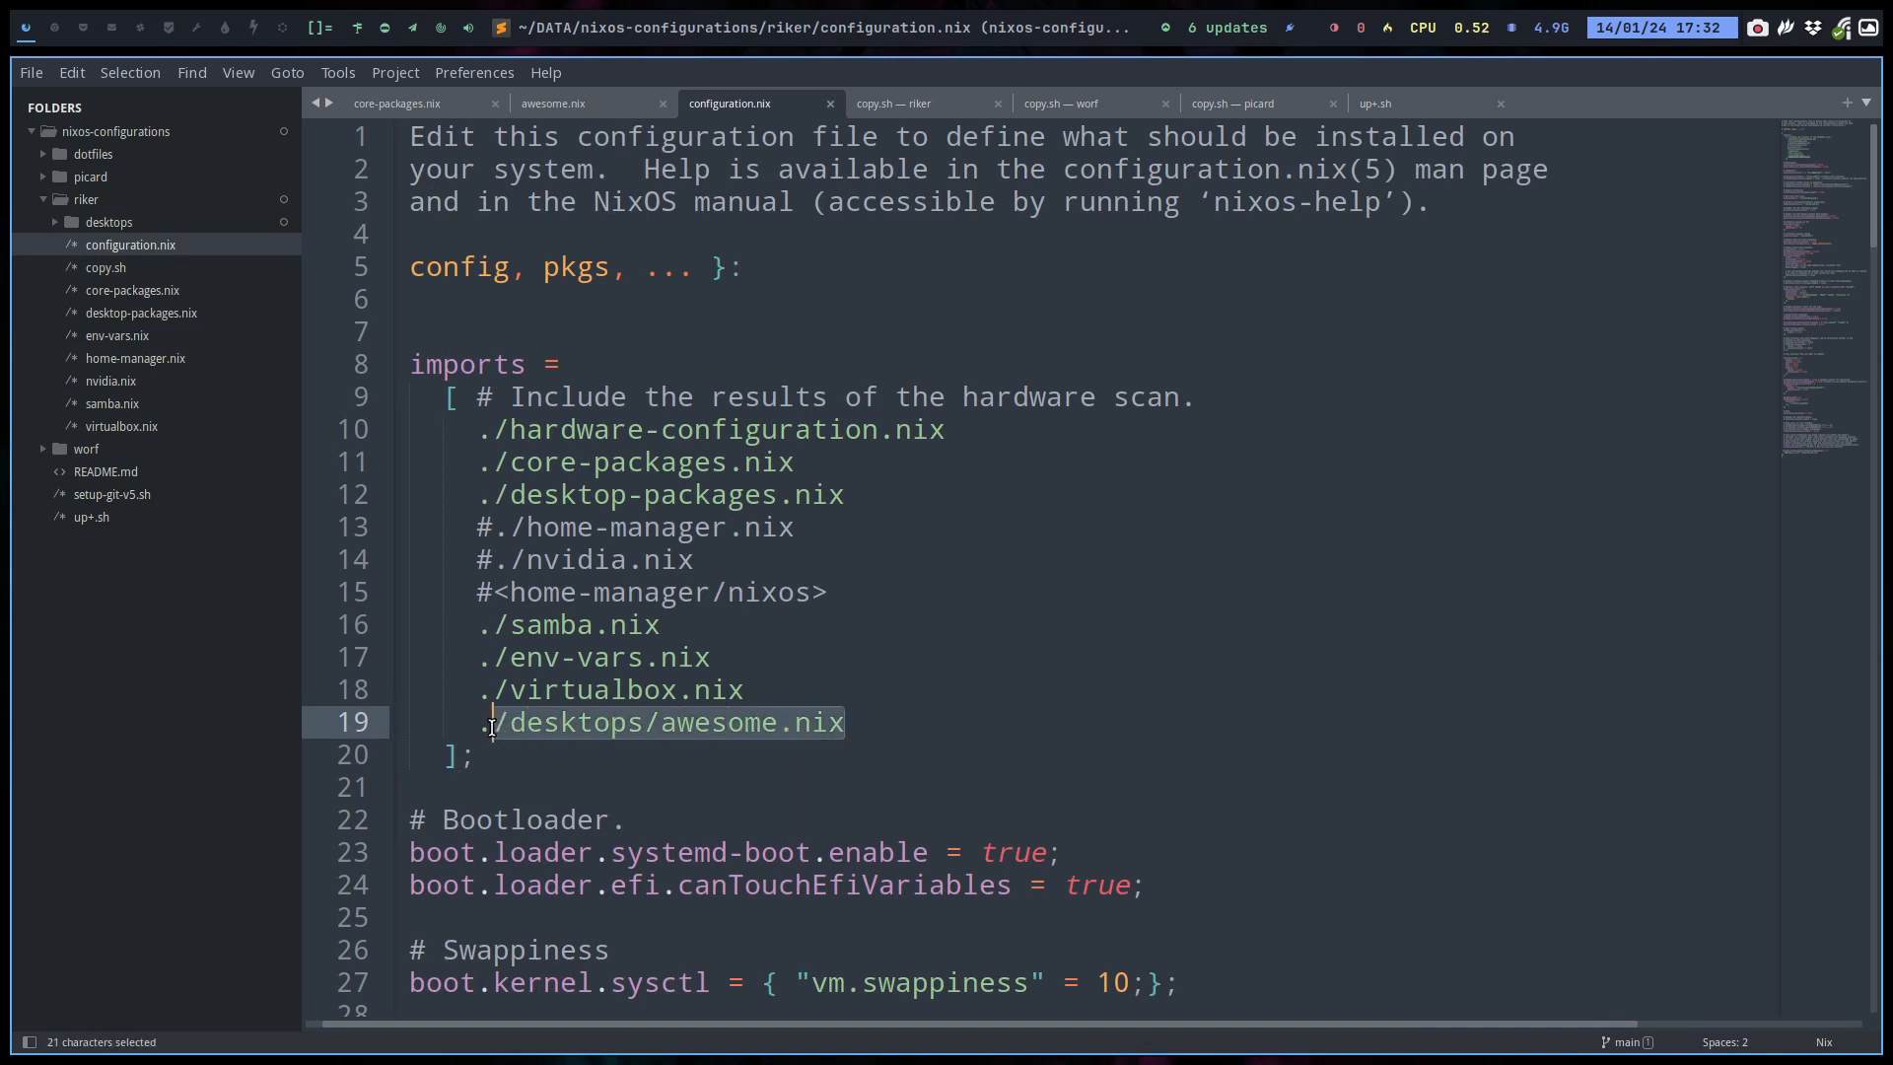
key(ctrl+c)
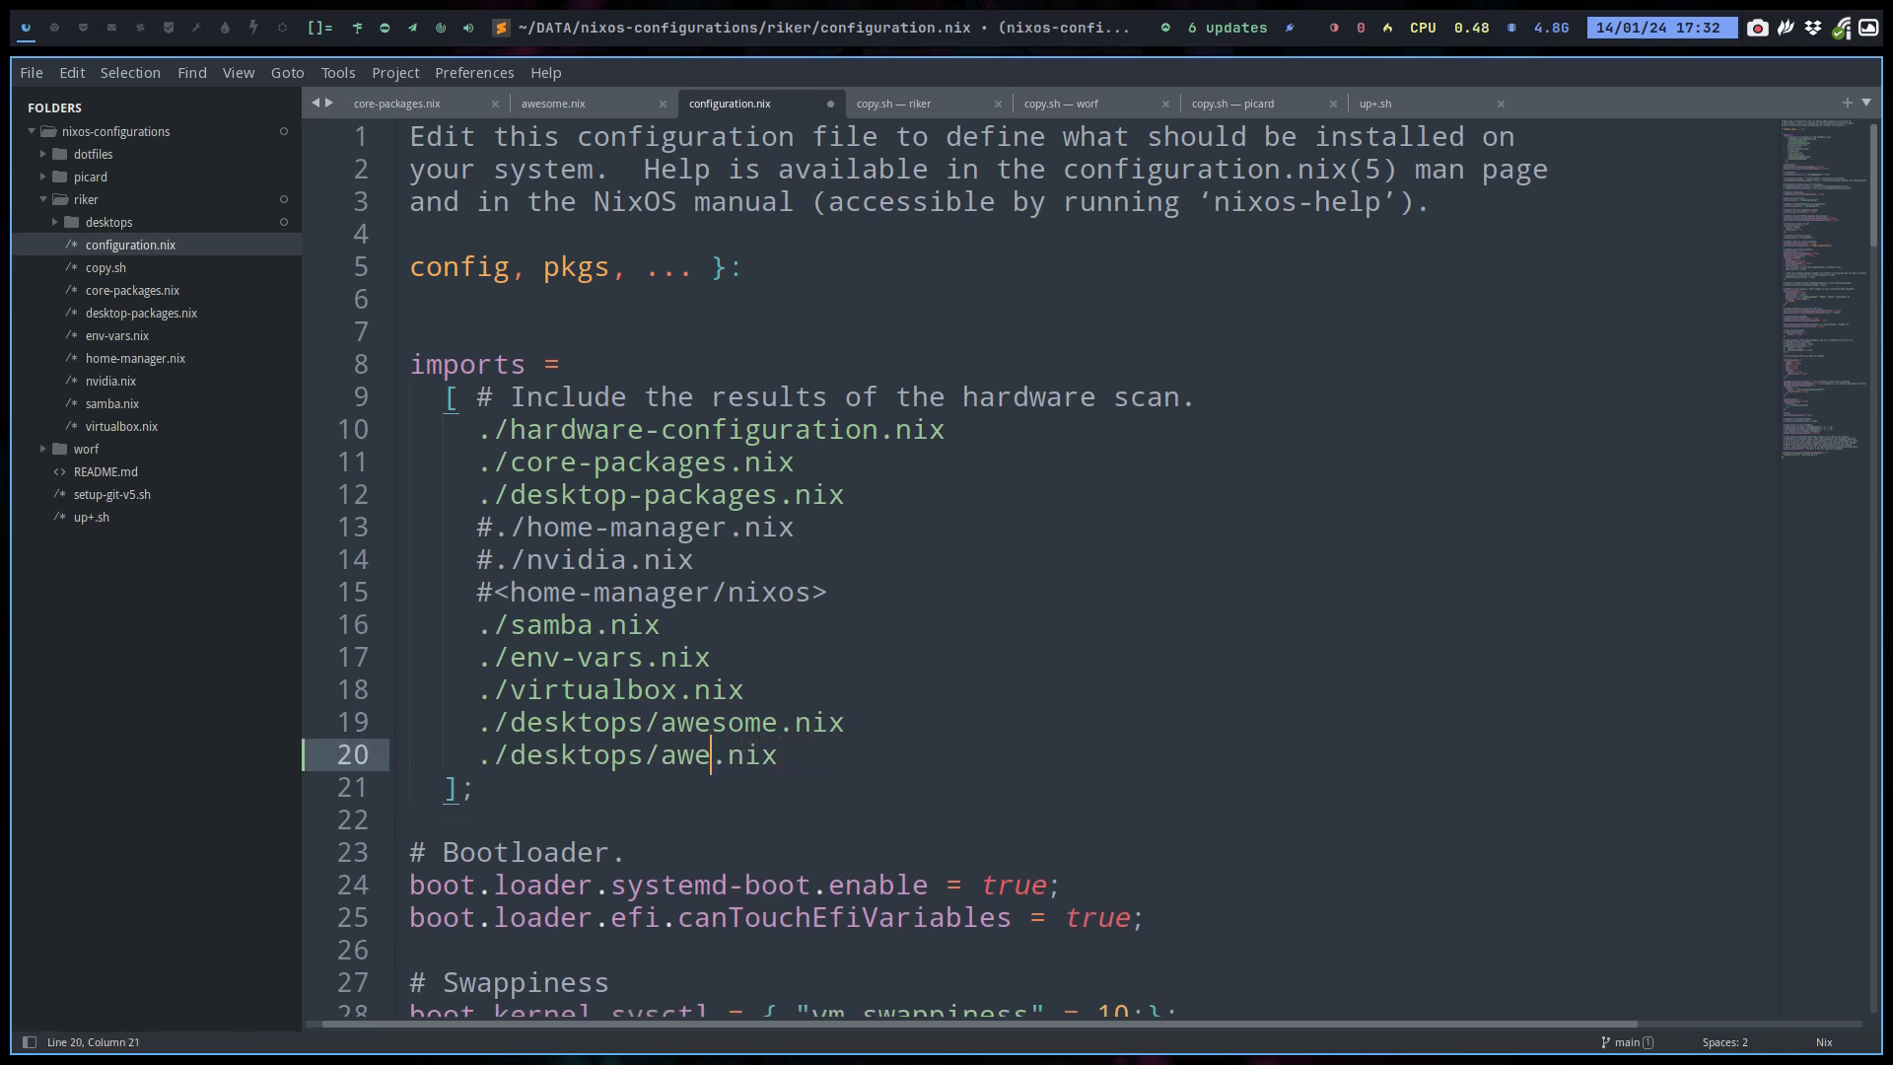
text(i3)
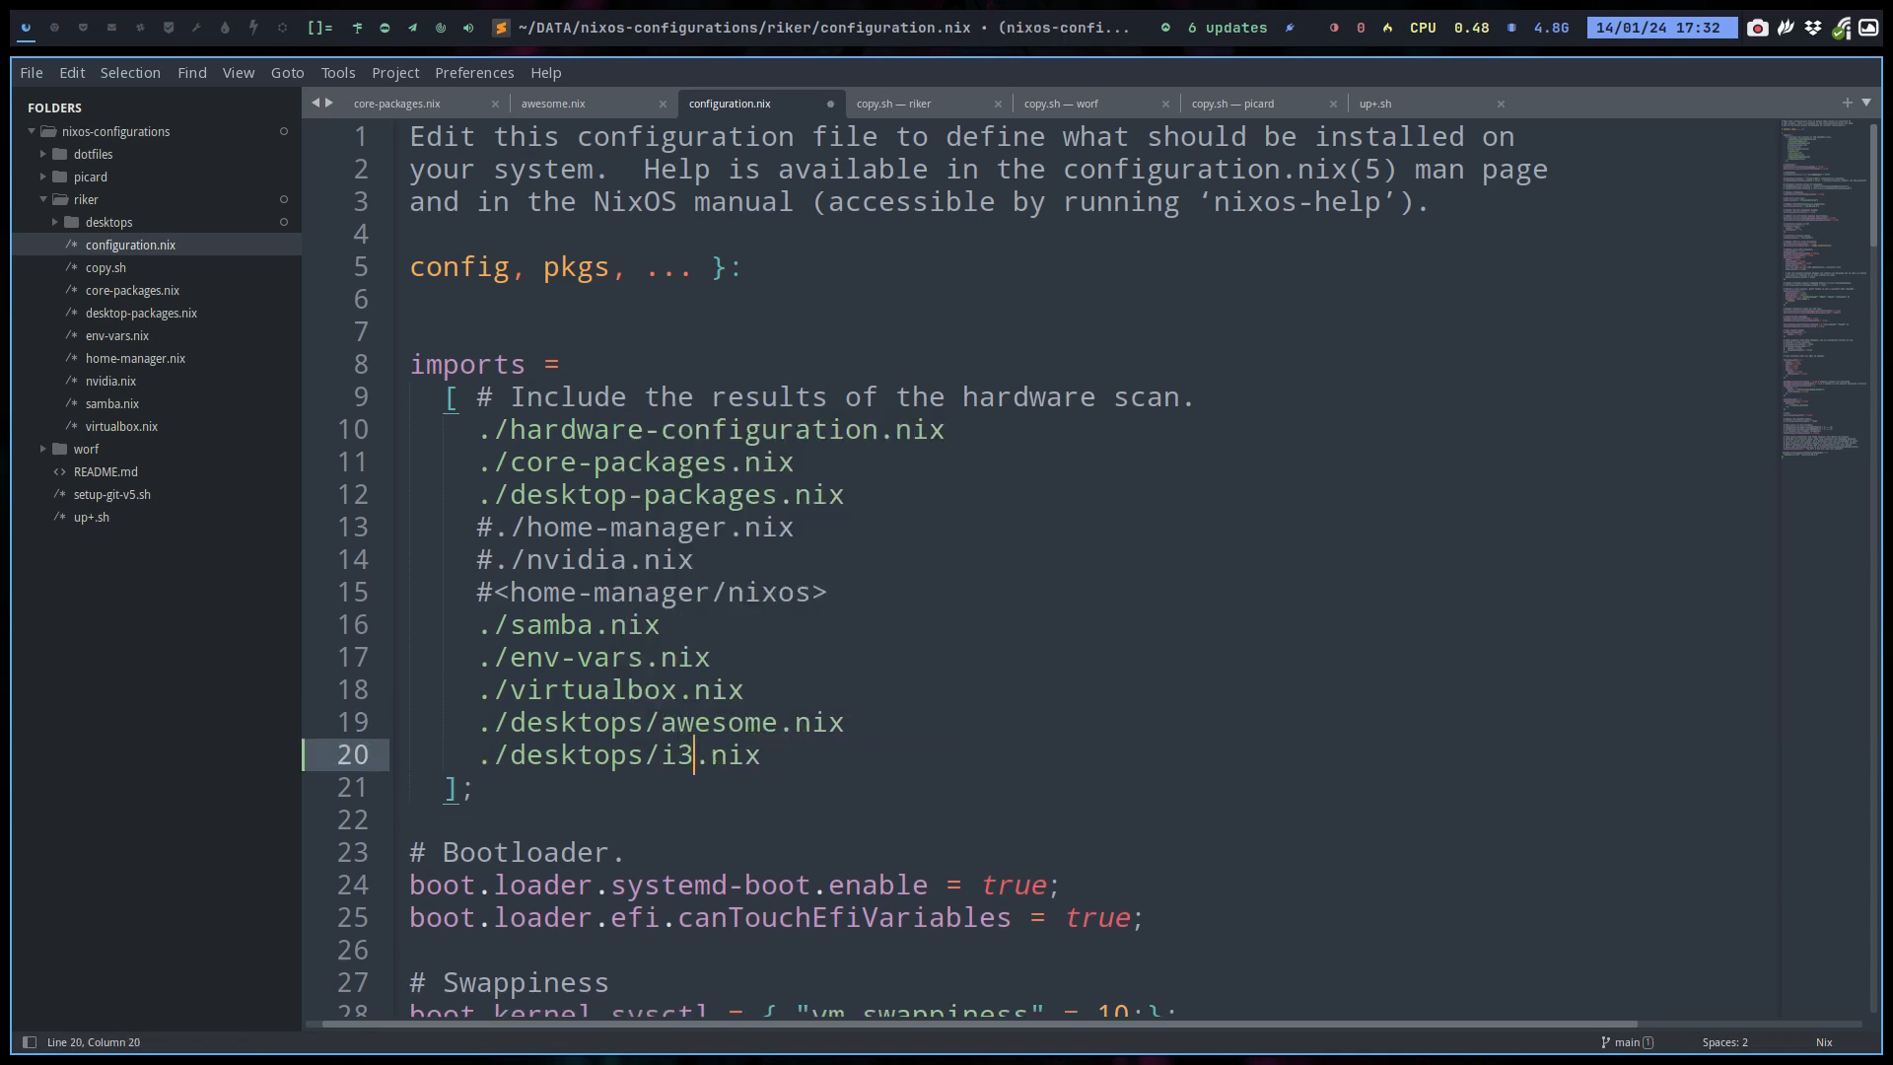
text(wm)
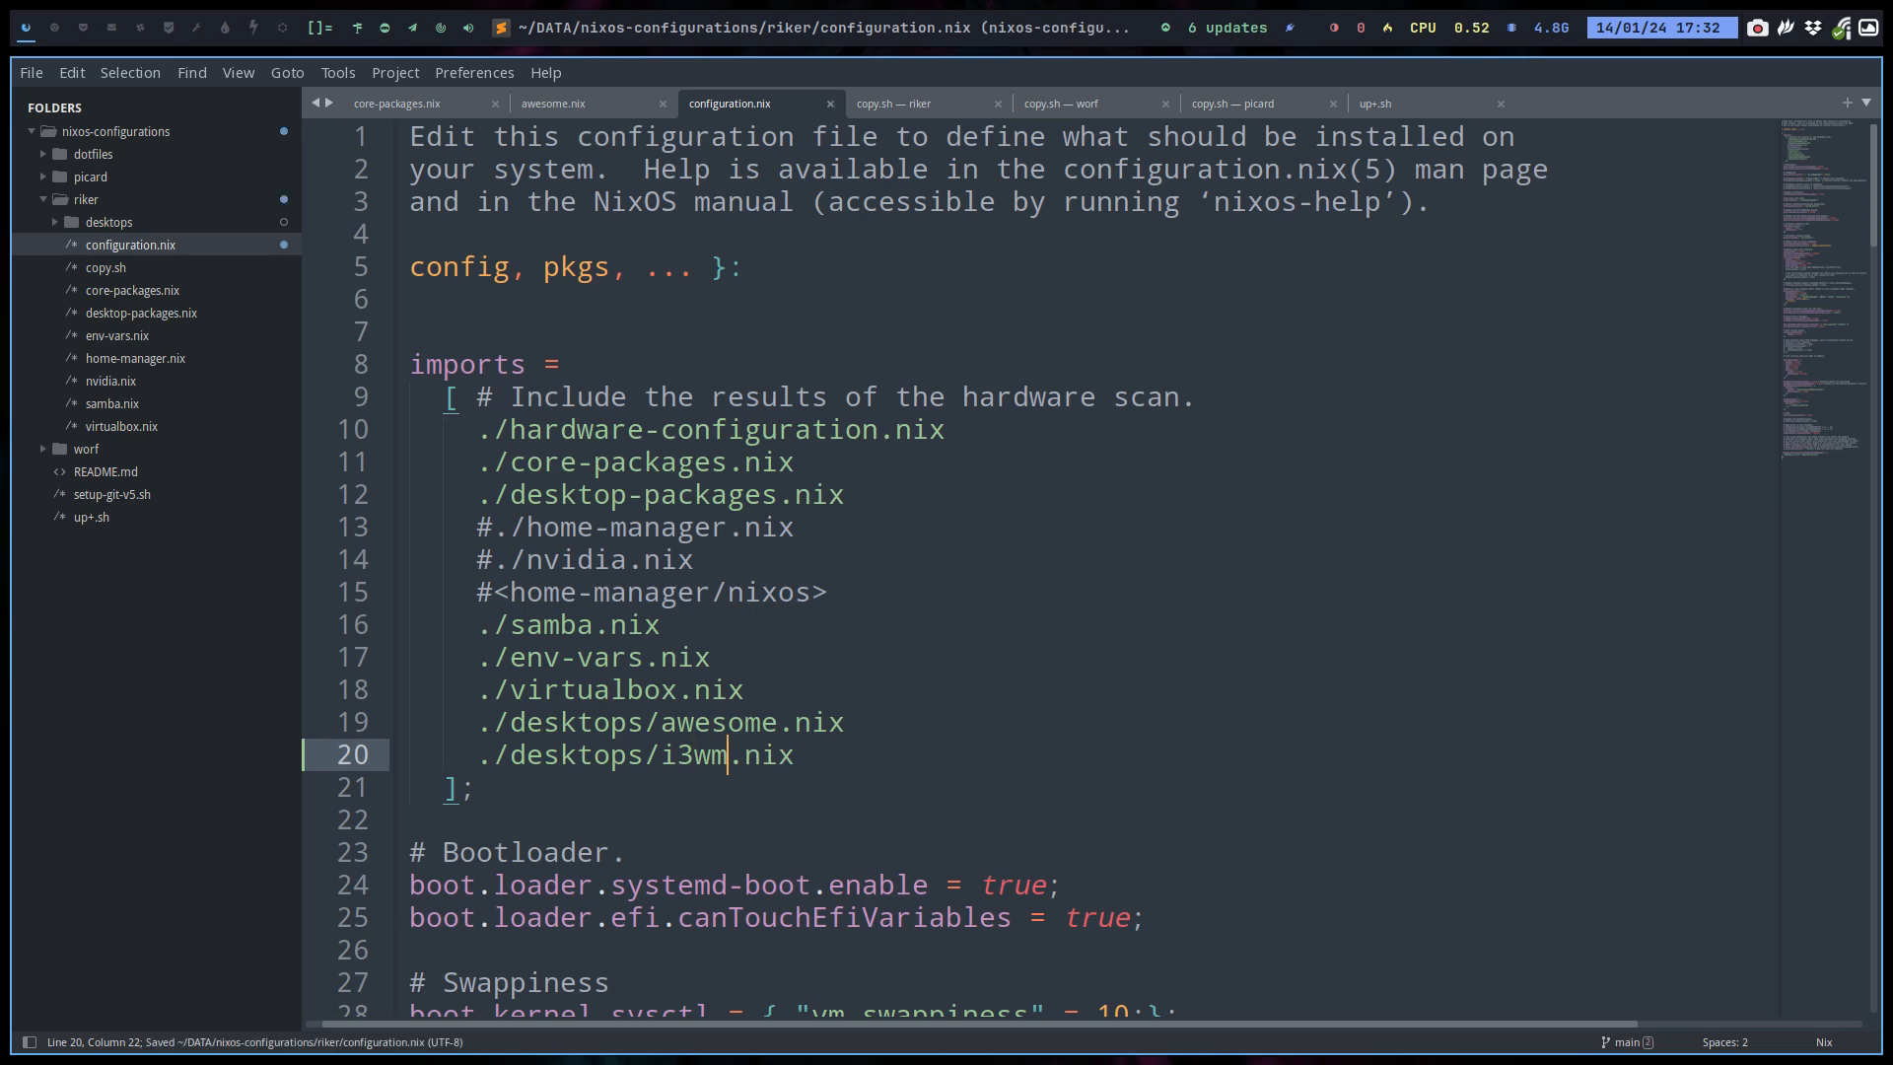
click(108, 221)
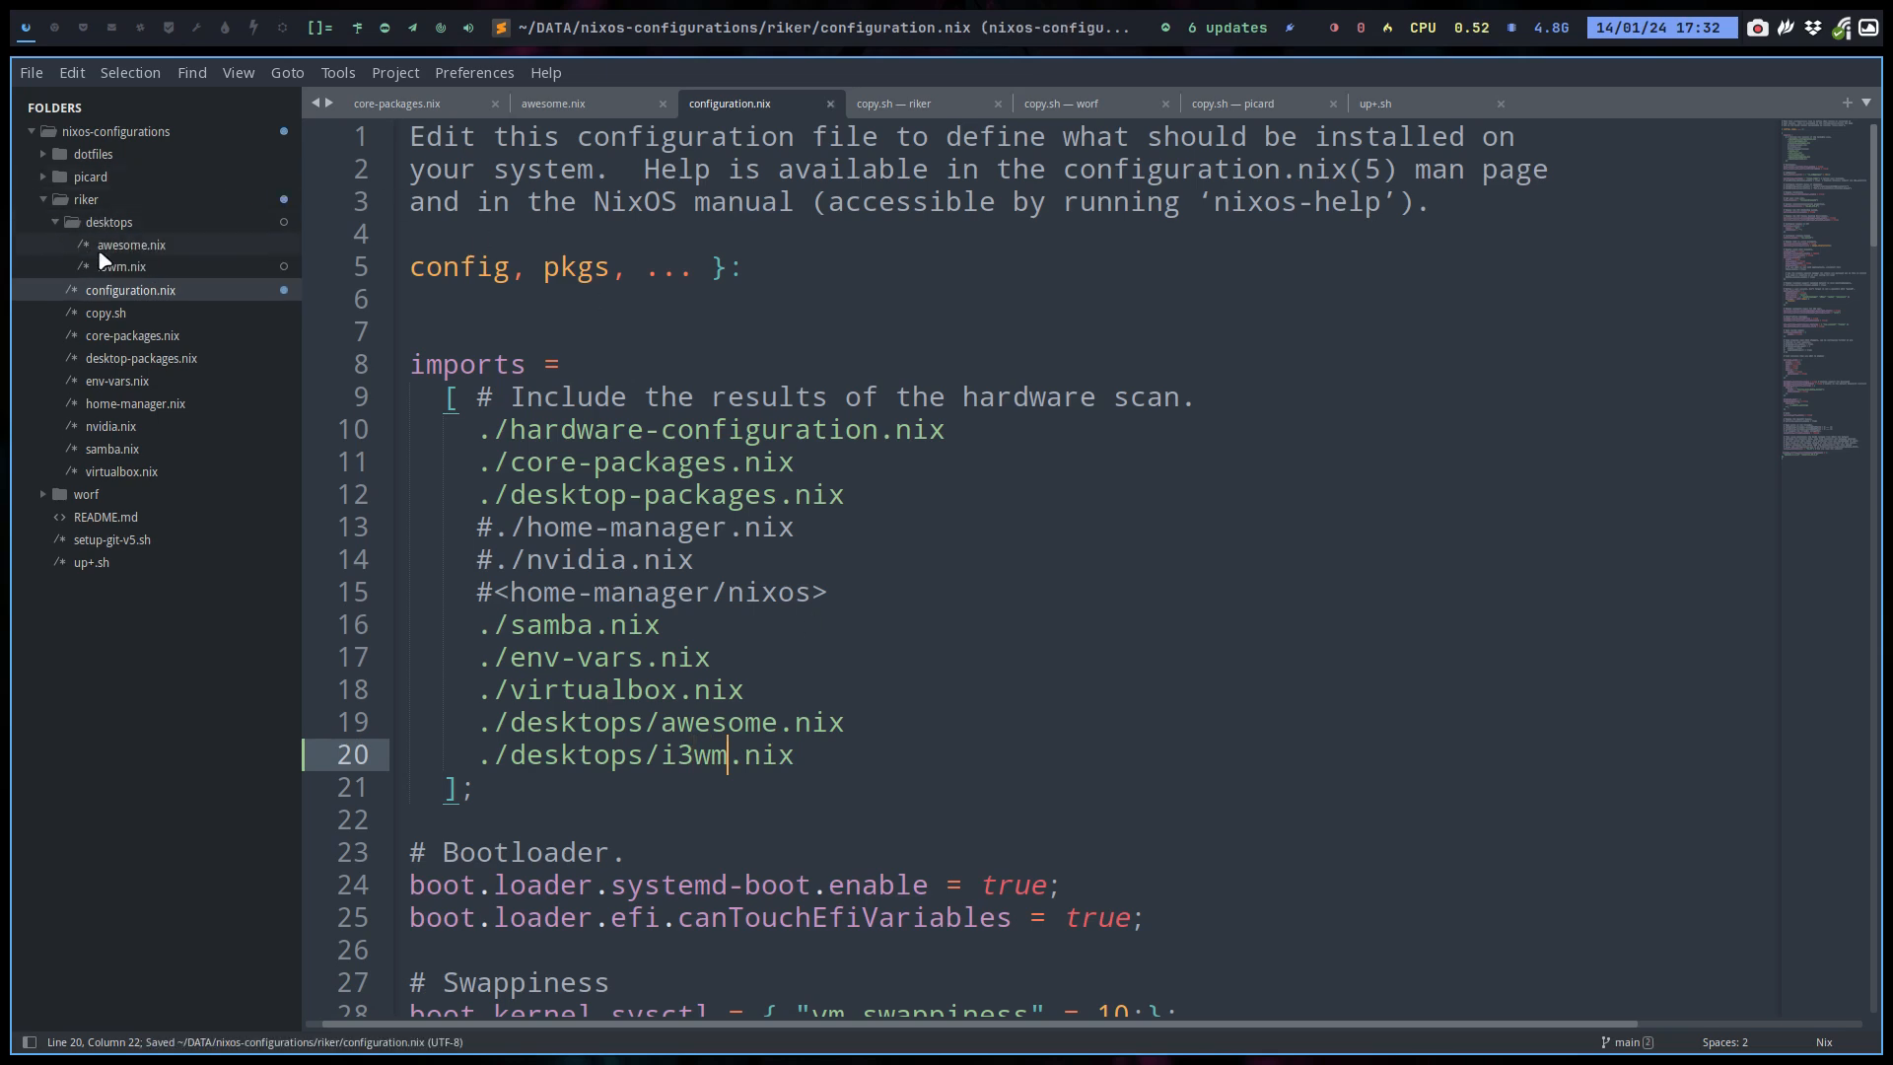
click(119, 267)
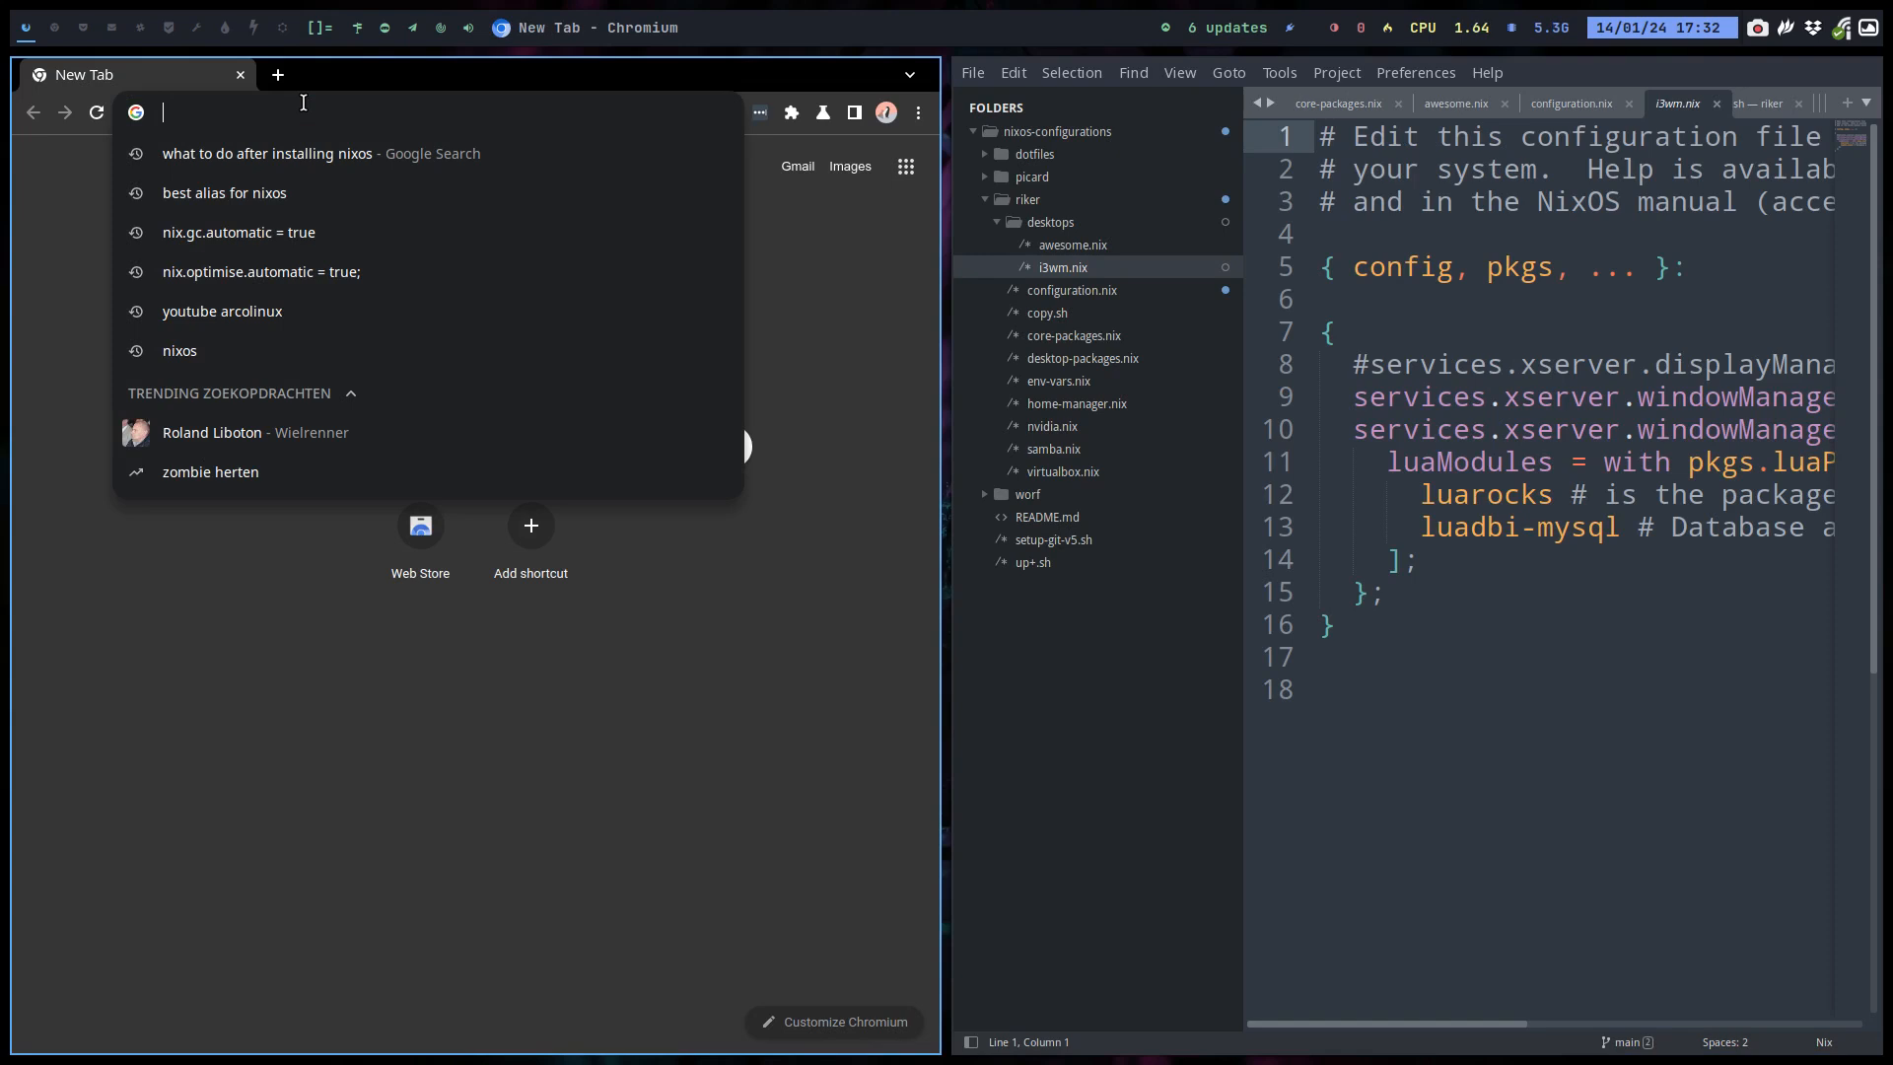
Search 'nixos i3', open the NixOS Wiki i3 article and scroll to its example configuration.
text(n)
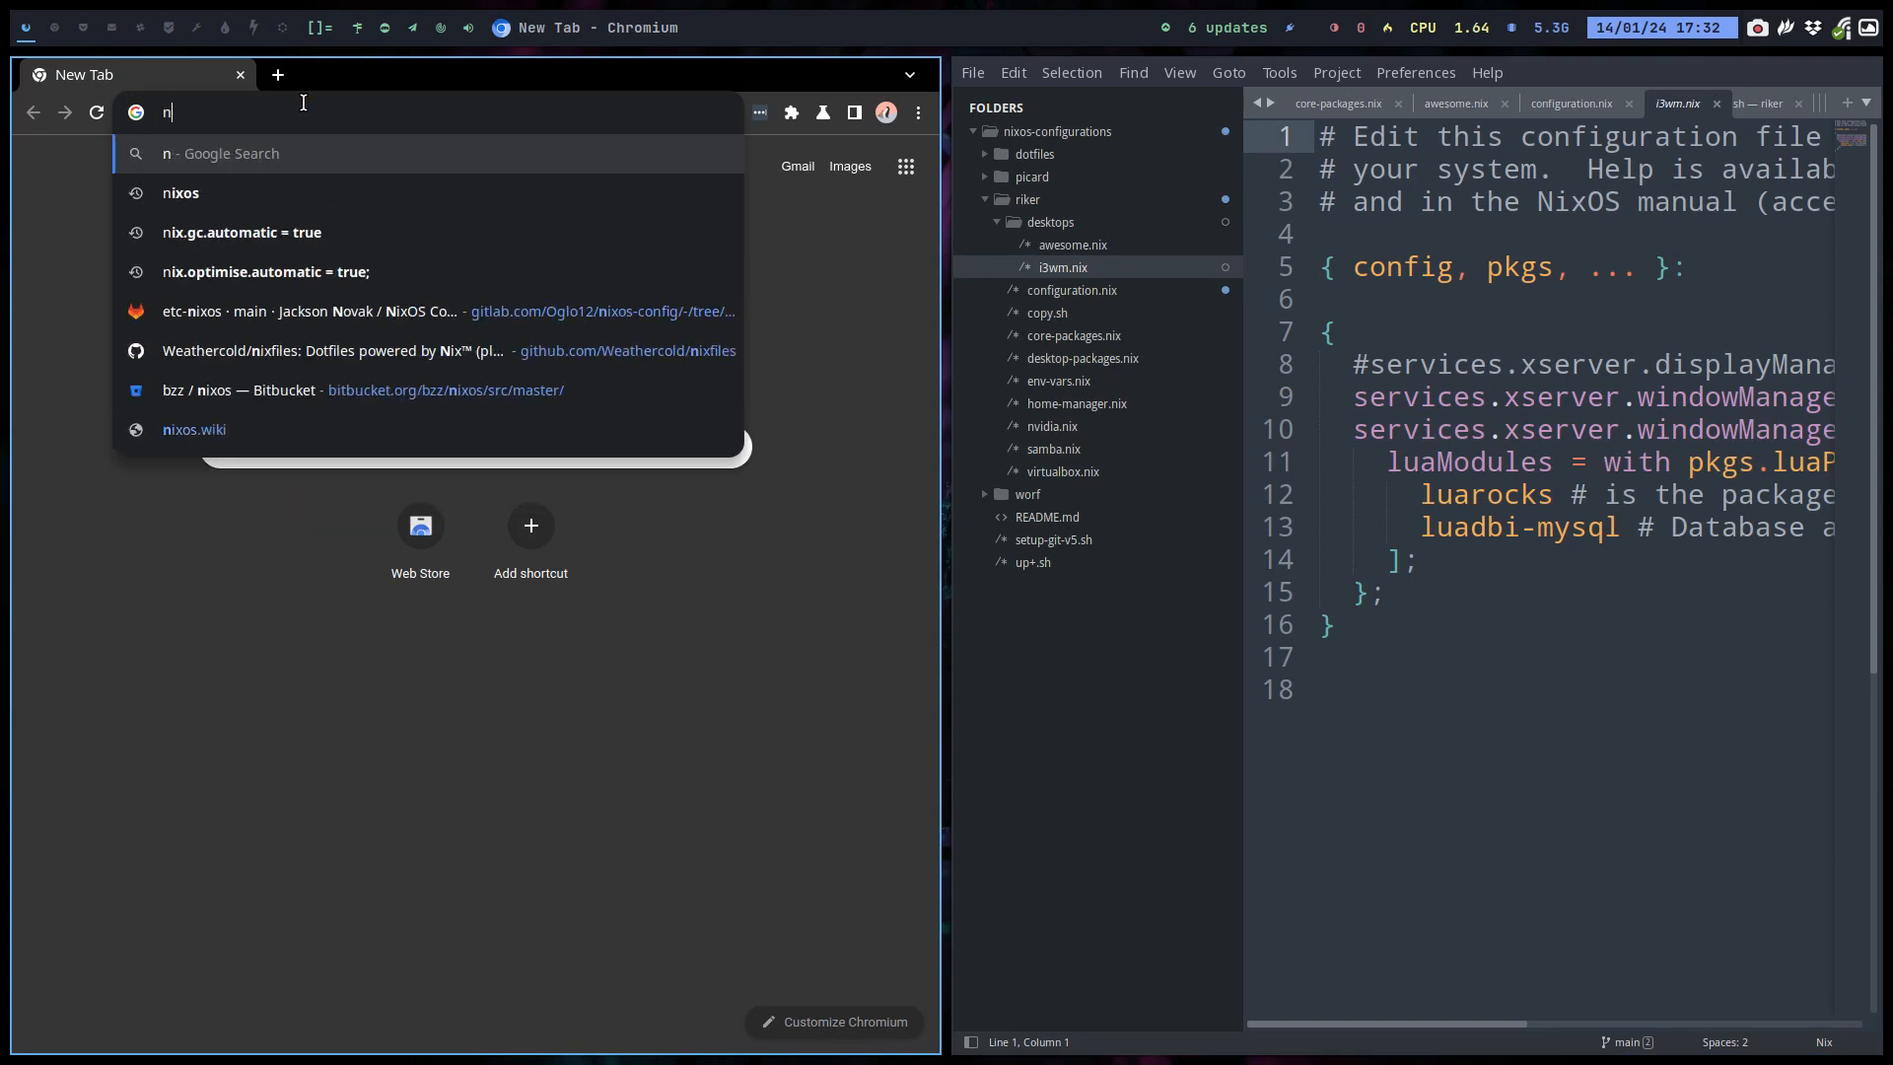
text(ixos i3)
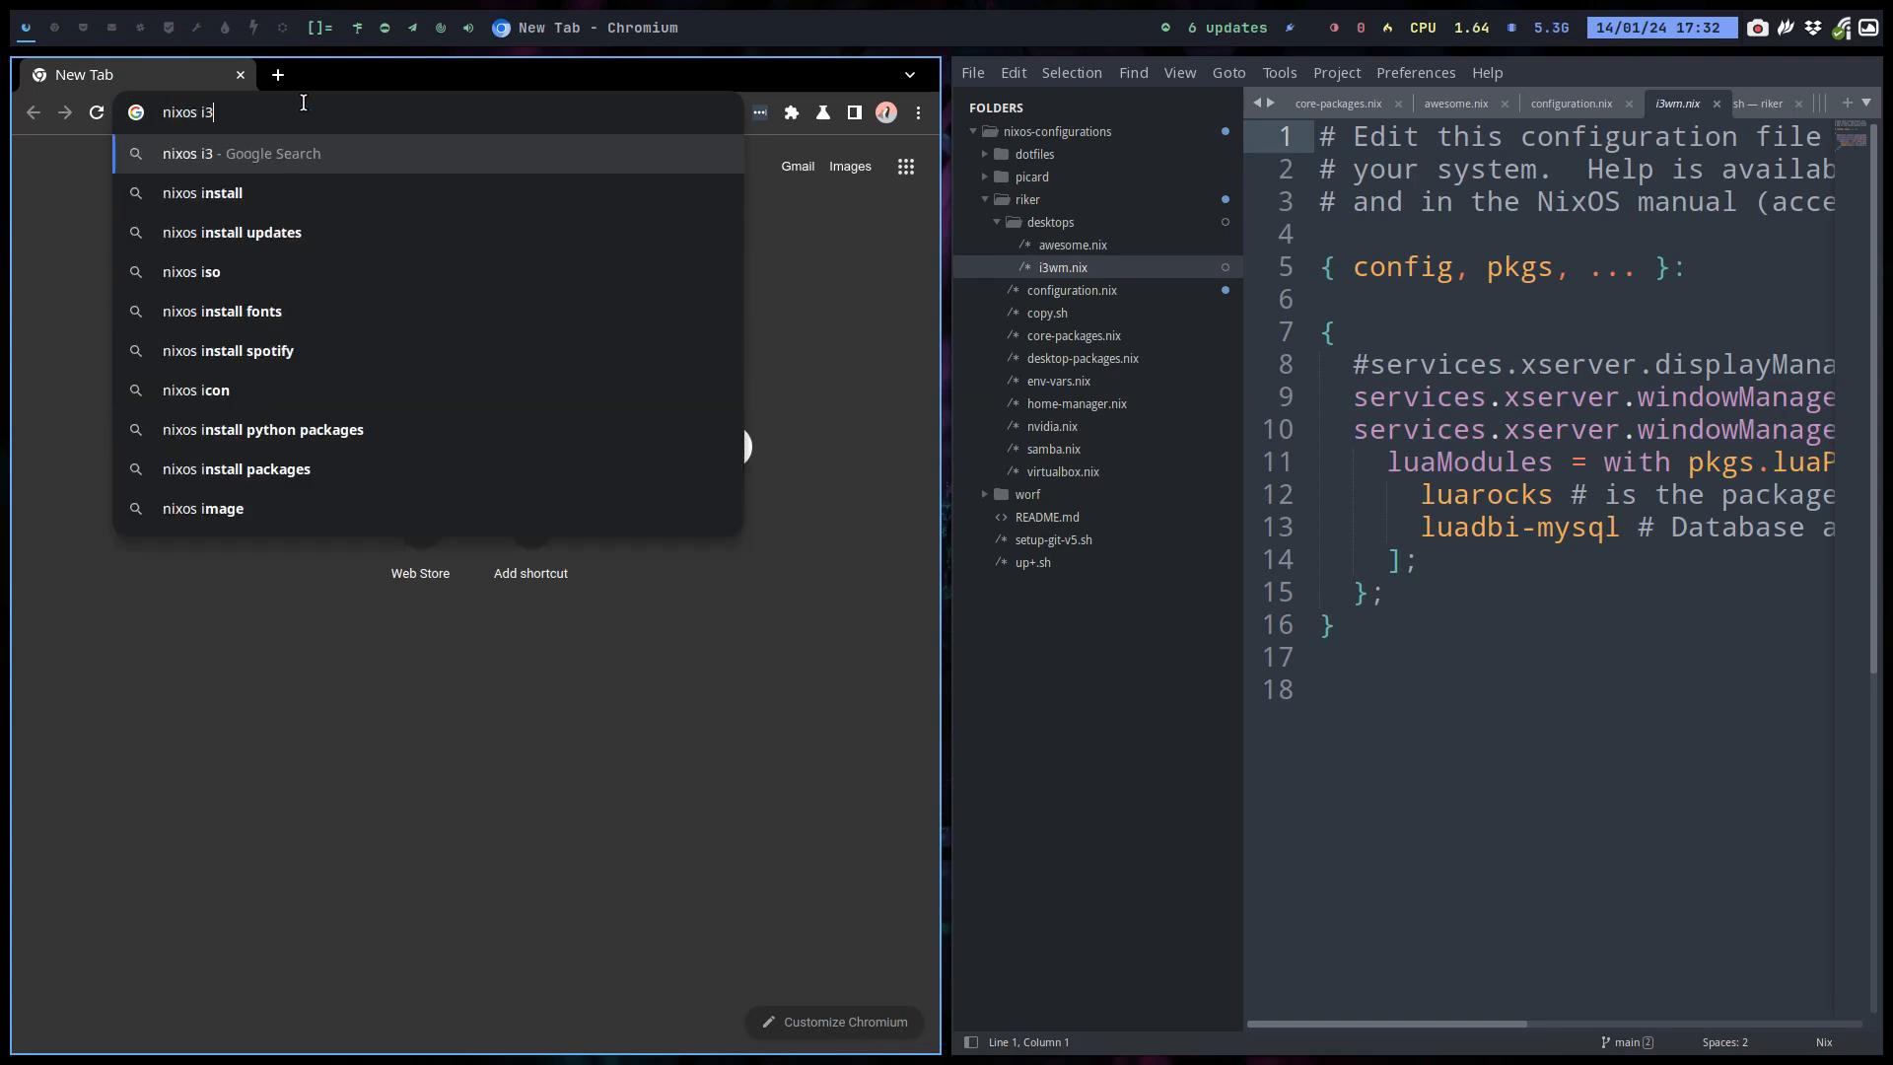
key(Return)
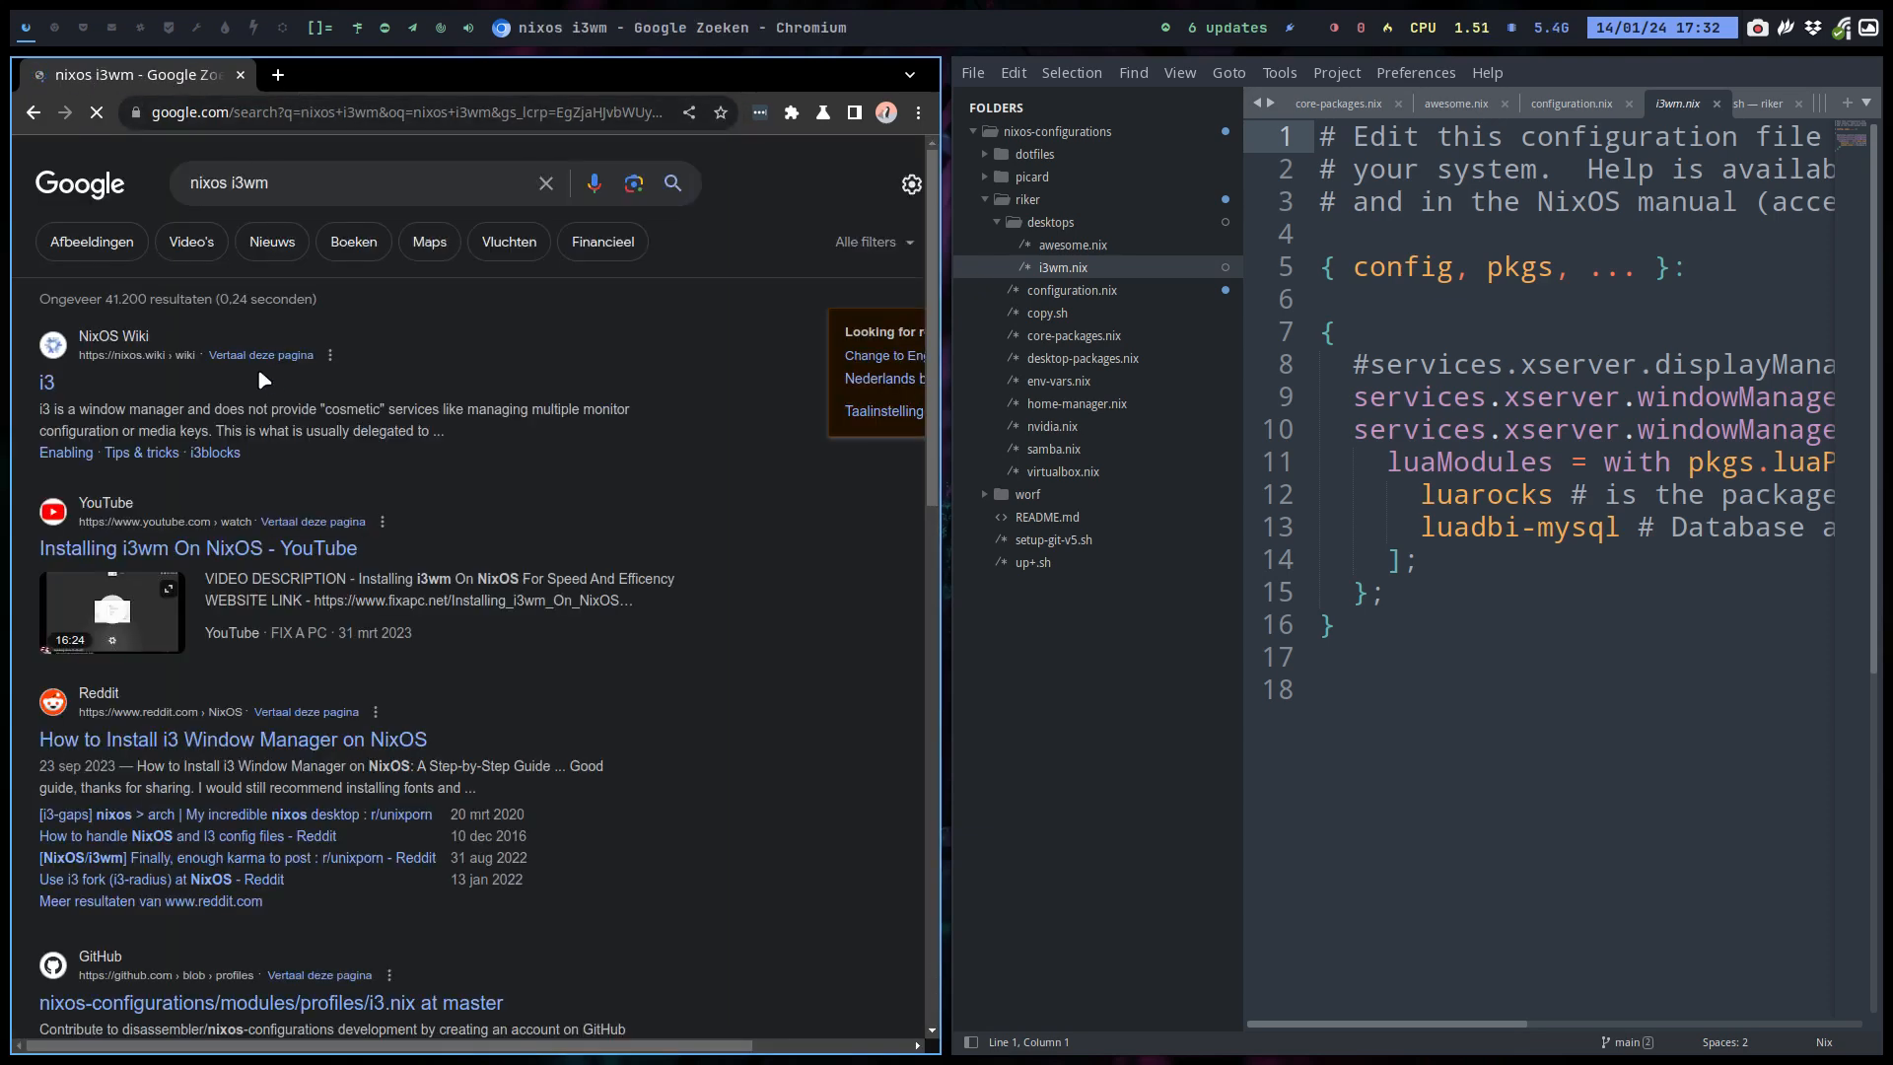
click(46, 381)
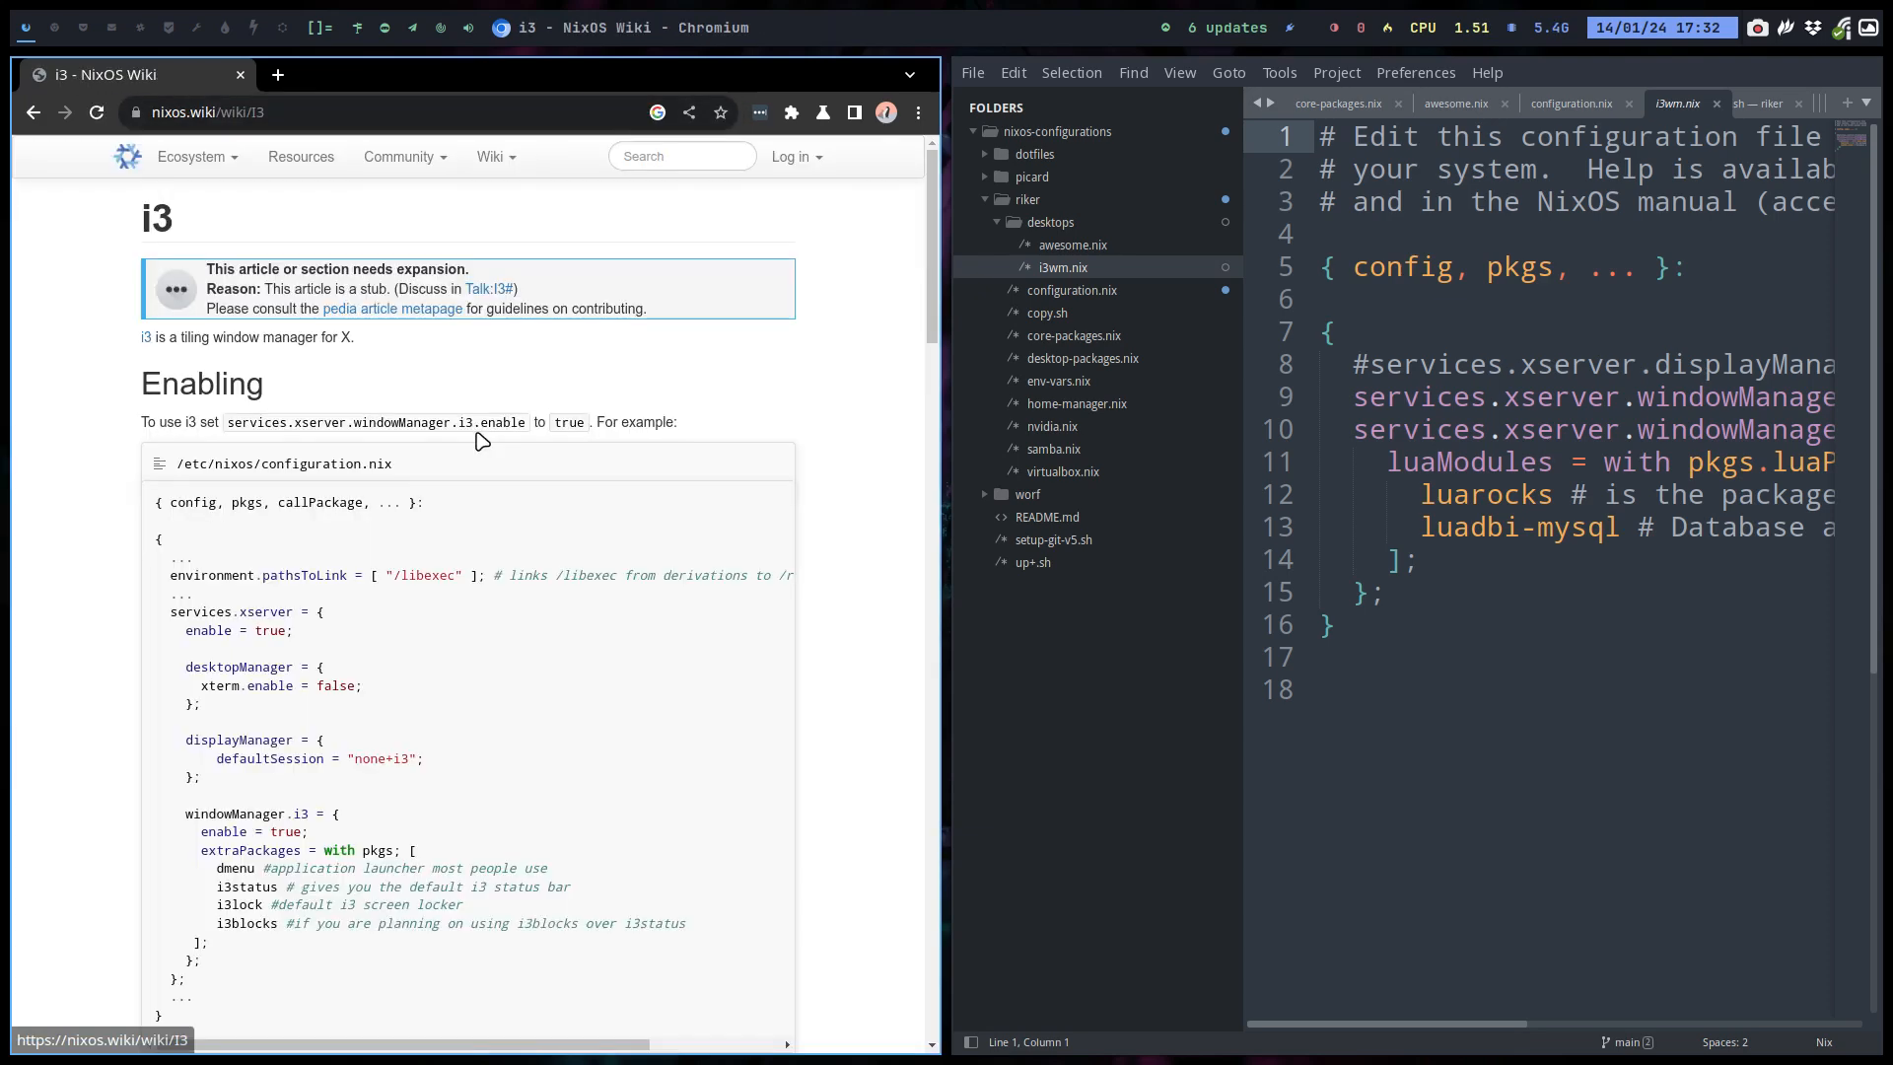
scroll(down, 3)
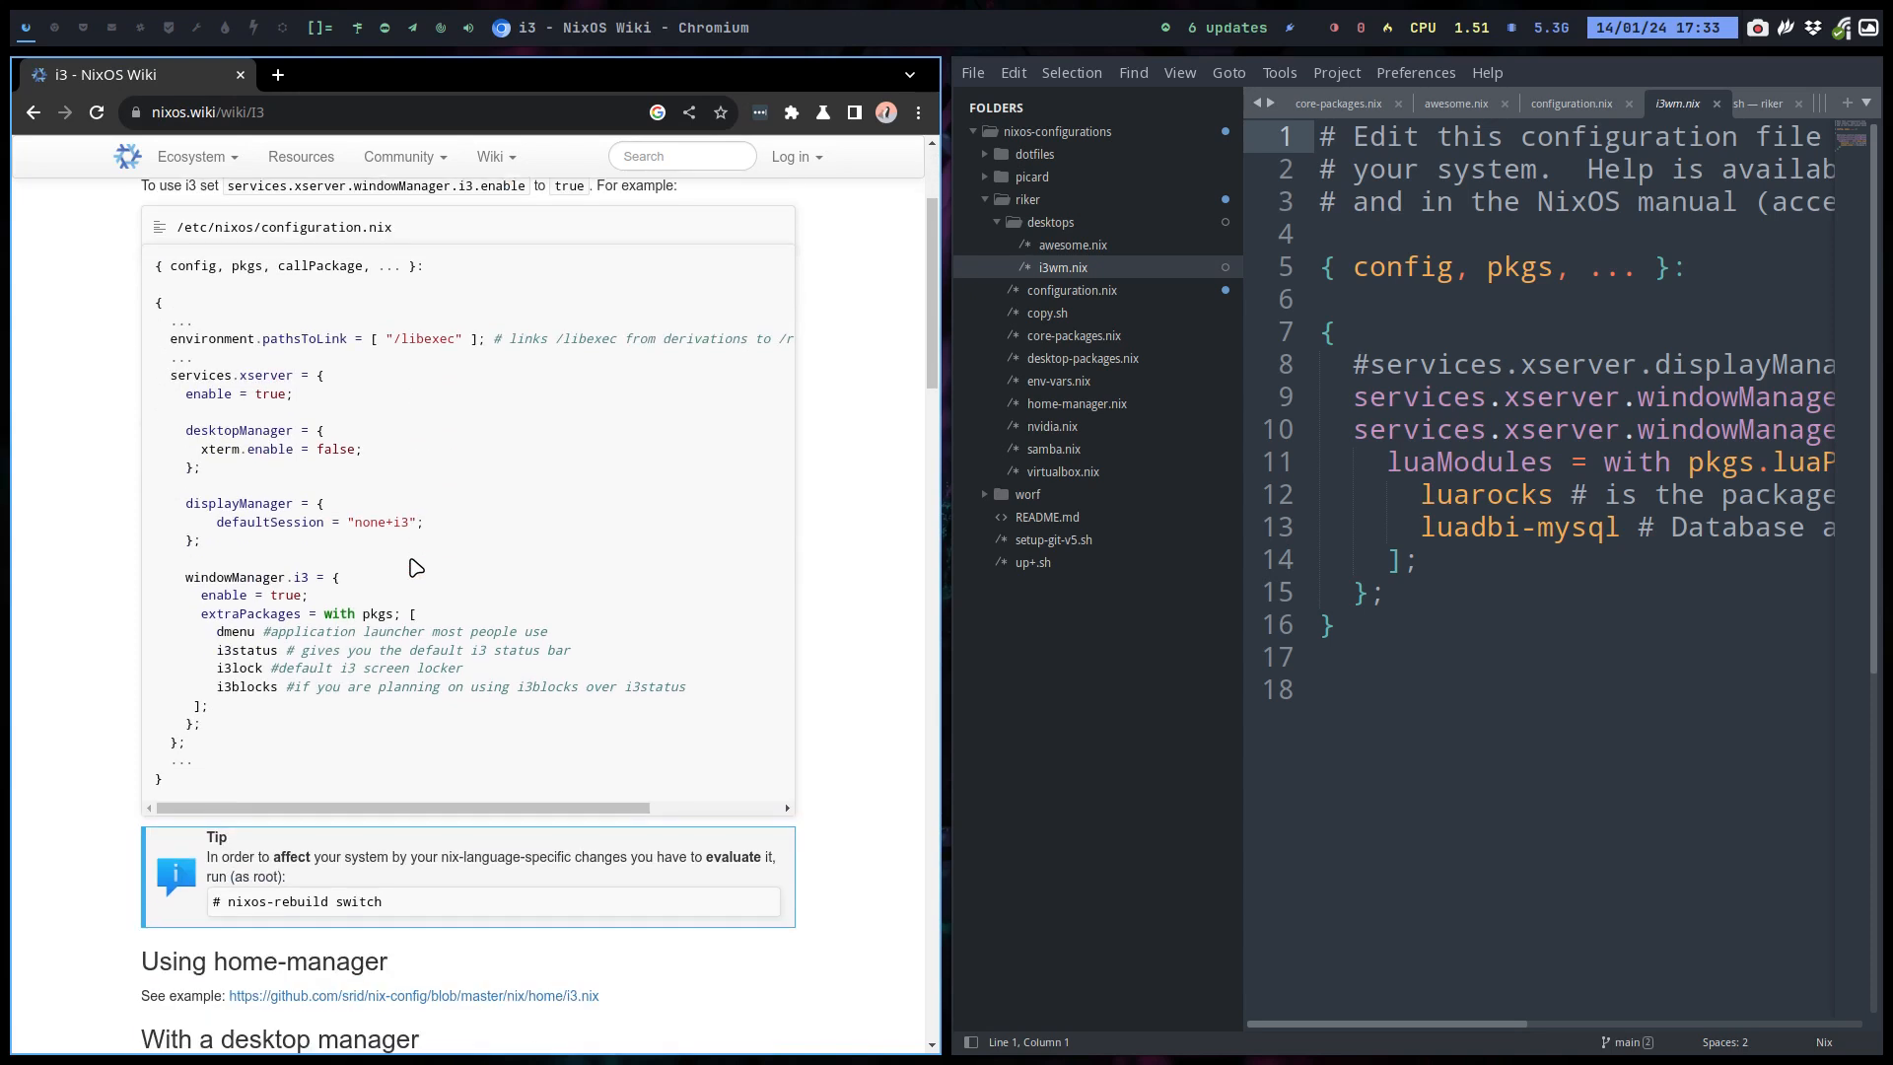
click(1324, 603)
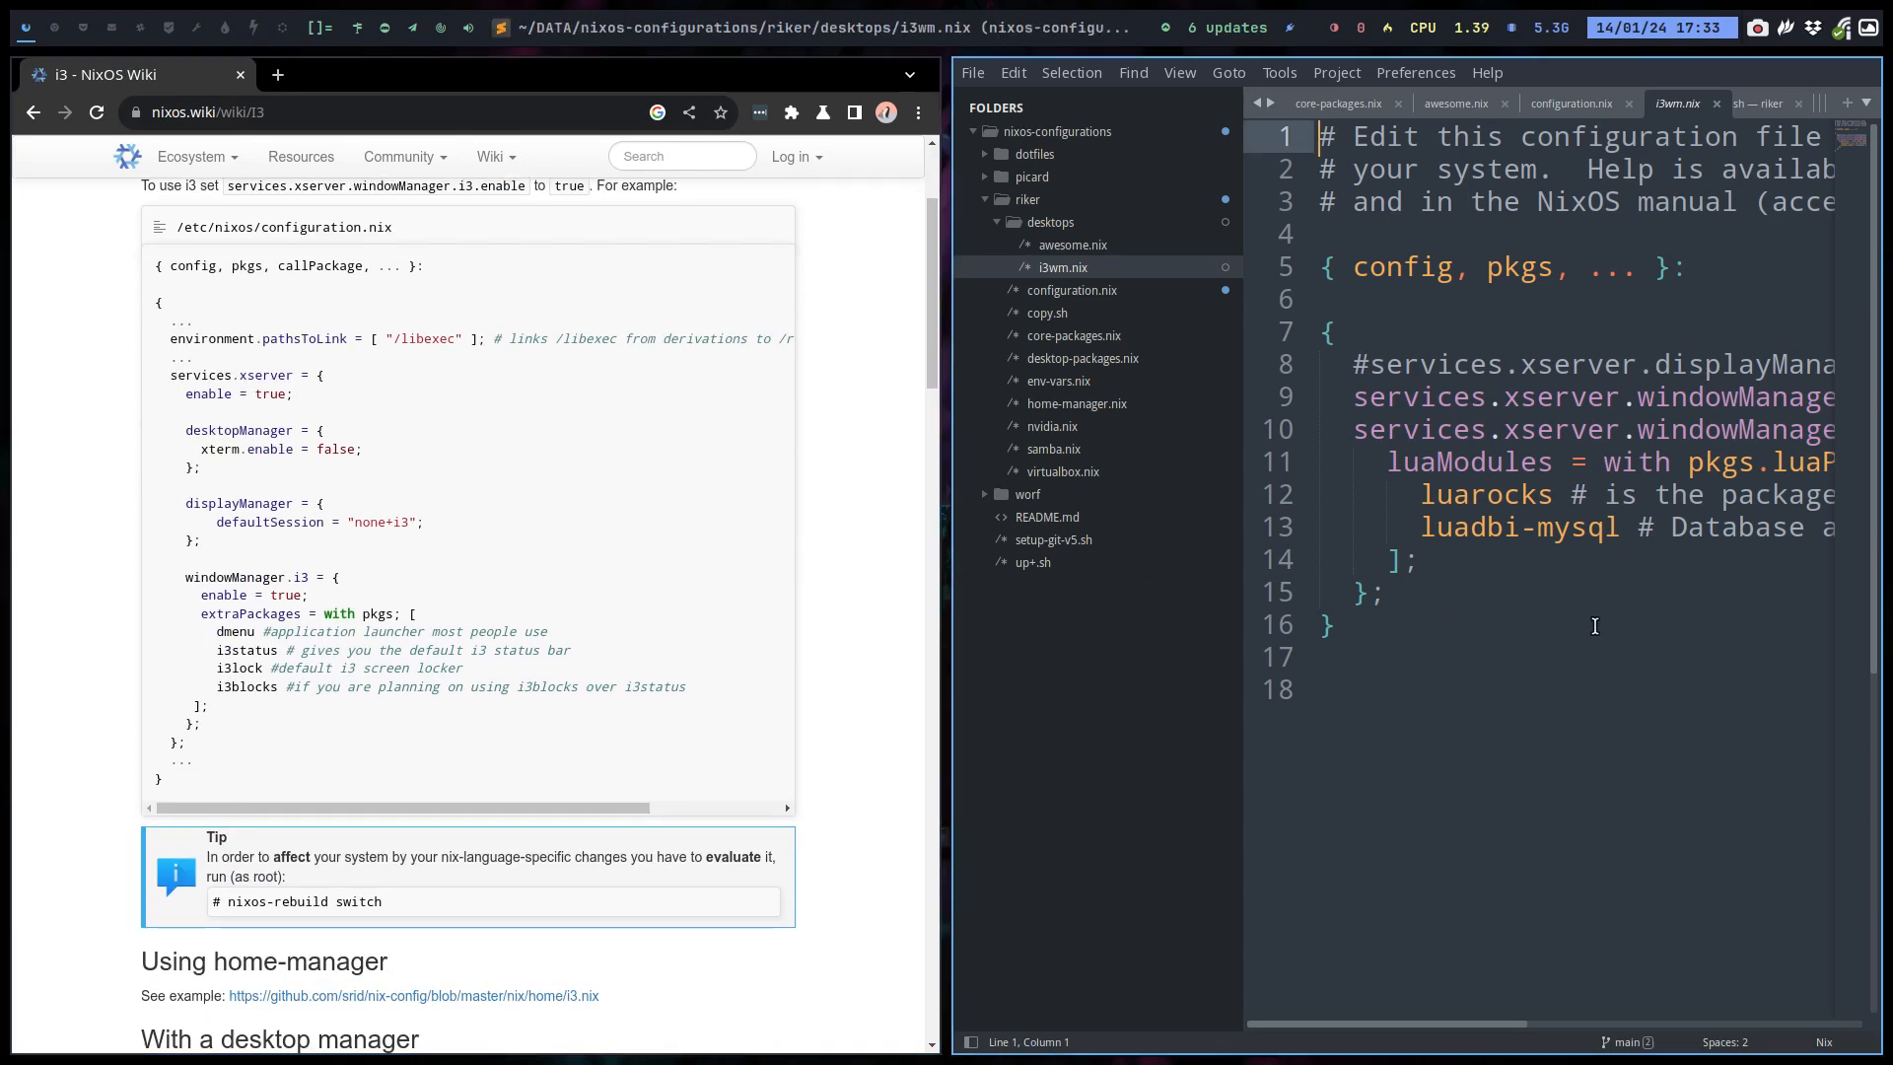
Change the awesome window manager on line 9 to i3 and save i3wm.nix.
scroll(up, 3)
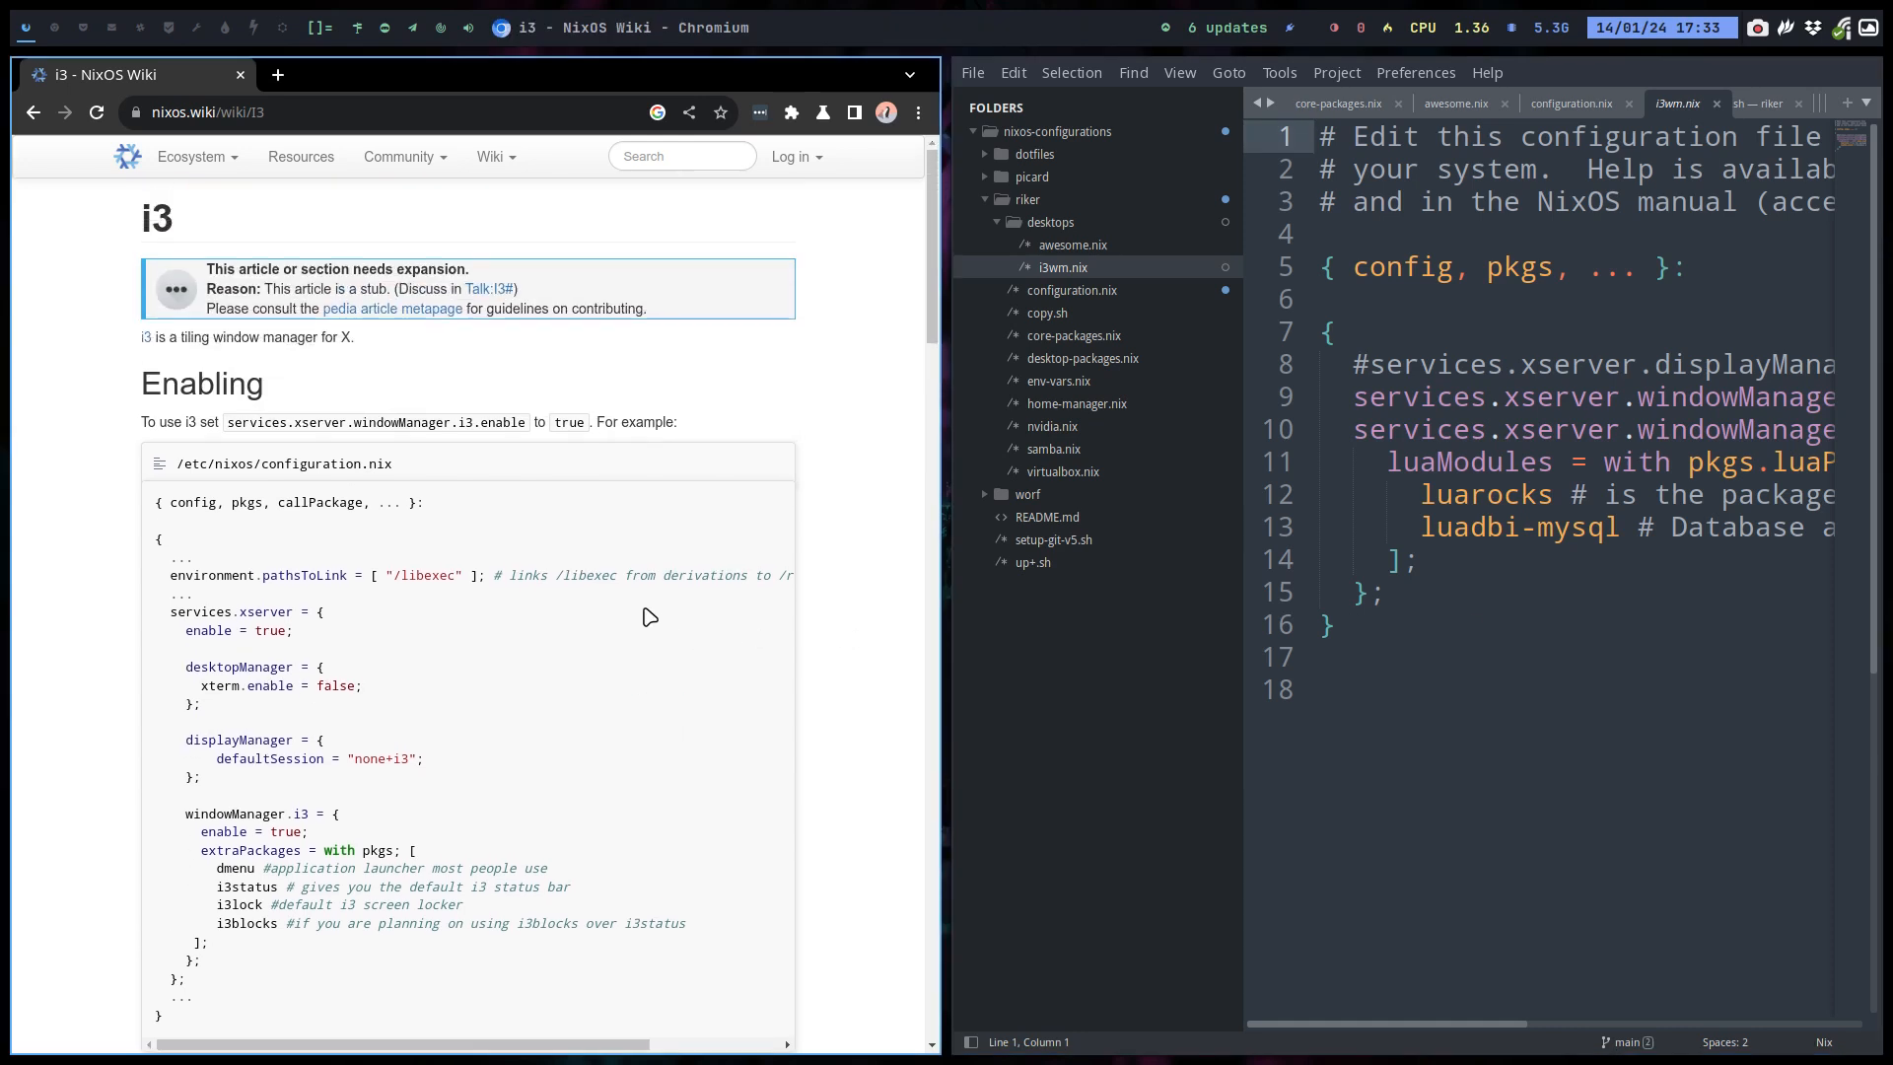
mouse_move(652, 477)
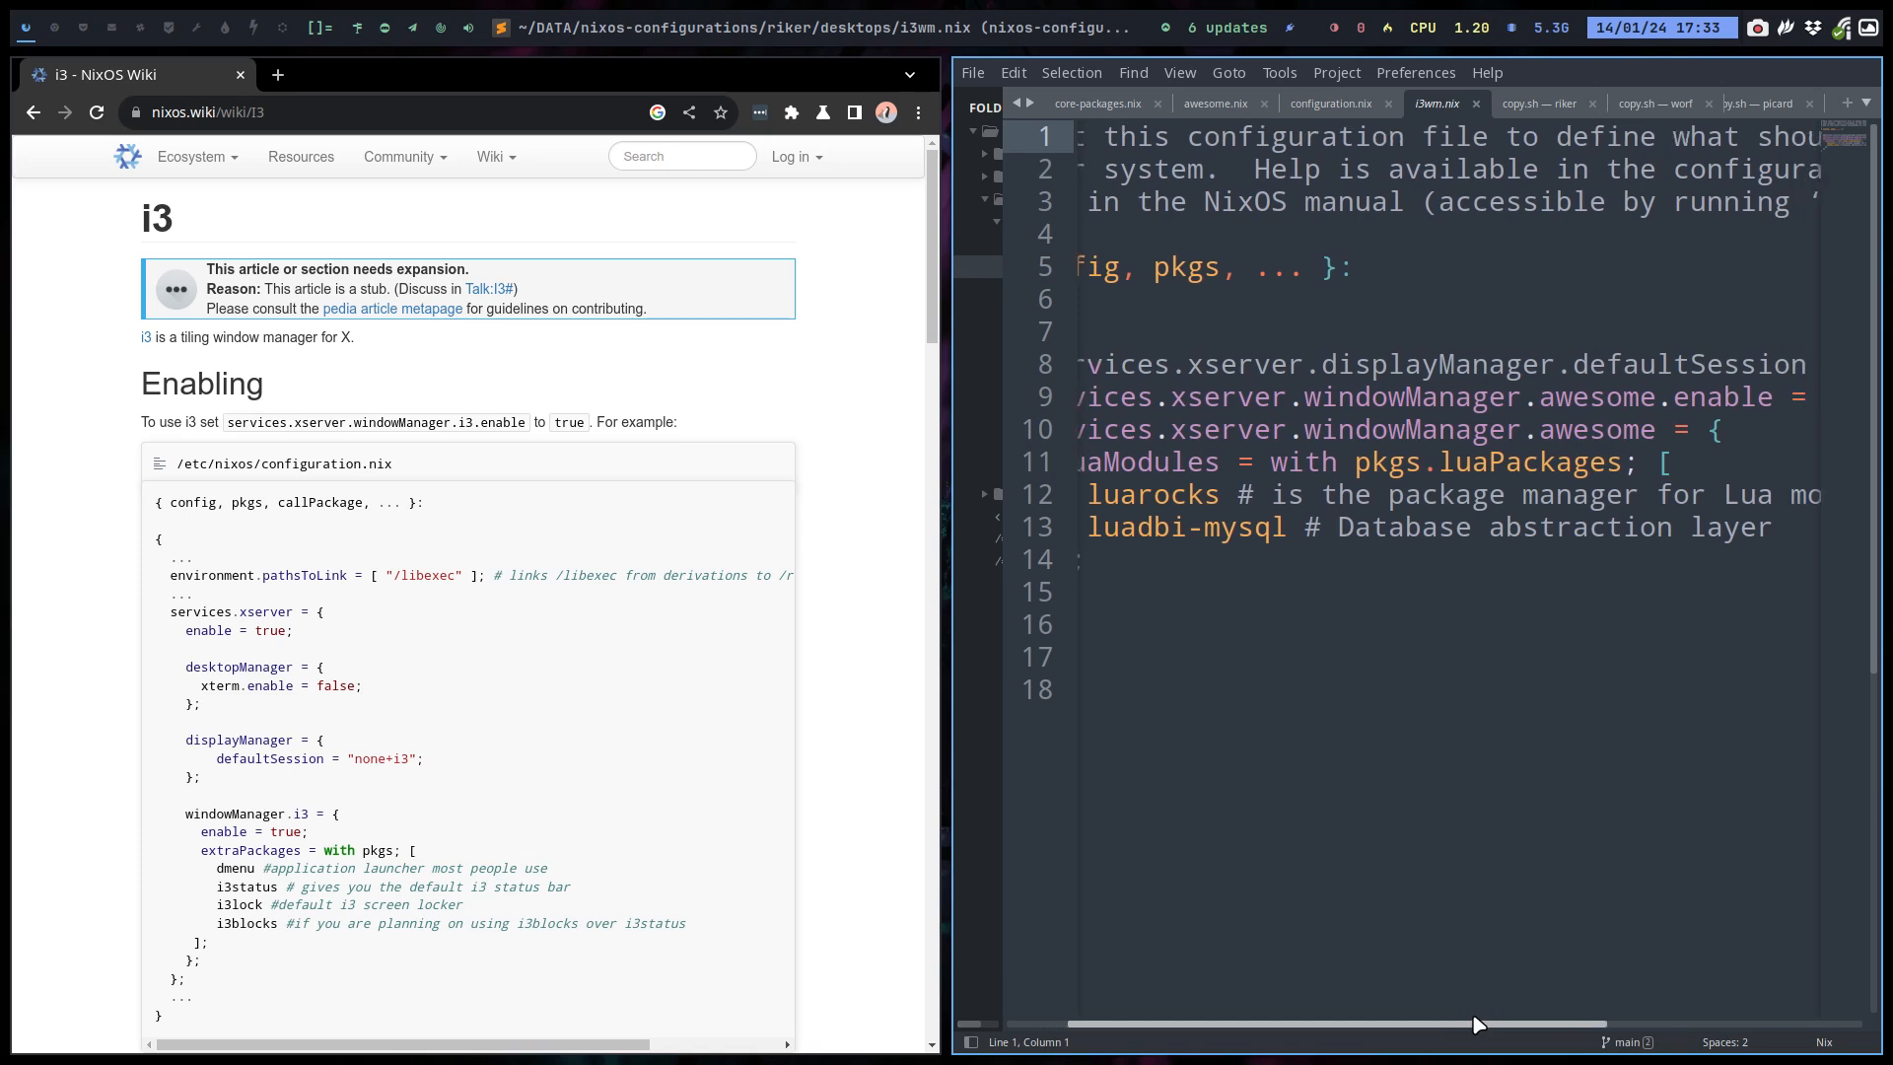
double_click(1443, 396)
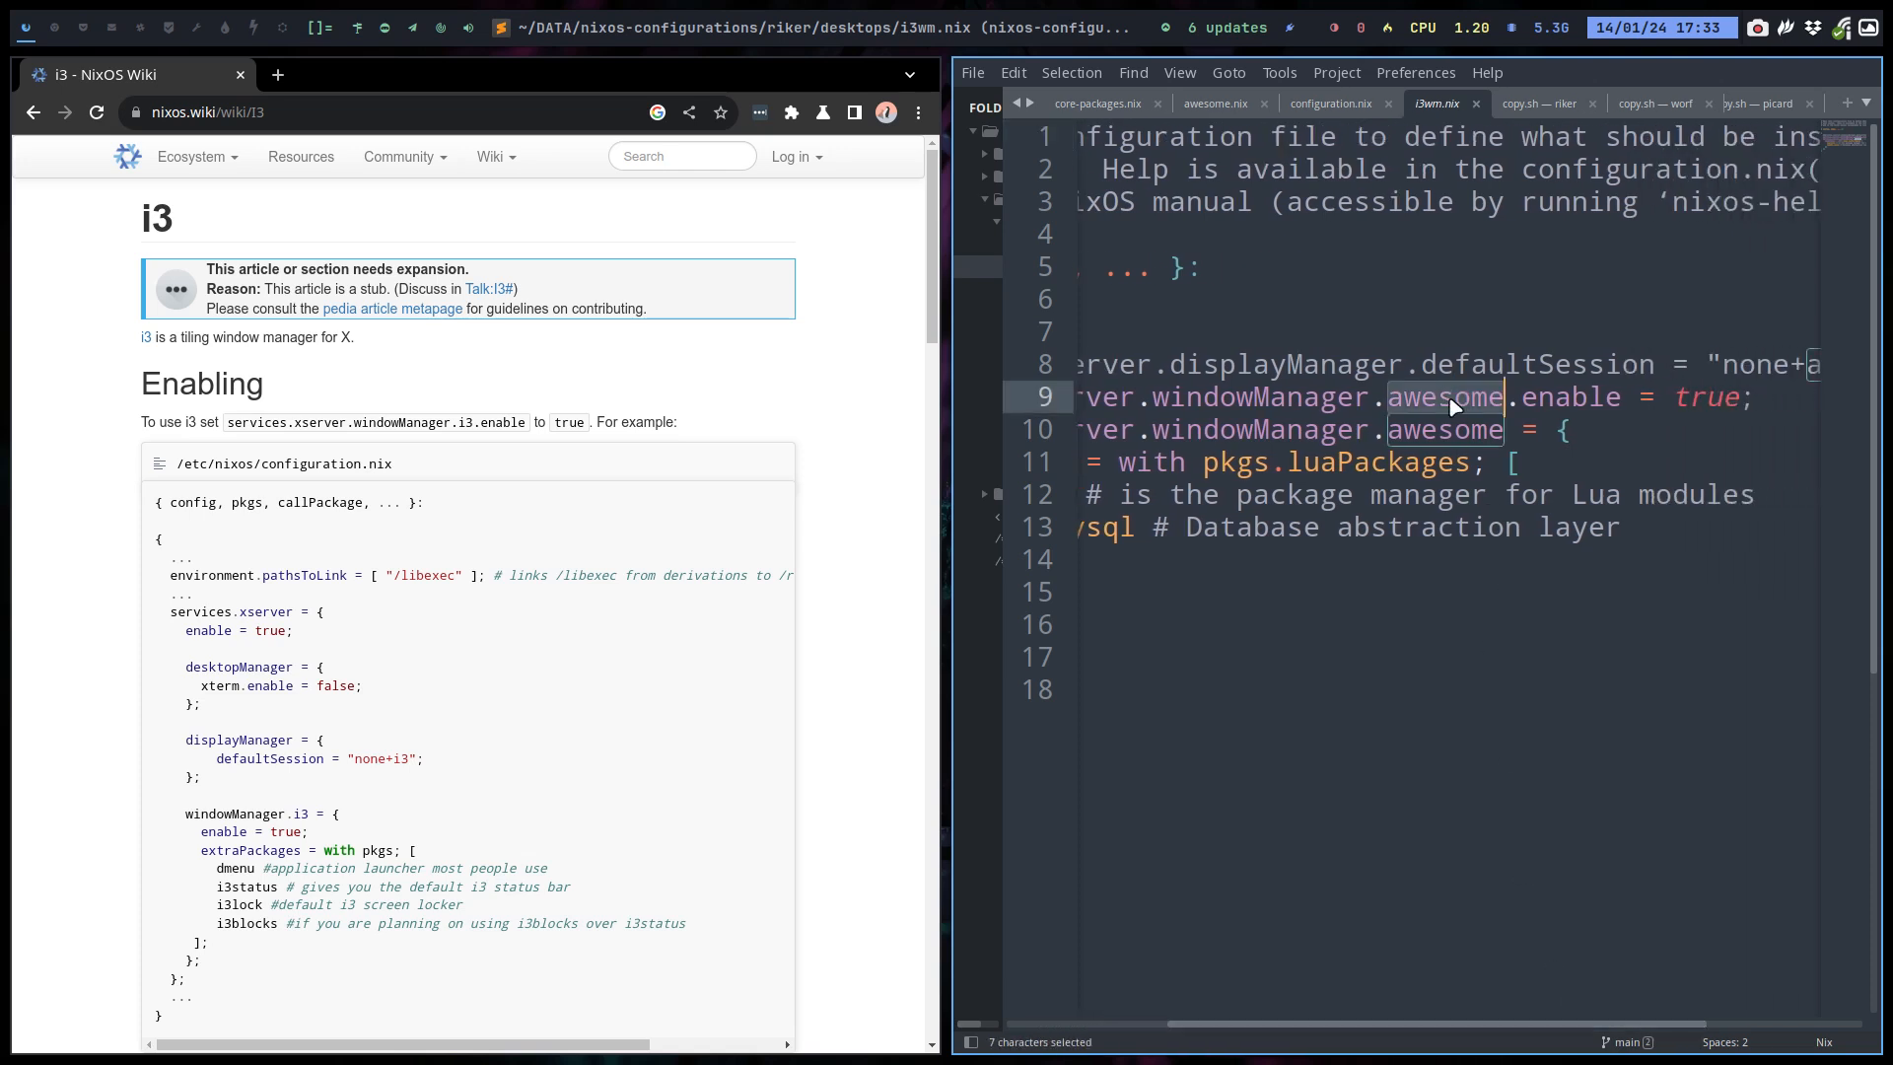
text(i3)
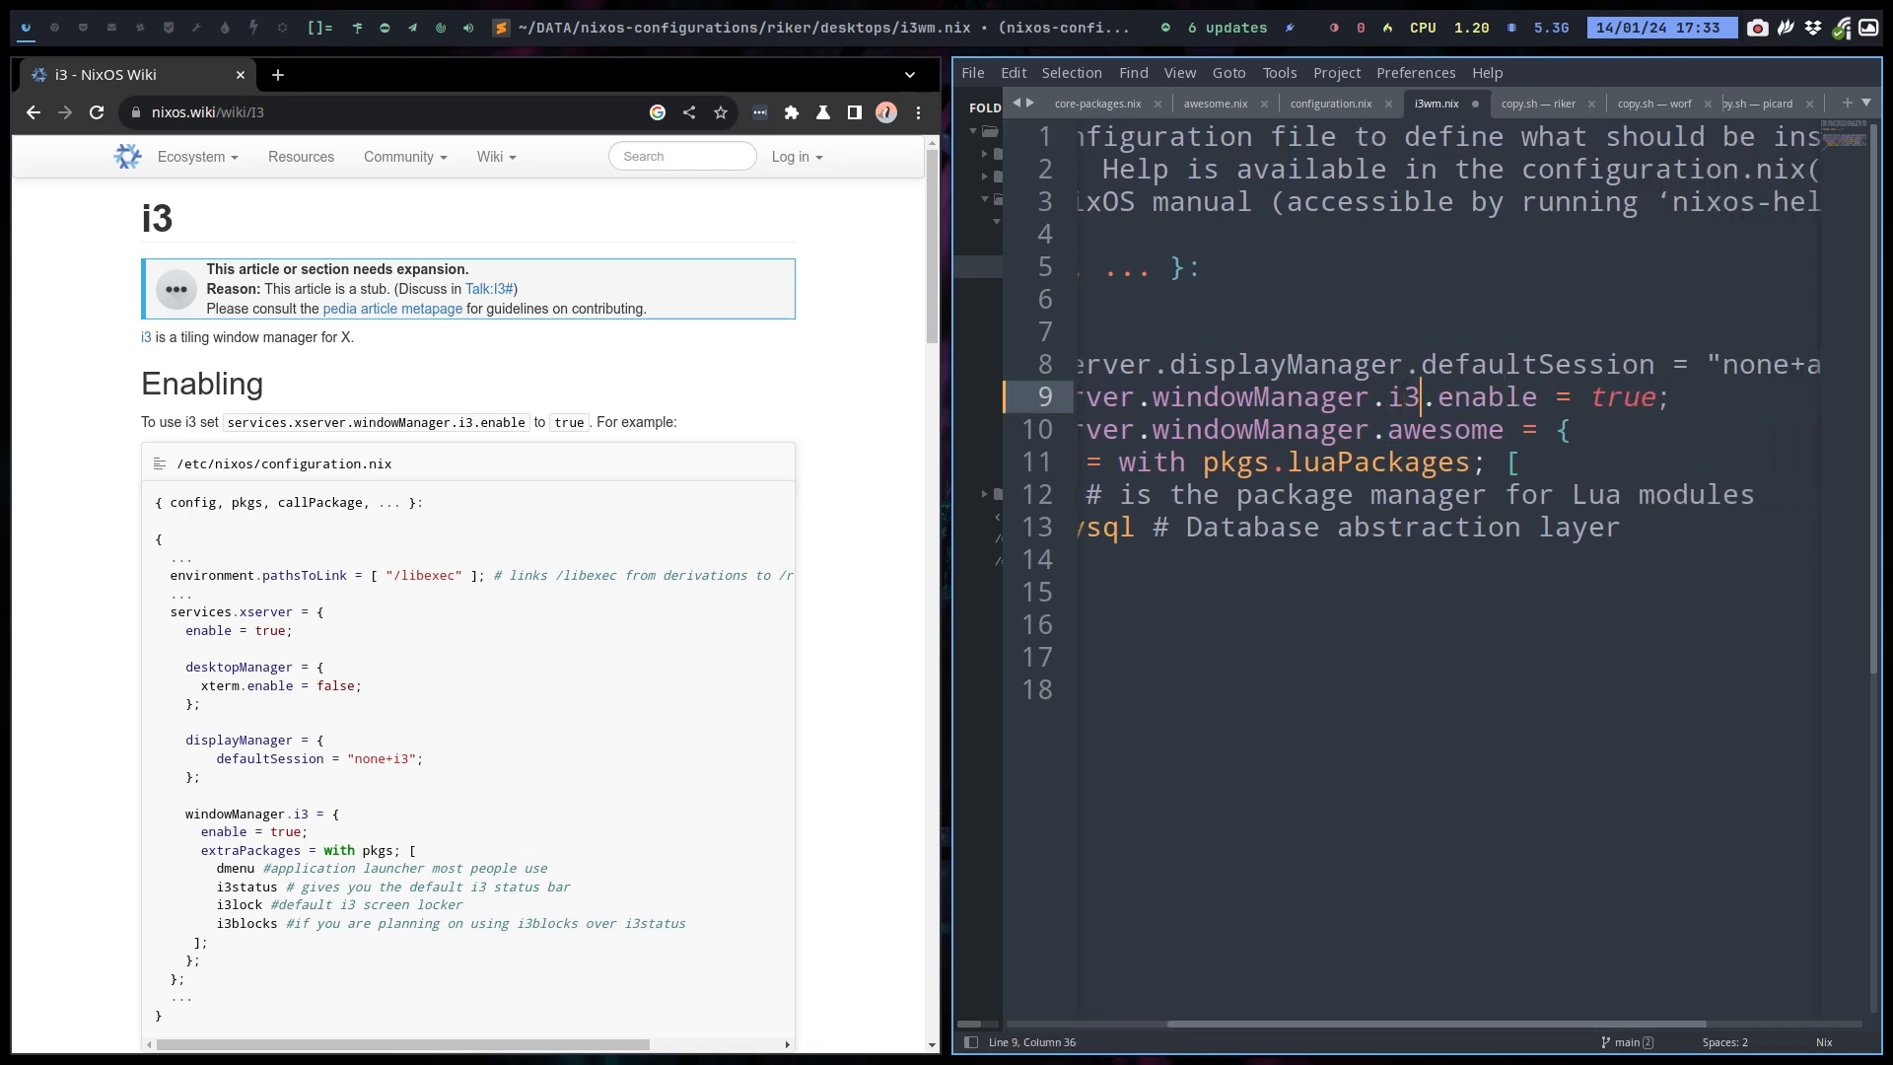
key(ctrl+s)
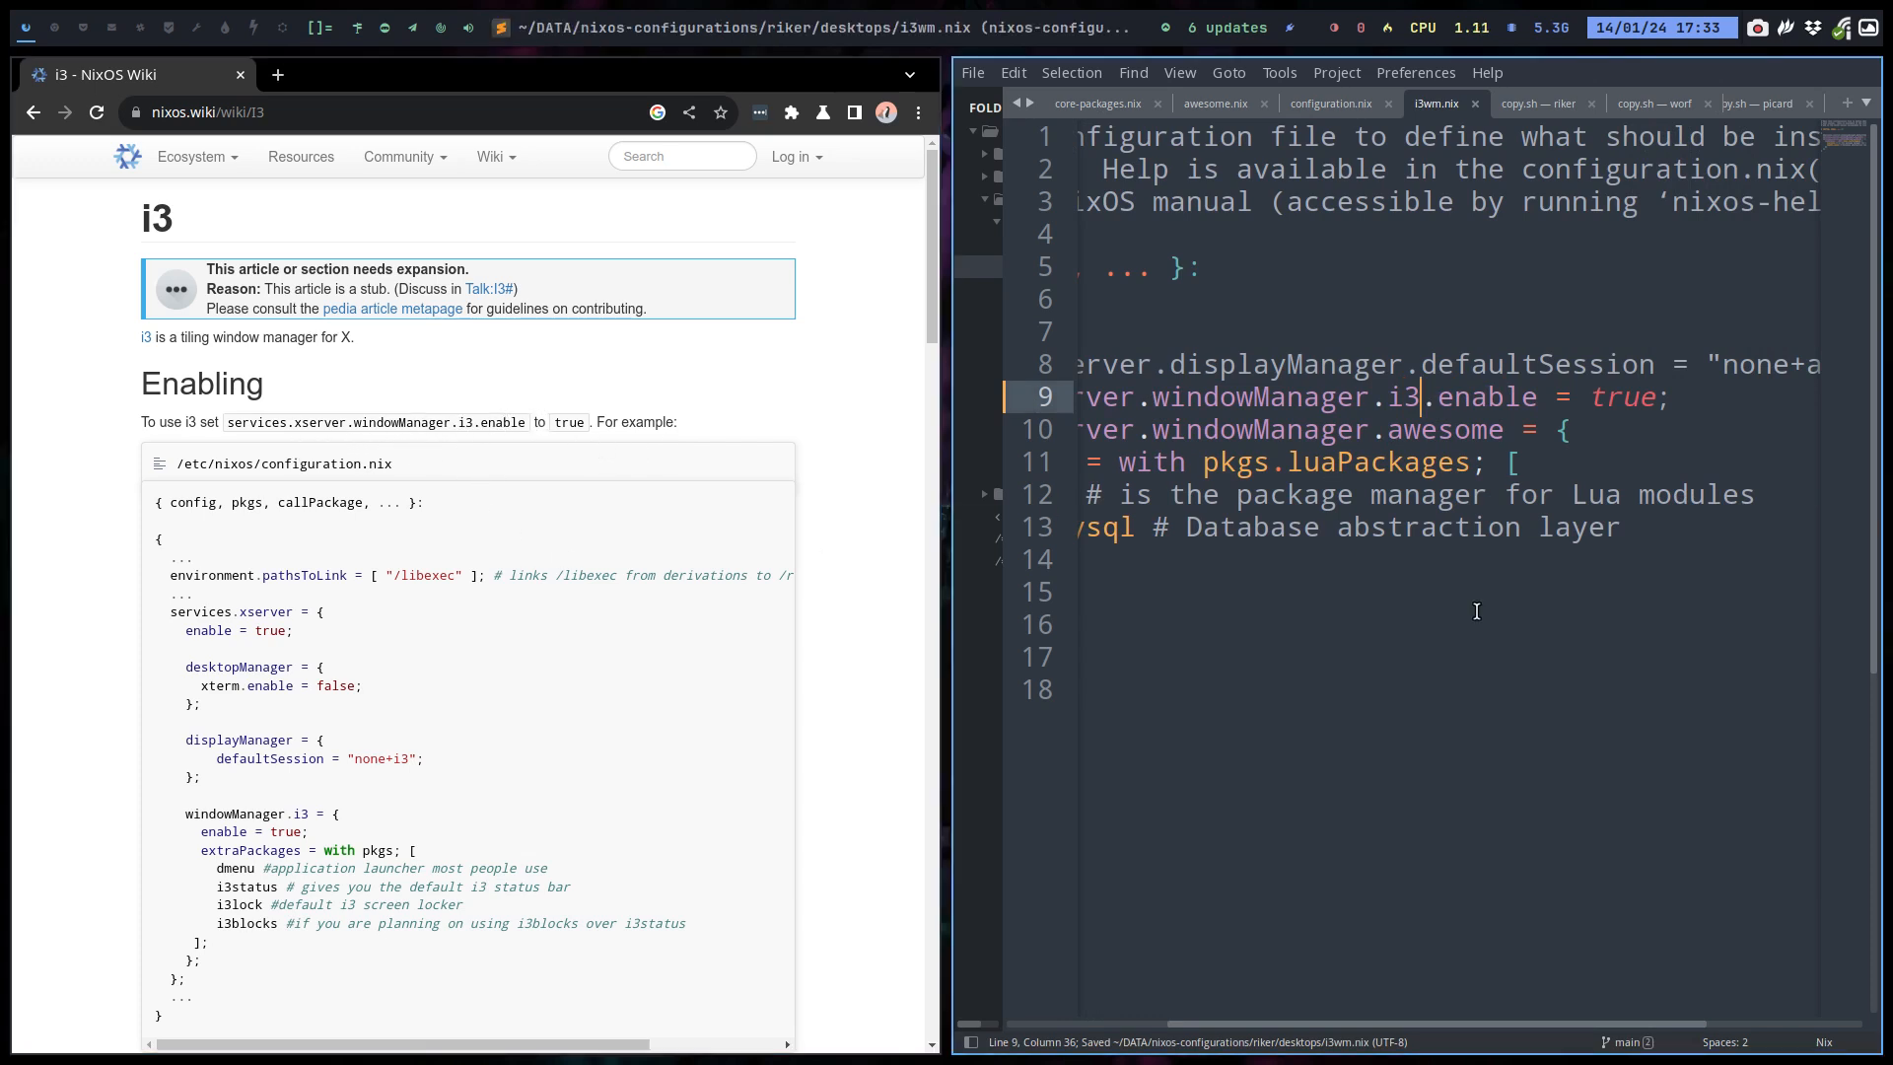
Comment out the defaultSession line, save, and delete the leftover awesome configuration.
scroll(left, 3)
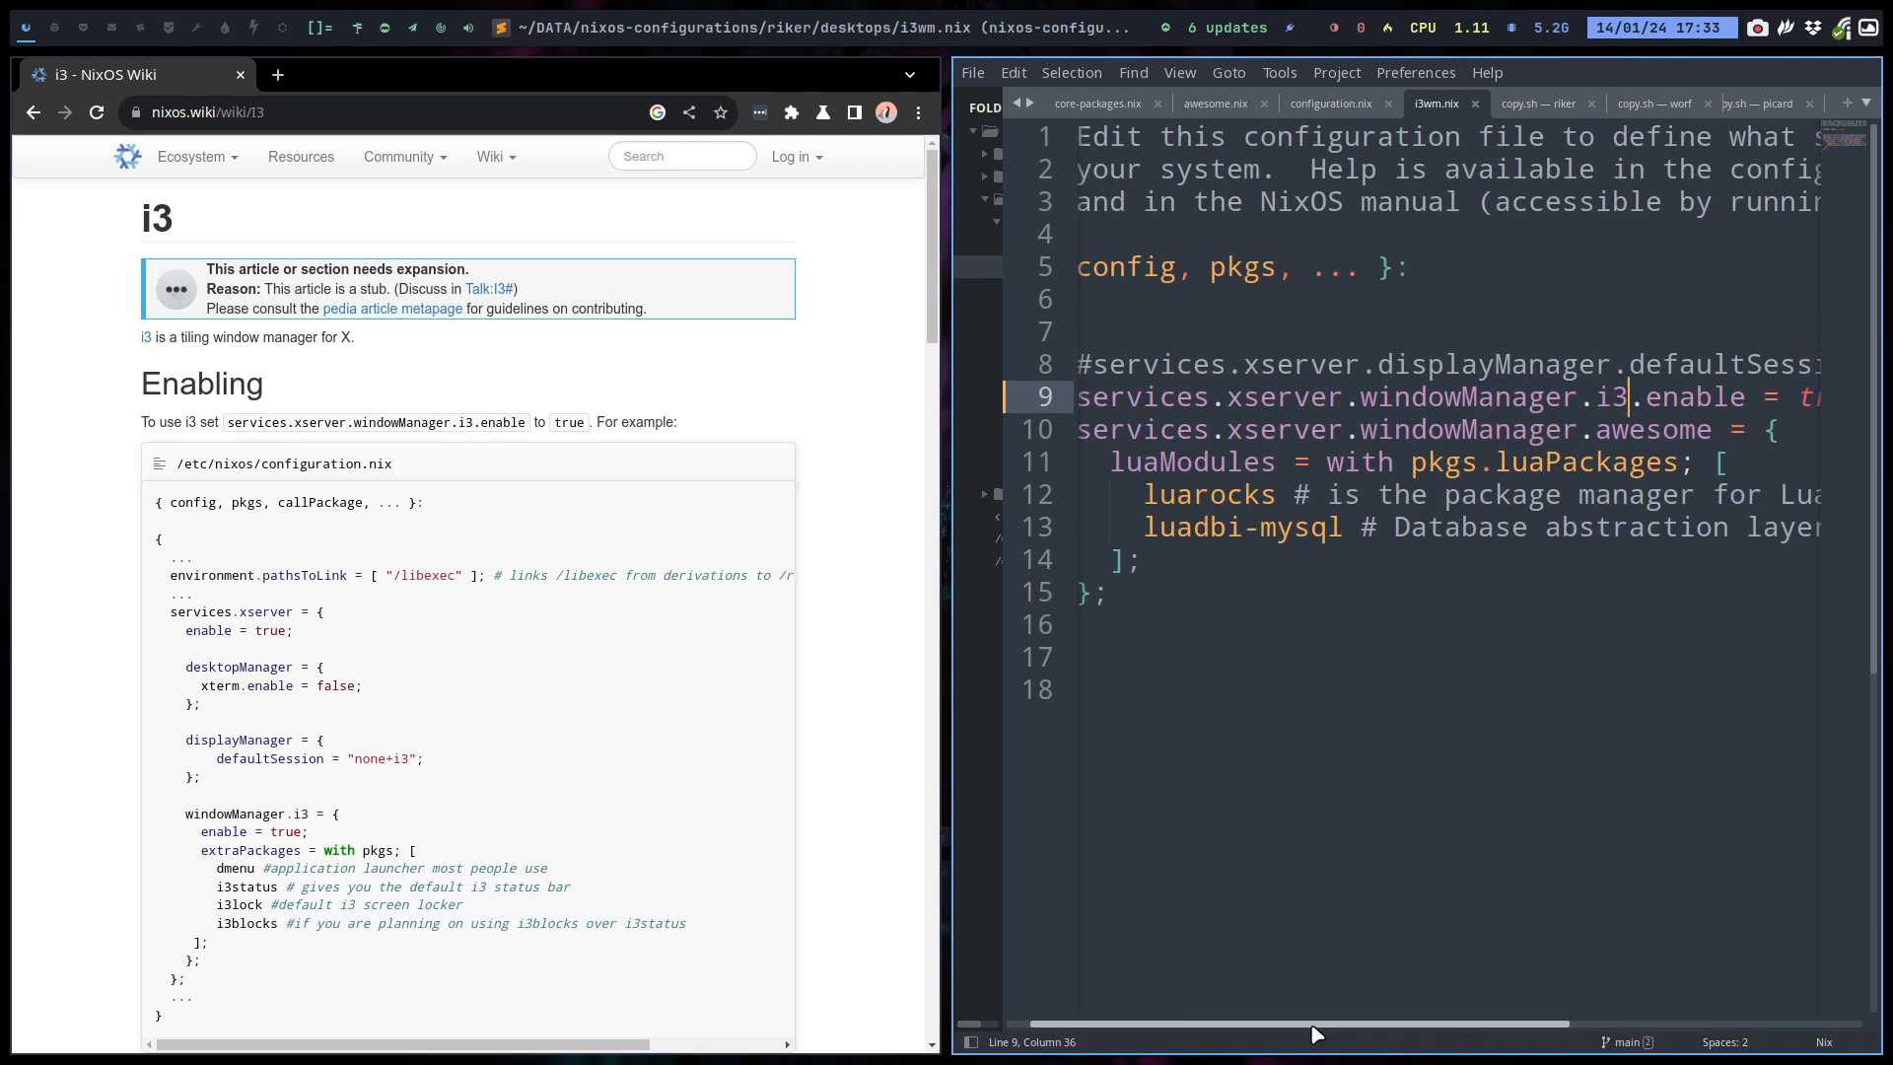
scroll(right, 3)
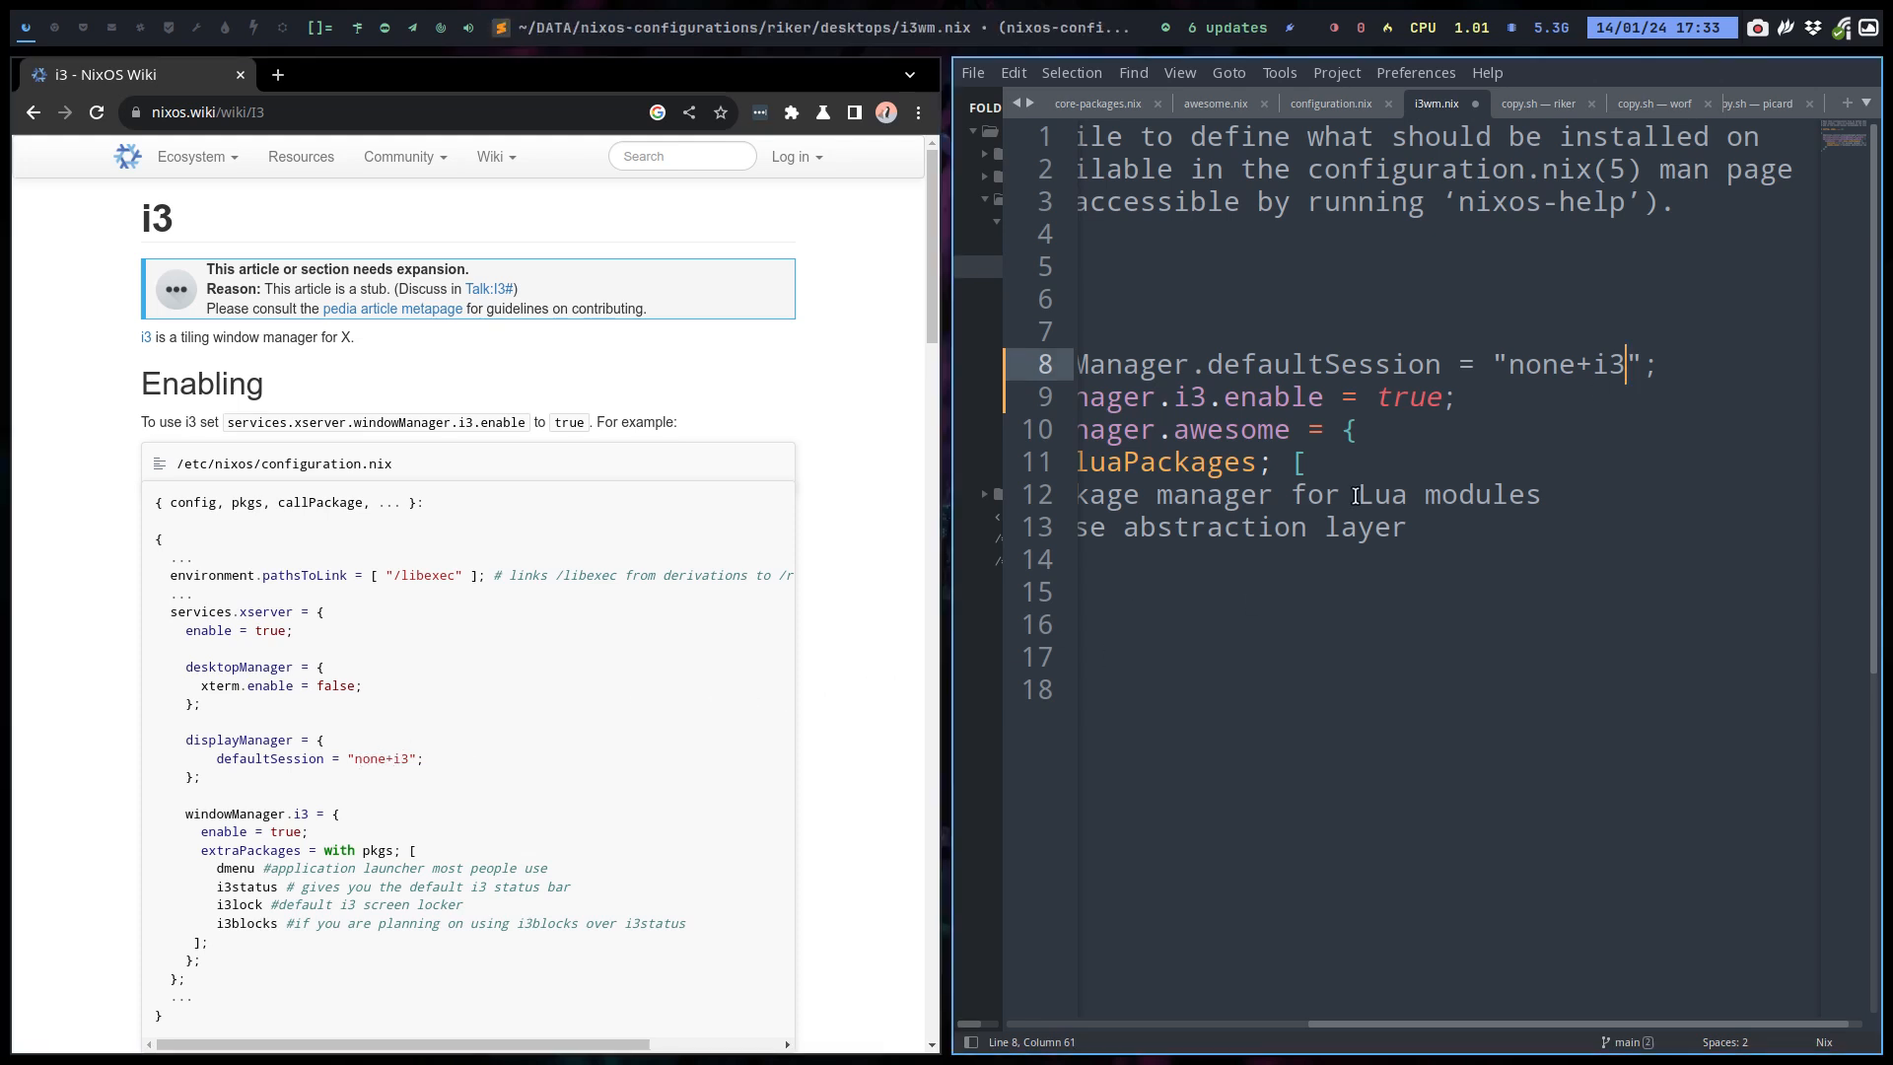
key(ctrl+s)
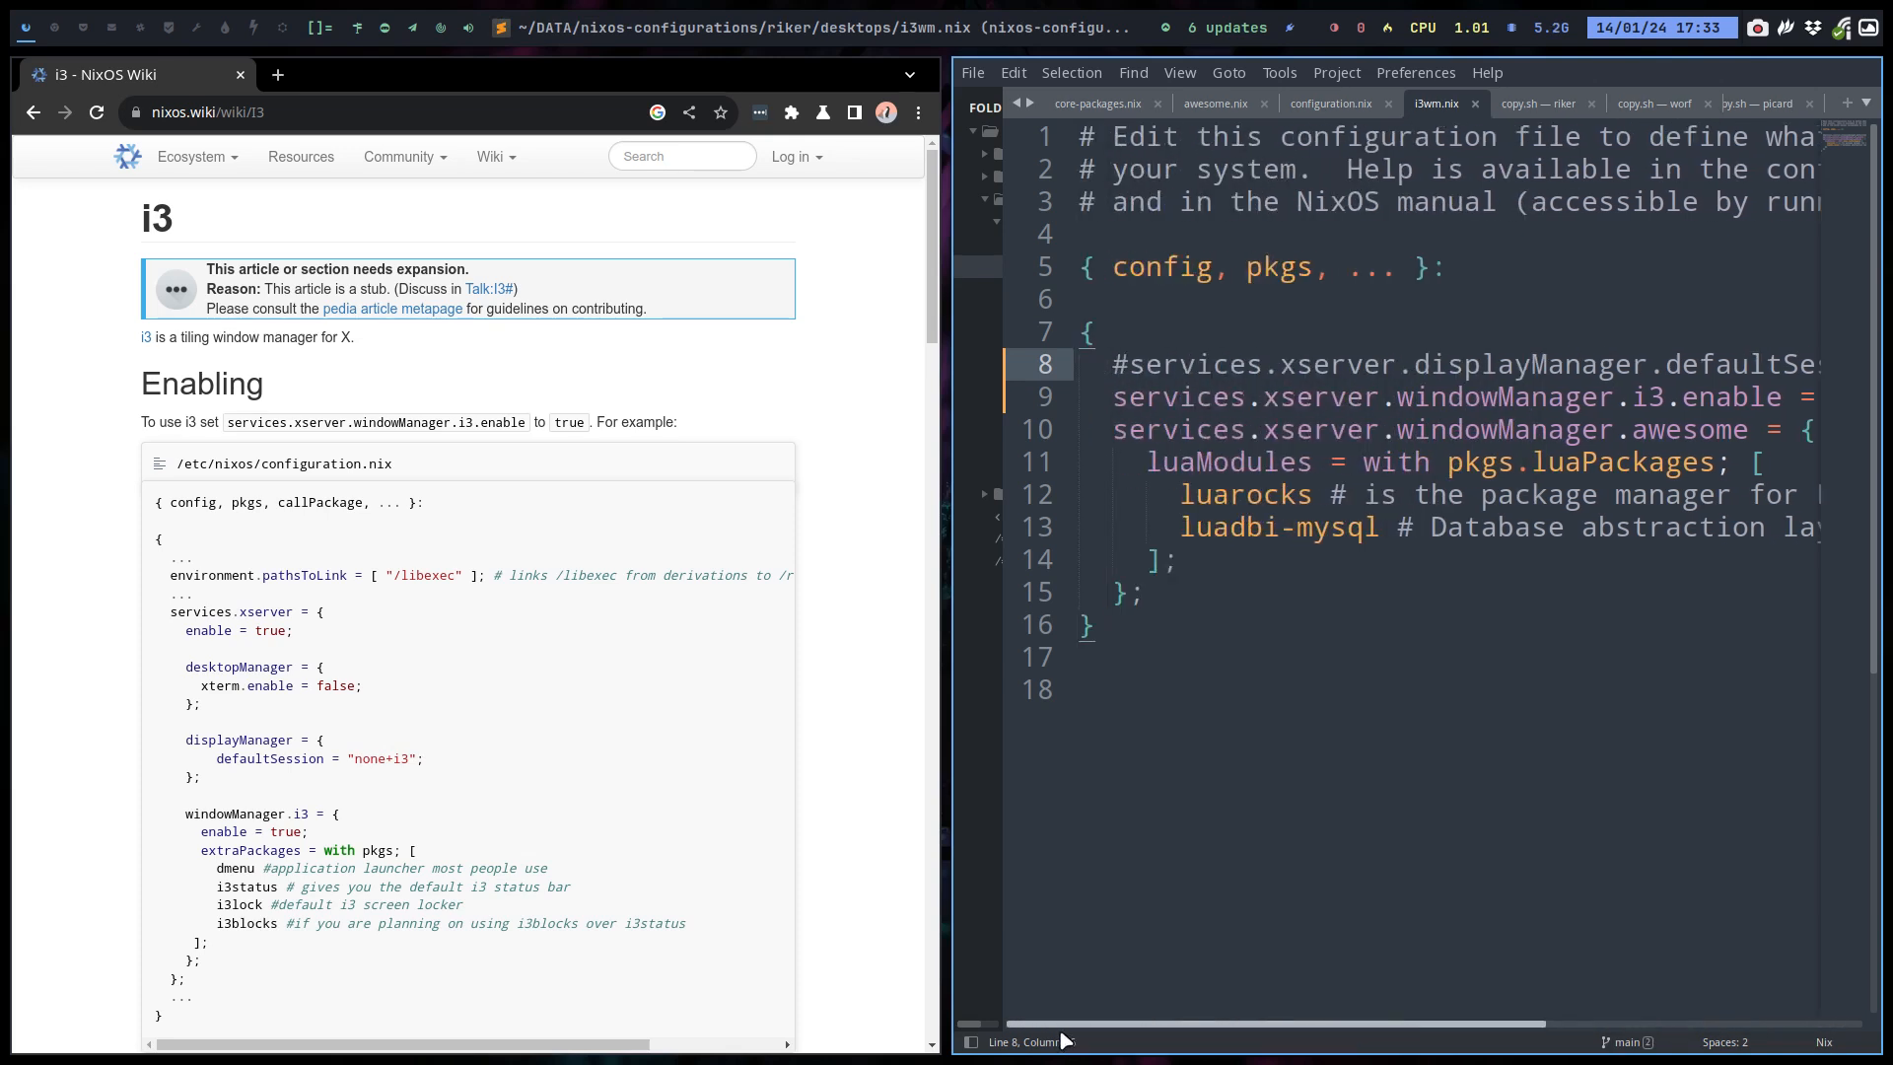
scroll(right, 3)
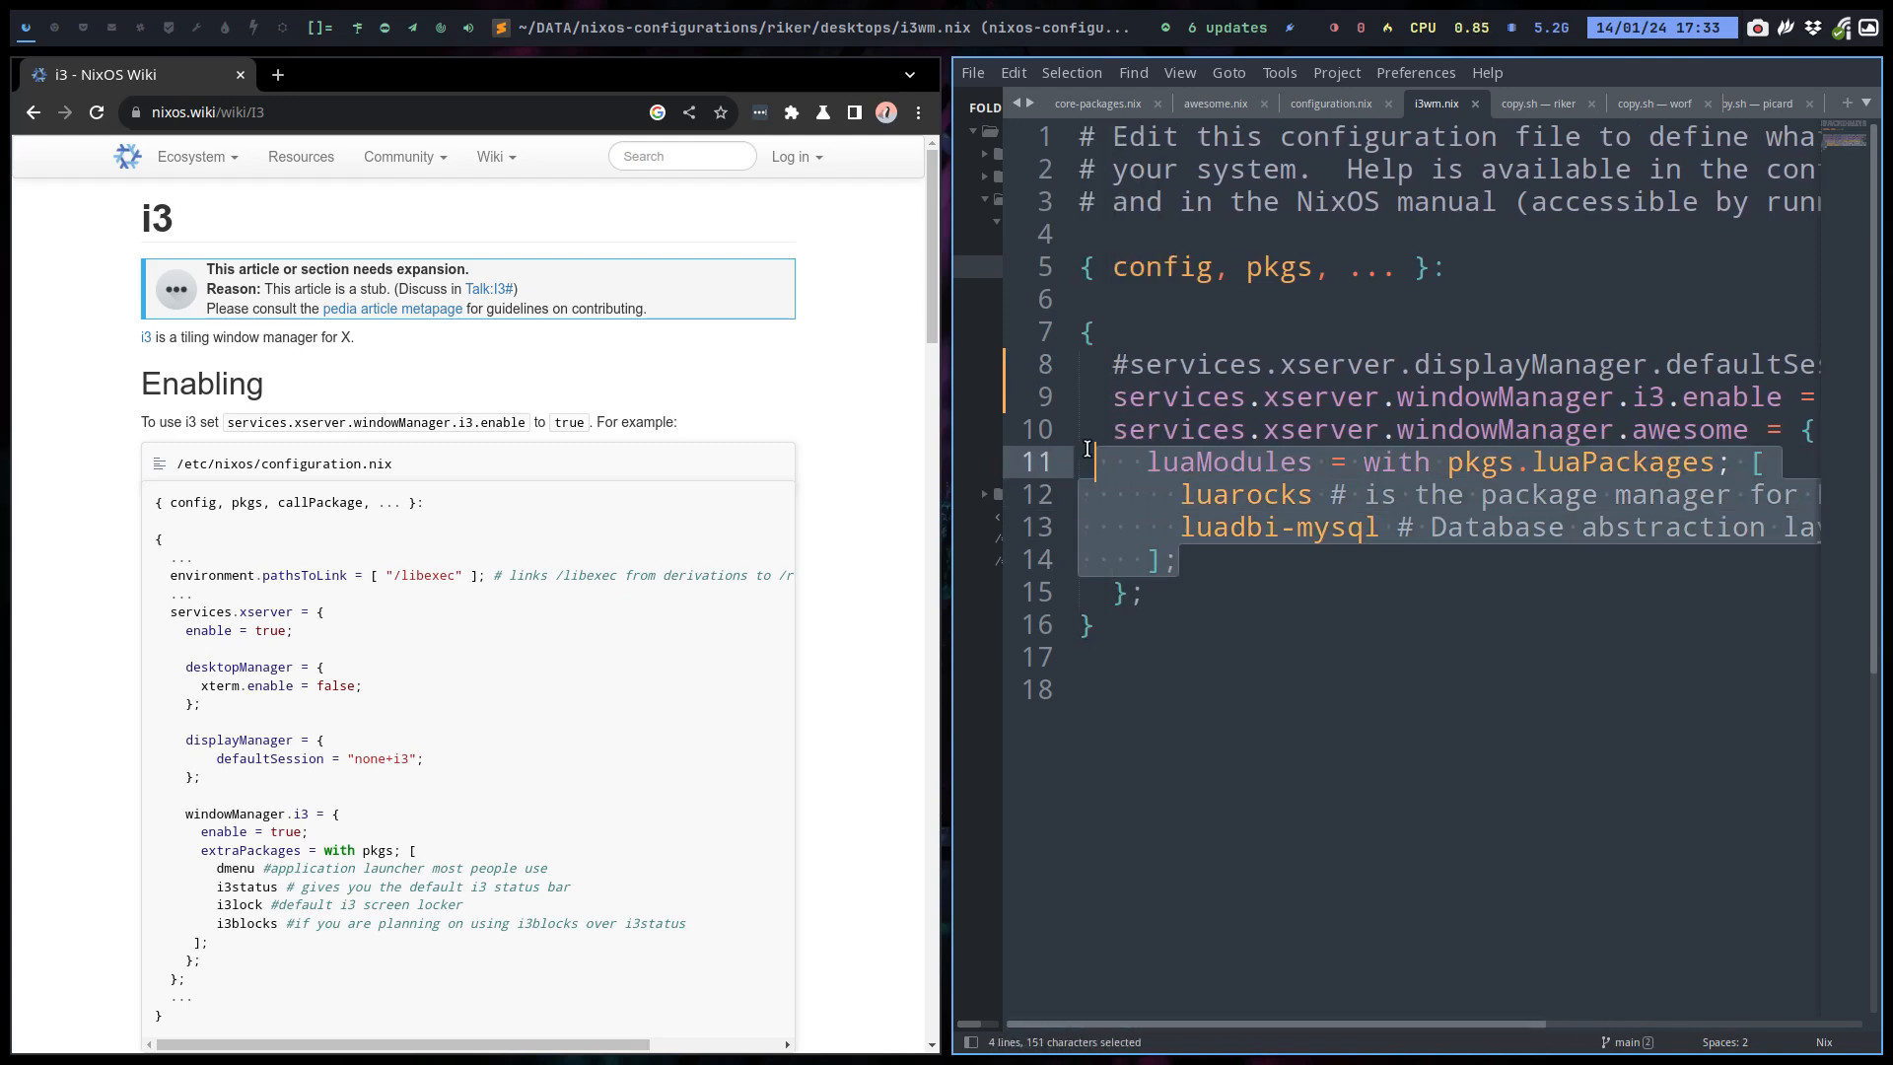
key(Delete)
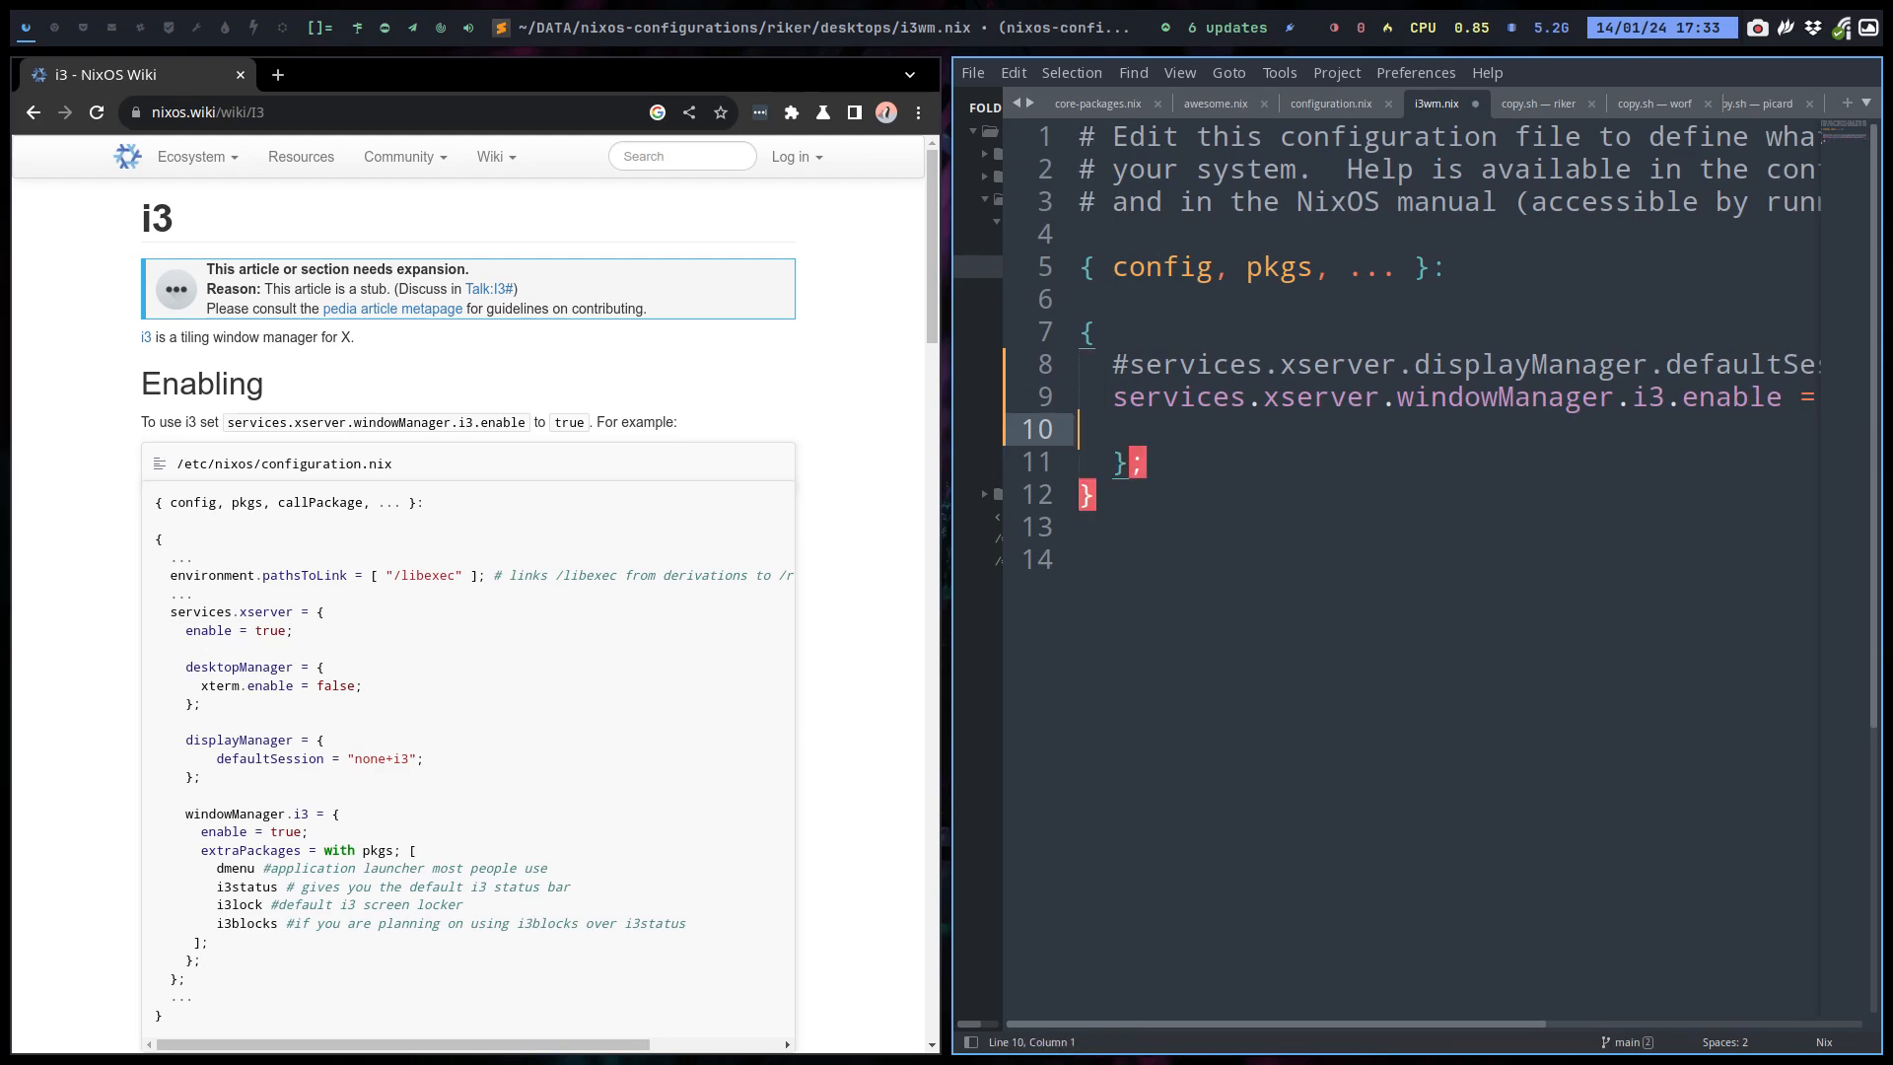
mouse_move(1387, 756)
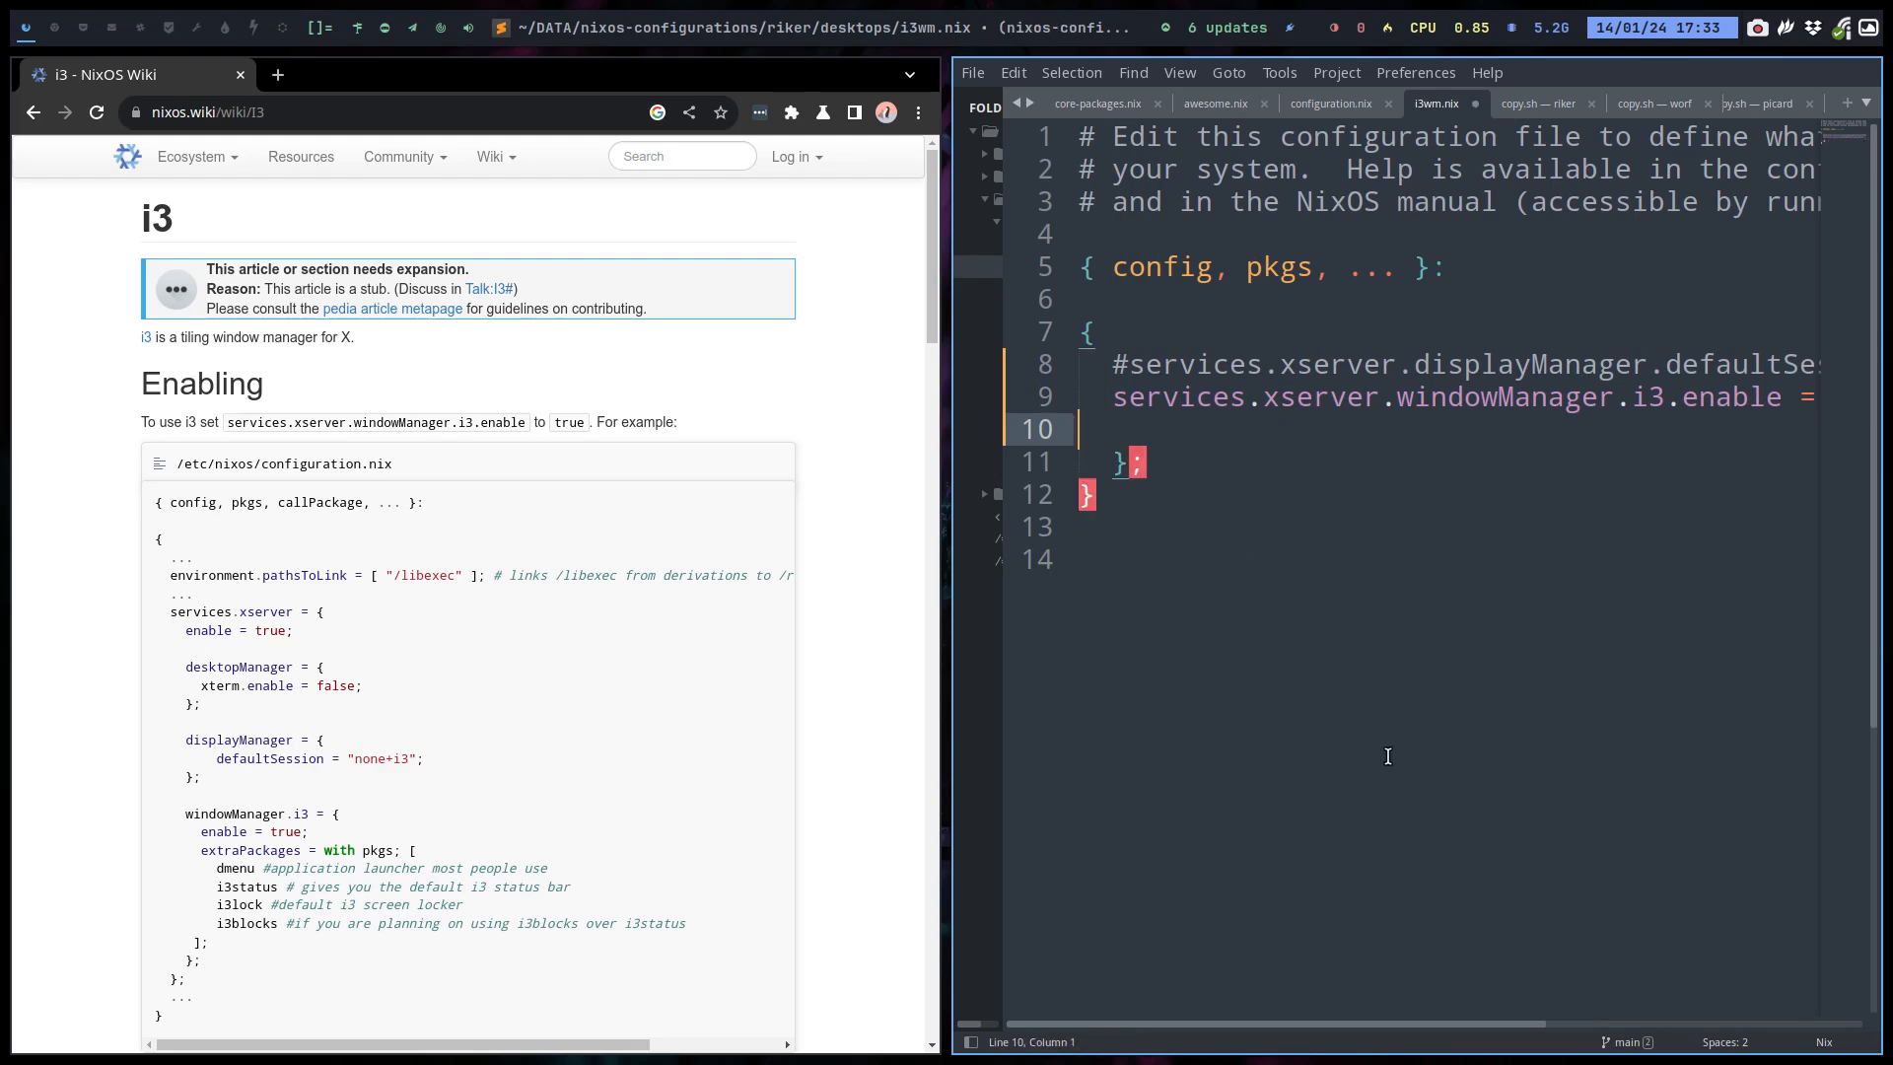
scroll(right, 3)
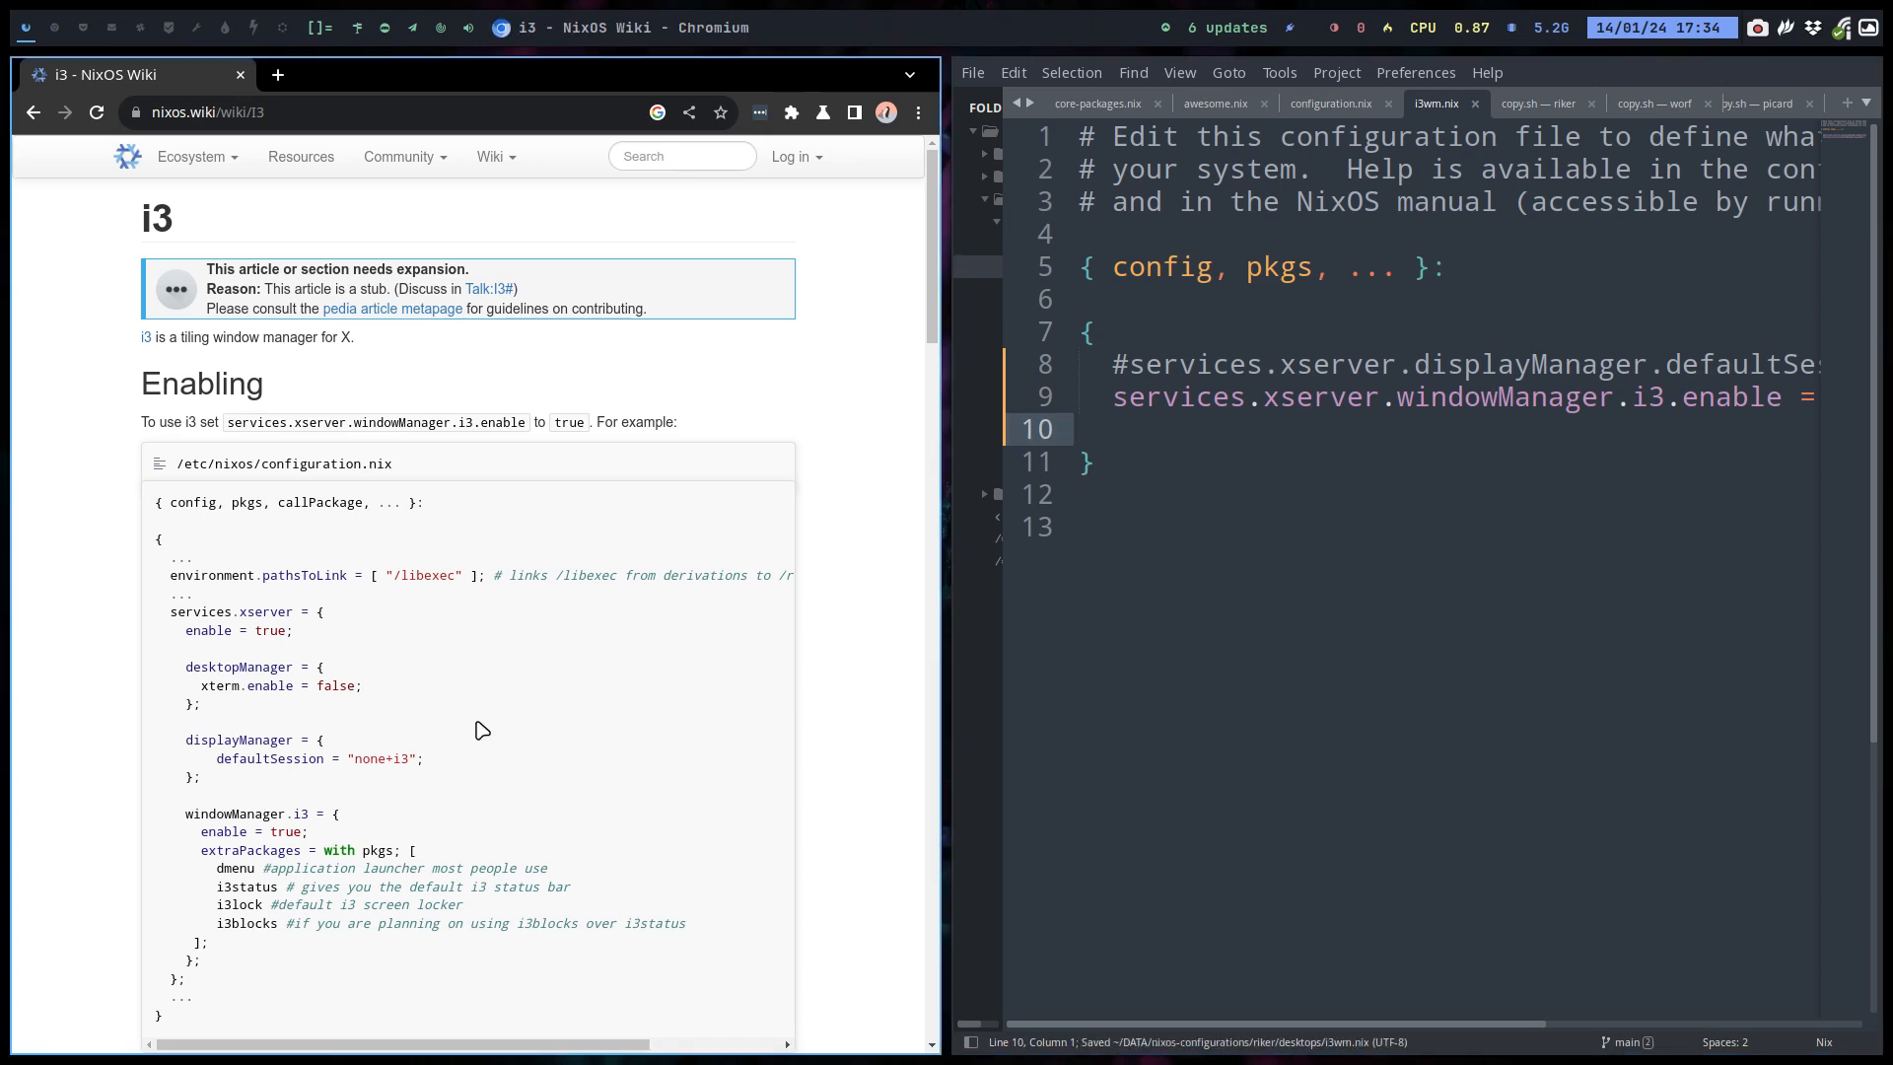
mouse_move(252, 664)
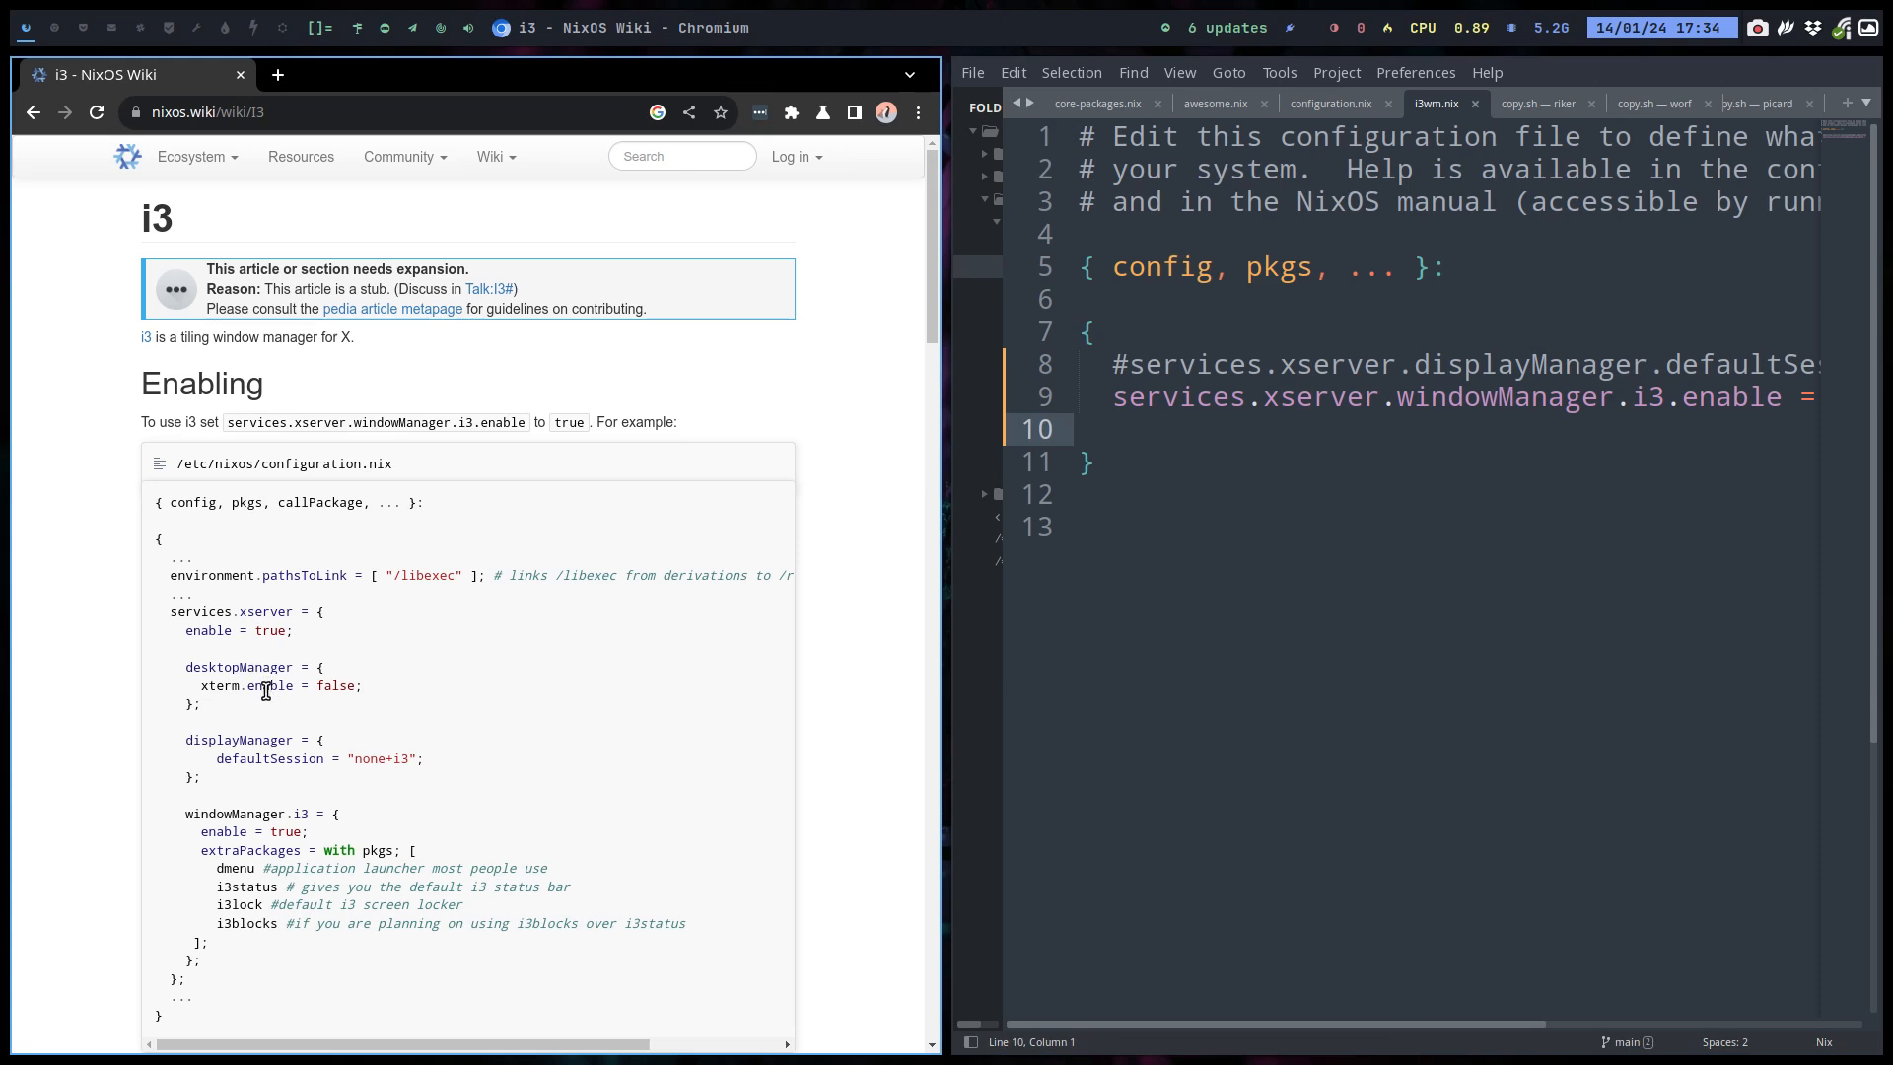
mouse_move(315, 763)
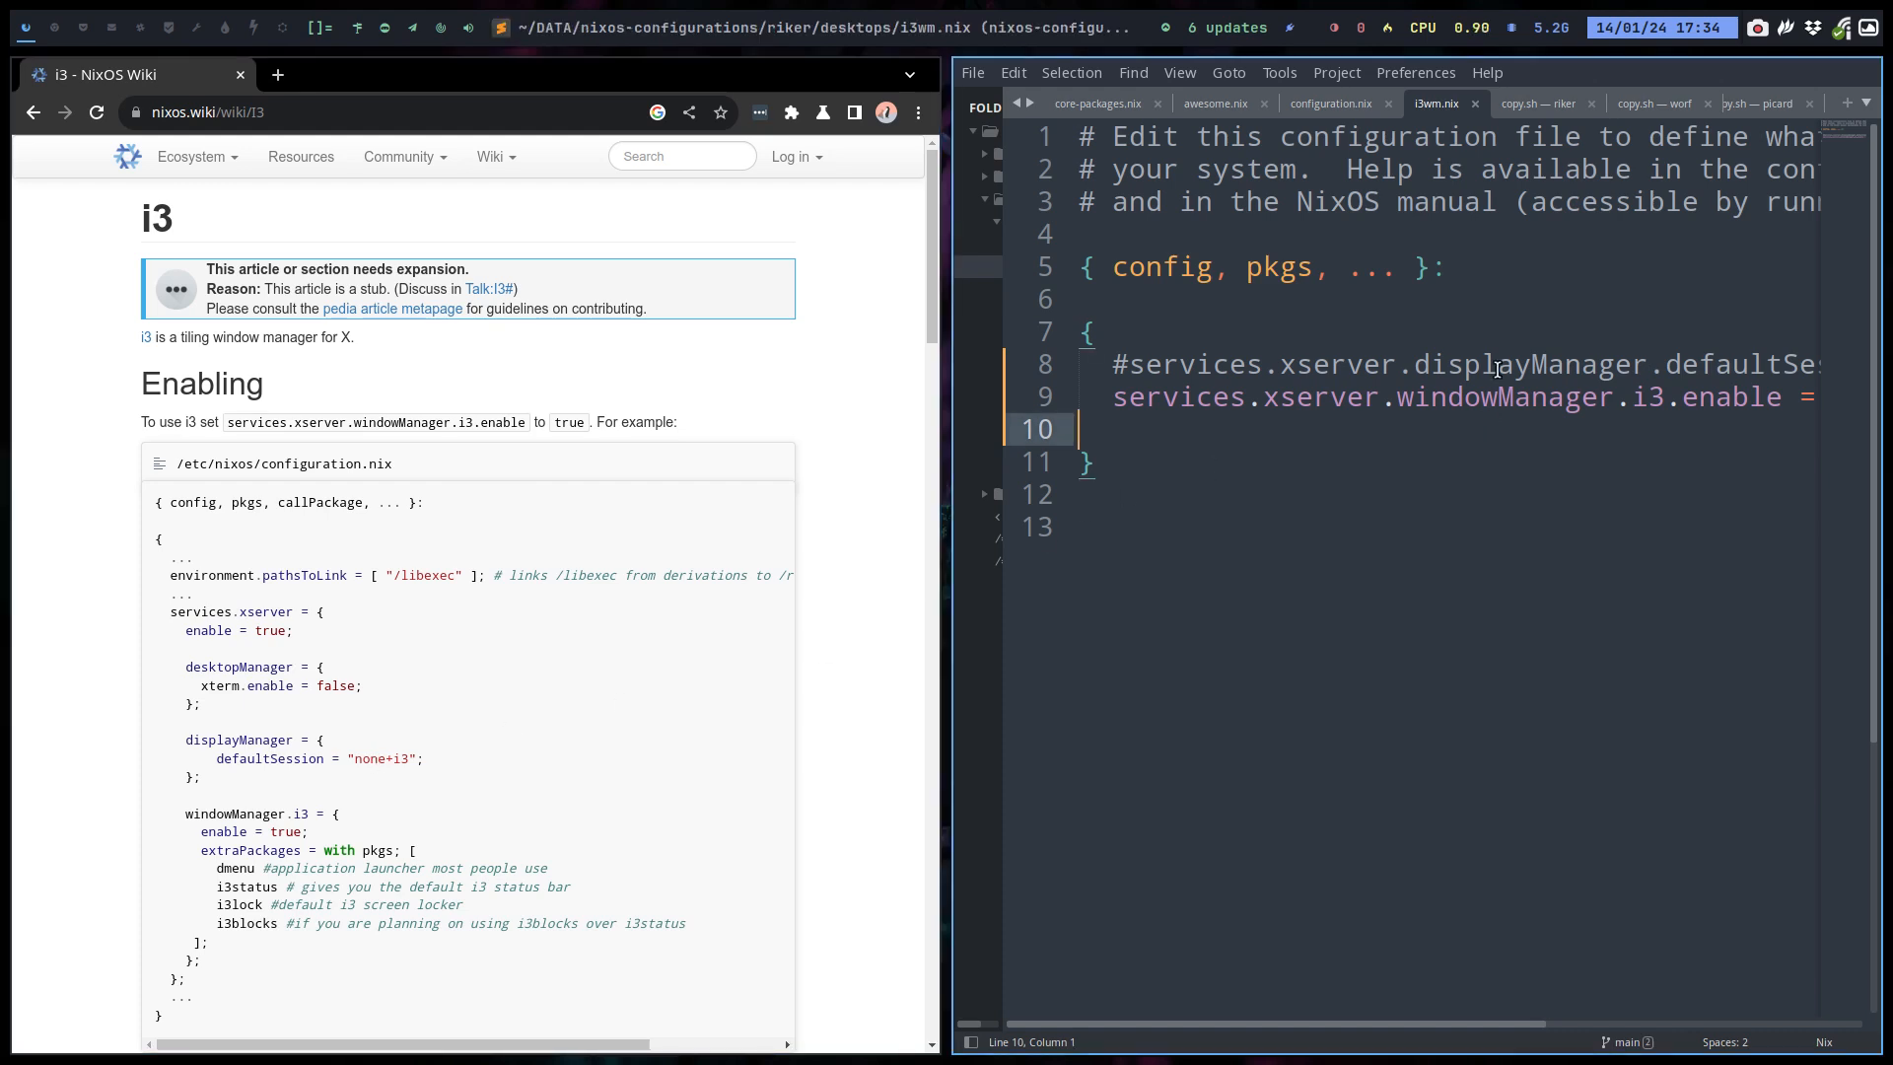
mouse_move(1538, 355)
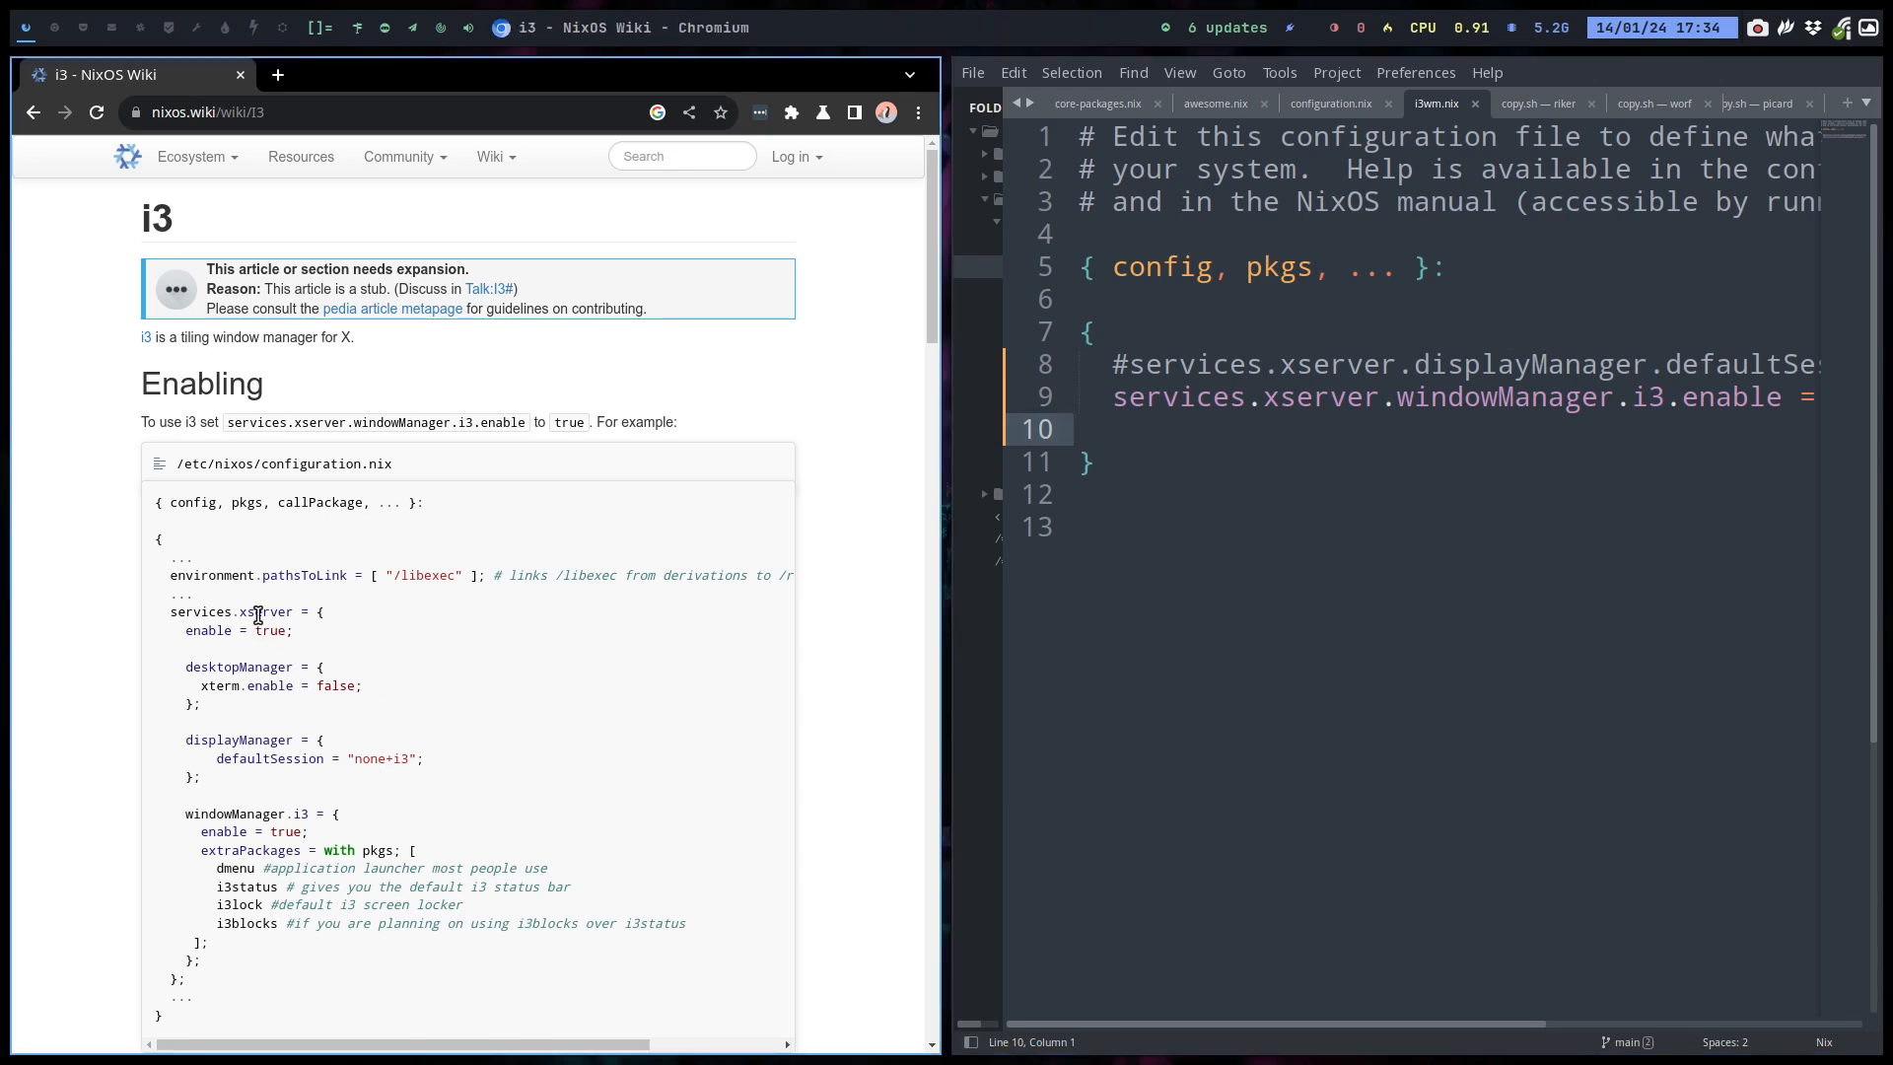
mouse_move(172, 577)
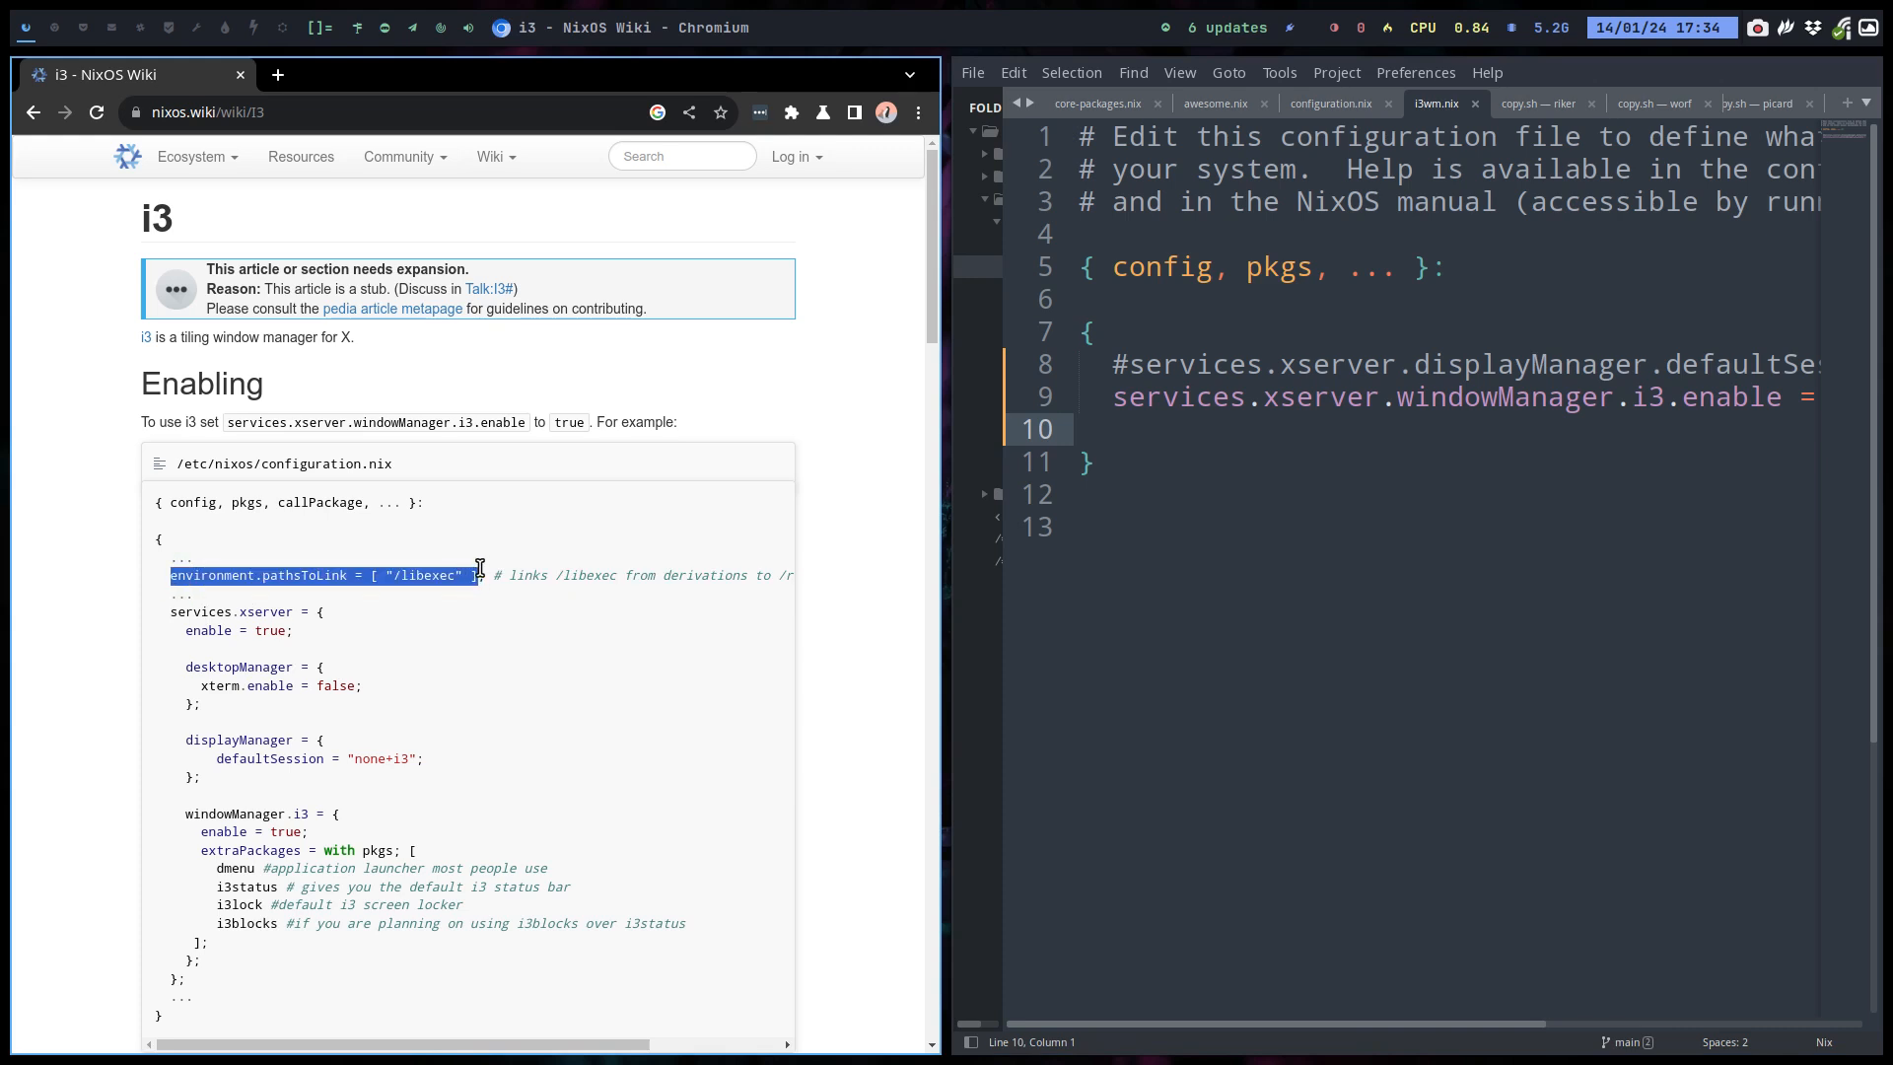
mouse_move(491, 690)
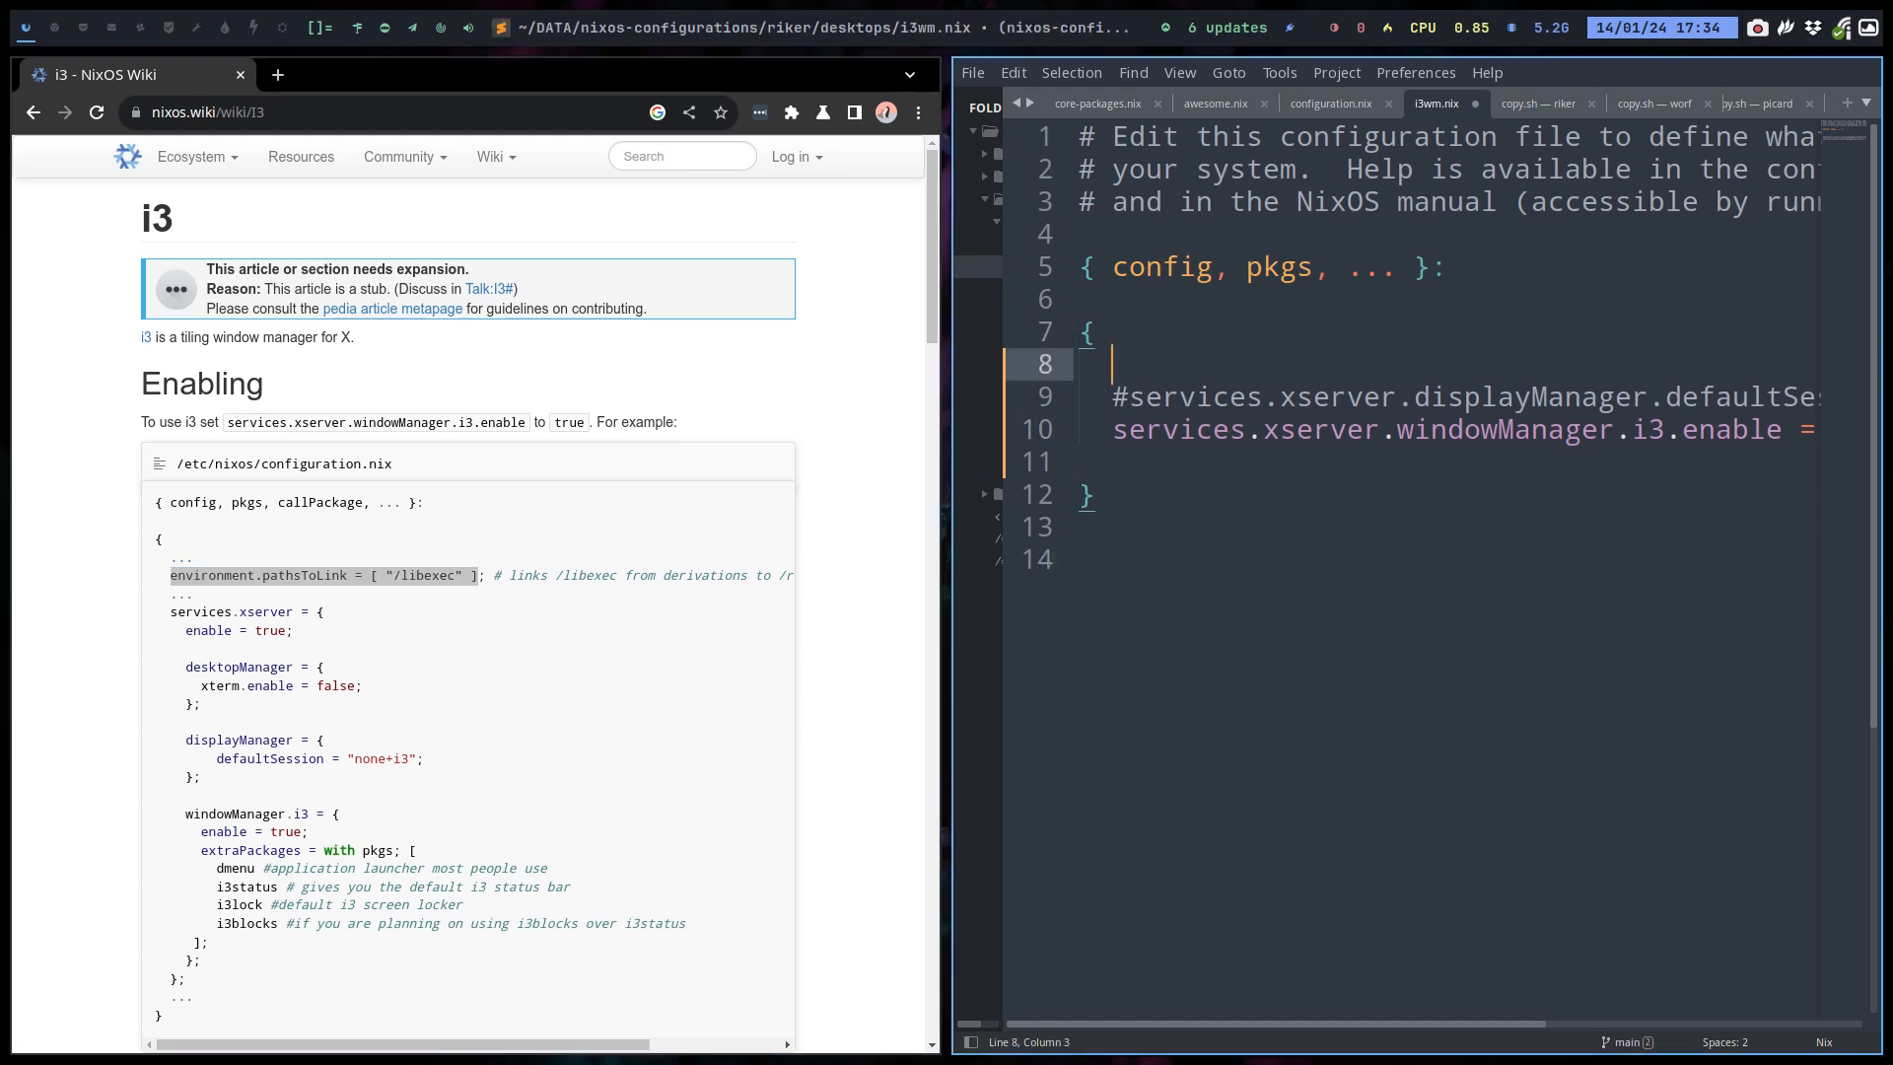
Add environment.pathsToLink = [ "/libexec" ] to i3wm.nix and save.
text(environment.pathsToLink = [ "/libexec" ])
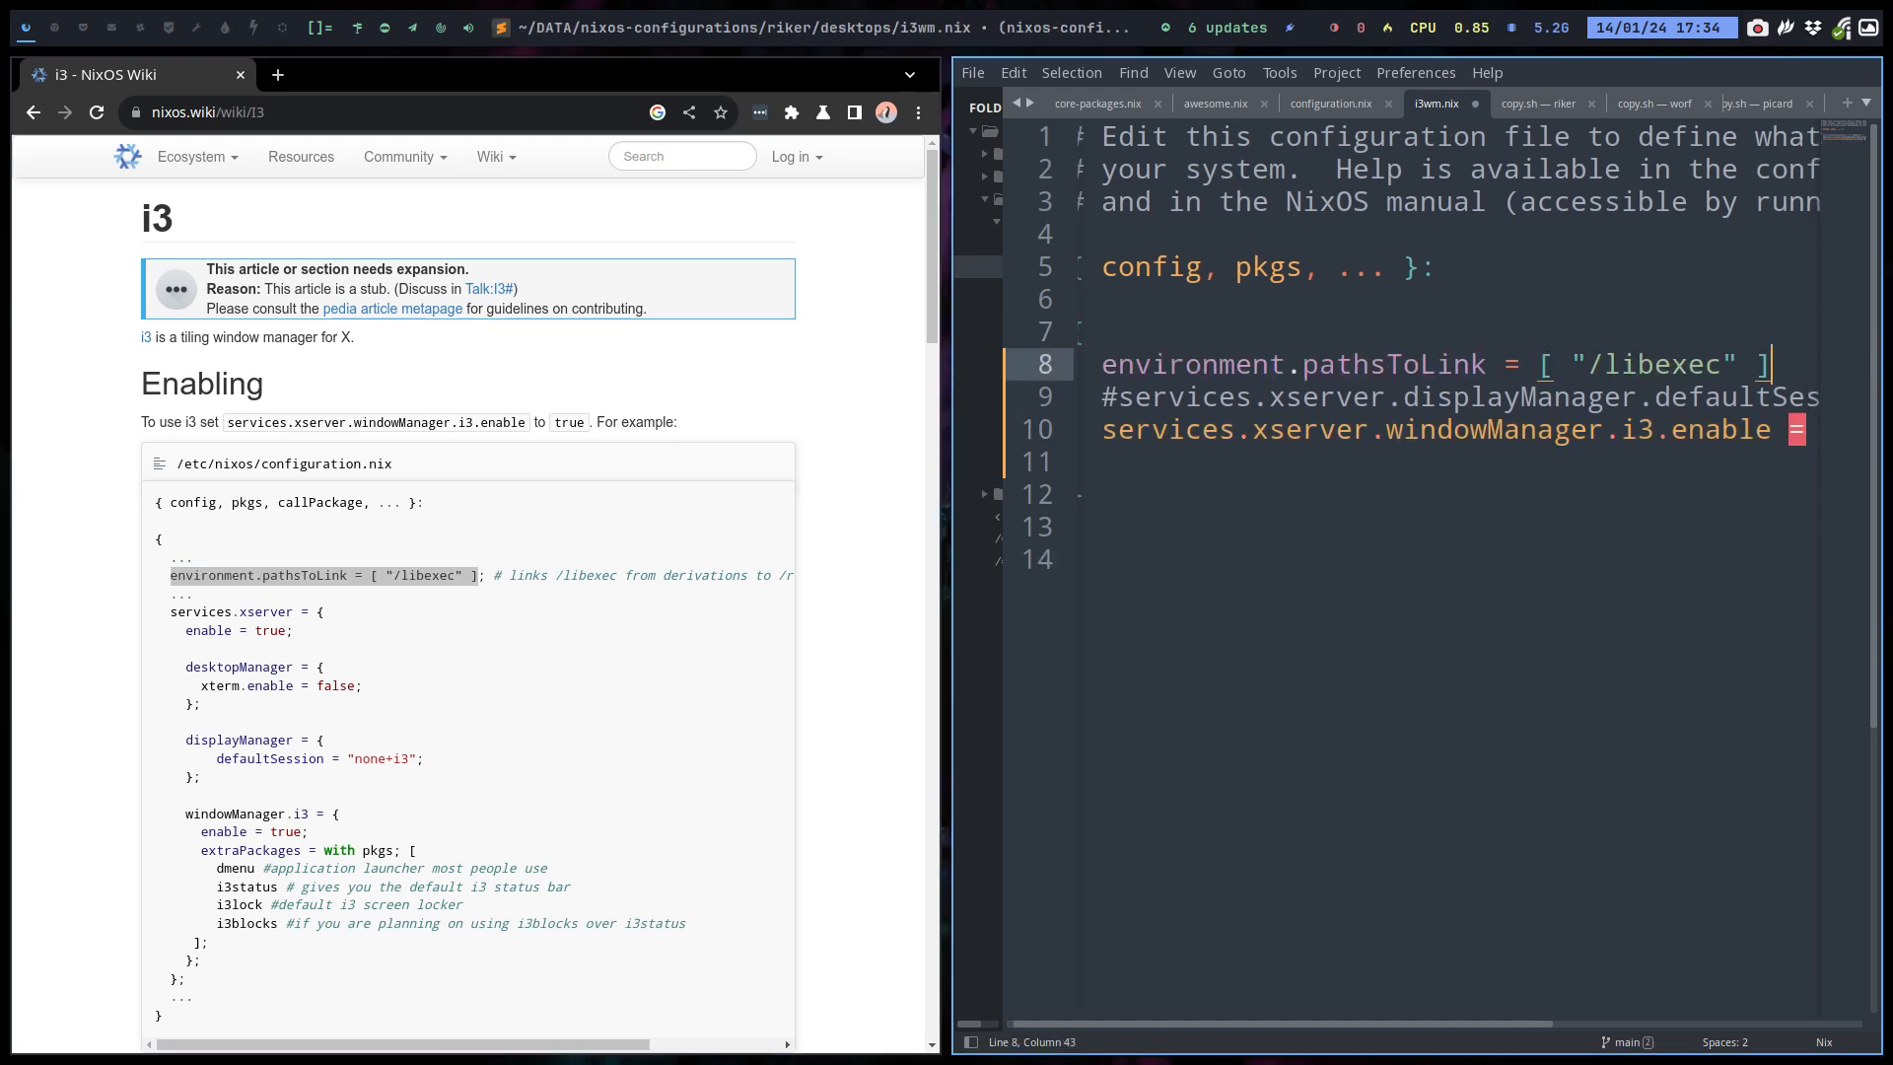
key(ctrl+s)
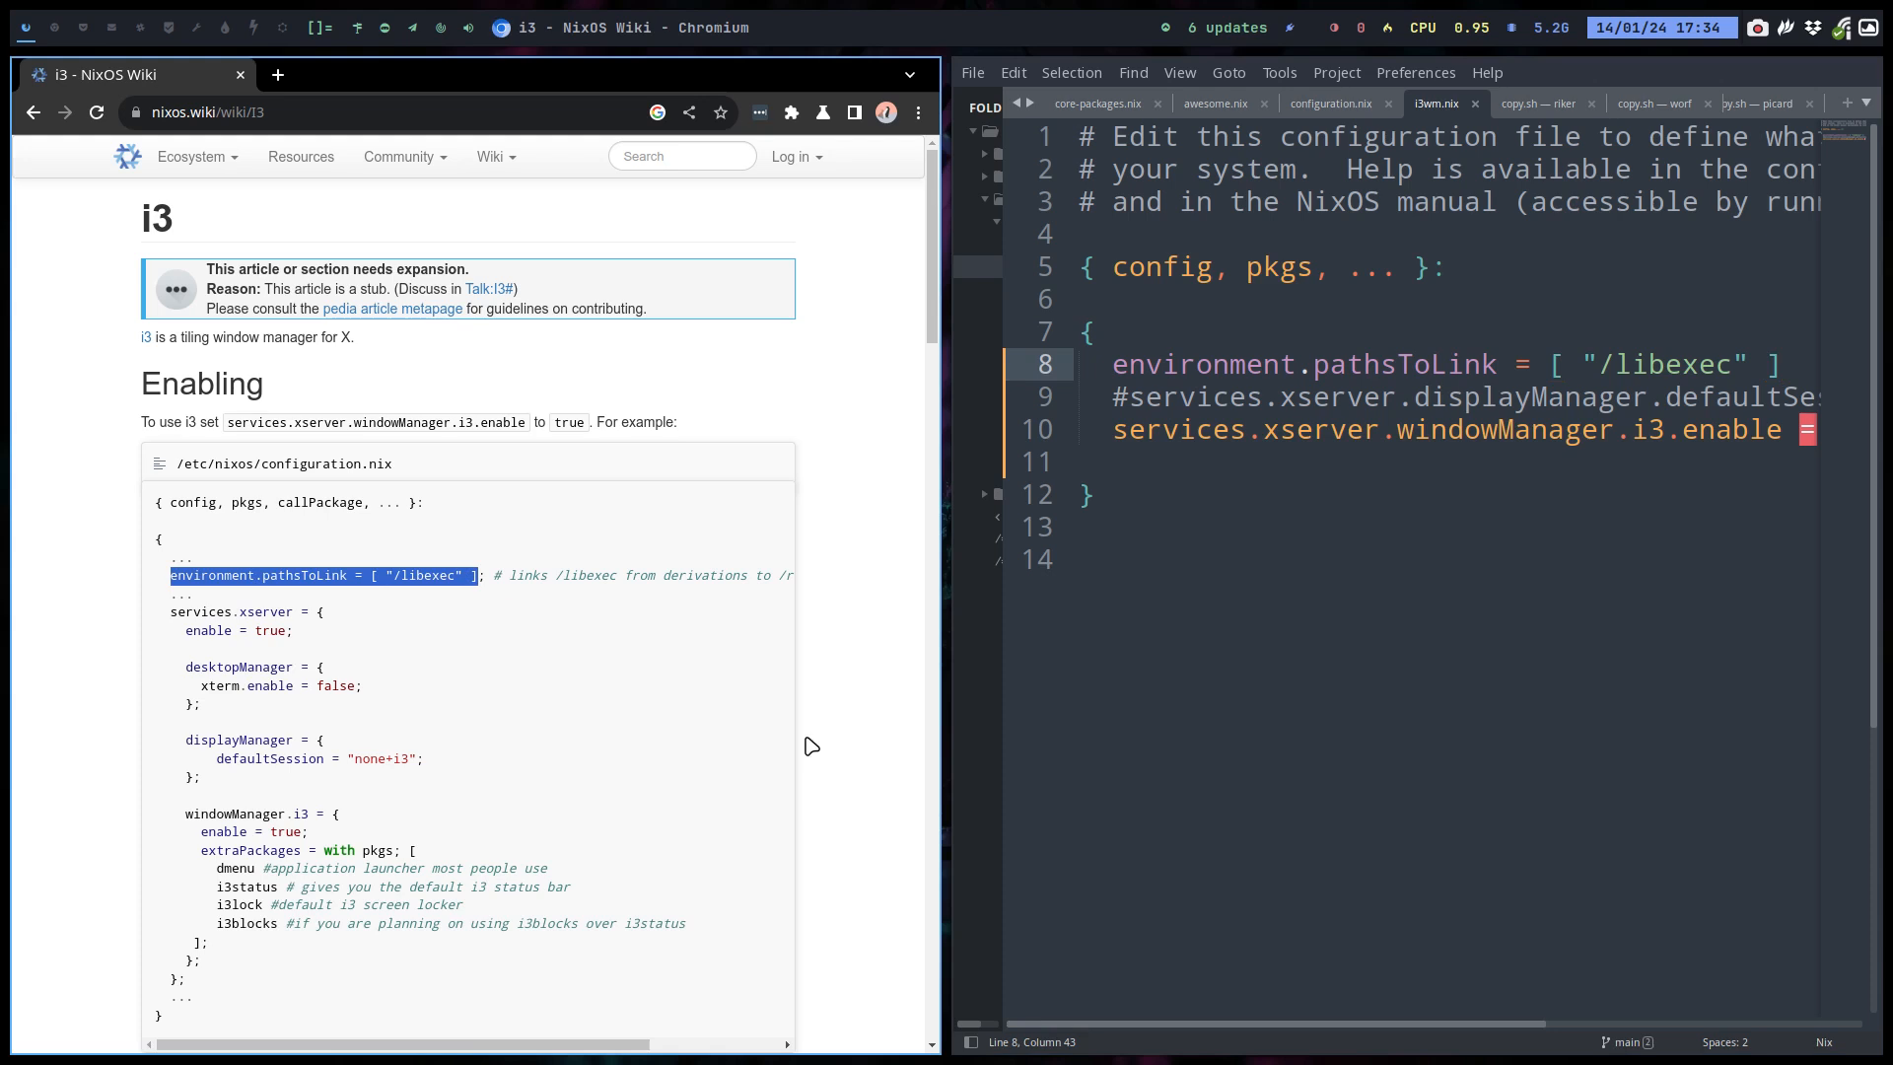
scroll(right, 3)
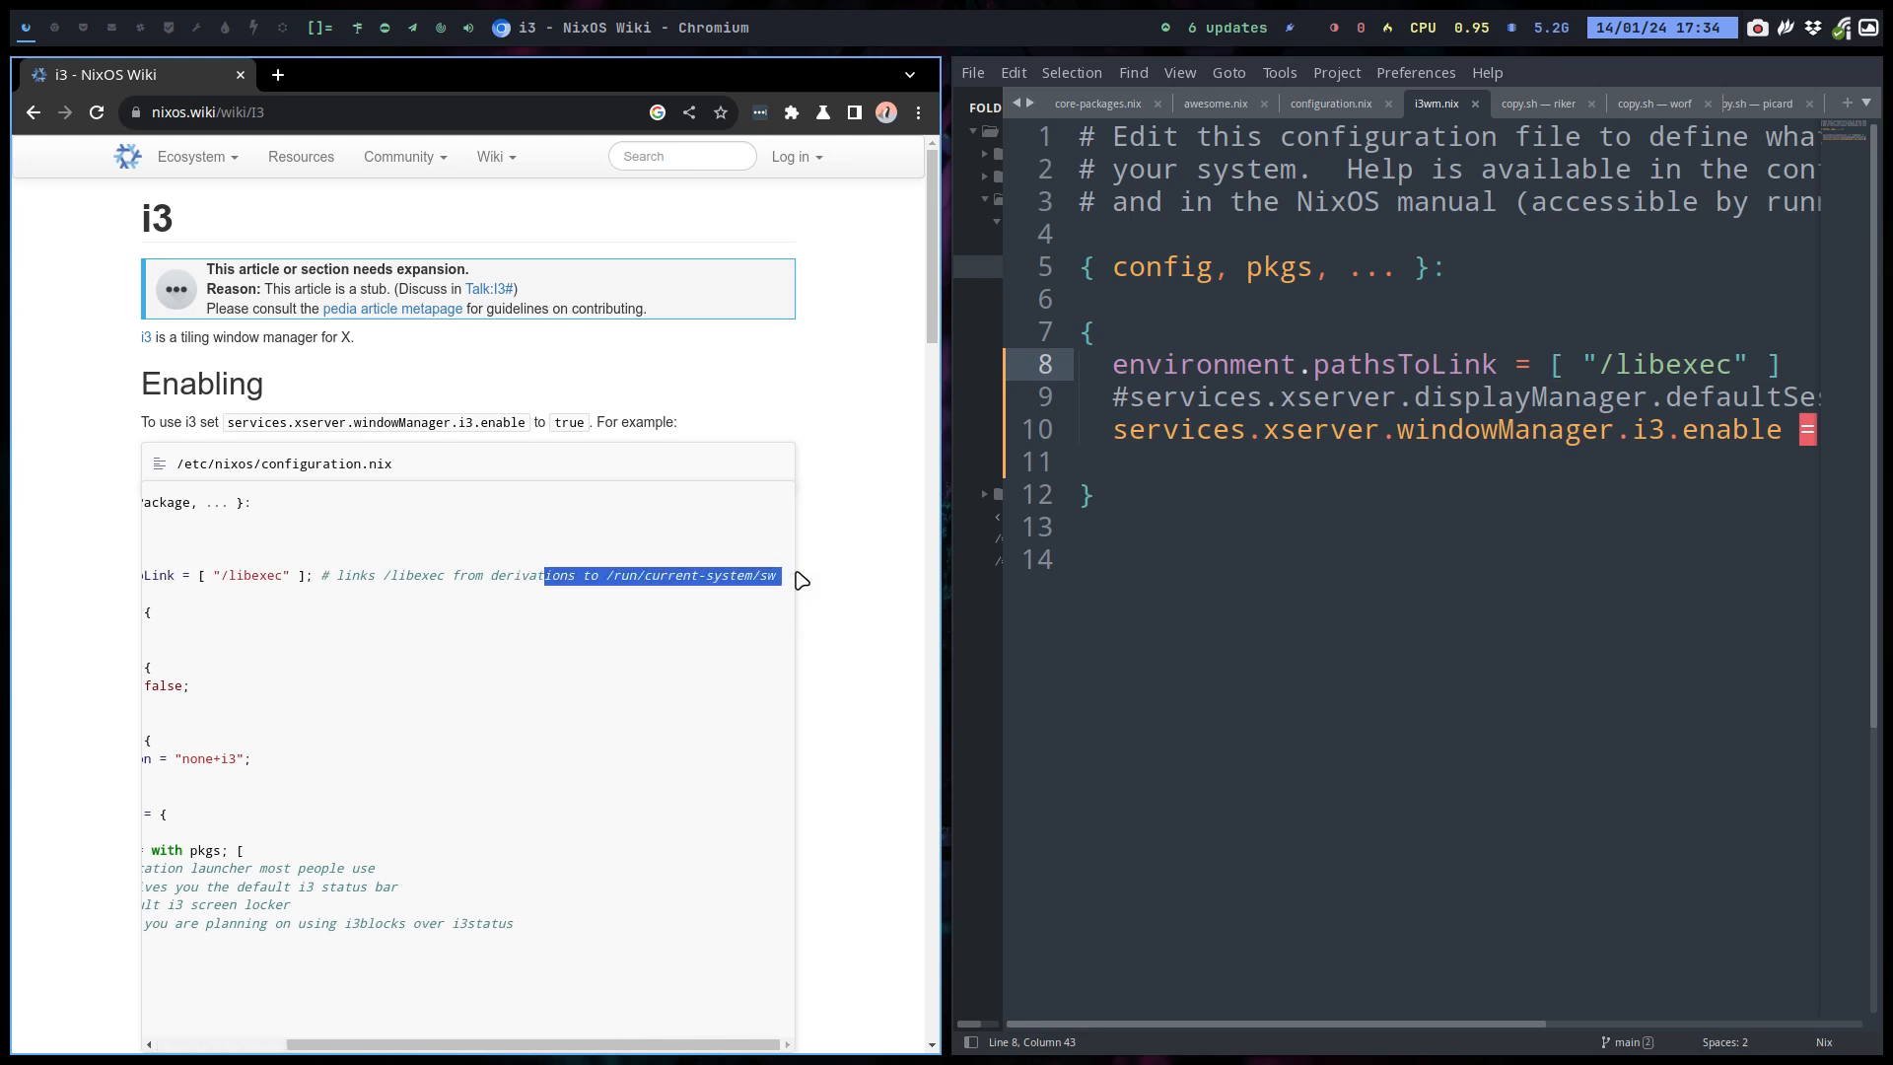
mouse_move(377, 576)
text(;)
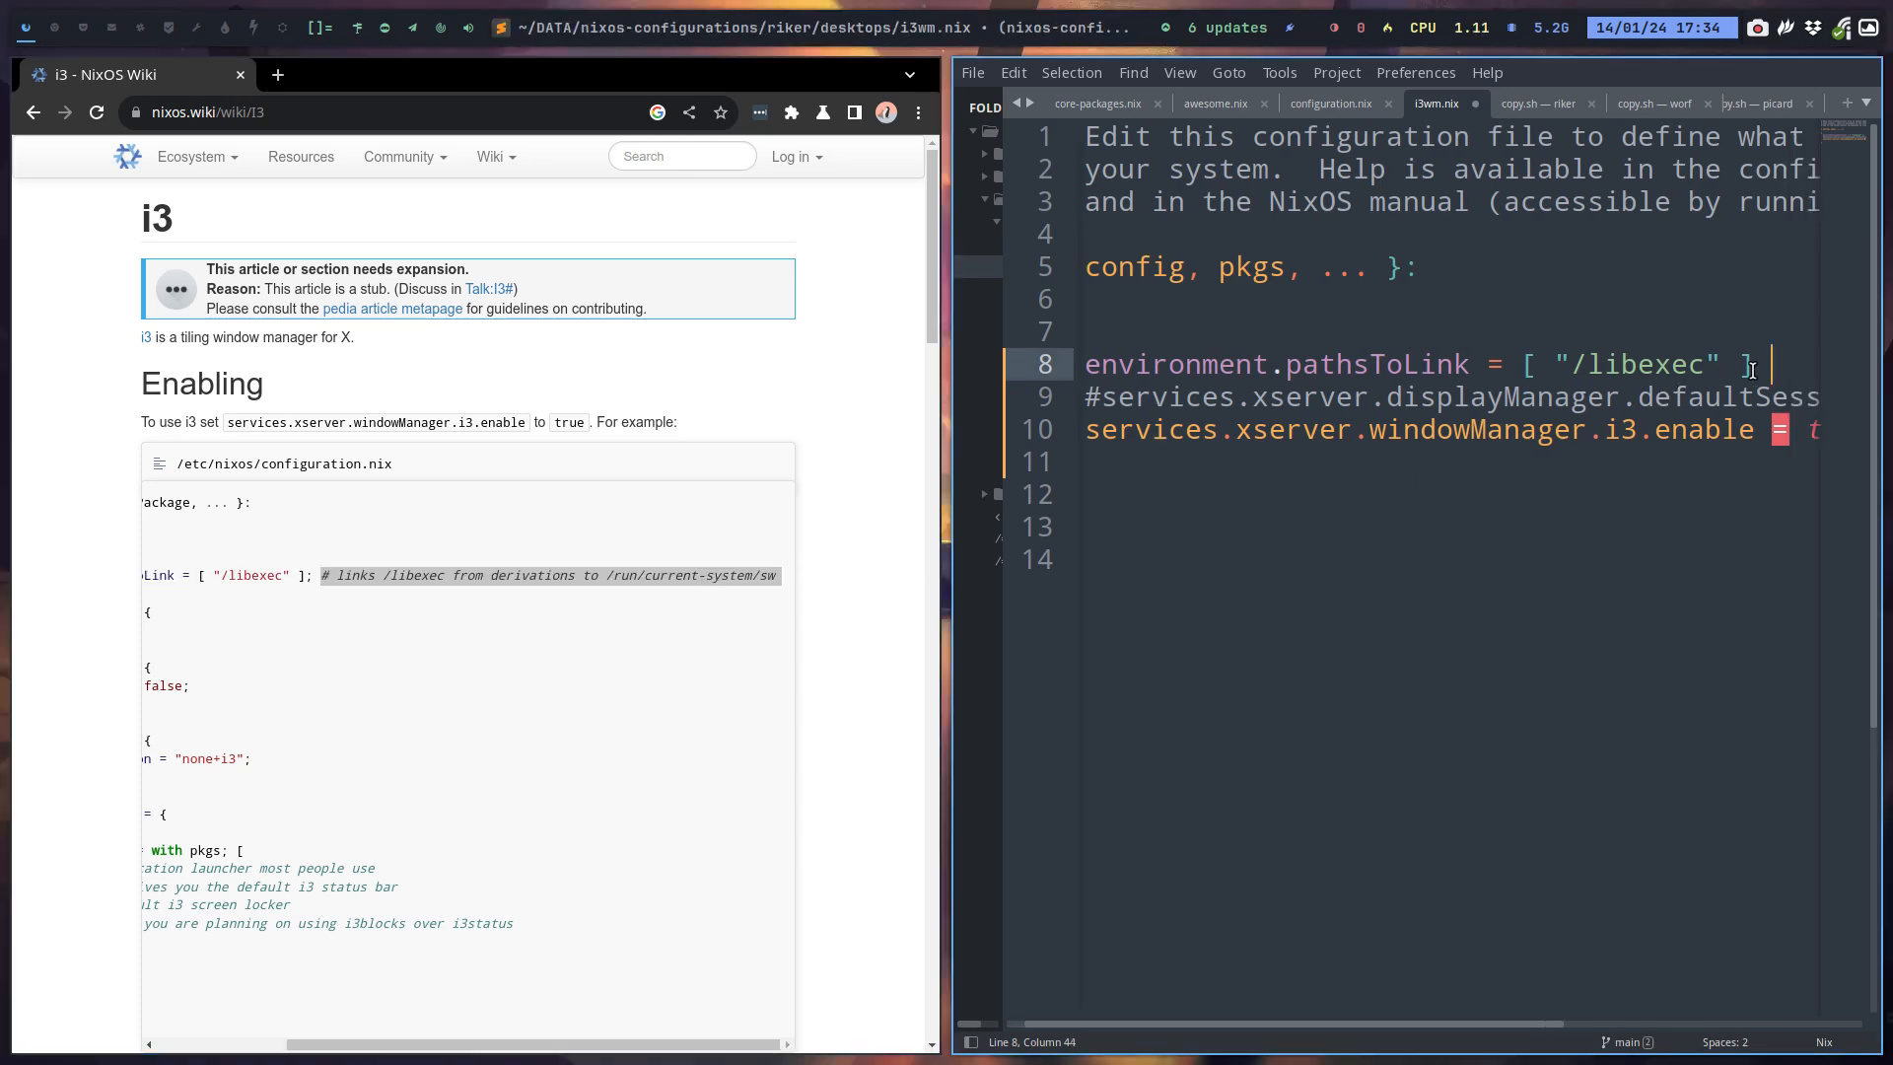
scroll(right, 3)
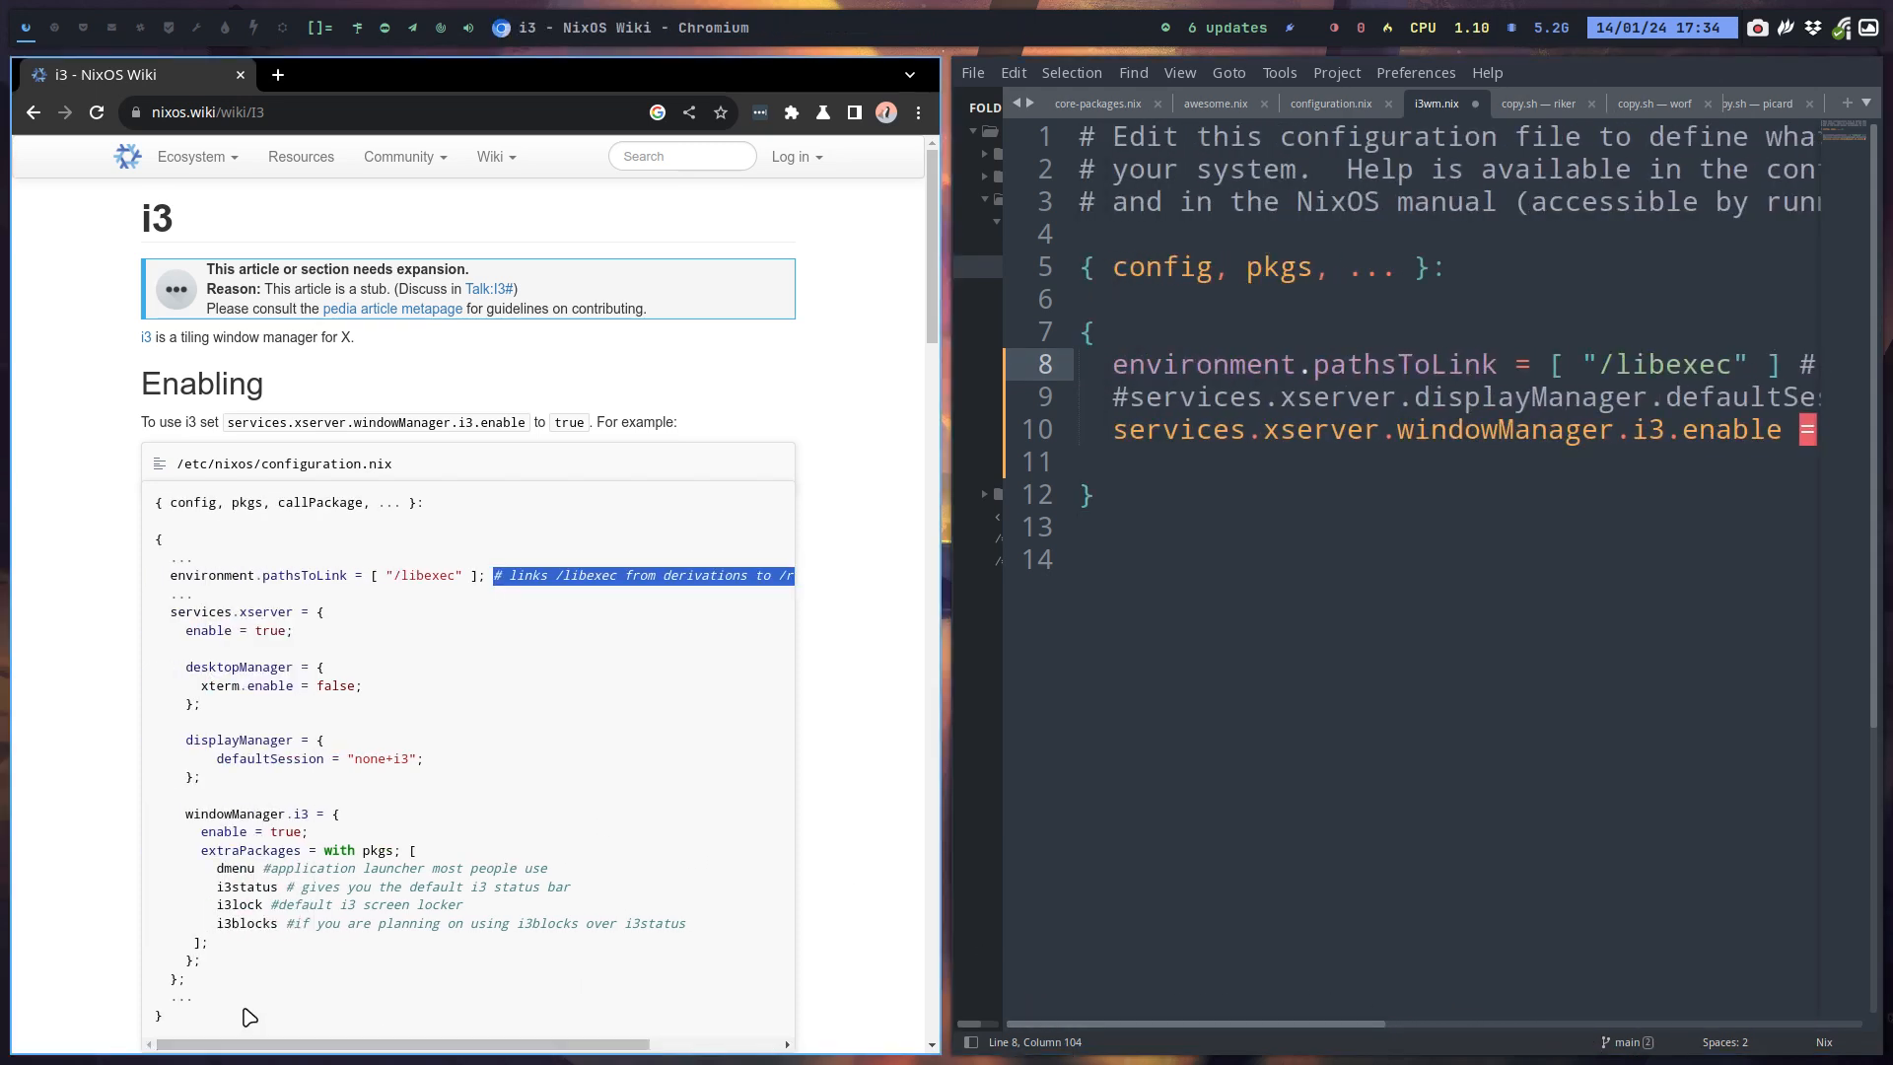
mouse_move(317, 742)
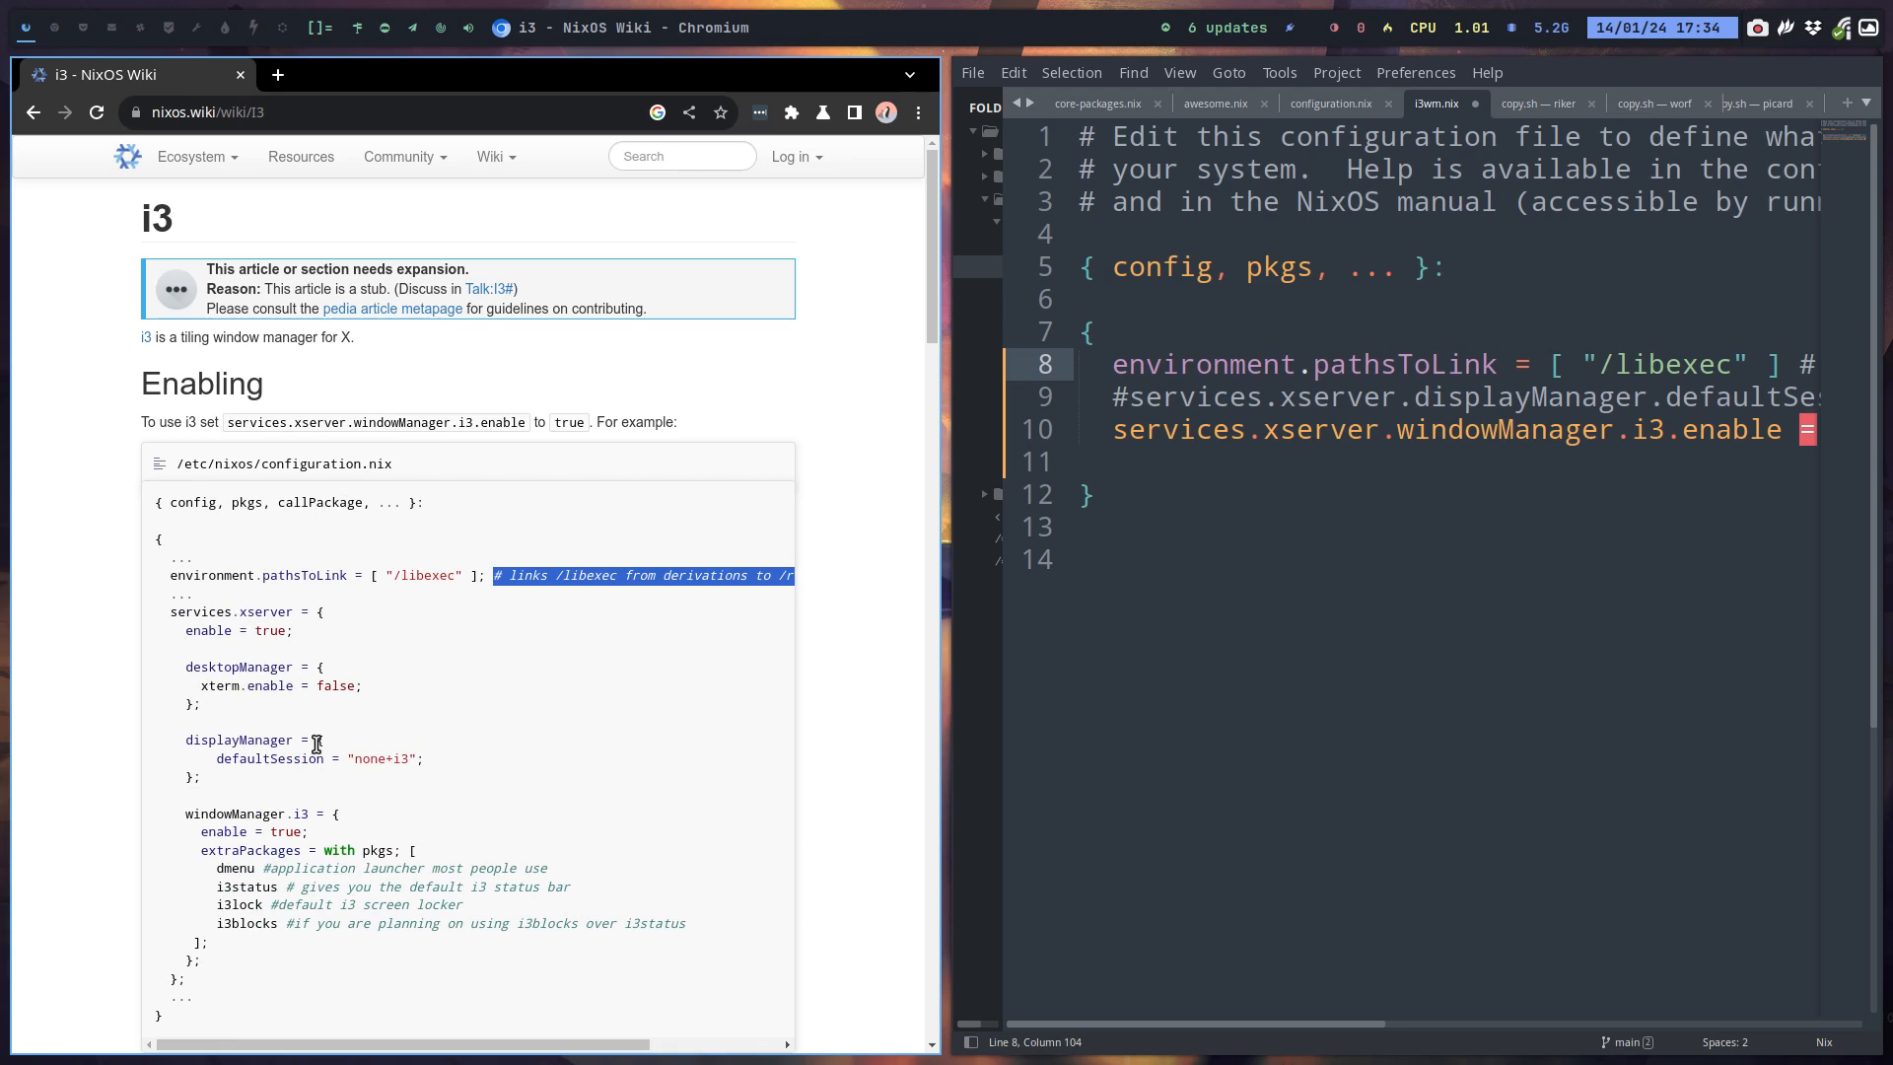
mouse_move(242, 951)
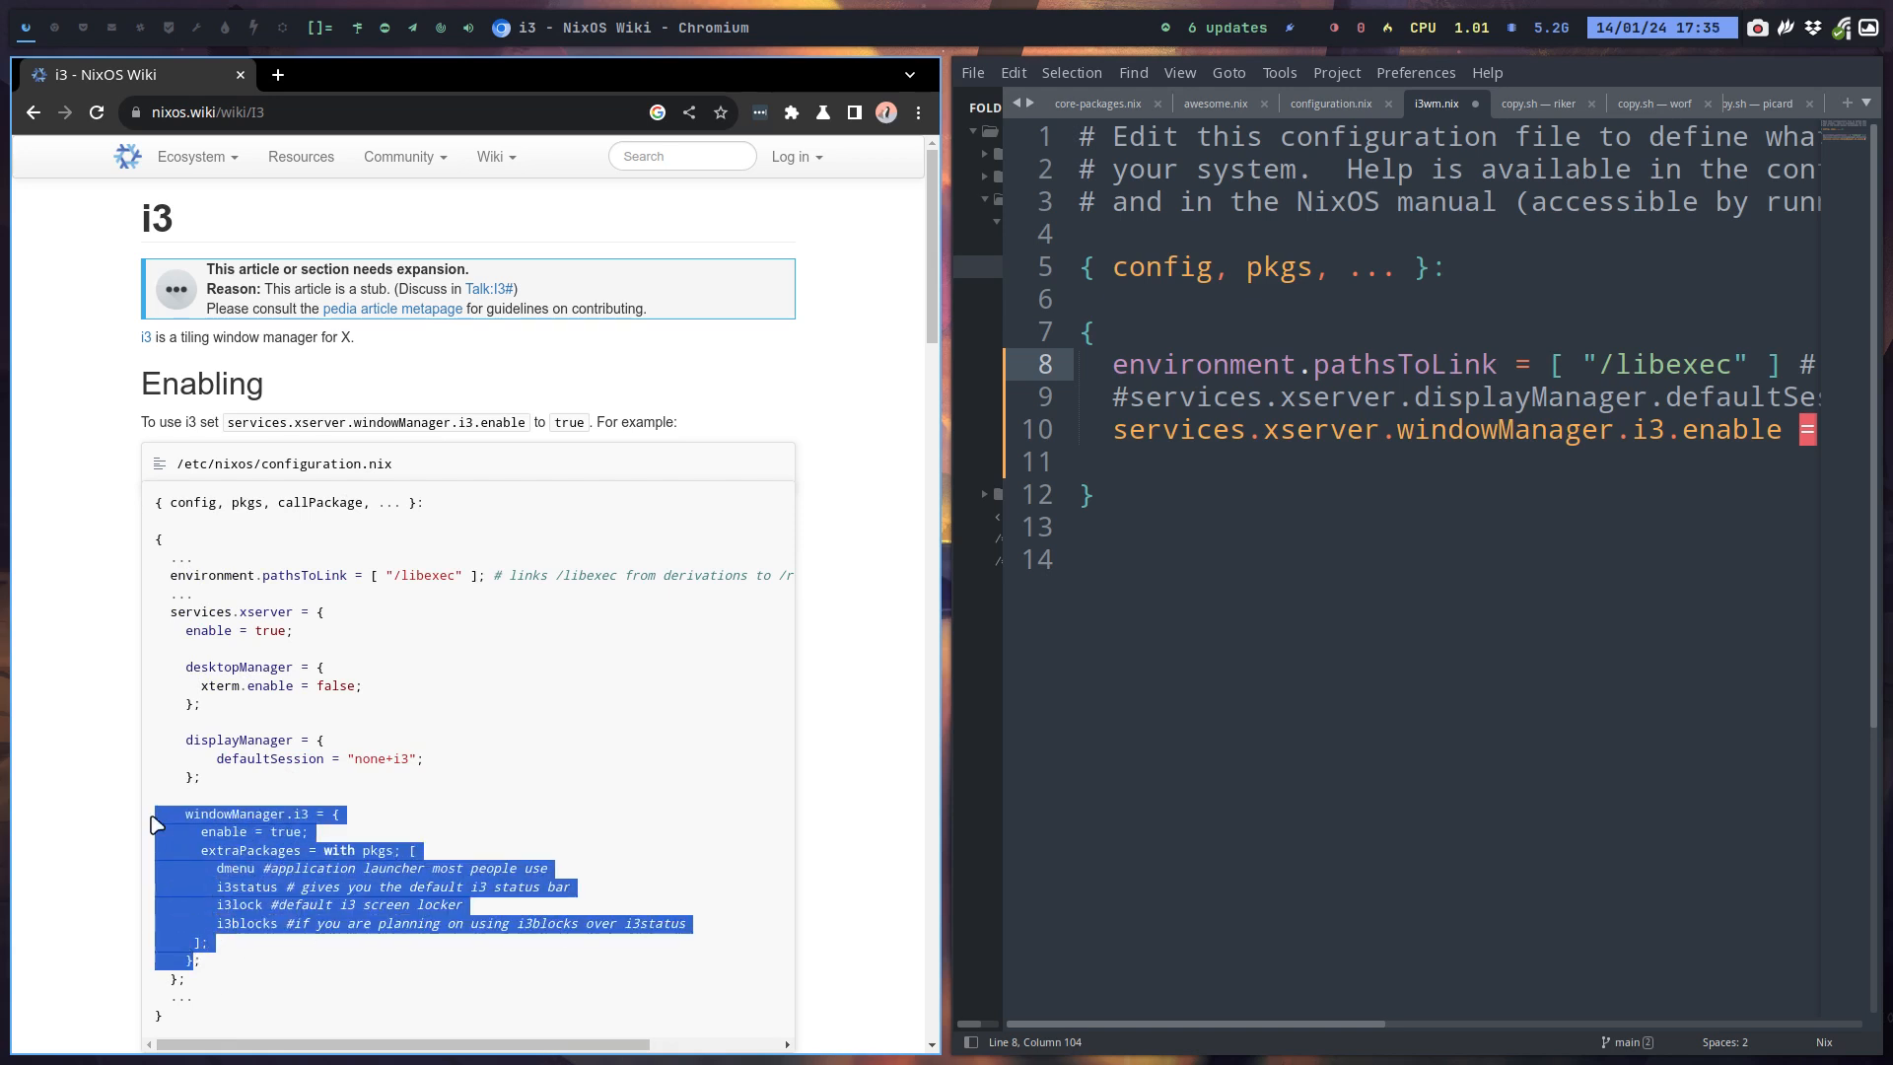
Insert the wiki's windowManager.i3 block with dmenu, i3status, i3lock, i3blocks, add a semicolon, and save.
click(1129, 461)
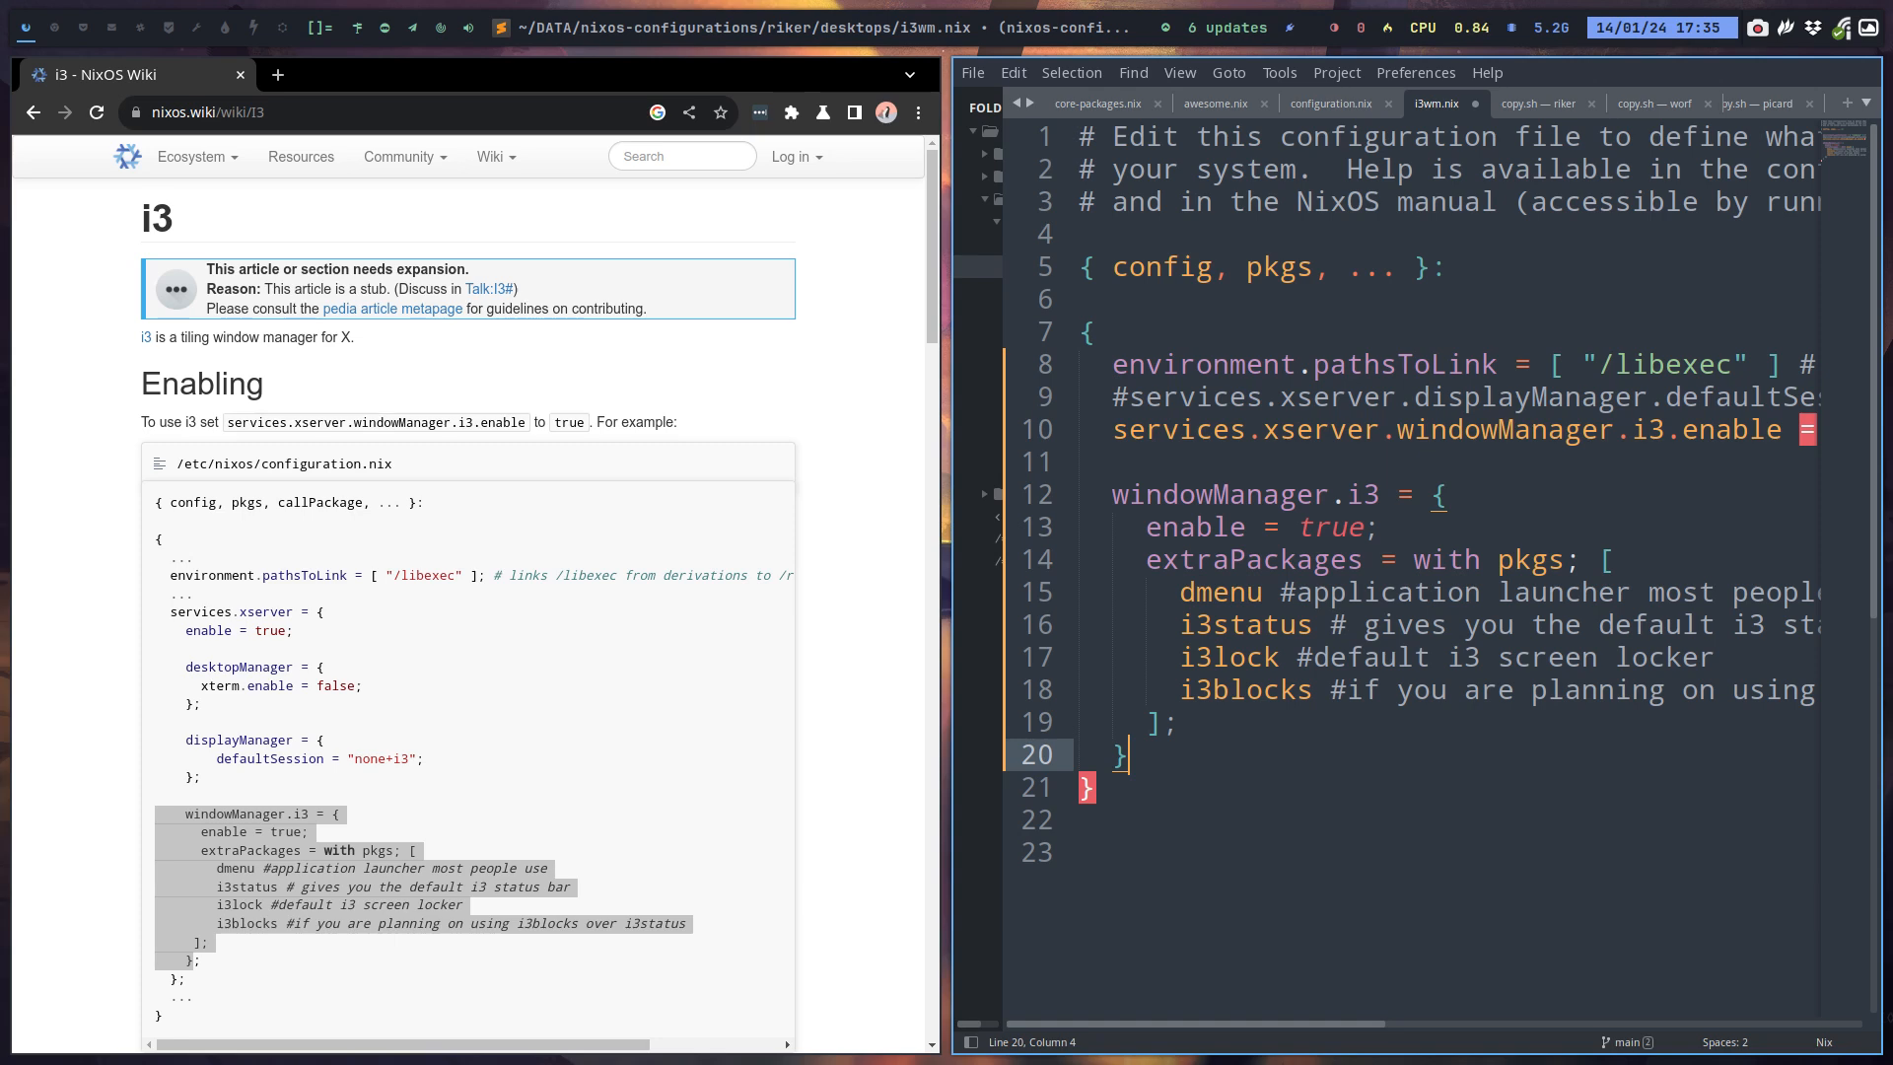
text(;)
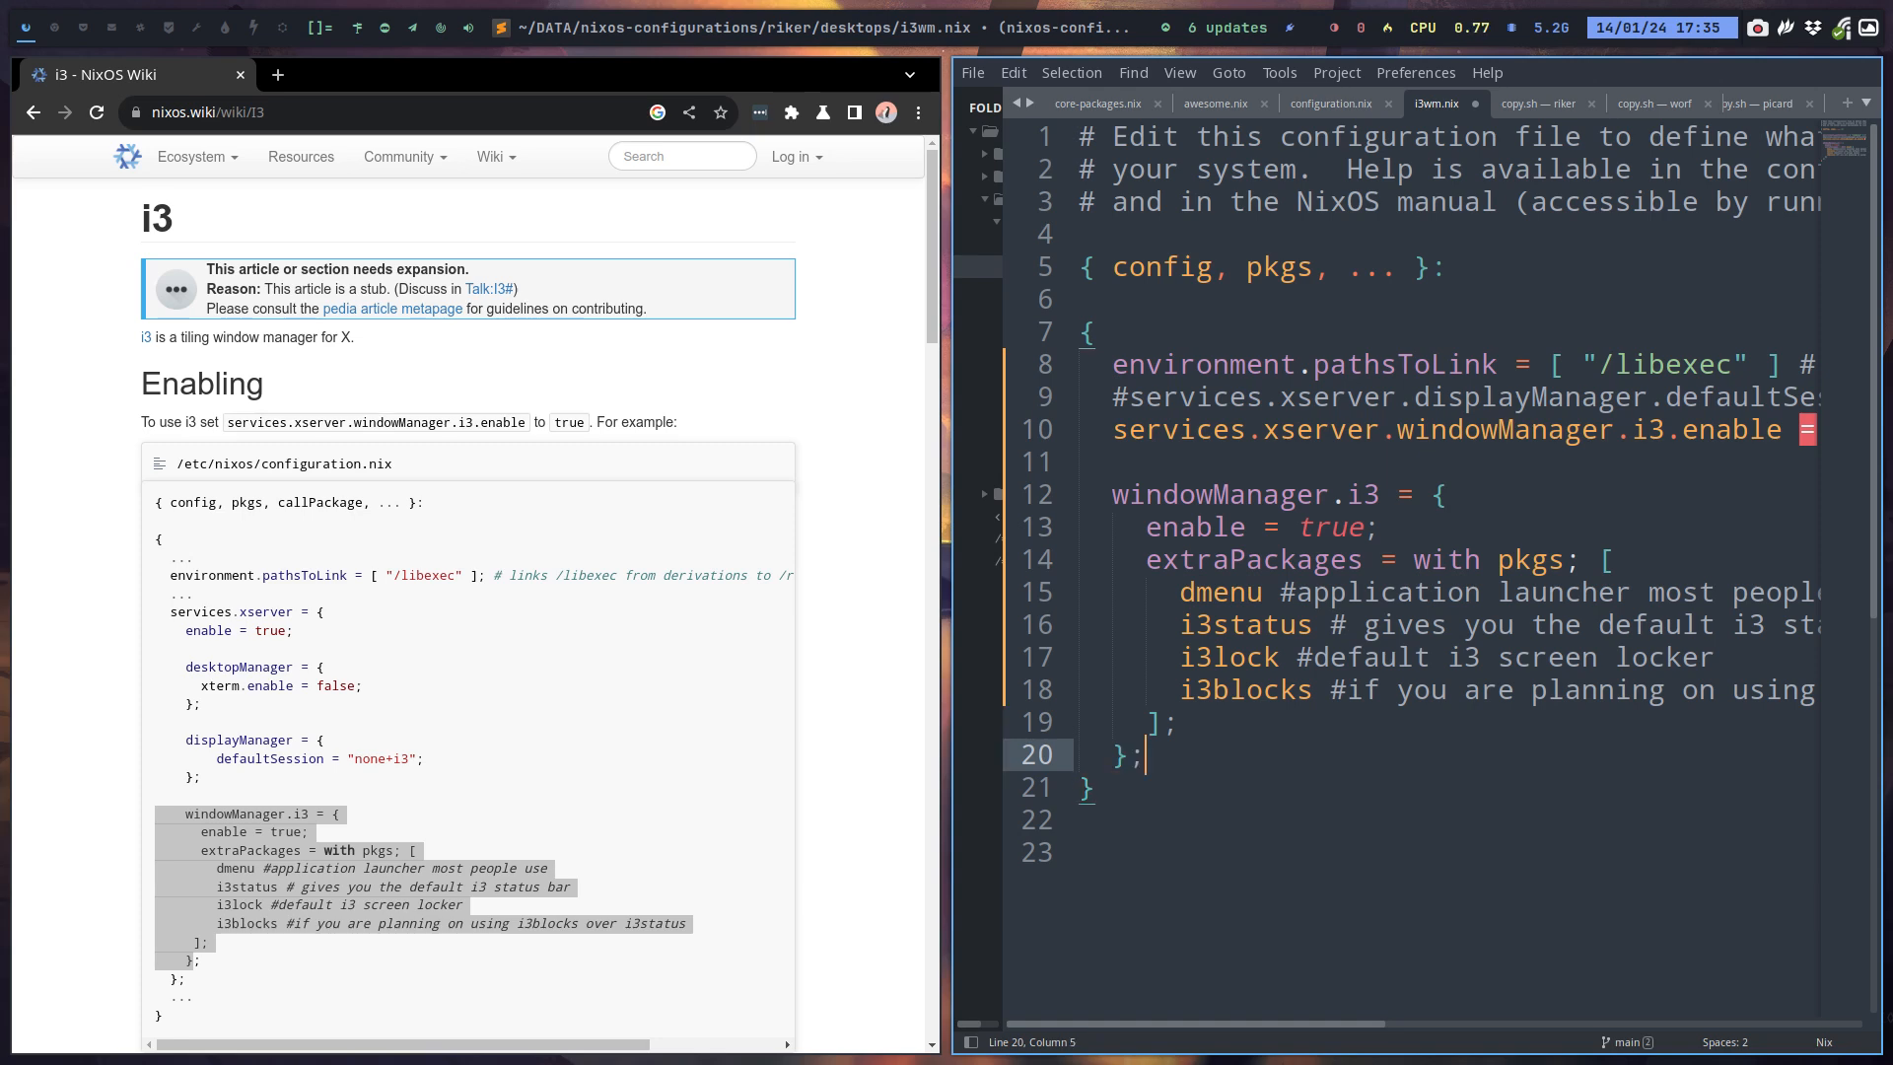
key(ctrl+s)
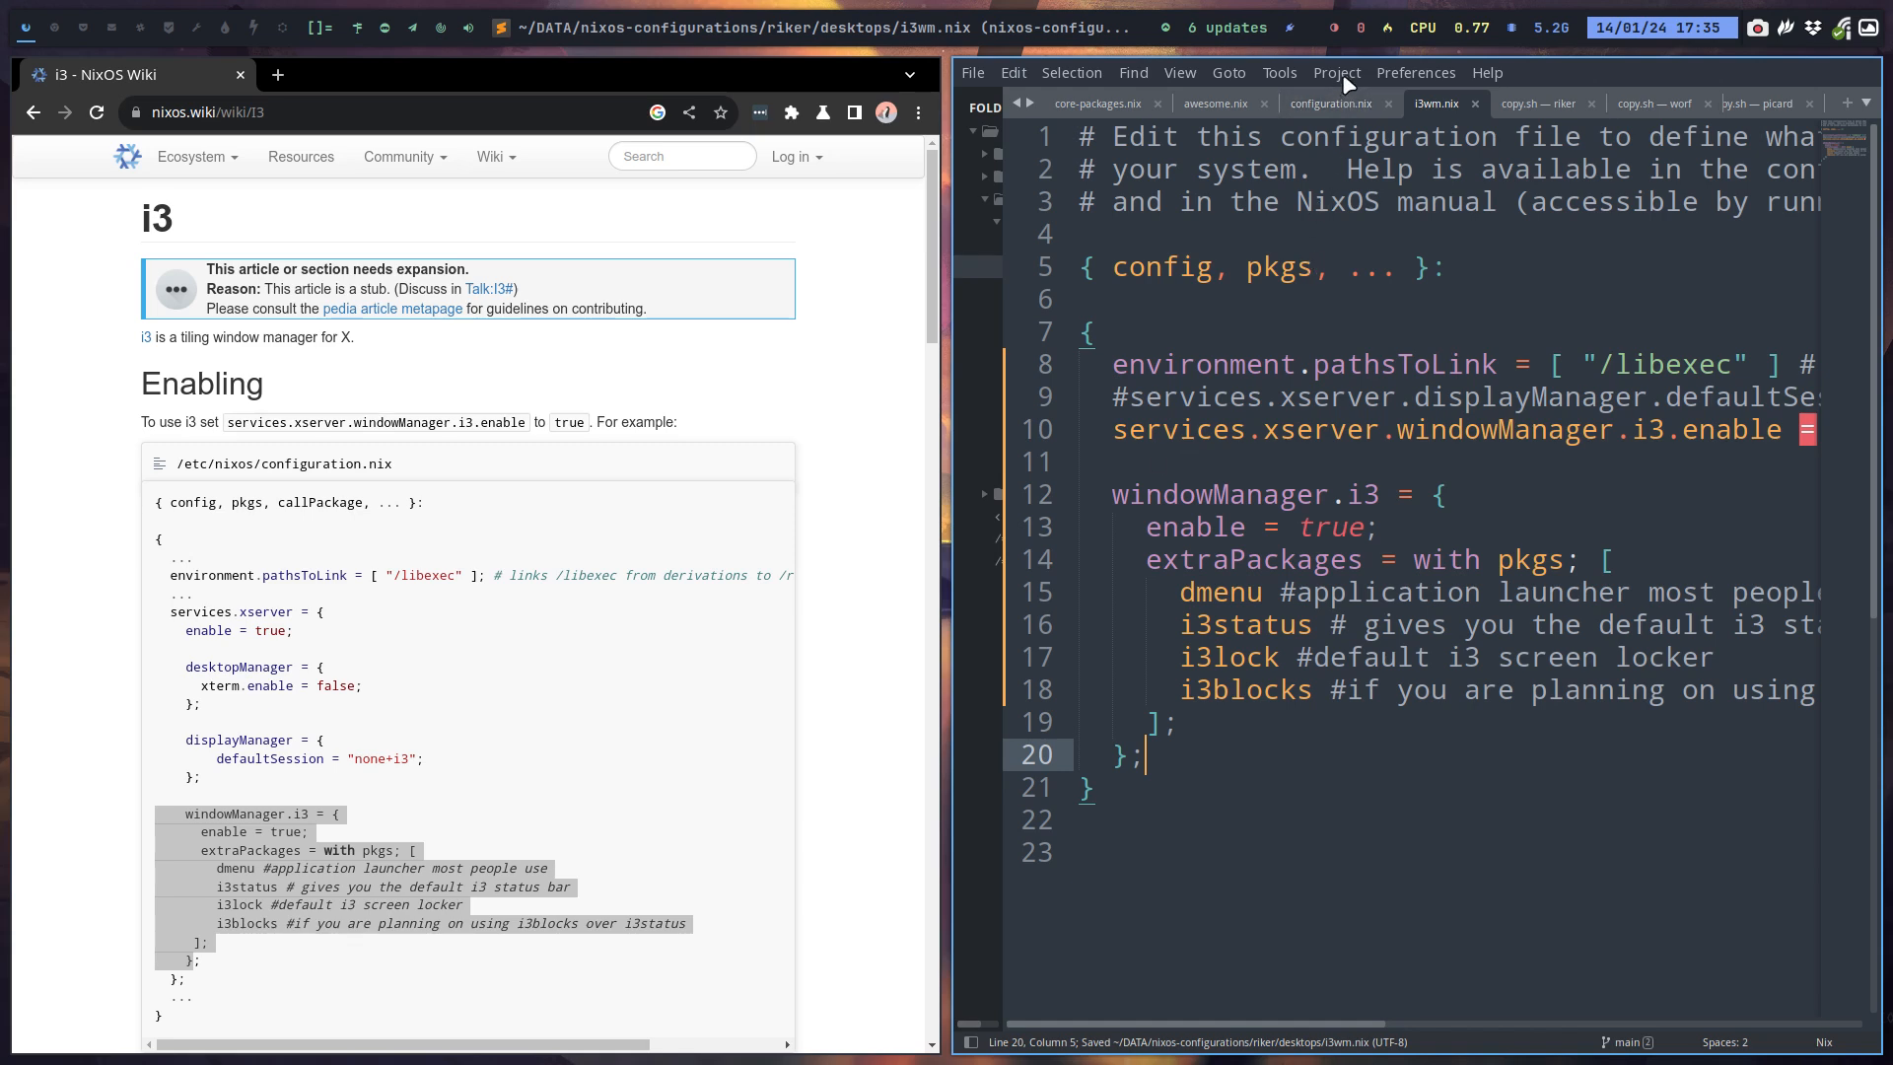
click(1229, 72)
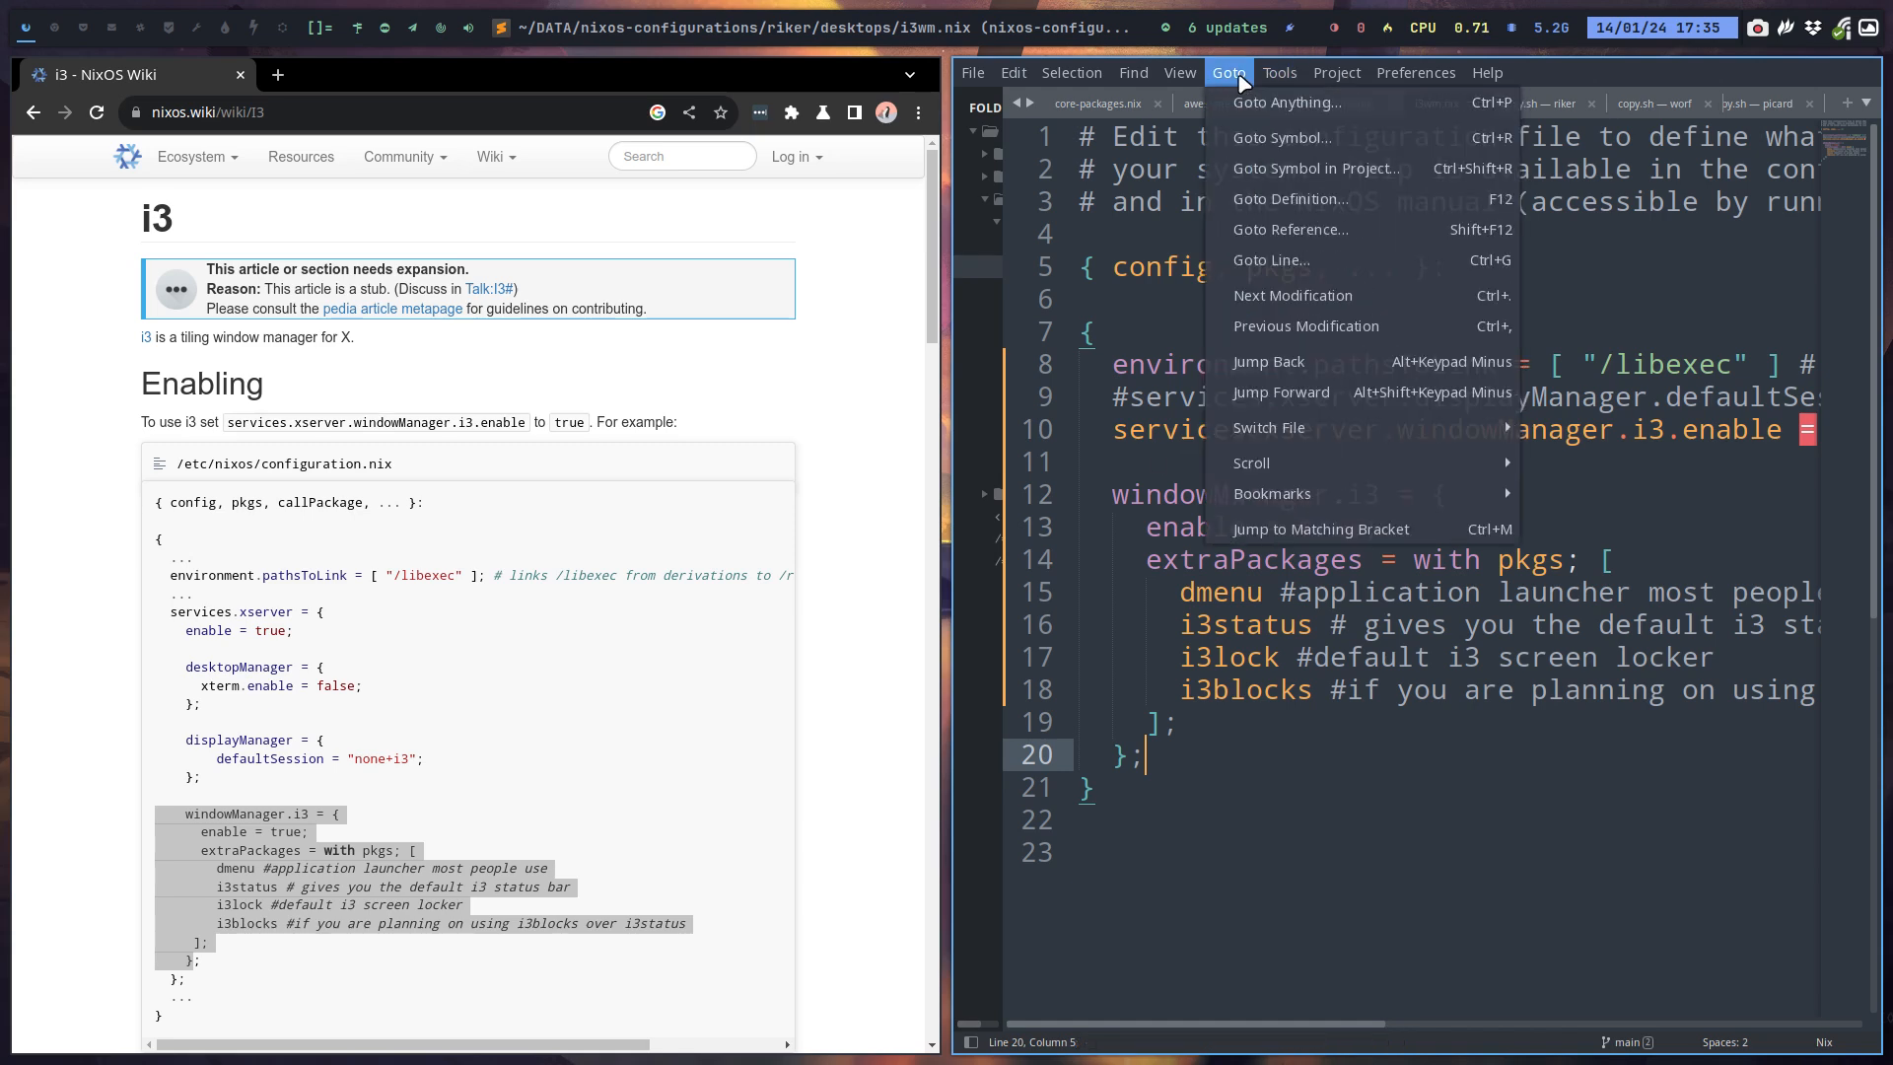
mouse_move(1220, 128)
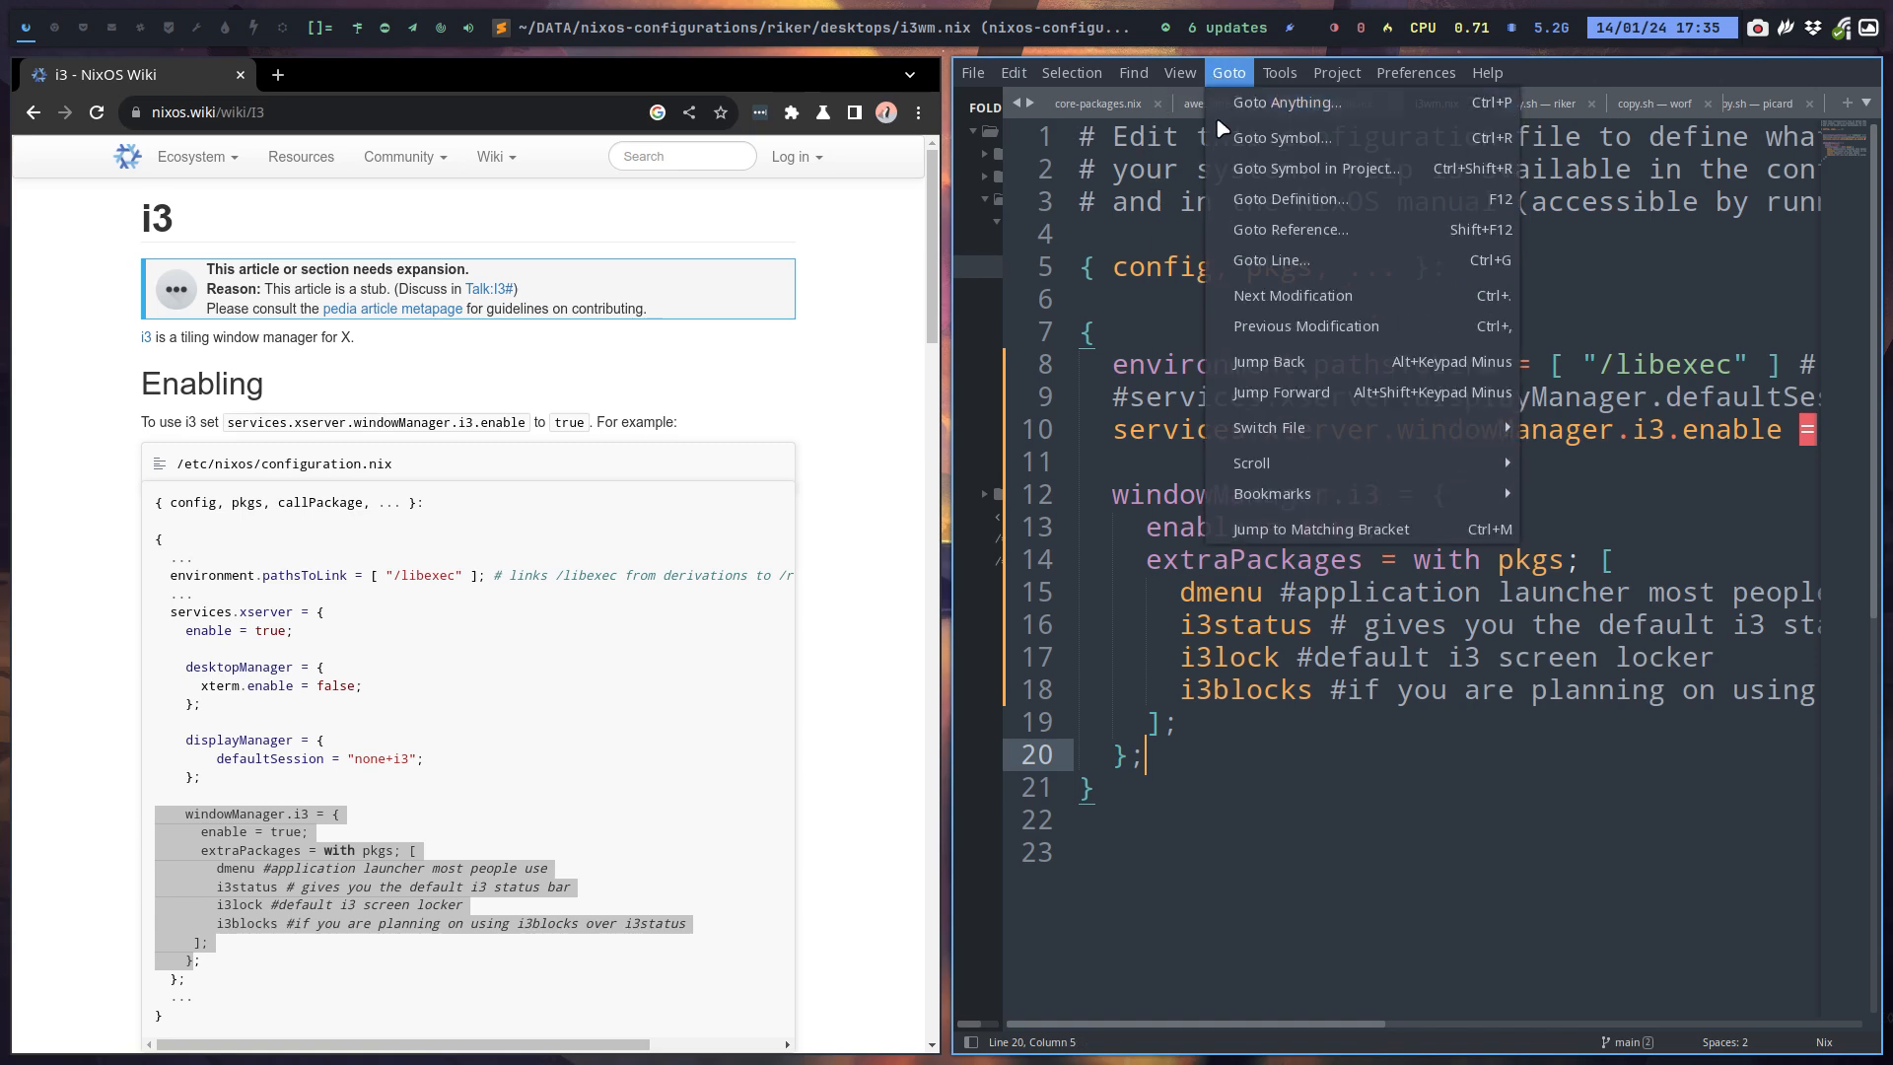
click(1179, 72)
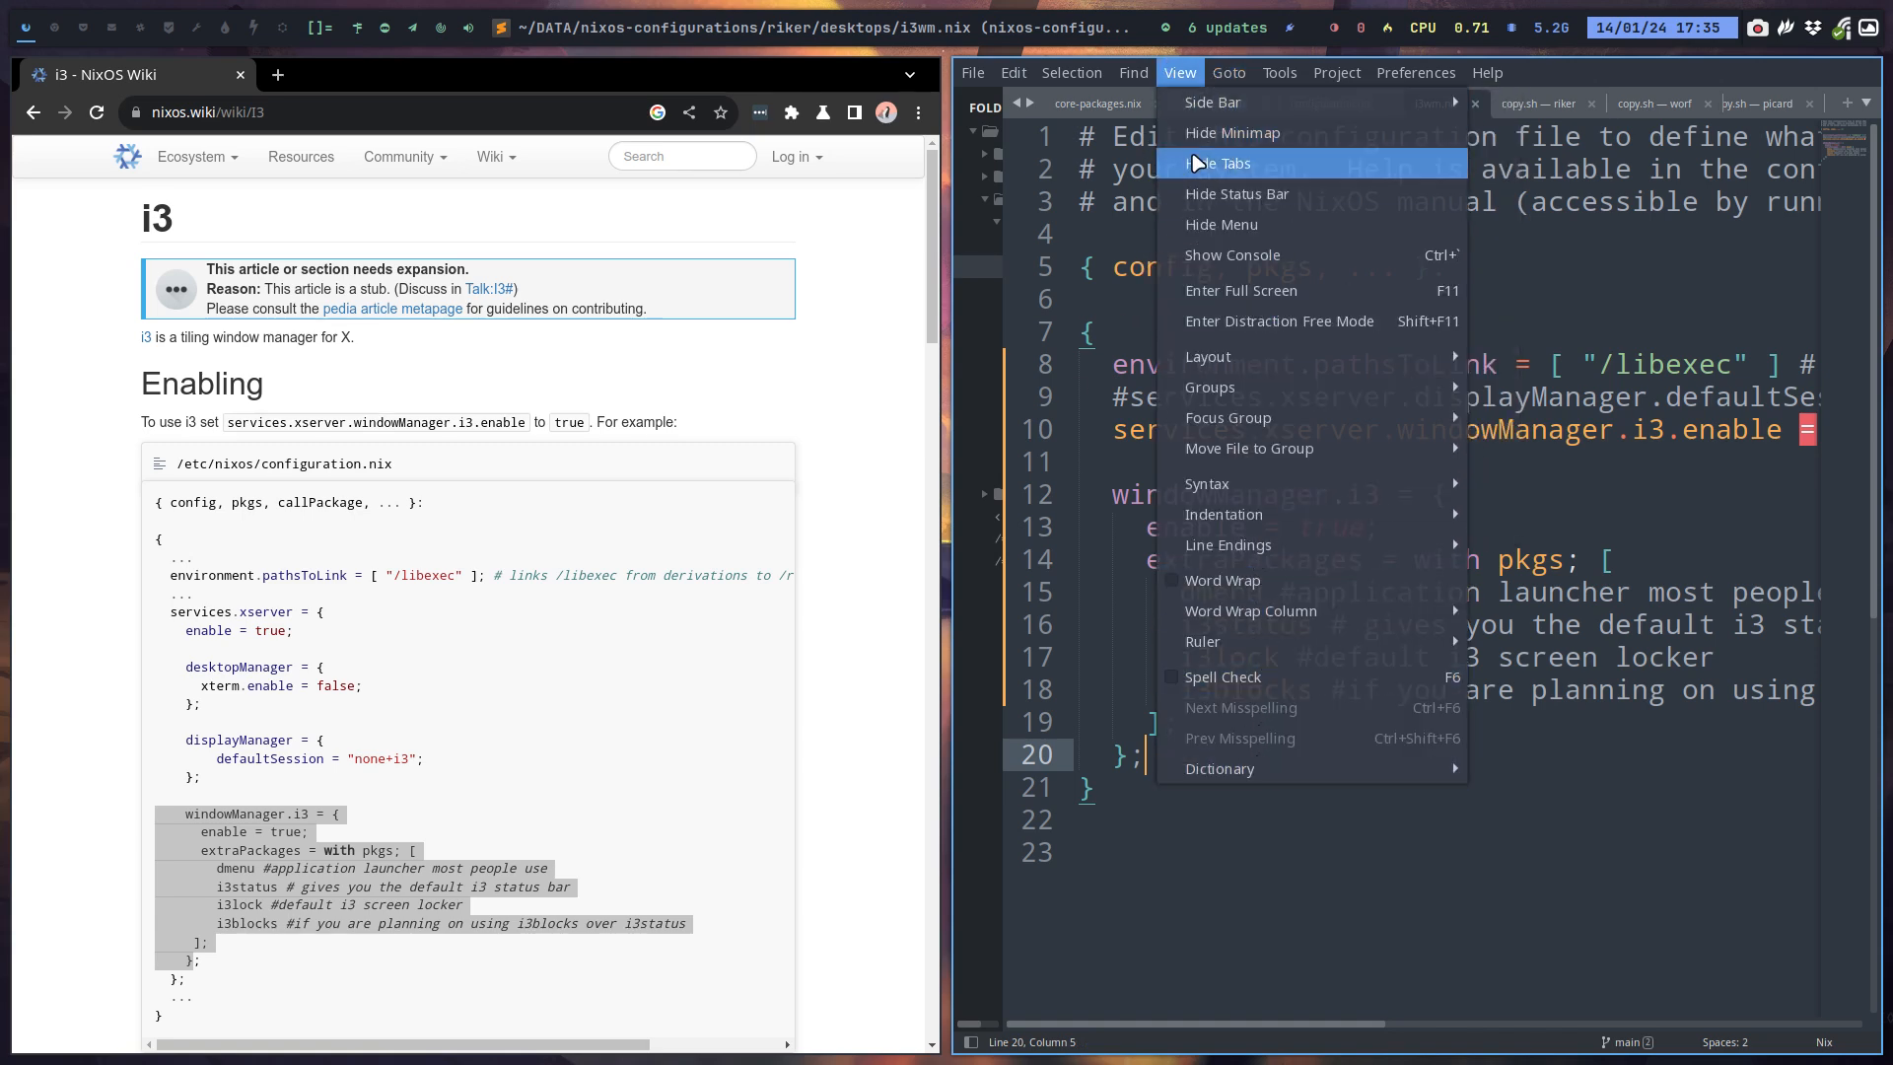
click(1228, 72)
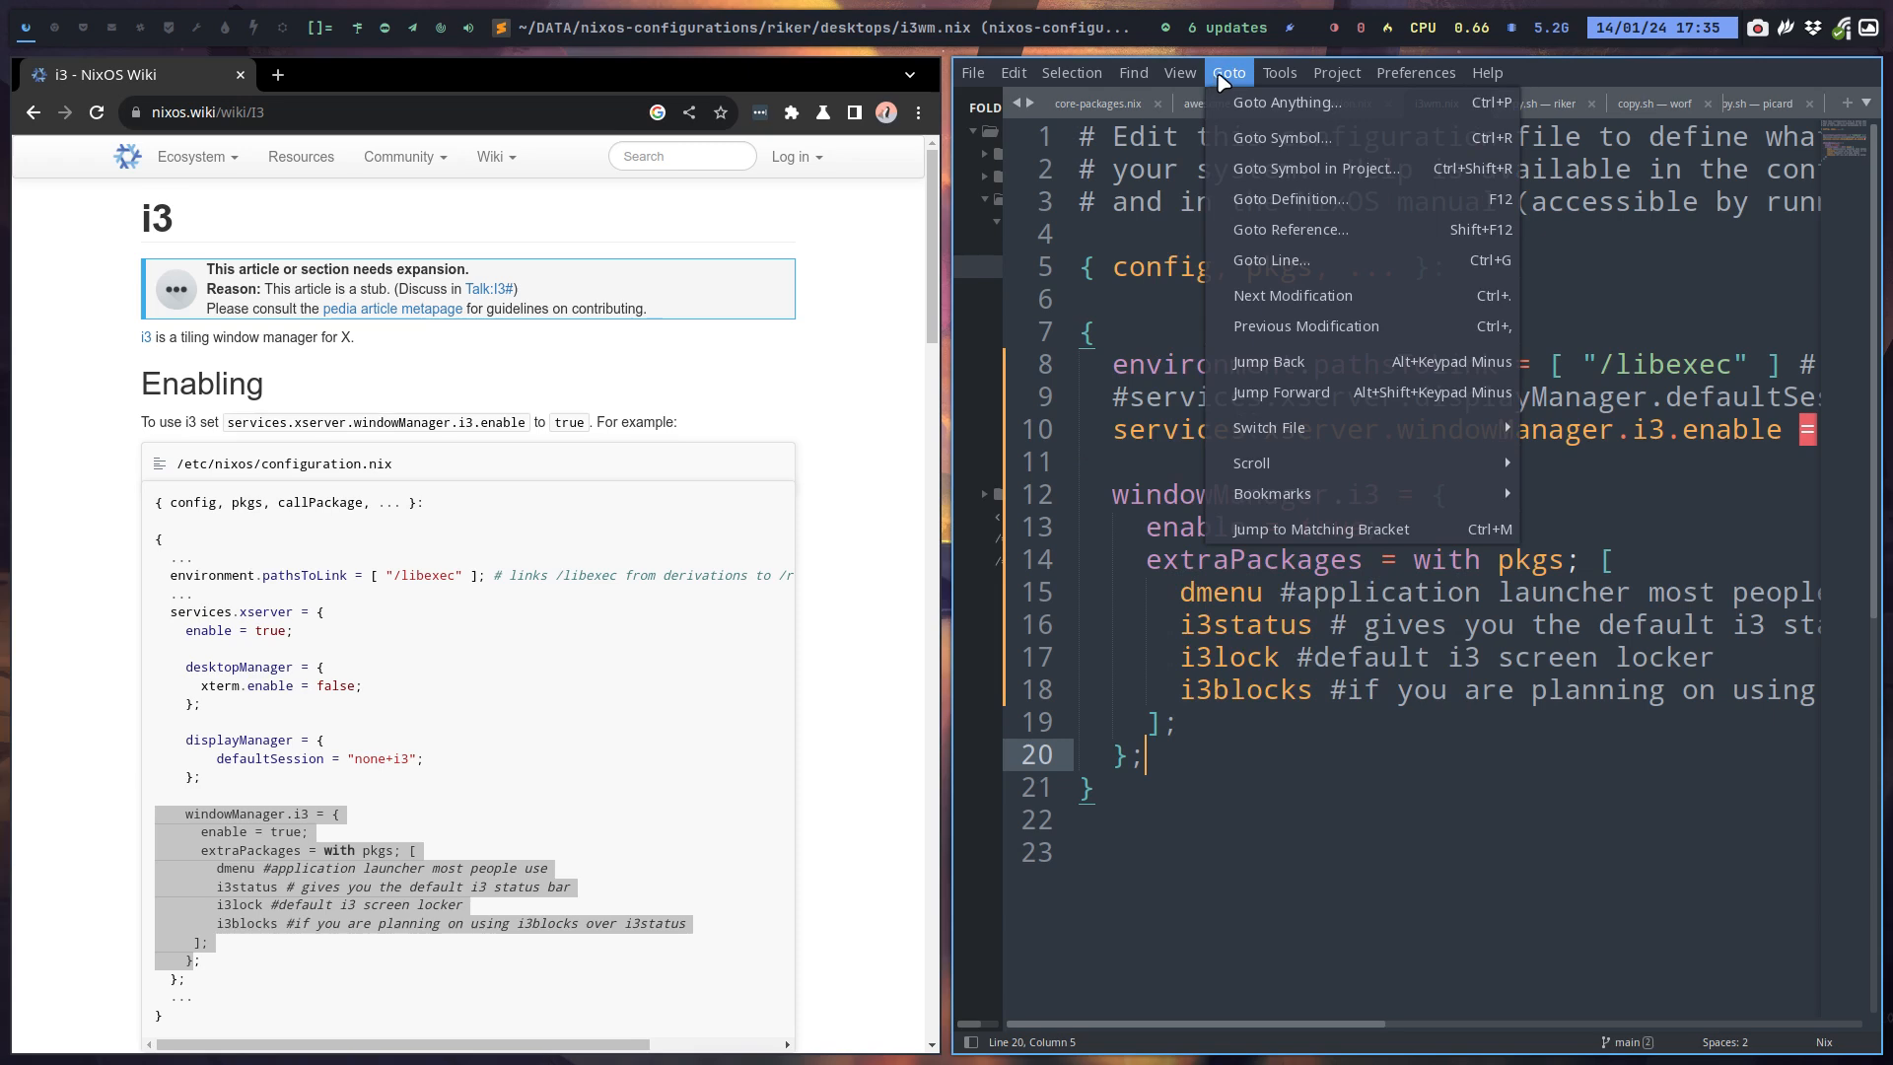
click(1277, 72)
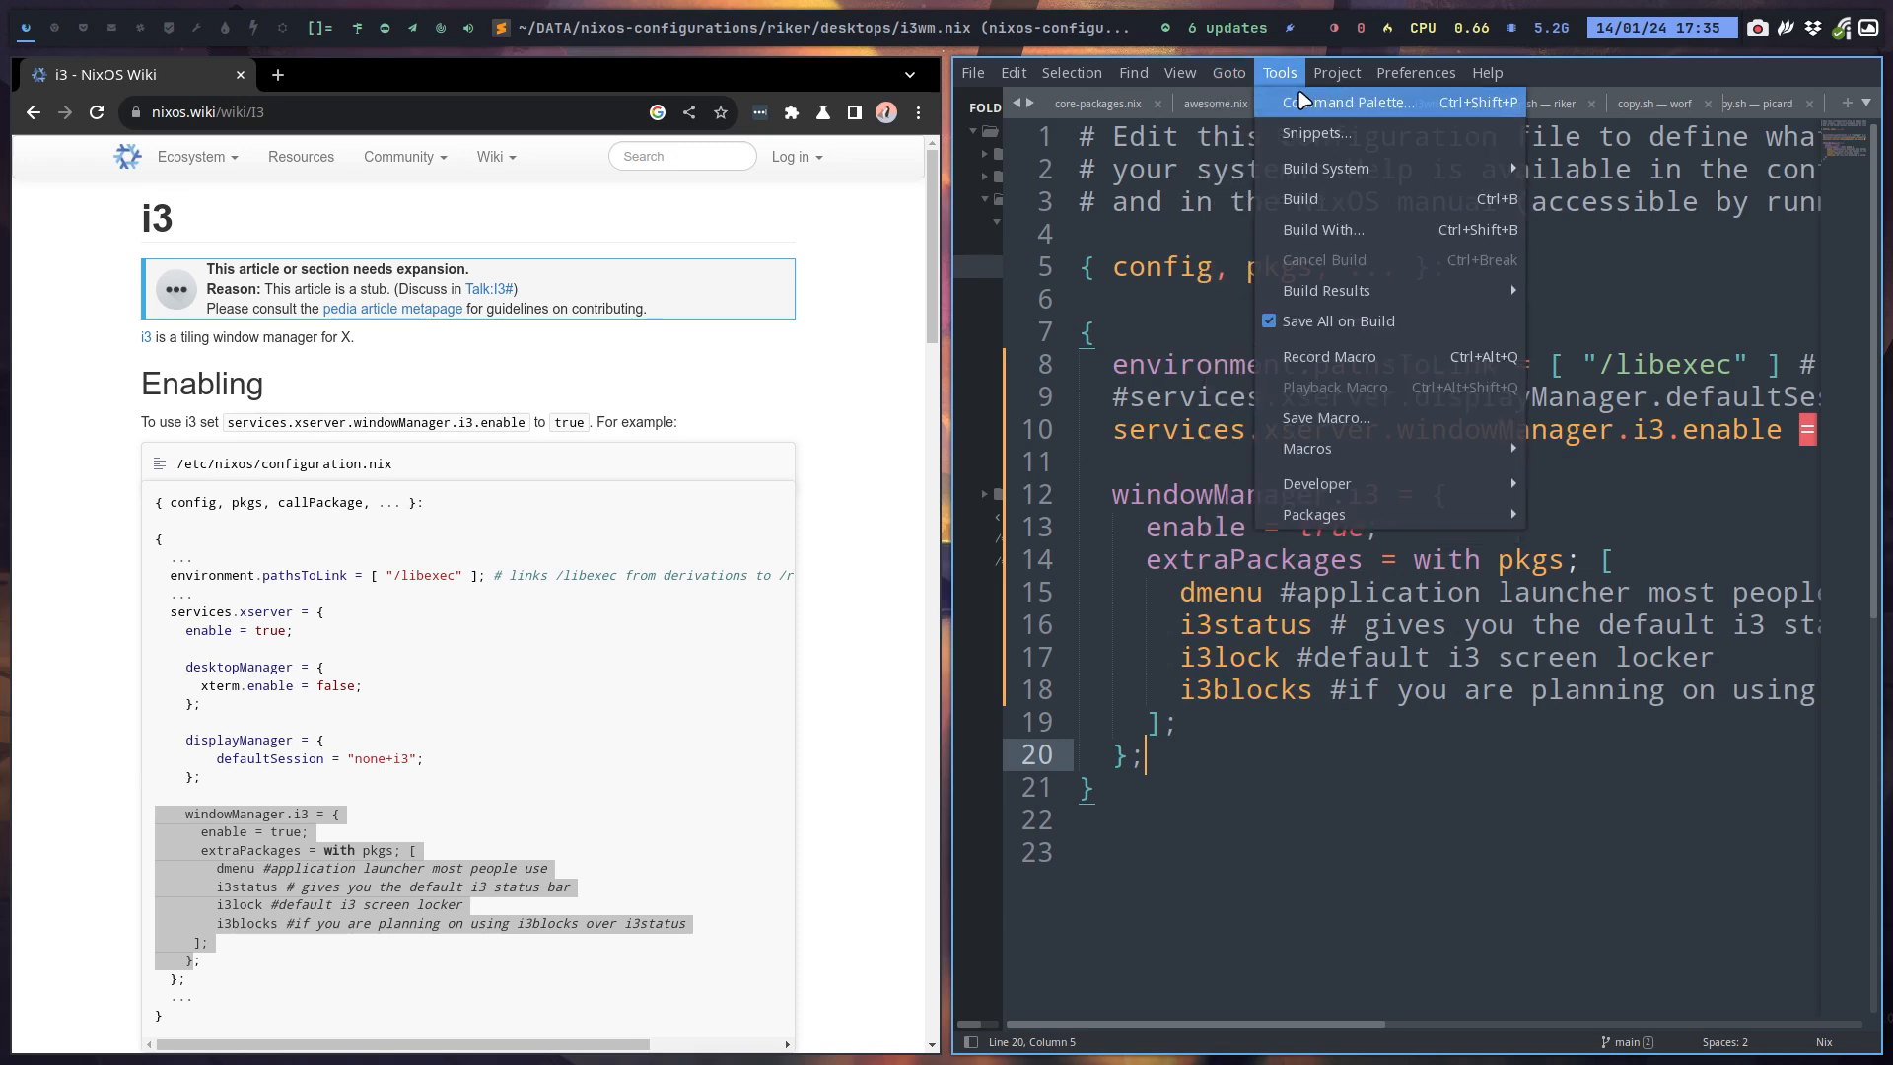
click(1228, 72)
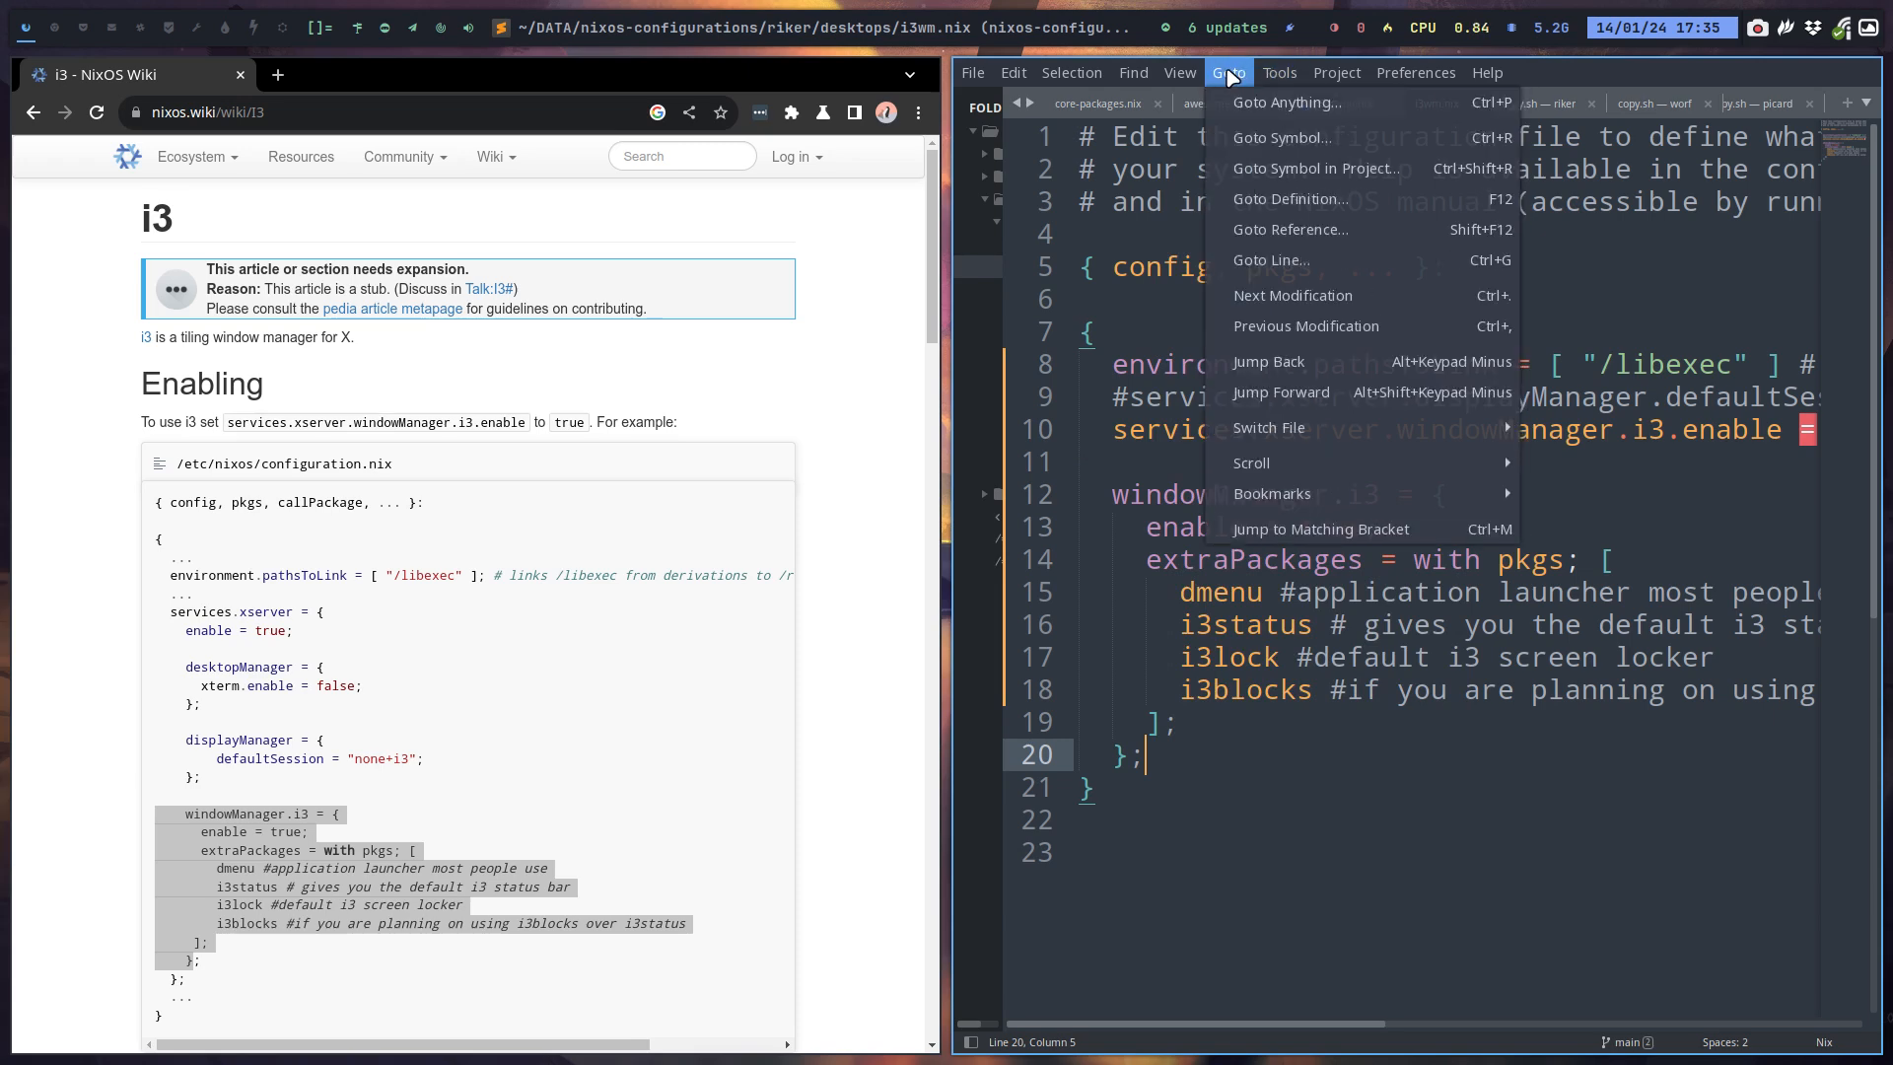
click(1131, 72)
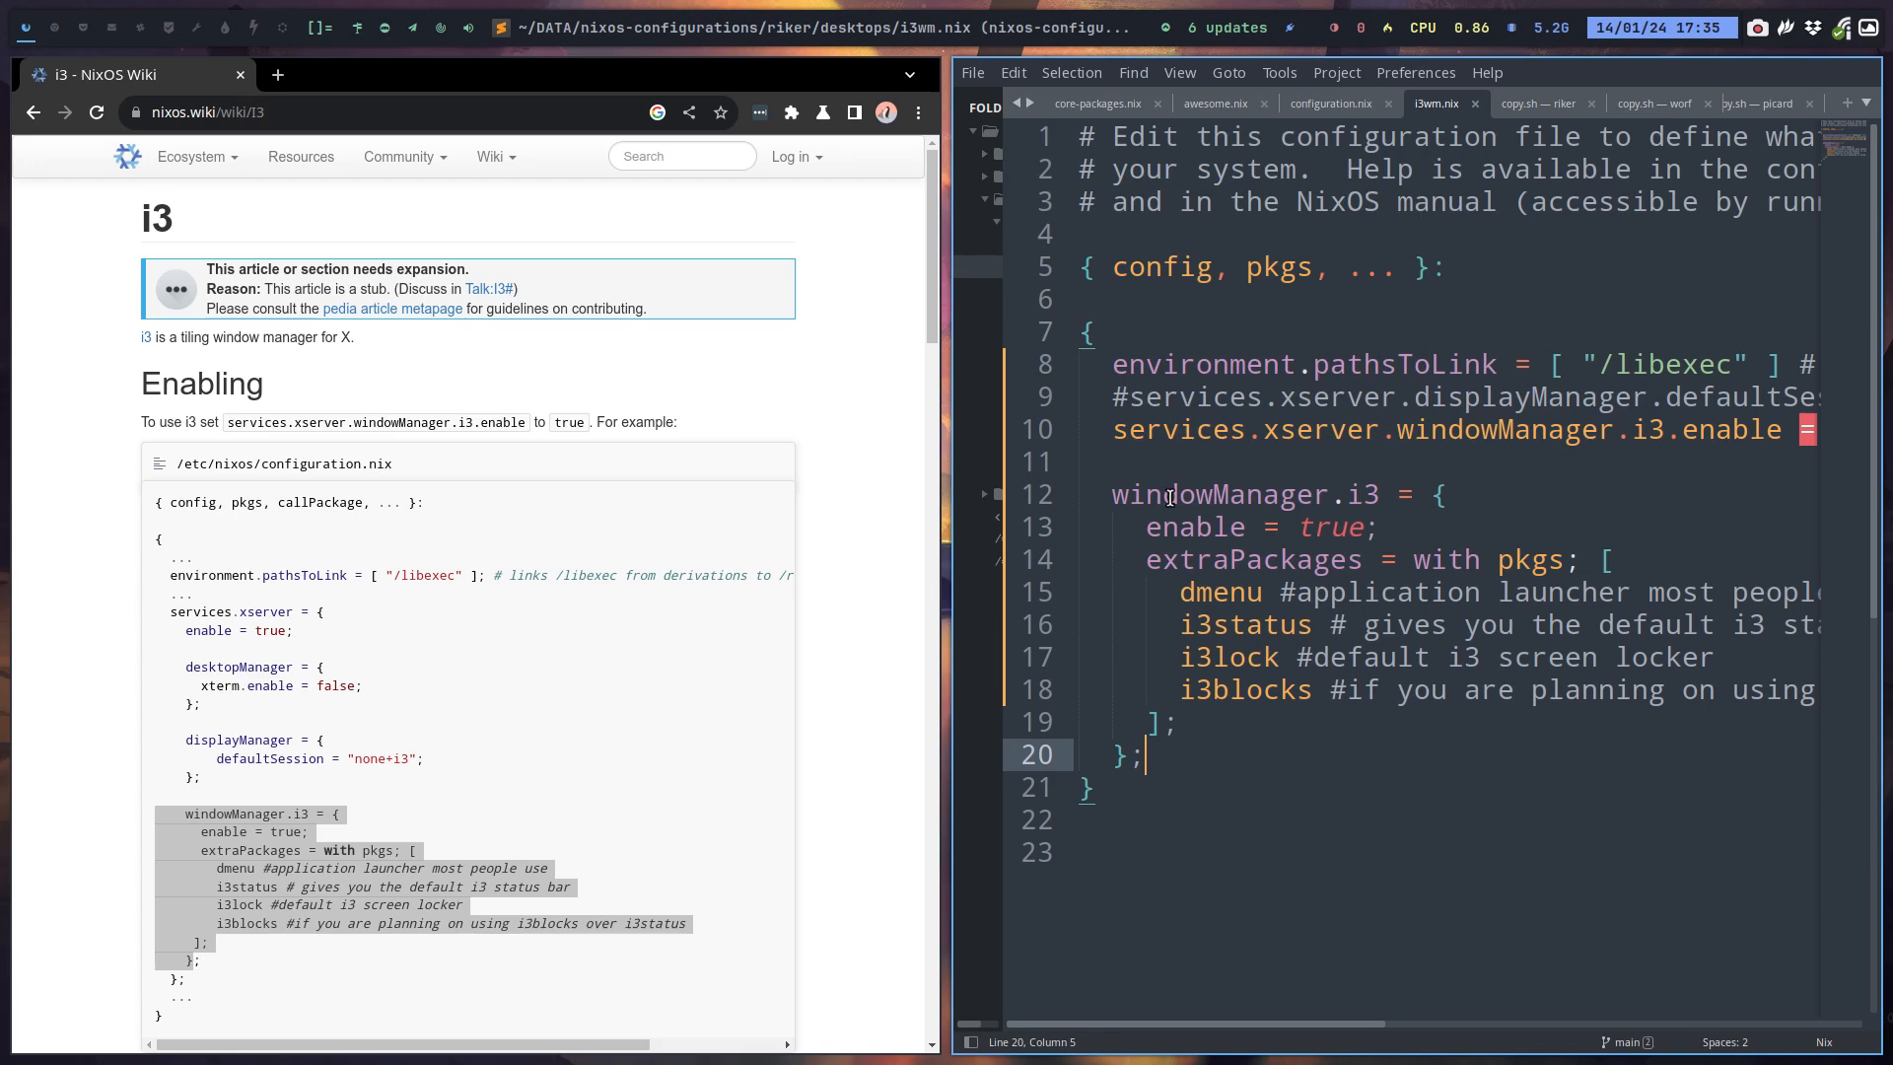
mouse_move(1270, 866)
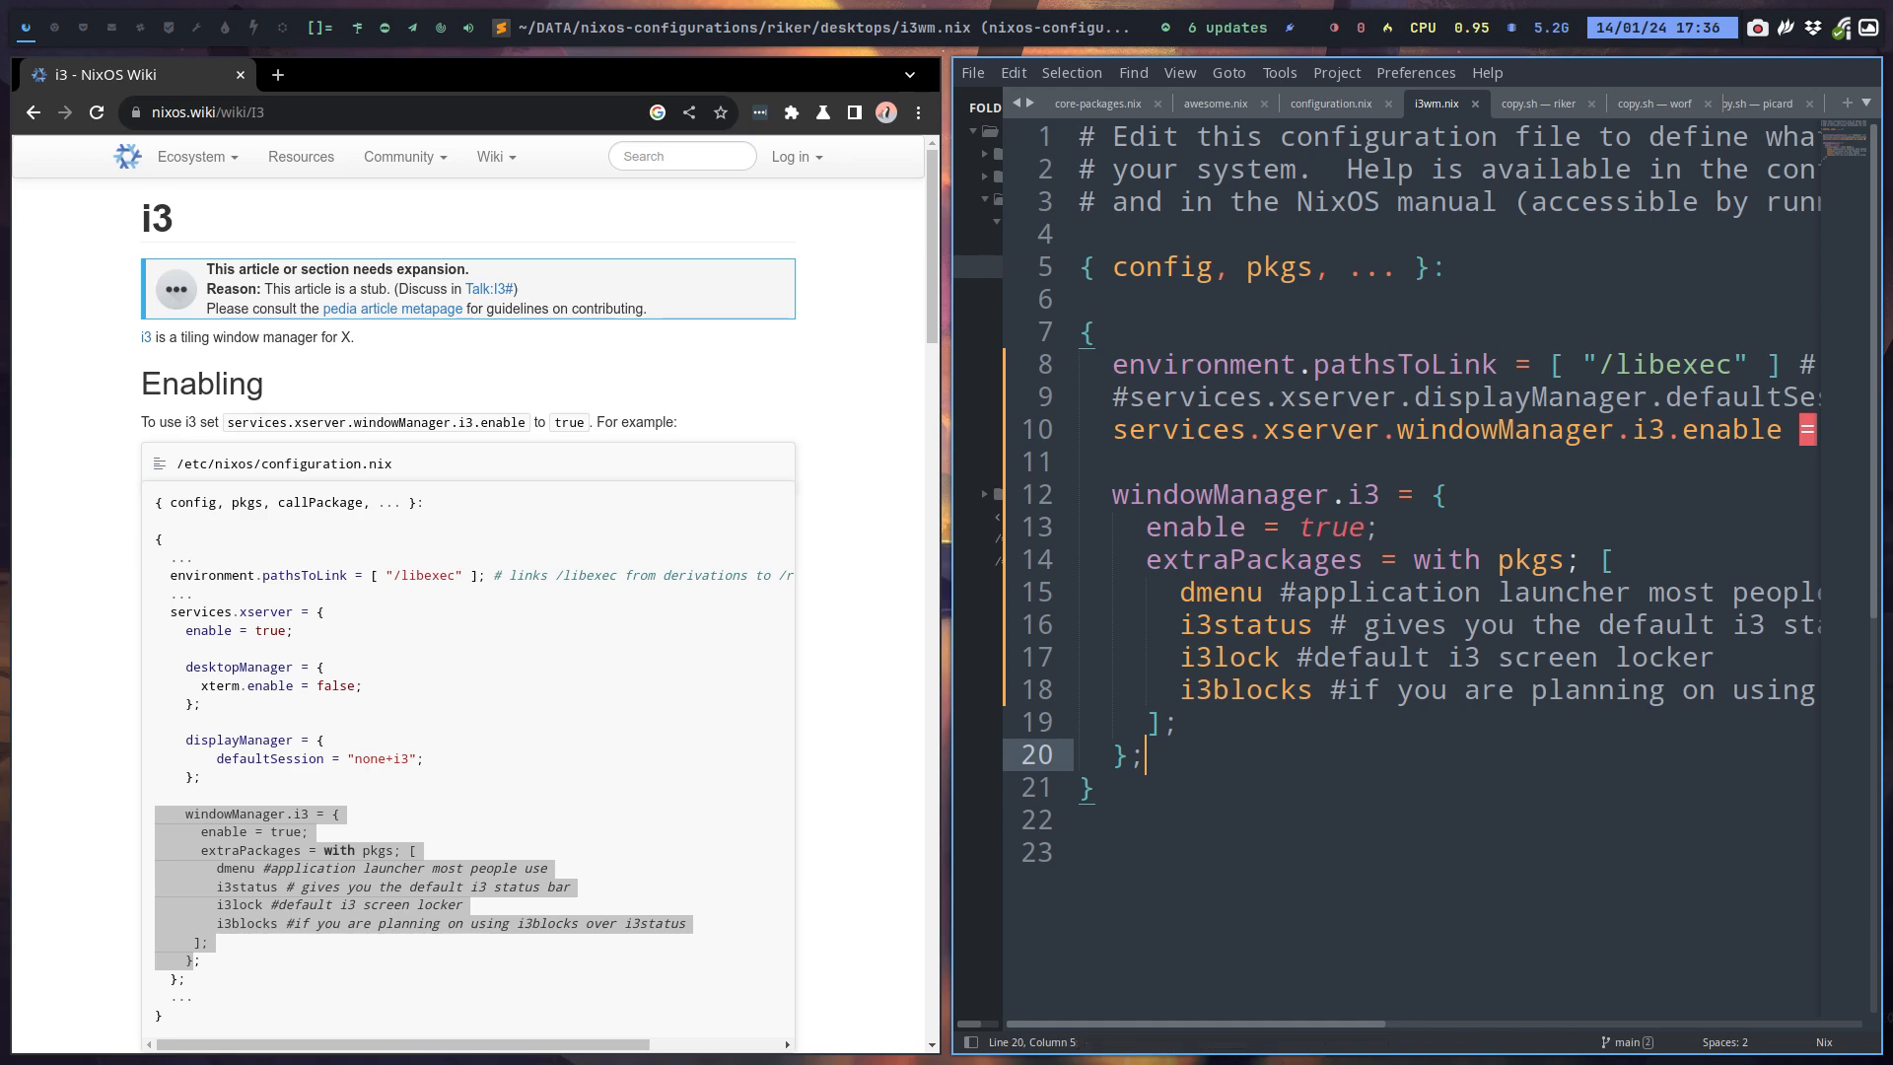
mouse_move(1362, 1026)
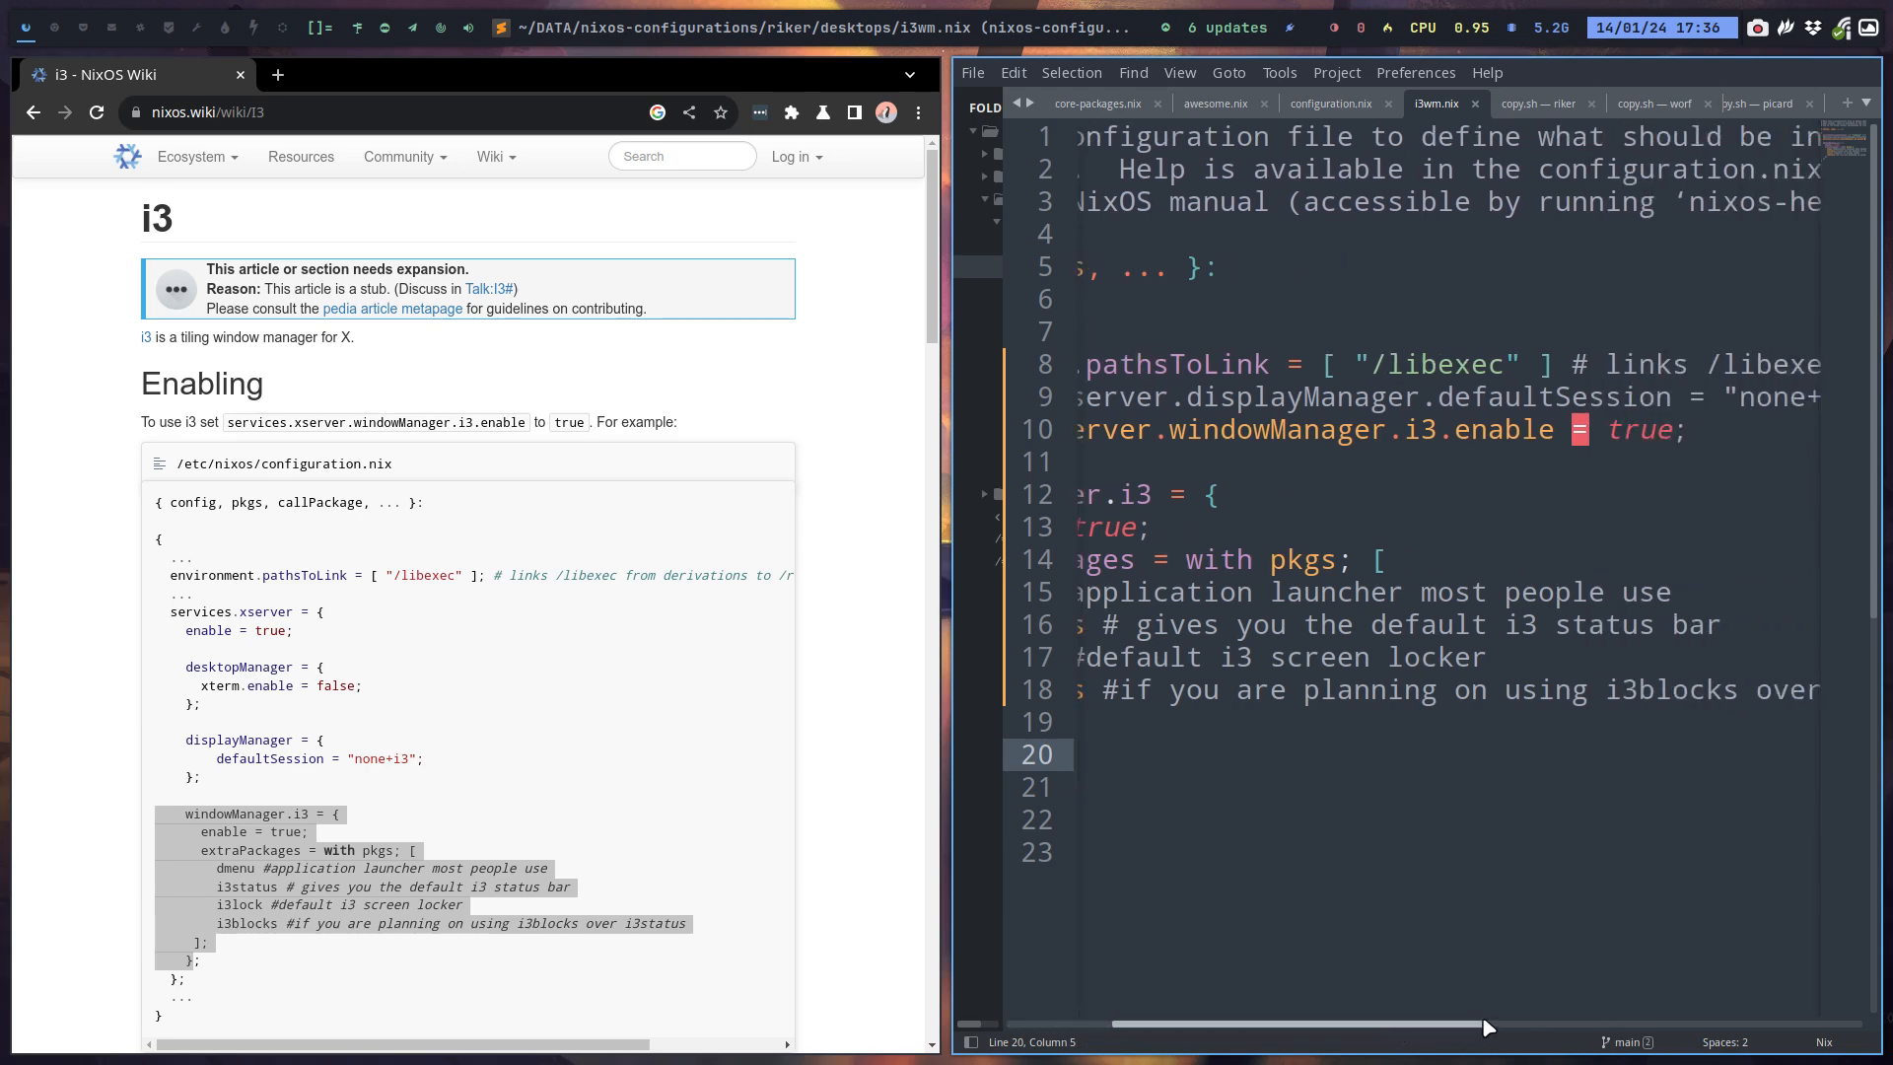
Scroll along the lines of i3wm.nix to review the edits, then save the file.
scroll(right, 3)
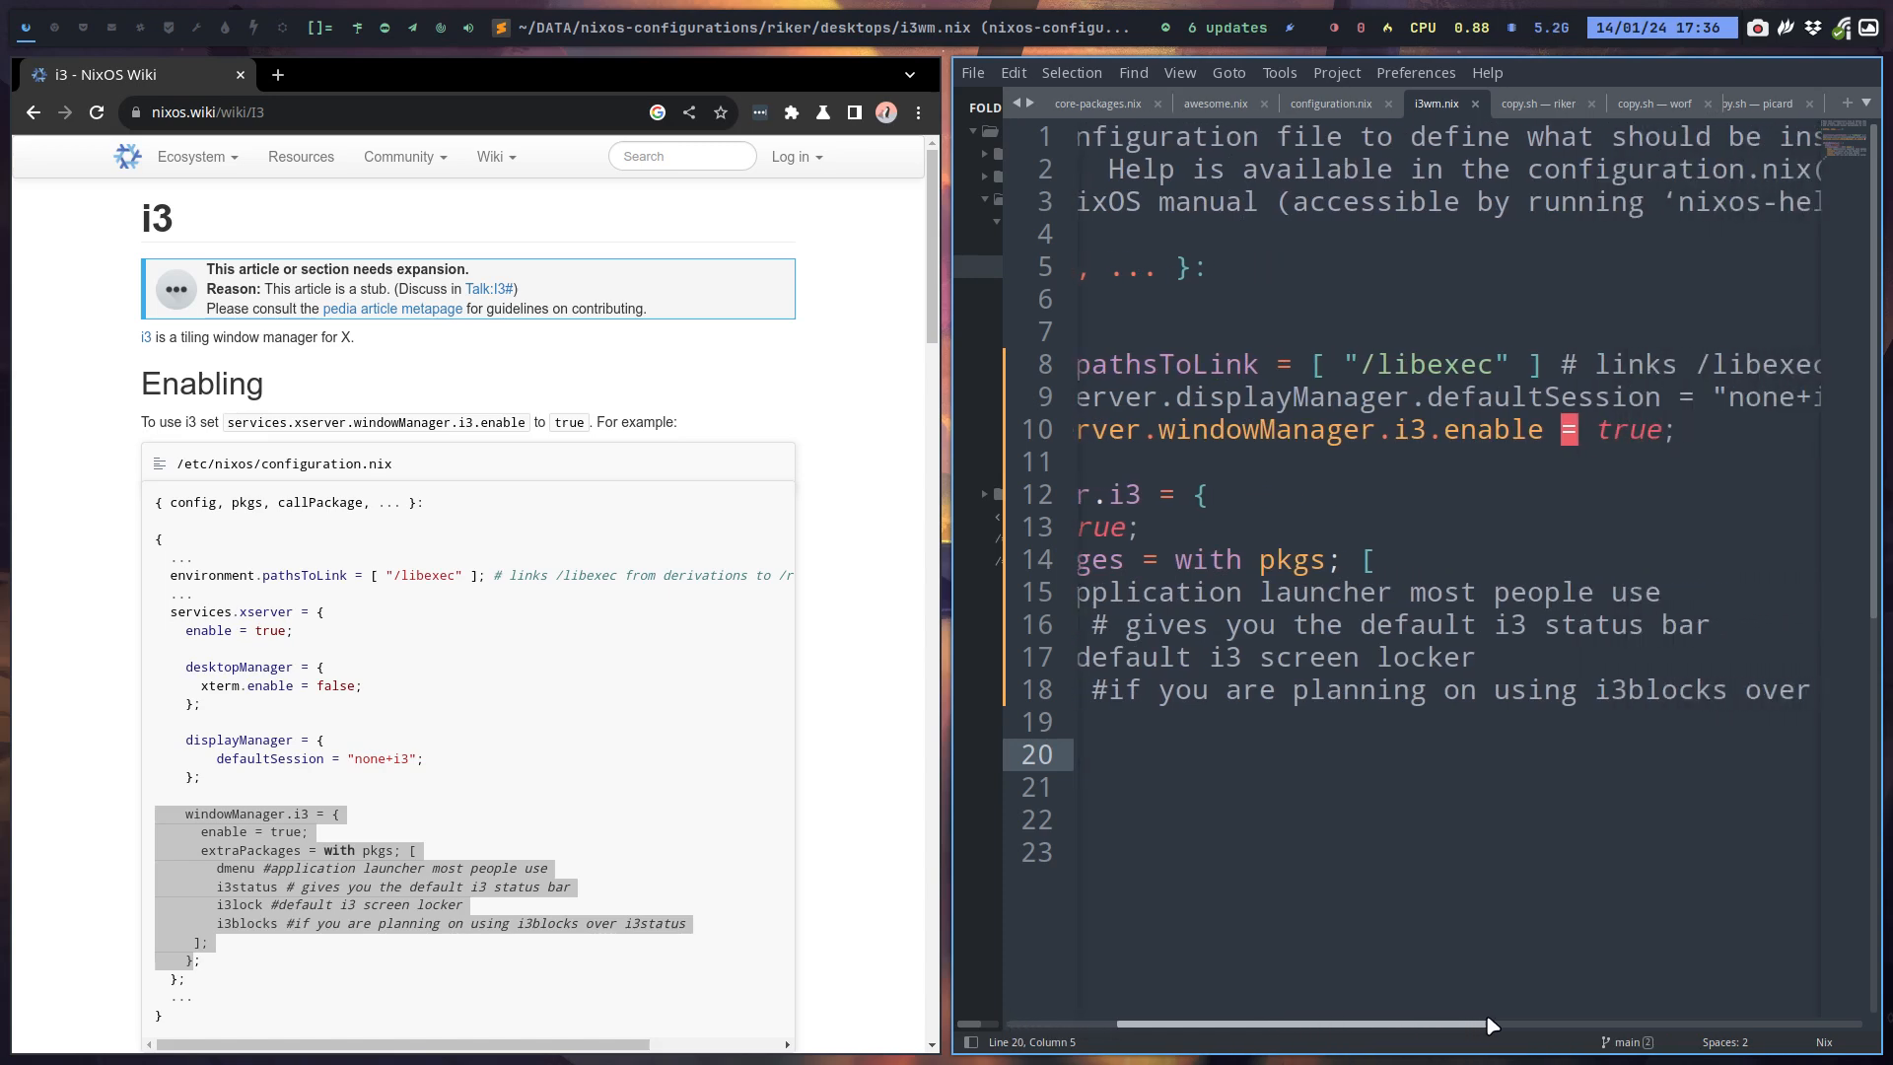
scroll(right, 3)
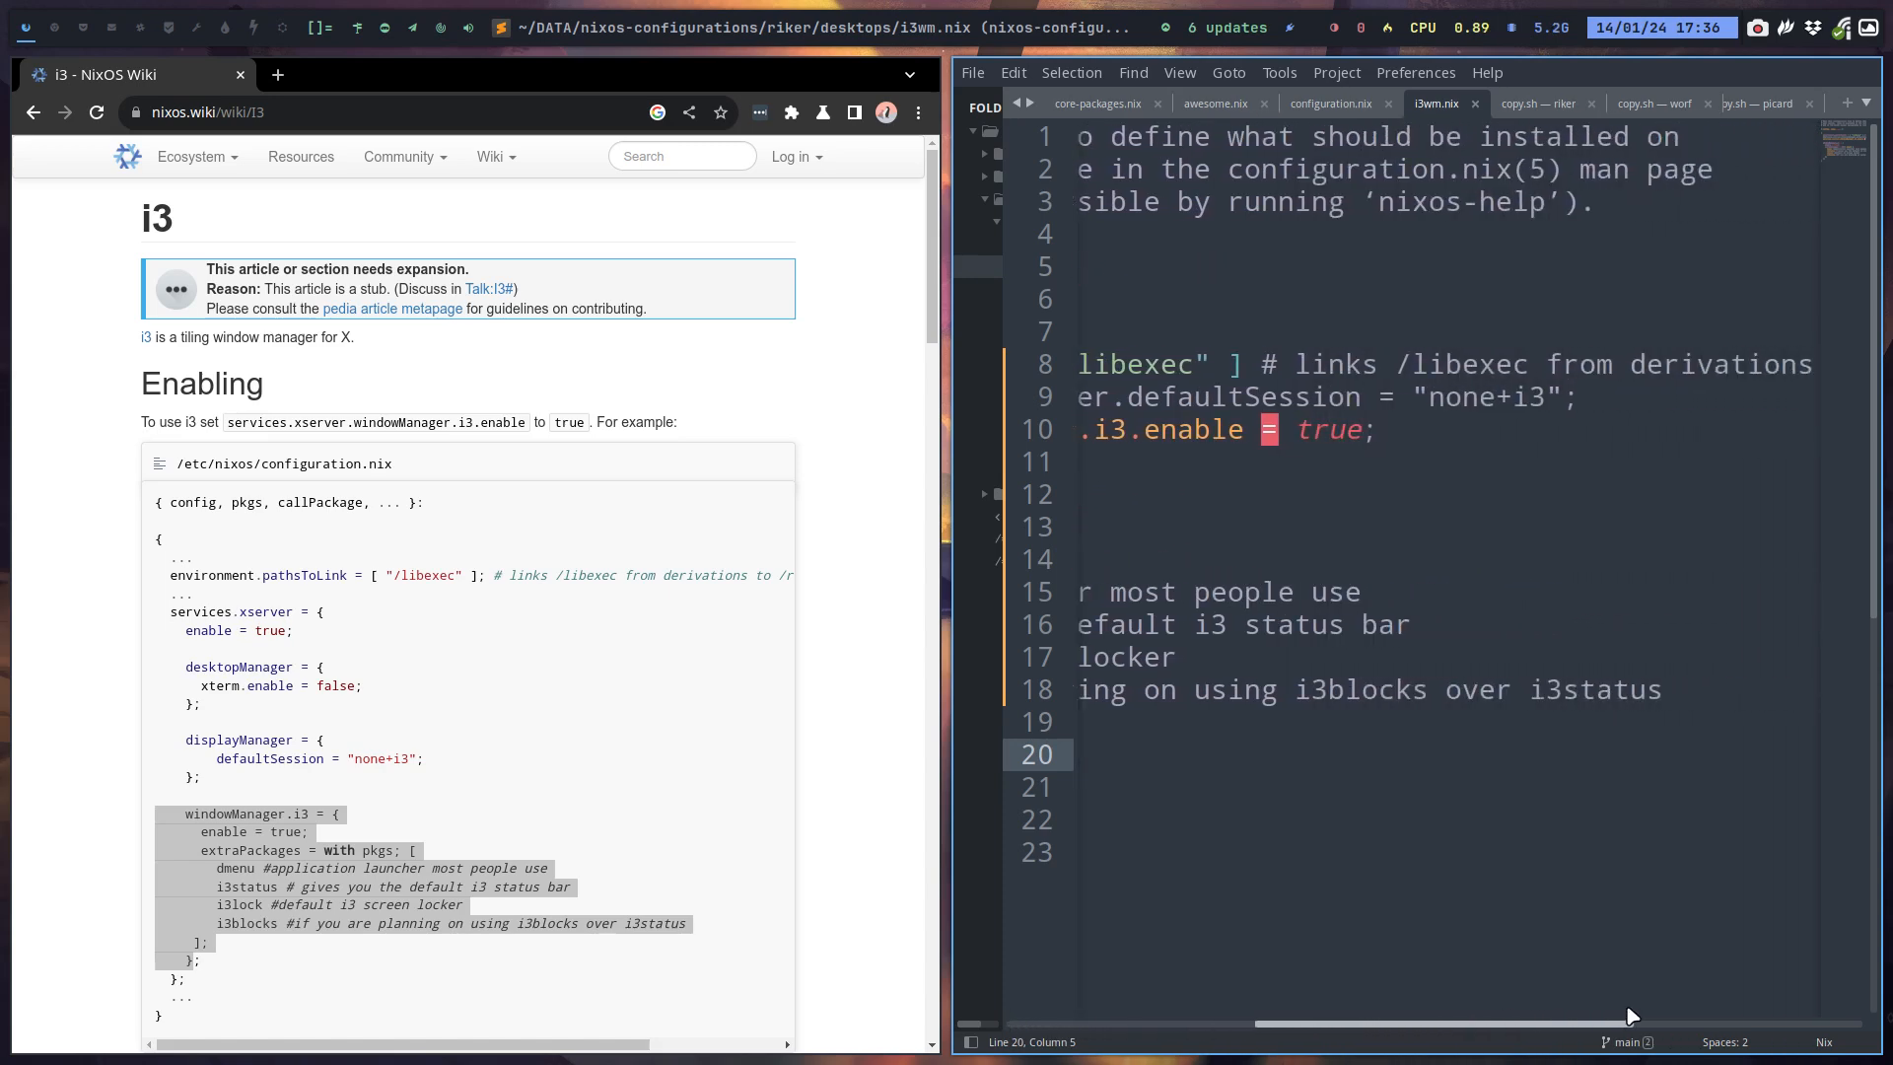
scroll(right, 3)
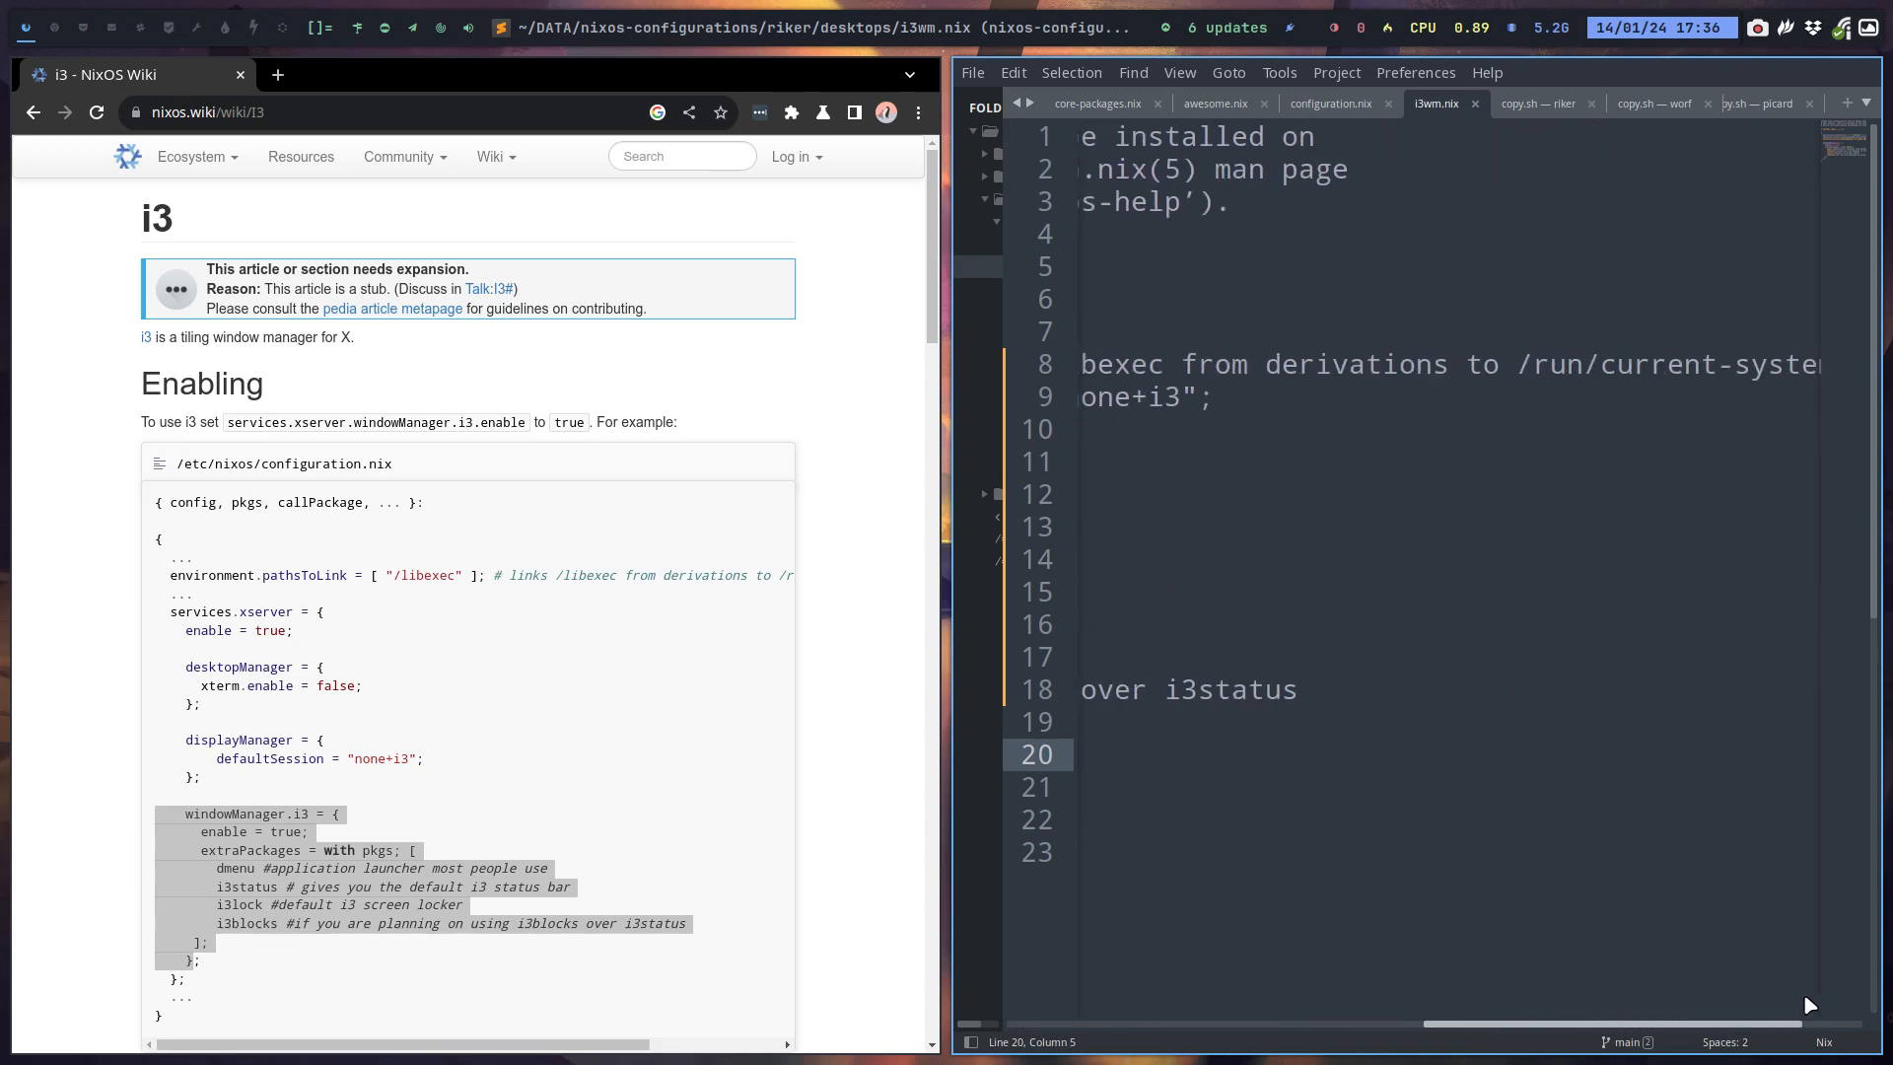
scroll(left, 3)
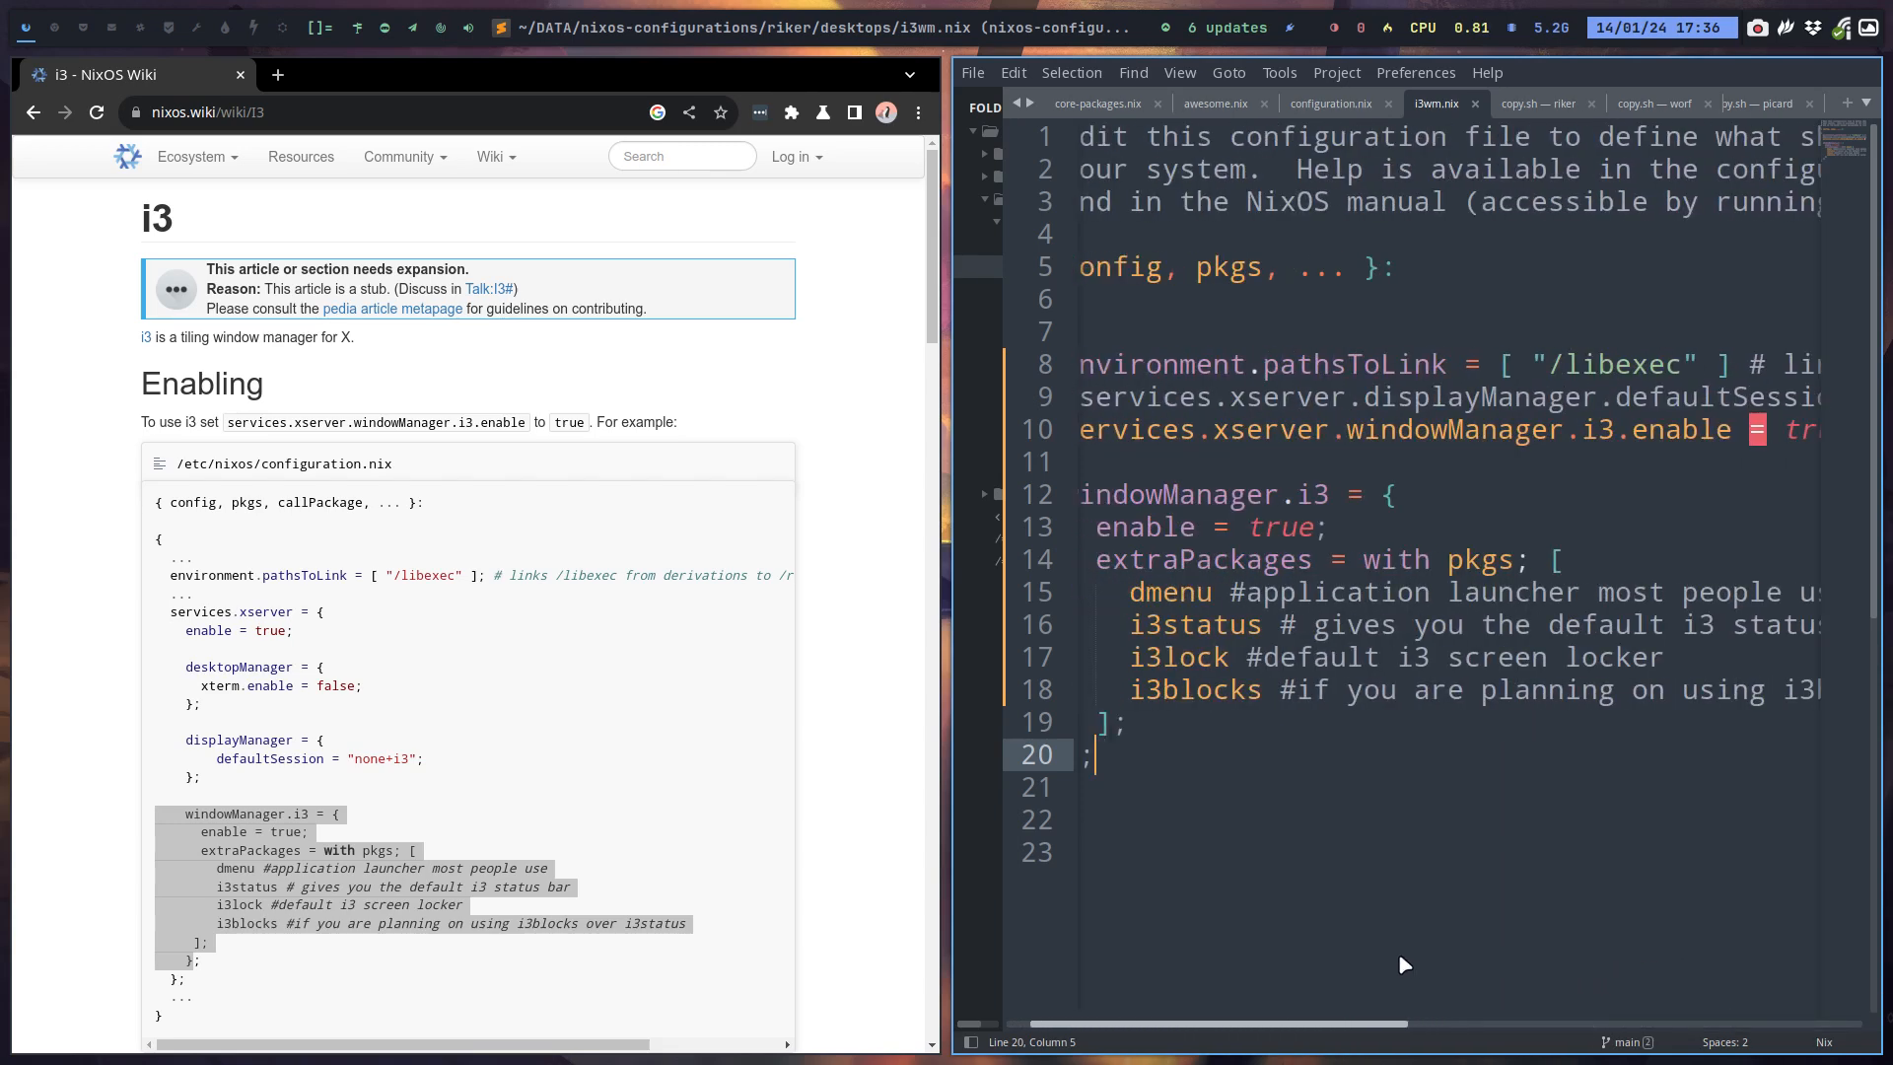
scroll(right, 3)
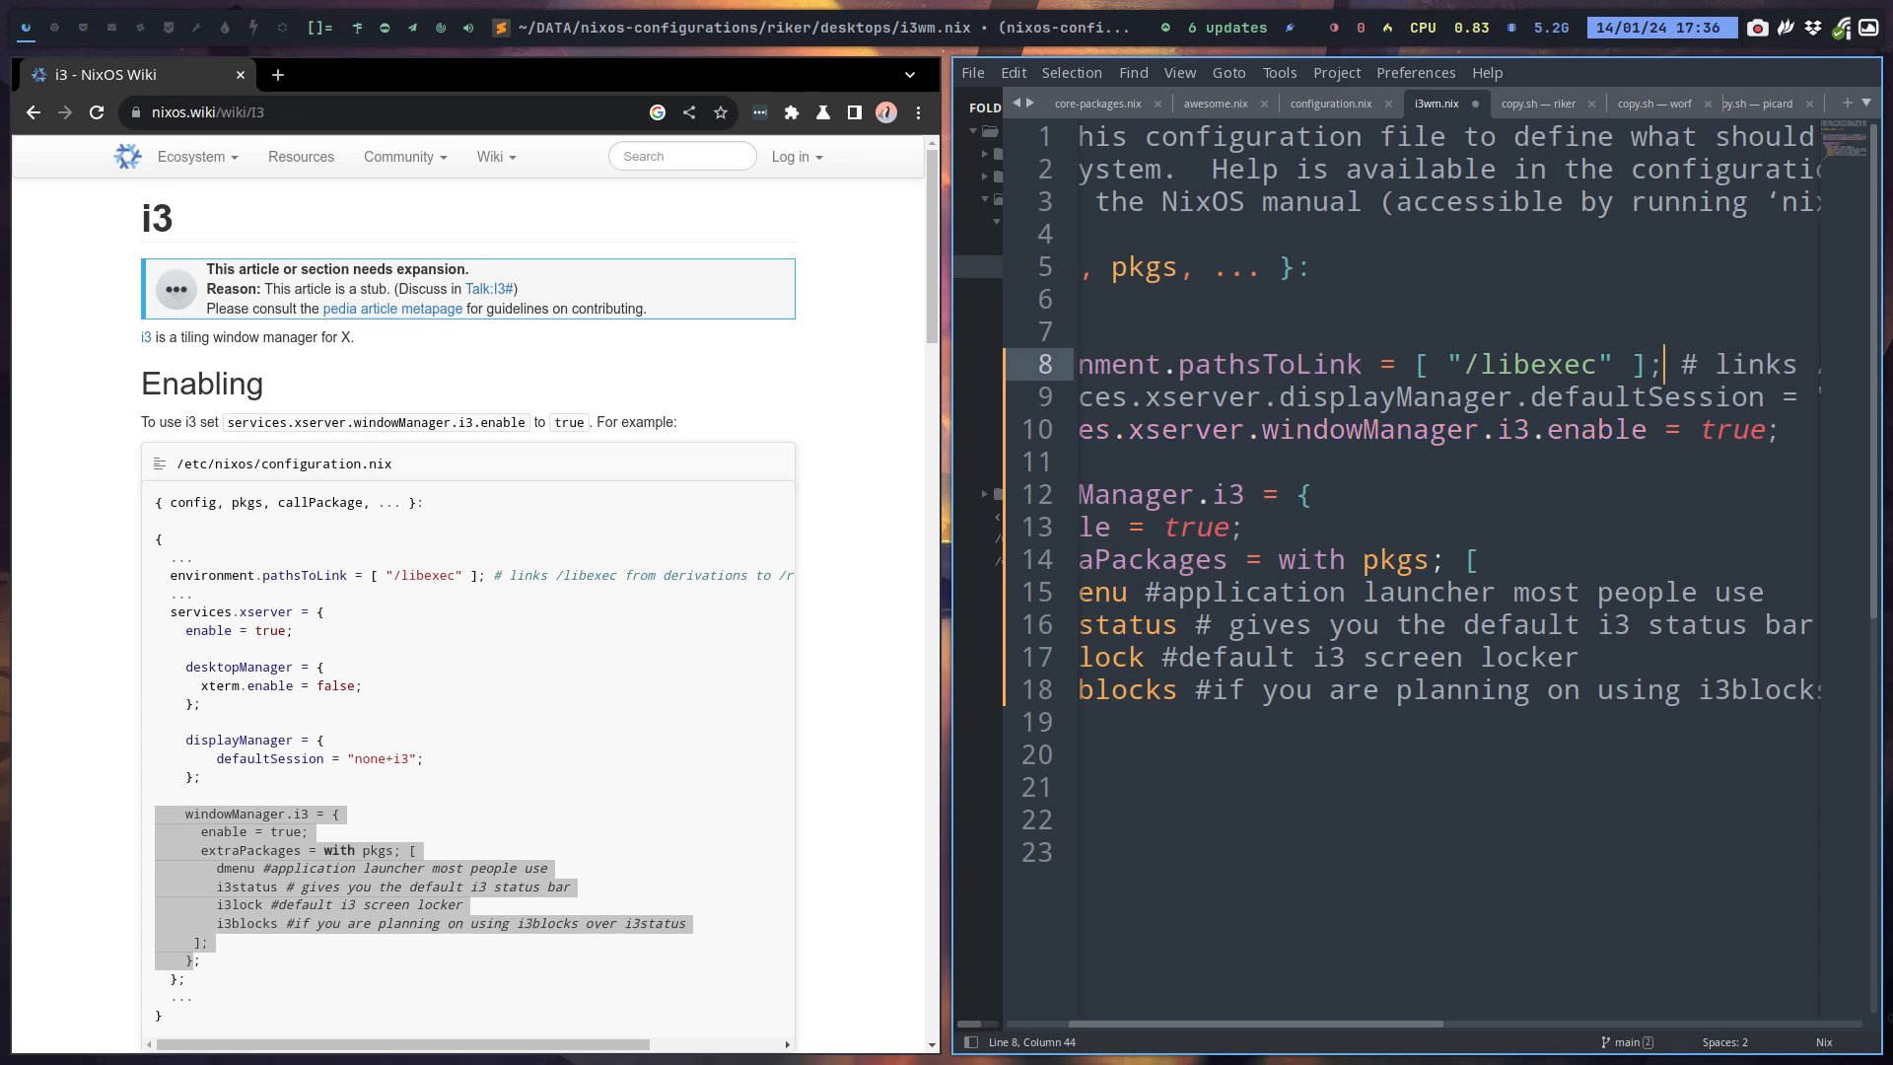
key(ctrl+s)
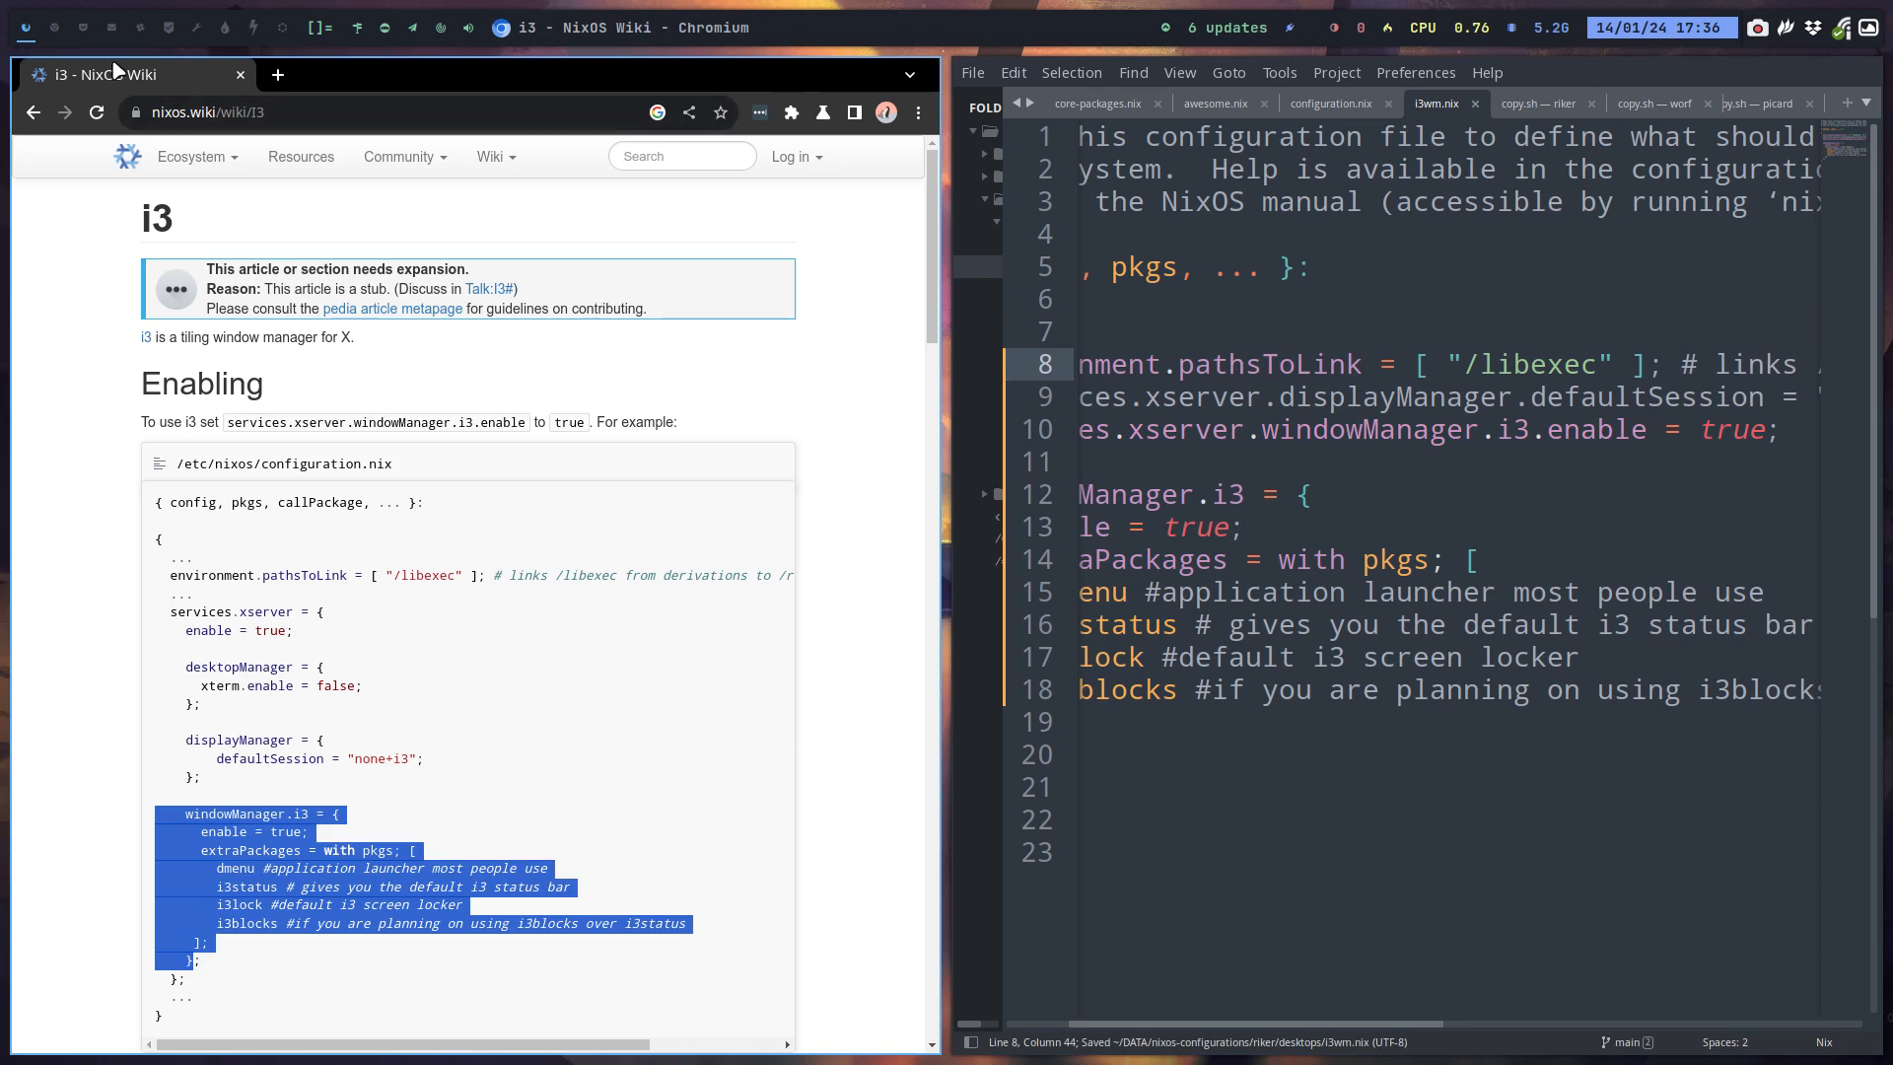
mouse_move(284, 27)
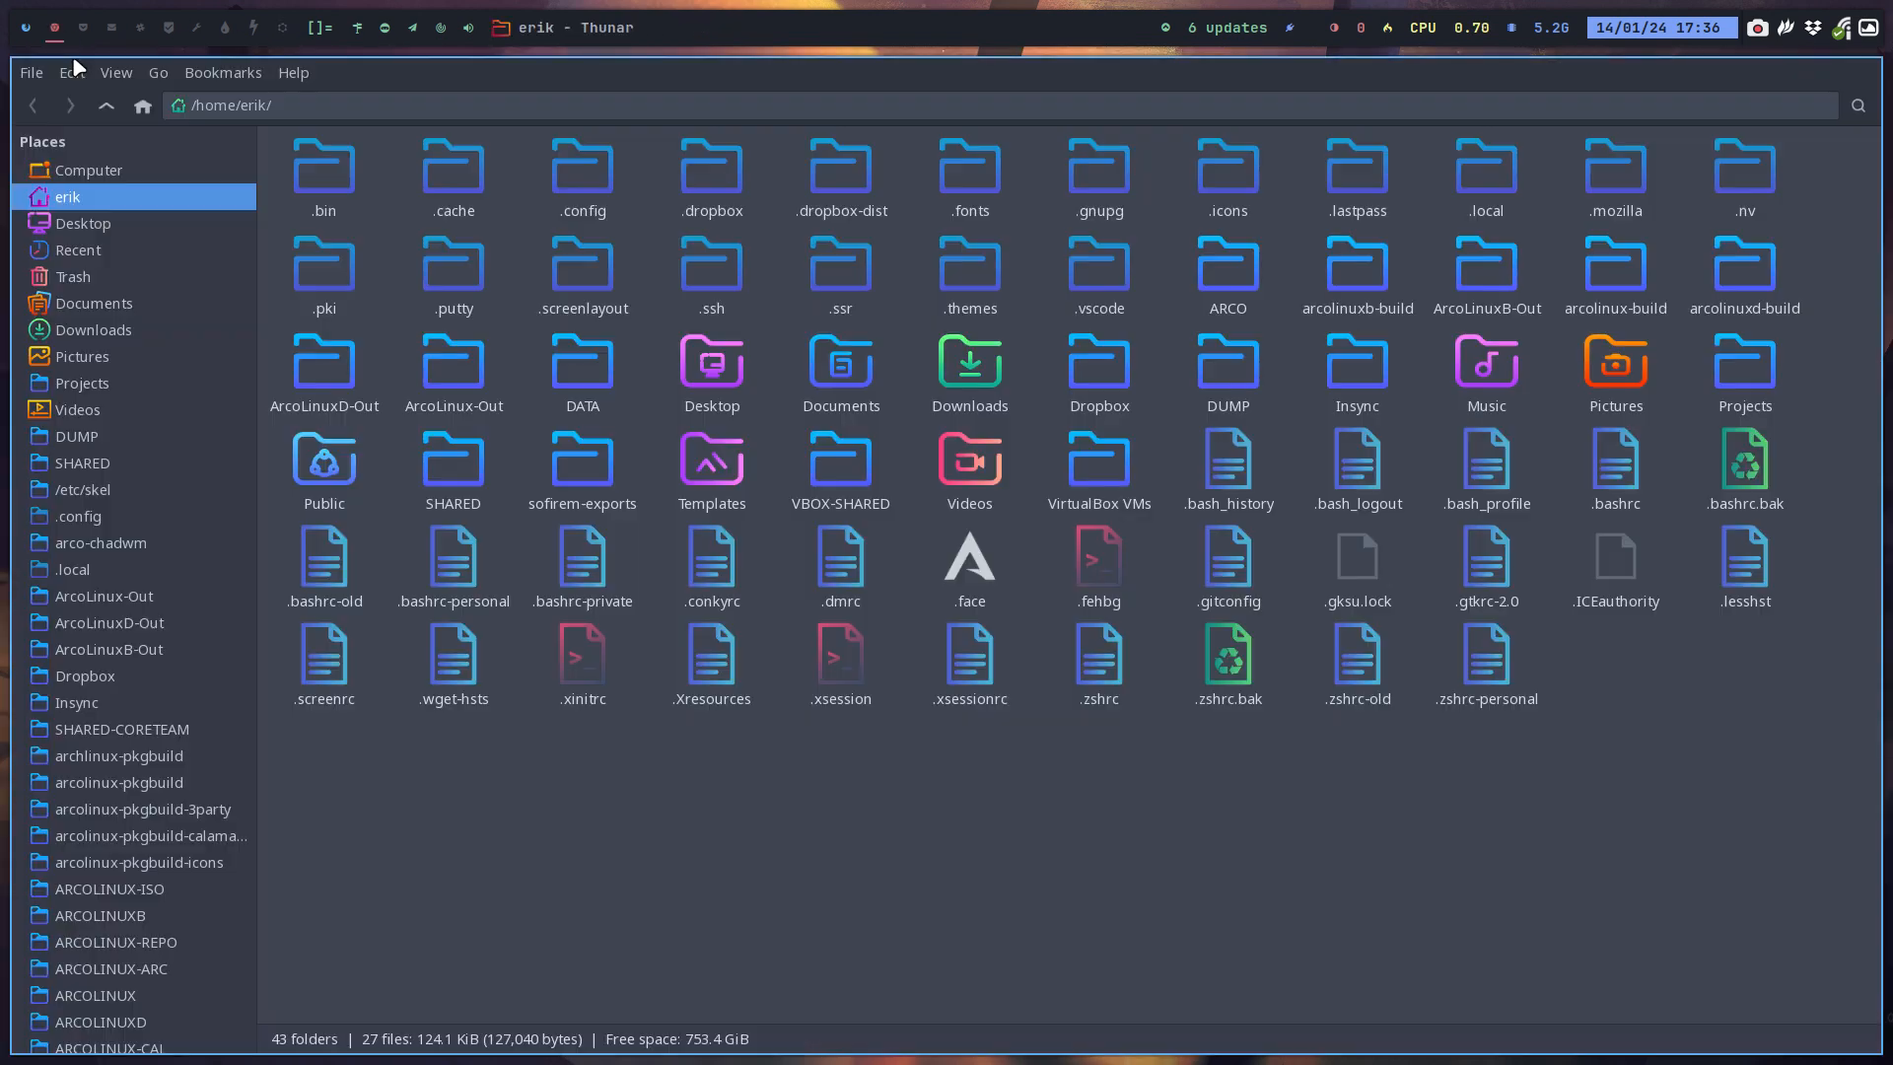
Open the DATA folder from Thunar's sidebar, then the nixos-configurations folder.
scroll(down, 3)
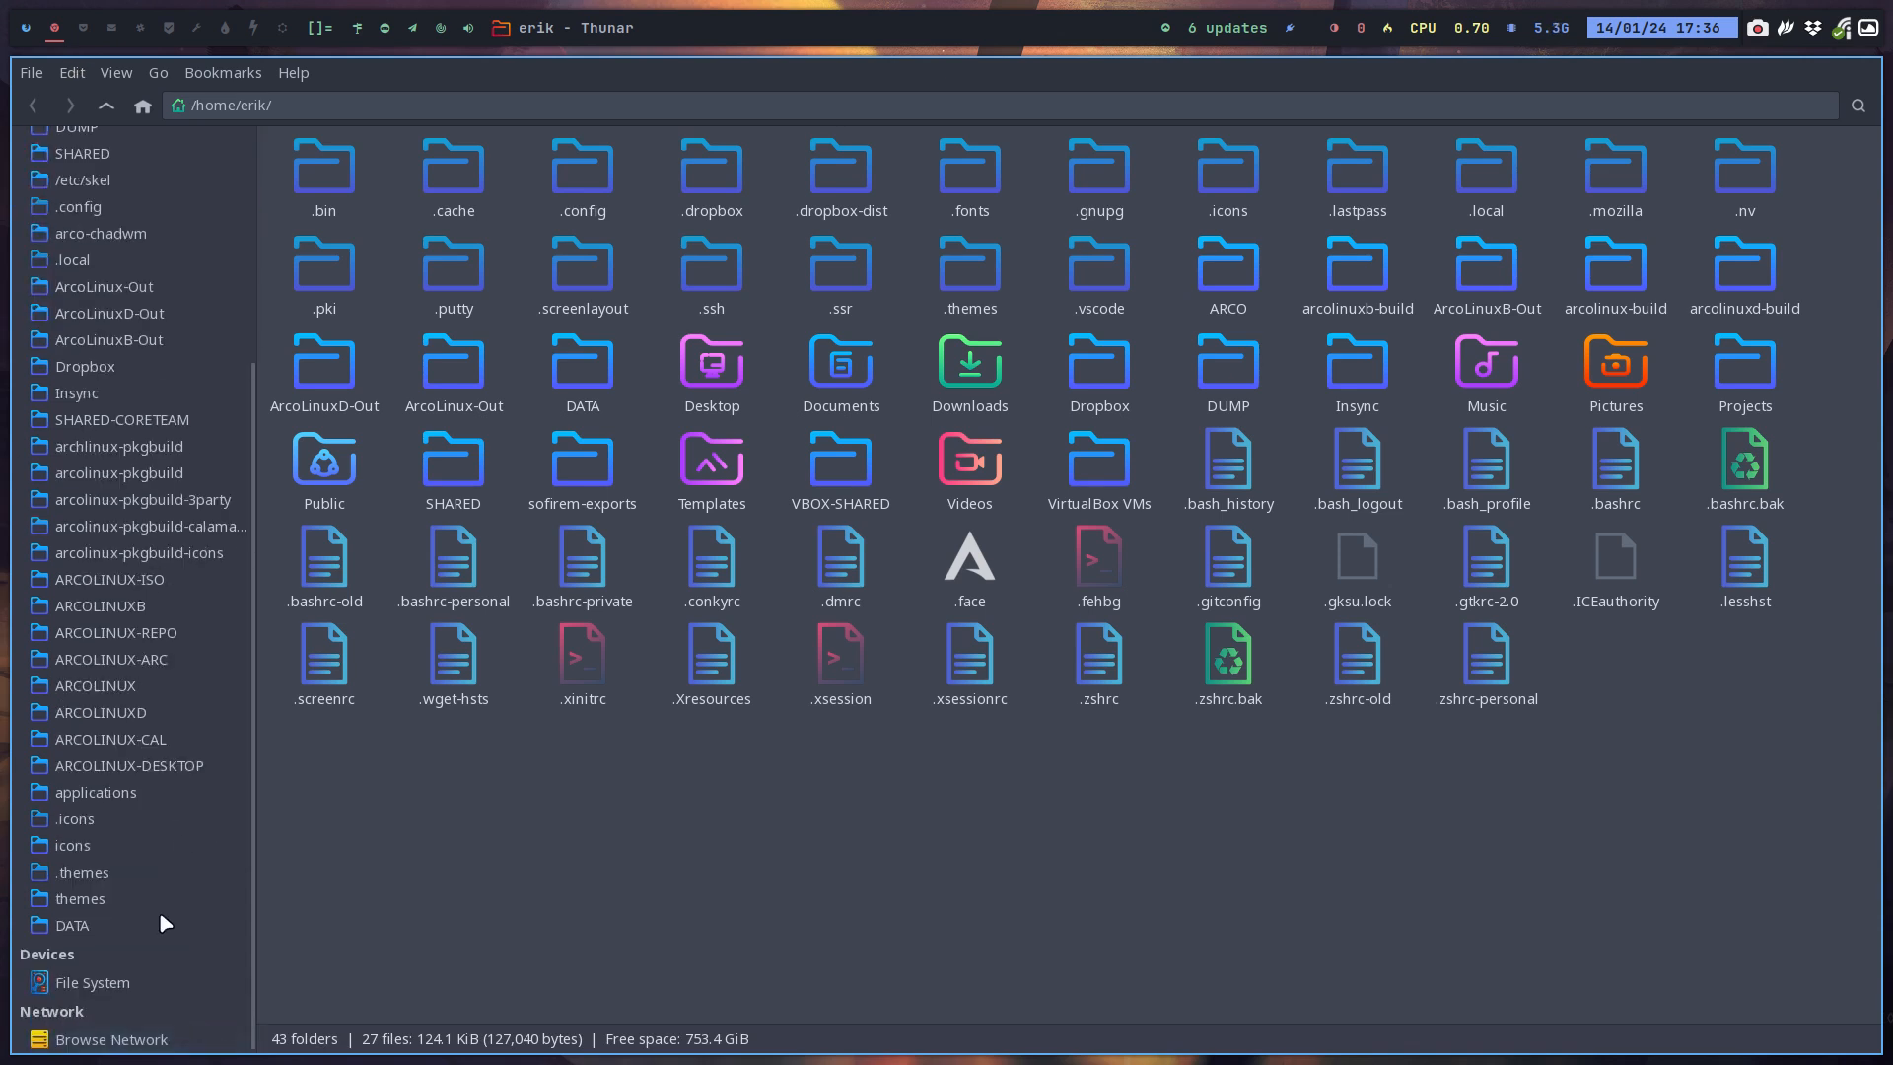
double_click(71, 925)
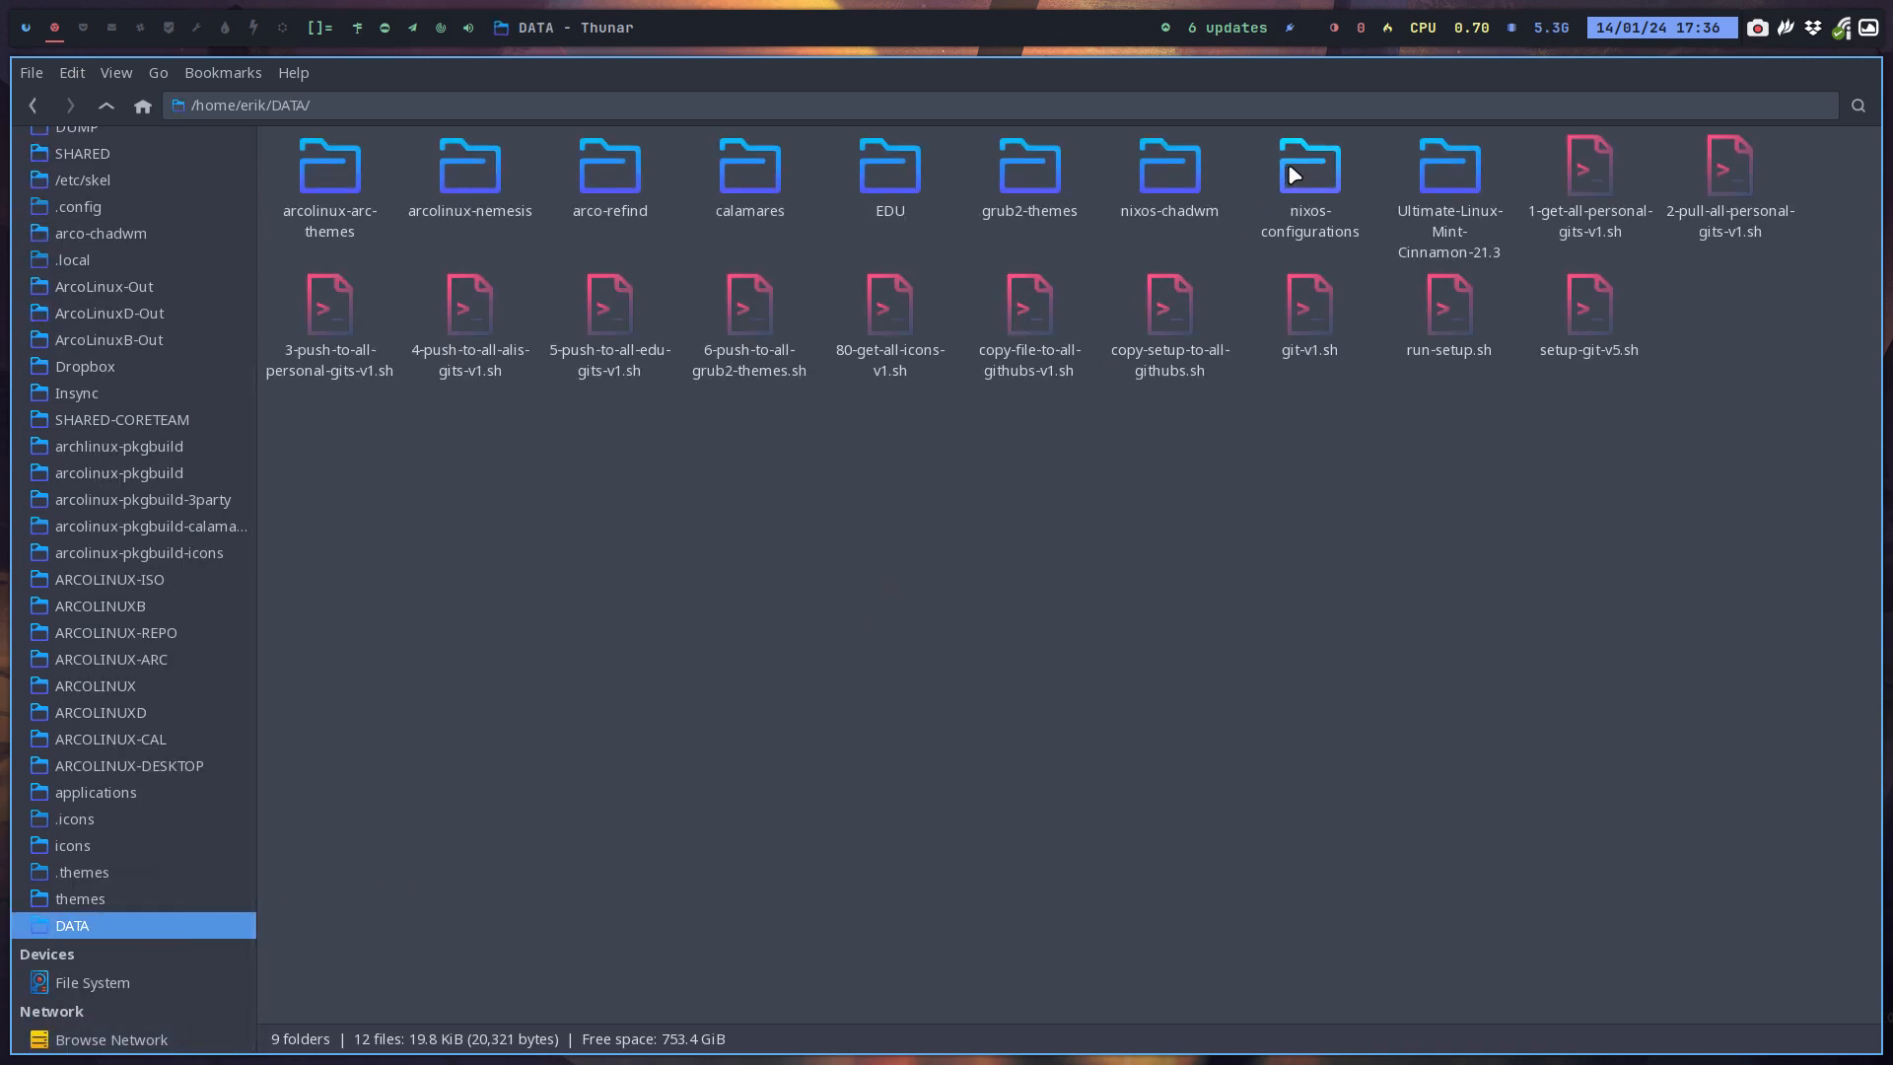
double_click(1307, 169)
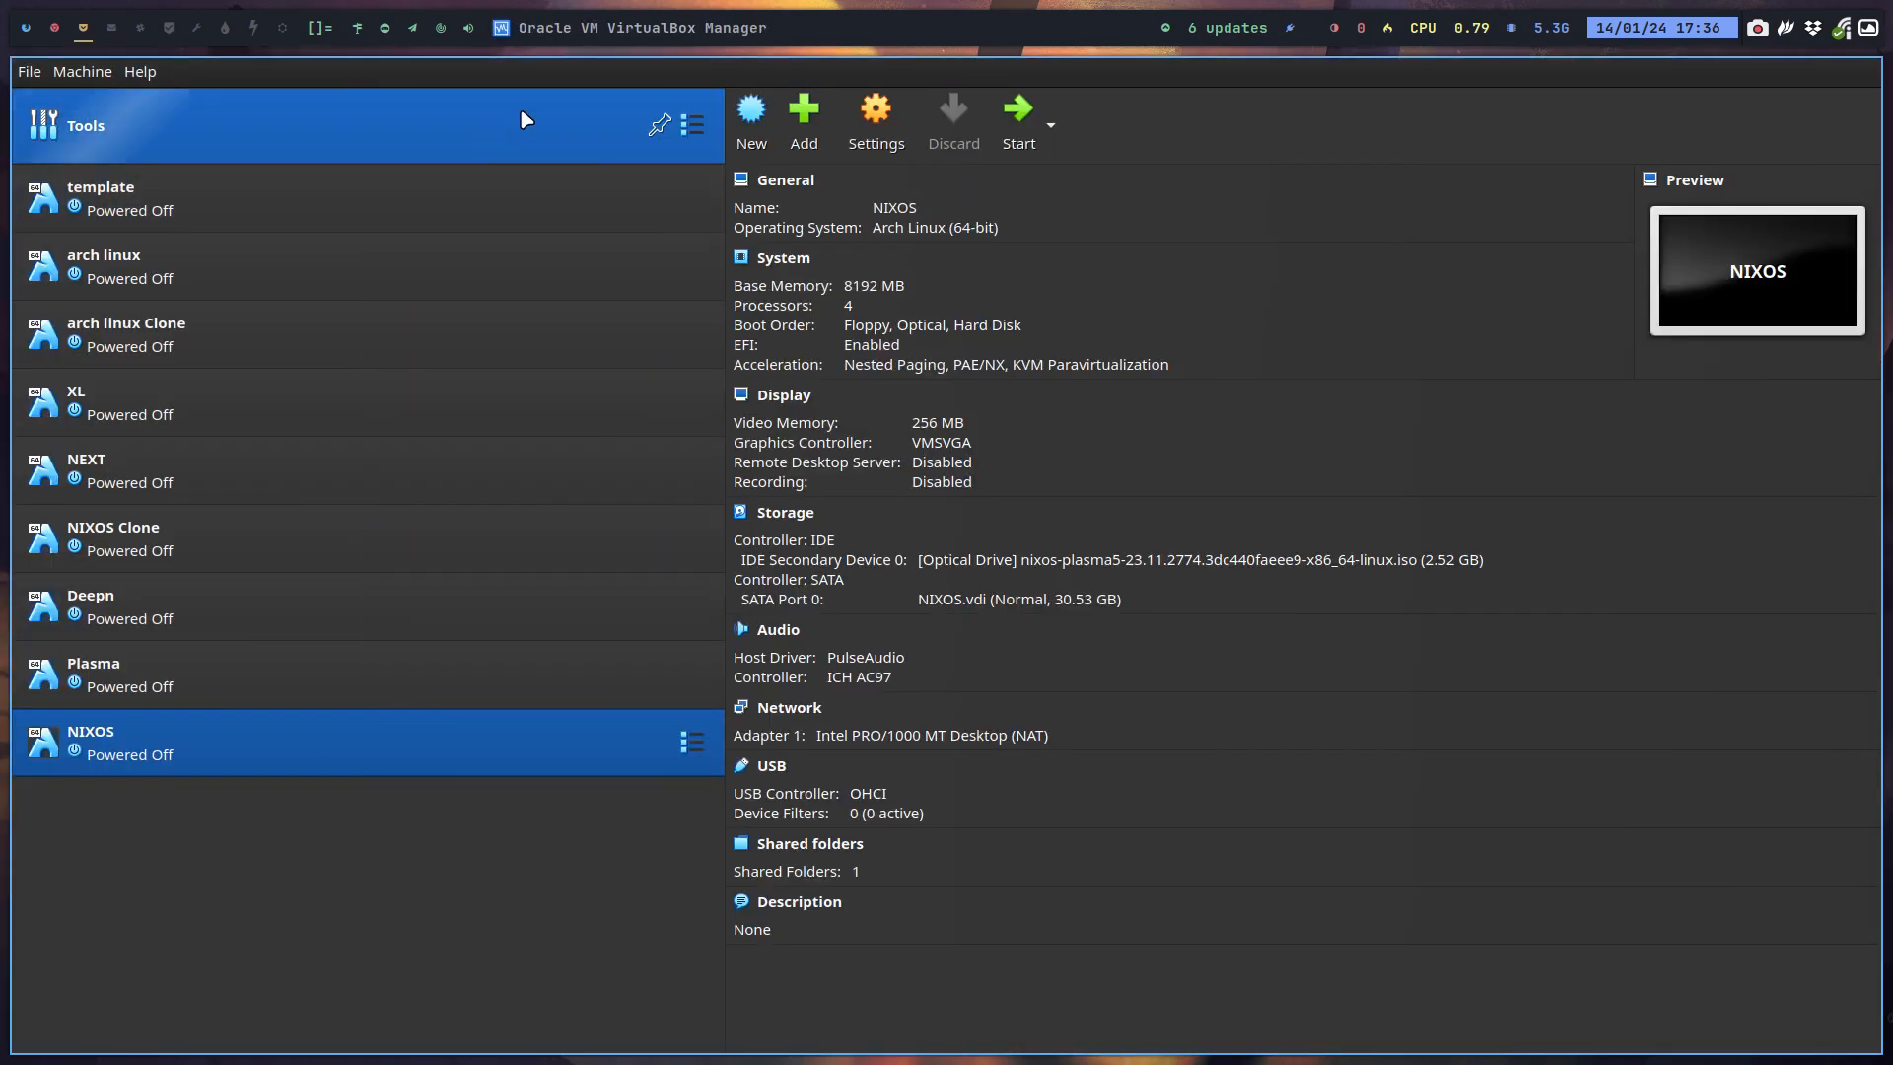
Start the powered-off NIXOS virtual machine from VirtualBox Manager.
click(1017, 121)
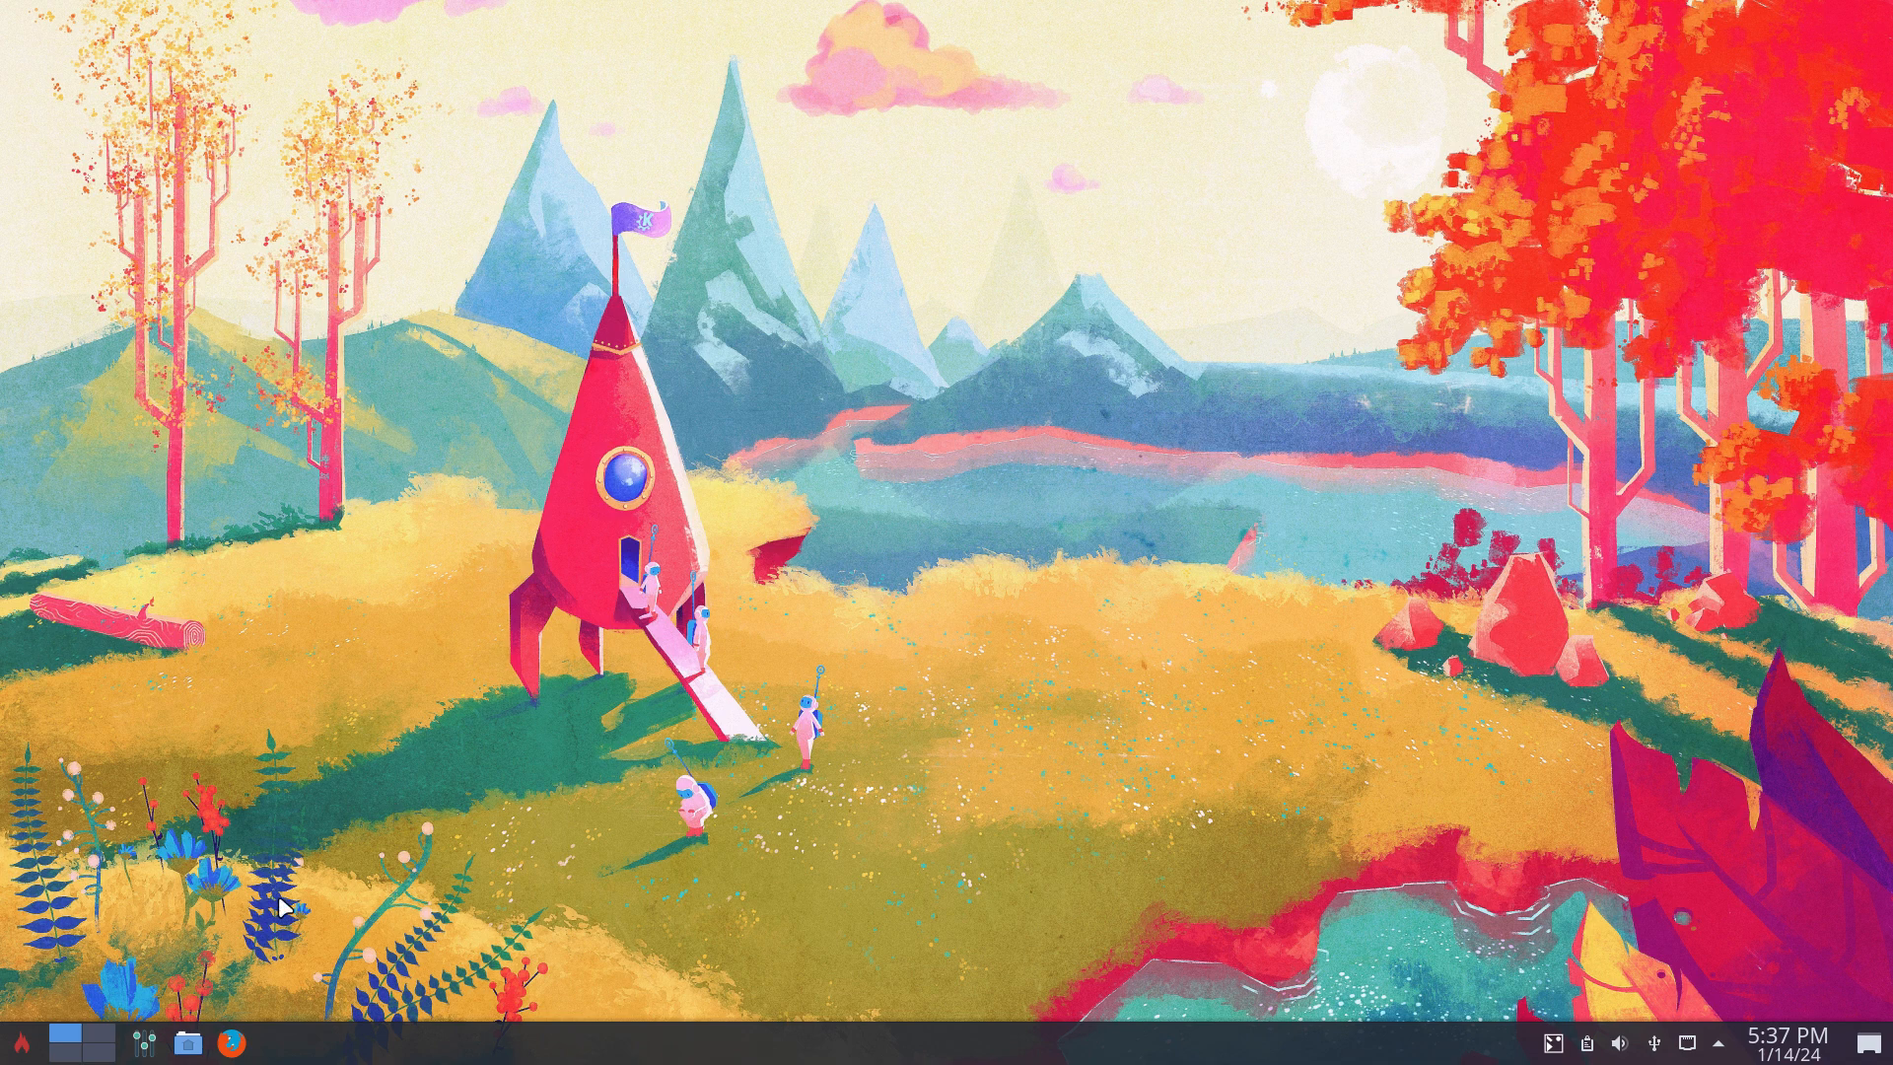
Open the riker configuration folder in Dolphin and run the gp git alias.
click(184, 1041)
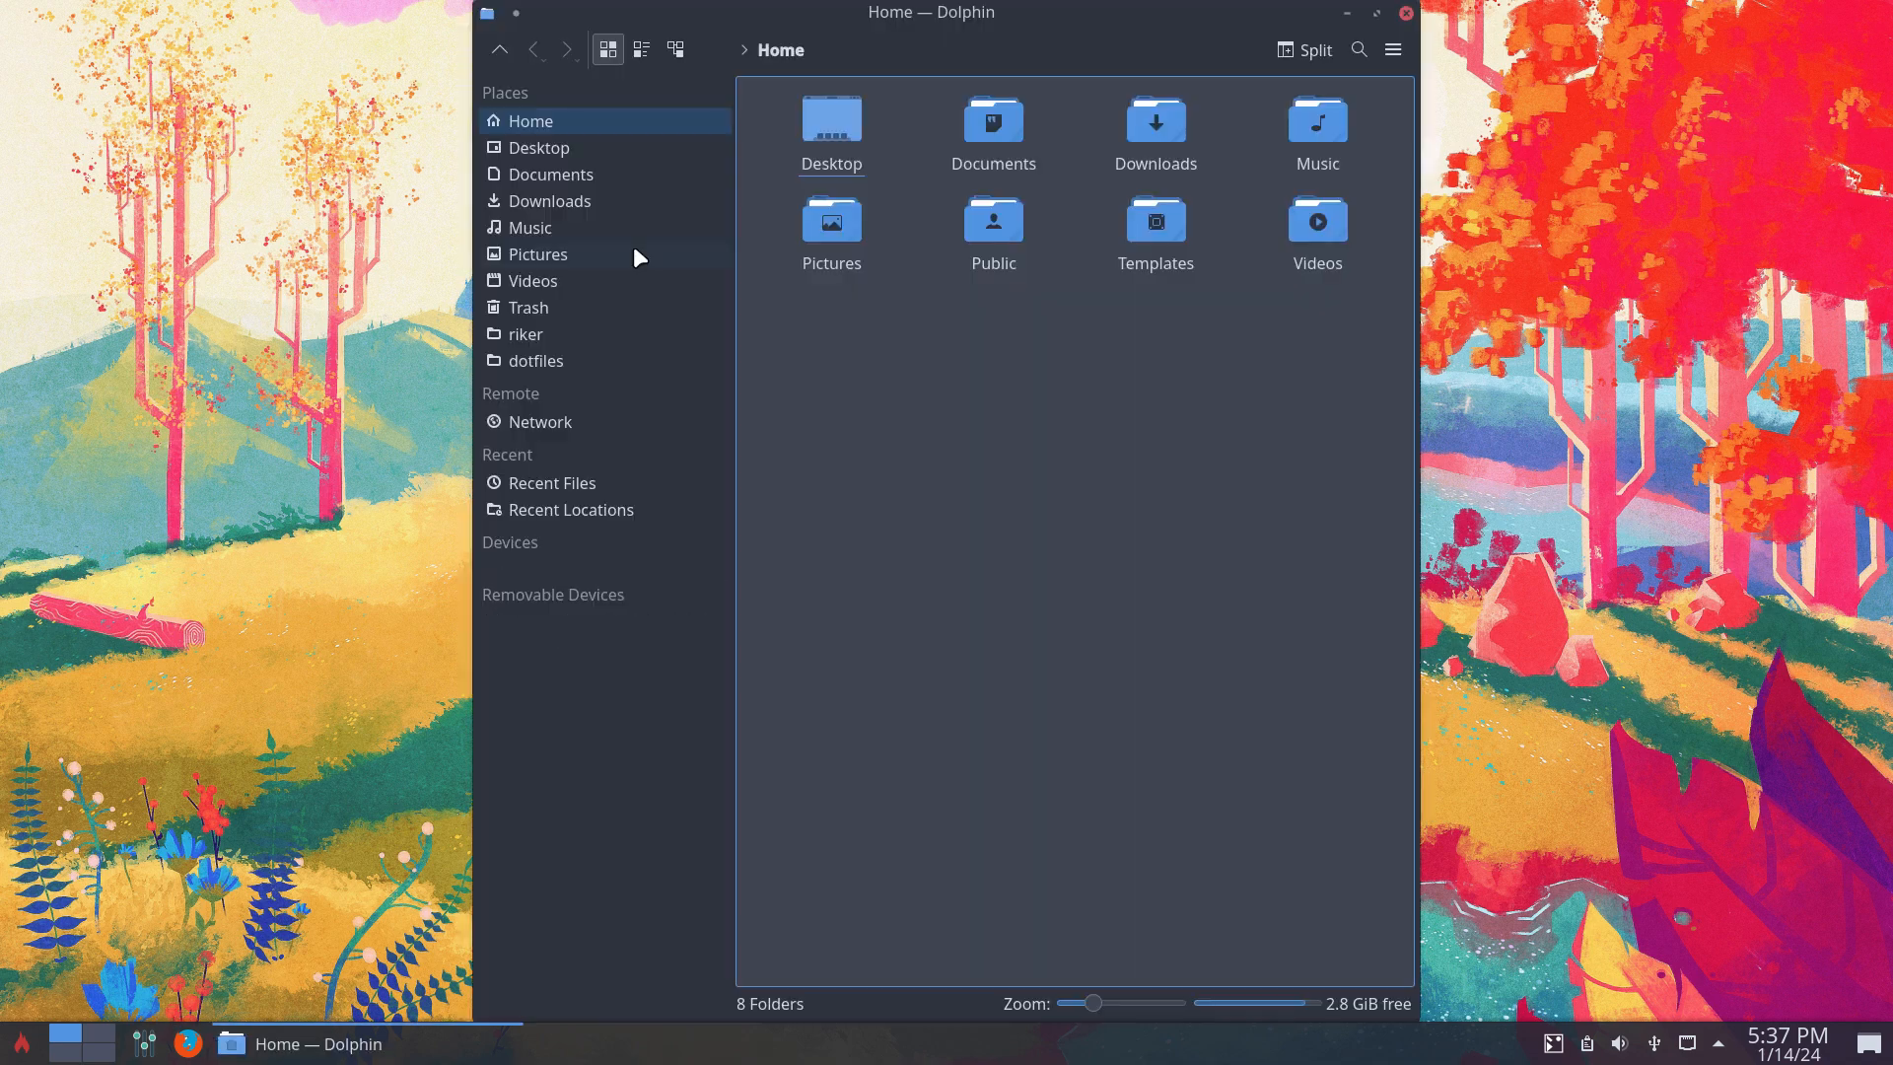
click(526, 333)
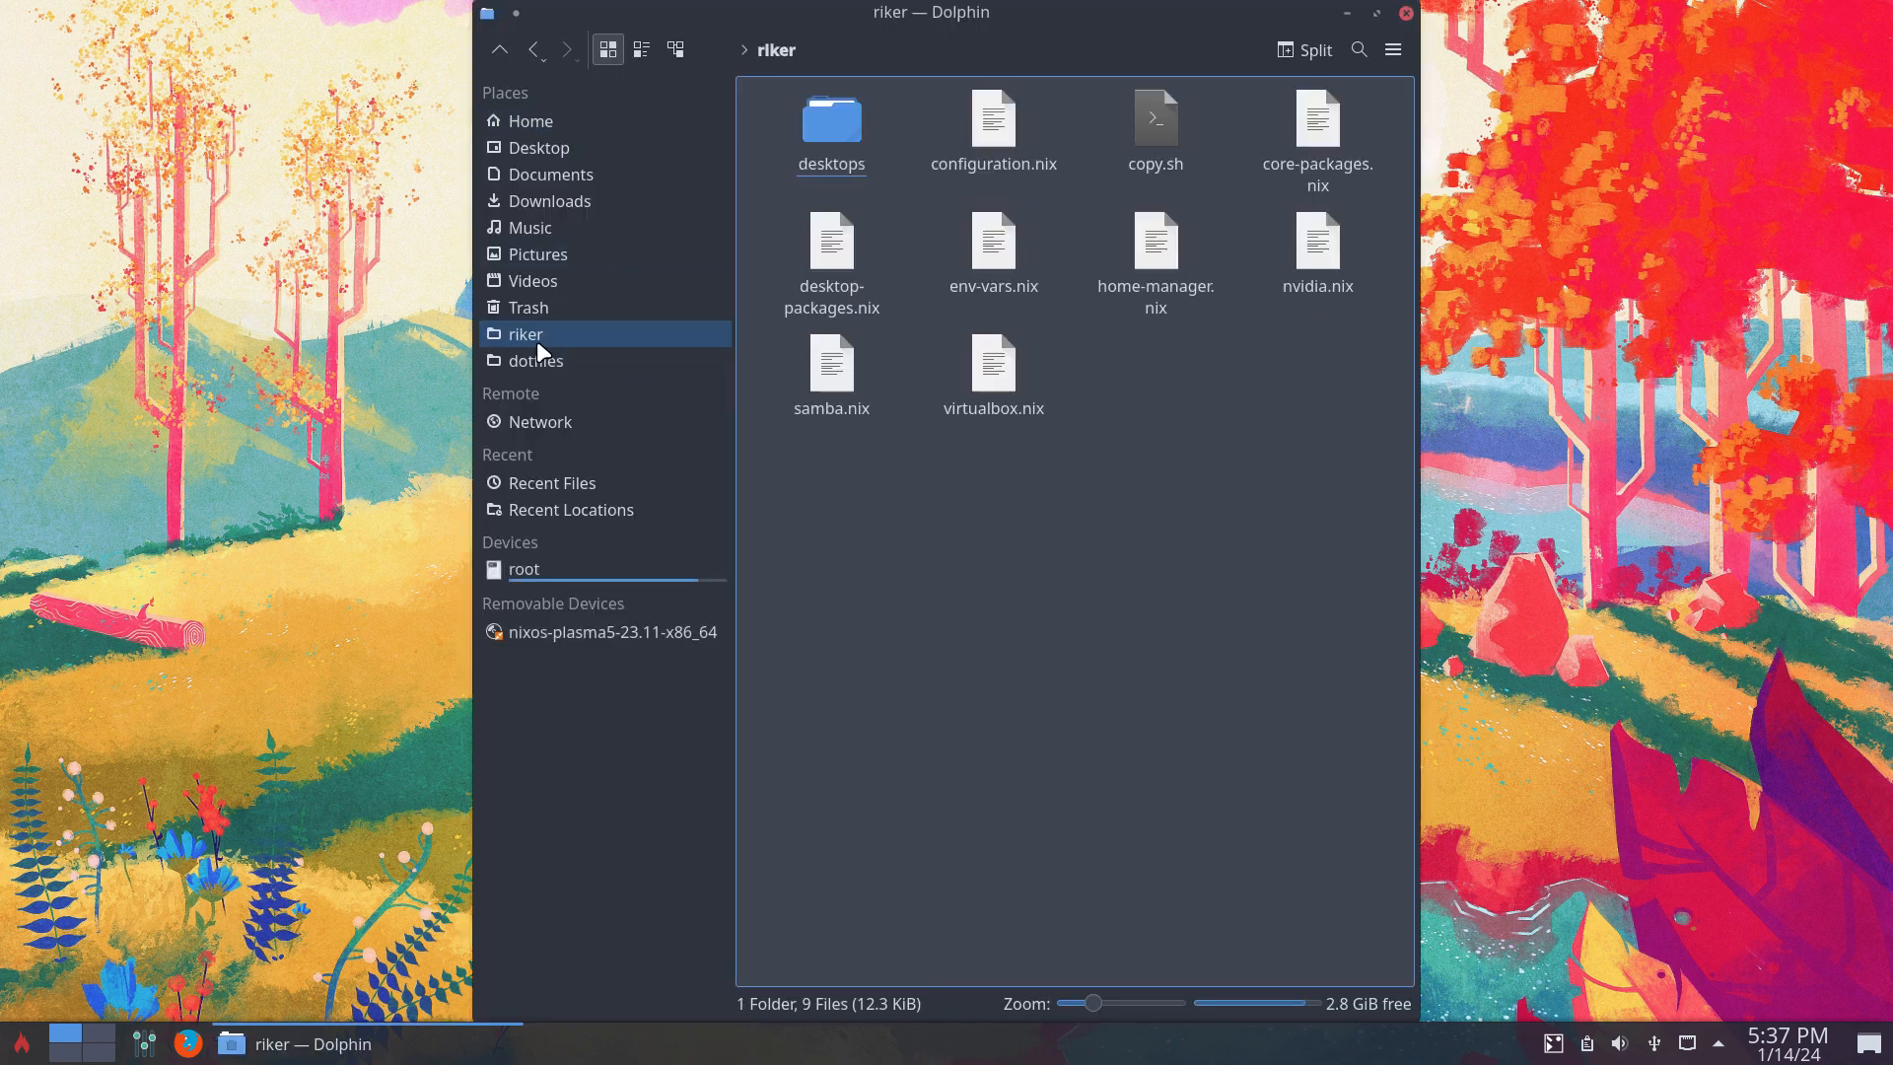
mouse_move(1177, 423)
text(gp)
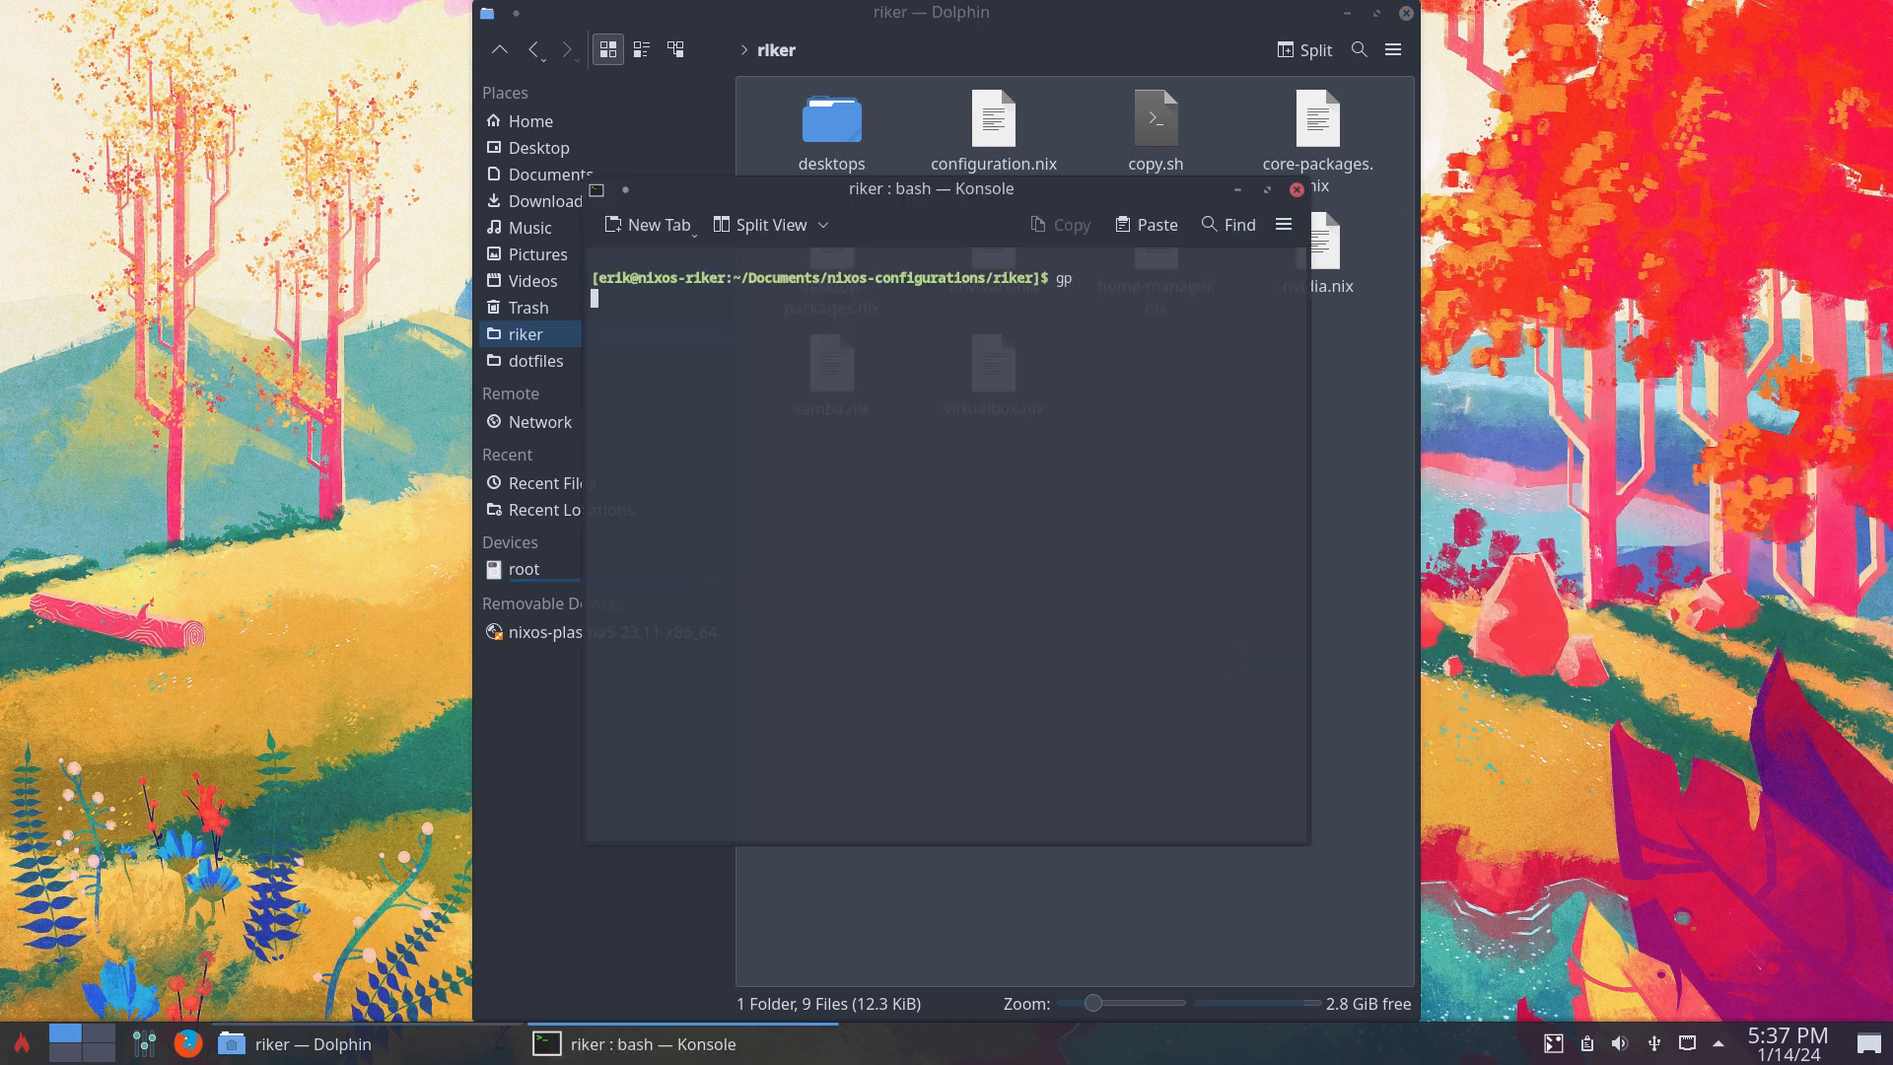
key(Return)
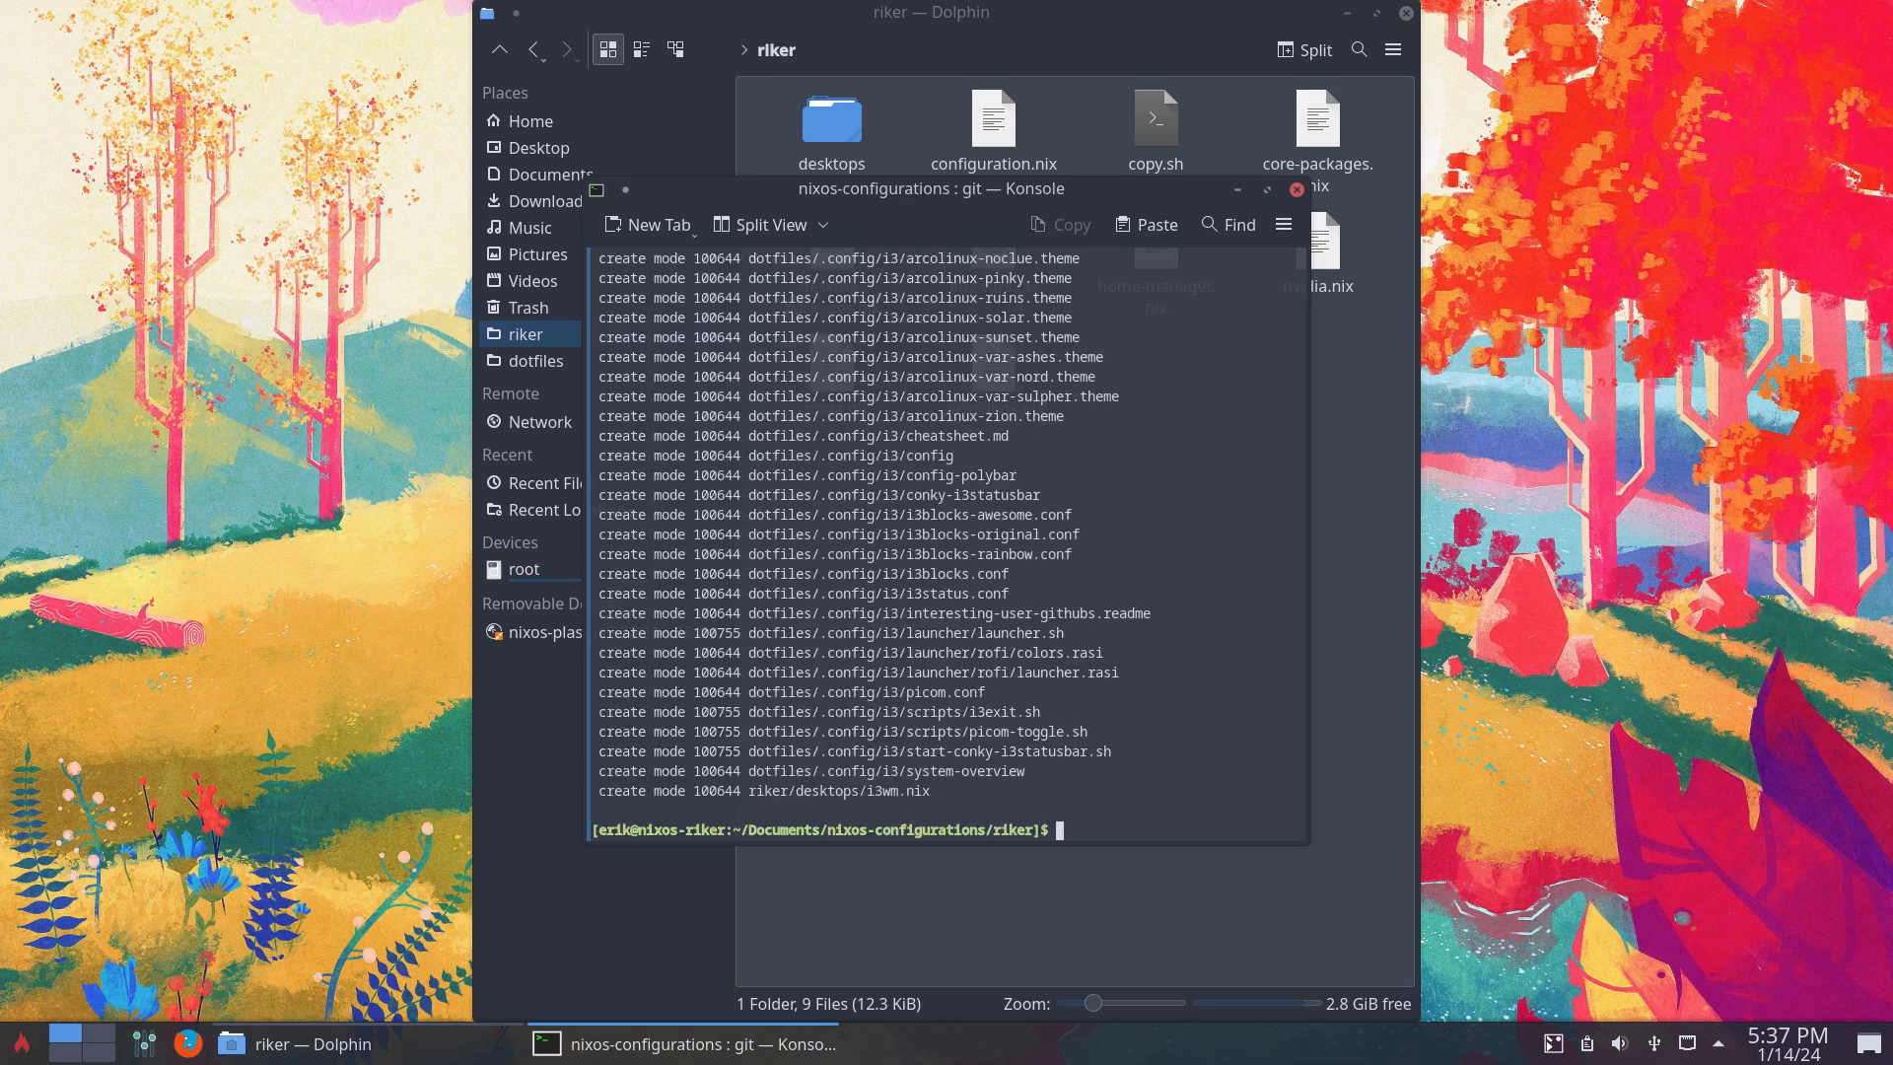
Run ./copy.sh, which fails with option 'windowManager' does not exist.
text(./copy.sh)
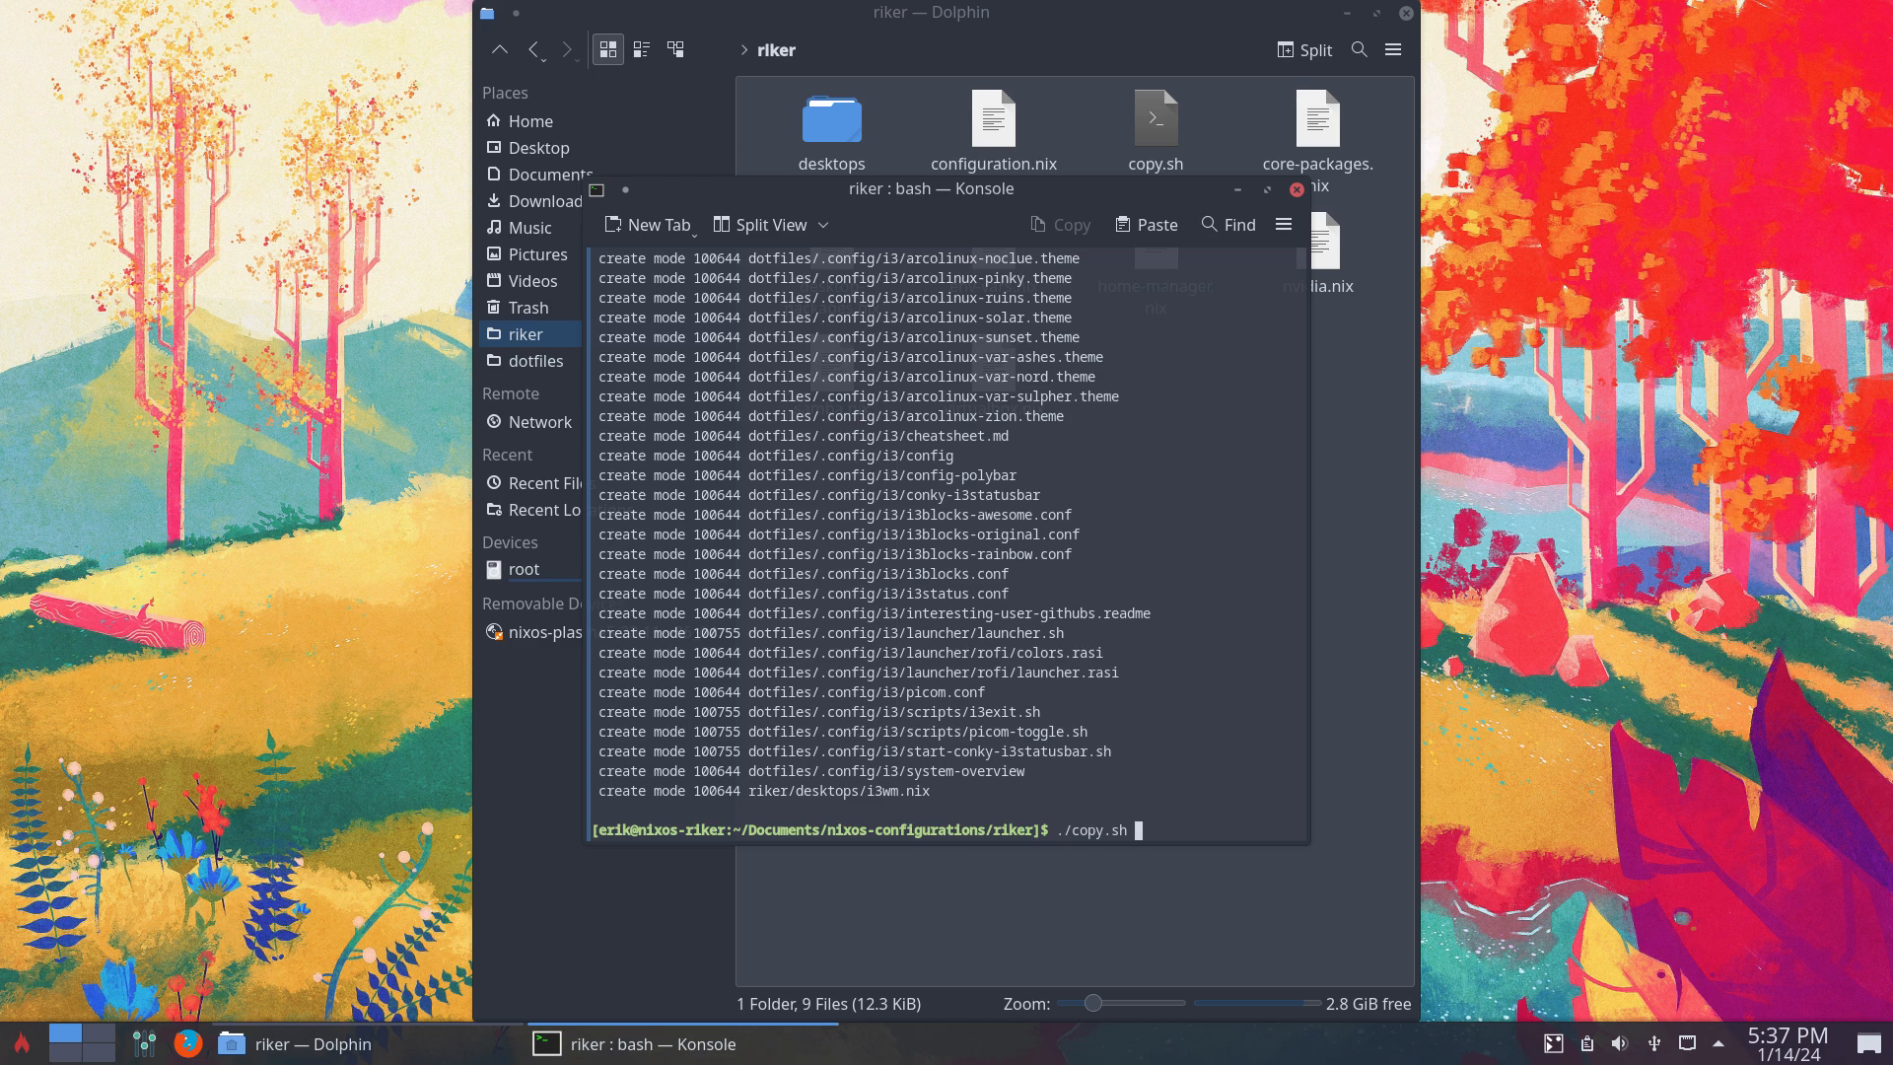
key(Return)
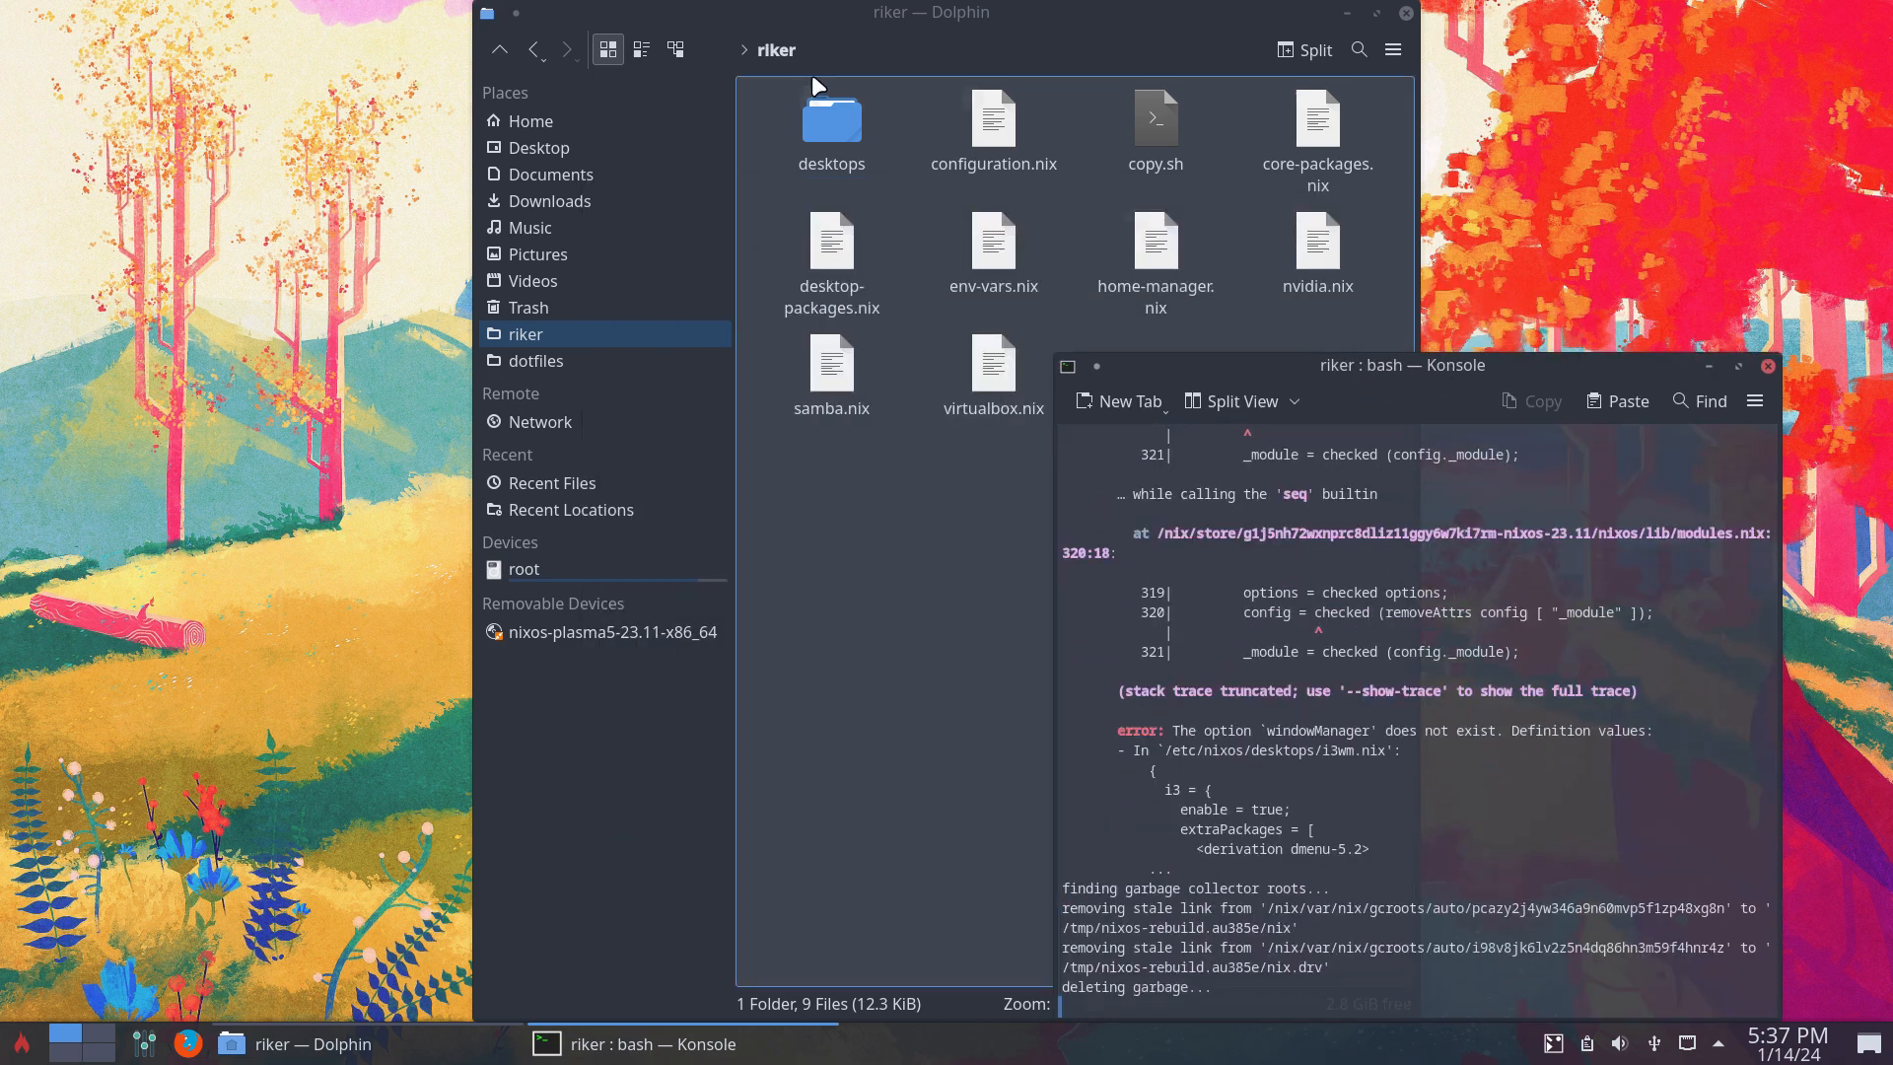
click(536, 360)
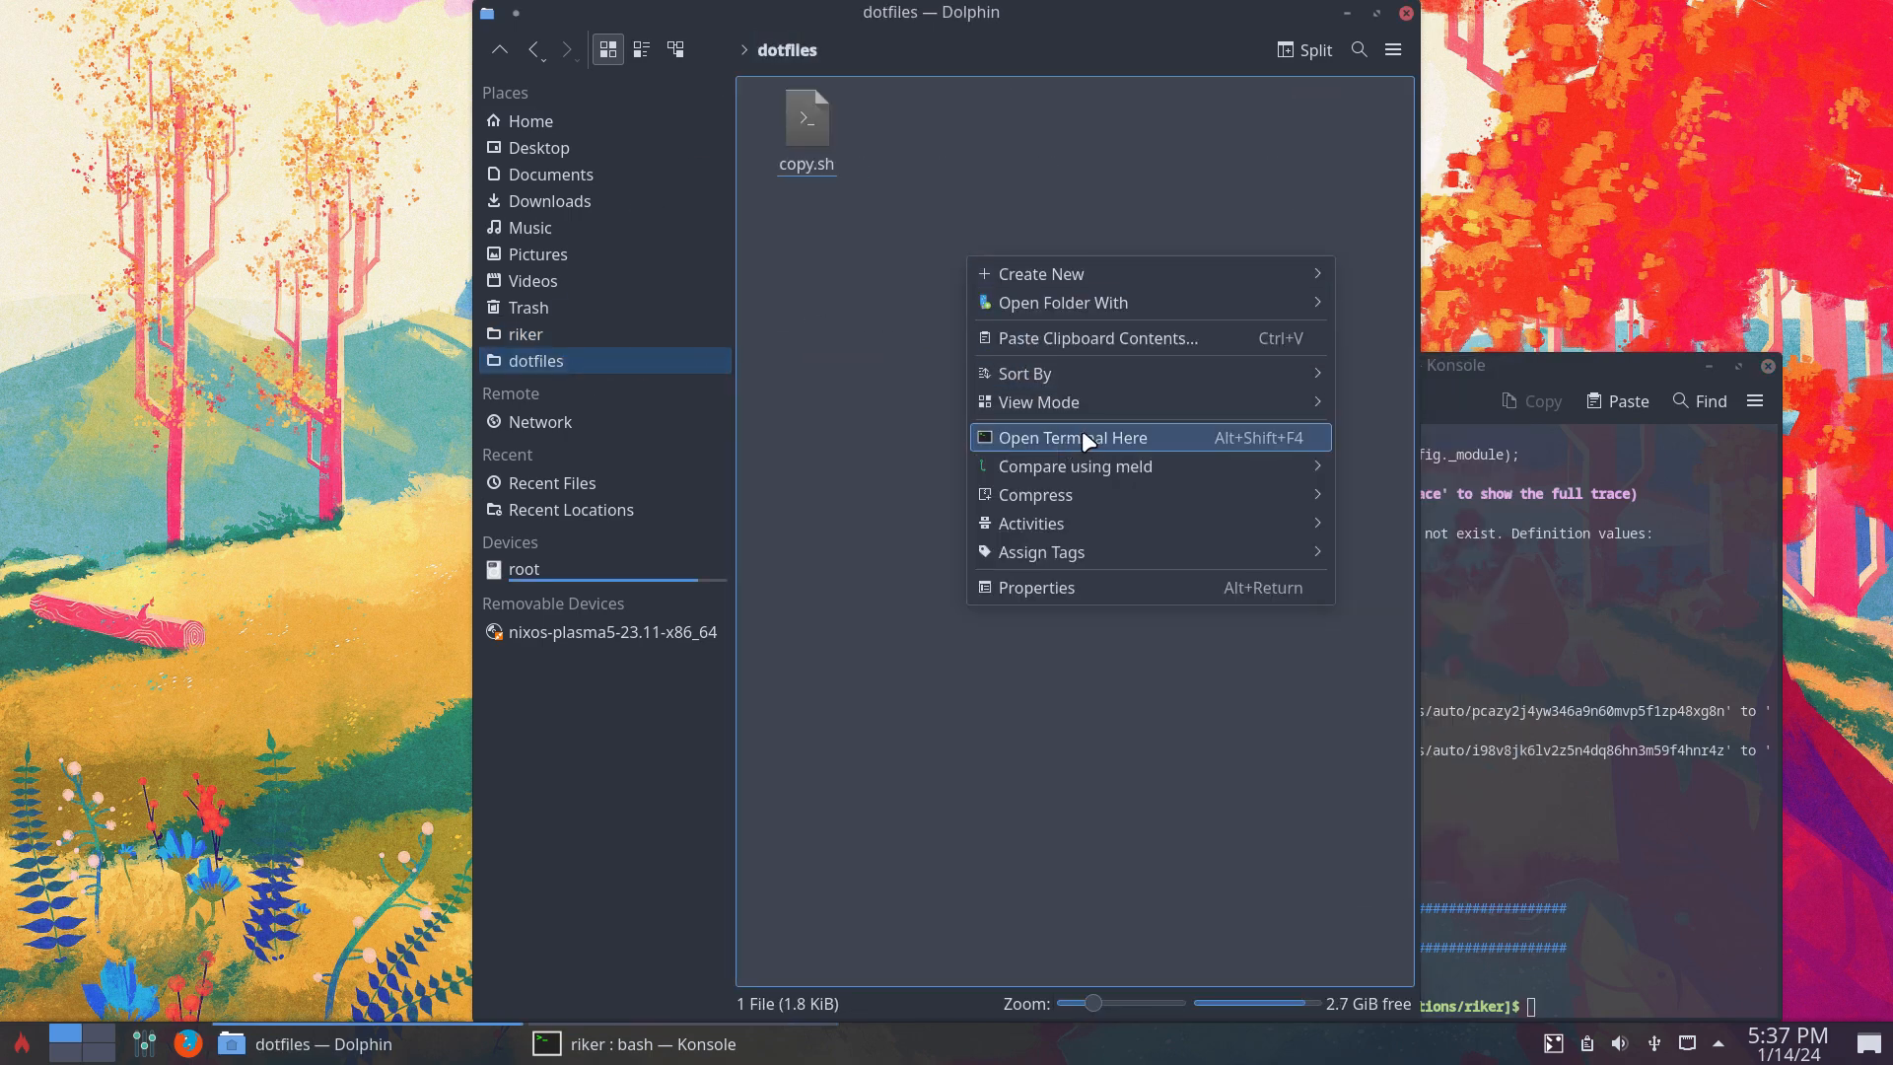
Run the dotfiles ./copy.sh in a terminal, then view the home .config folder with i3.
click(1071, 437)
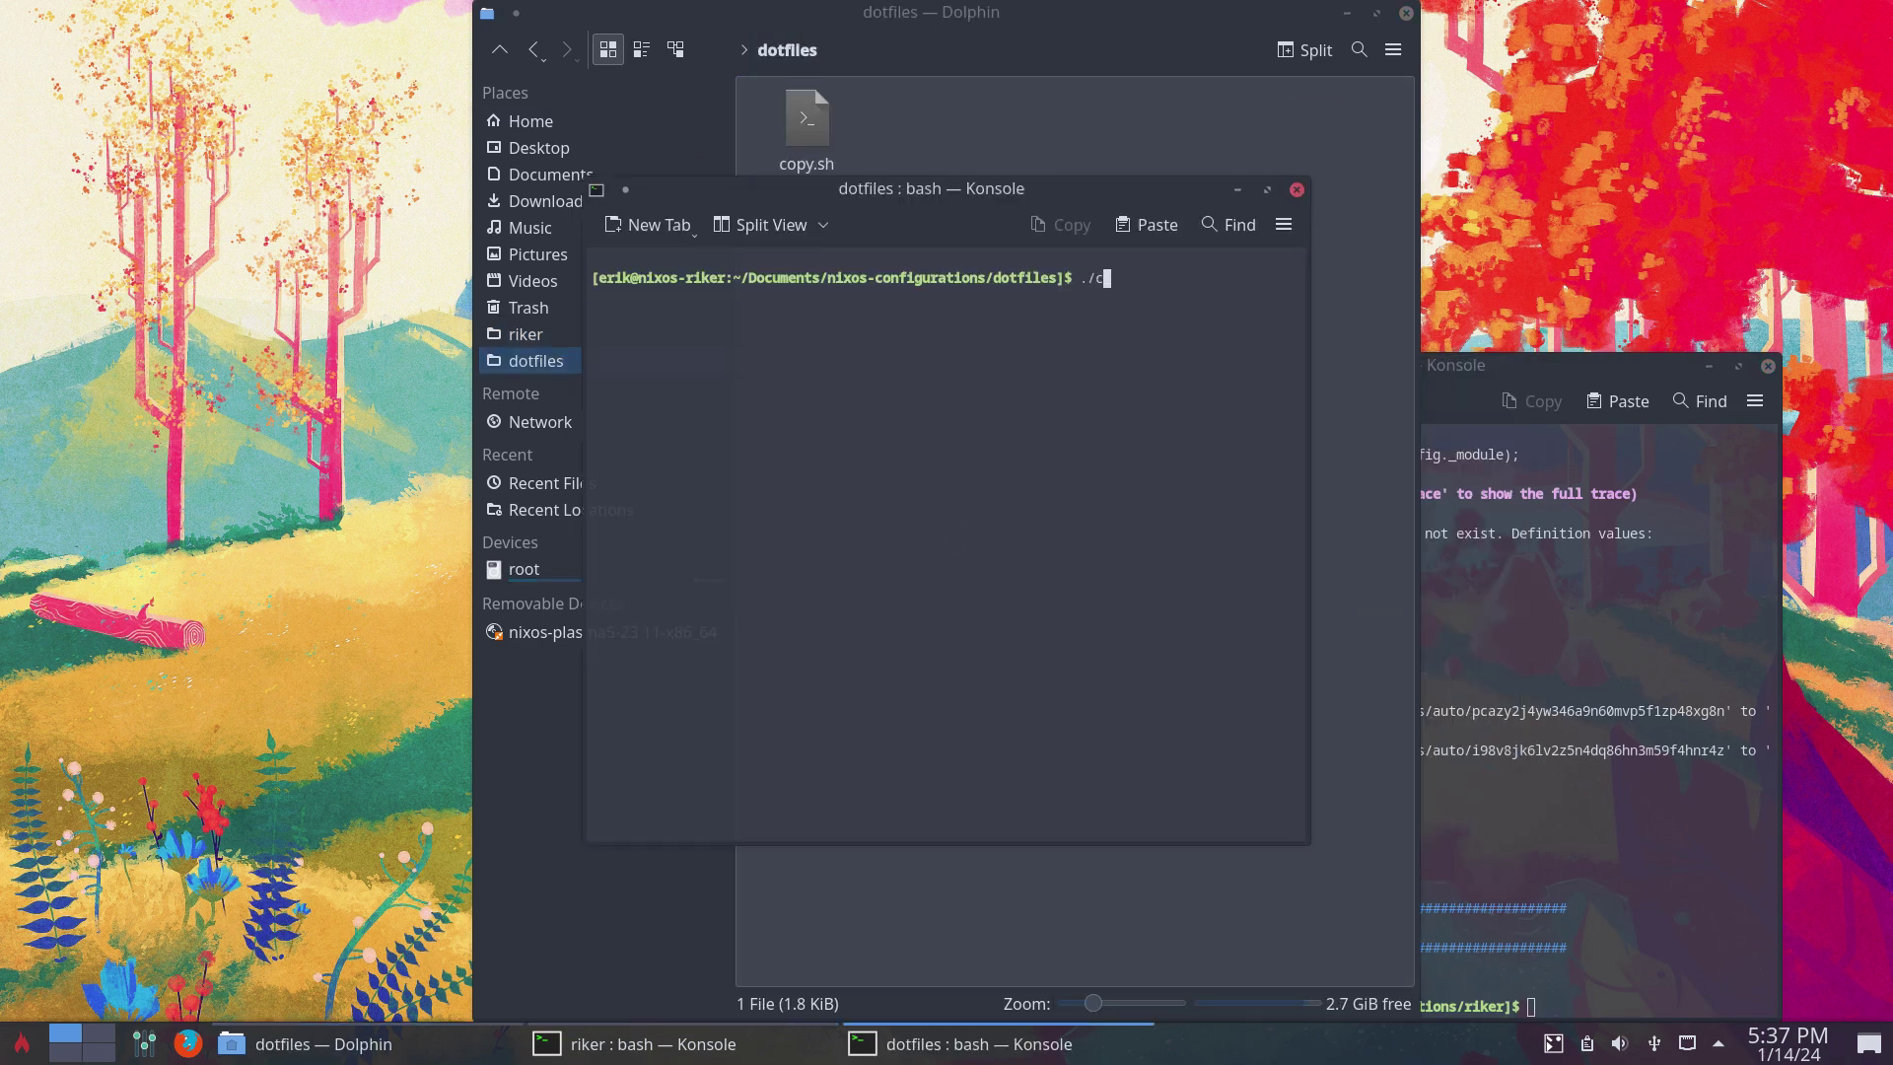
key(Return)
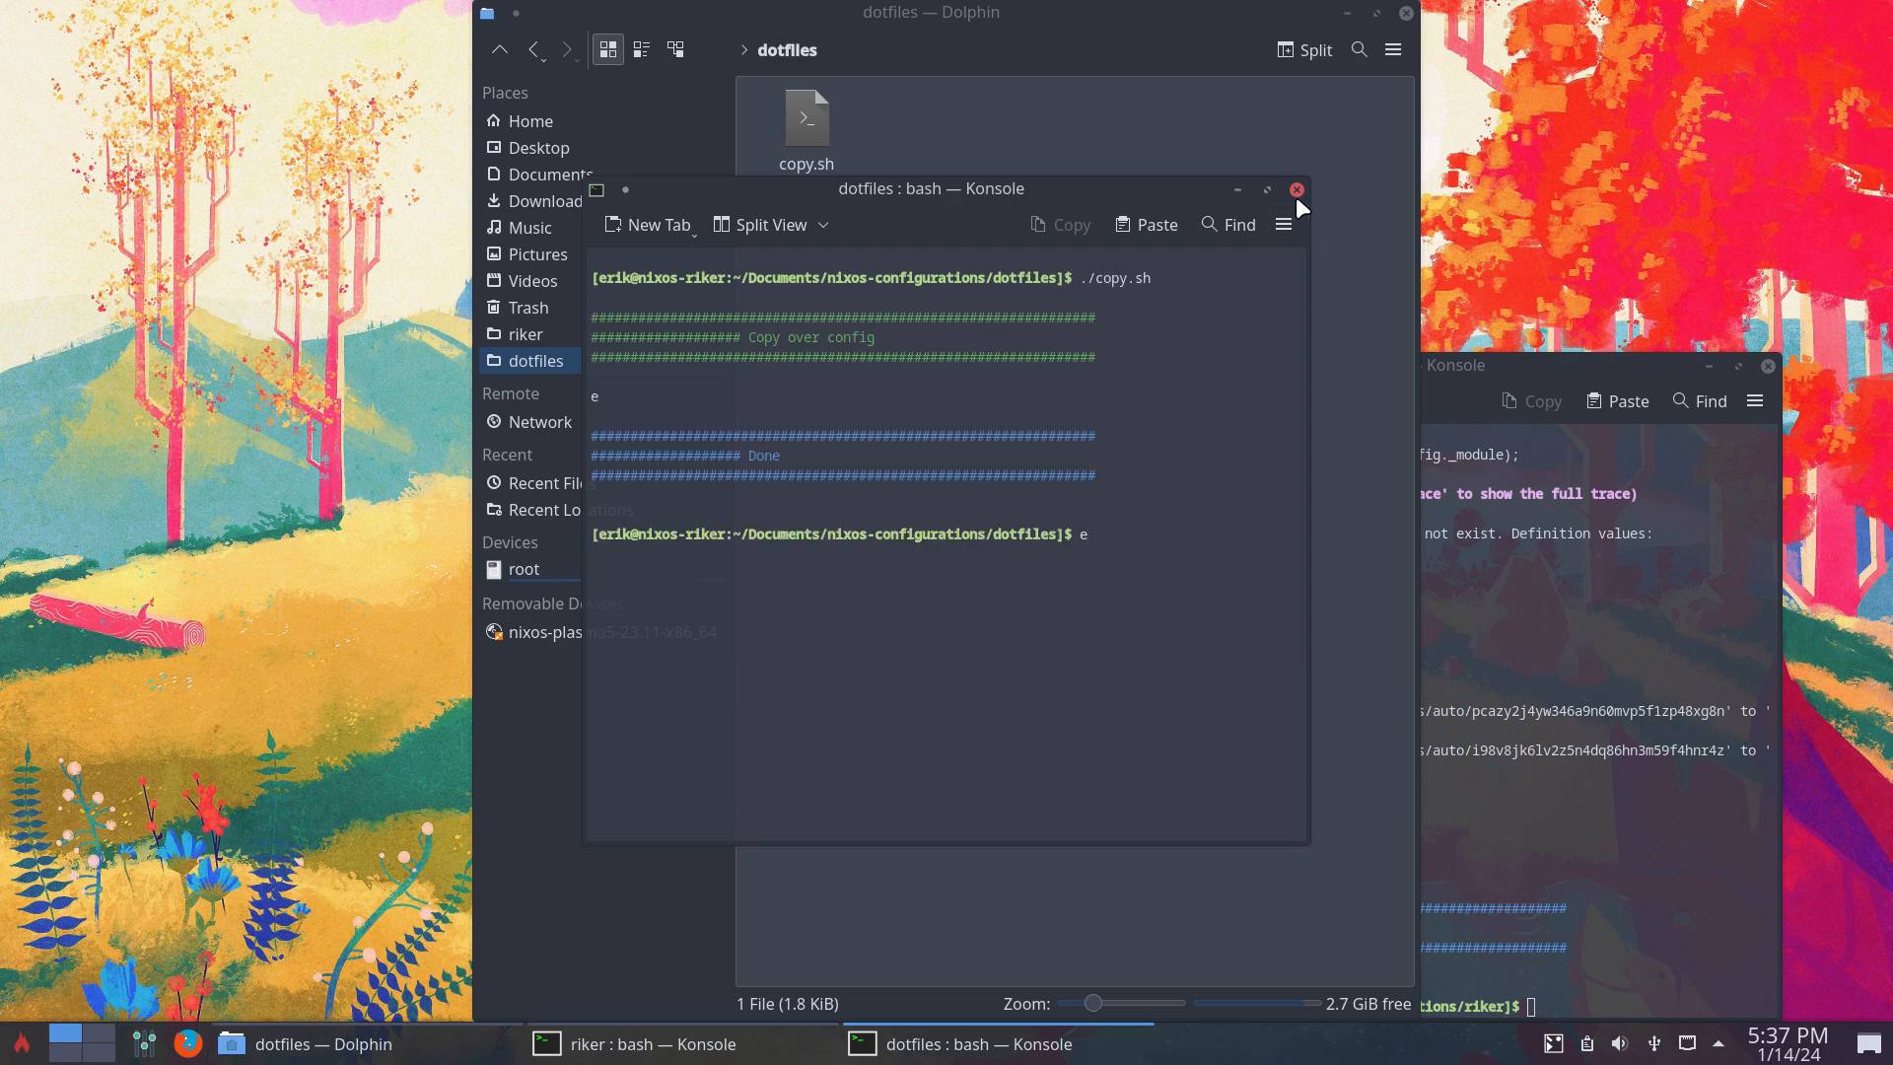
click(1296, 189)
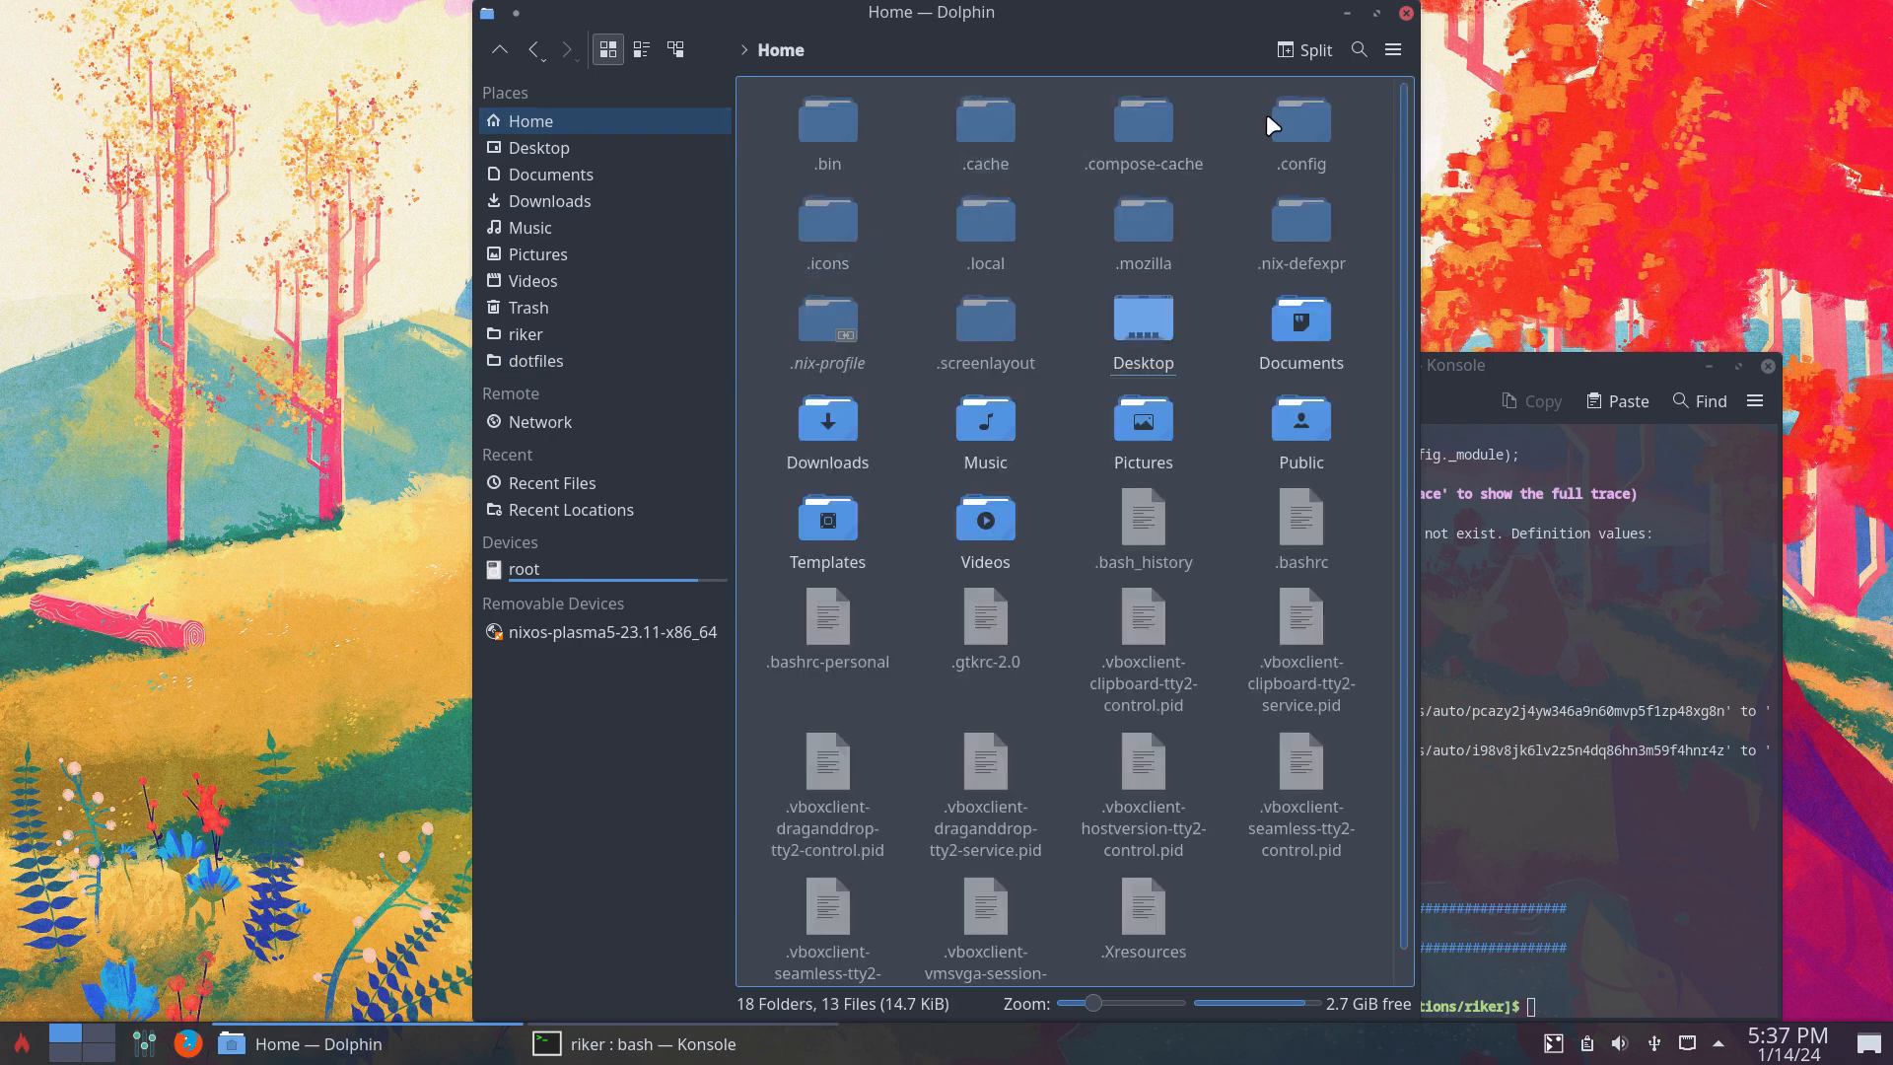
double_click(1299, 119)
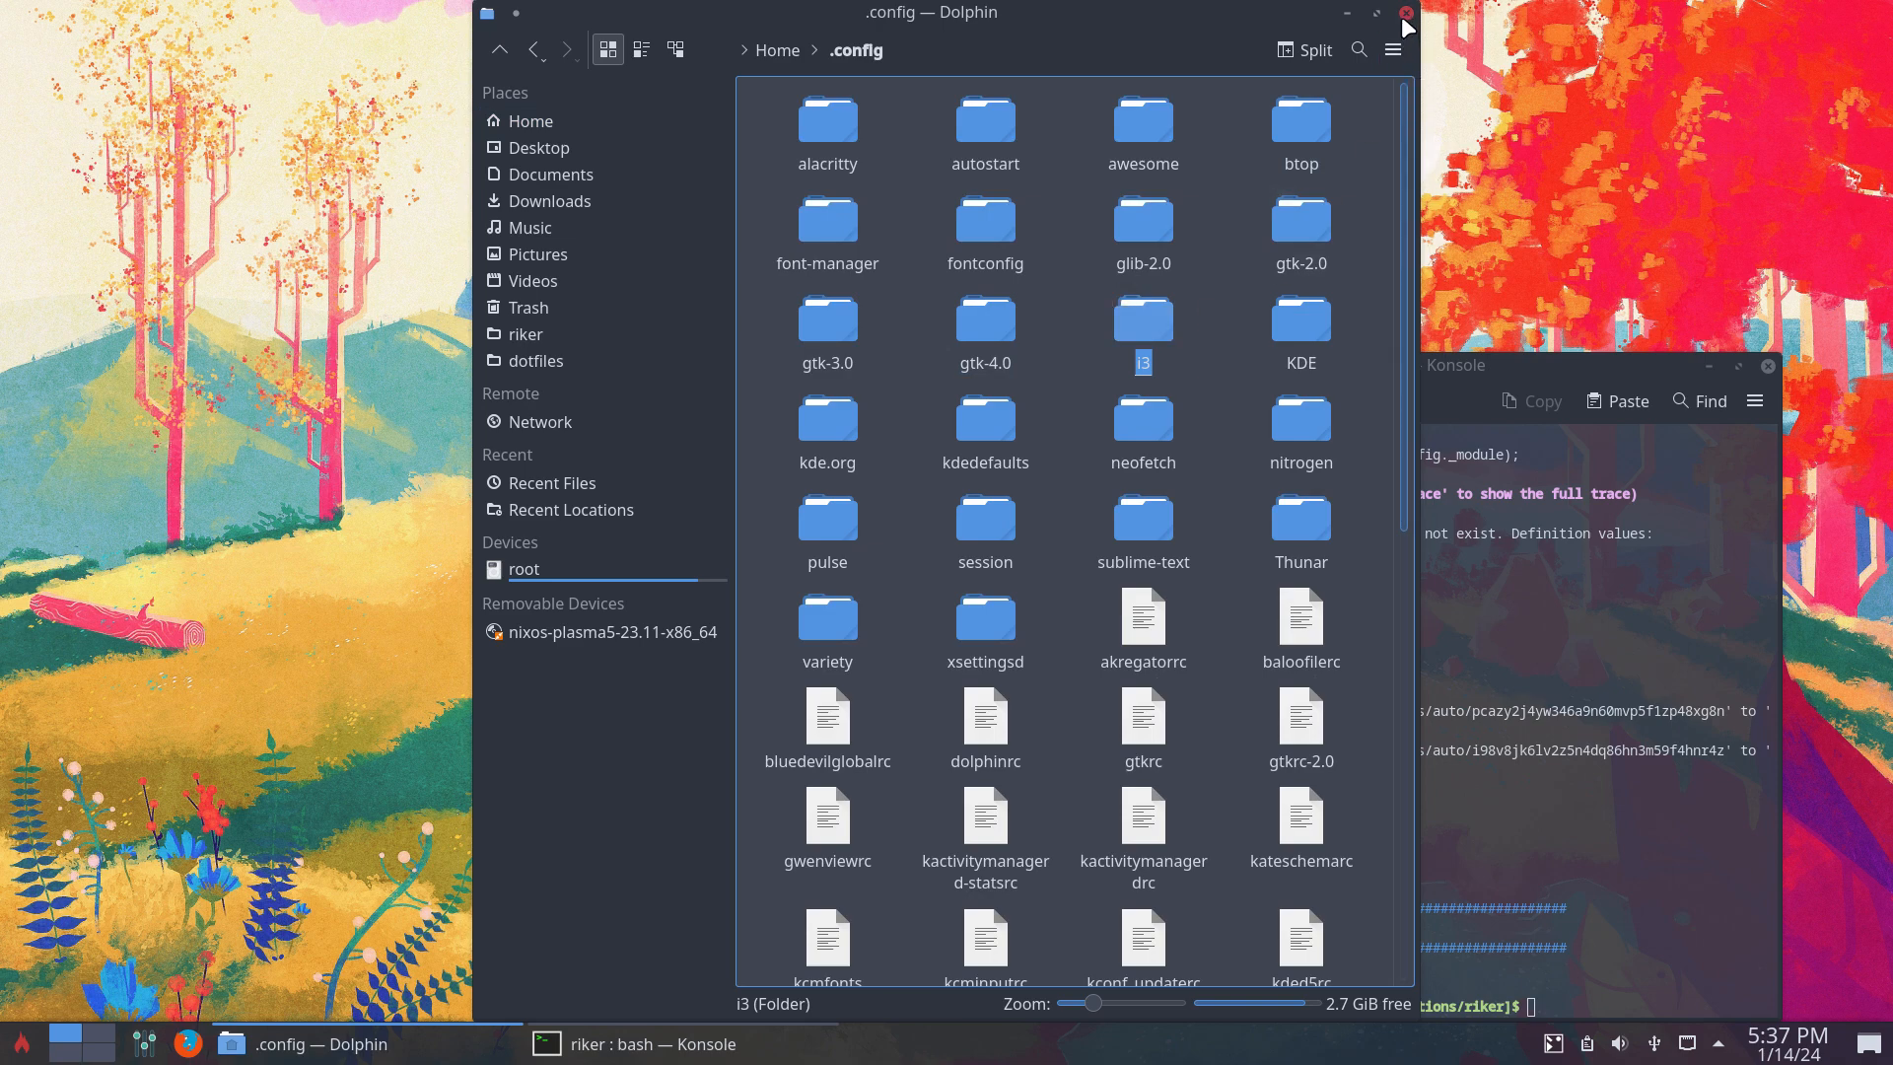
Close Dolphin, centre the Konsole window and scroll up to the windowManager error.
click(1404, 22)
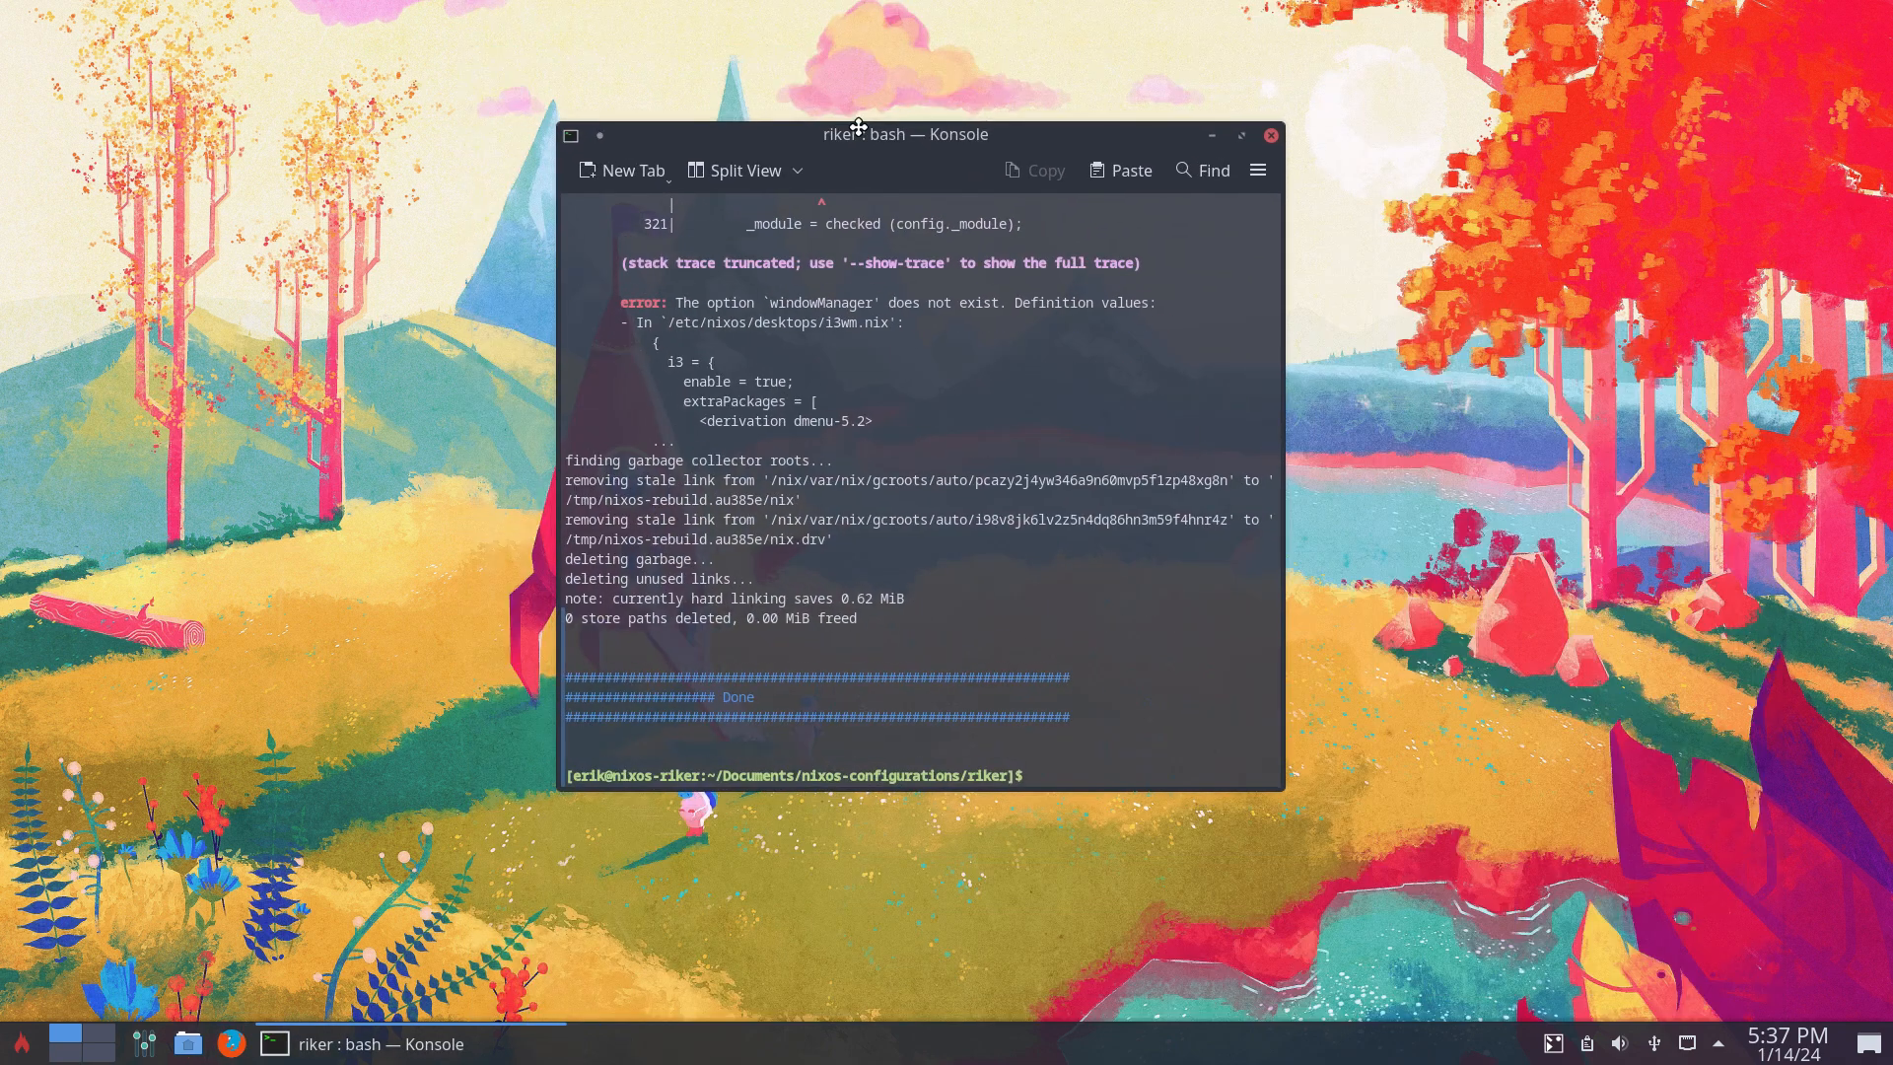
drag(857, 134, 888, 131)
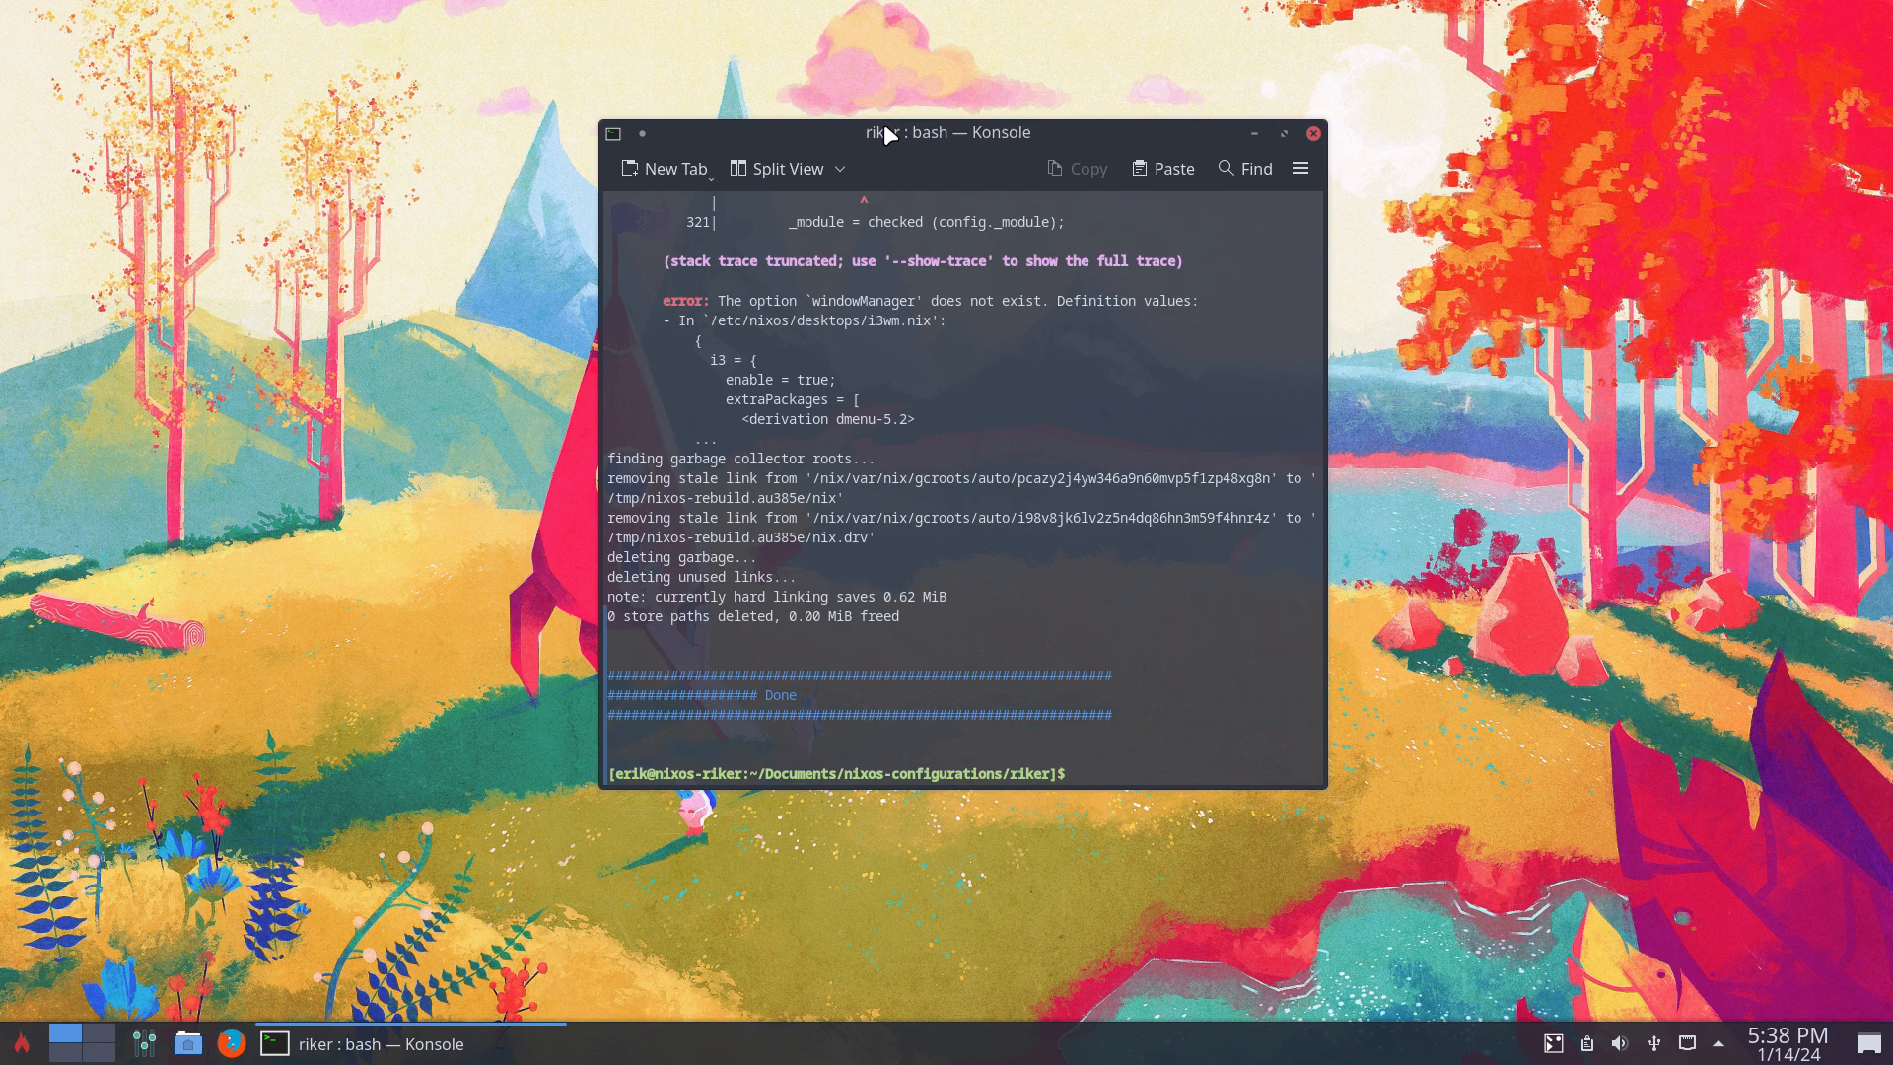
mouse_move(870, 357)
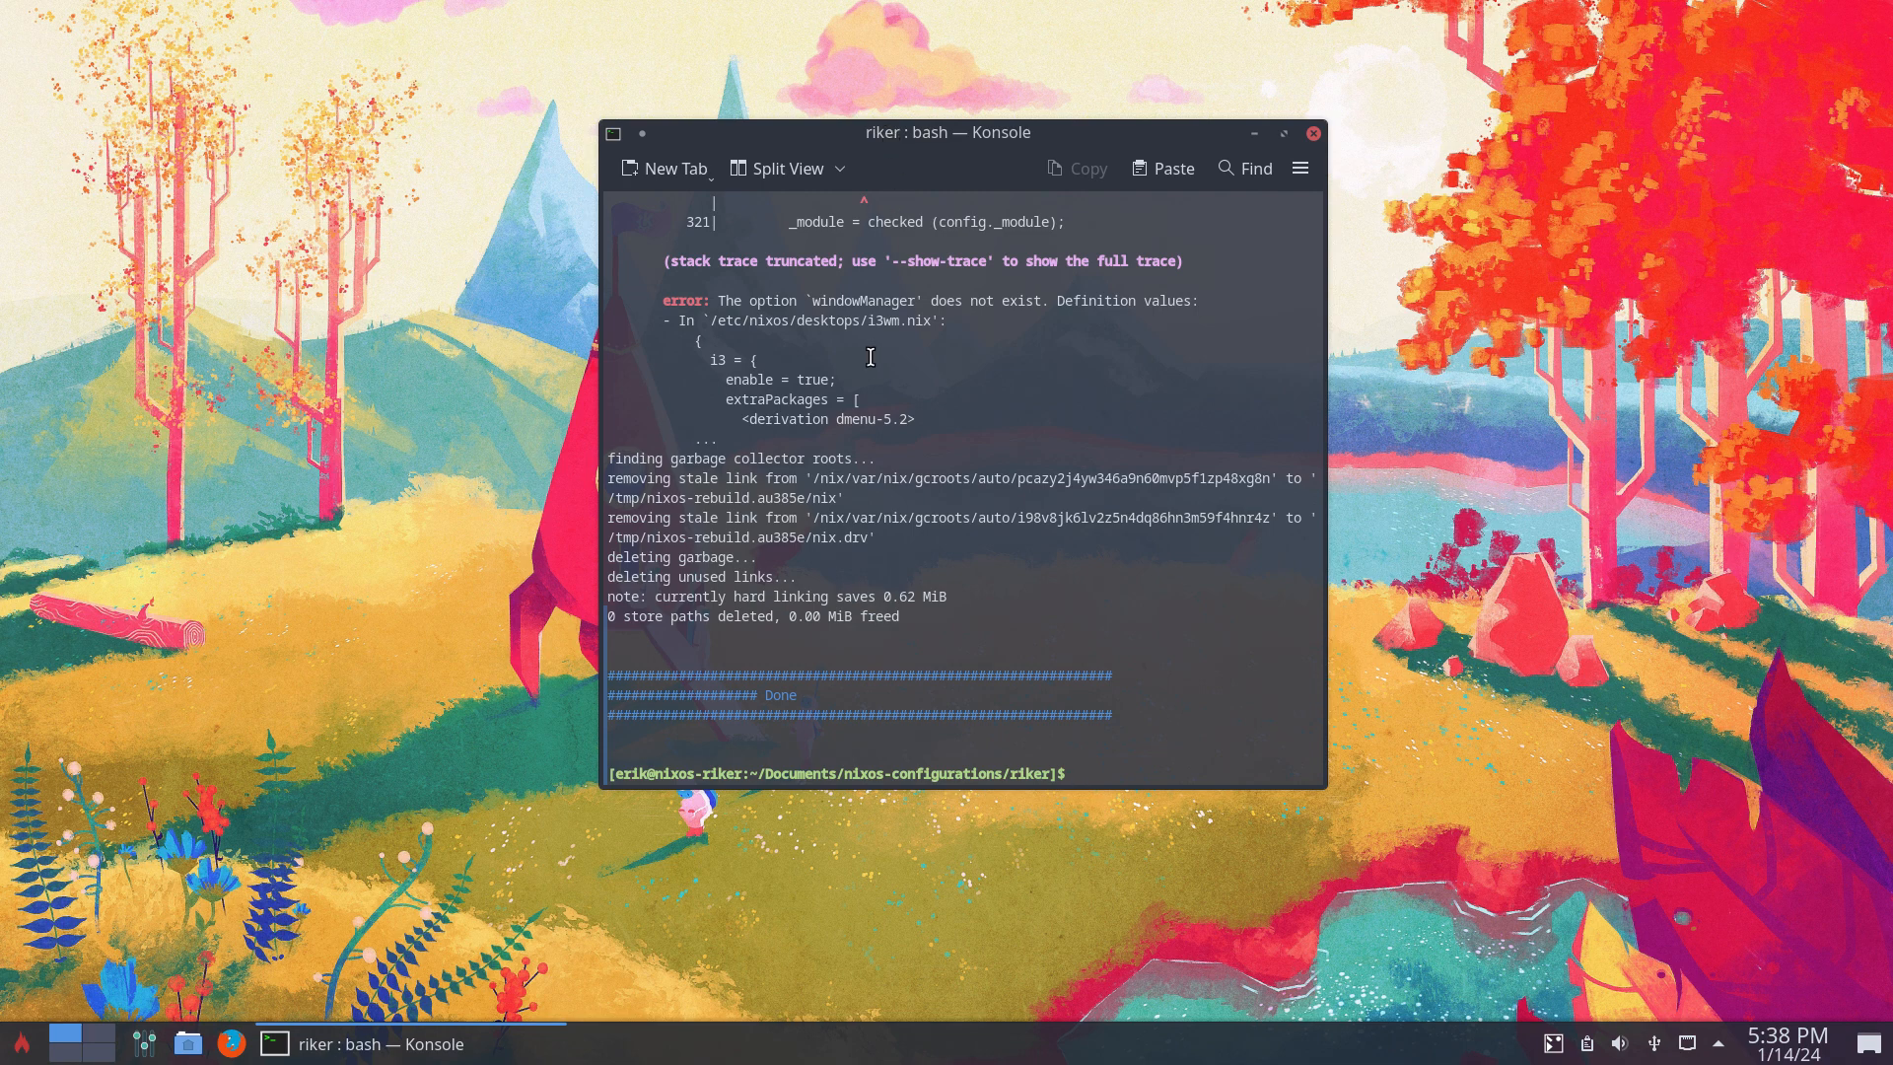
scroll(up, 3)
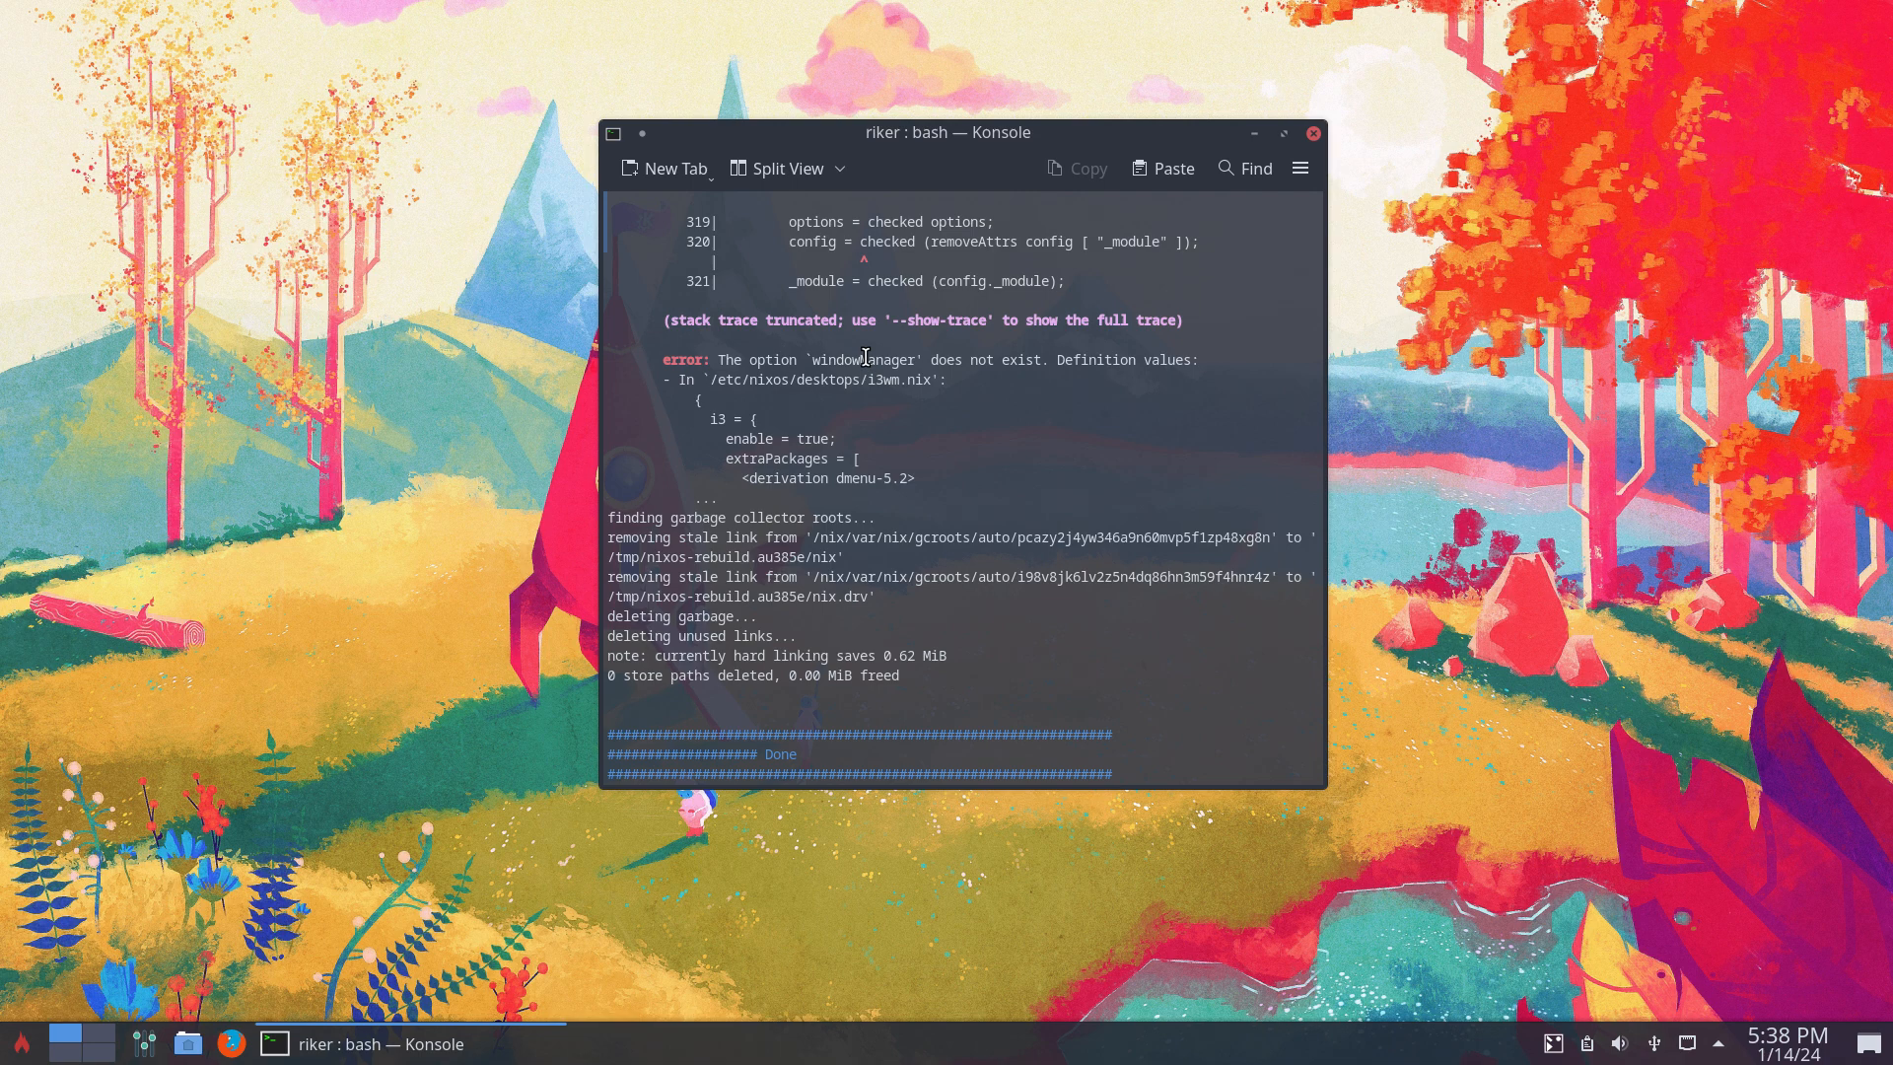
scroll(up, 3)
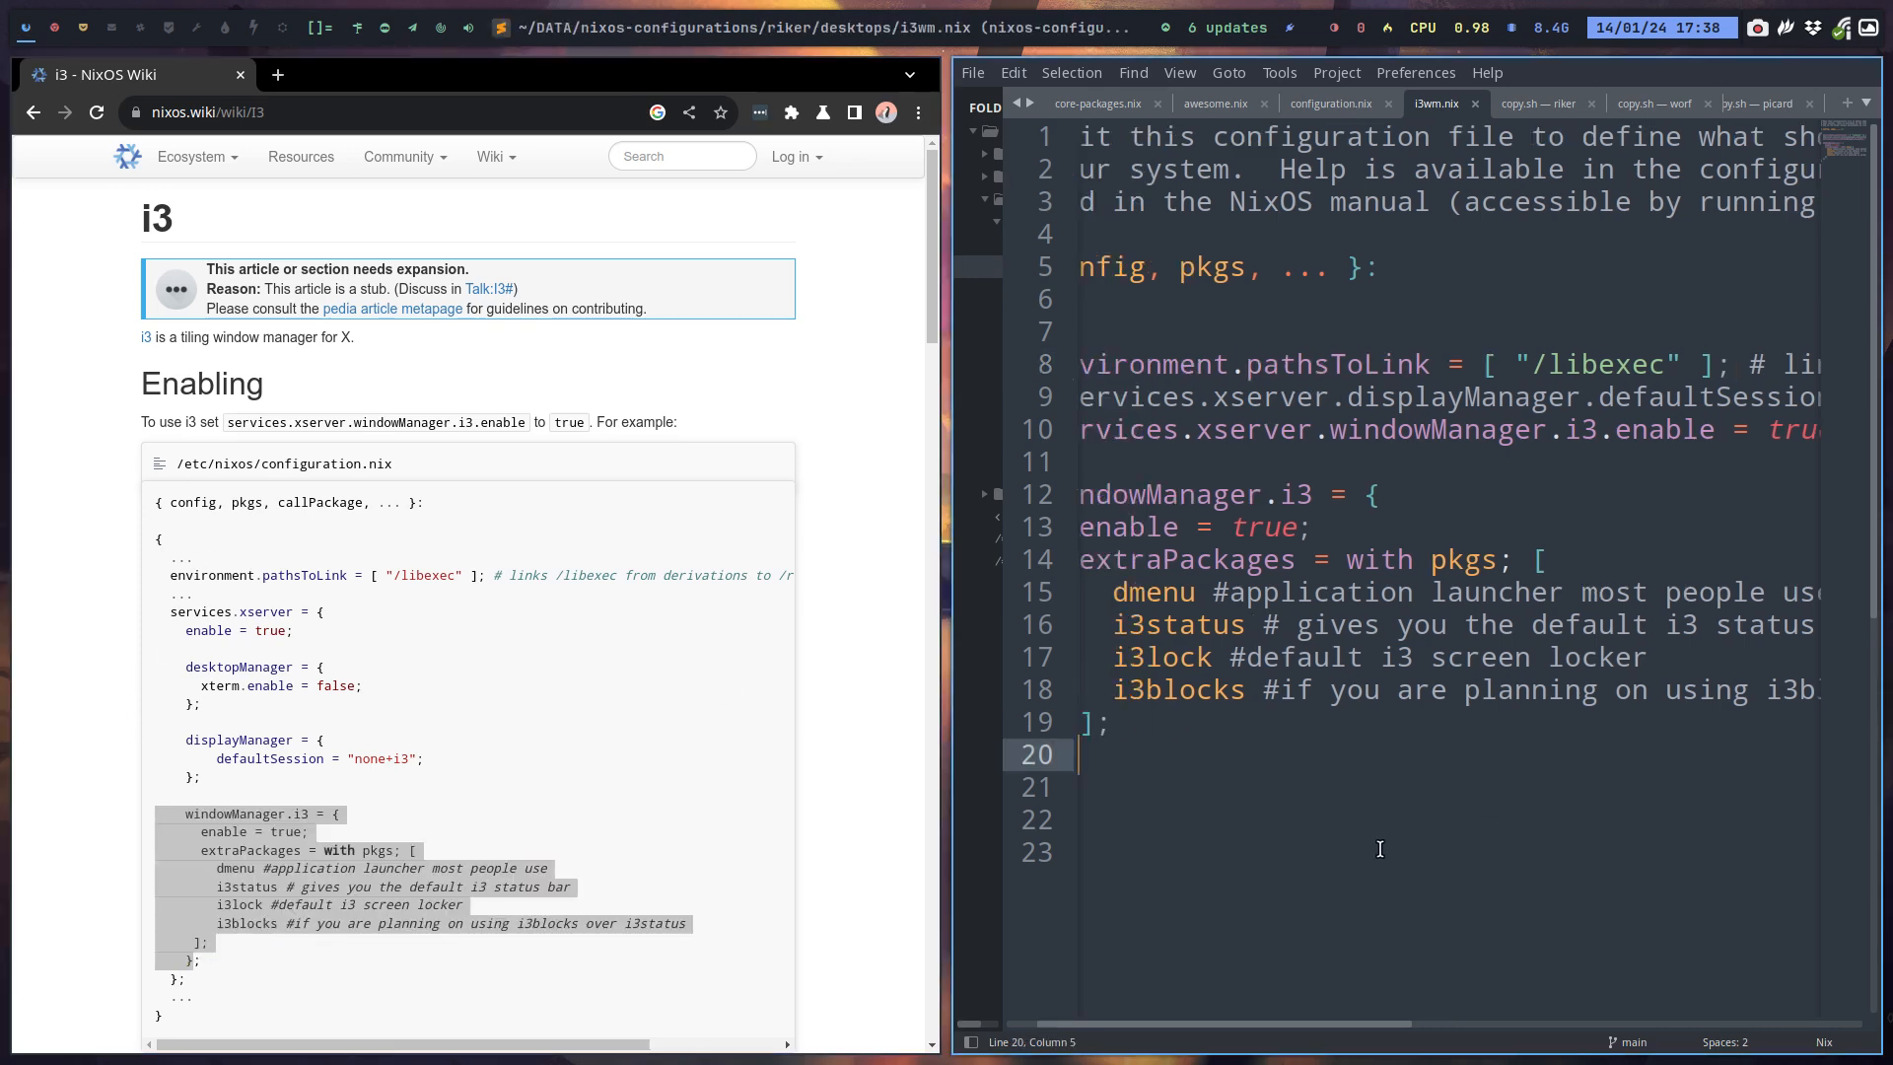
Delete the redundant enable = true line from i3wm.nix, save, and dismiss the license prompt.
scroll(left, 3)
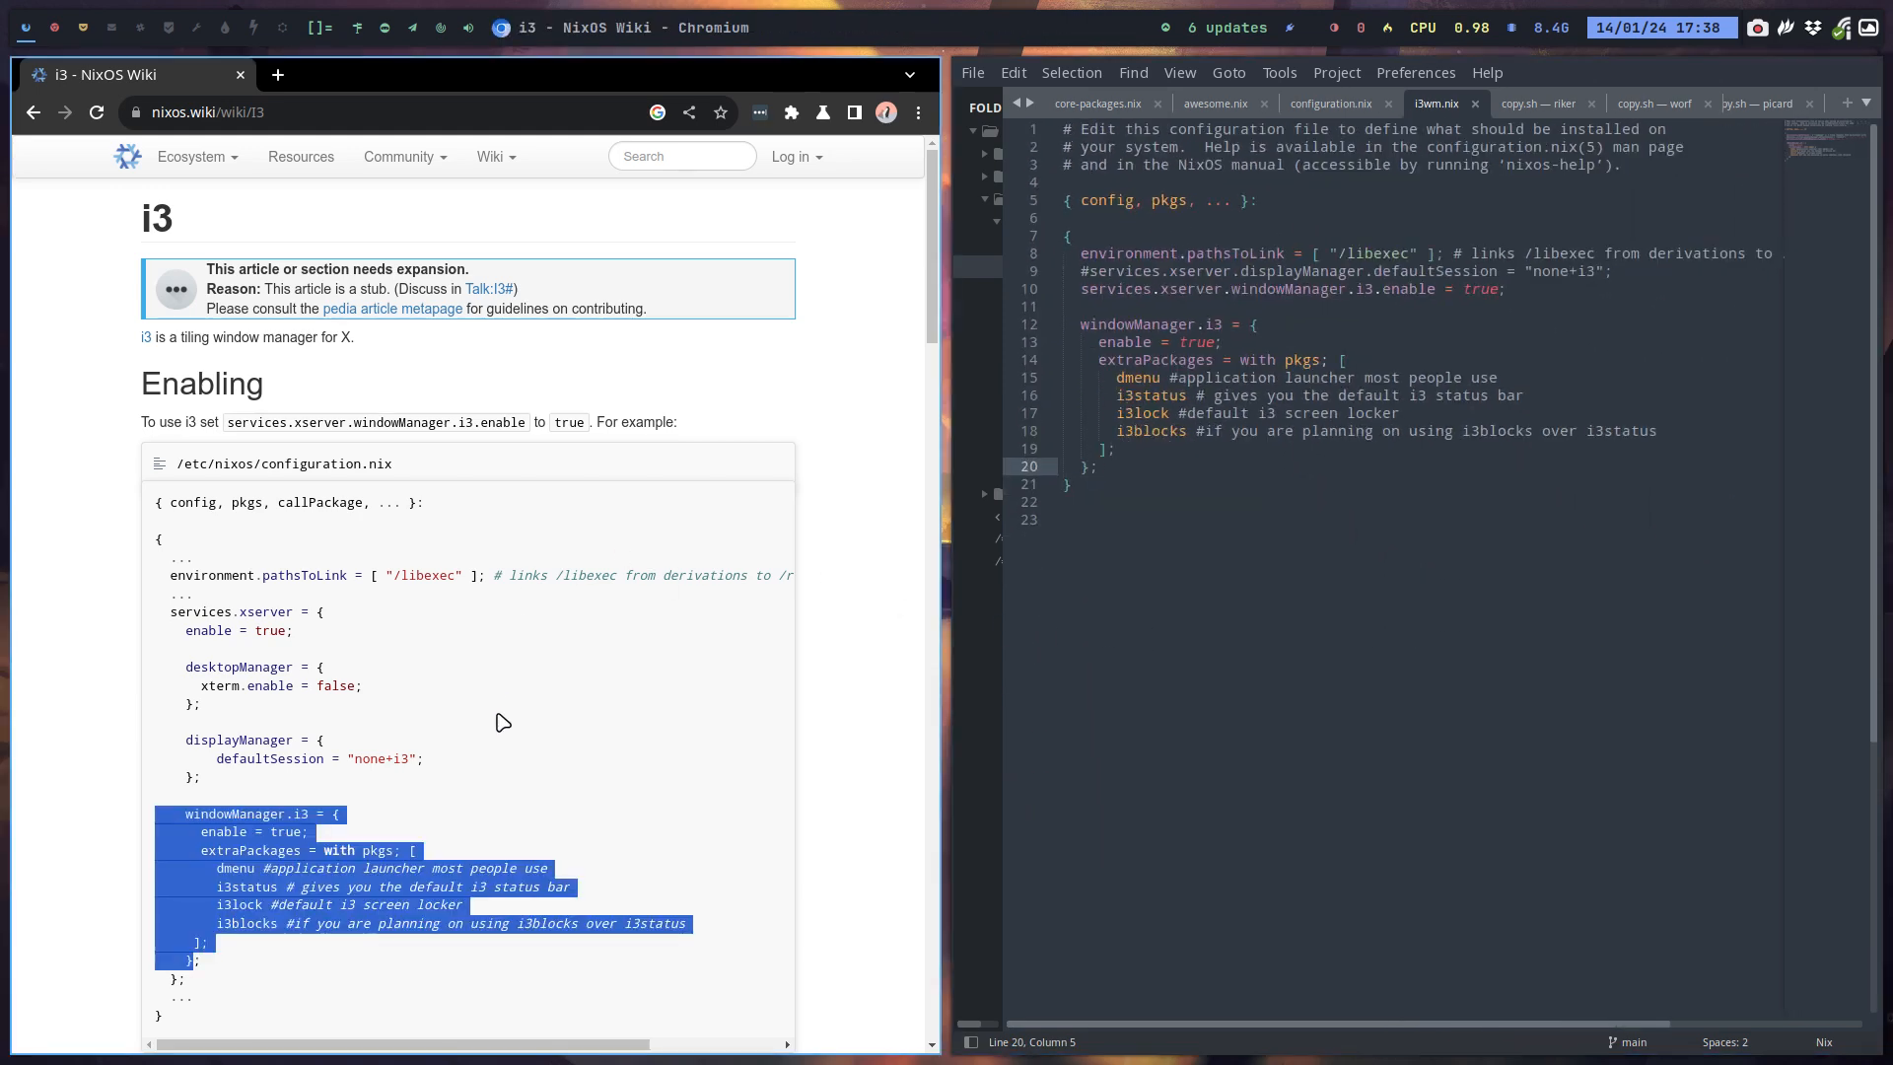
click(245, 628)
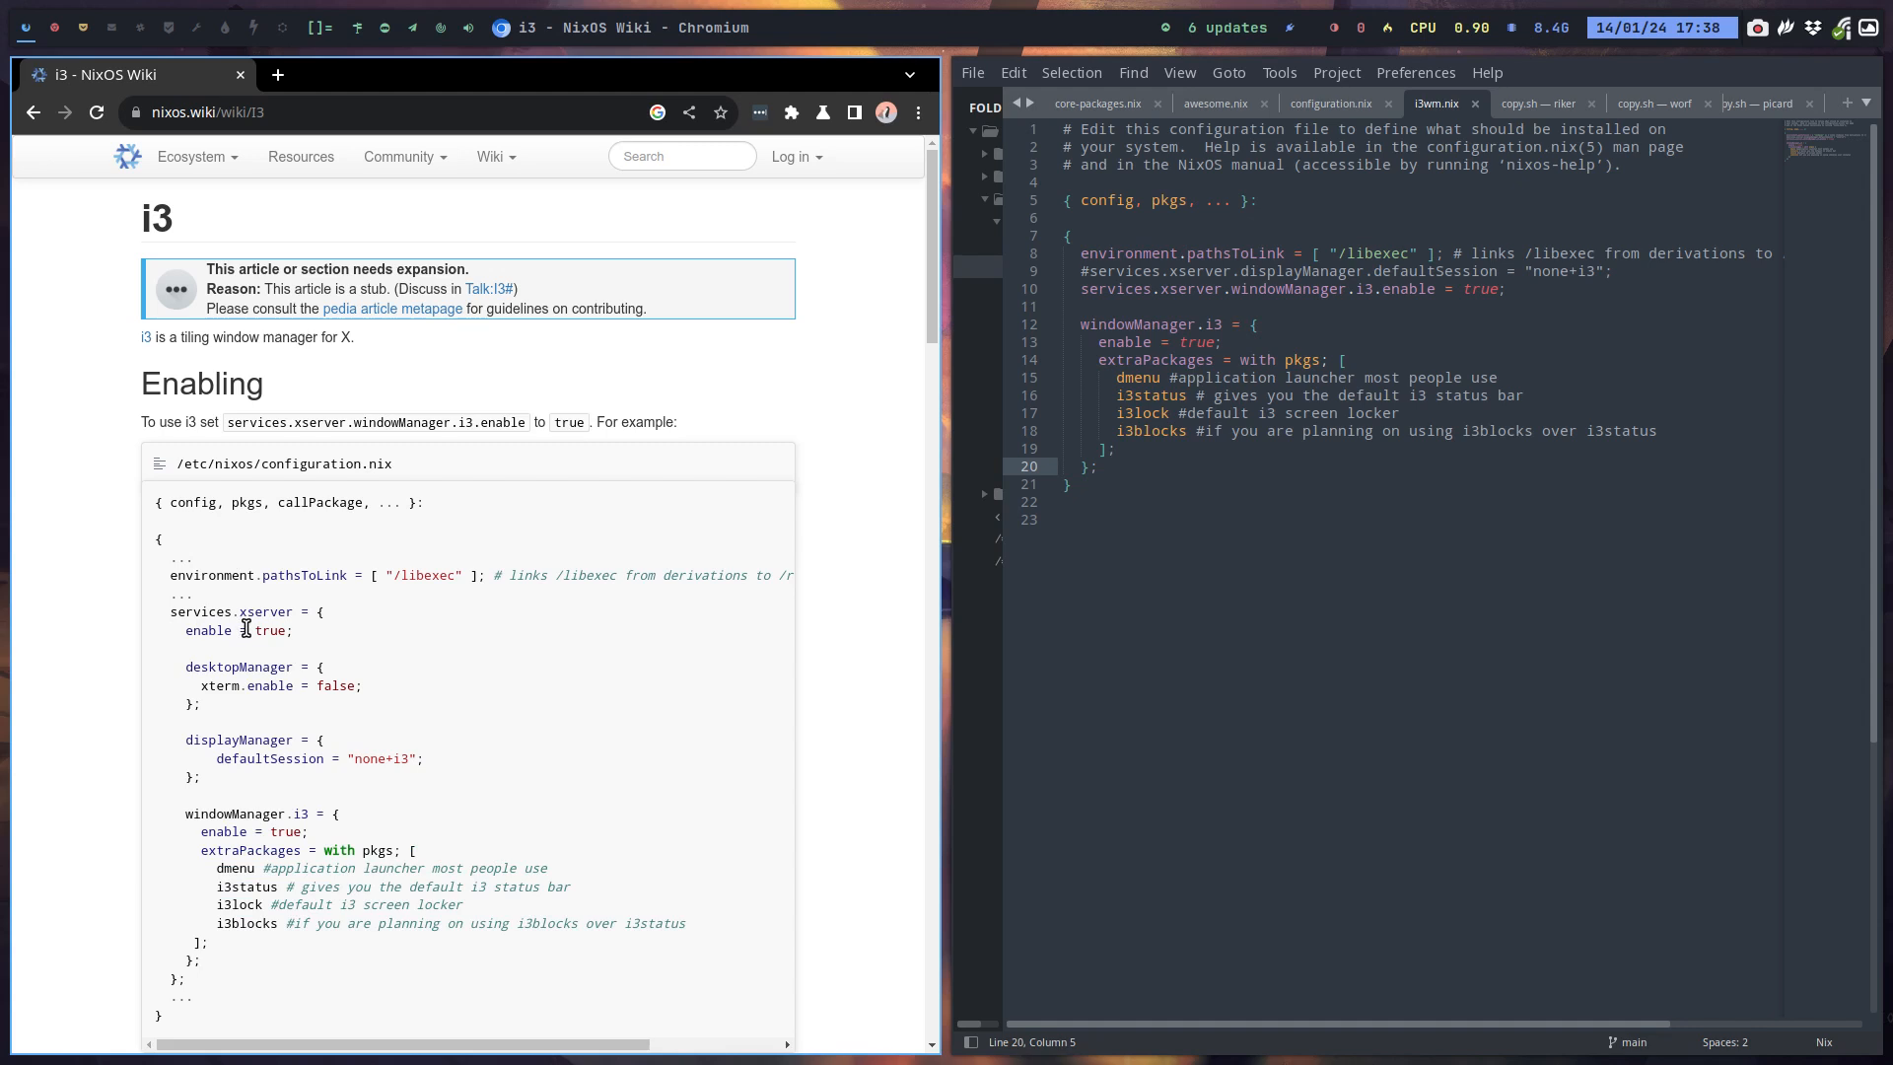
mouse_move(415, 580)
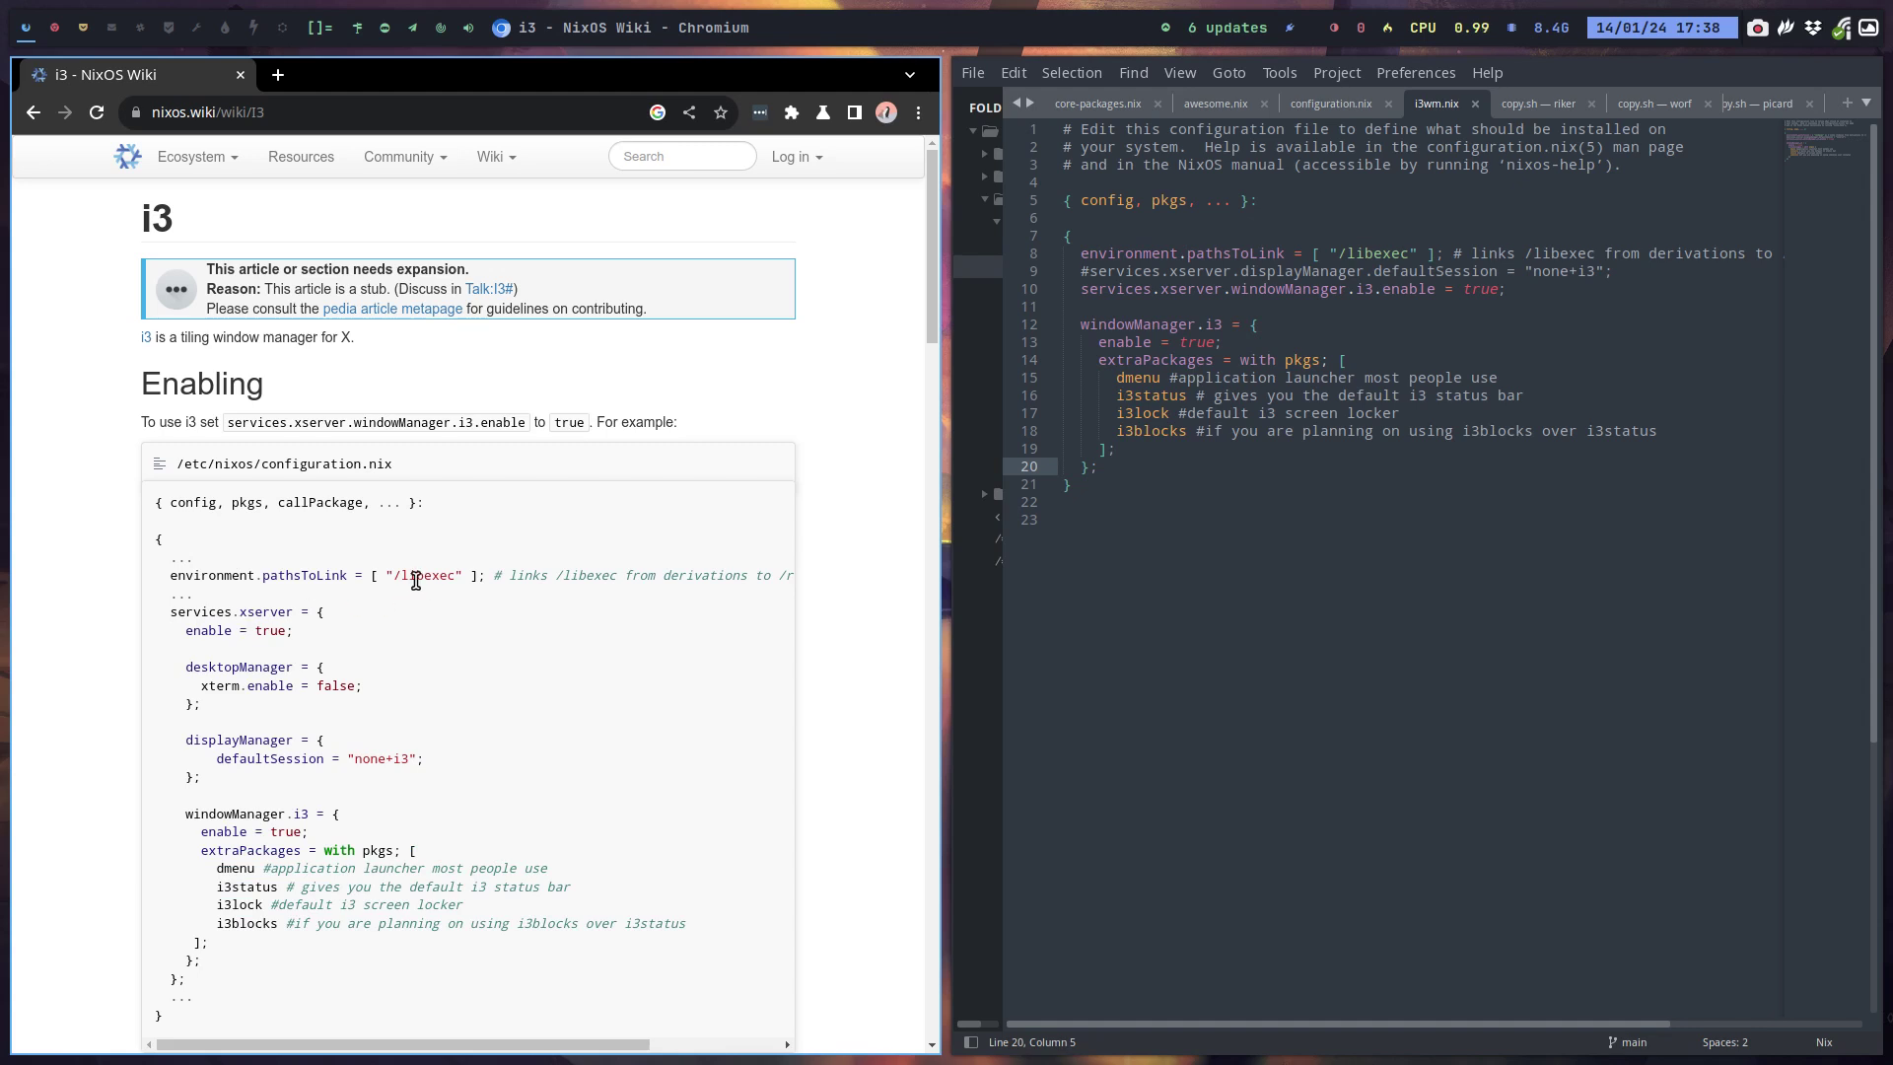
mouse_move(368, 617)
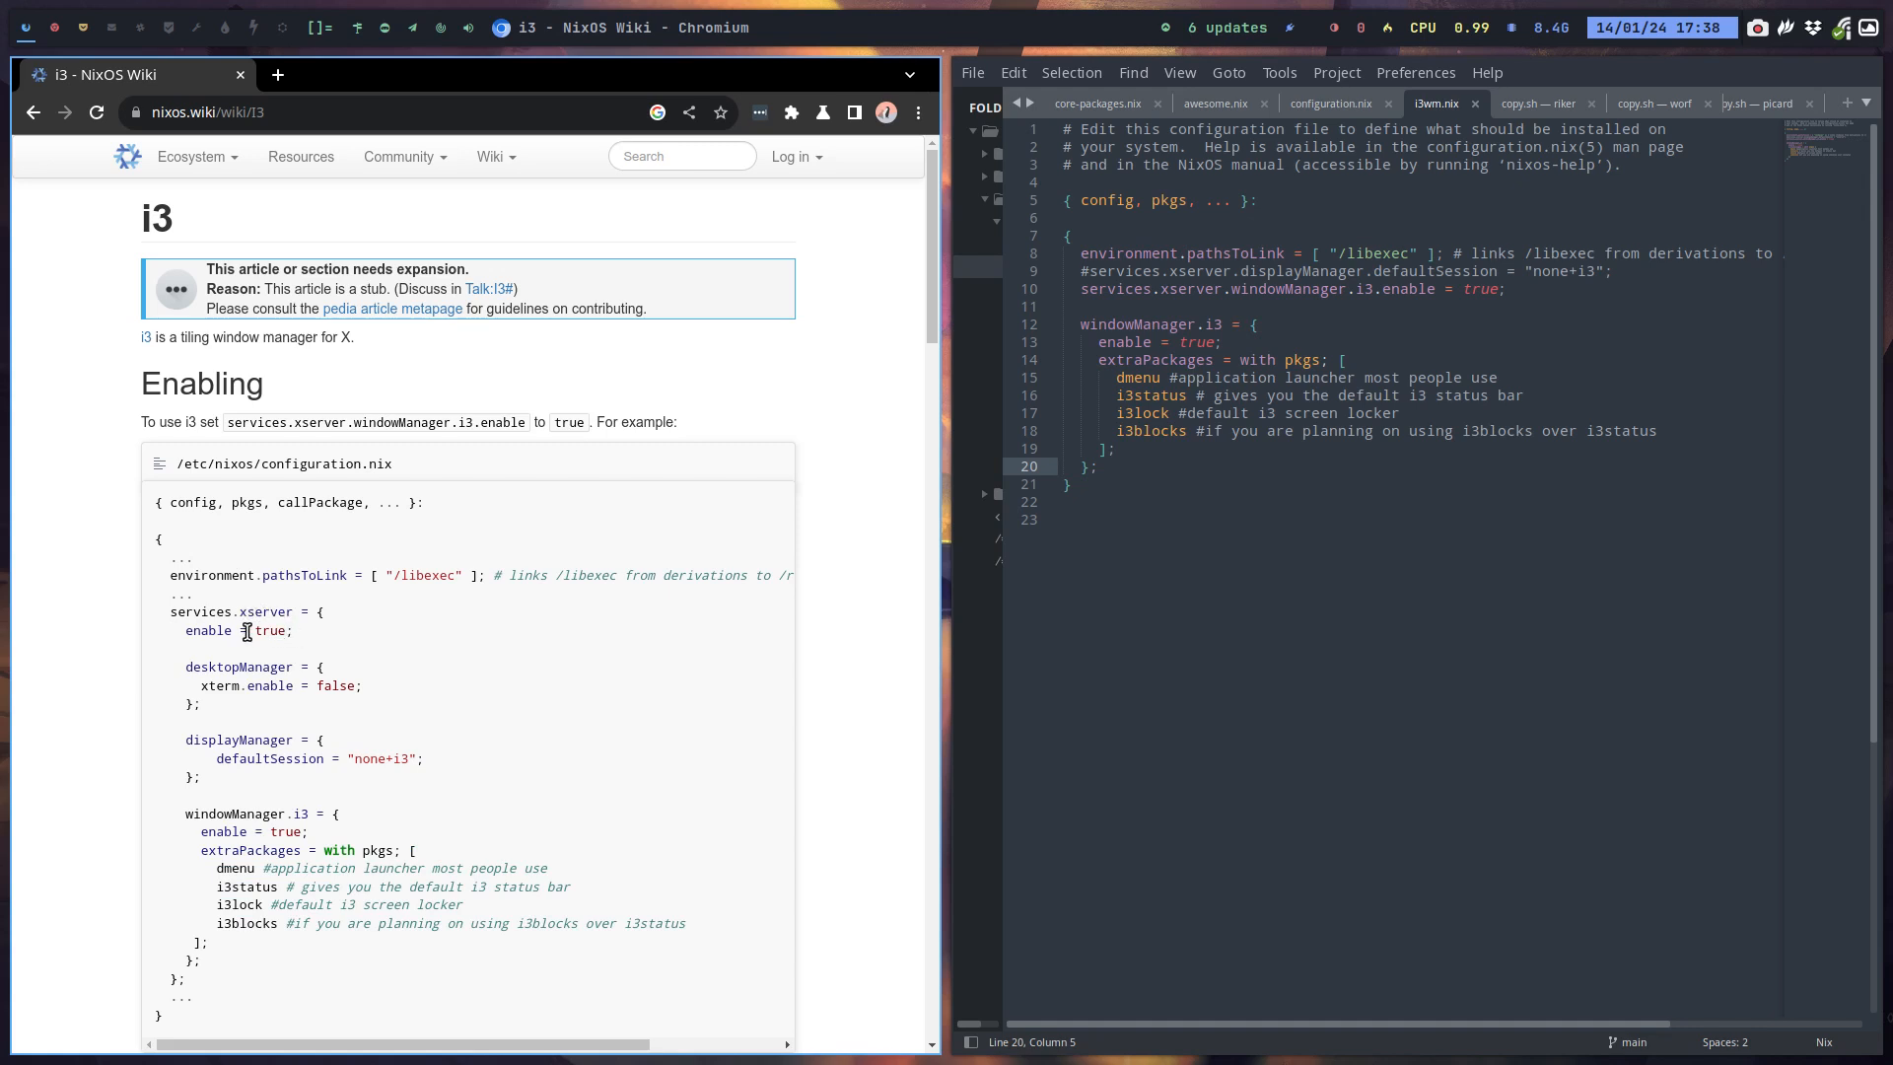
mouse_move(274, 672)
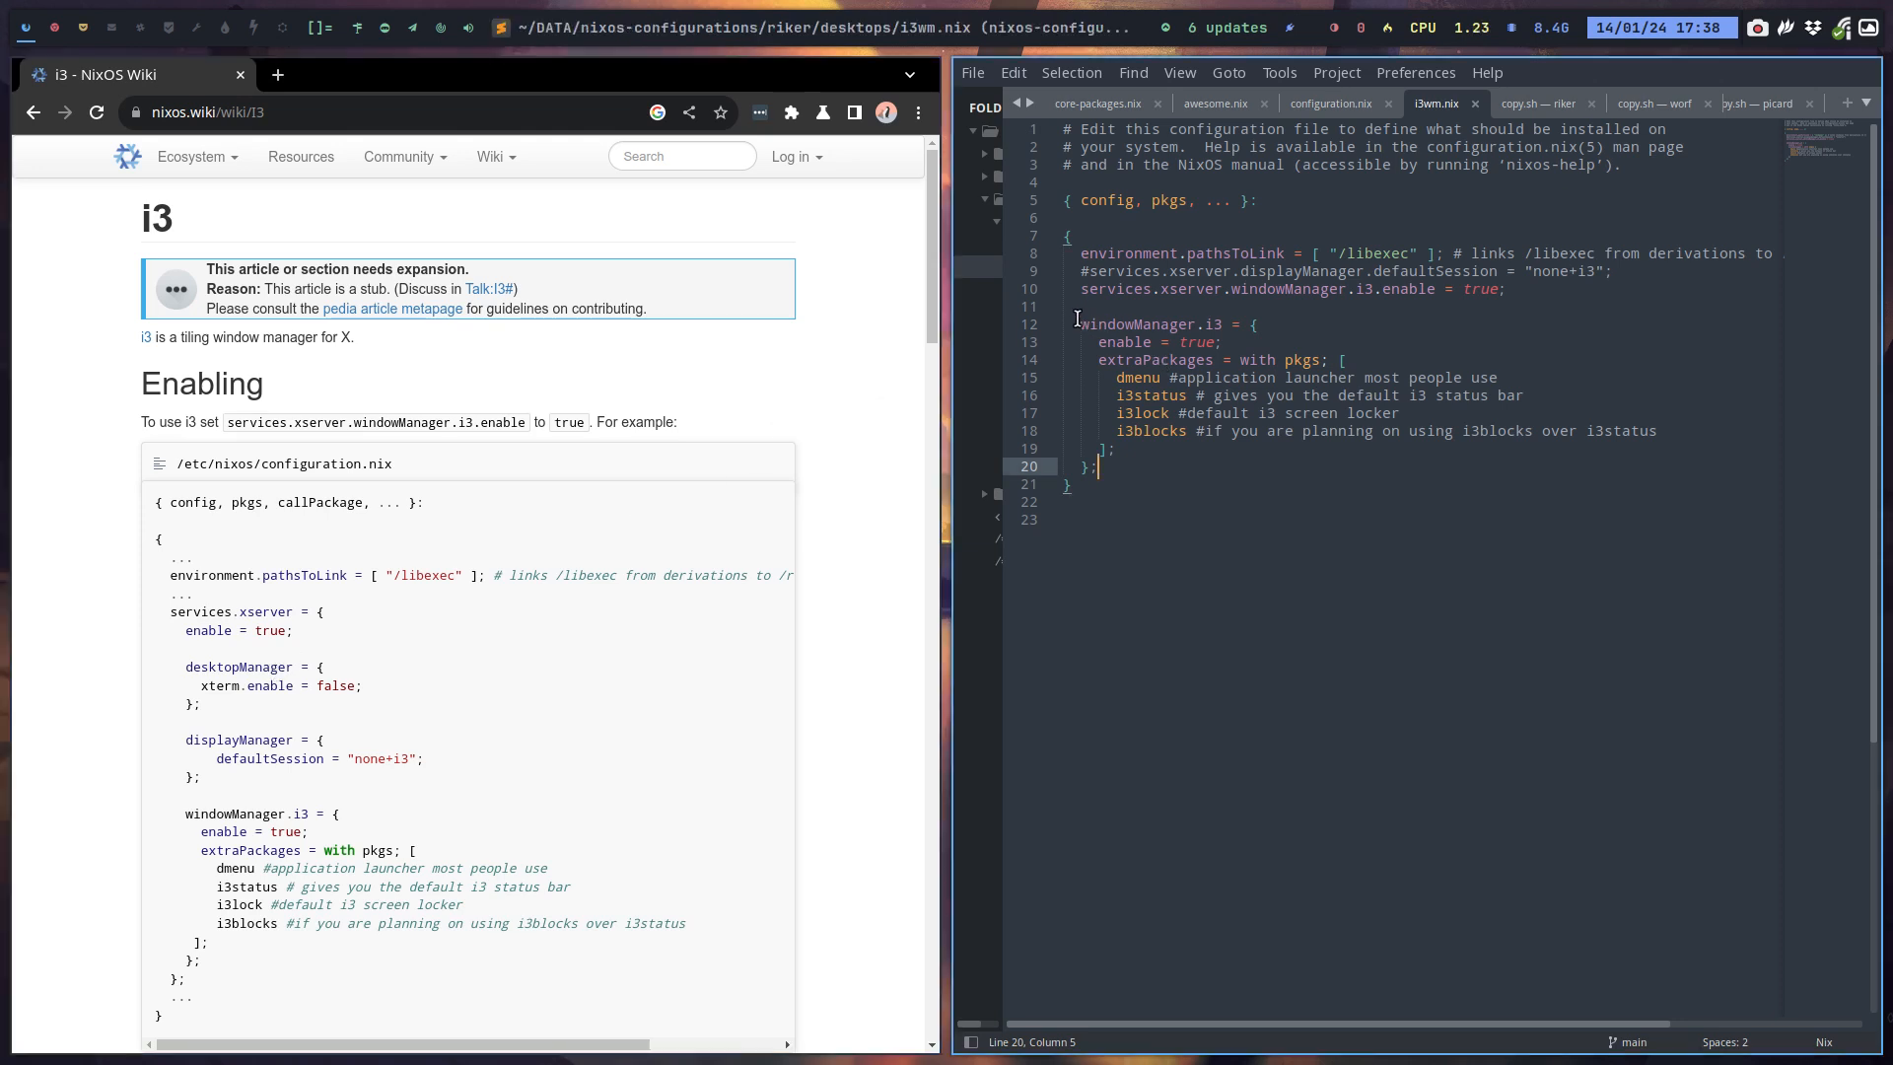
click(1087, 323)
text(services.xserver.)
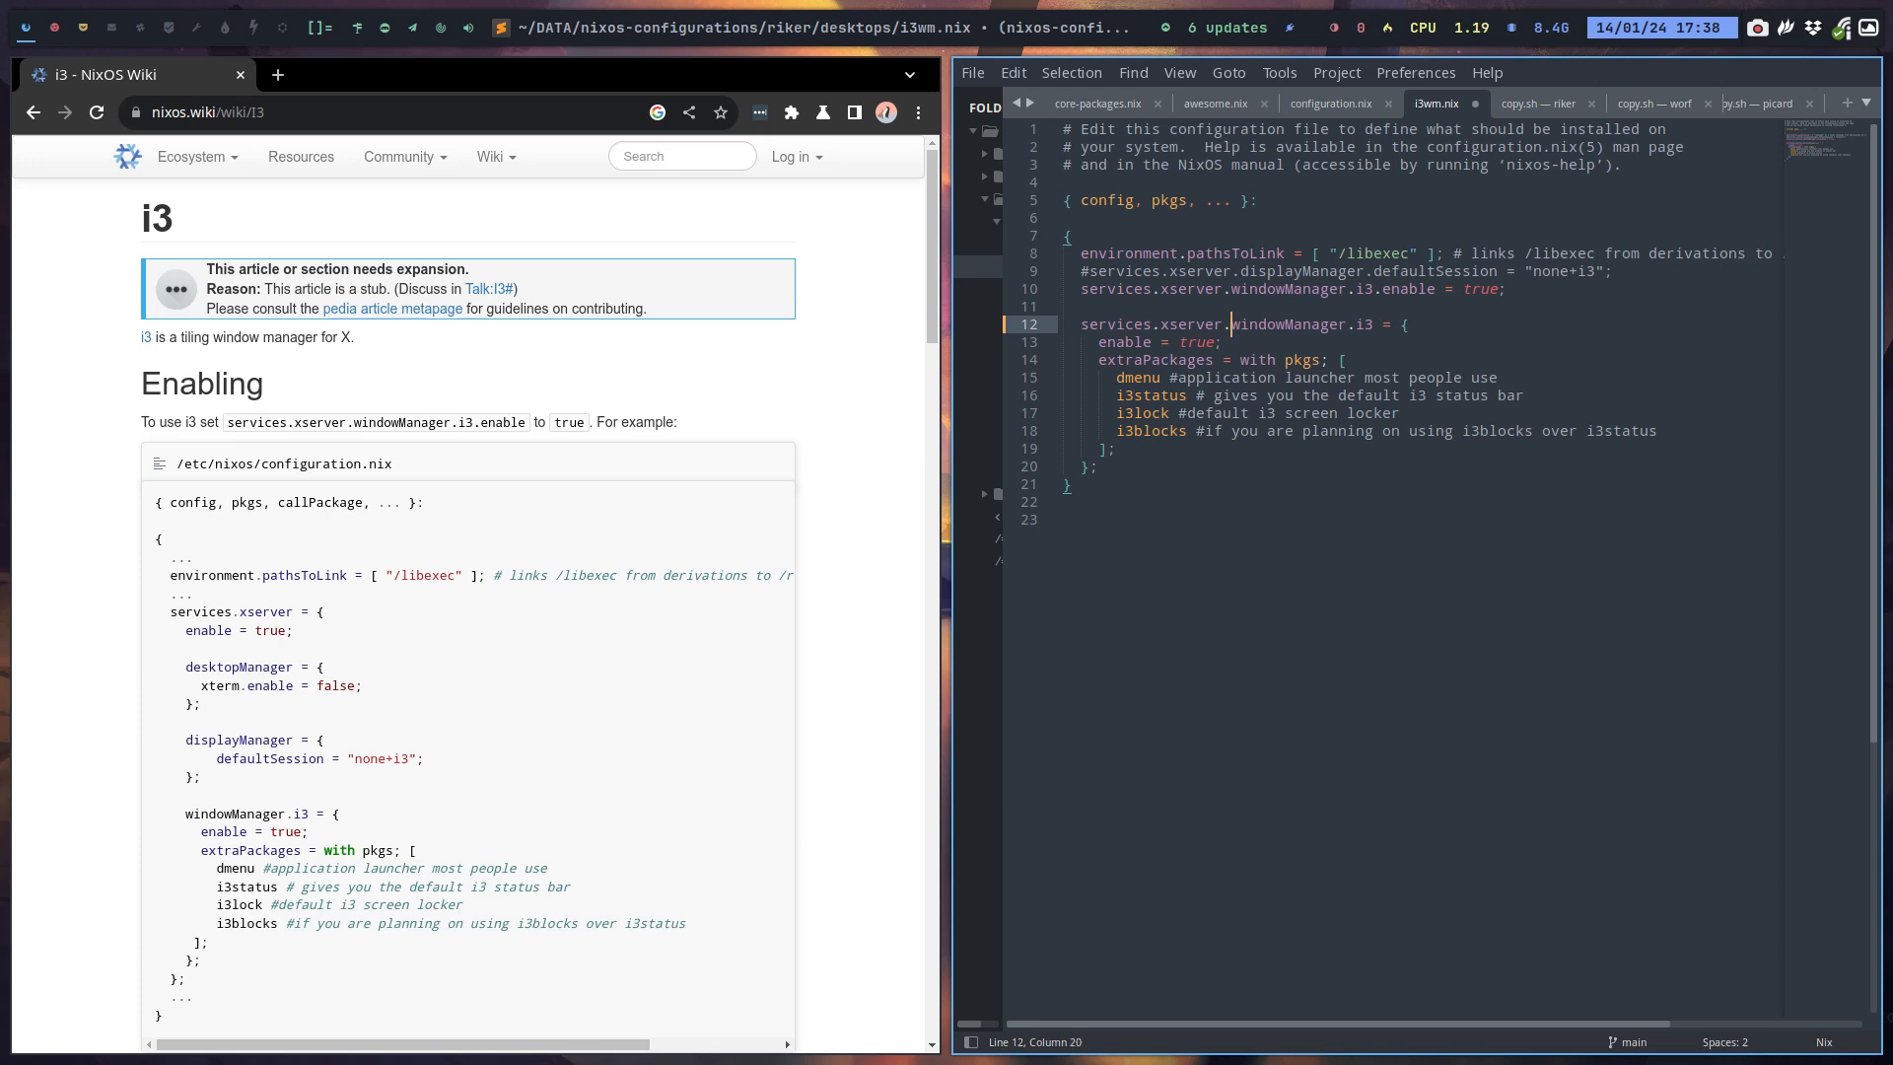
click(1220, 342)
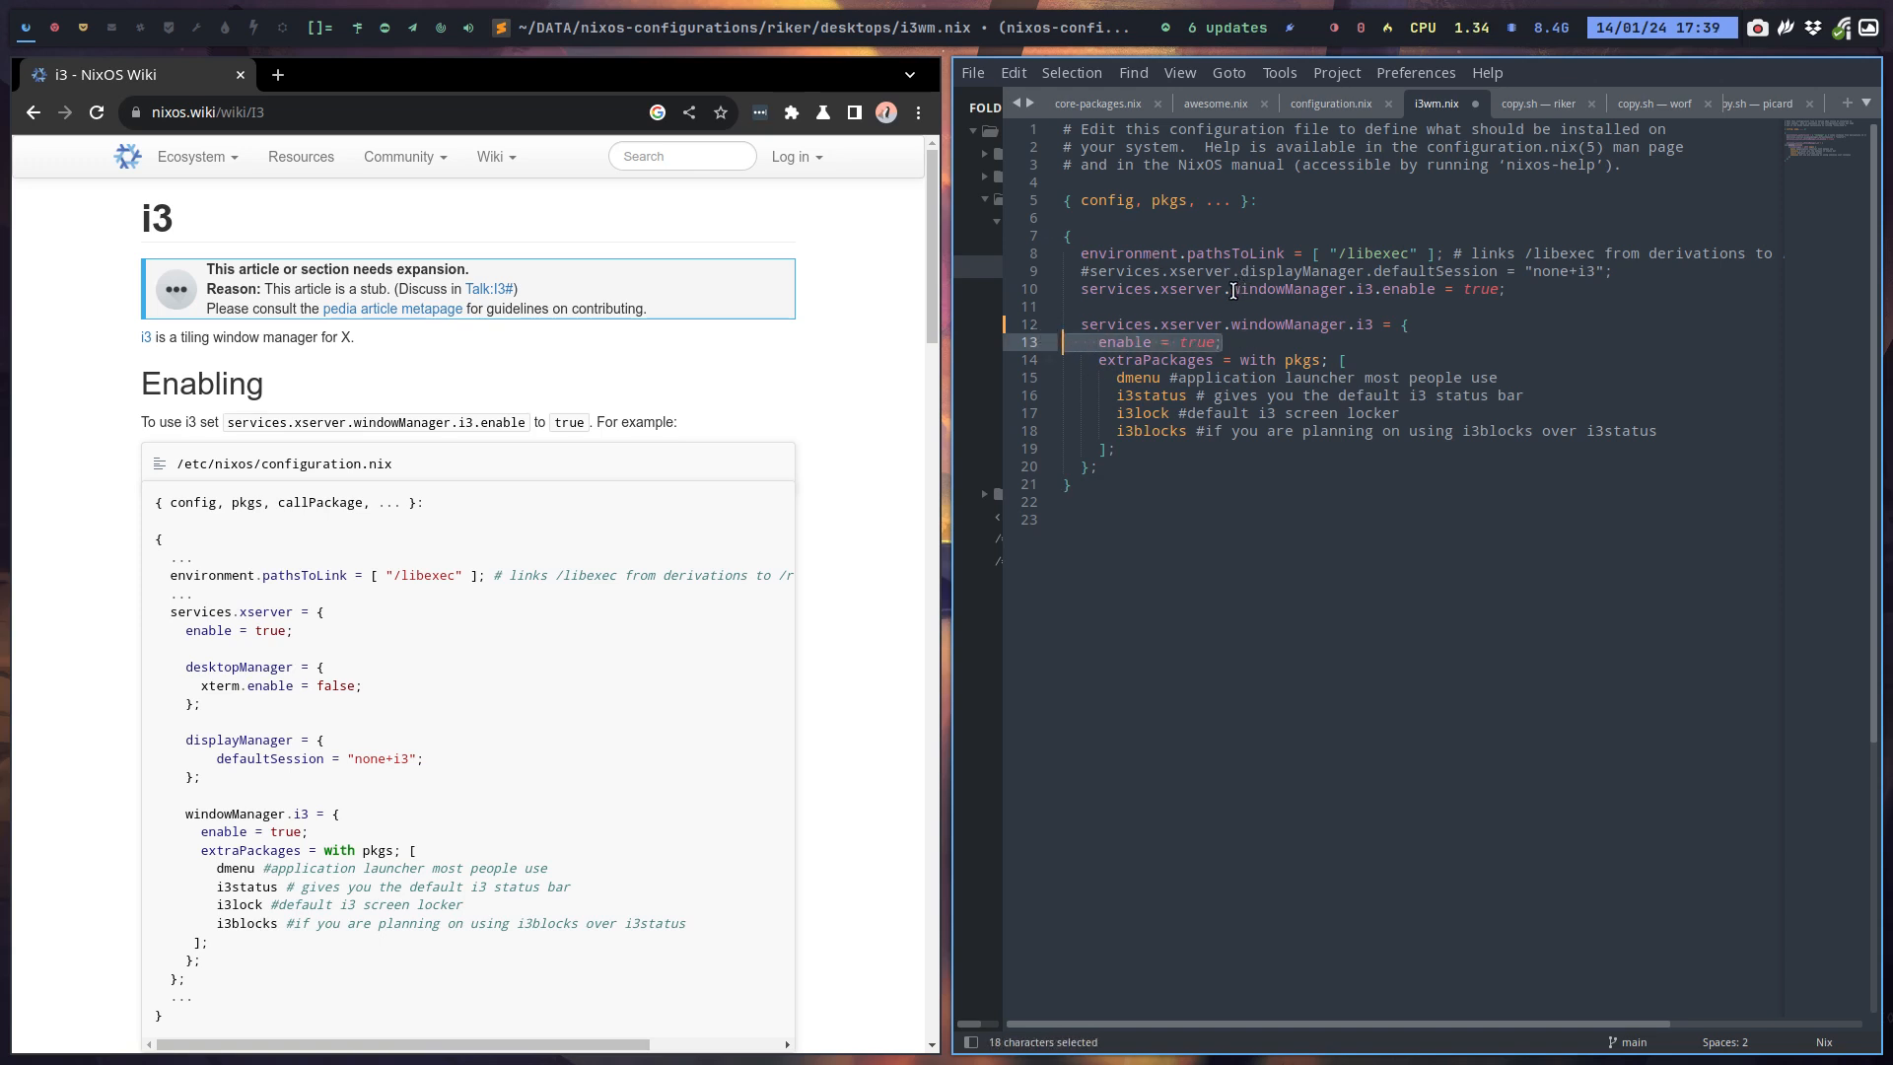
key(Delete)
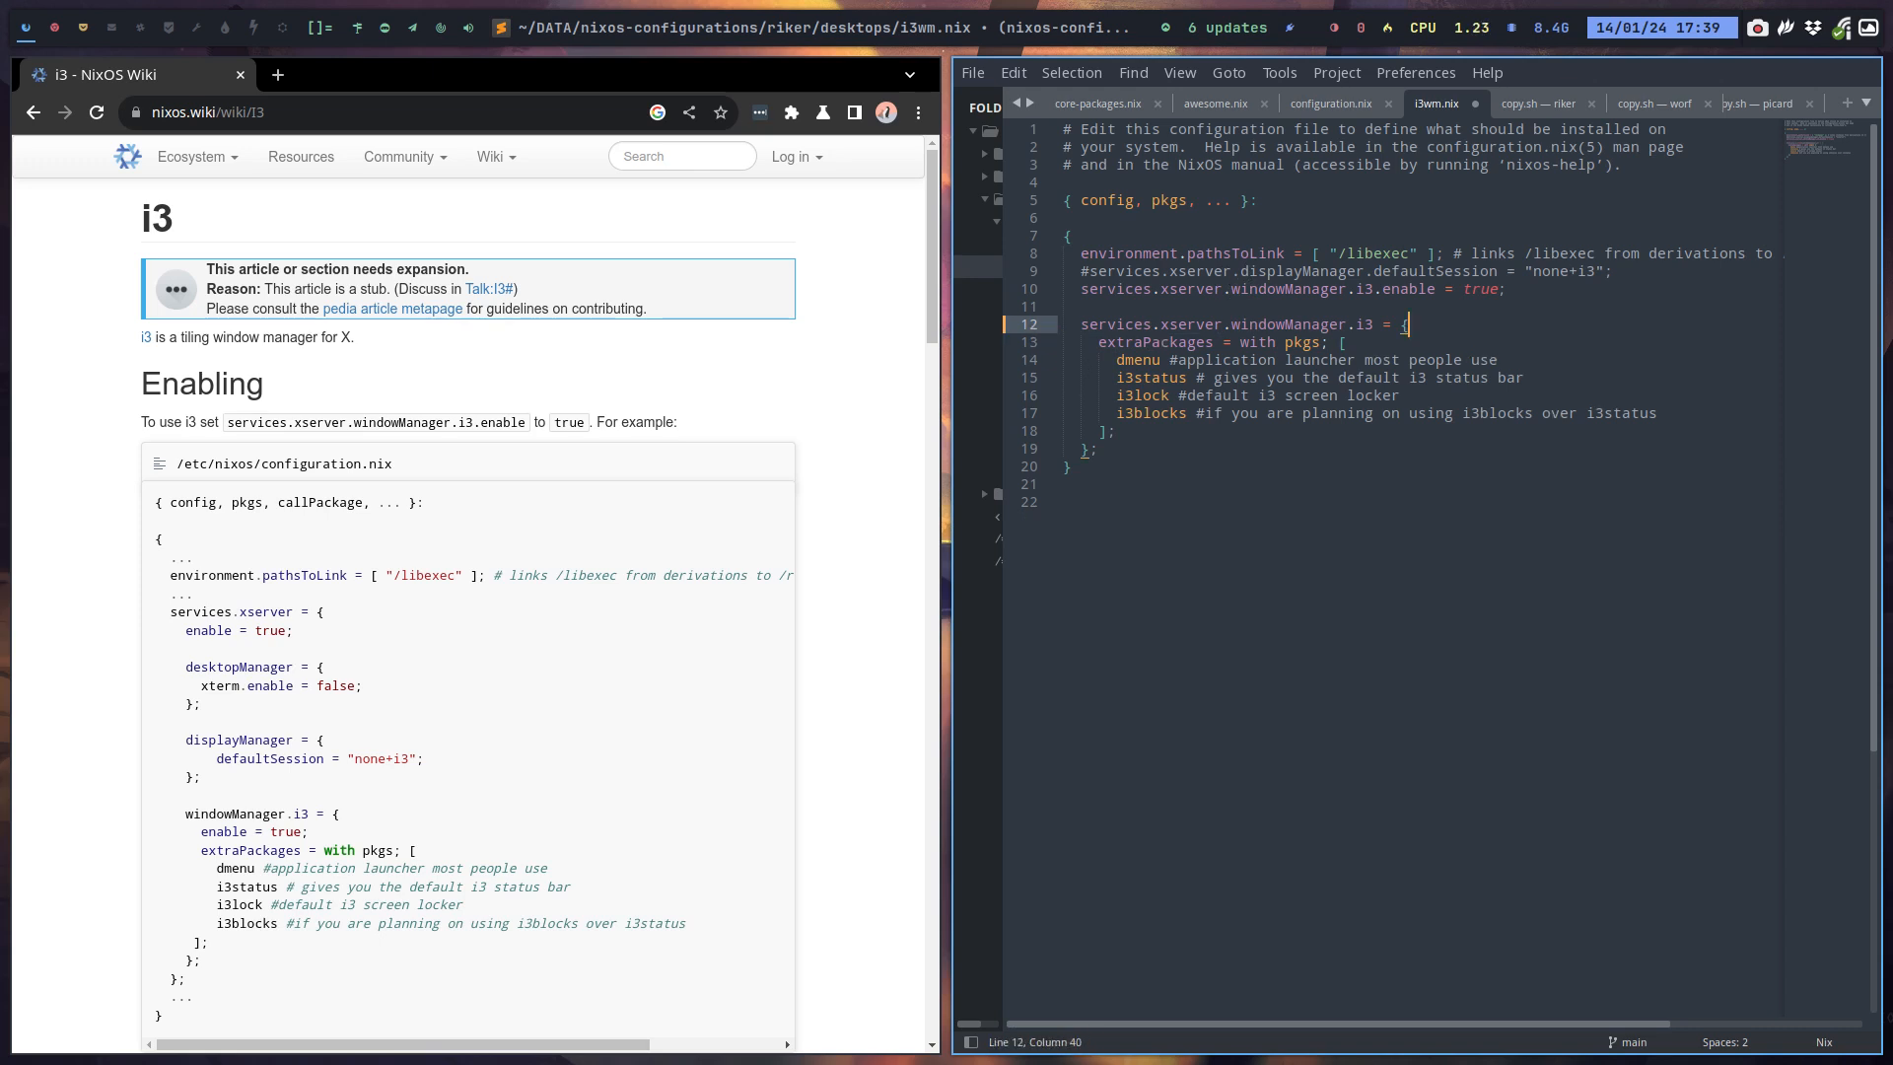
key(ctrl+s)
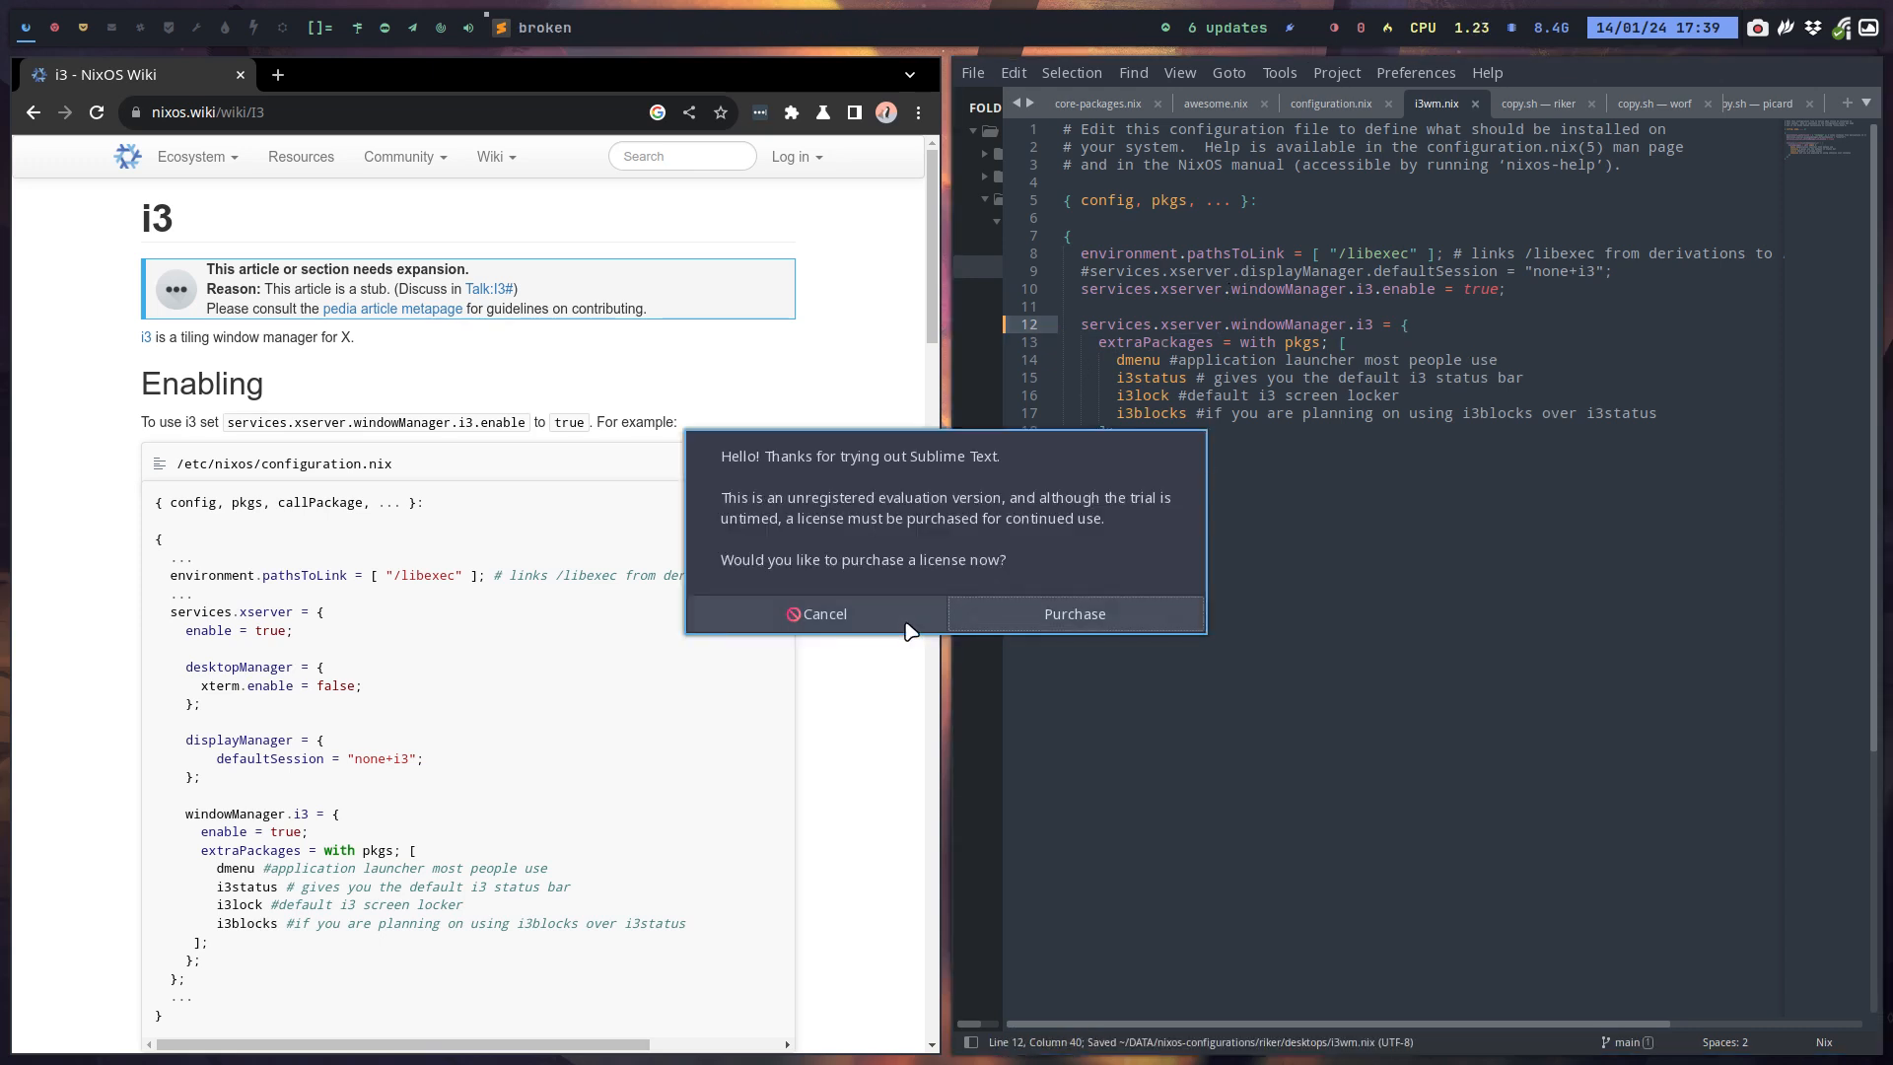
click(822, 613)
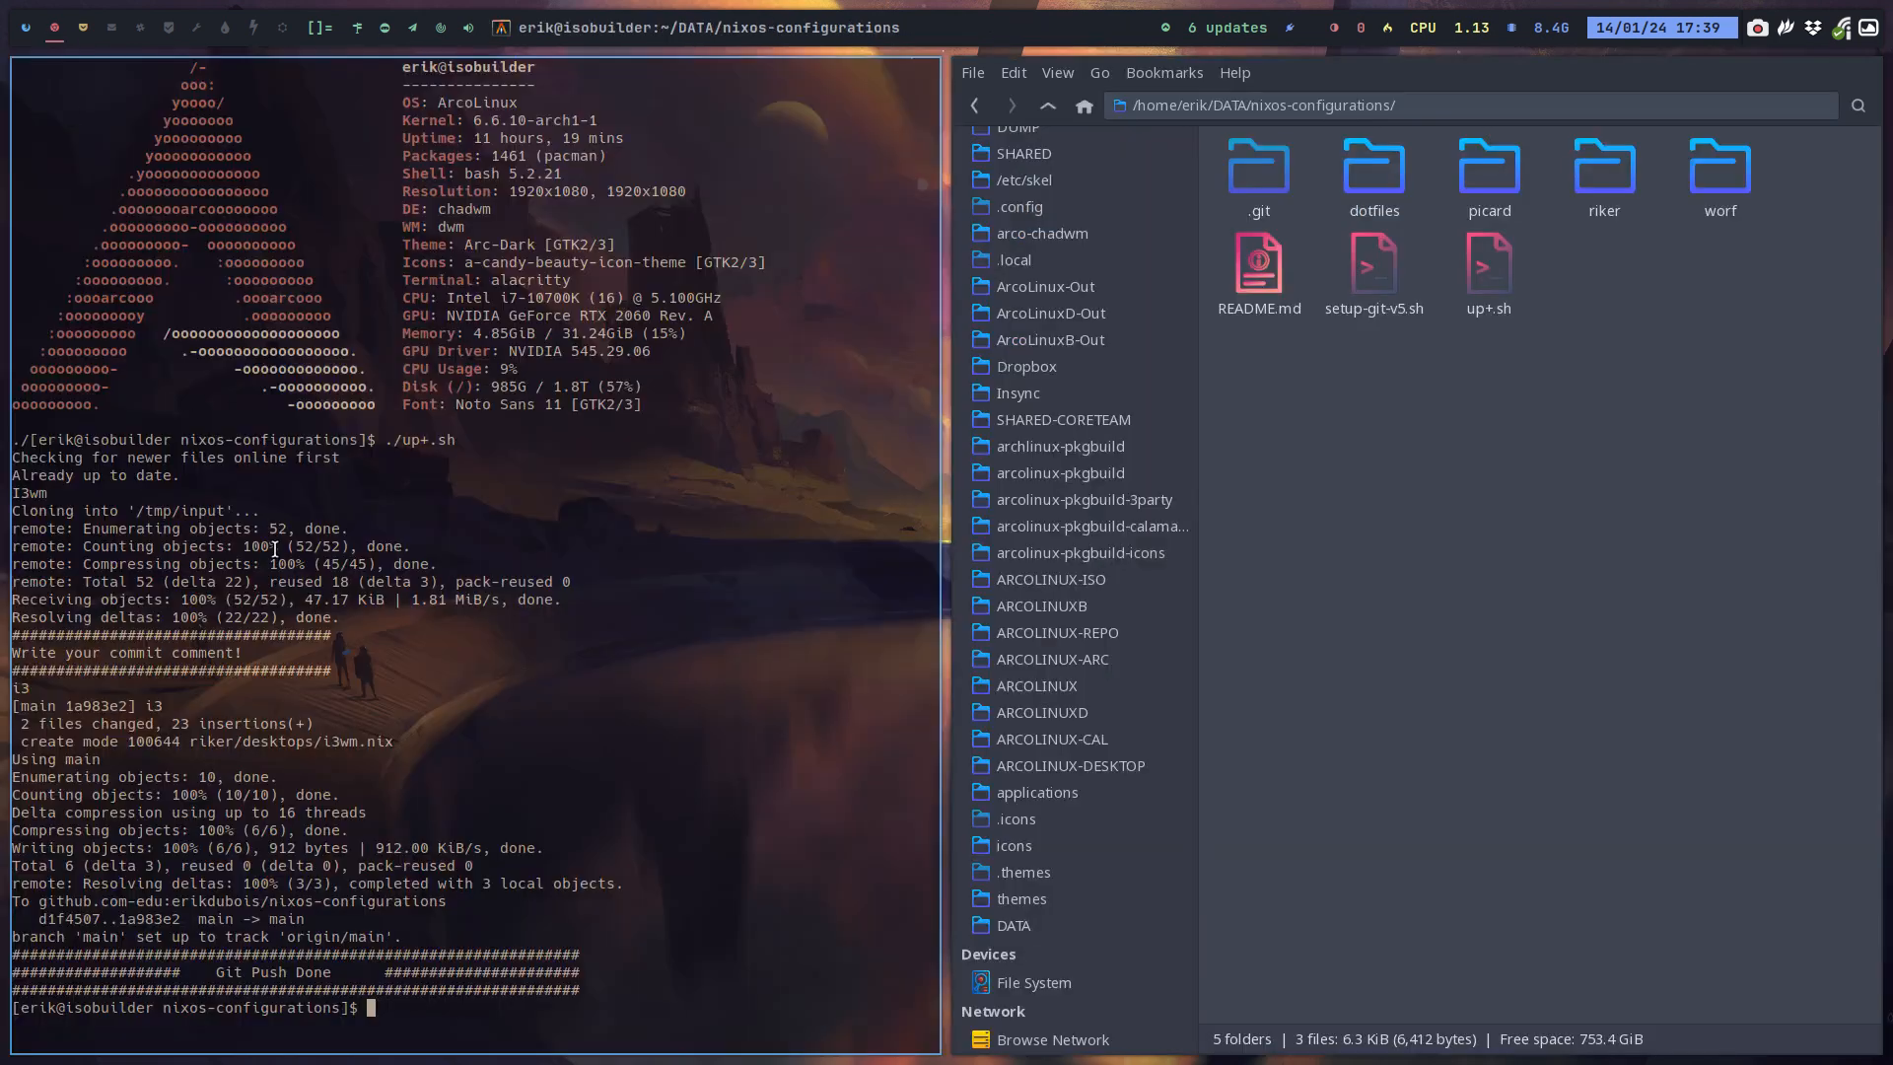
Rerun ./up+.sh and enter the commit comment 'fix in synta…'.
key(Return)
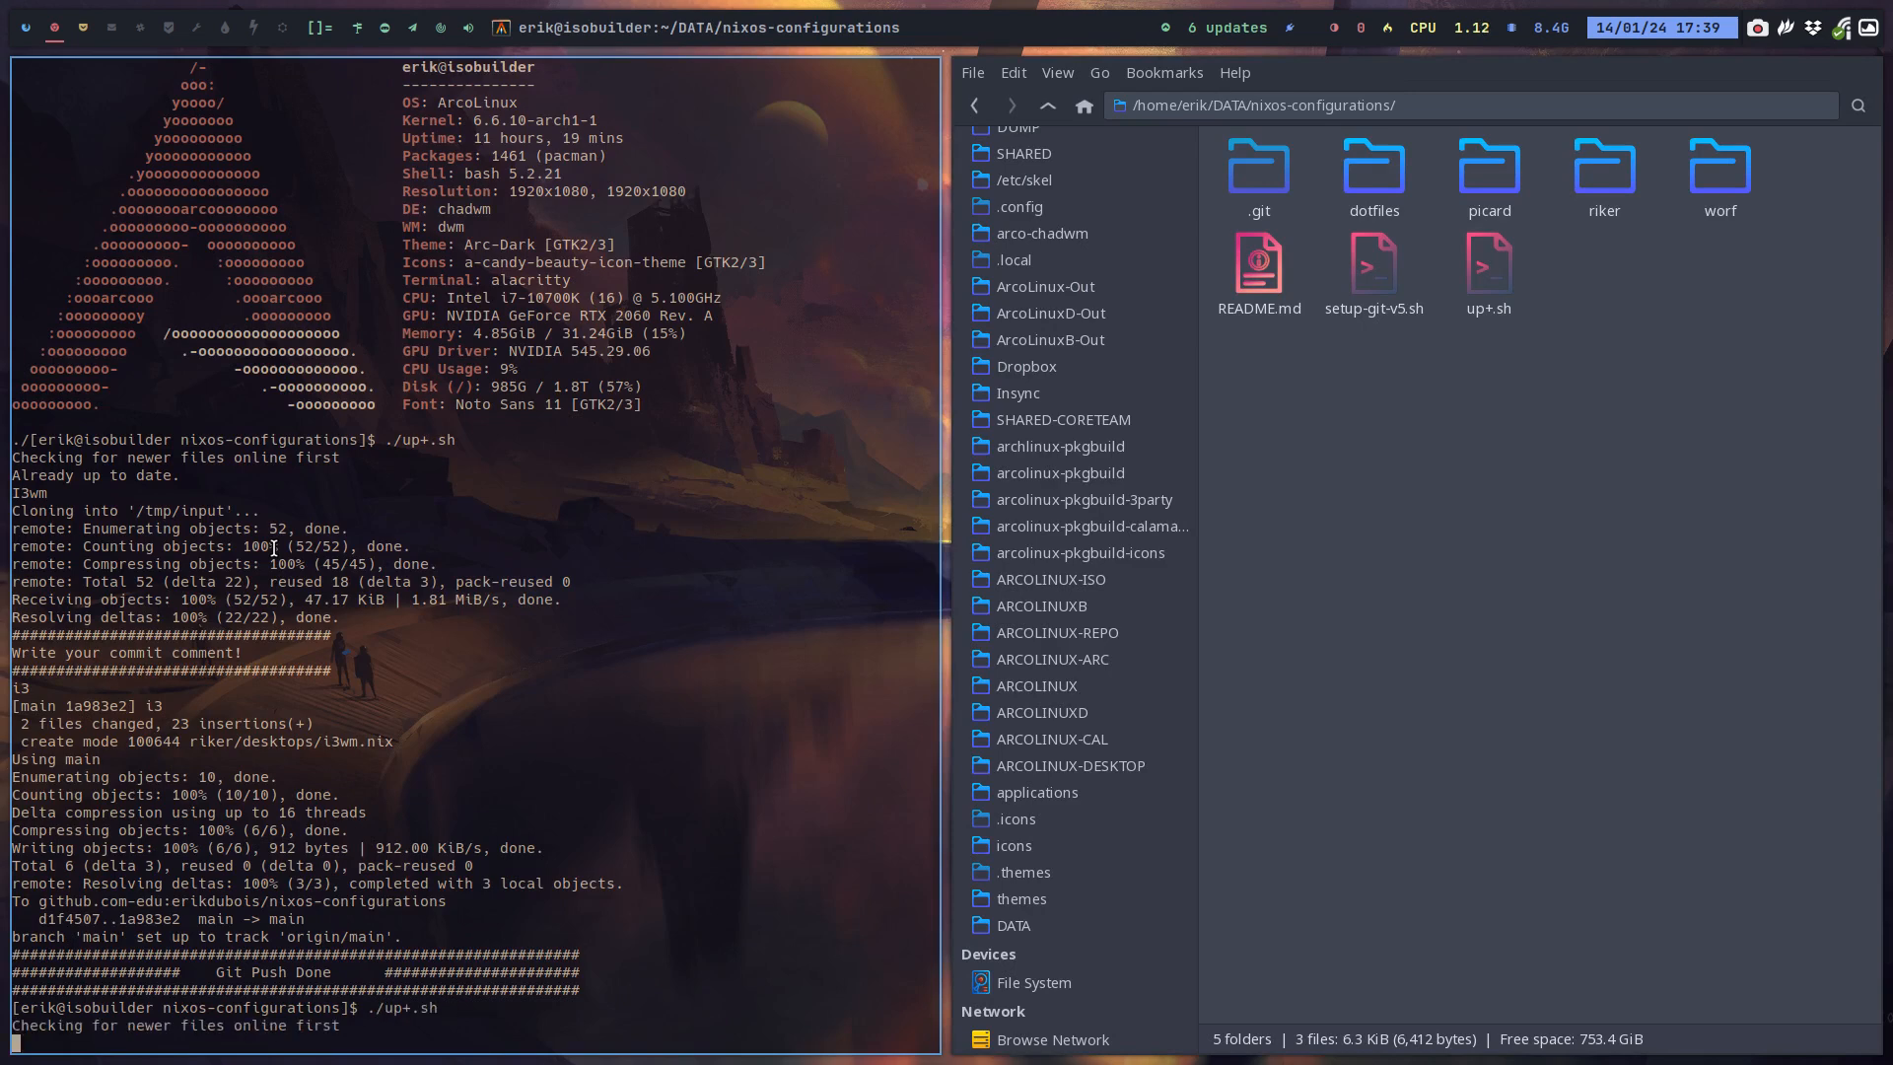
scroll(down, 3)
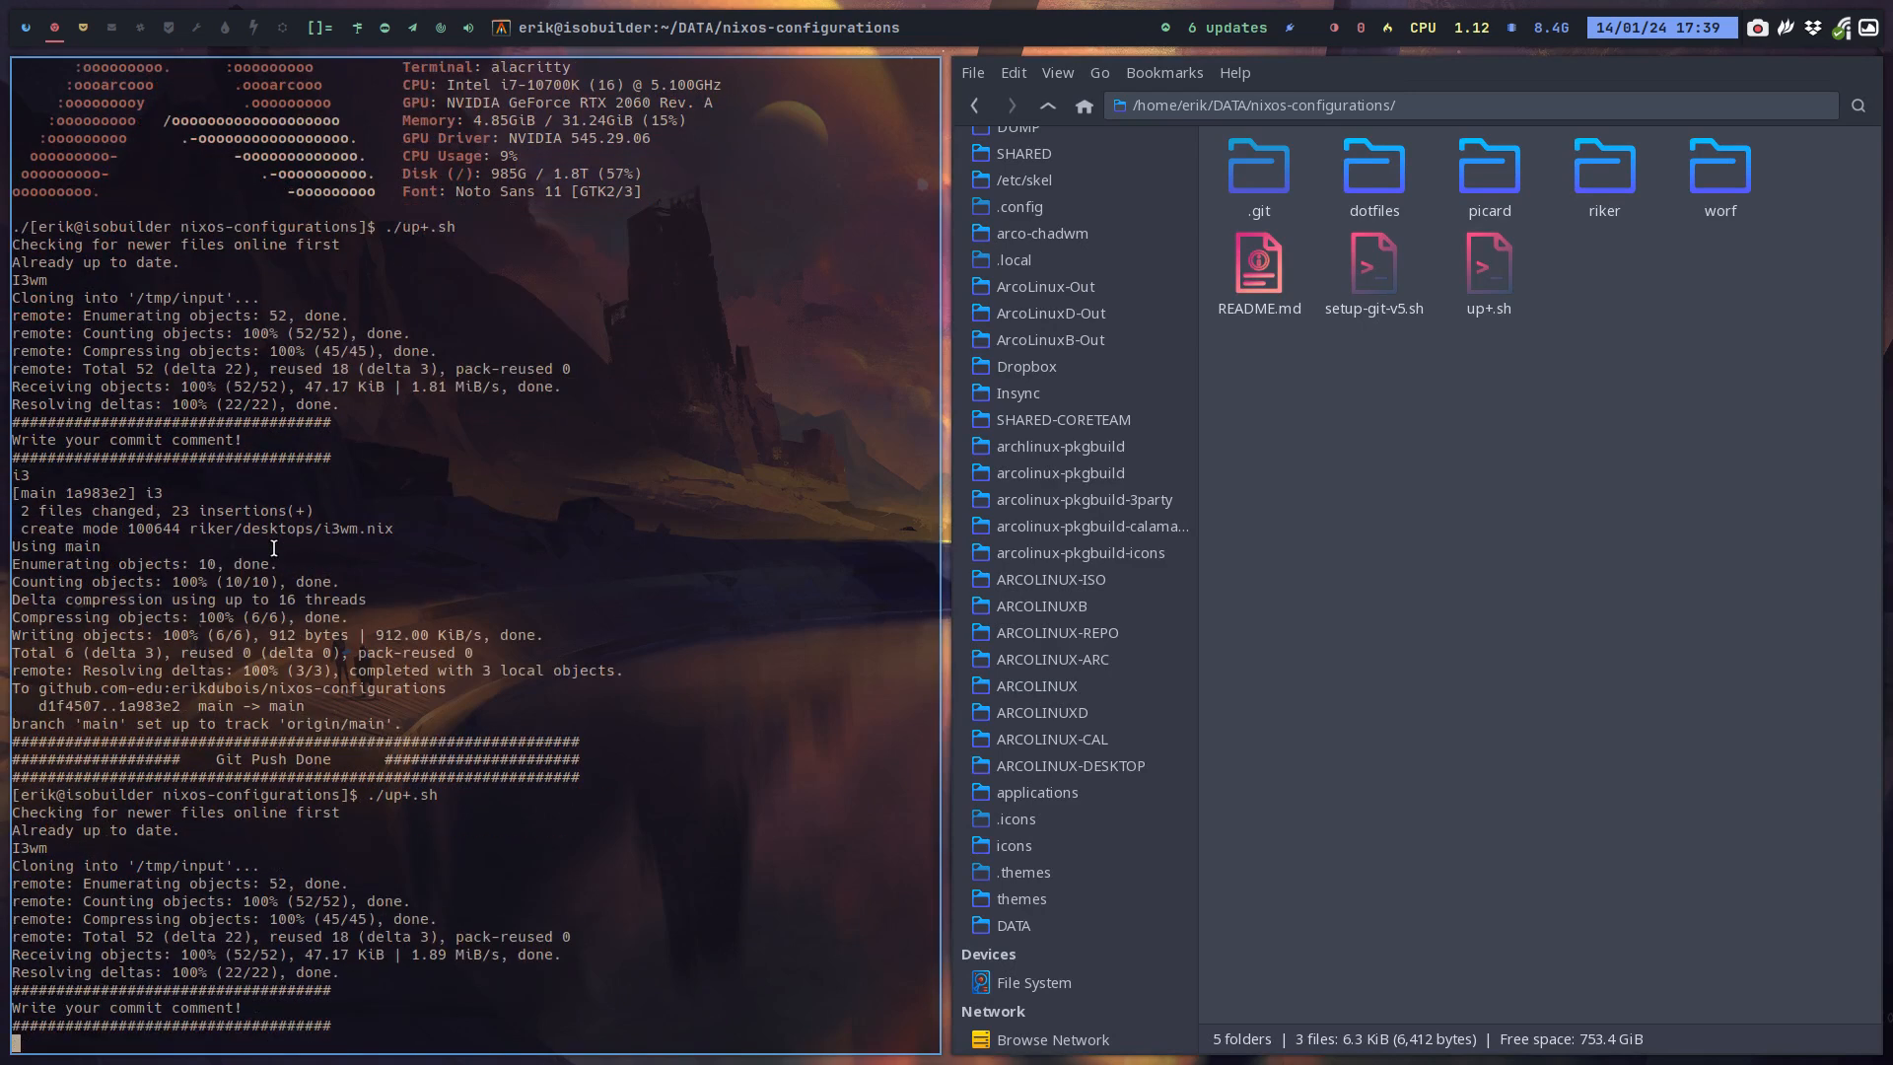
text(fix in)
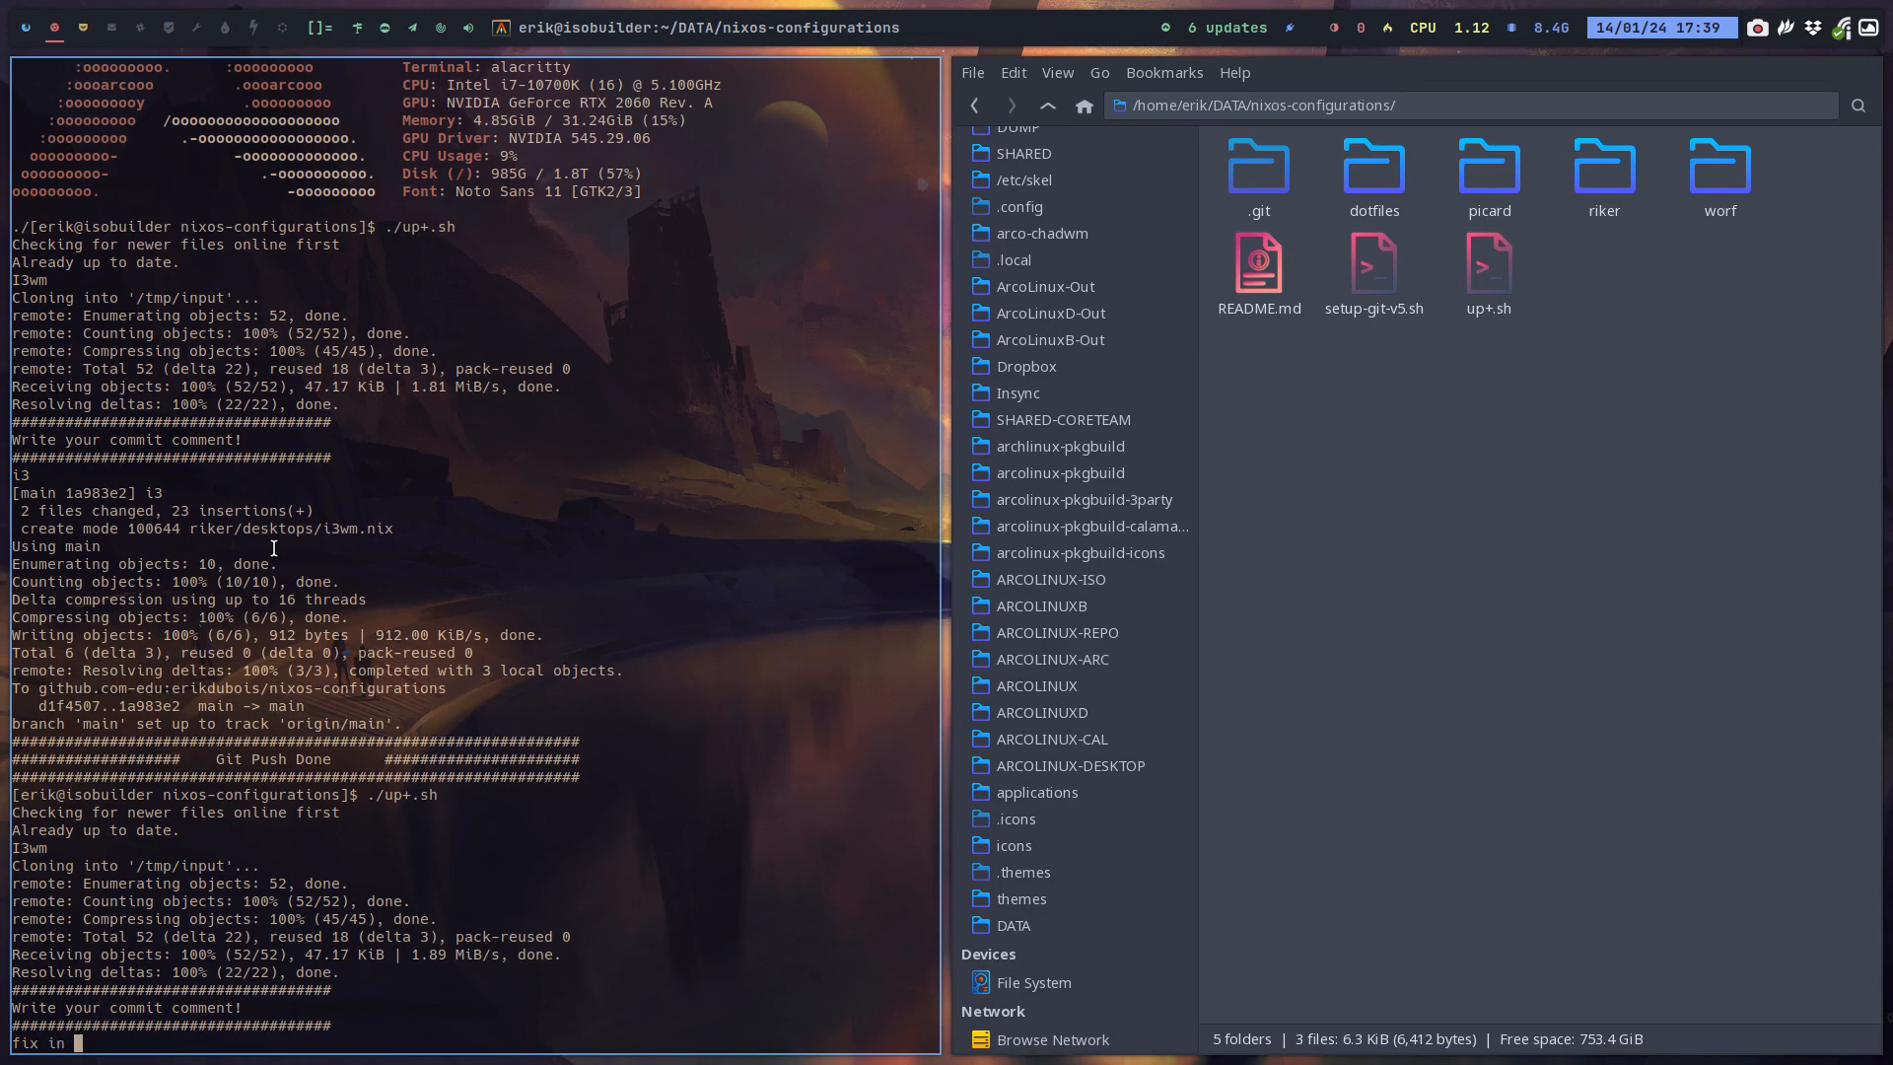
text(synta)
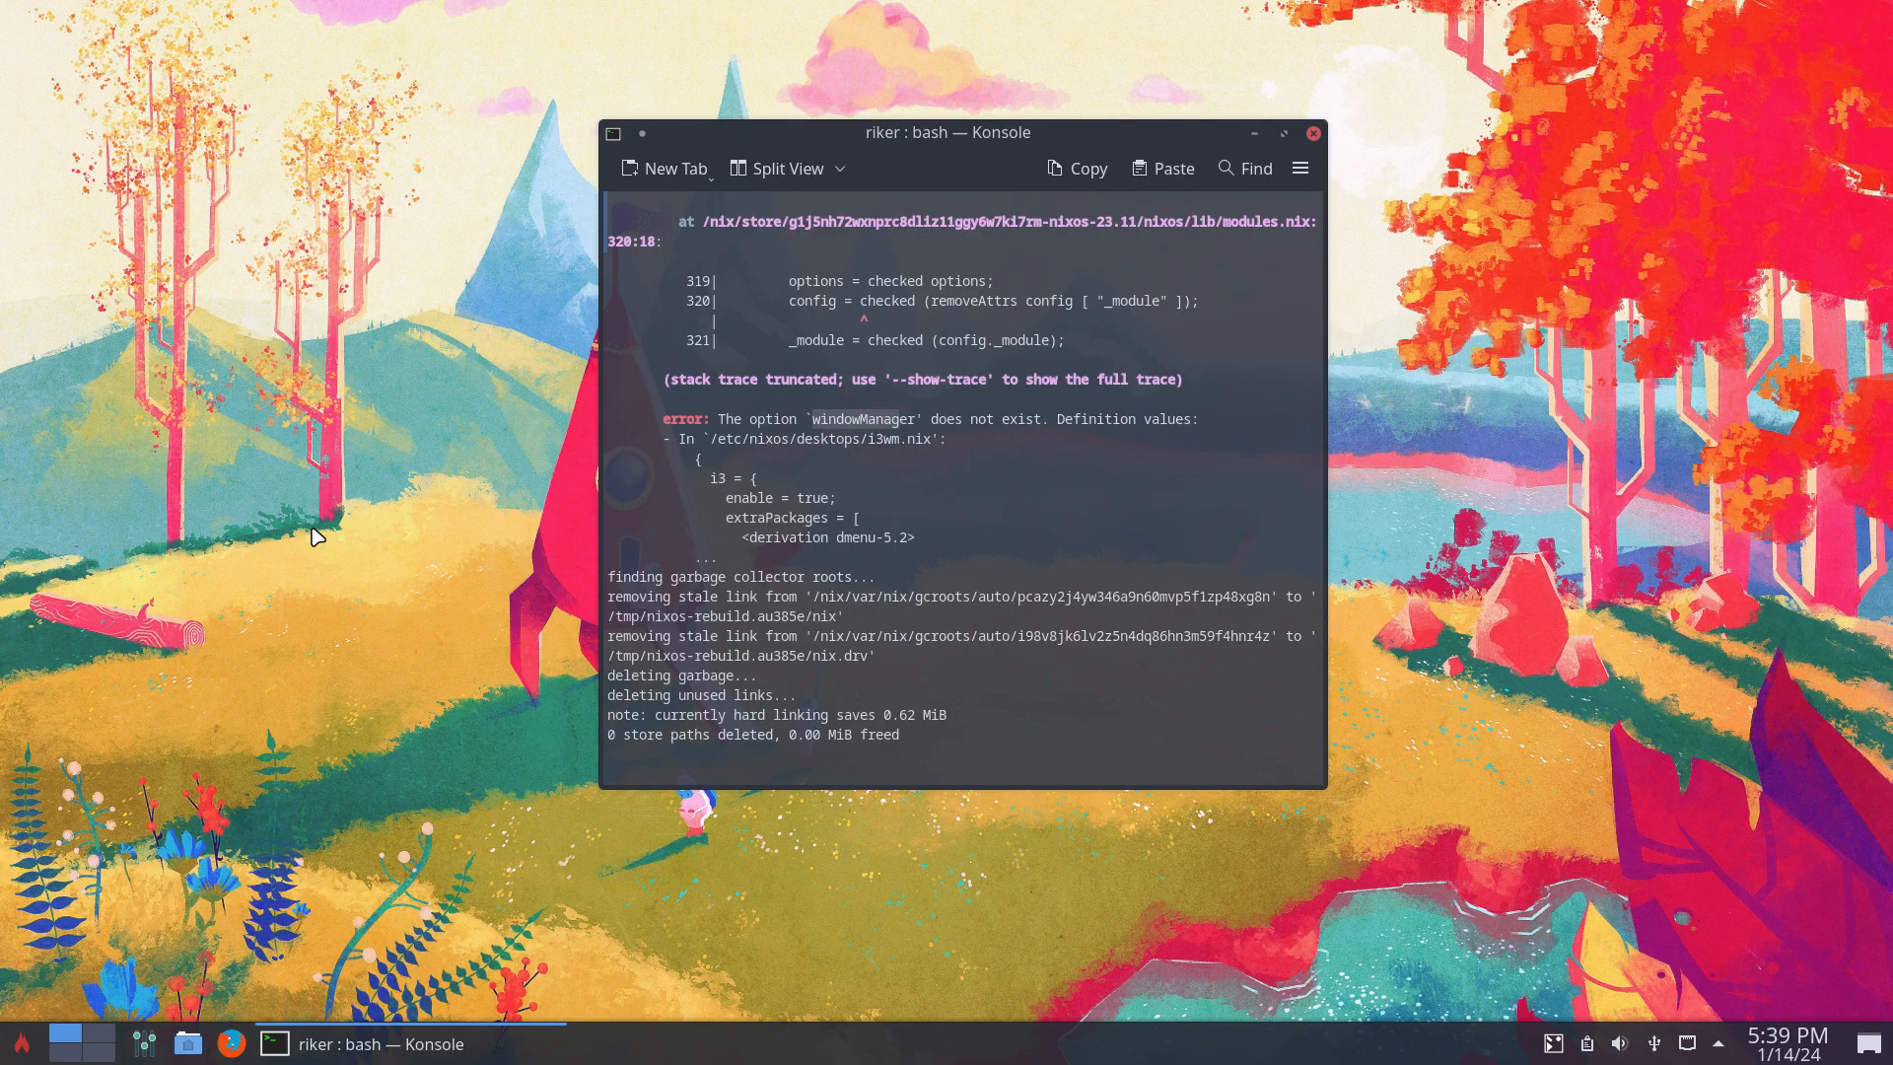
mouse_move(797, 560)
text(./copy.sh)
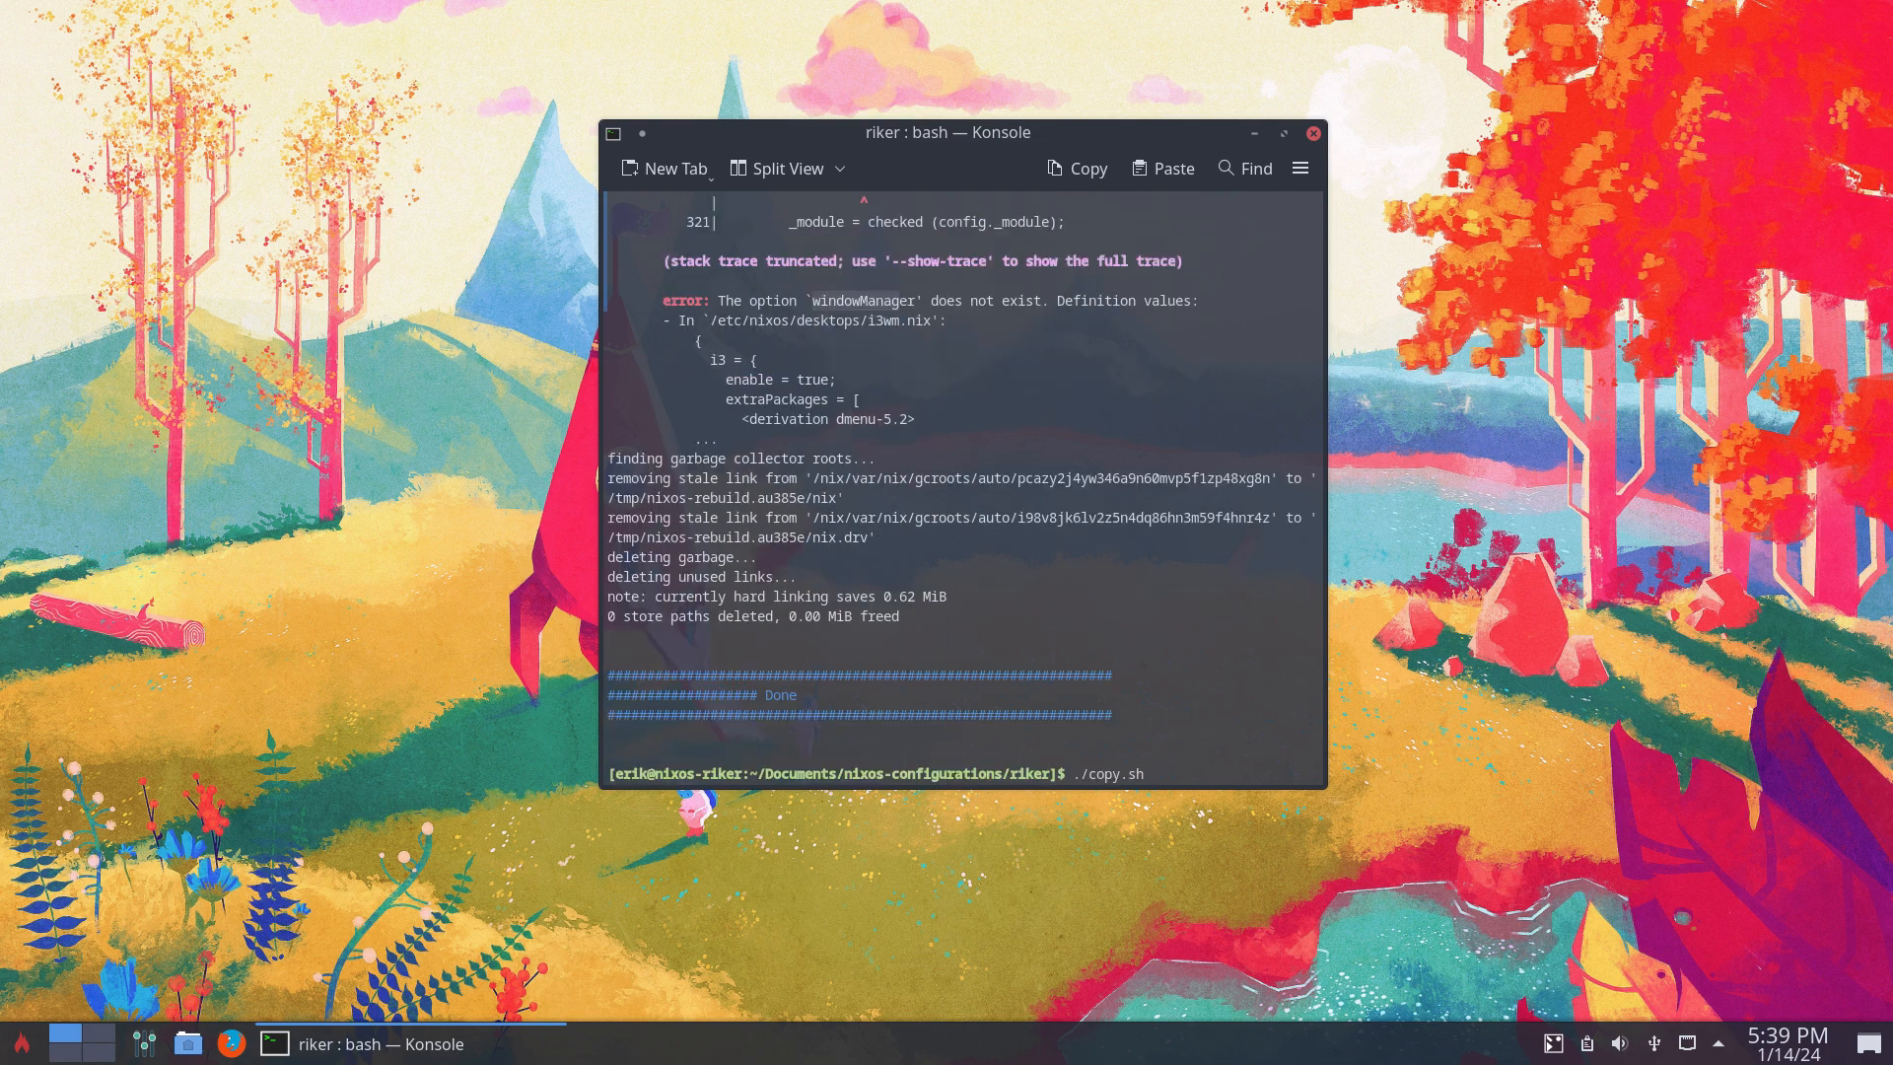
Pull the fix with gp and rerun the rebuild script until it prints Done.
text(gp)
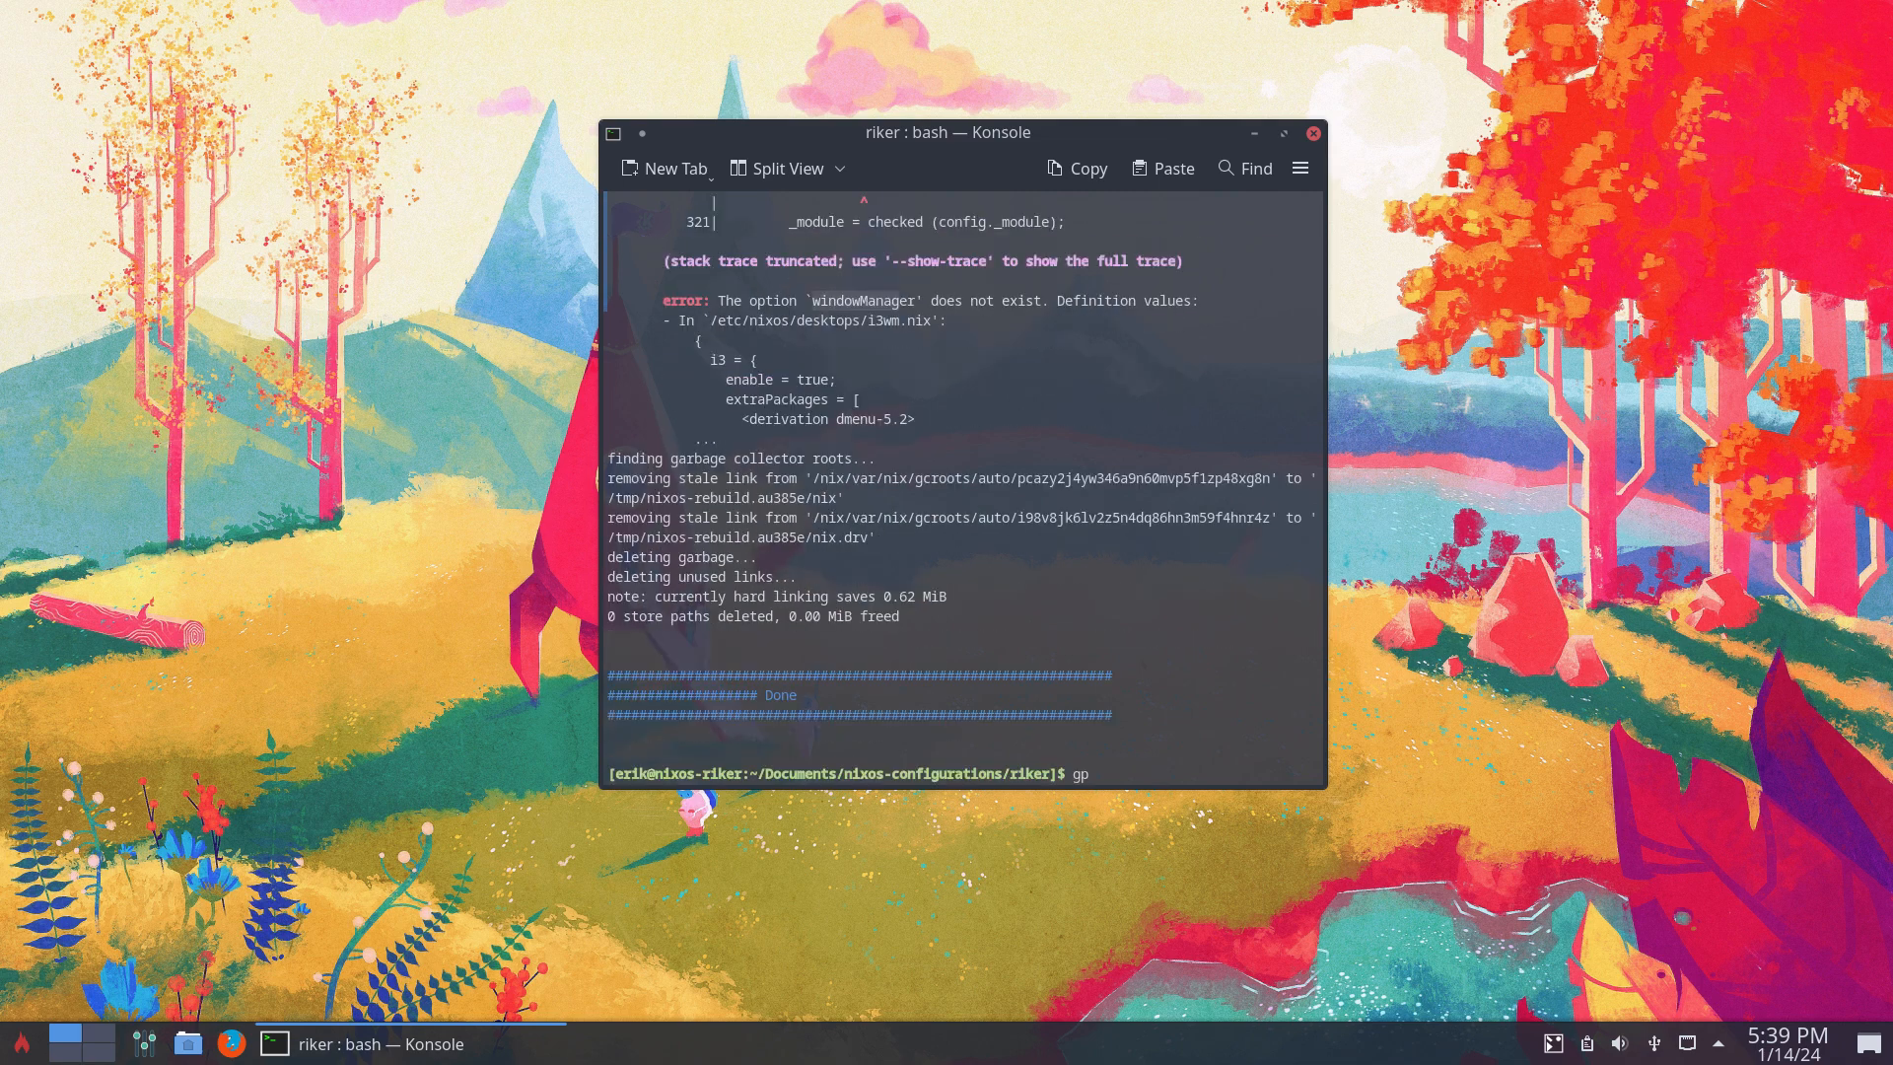
key(Return)
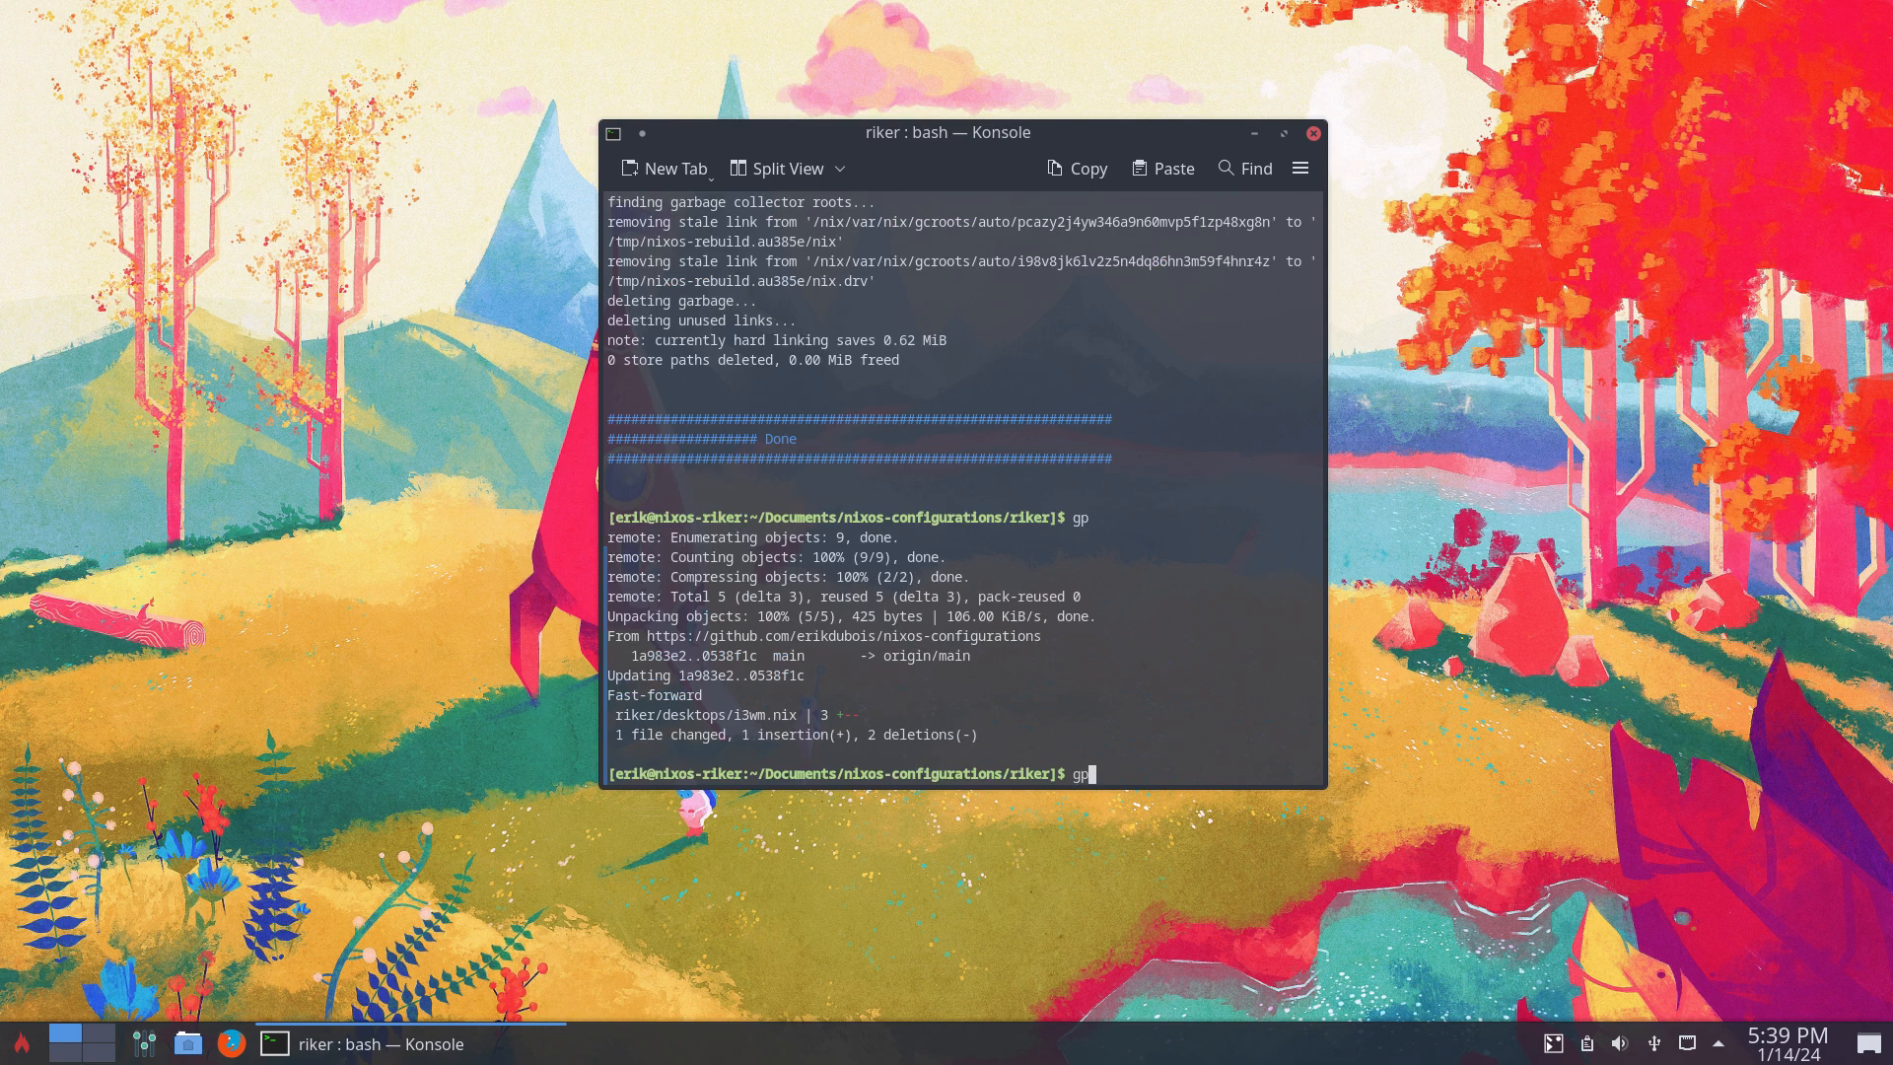
key(Return)
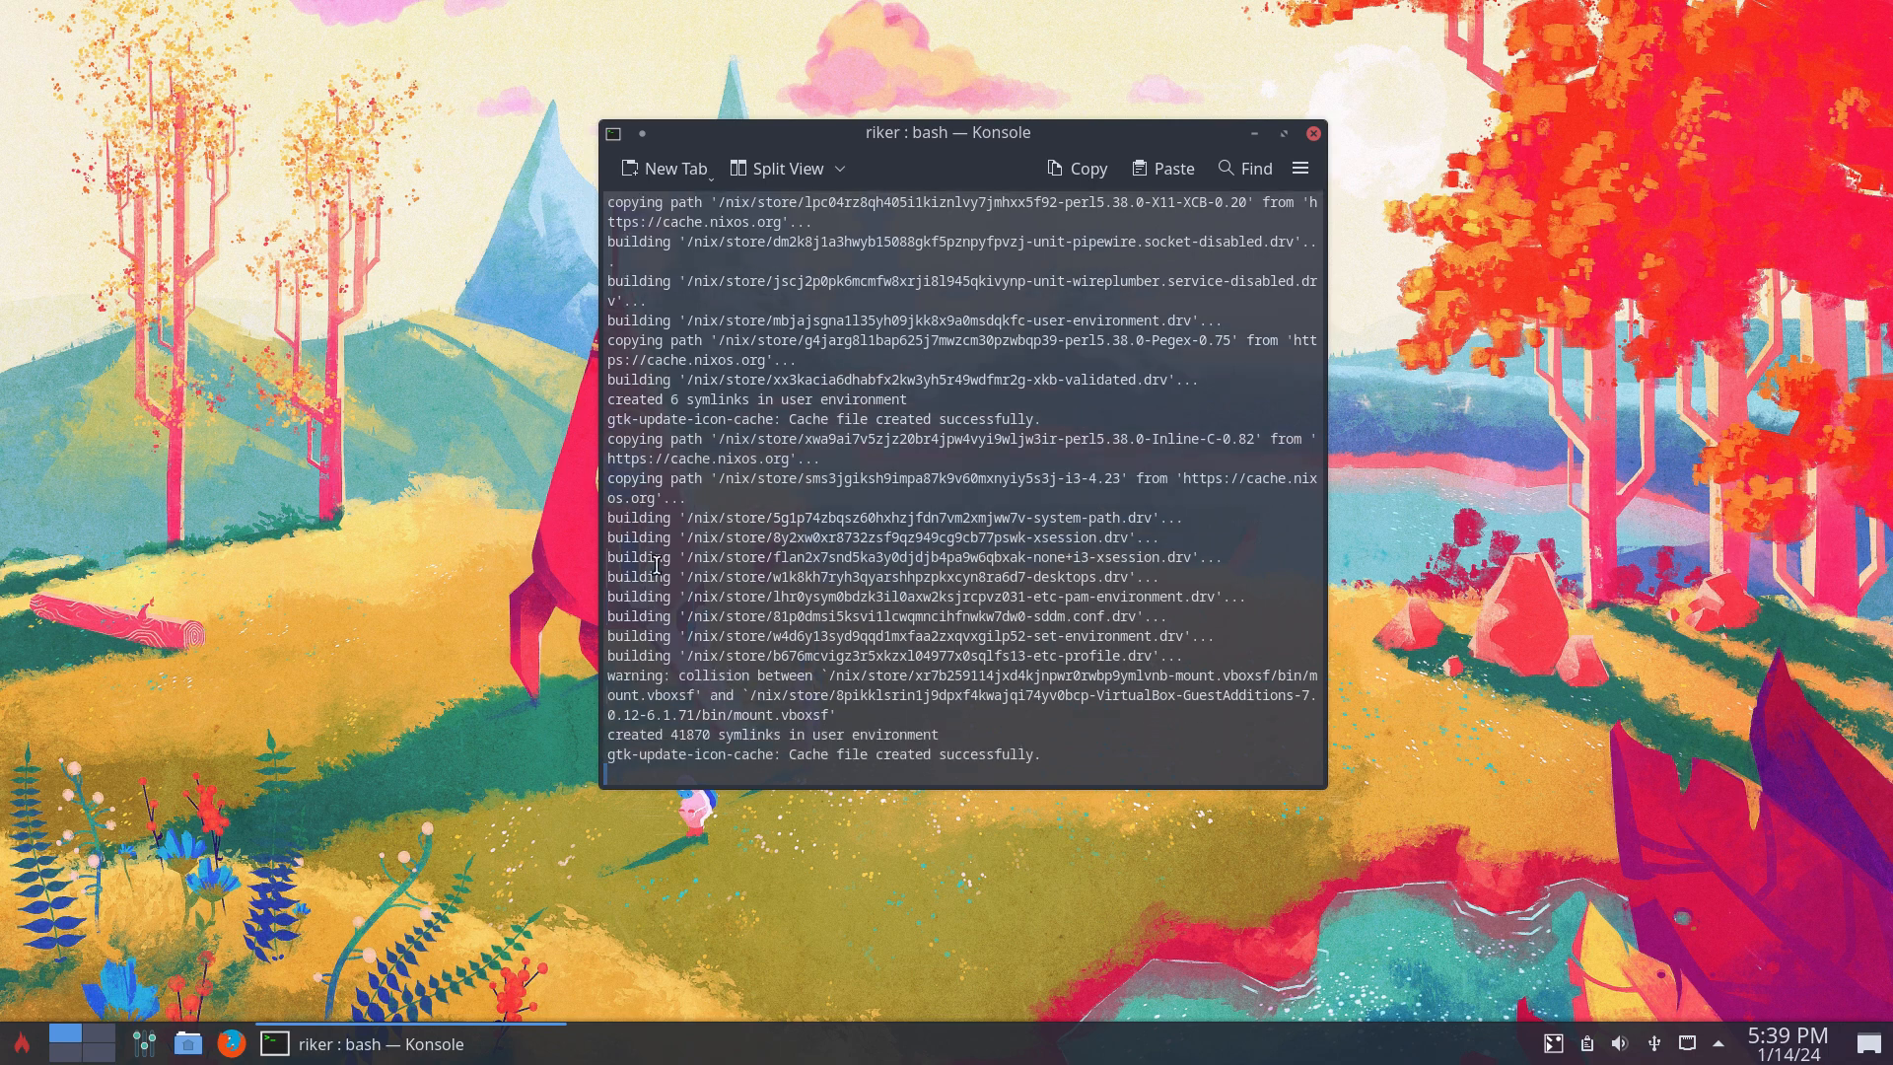
click(16, 1043)
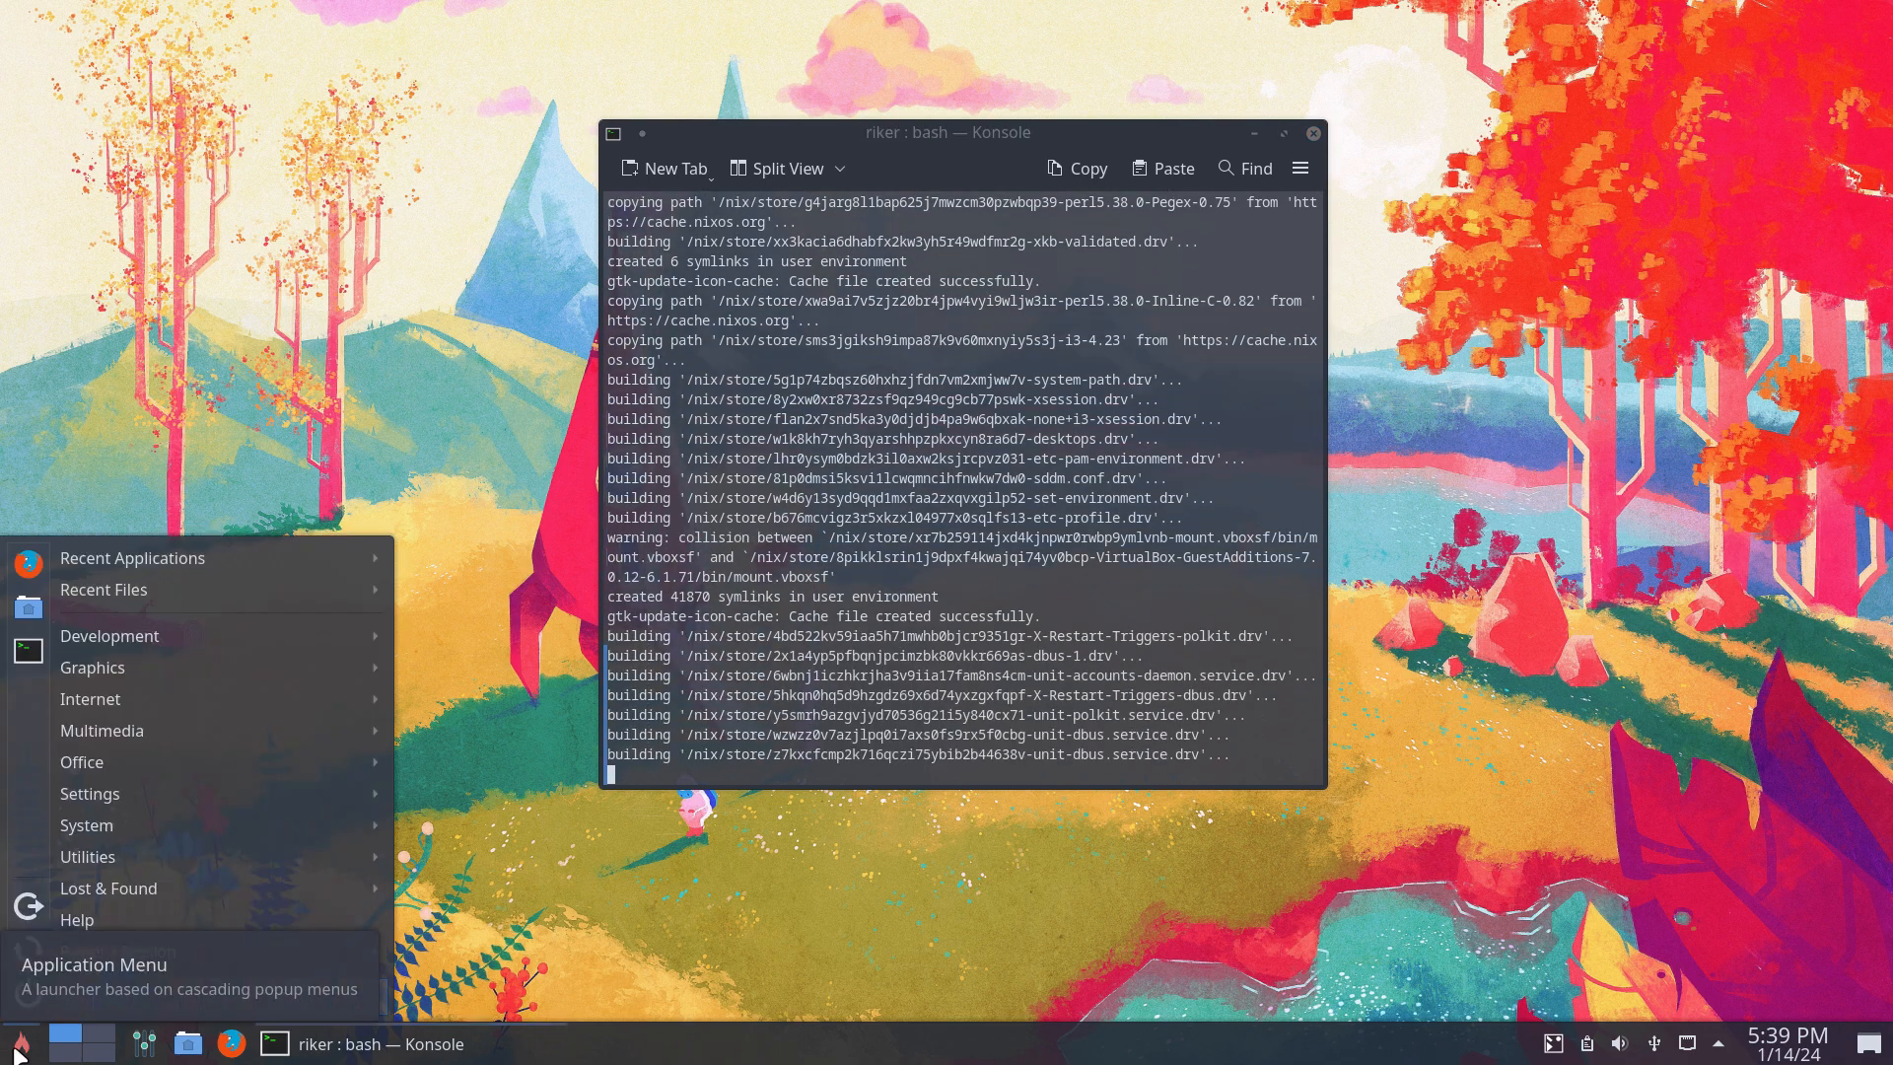
text(v)
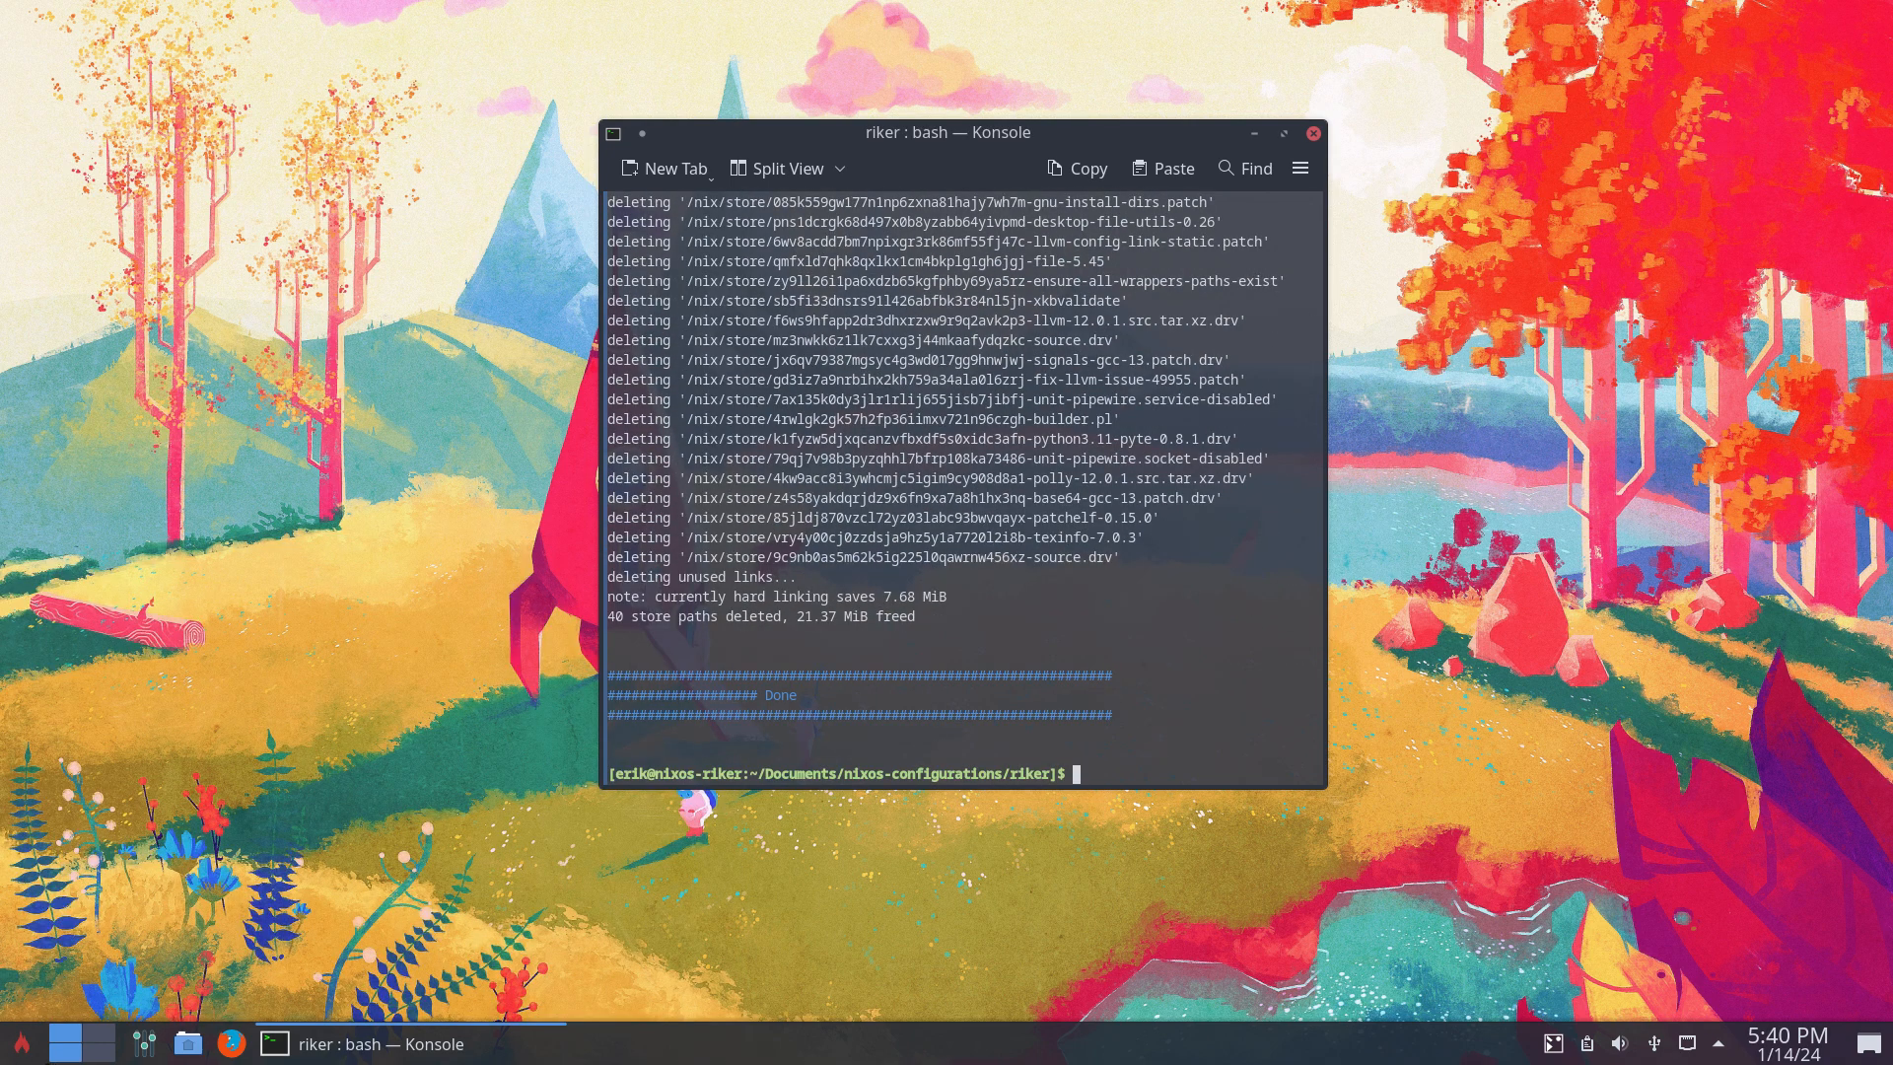
Restart the VM from Plasma's application menu and boot NixOS Generation 7.
click(17, 1044)
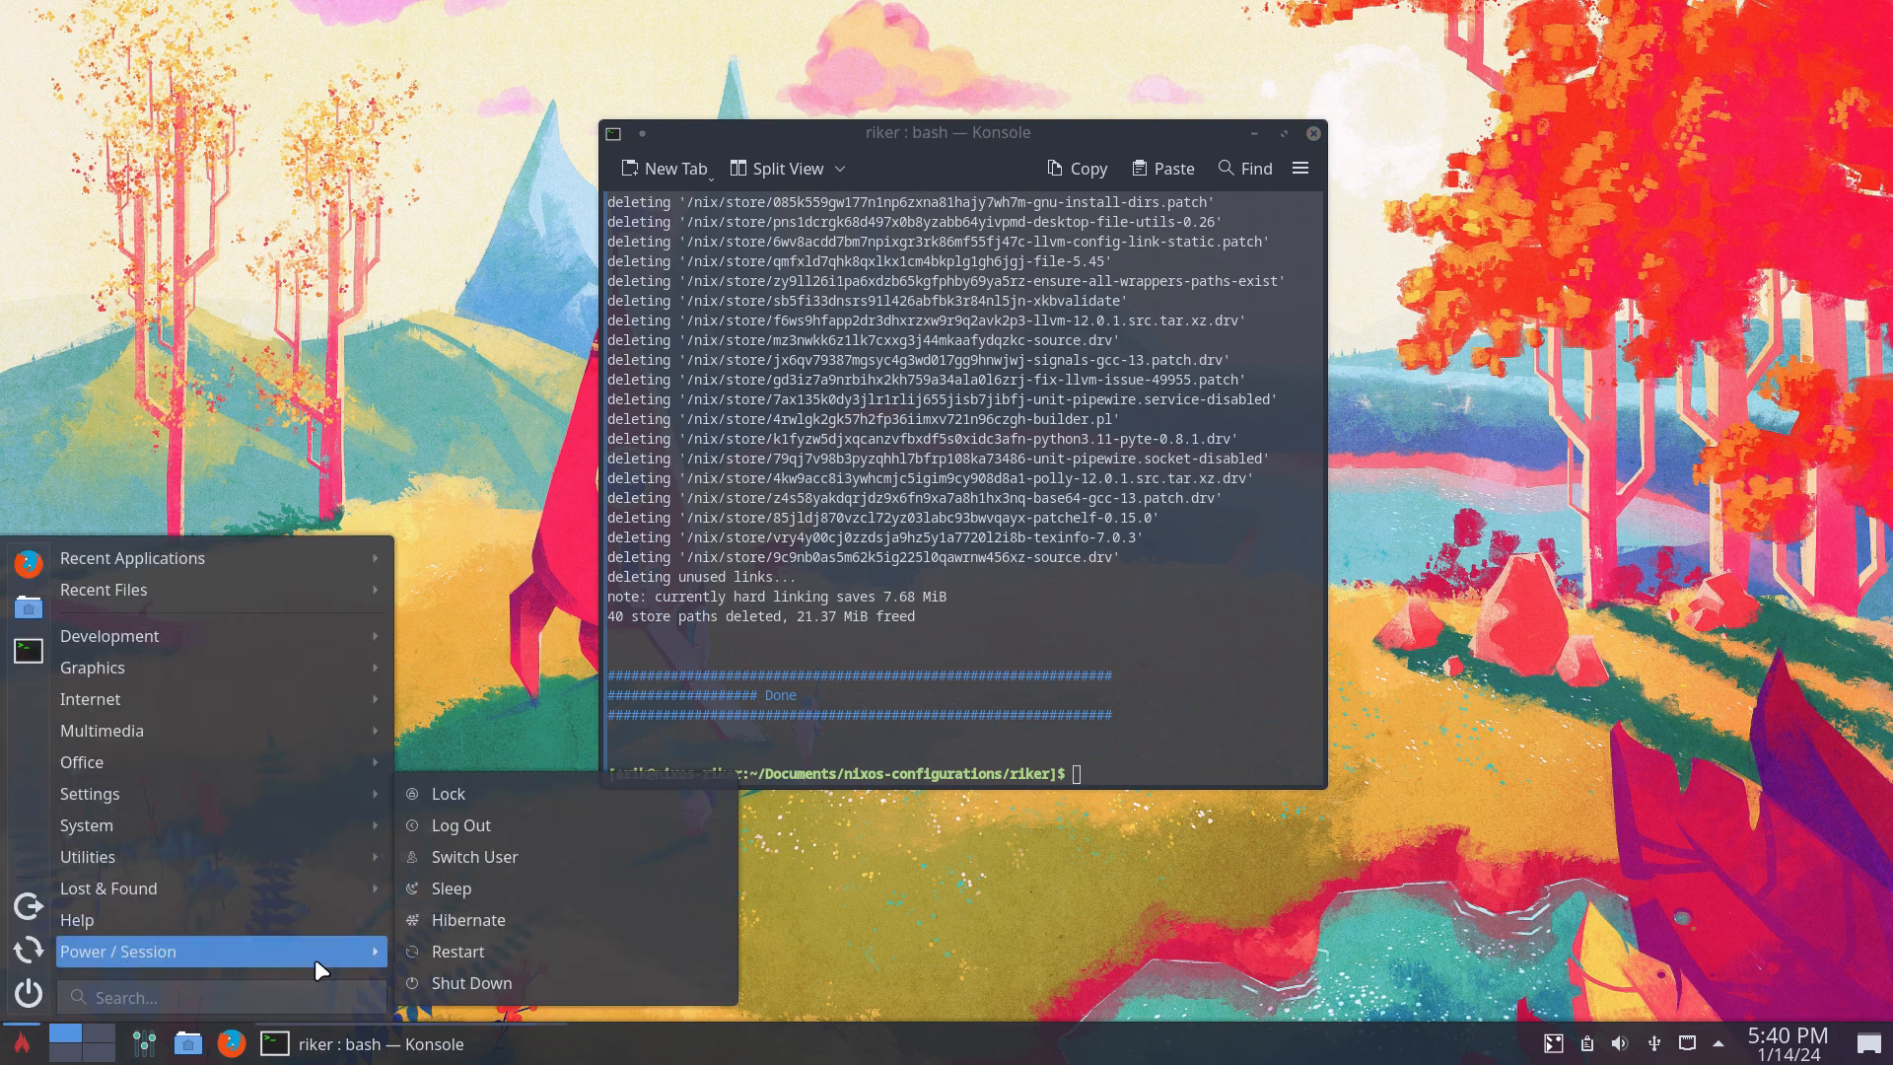
mouse_move(469, 951)
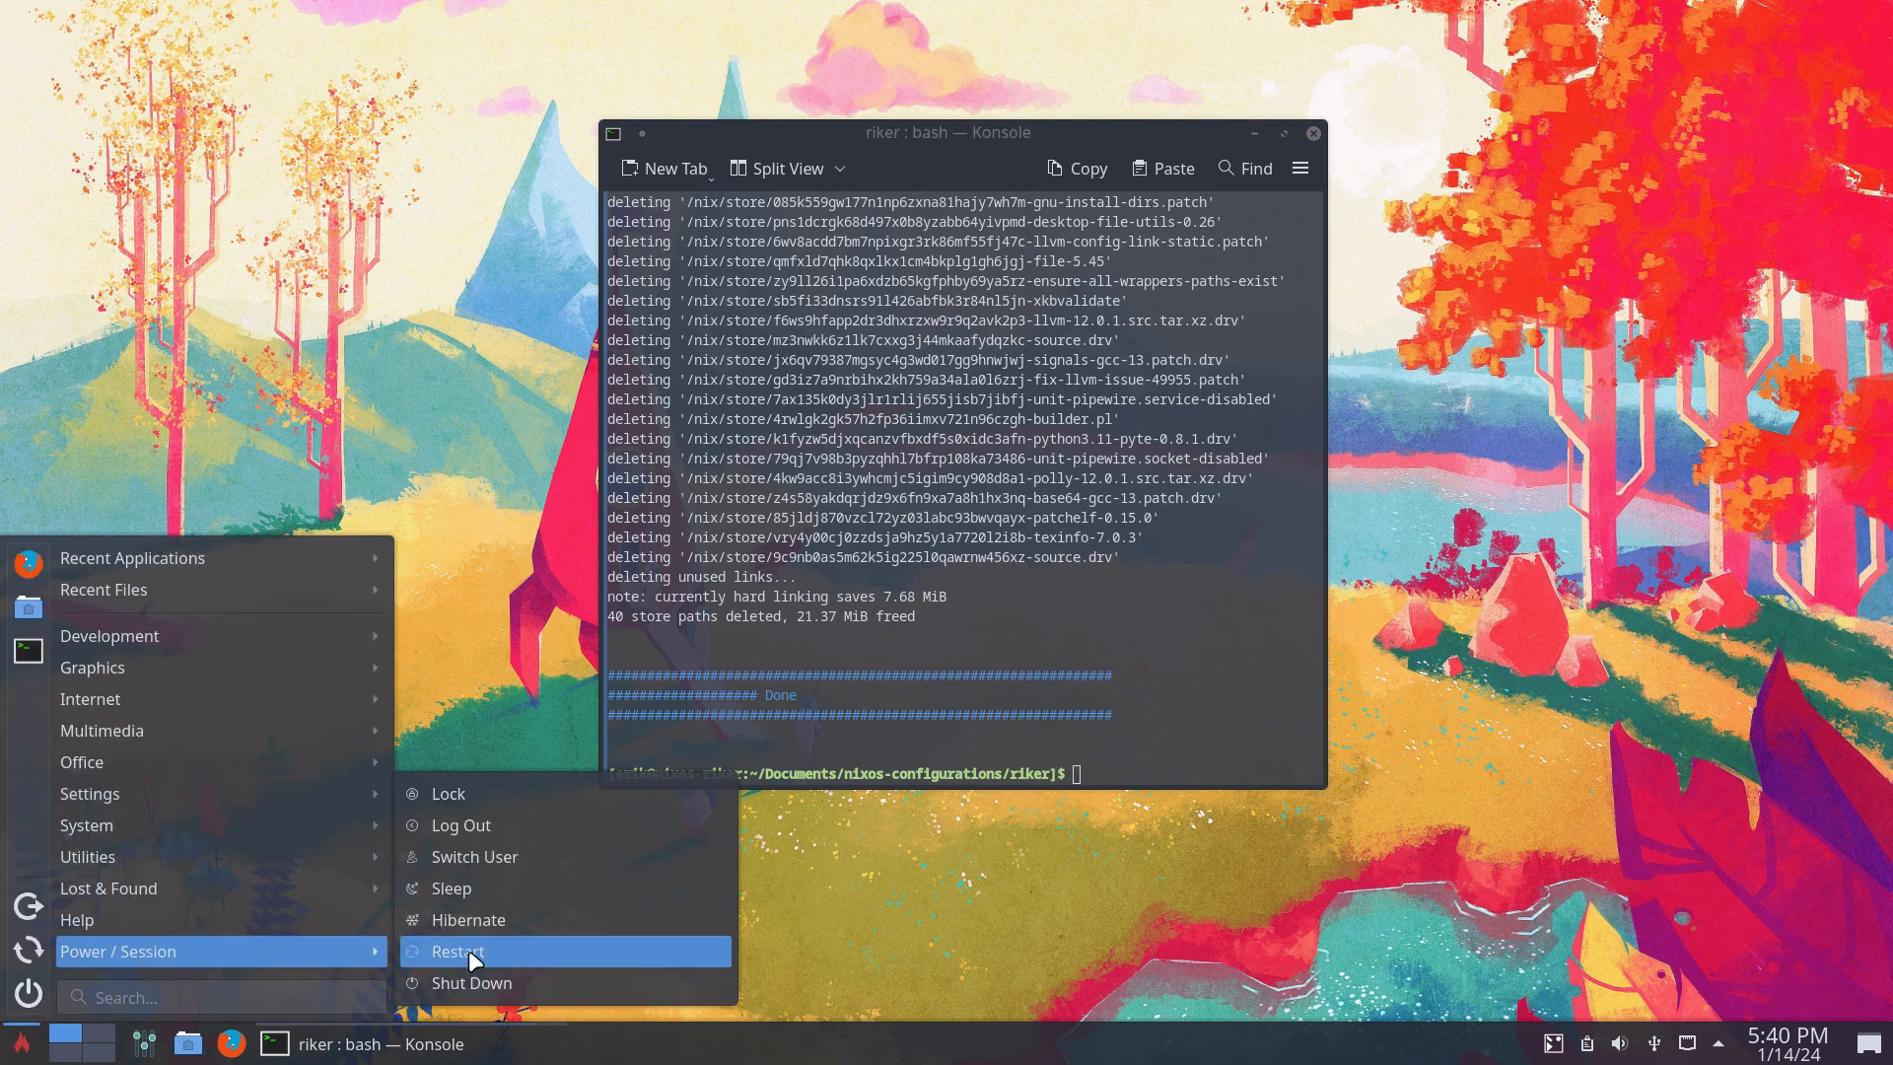
click(457, 952)
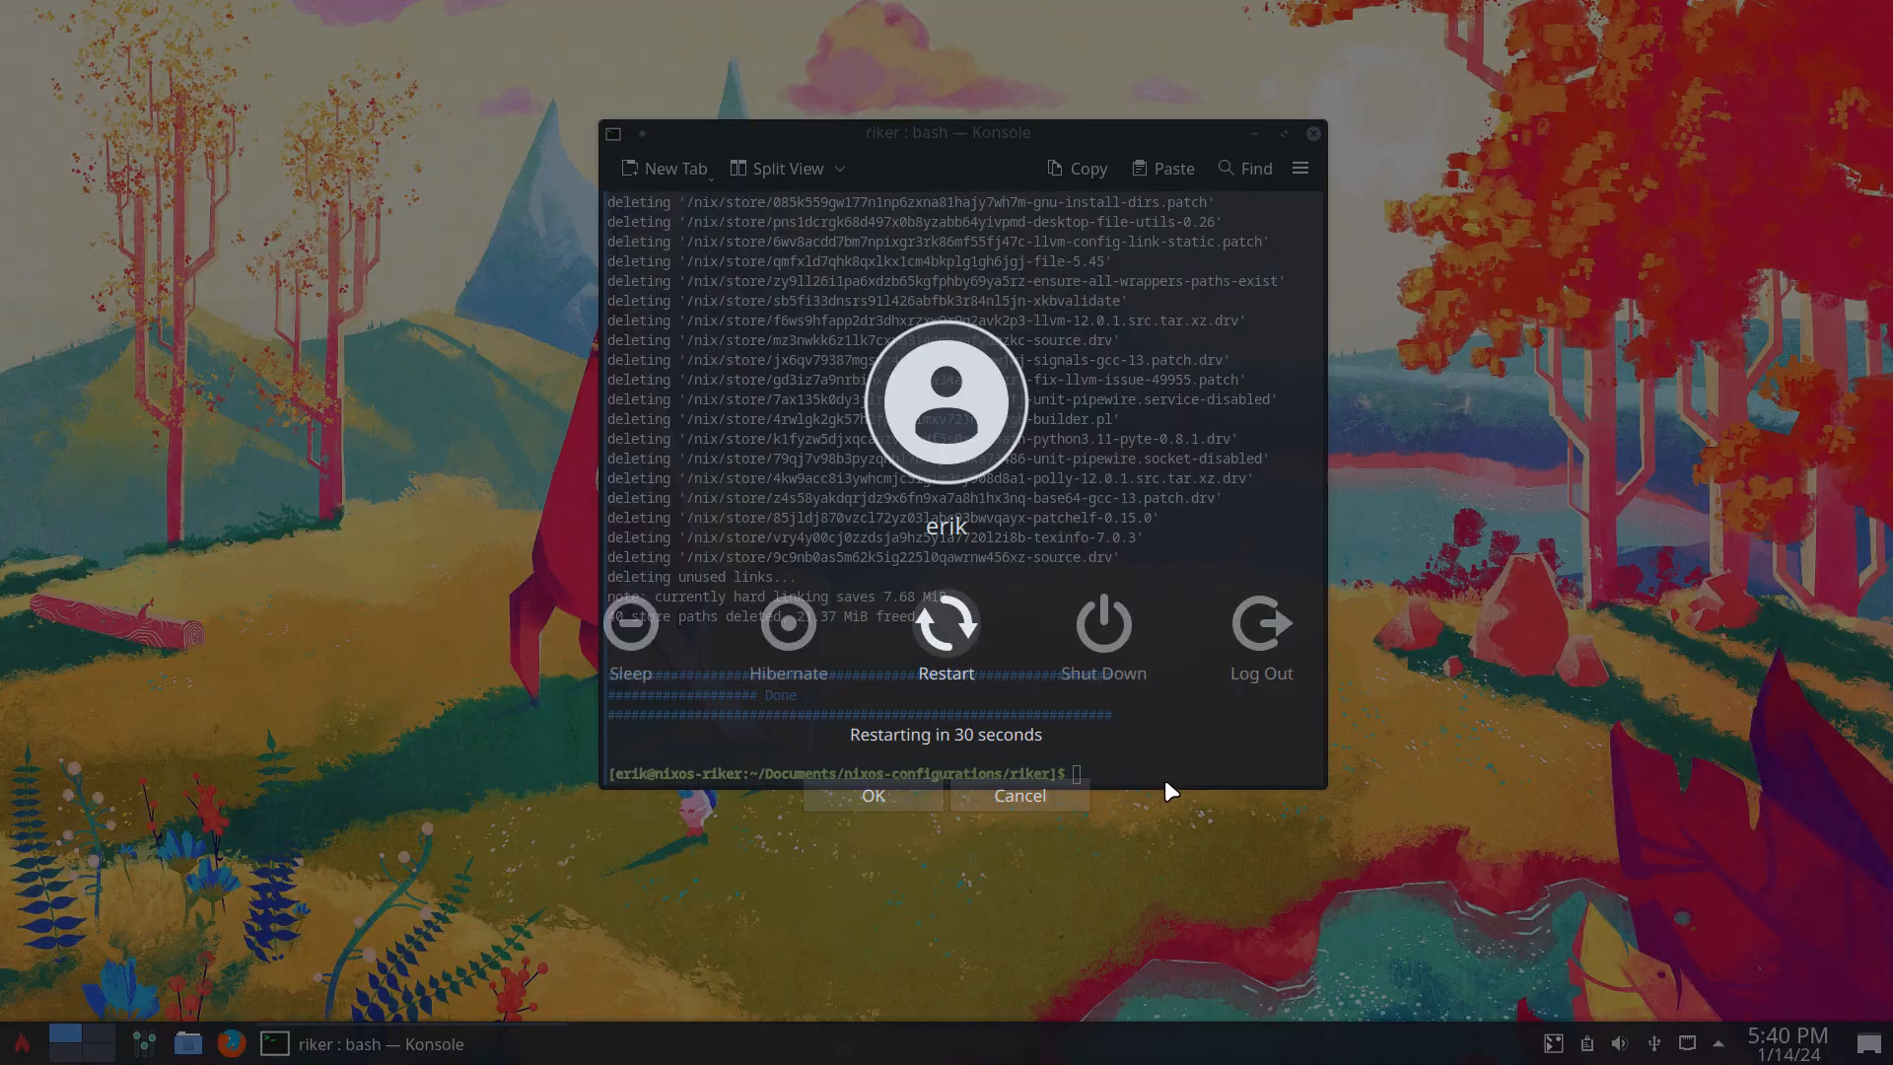
click(872, 796)
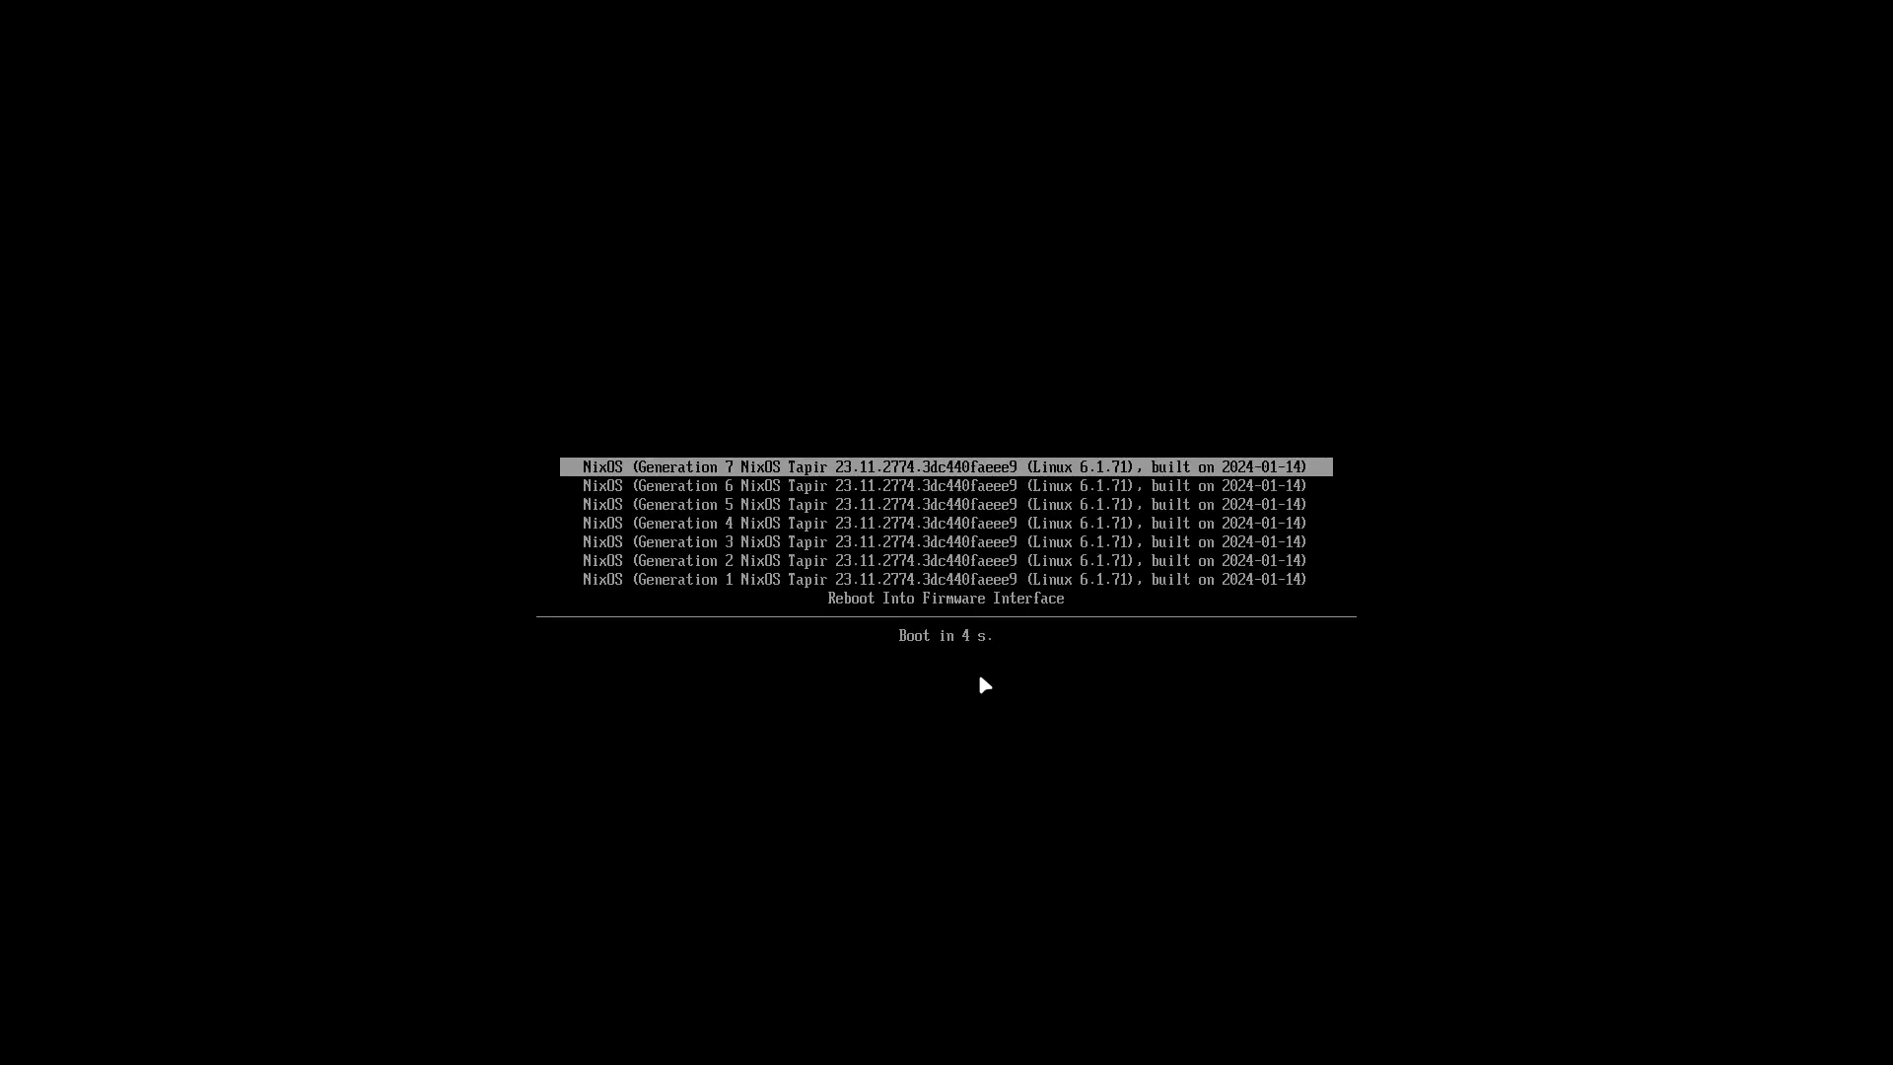
key(Return)
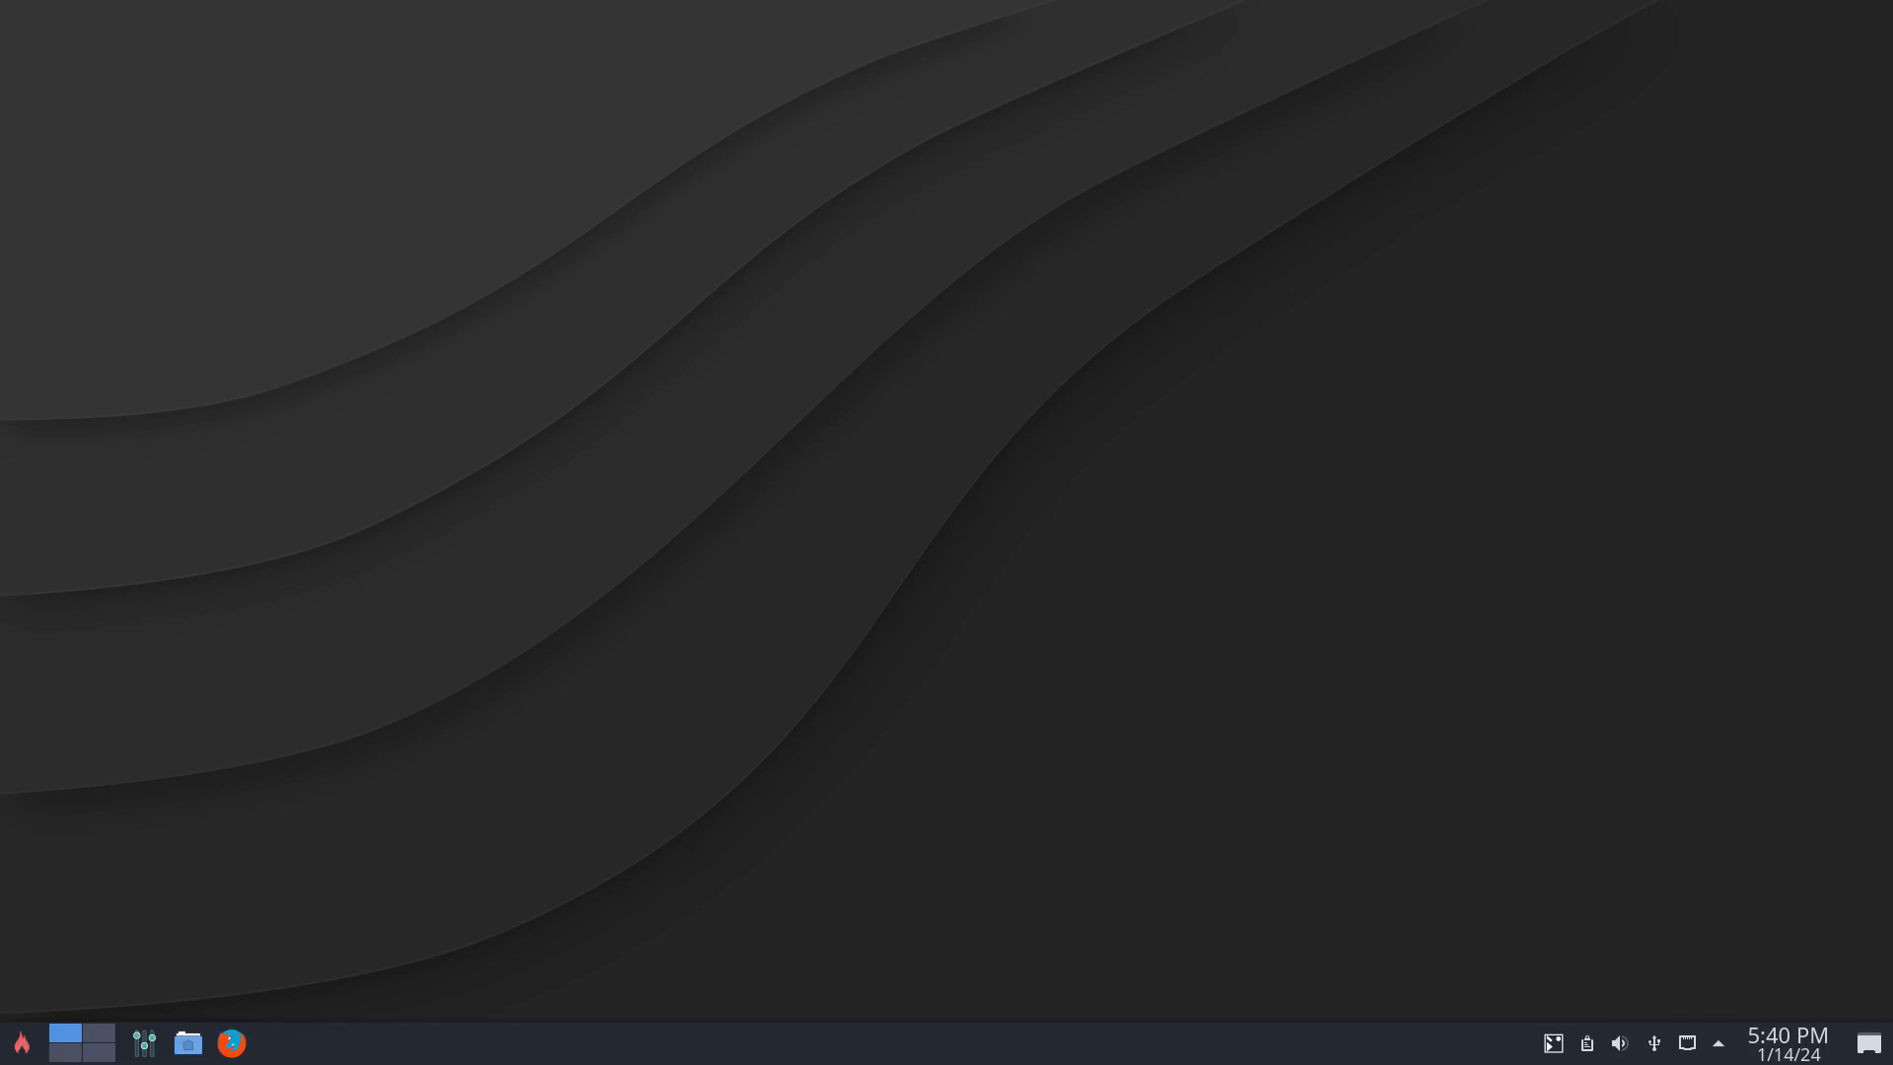
Restart the VM again from the application menu and confirm.
click(19, 1041)
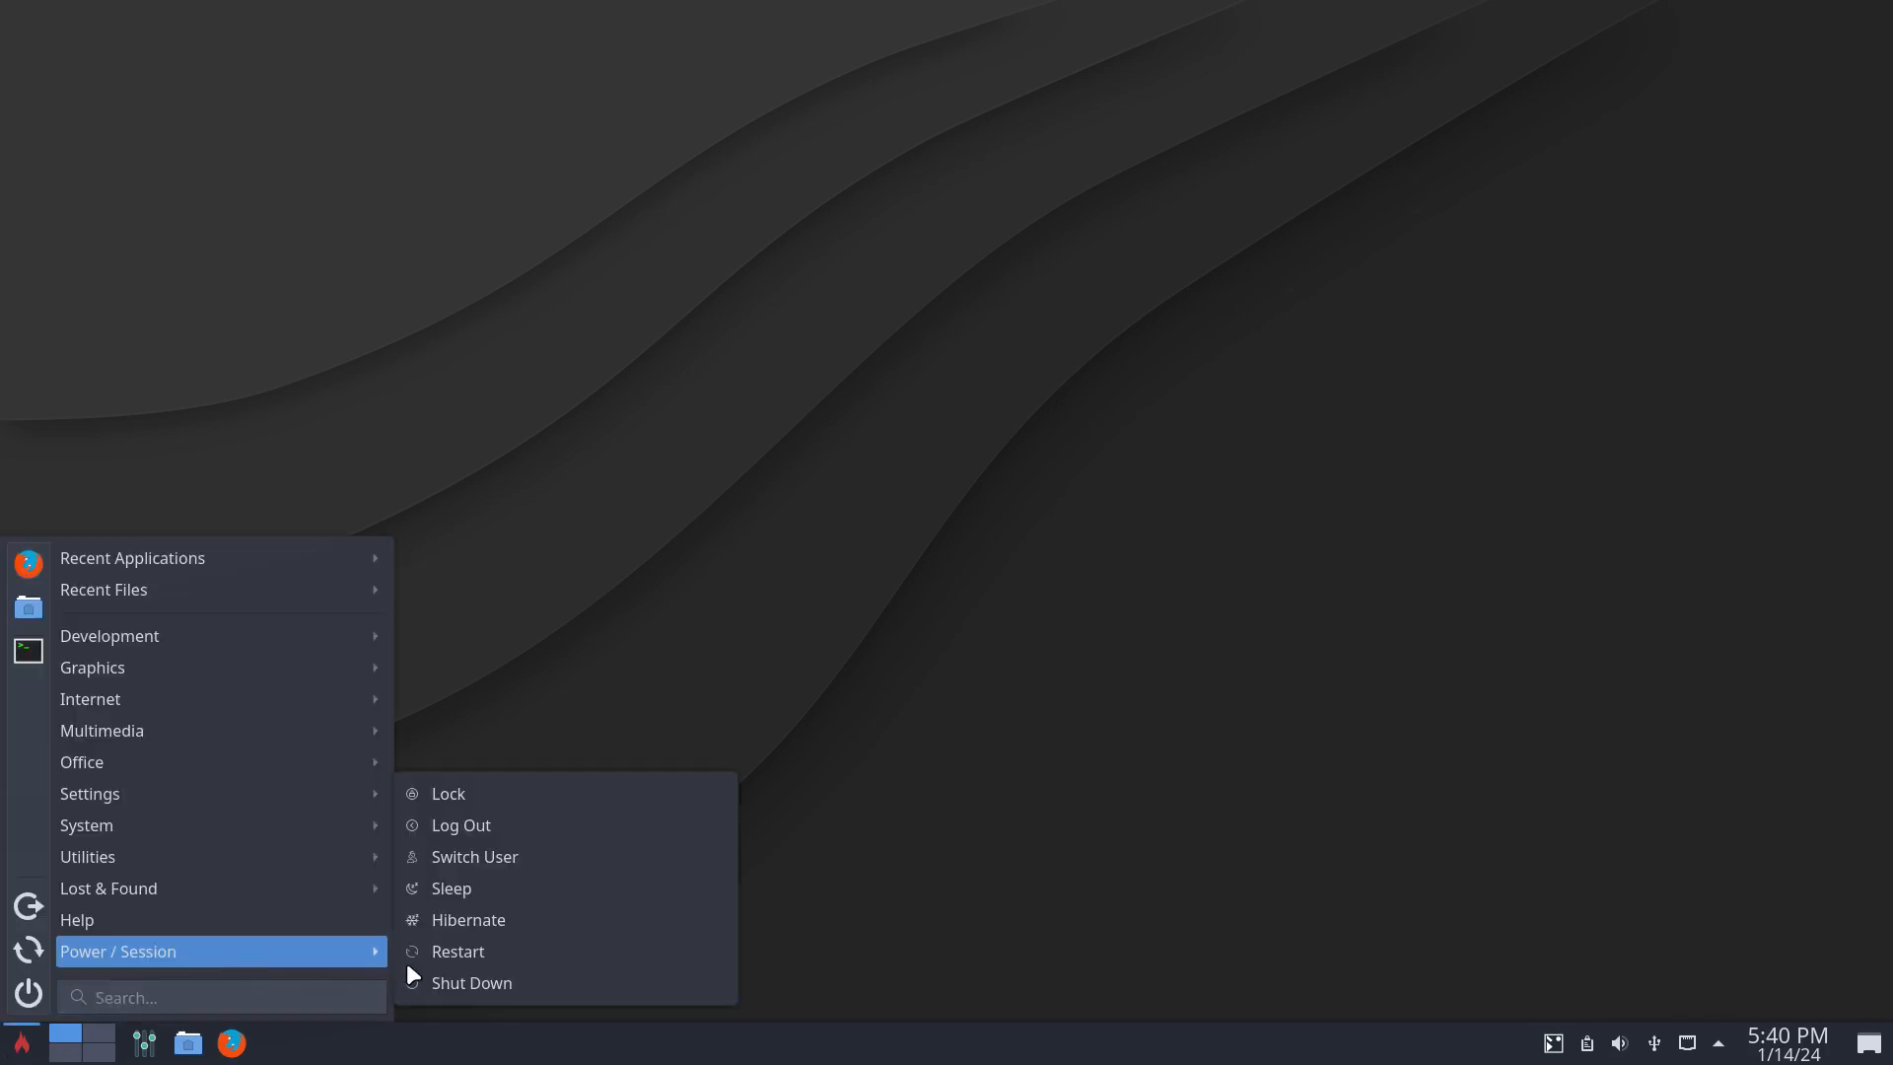
mouse_move(525, 841)
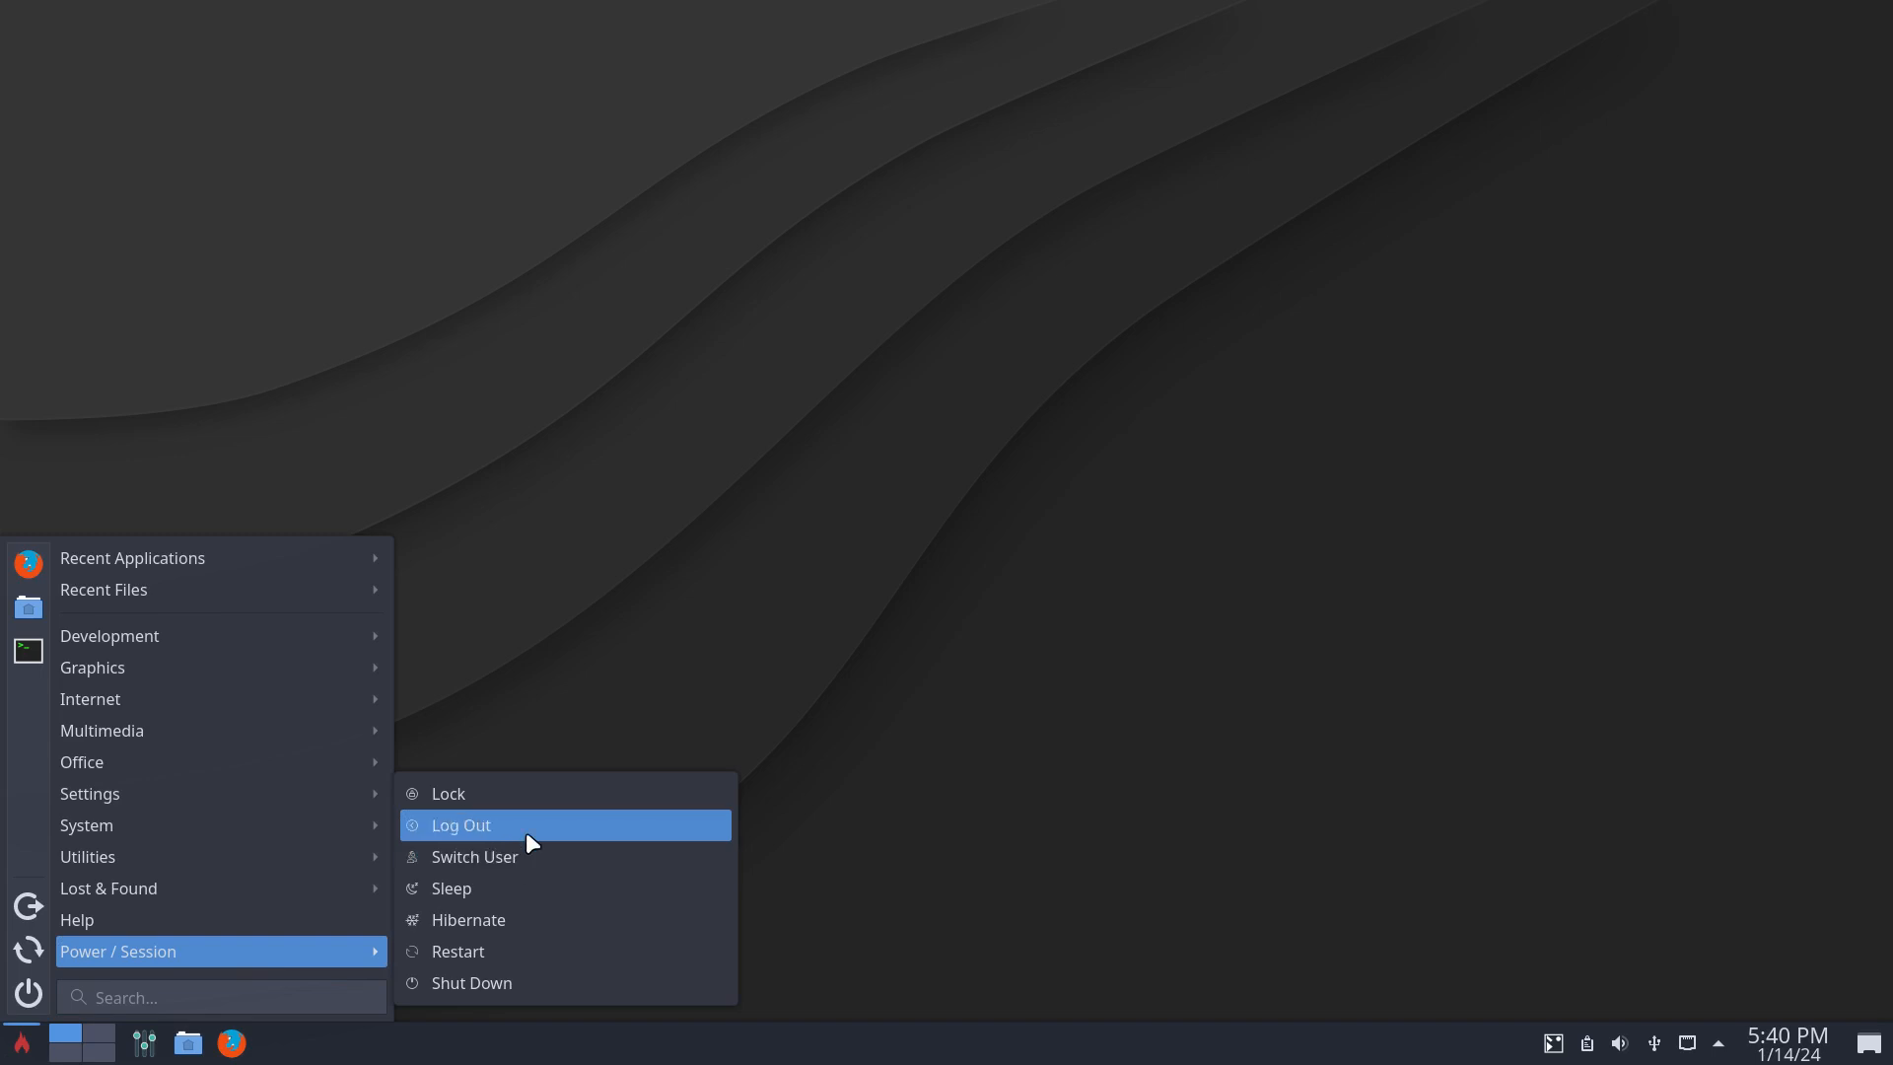
mouse_move(534, 919)
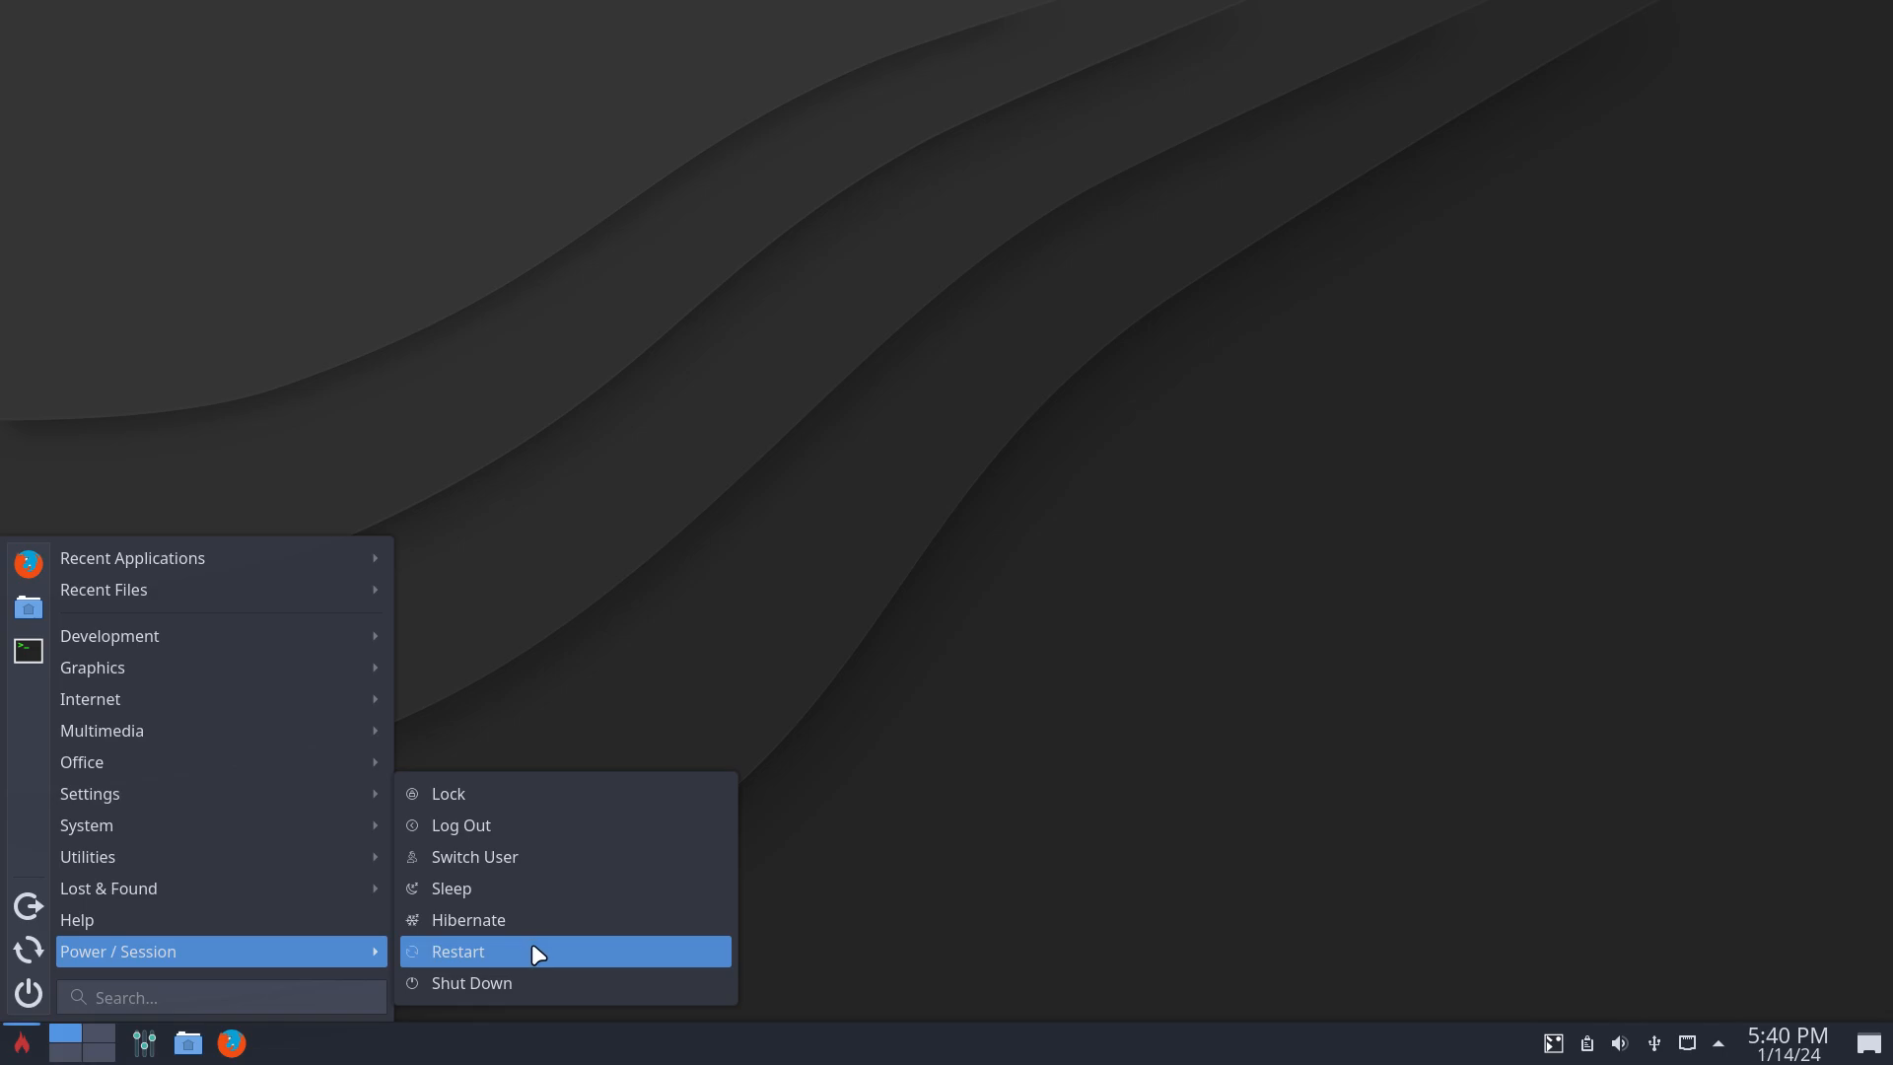
click(456, 951)
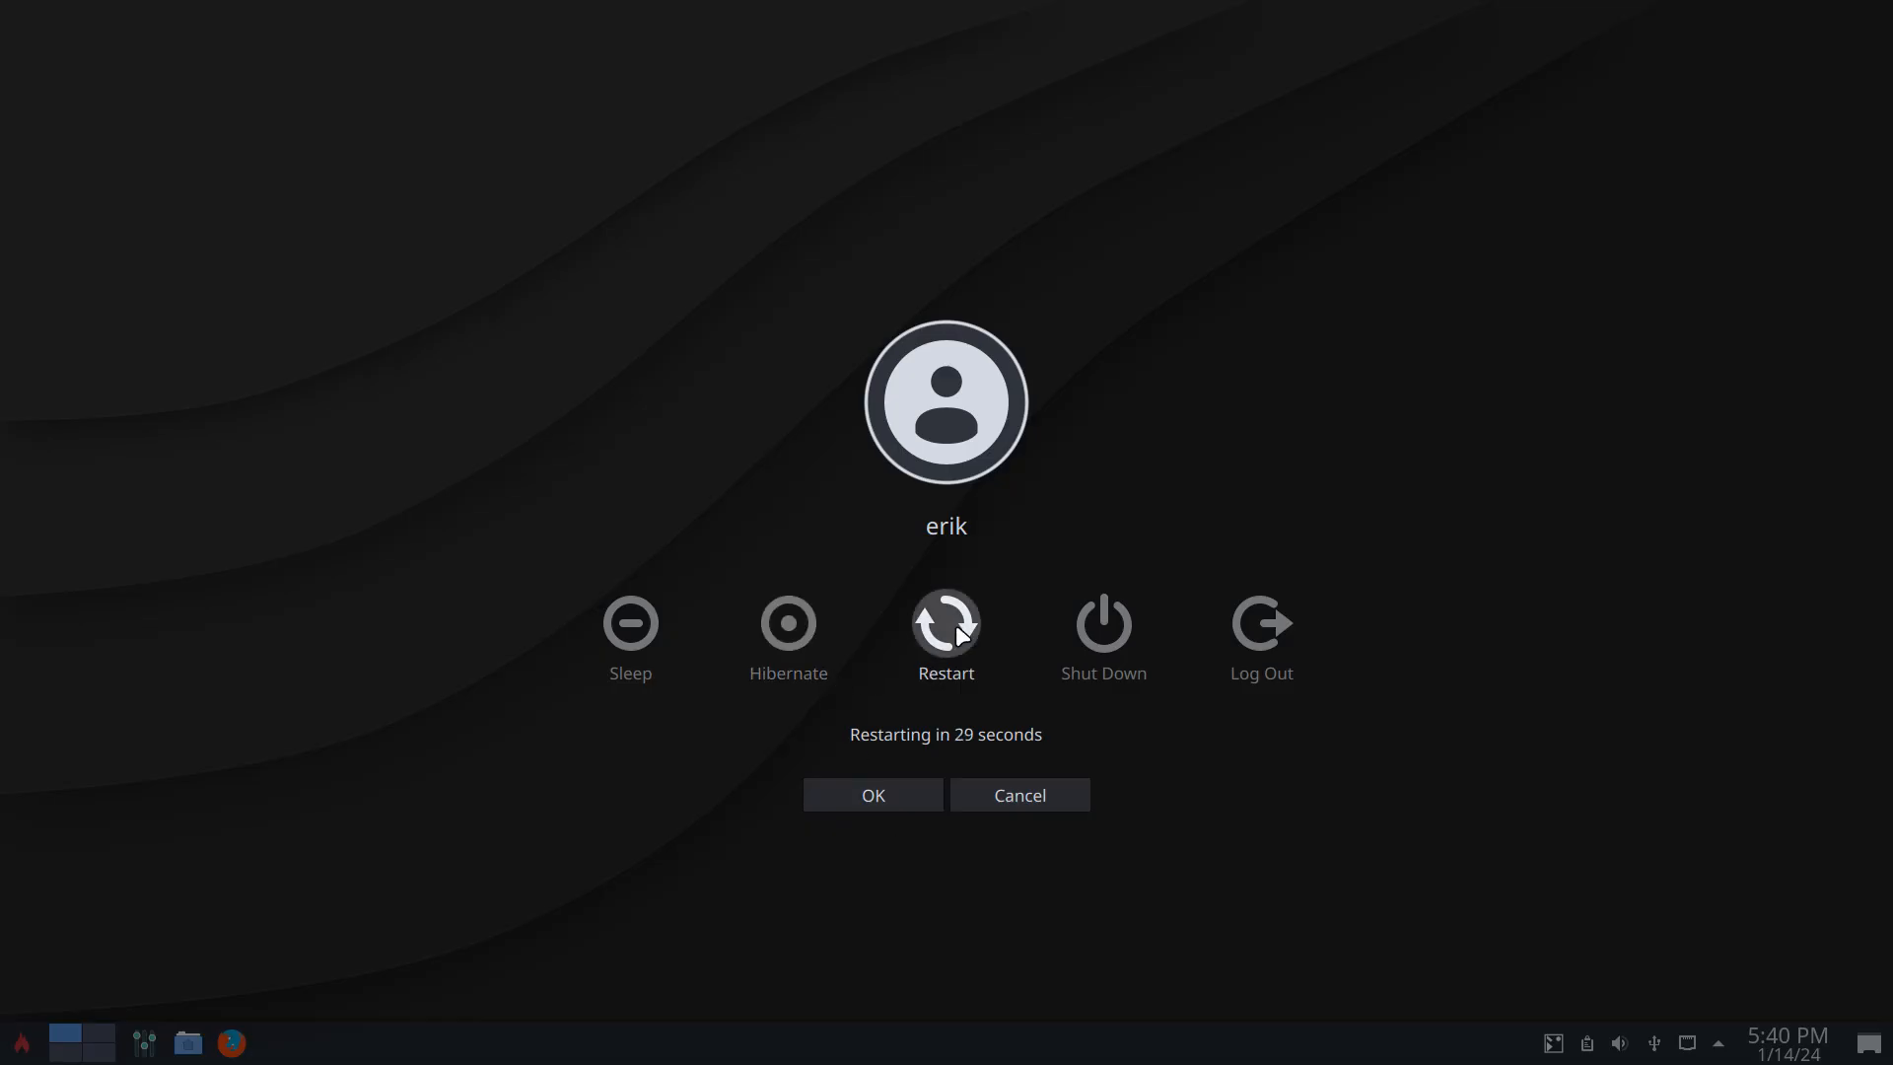
click(871, 795)
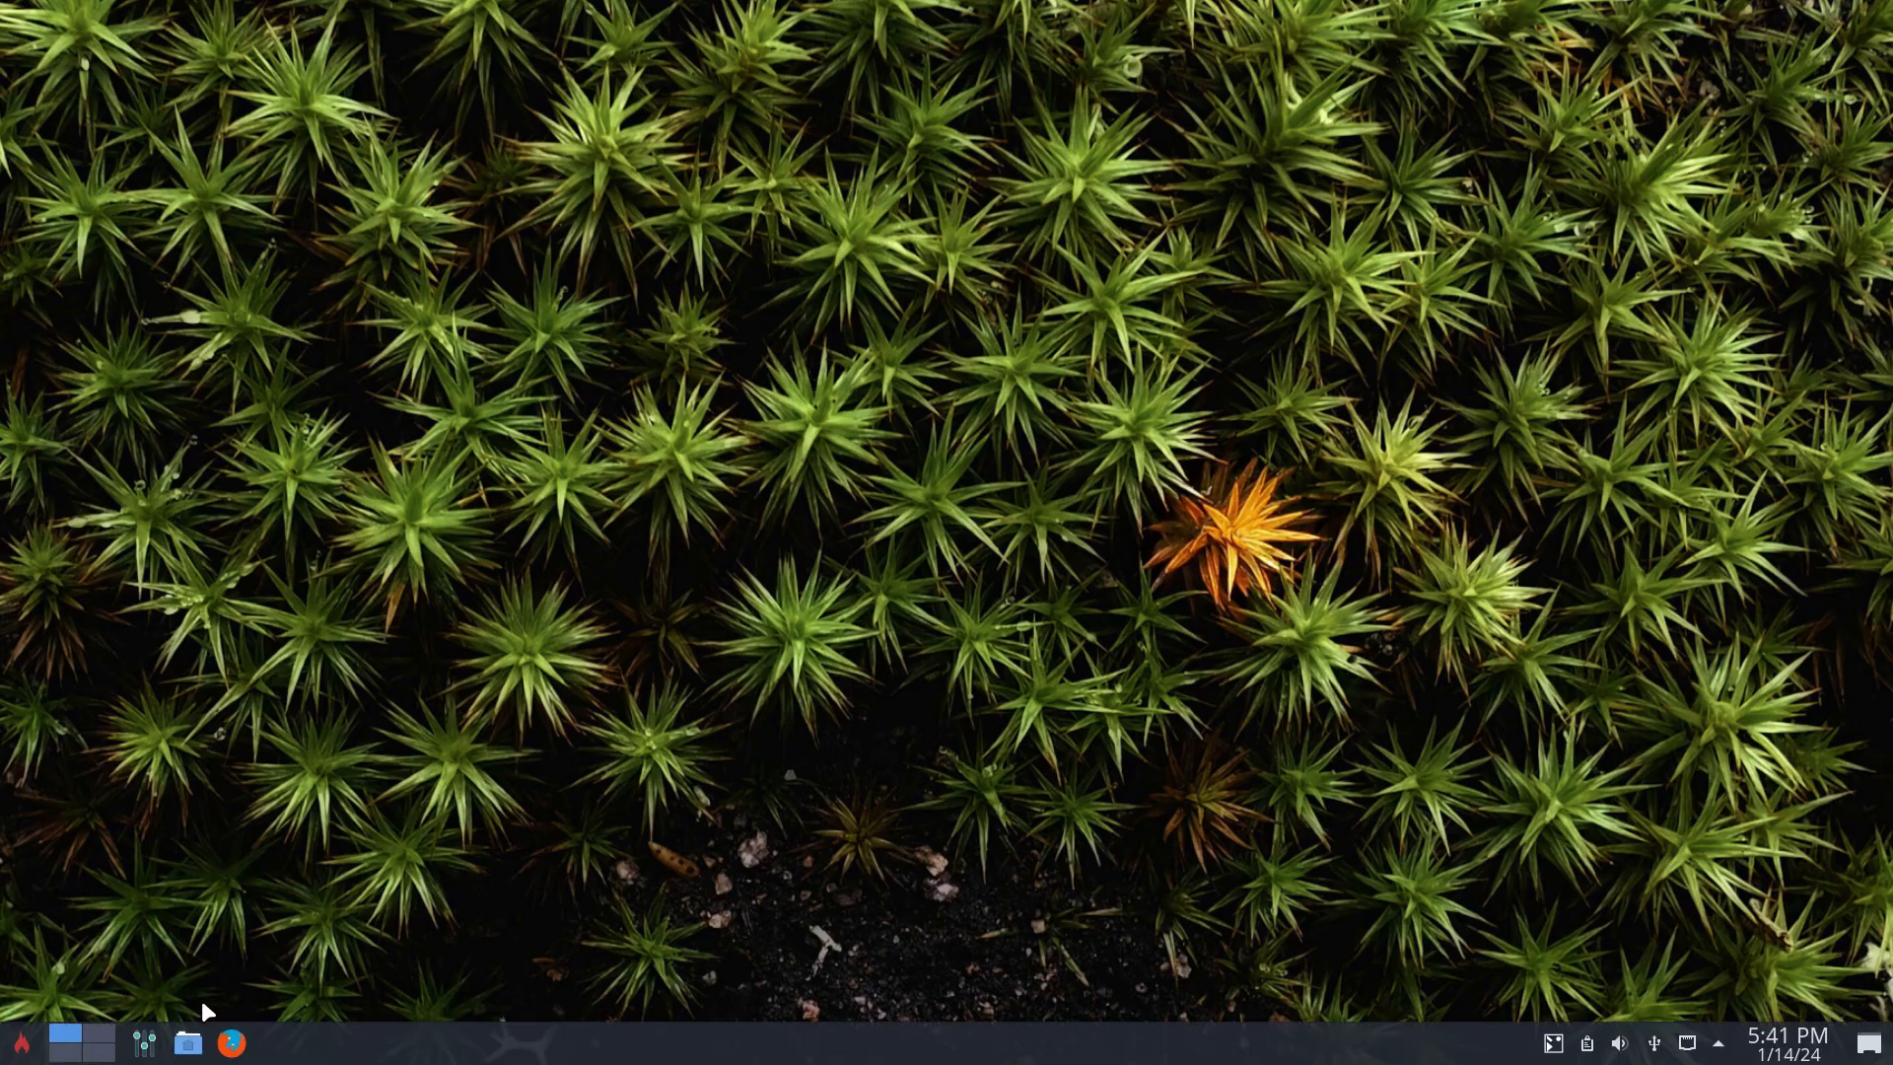
Log out of the Plasma session and confirm.
click(18, 1041)
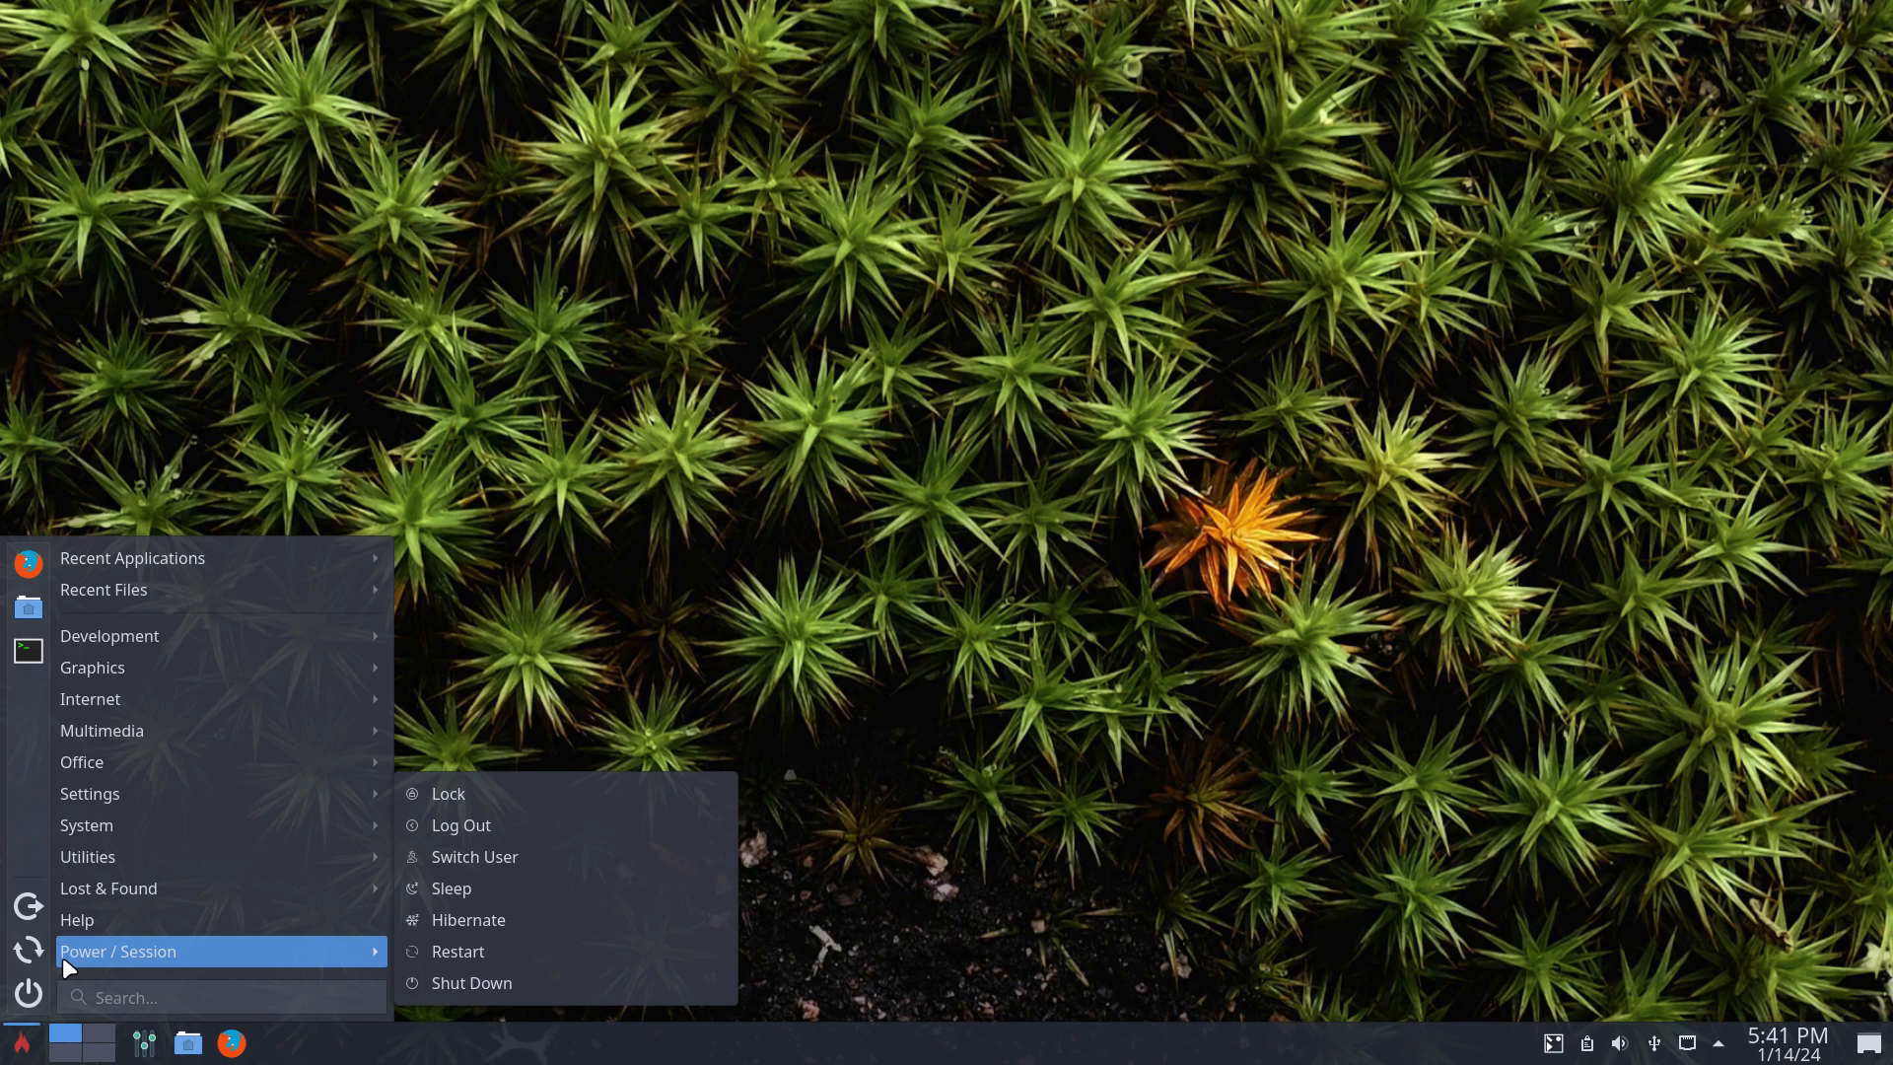
click(461, 825)
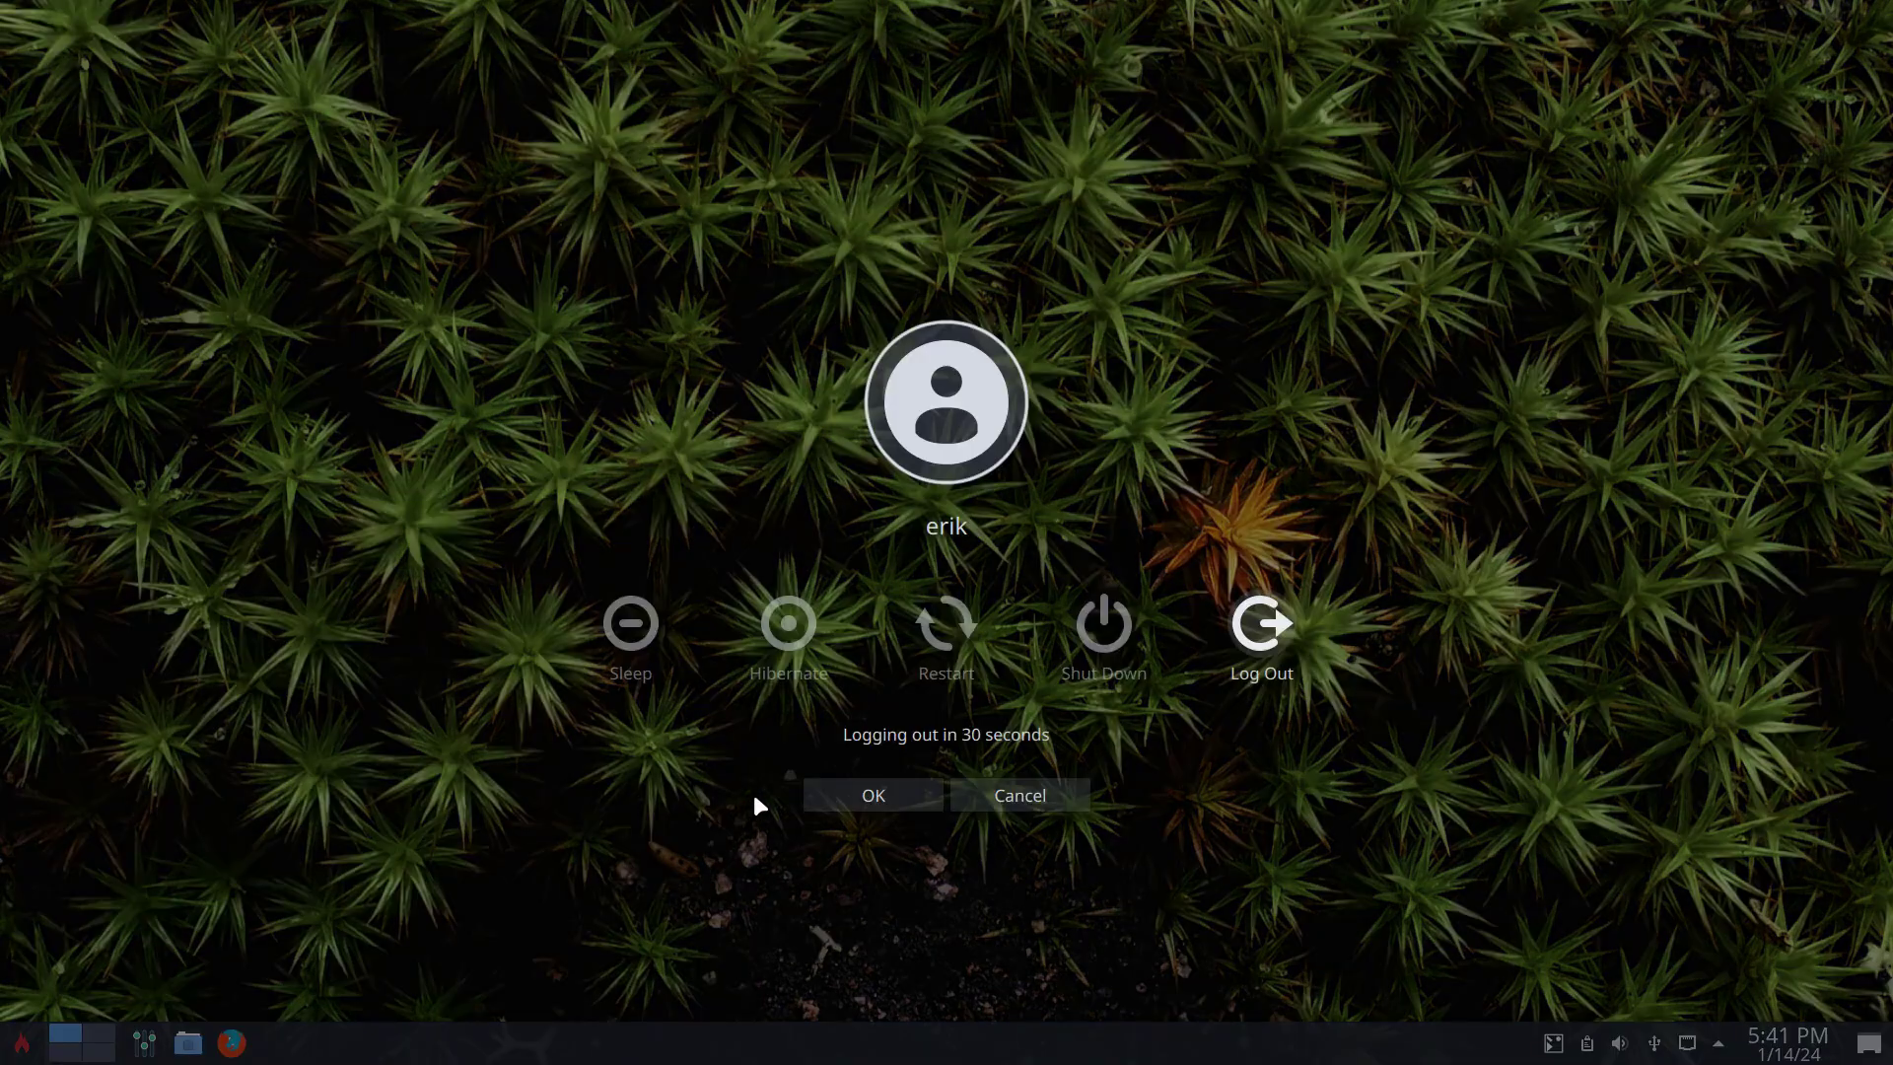
click(872, 794)
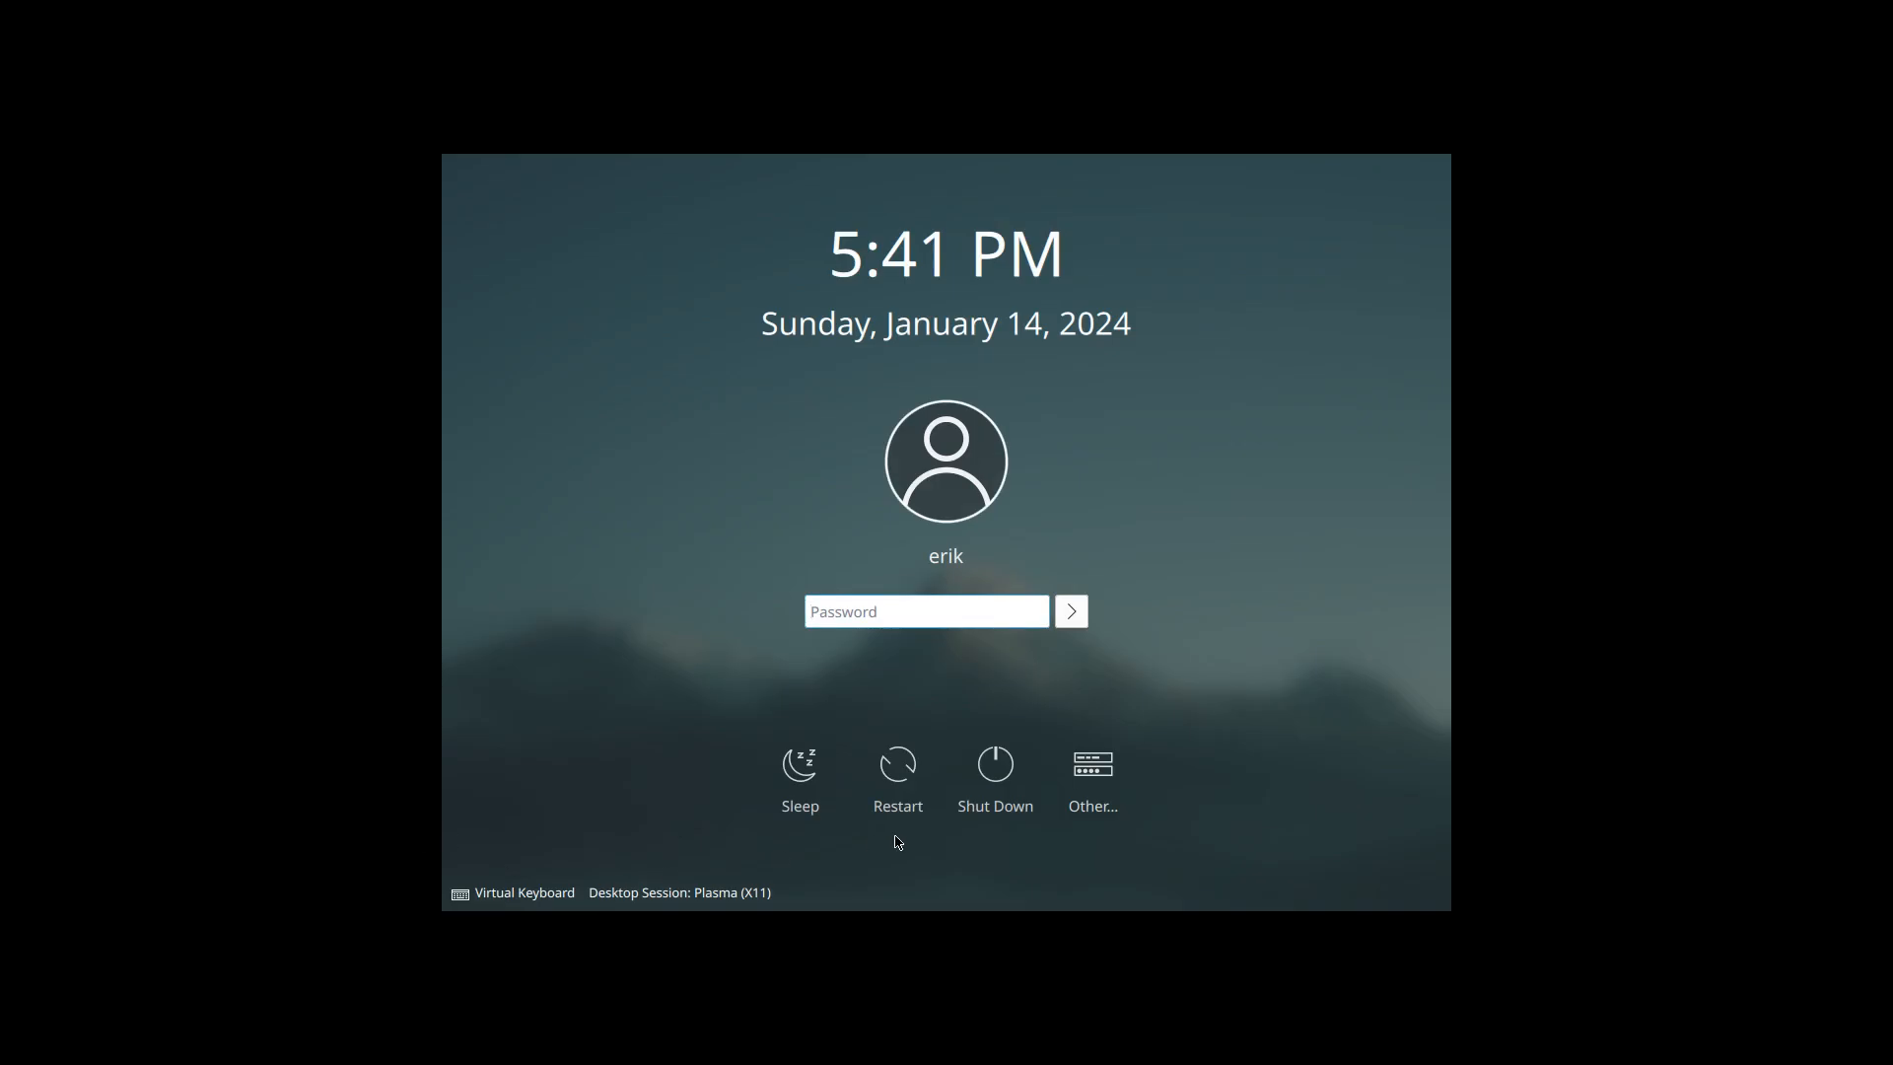
Select the none+i3 desktop session in SDDM and log in with the password.
click(678, 892)
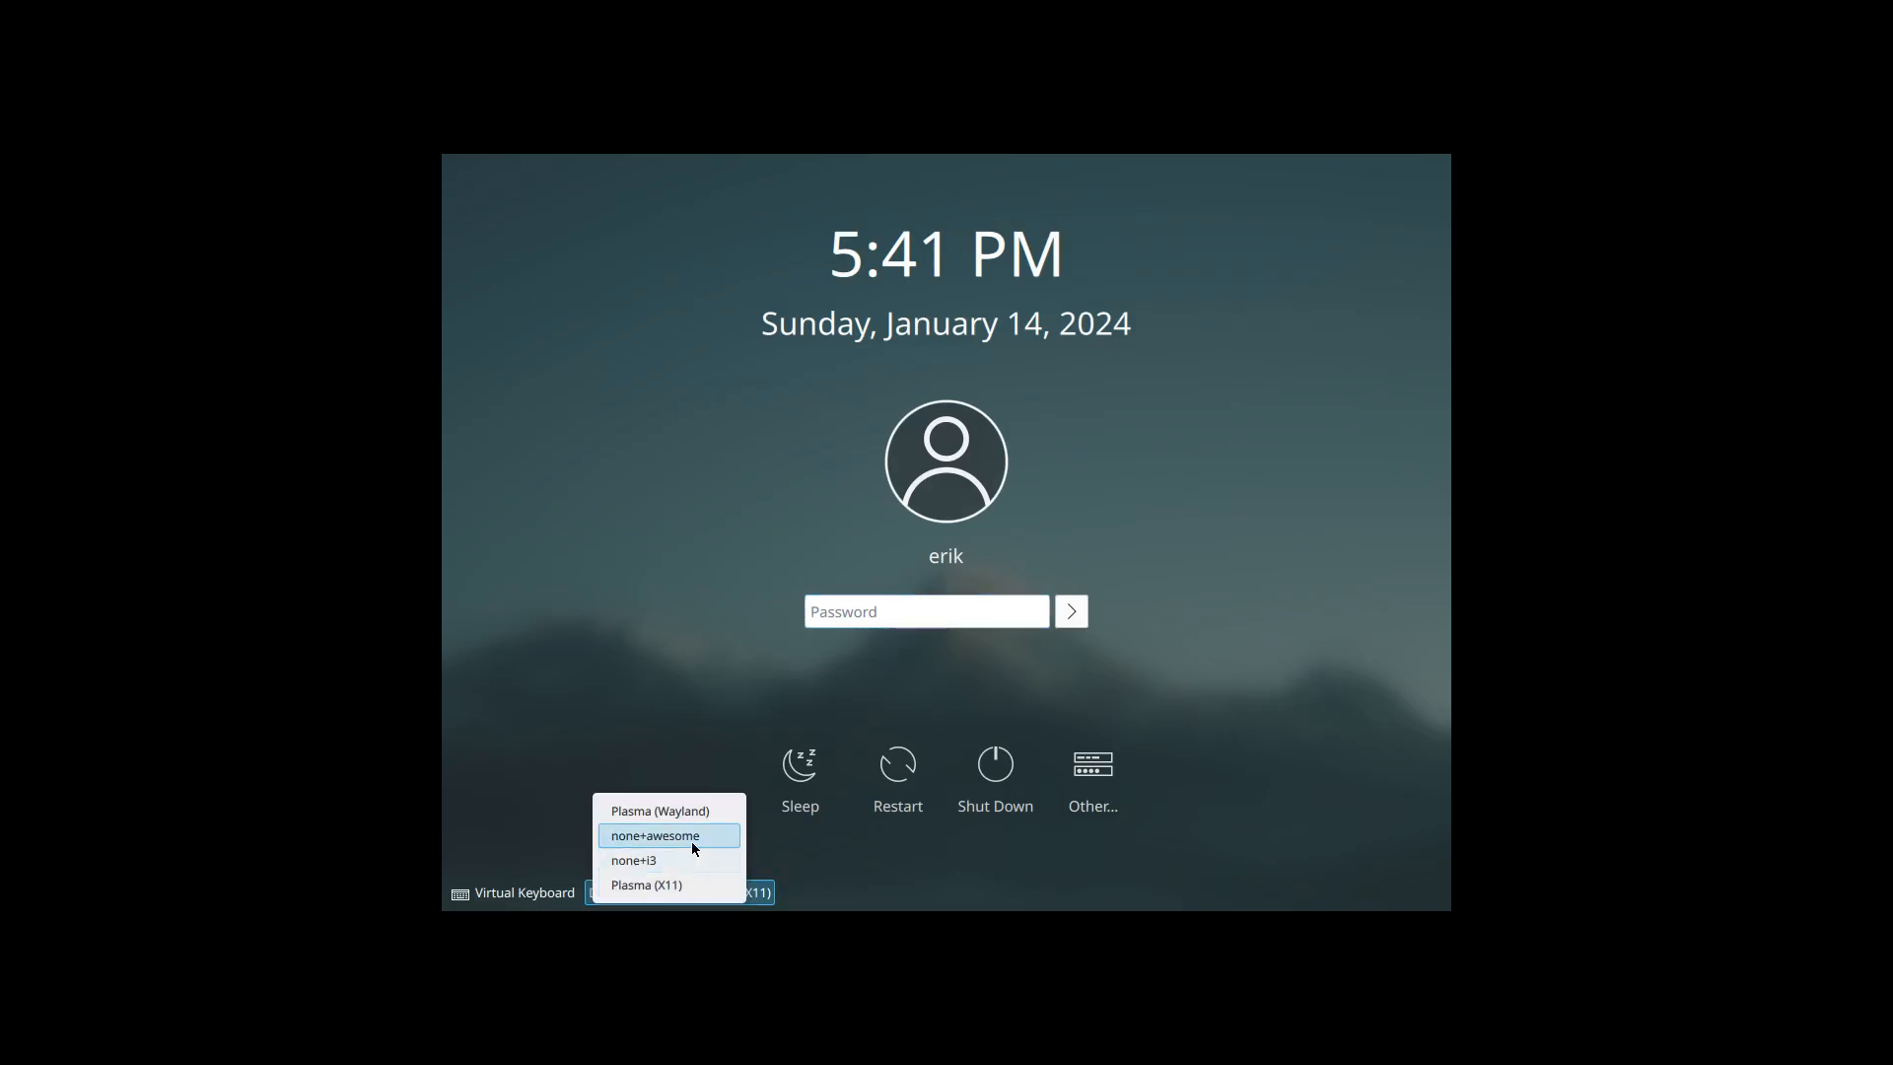
click(633, 860)
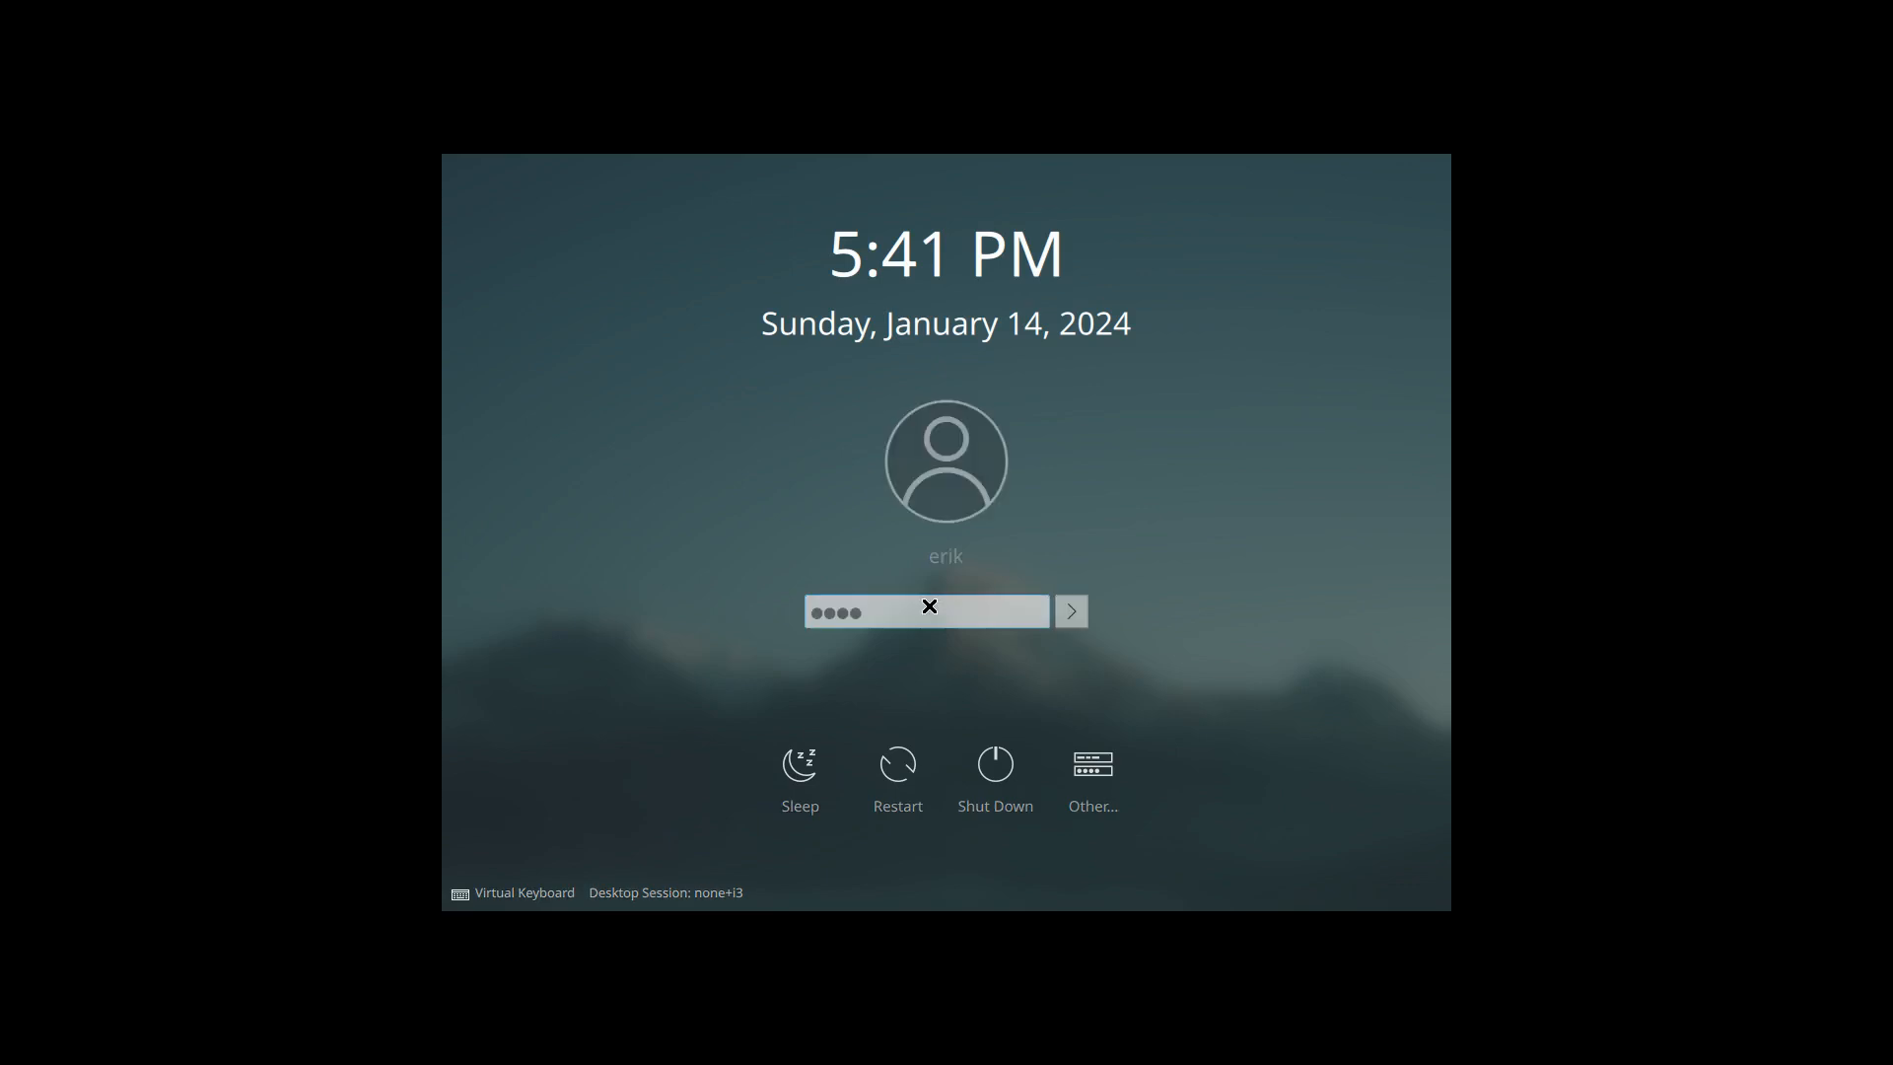
click(1070, 610)
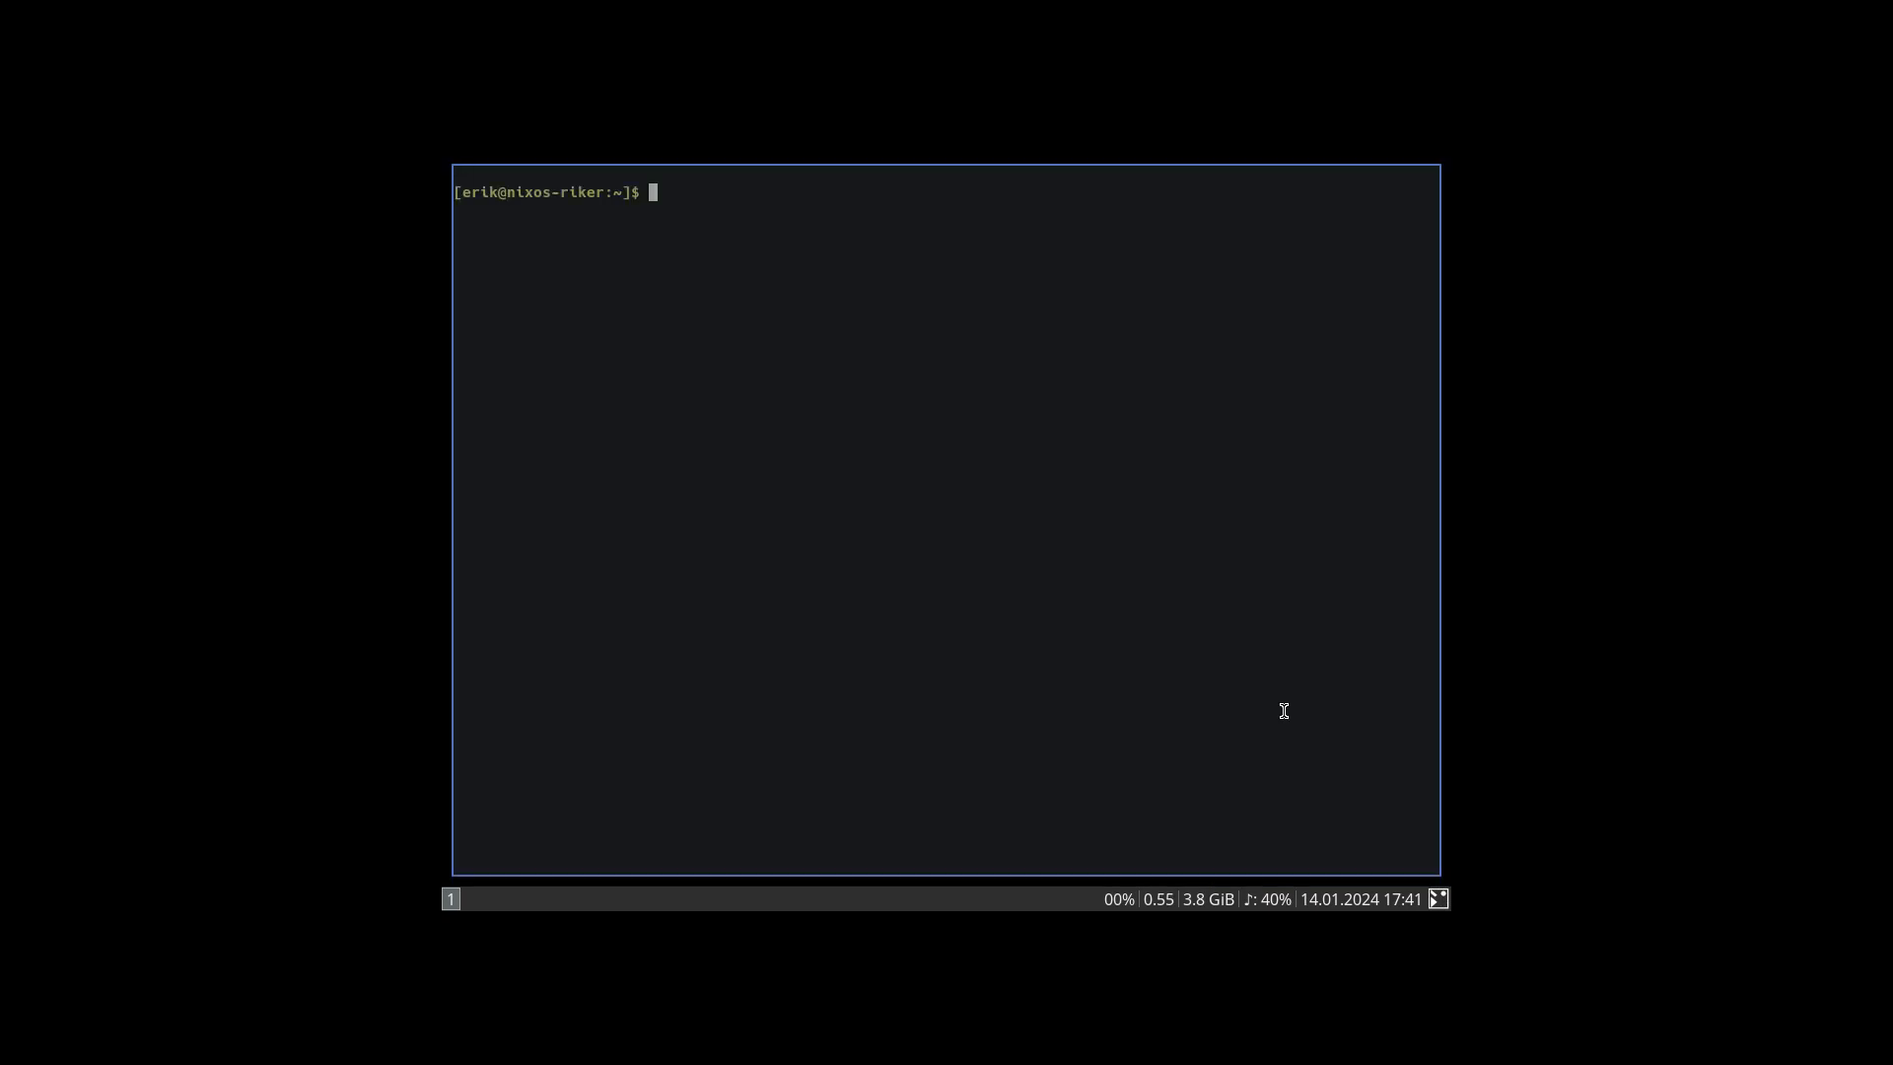